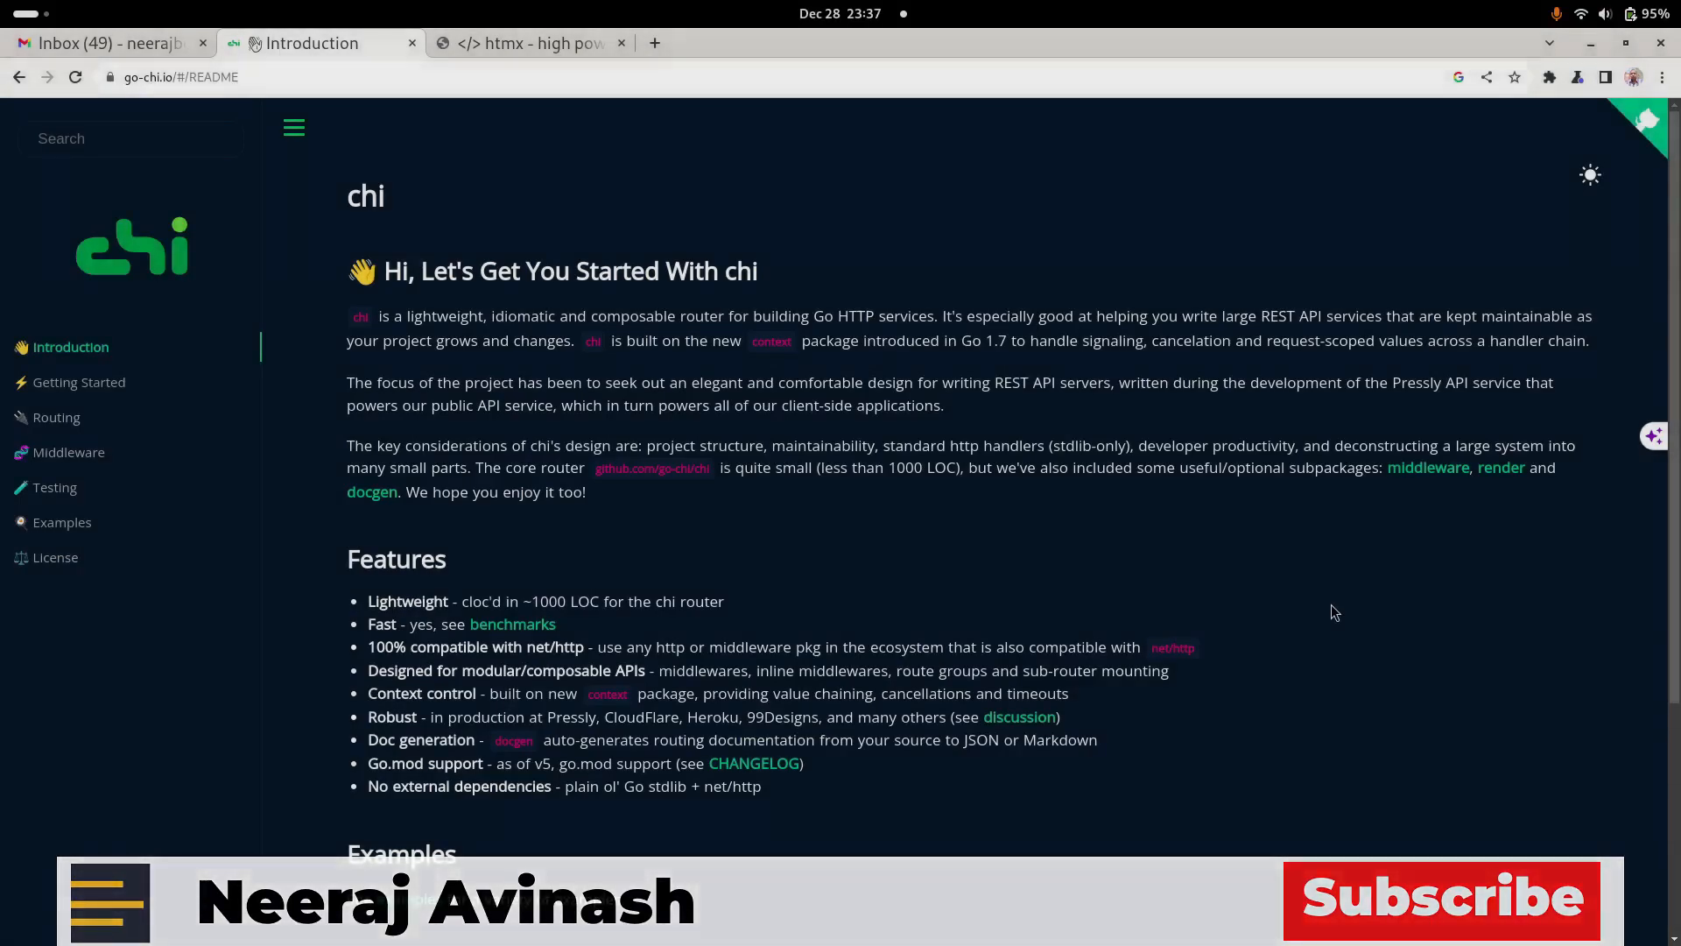
Step: Switch to the htmx.org tab and scroll down to its quick start button example
{"action": "scroll", "scroll_direction": "down", "scroll_amount": 3}
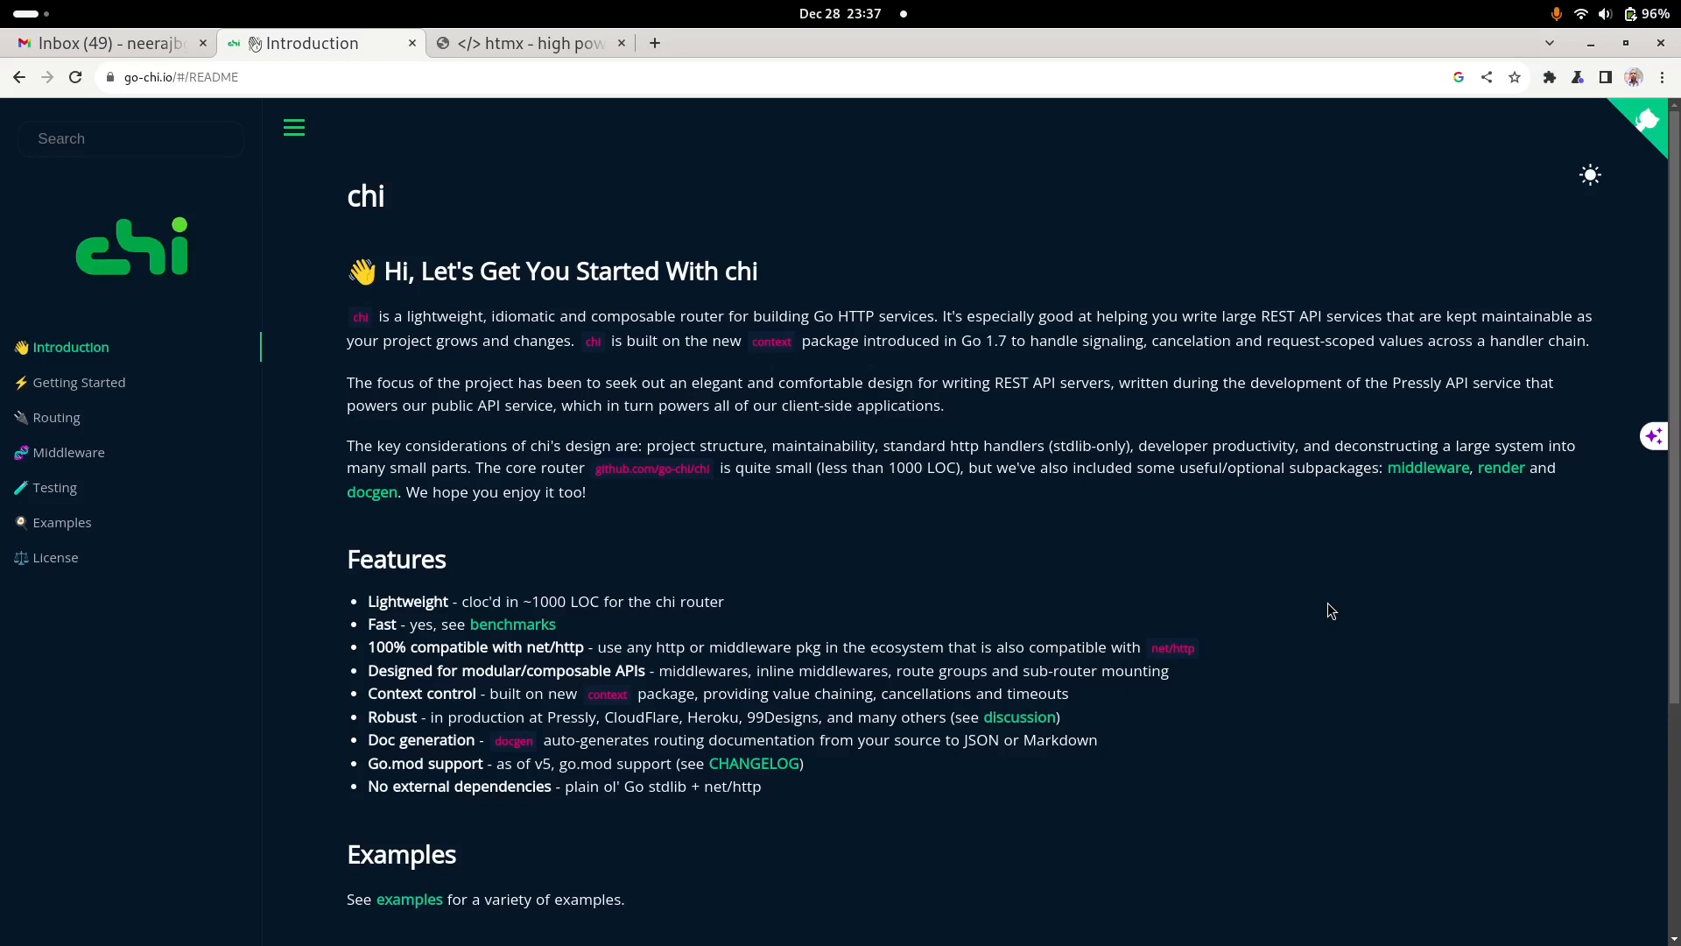
{"action": "mouse_move", "coordinate": [1214, 567]}
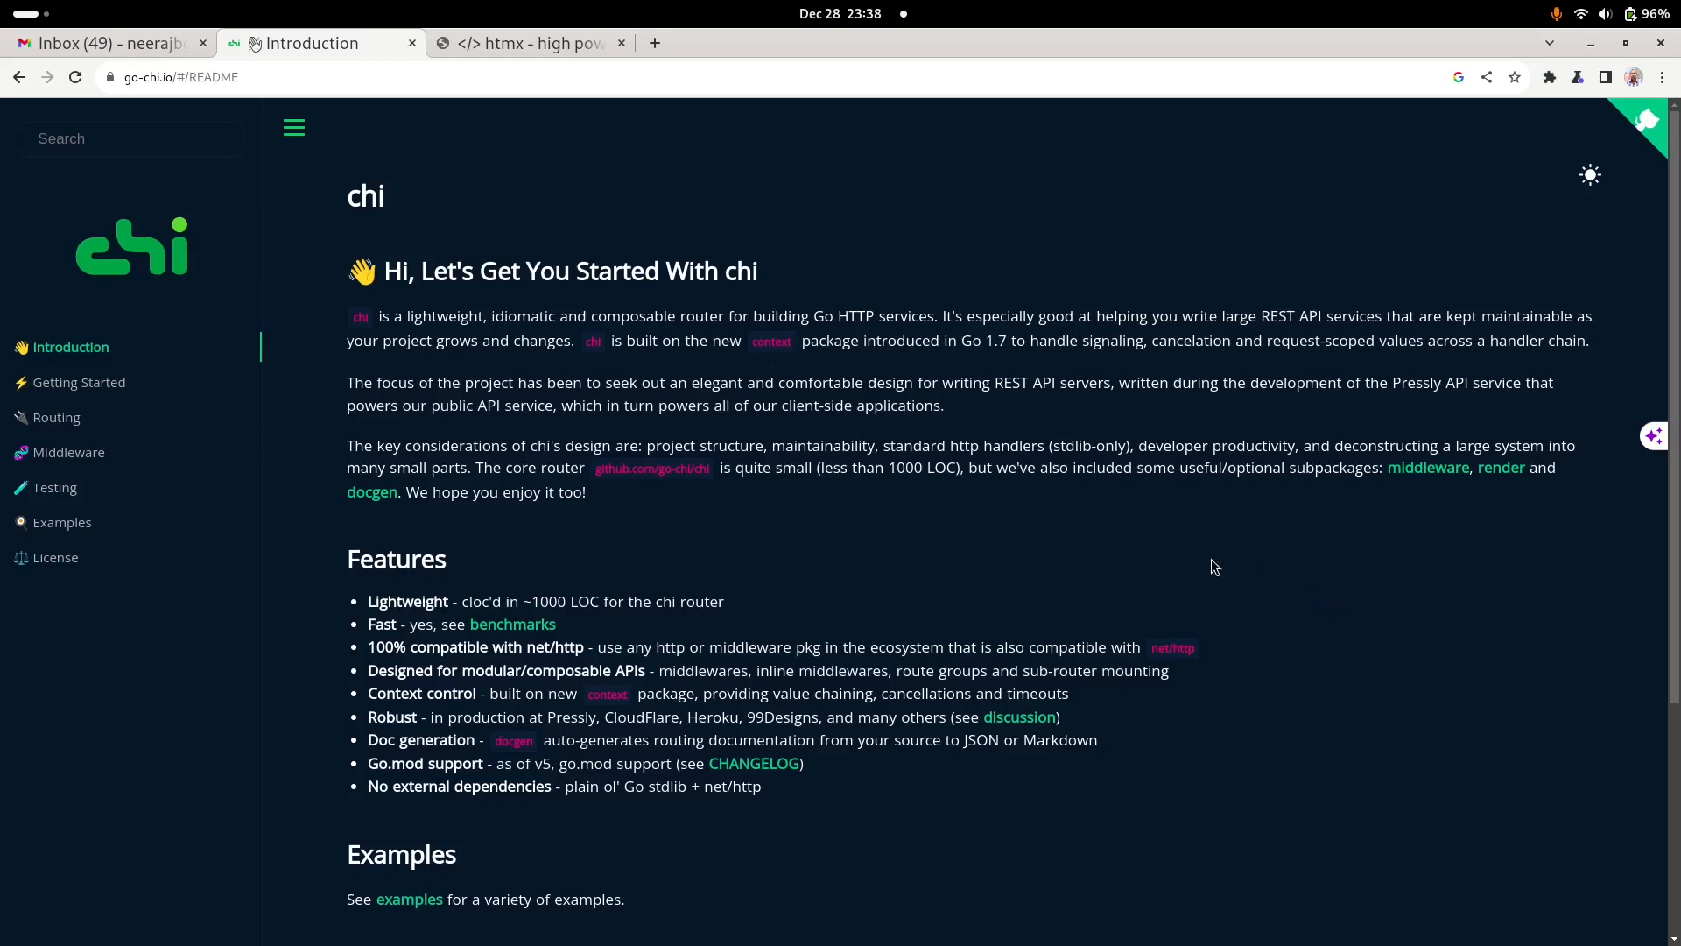
{"action": "mouse_move", "coordinate": [1040, 514]}
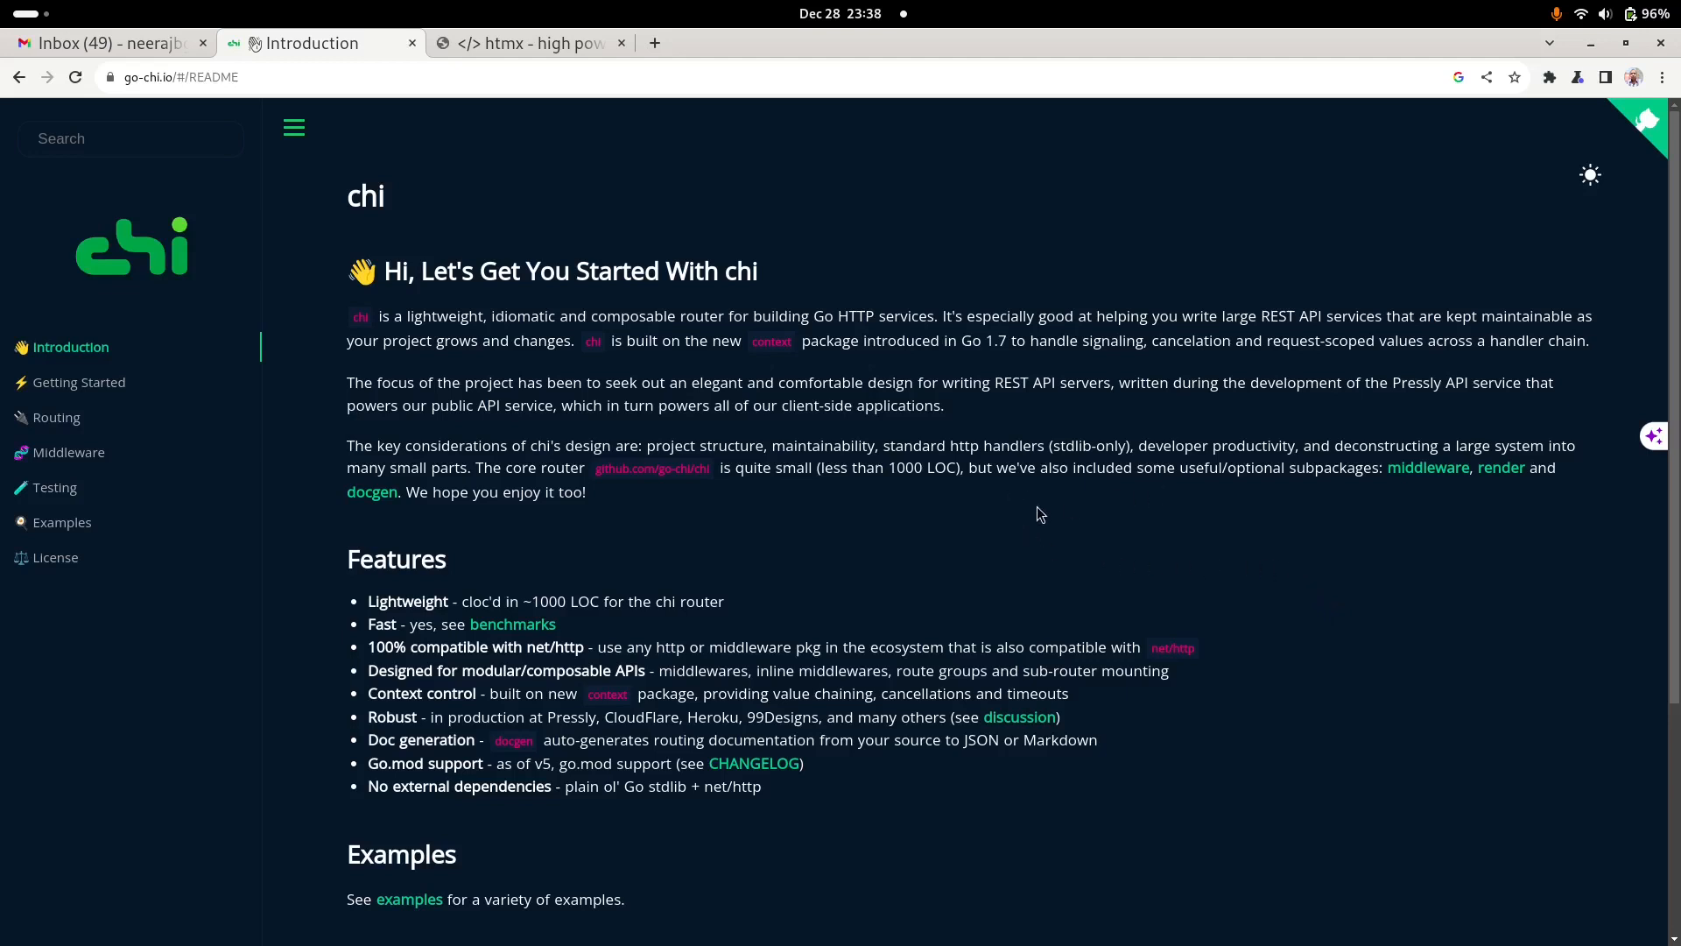
{"action": "mouse_move", "coordinate": [525, 632]}
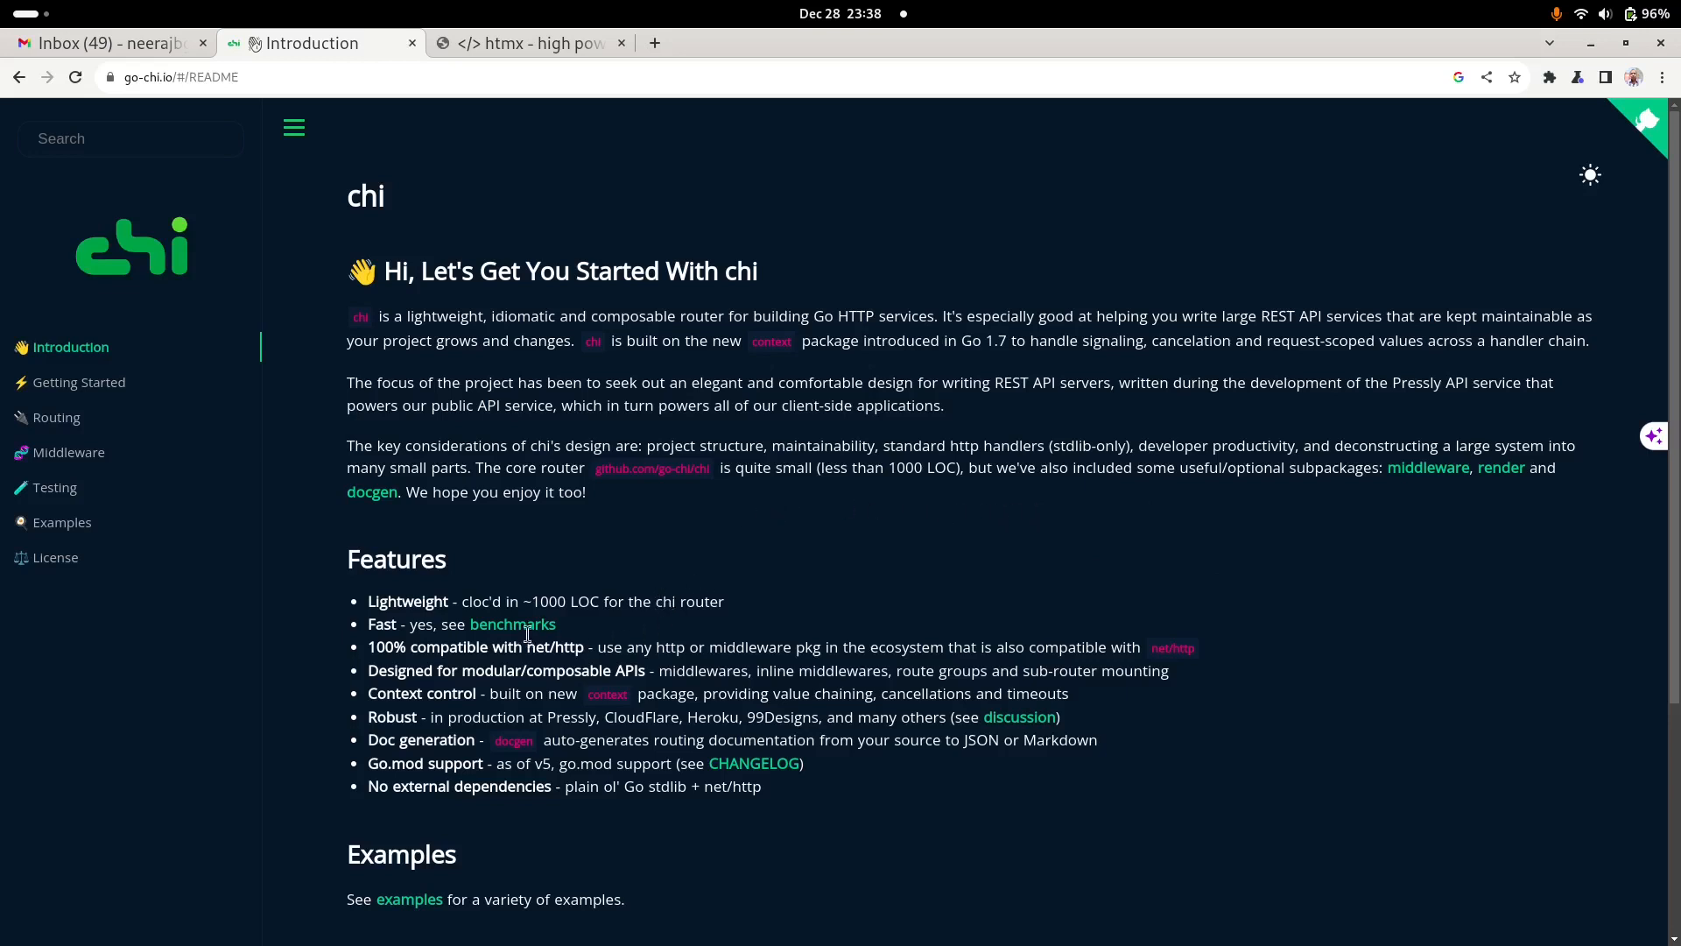
{"action": "mouse_move", "coordinate": [372, 598]}
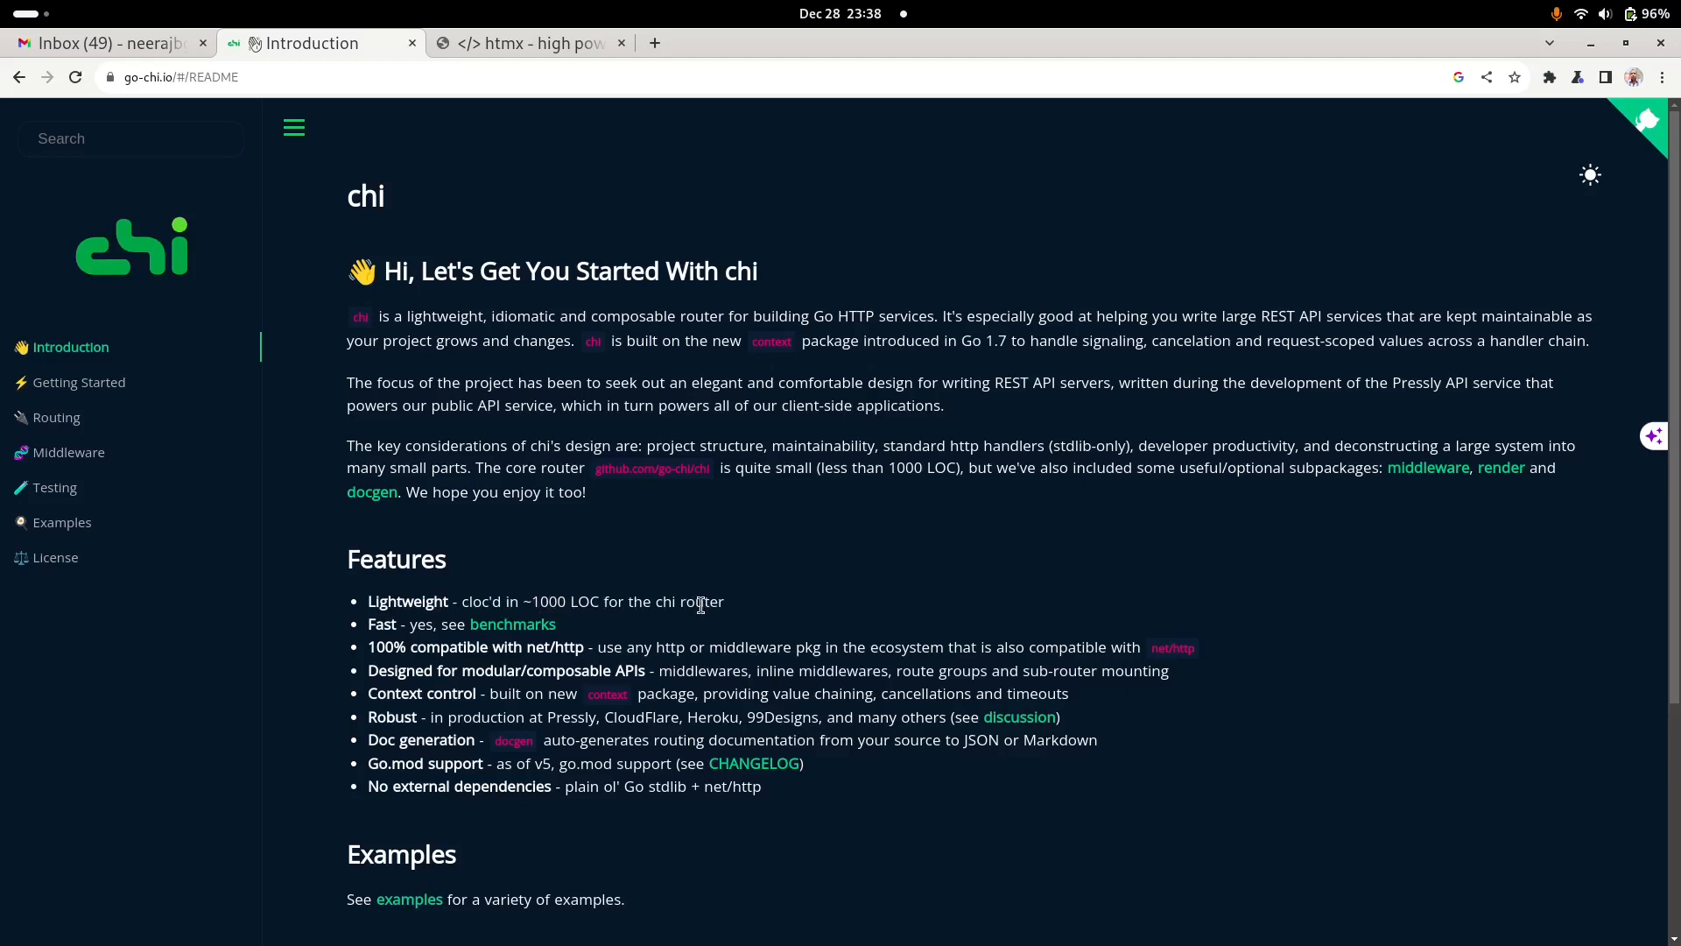
{"action": "mouse_move", "coordinate": [416, 629]}
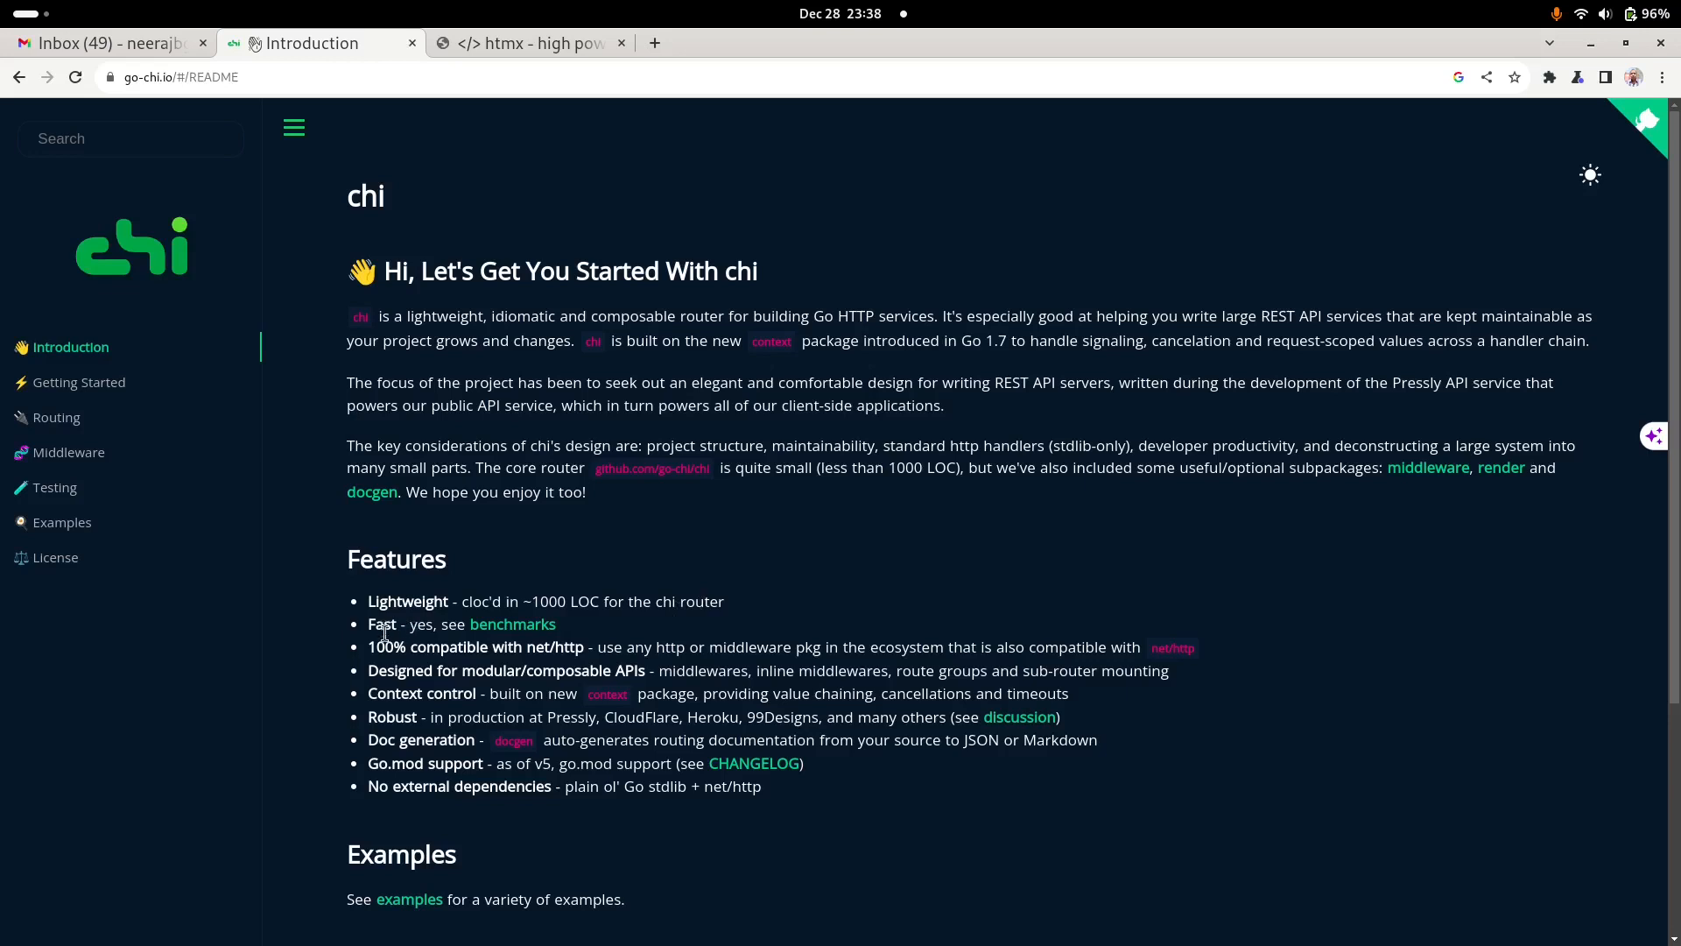
{"action": "mouse_move", "coordinate": [713, 793]}
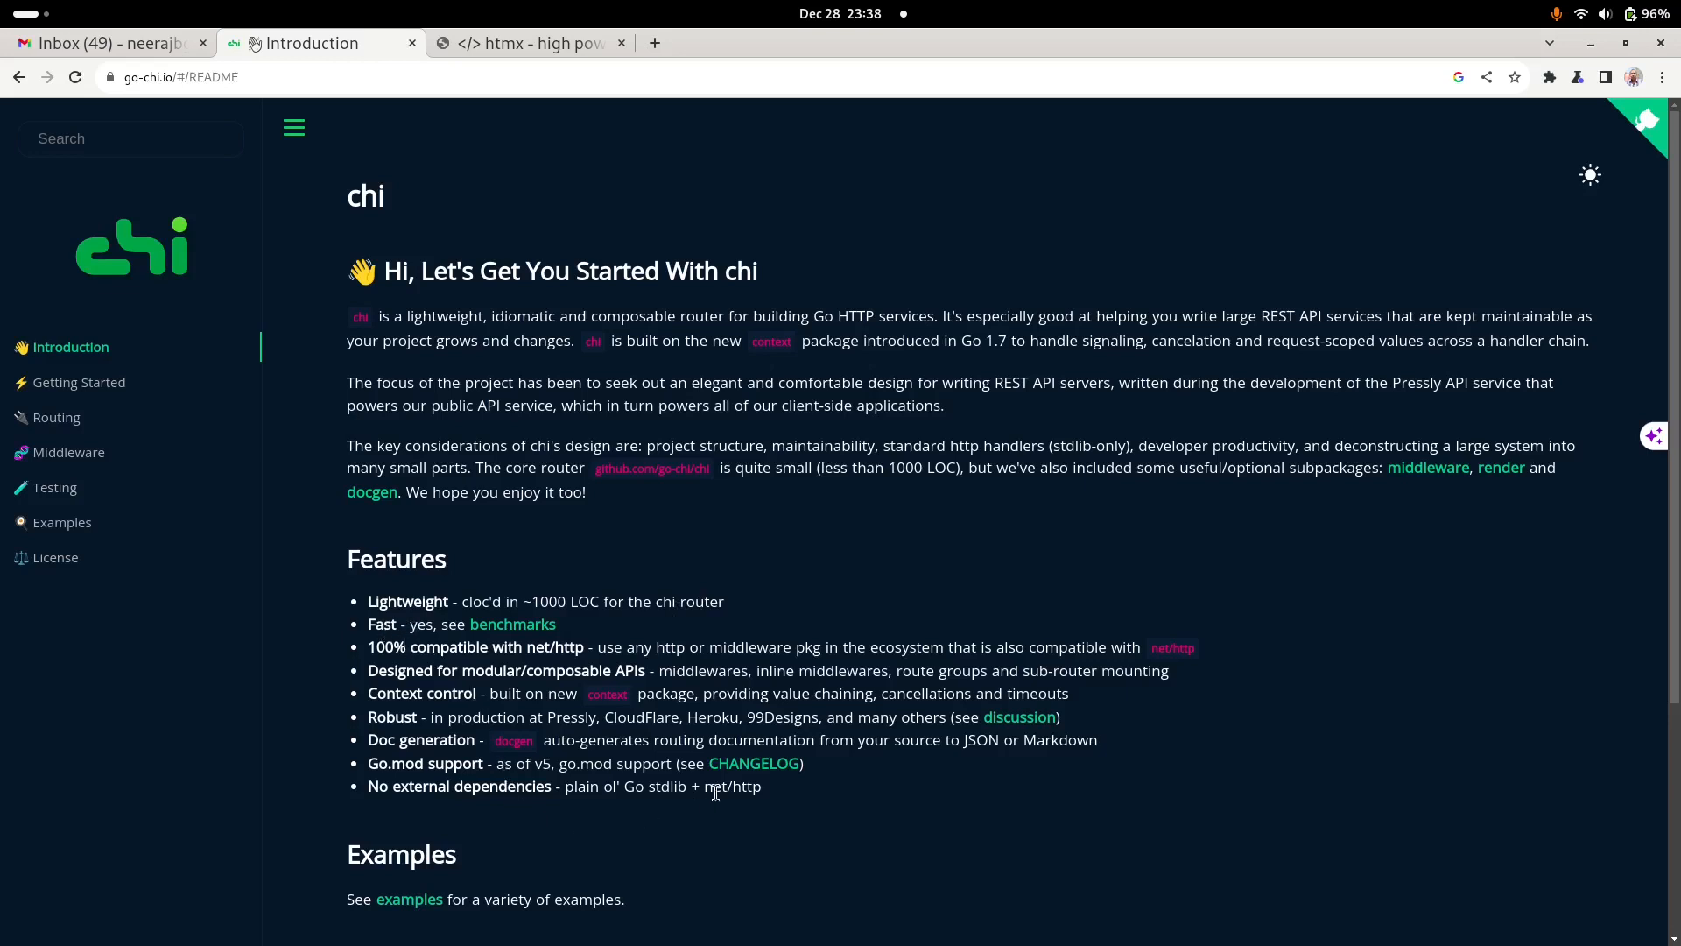
{"action": "mouse_move", "coordinate": [783, 799]}
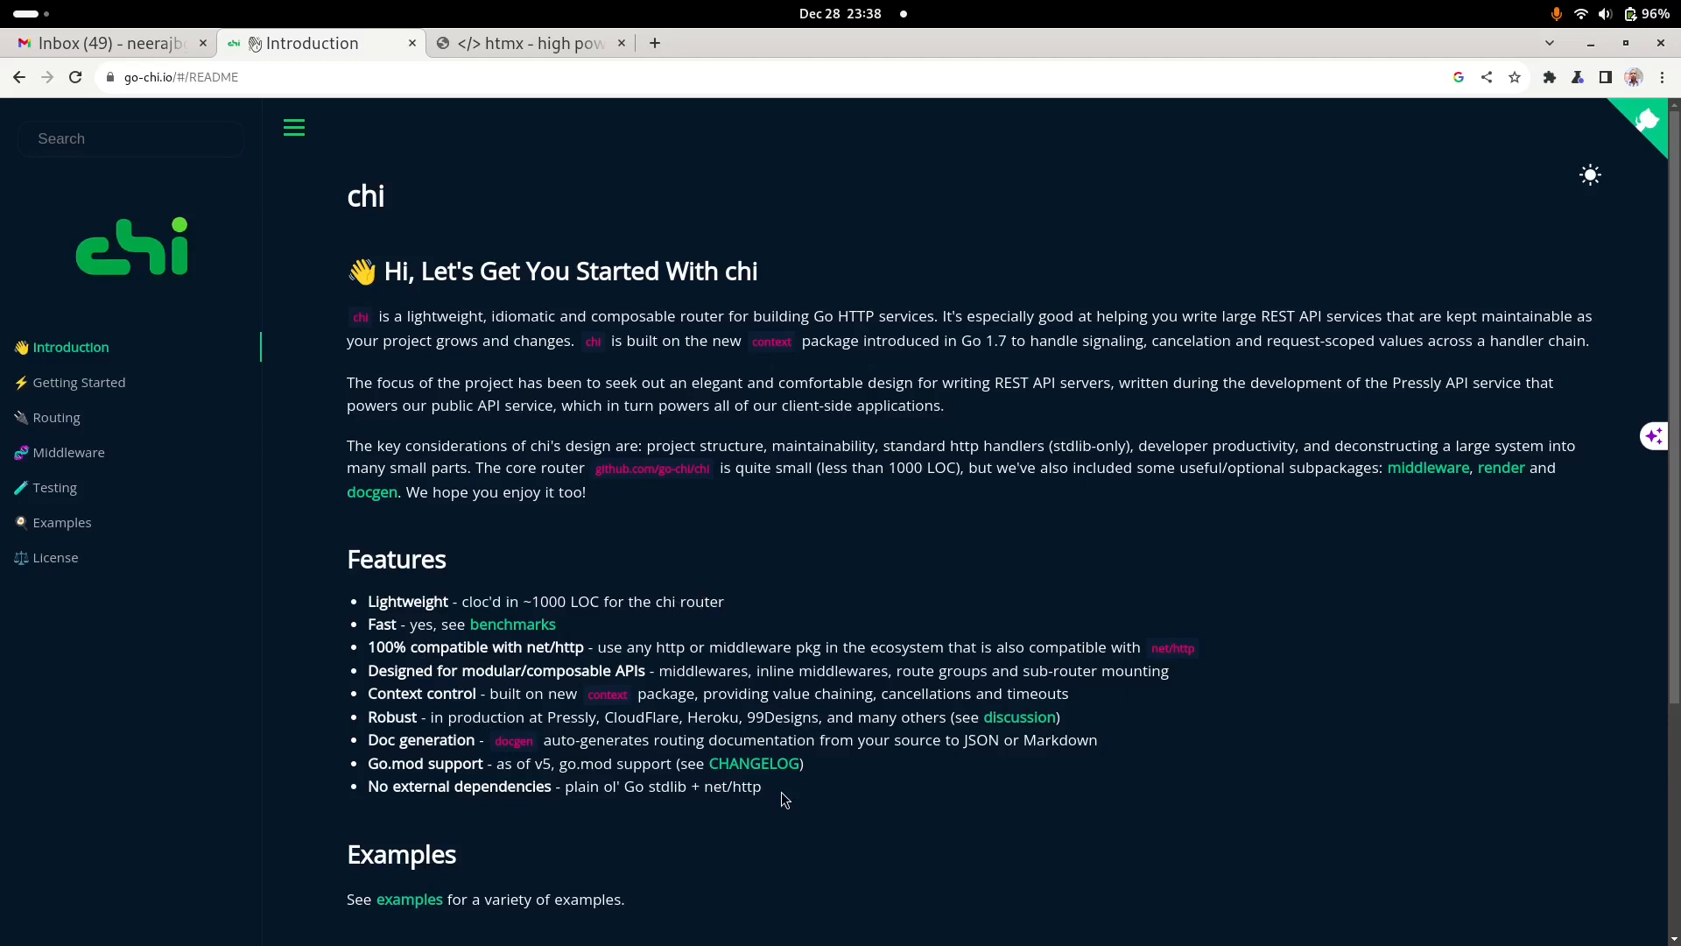
{"action": "mouse_move", "coordinate": [916, 782]}
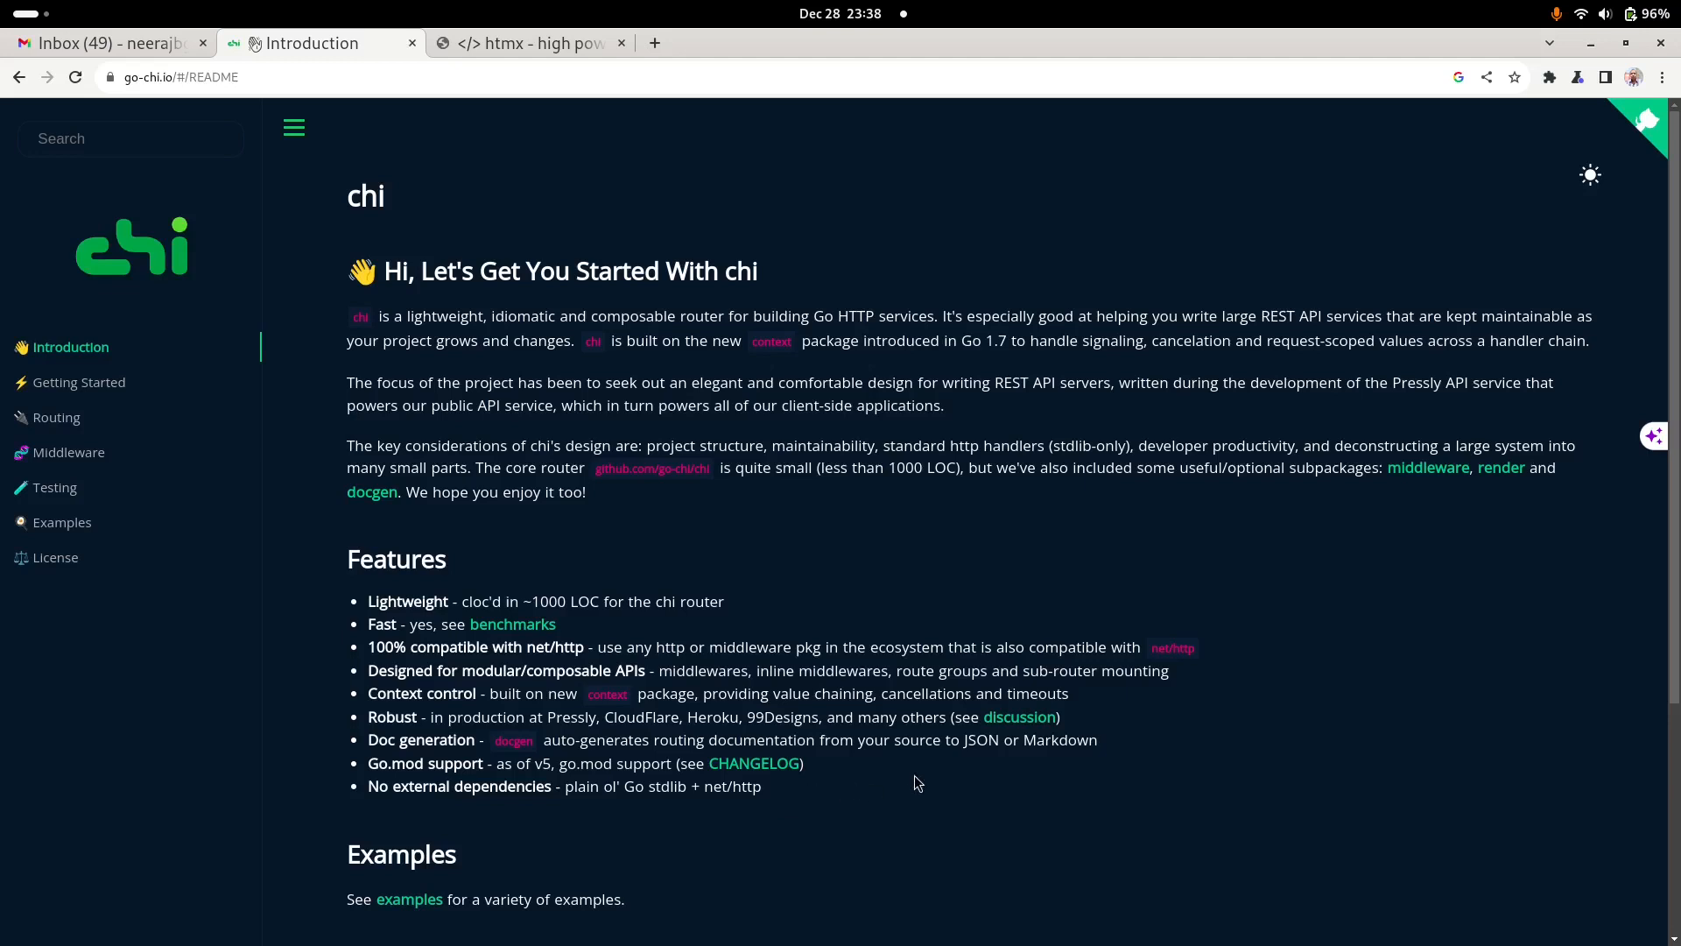
{"action": "mouse_move", "coordinate": [526, 60]}
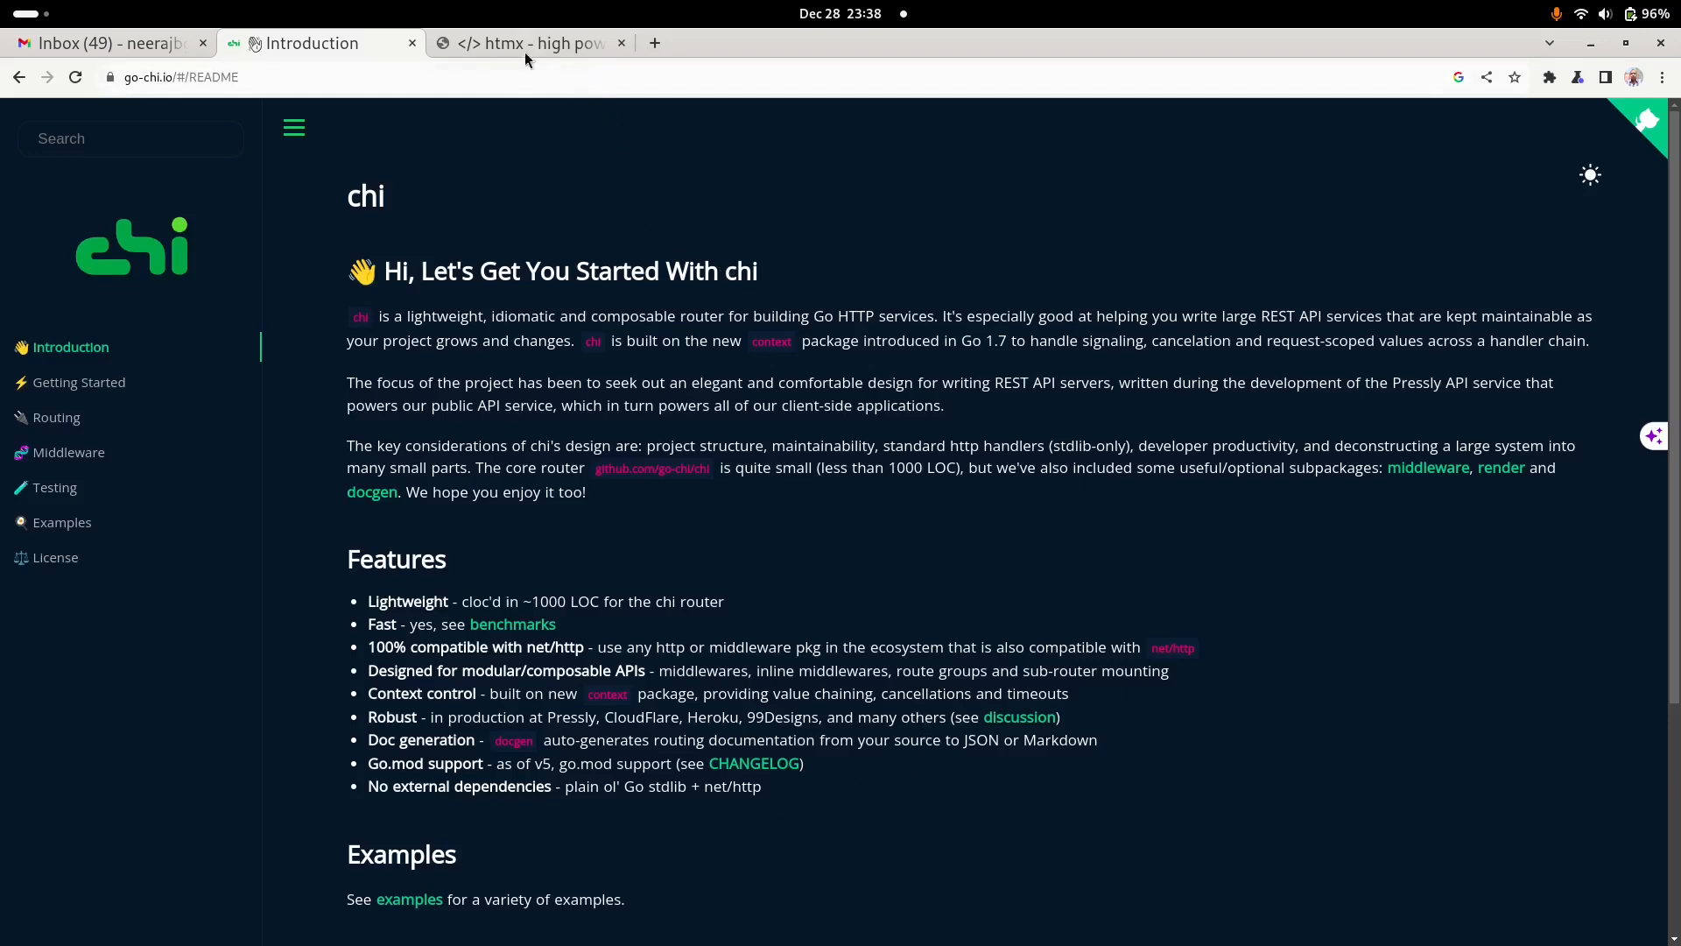
{"action": "left_click", "coordinate": [525, 43]}
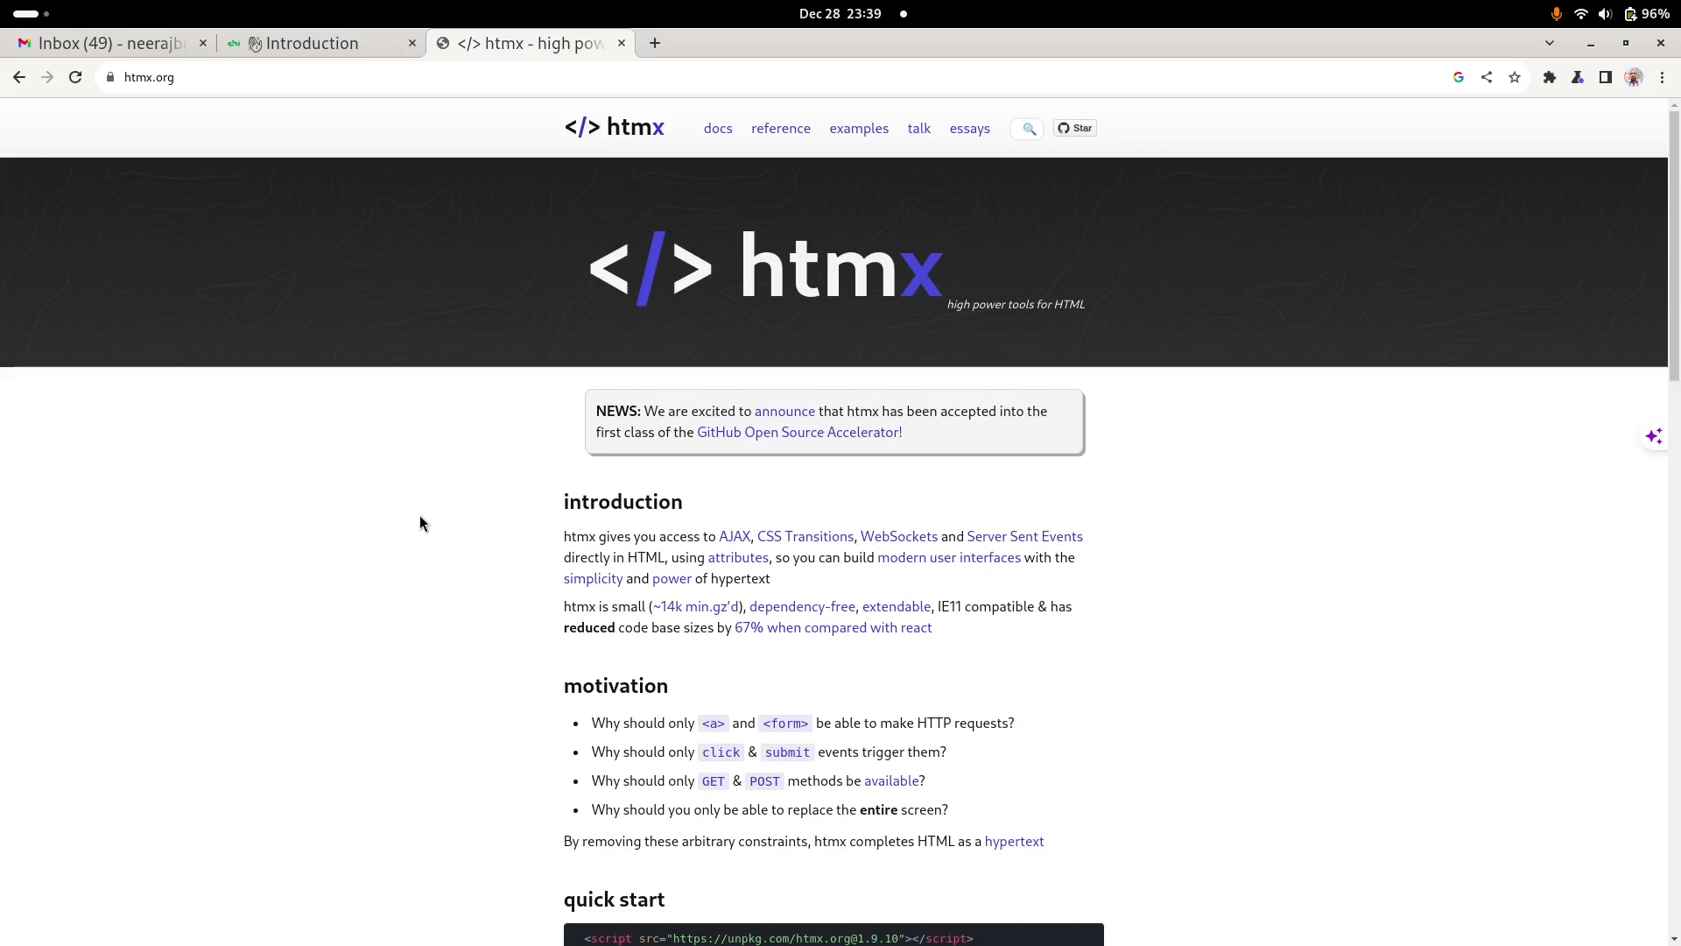
{"action": "scroll", "scroll_direction": "down", "scroll_amount": 3}
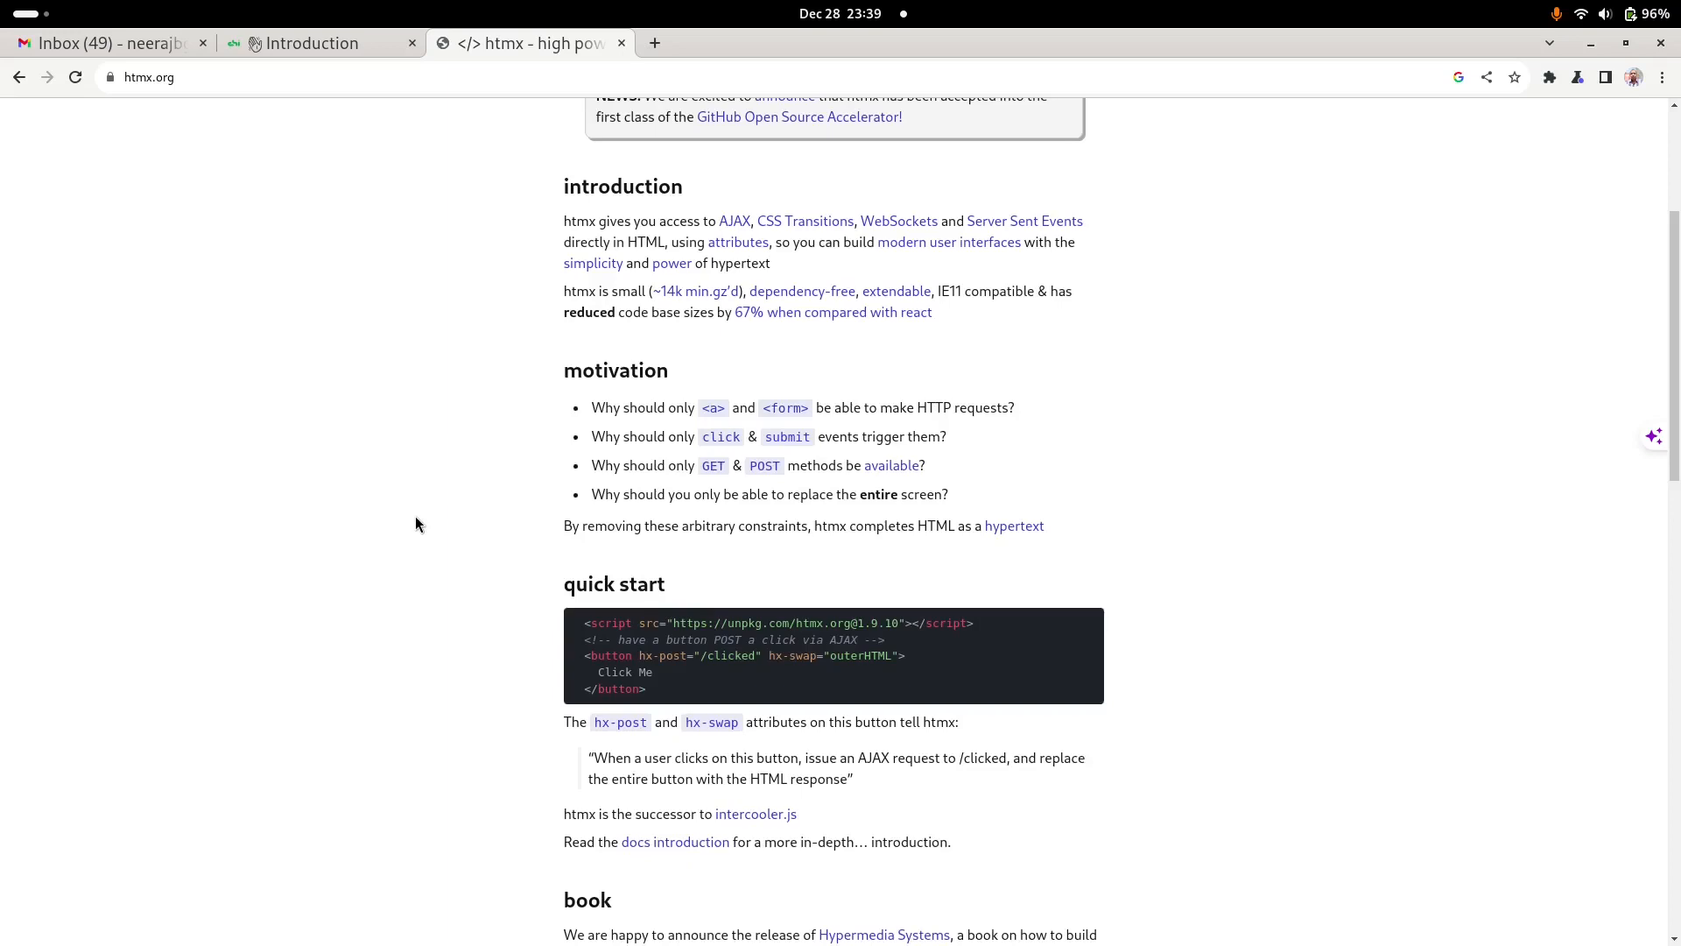
{"action": "mouse_move", "coordinate": [975, 747]}
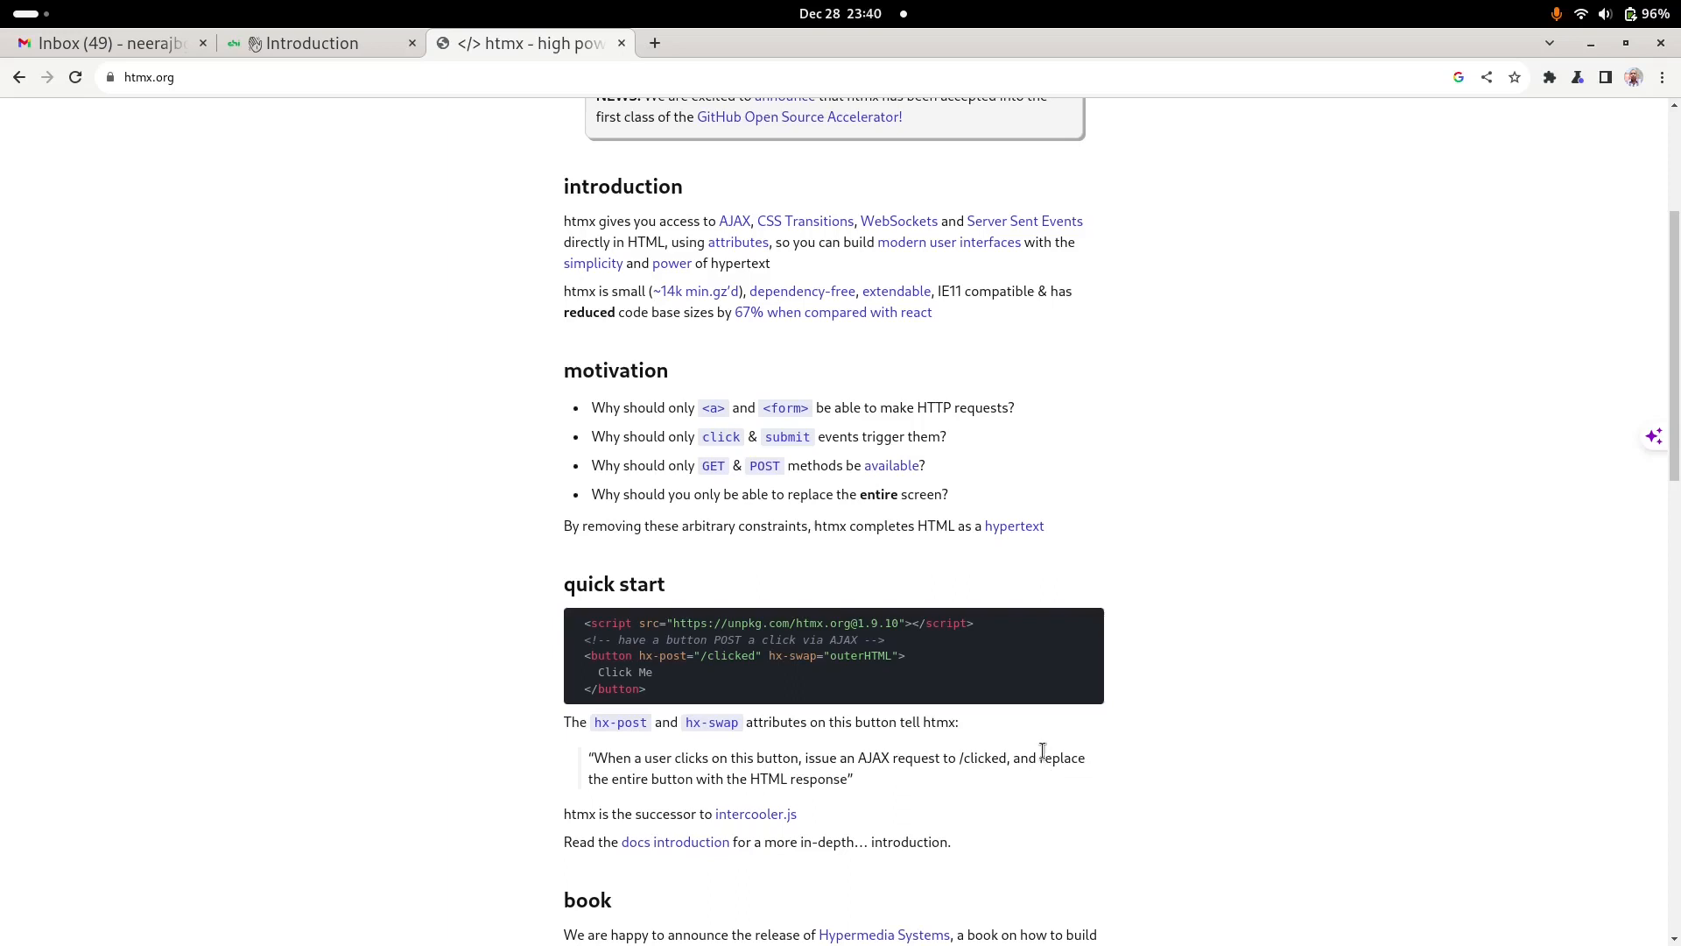
{"action": "mouse_move", "coordinate": [587, 567]}
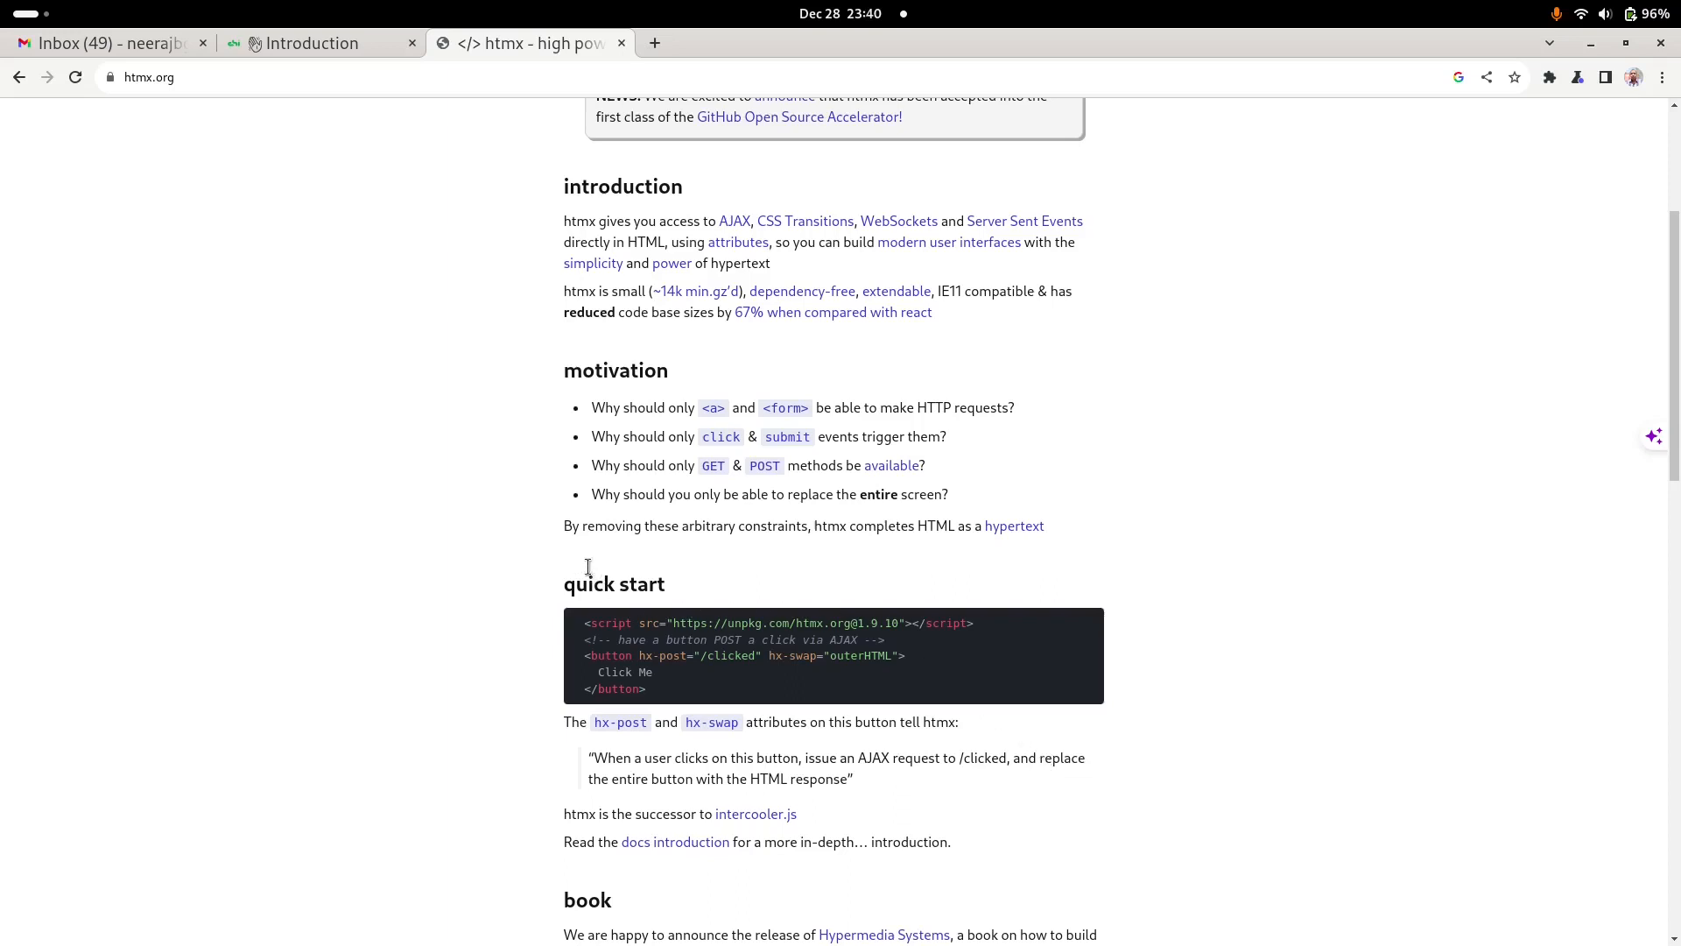
{"action": "mouse_move", "coordinate": [665, 691]}
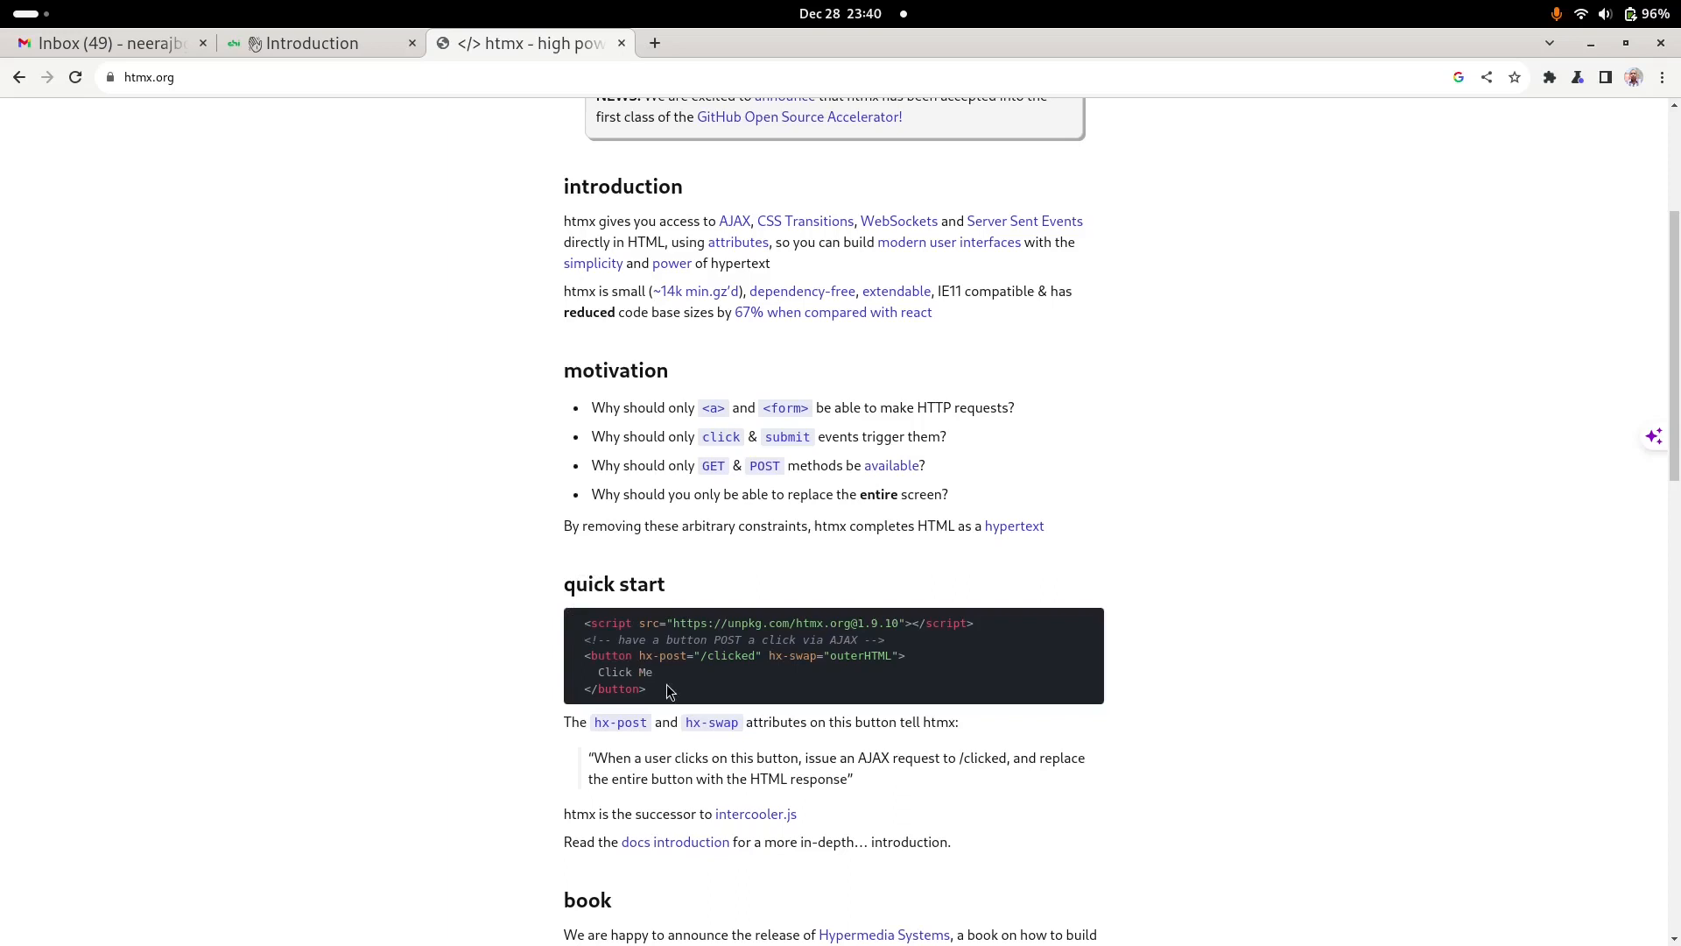
{"action": "mouse_move", "coordinate": [747, 670]}
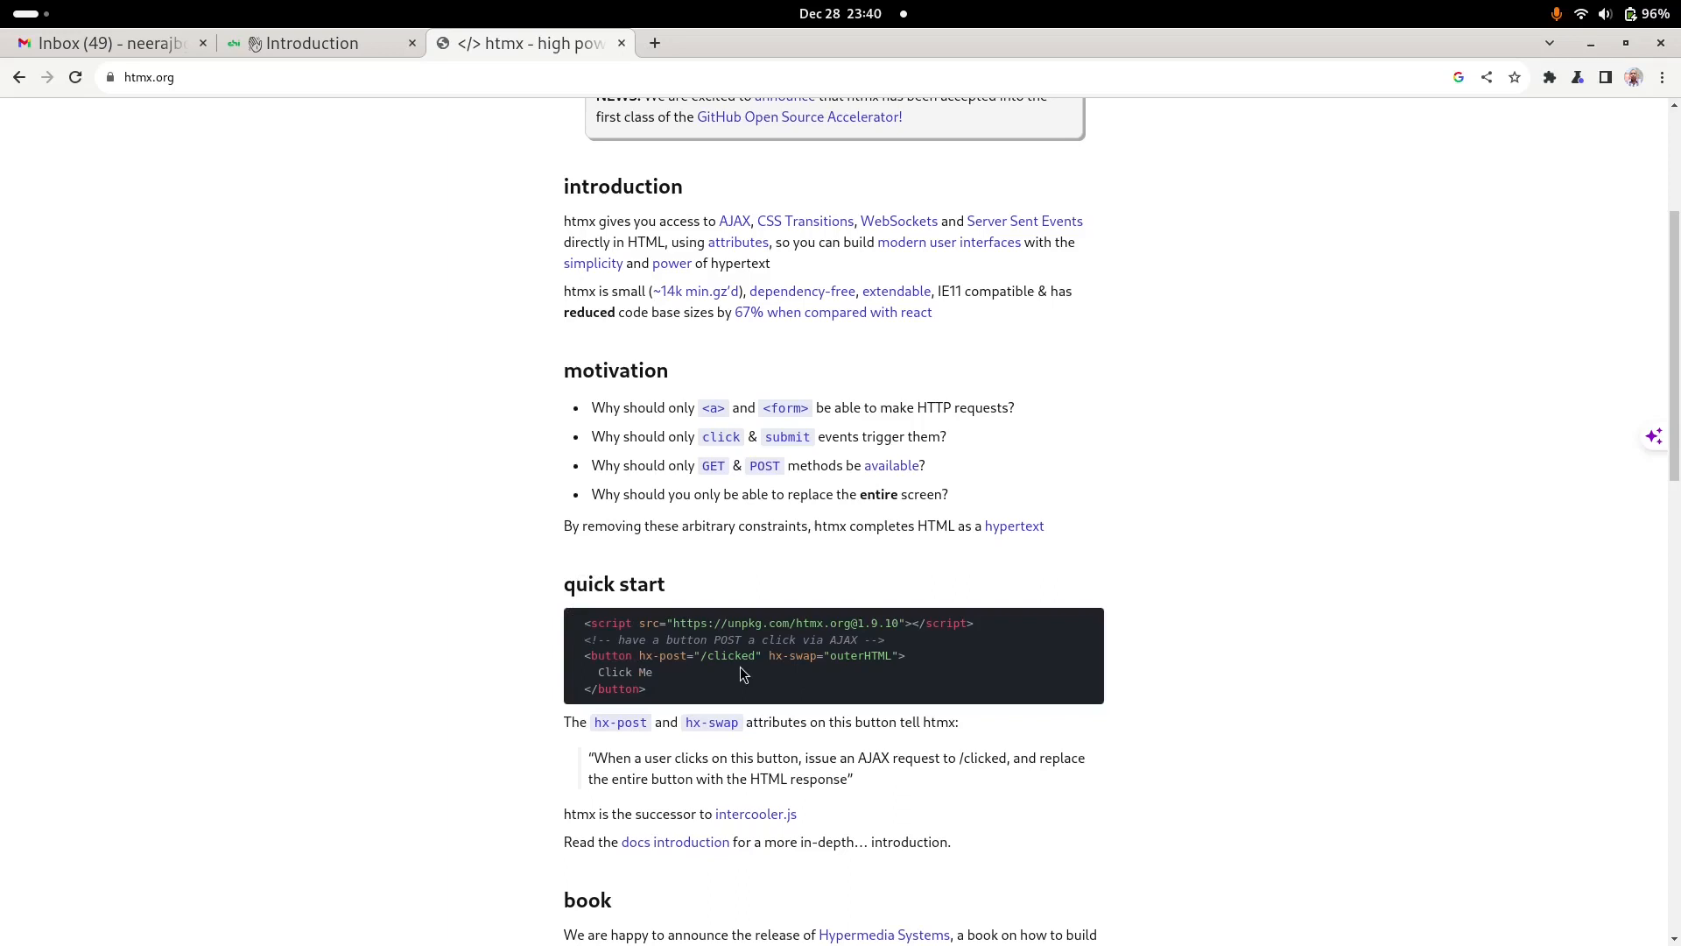
{"action": "mouse_move", "coordinate": [901, 639]}
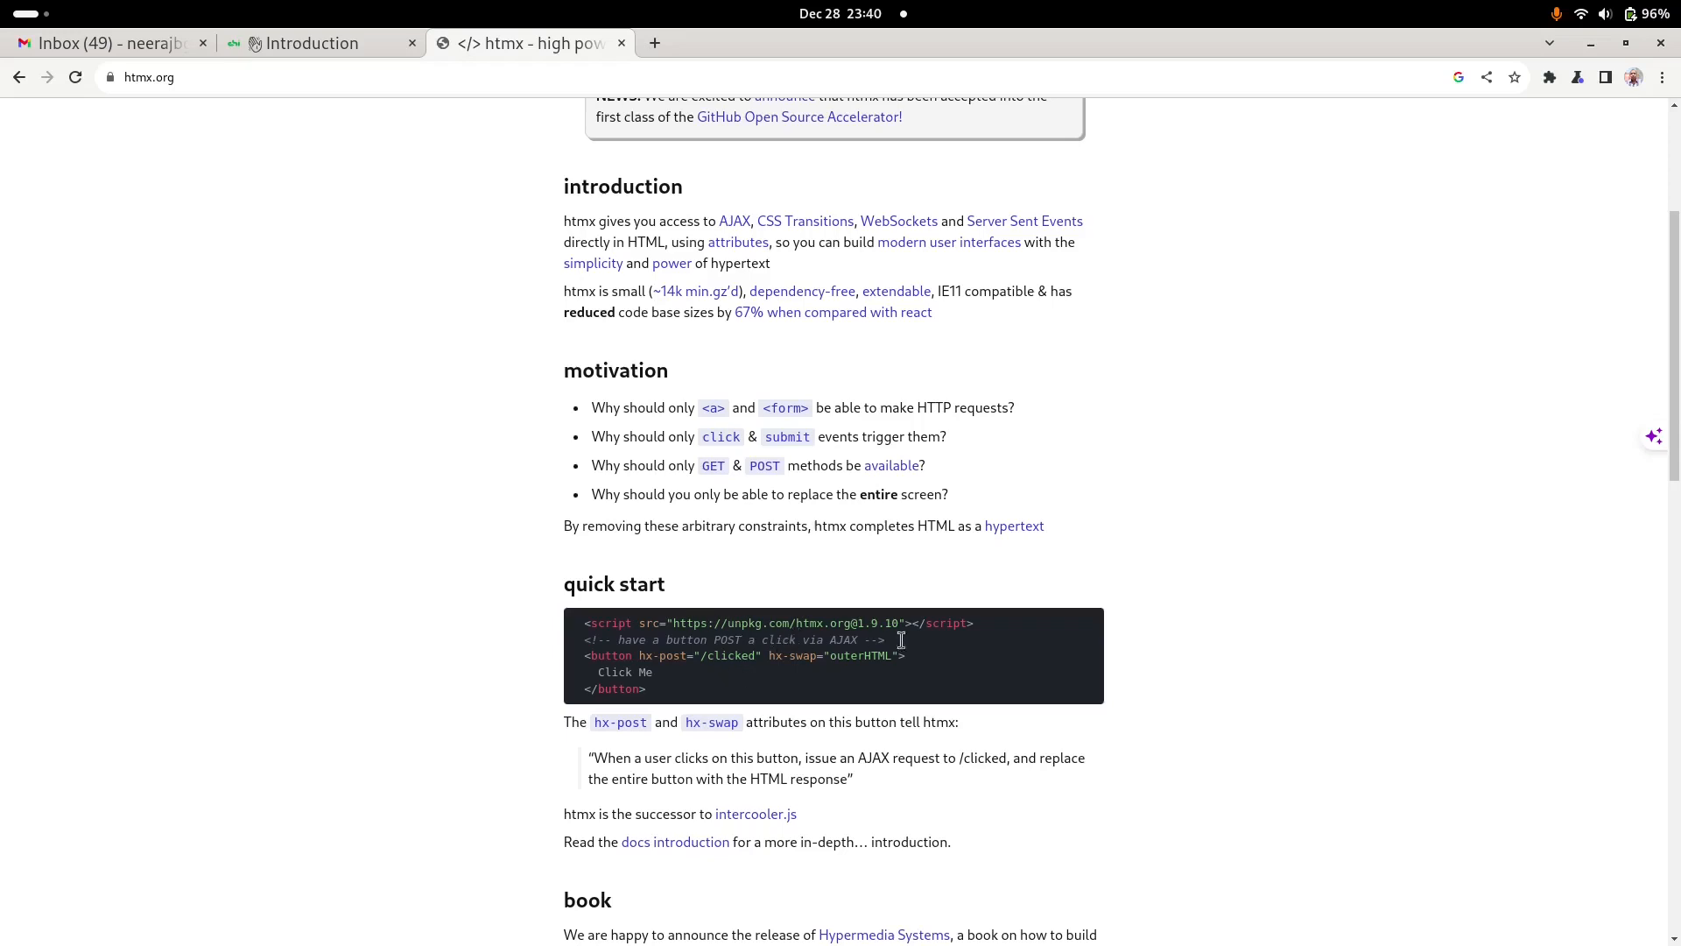
{"action": "mouse_move", "coordinate": [914, 677]}
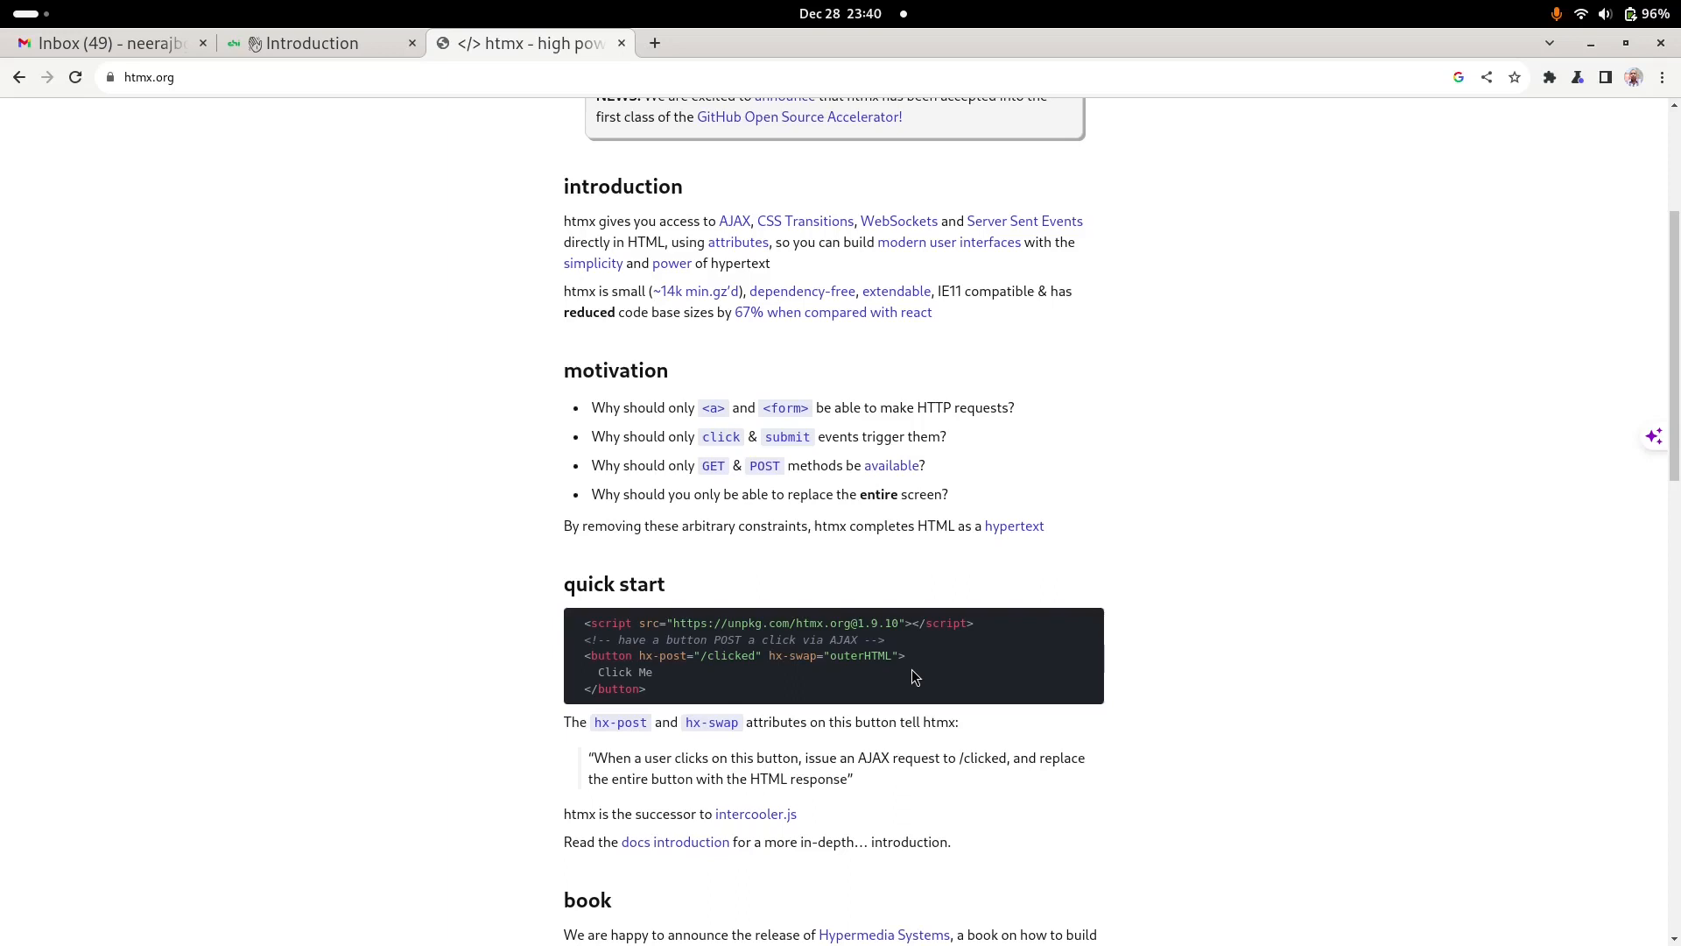
{"action": "mouse_move", "coordinate": [626, 651]}
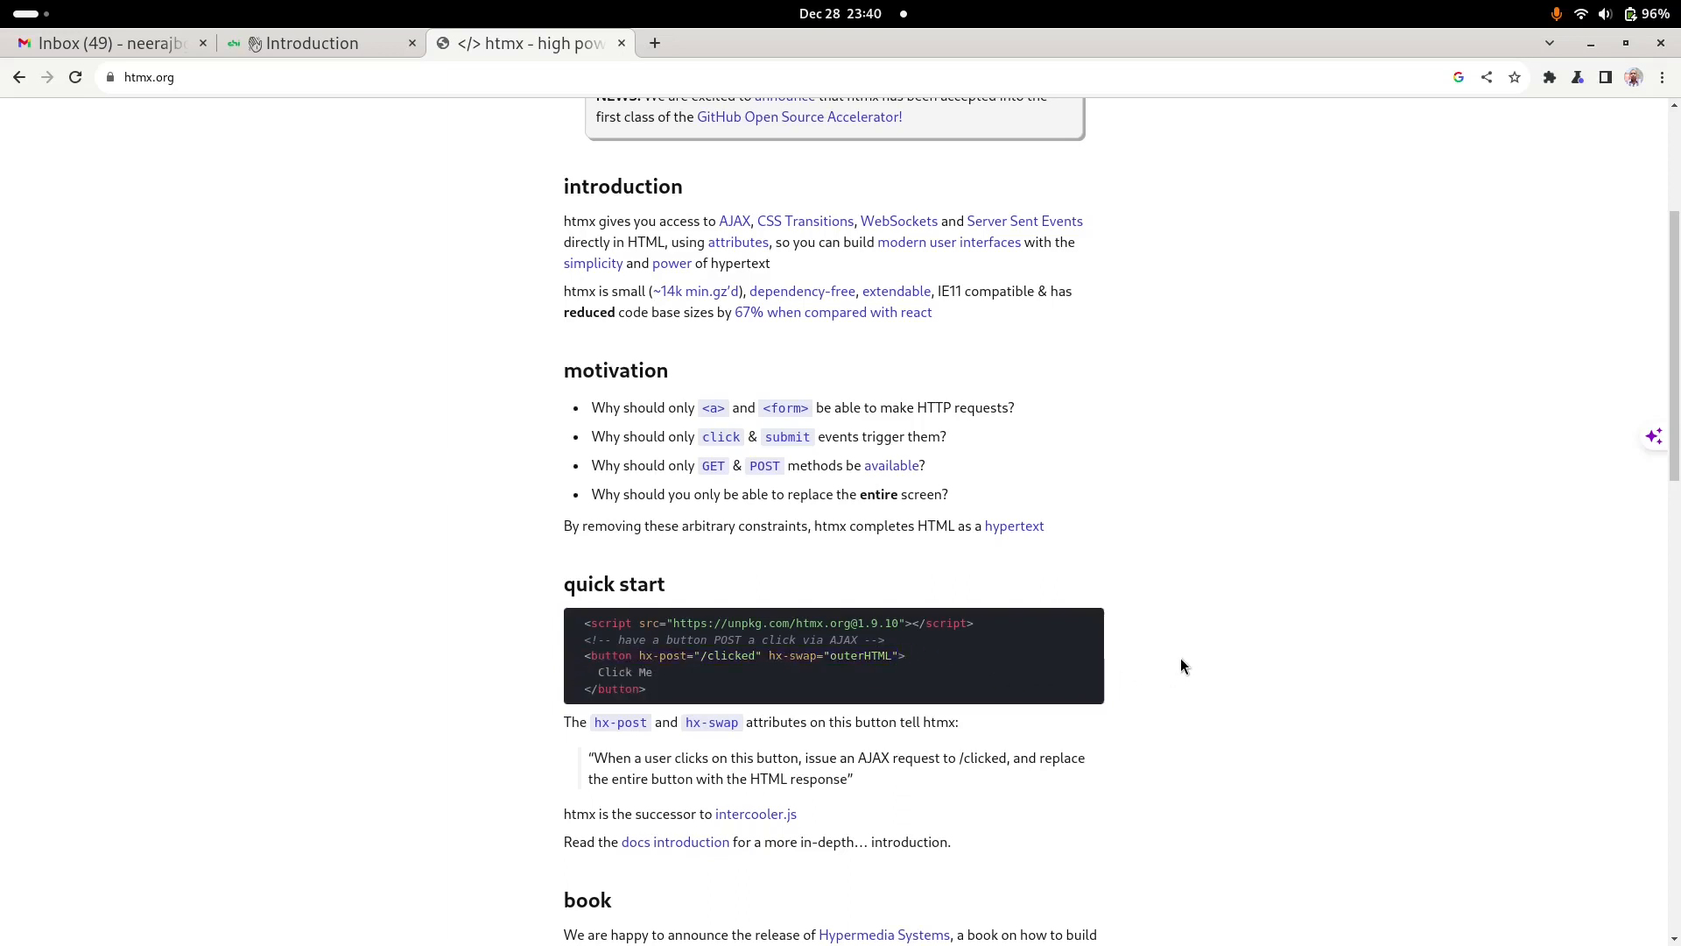
{"action": "mouse_move", "coordinate": [565, 558]}
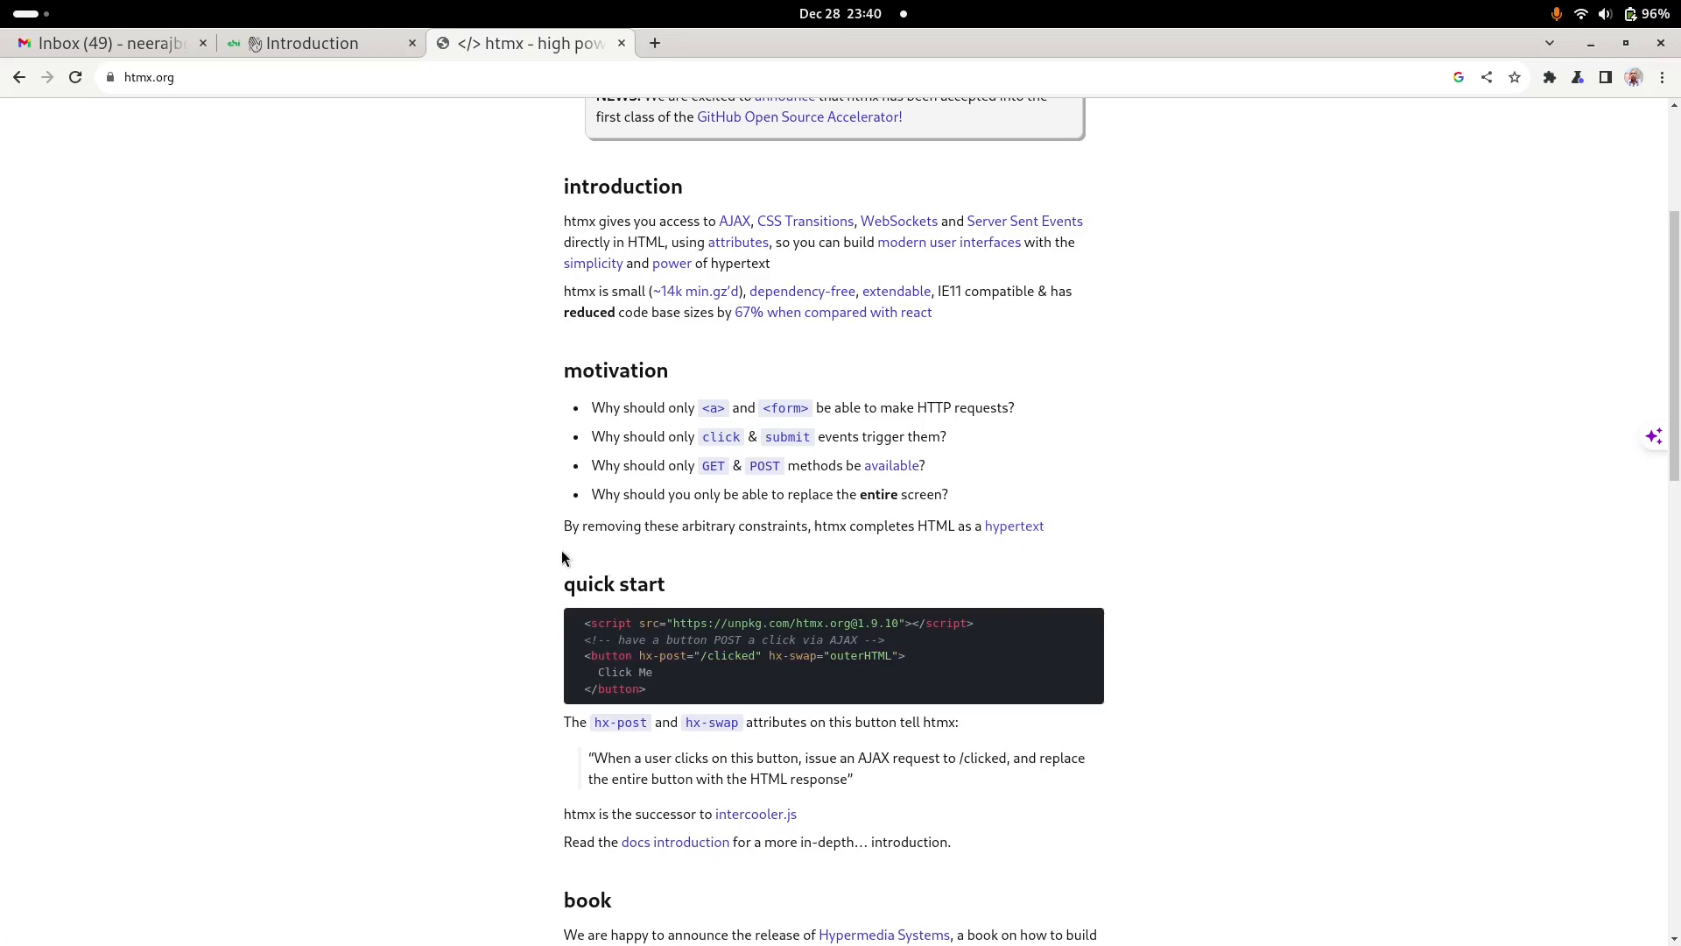
{"action": "mouse_move", "coordinate": [305, 56]}
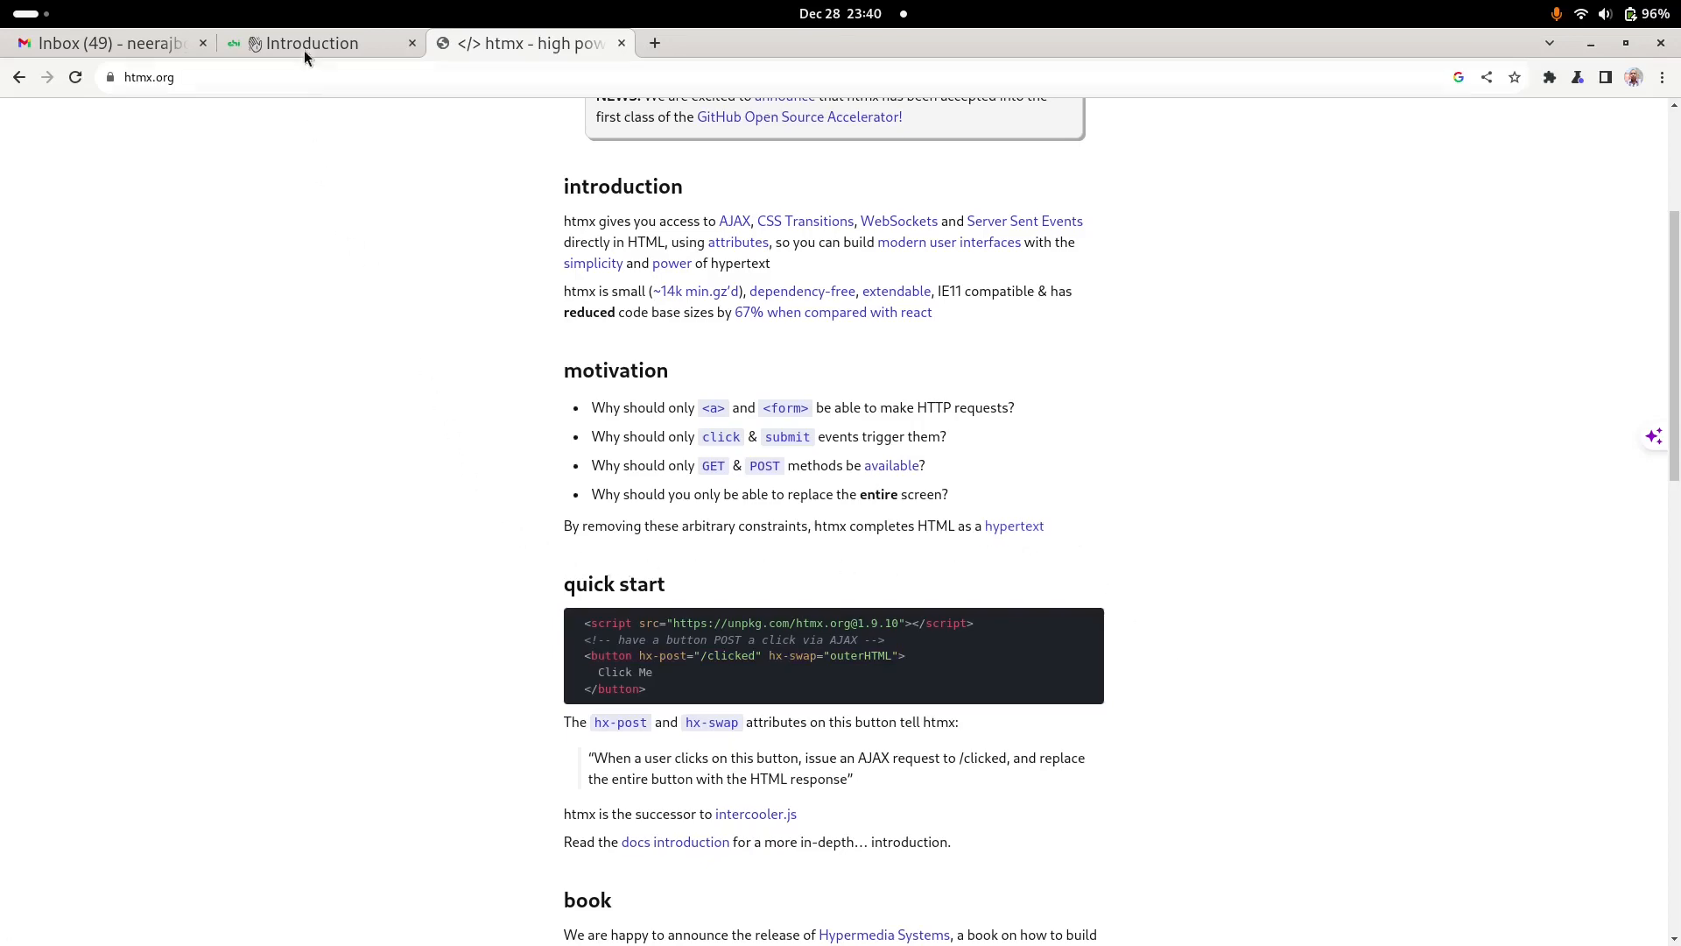
Step: Initialise the Go module github.com/neerajbg/chi-htmx in the terminal
{"action": "left_click", "coordinate": [310, 43]}
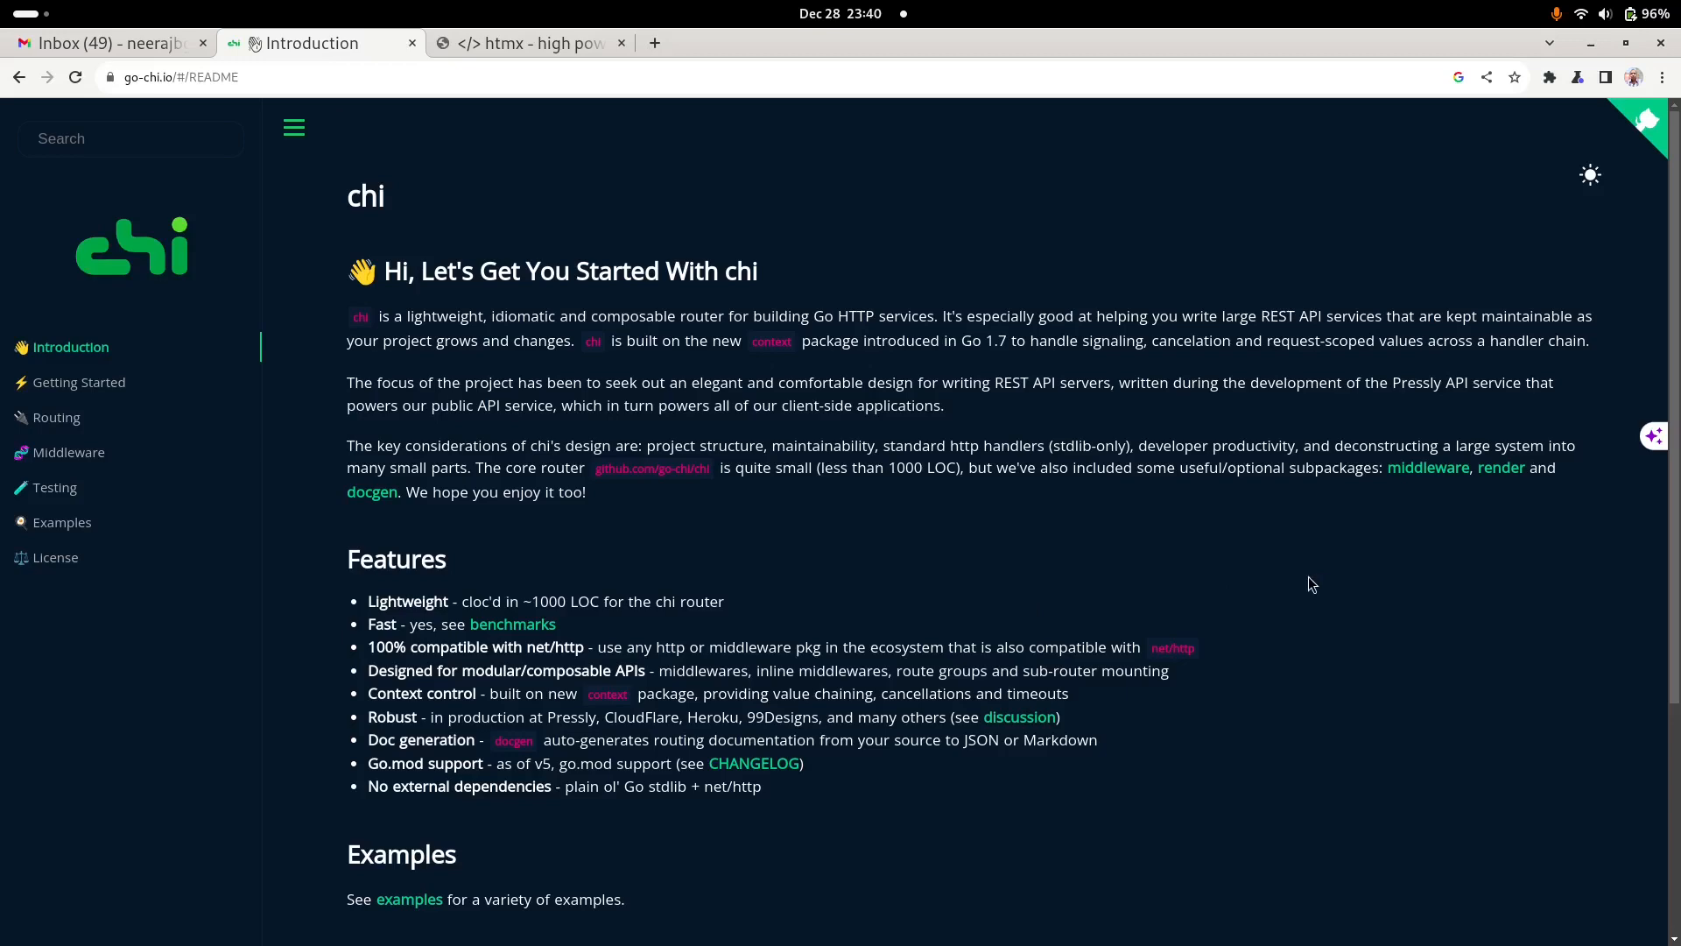
{"action": "mouse_move", "coordinate": [1179, 866]}
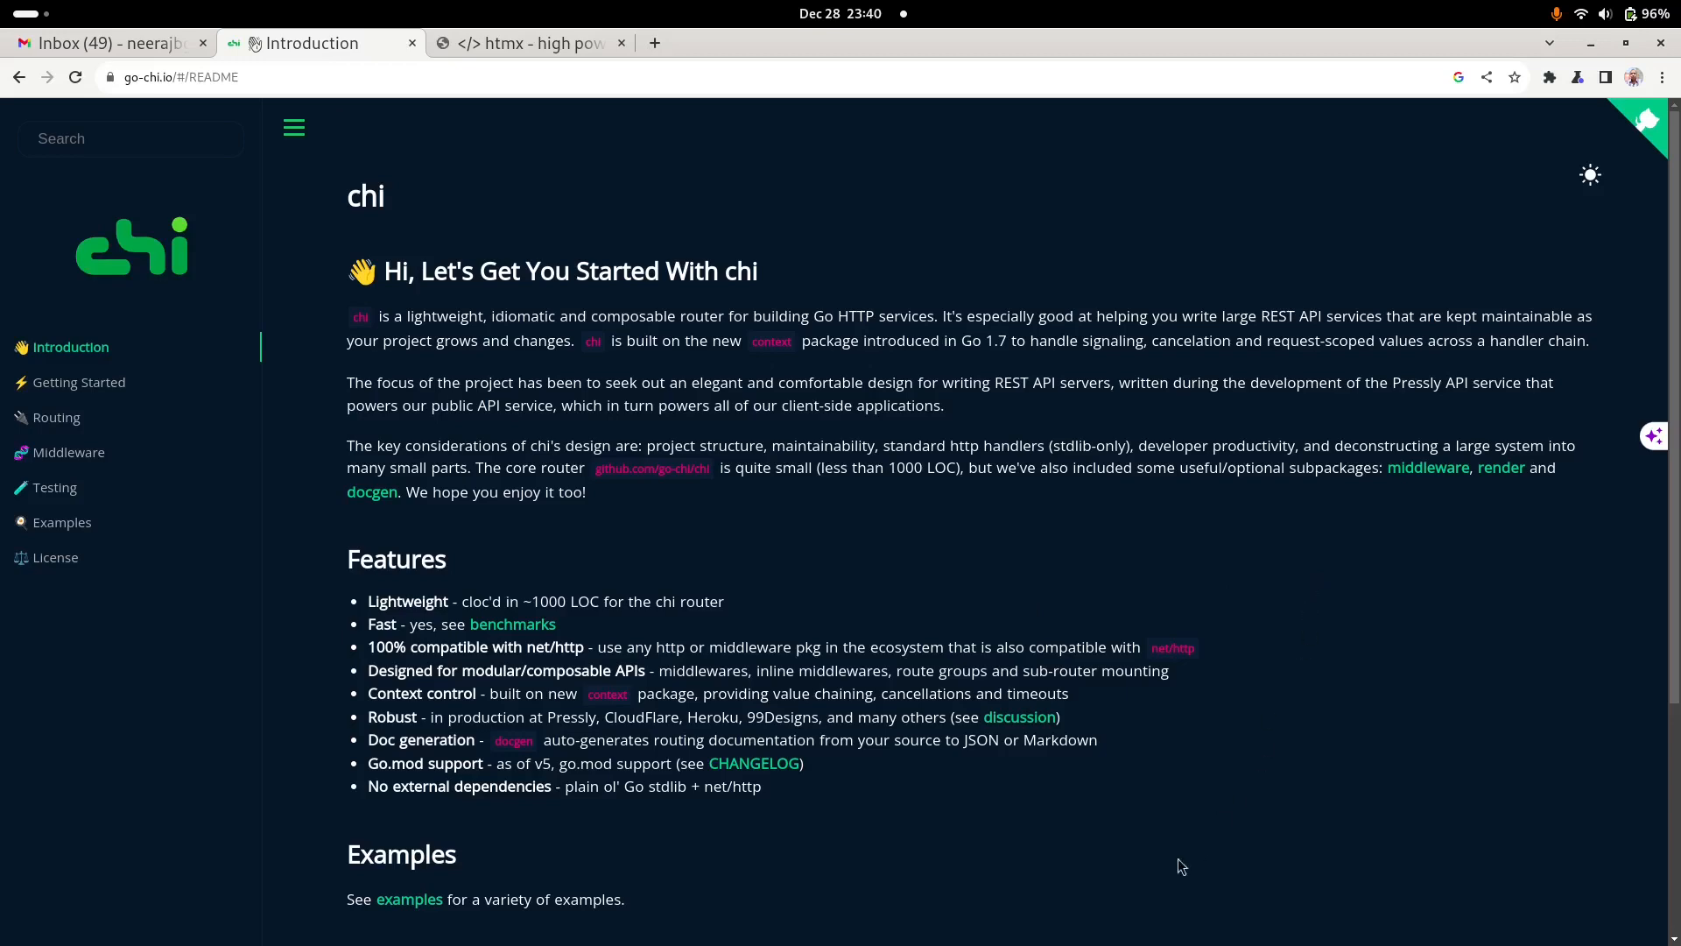
{"action": "left_click", "coordinate": [888, 914]}
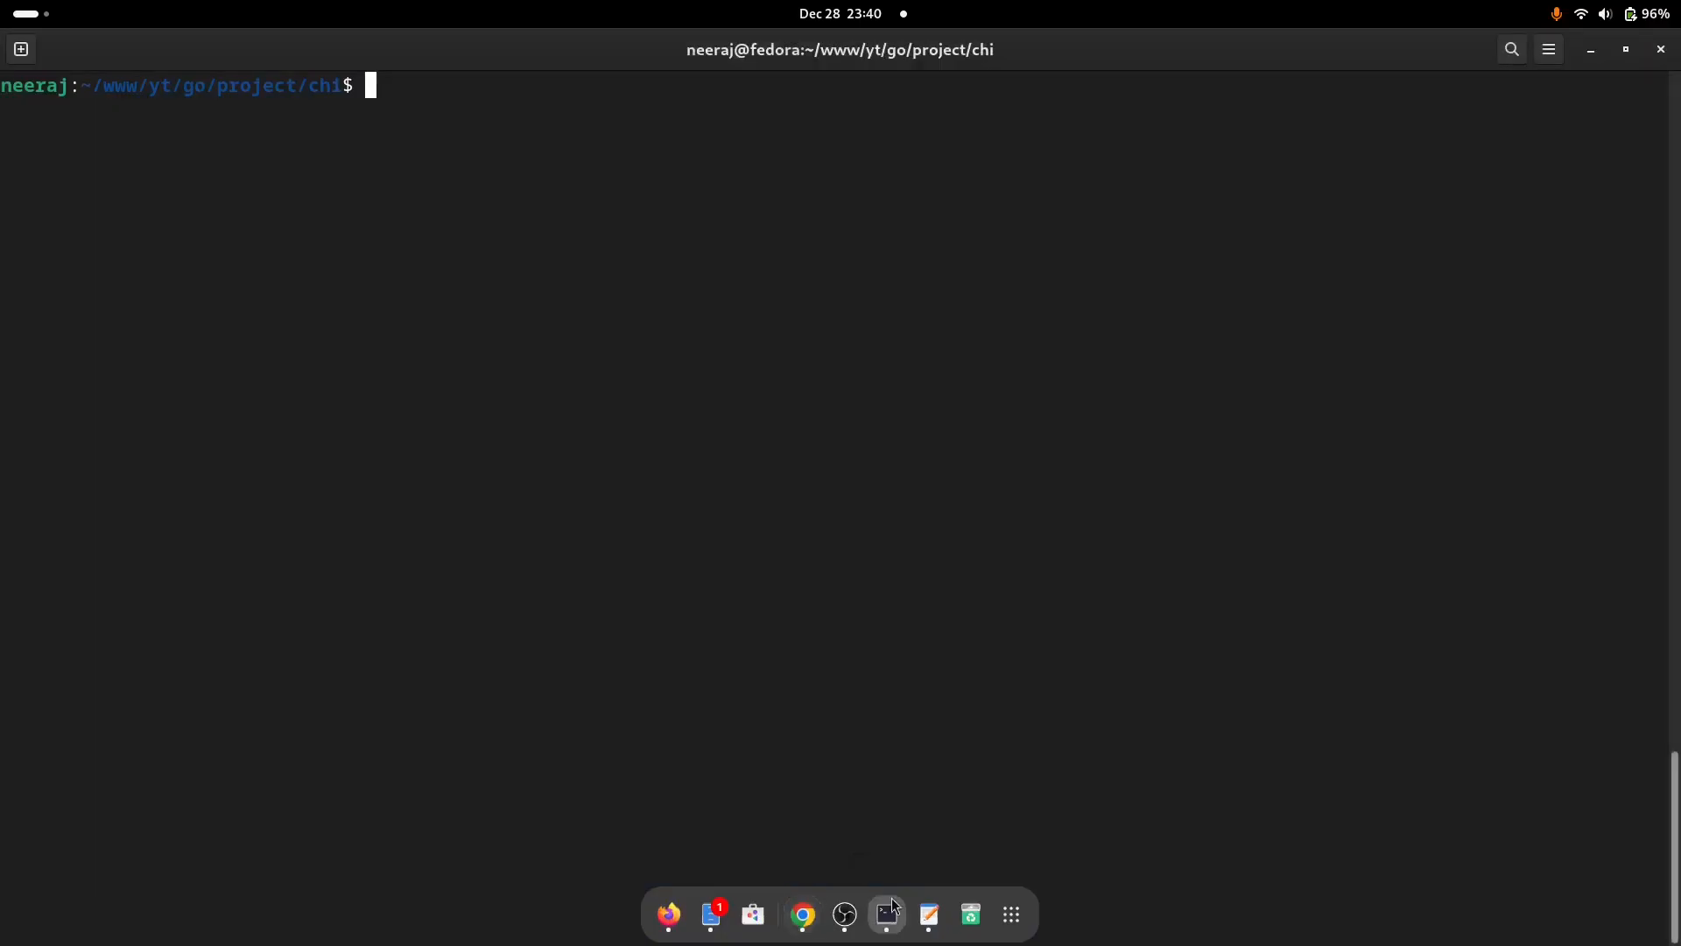
{"action": "mouse_move", "coordinate": [780, 500]}
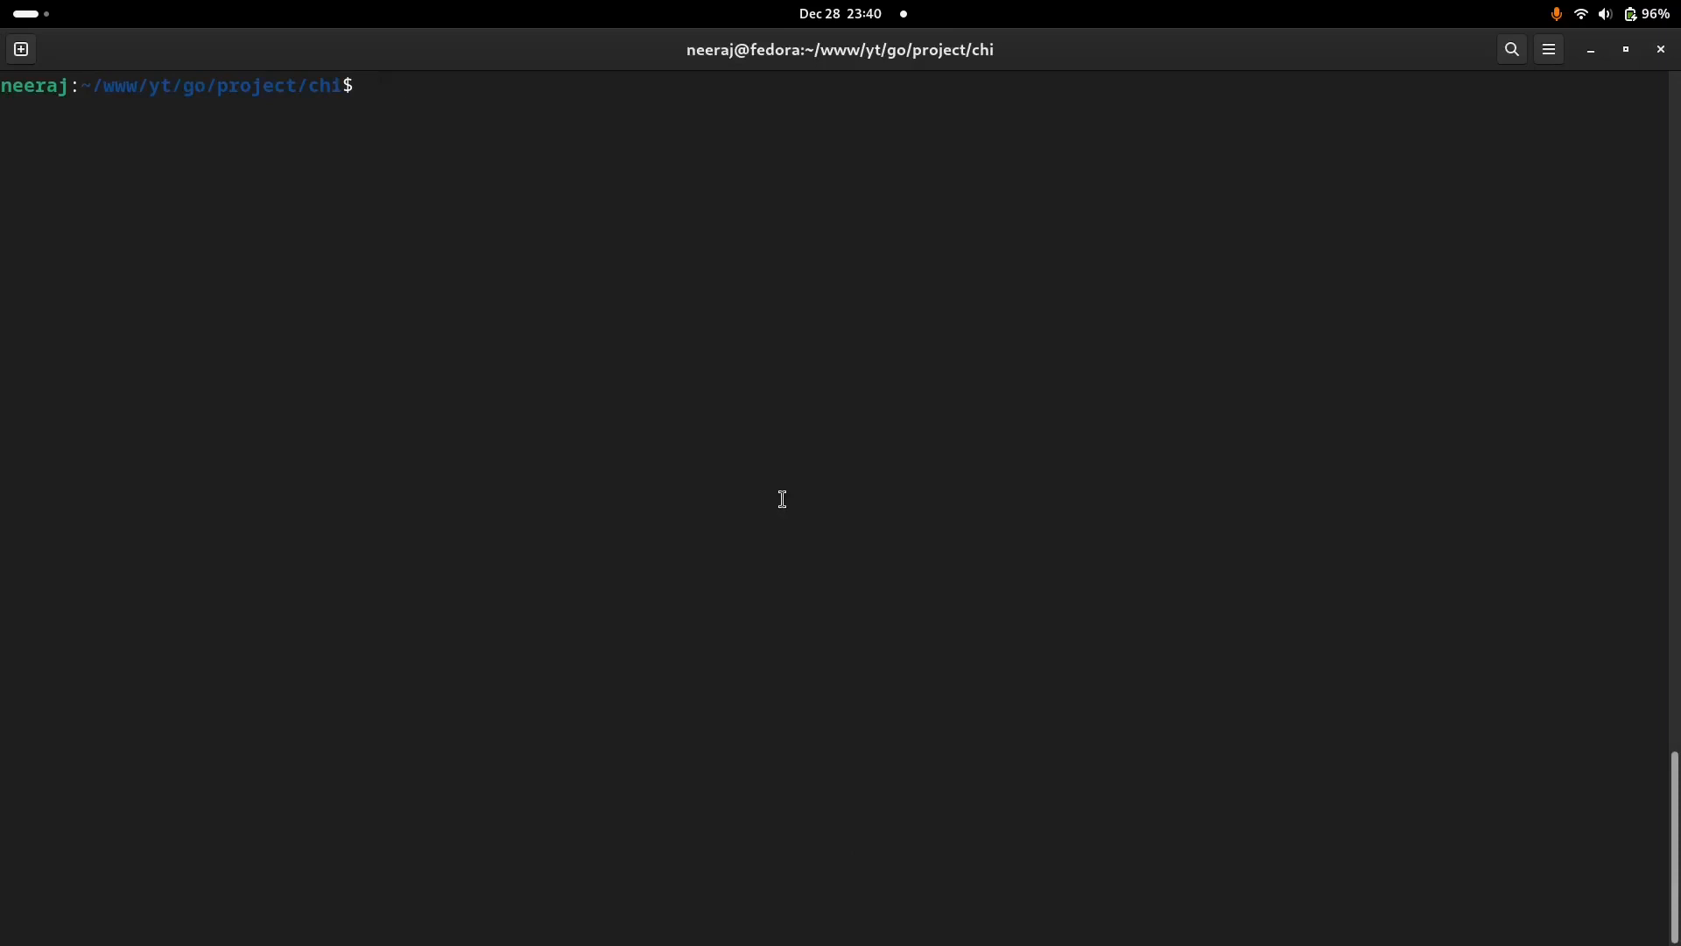
{"action": "type", "text": "go mo"}
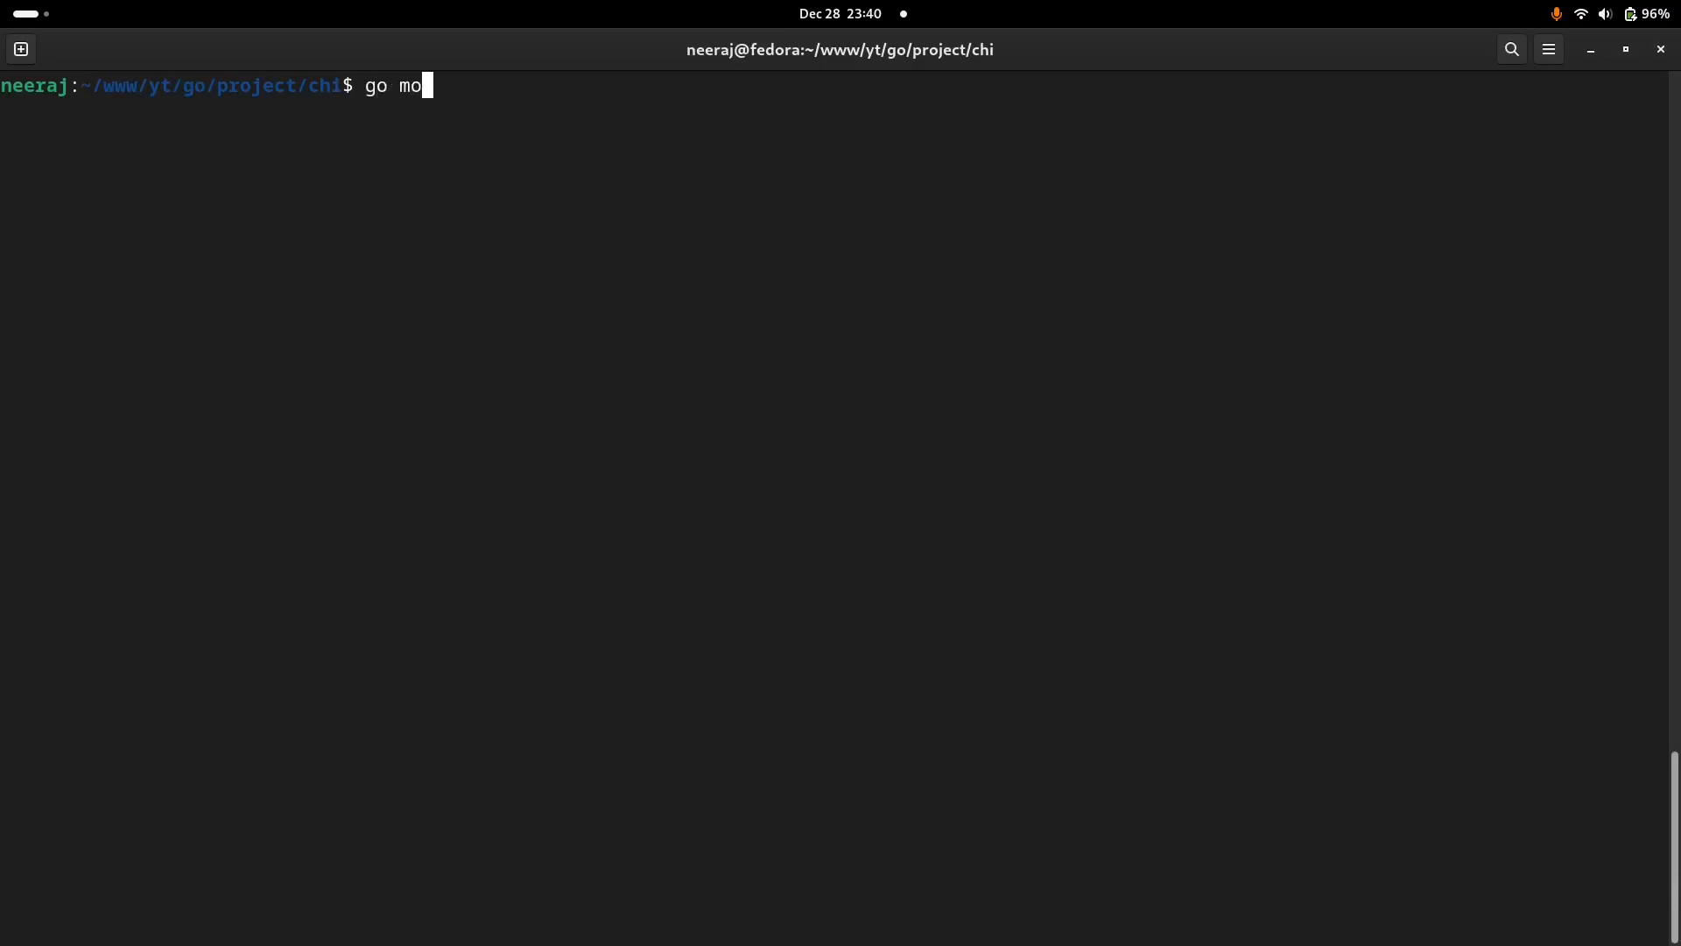
{"action": "type", "text": "d init"}
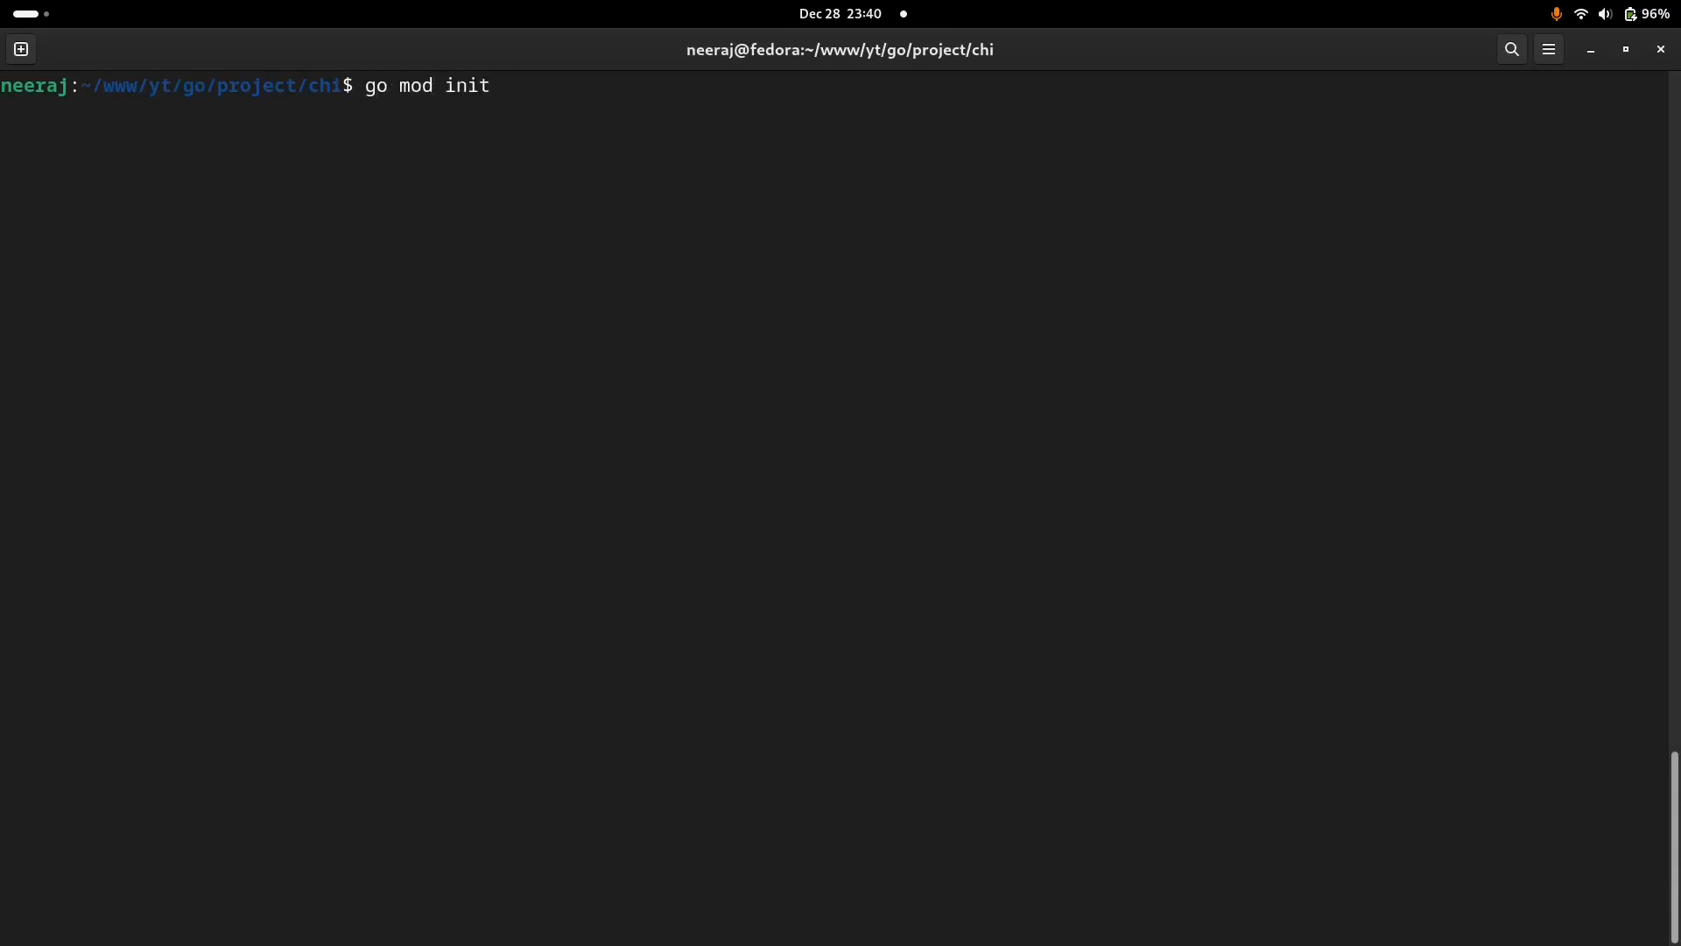
{"action": "type", "text": "git"}
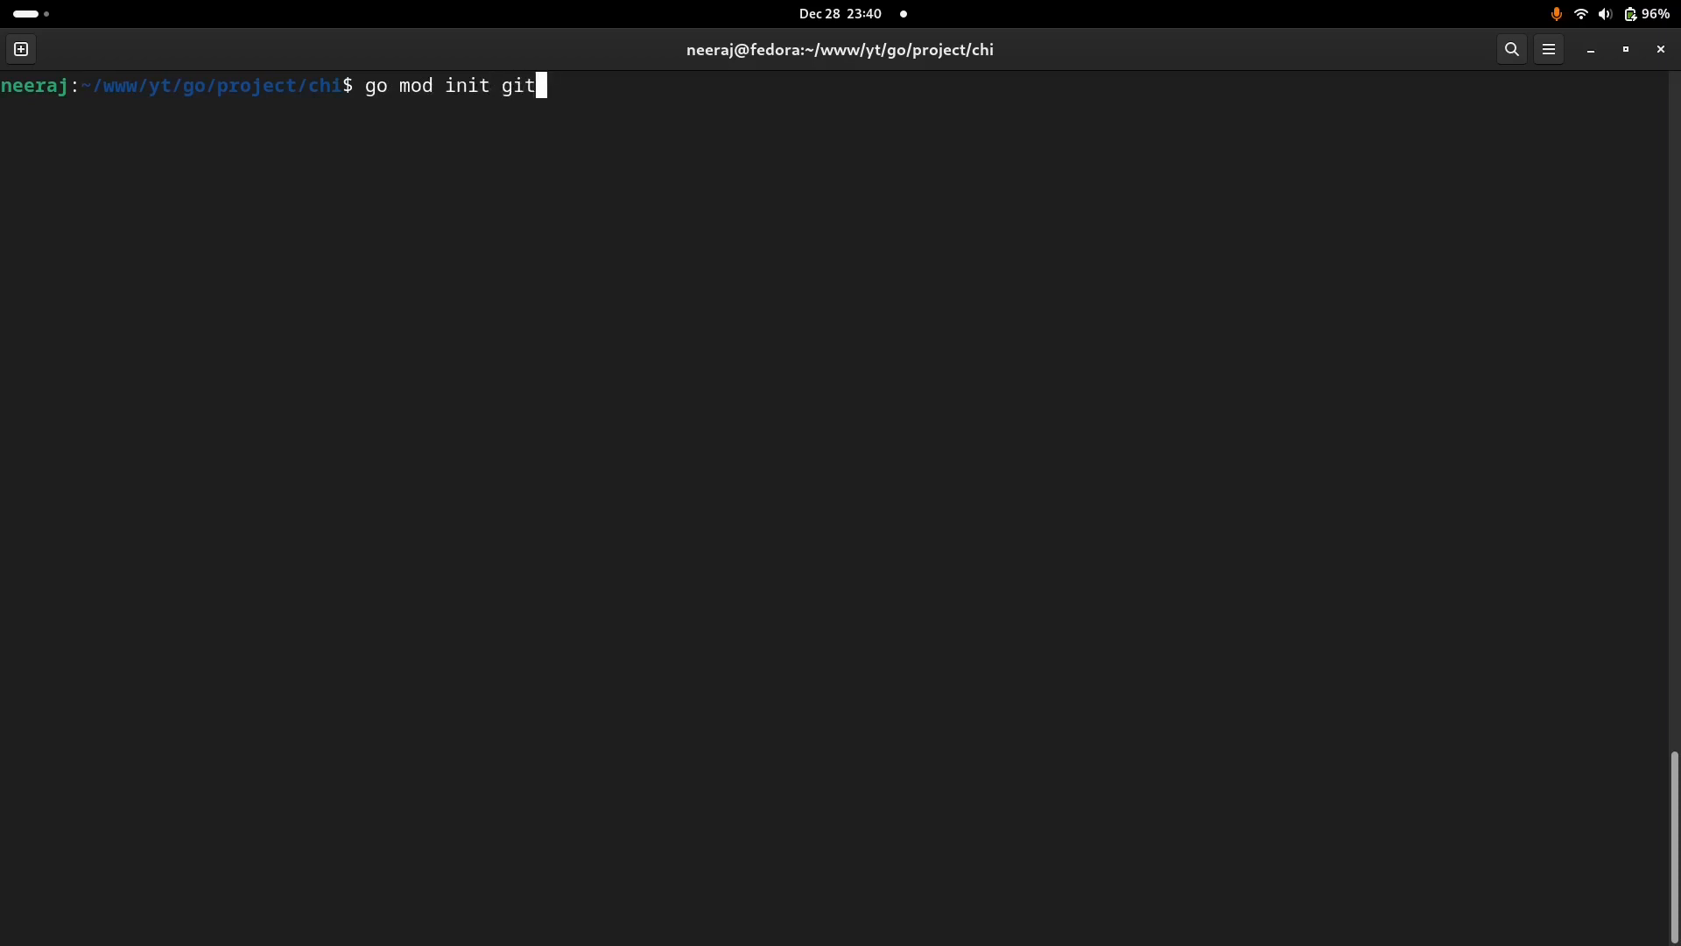
{"action": "type", "text": "hub.com"}
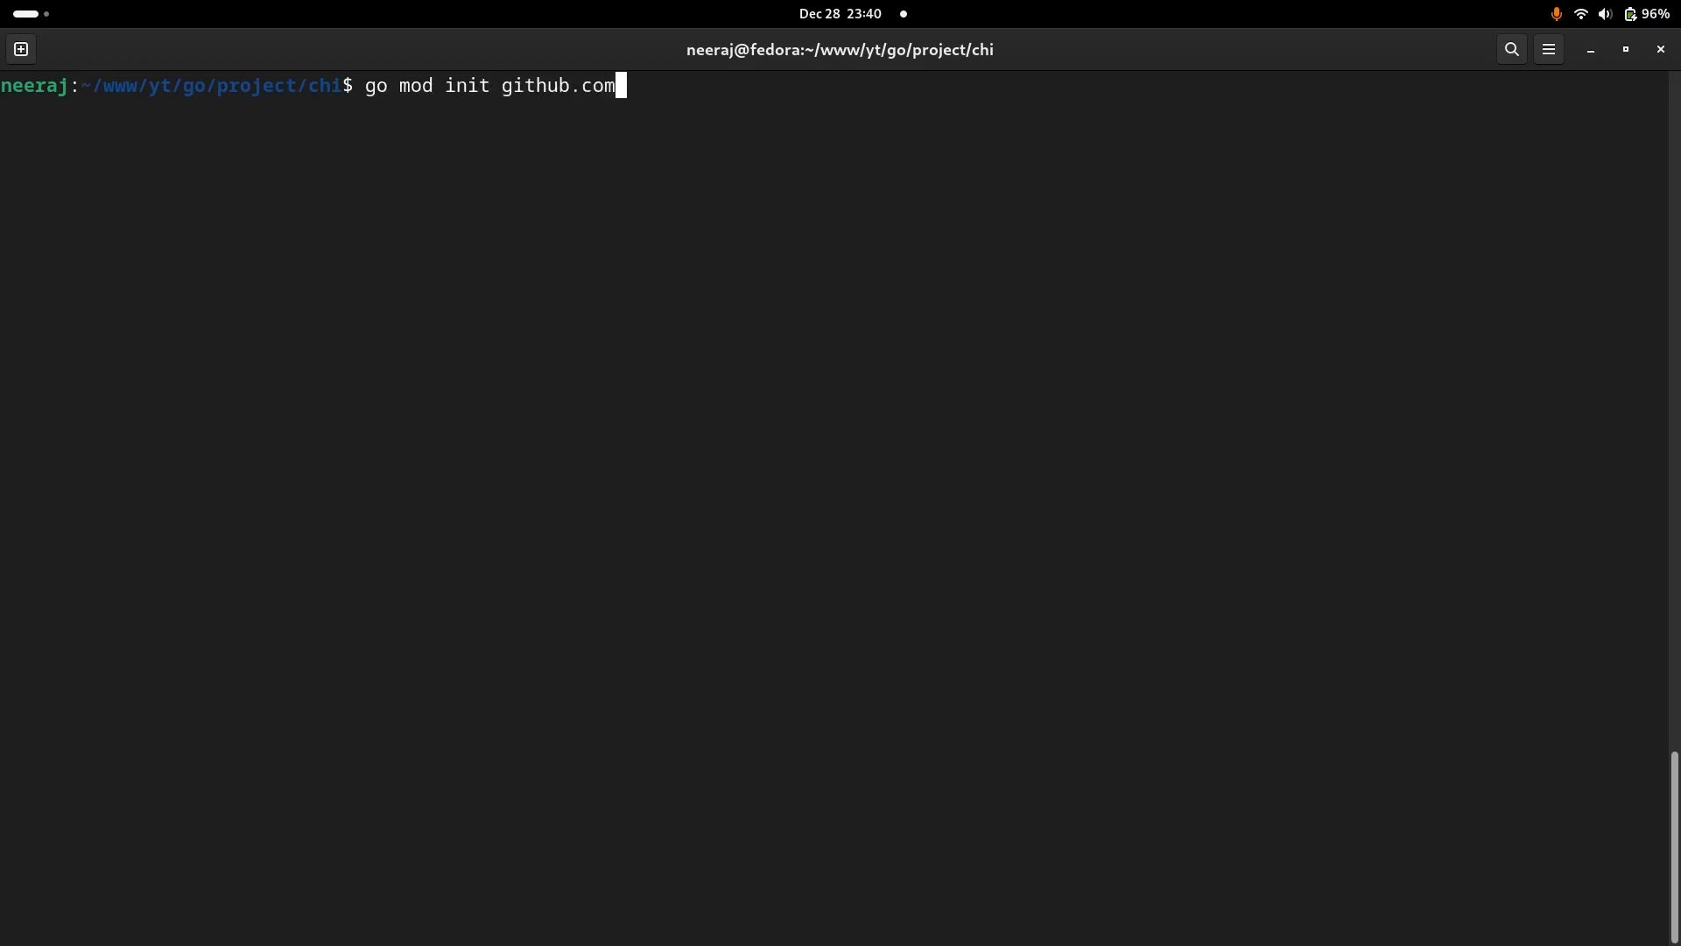
{"action": "type", "text": "/neera"}
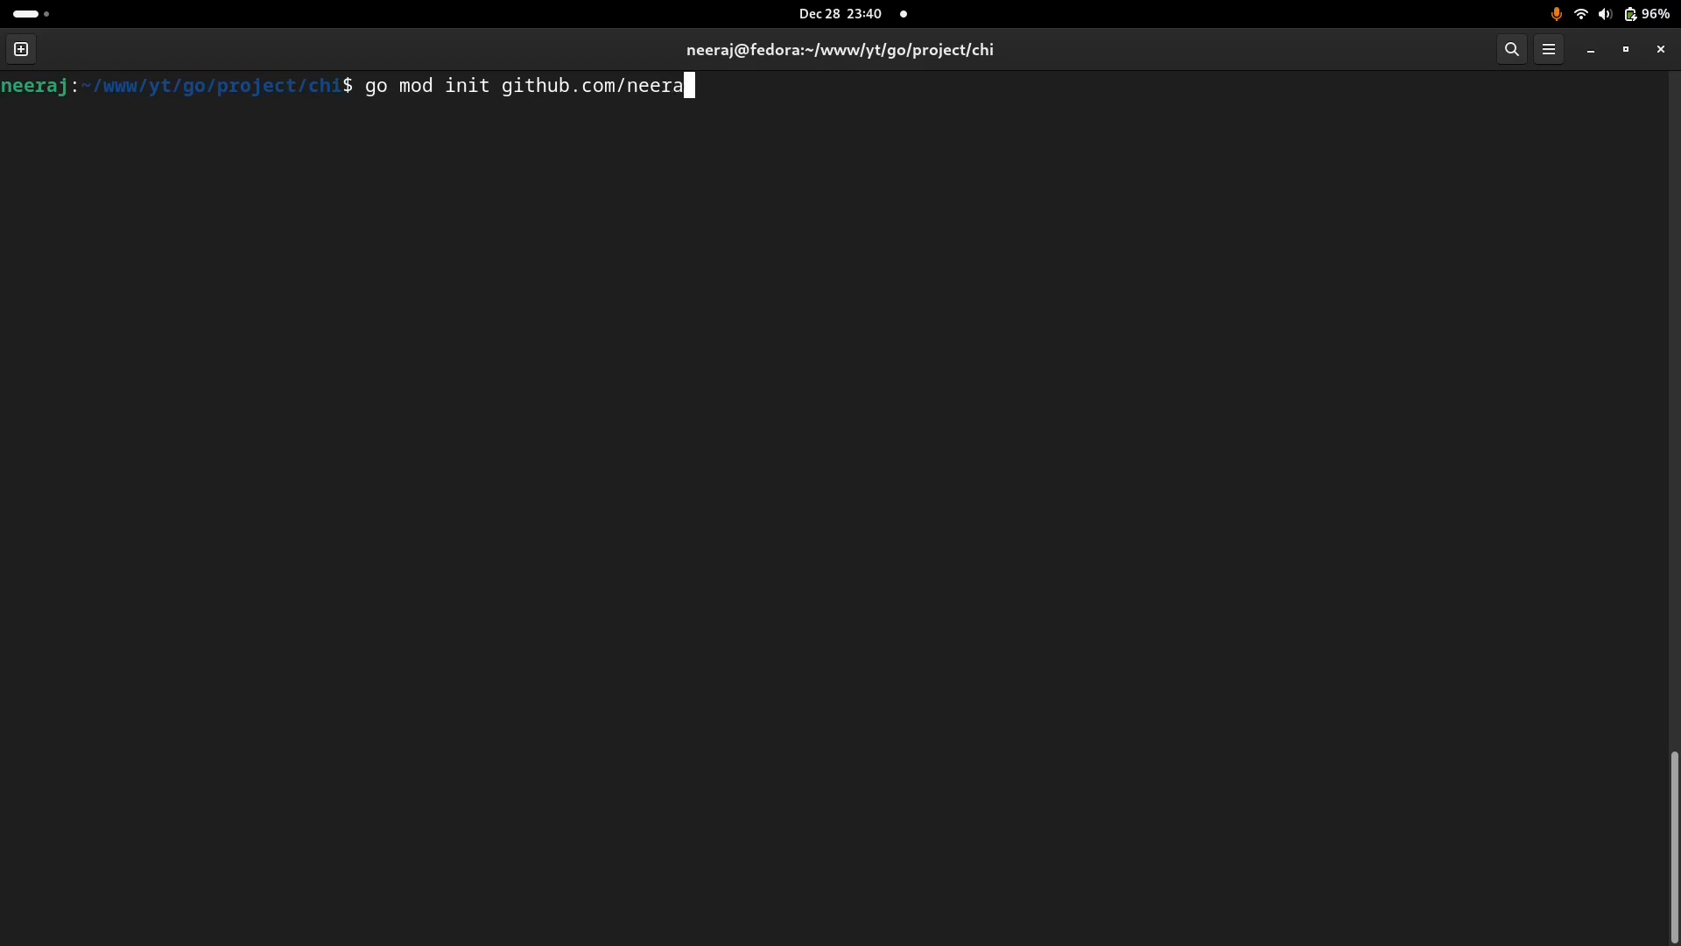
{"action": "type", "text": "bg/c"}
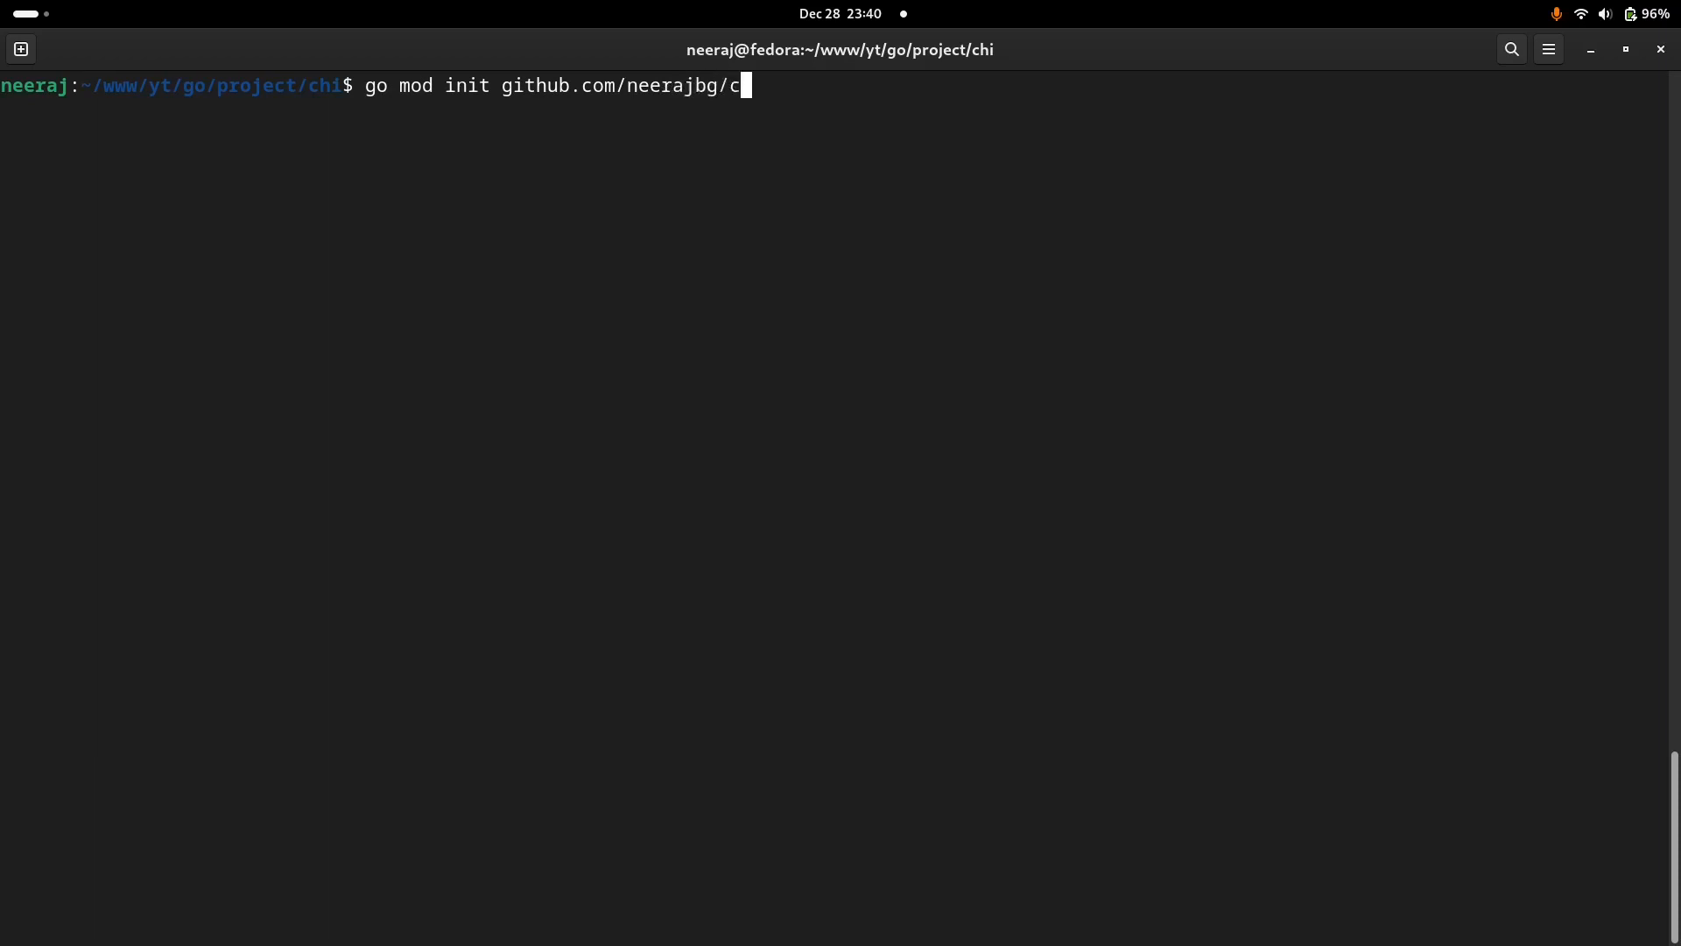
{"action": "type", "text": "hi-ht"}
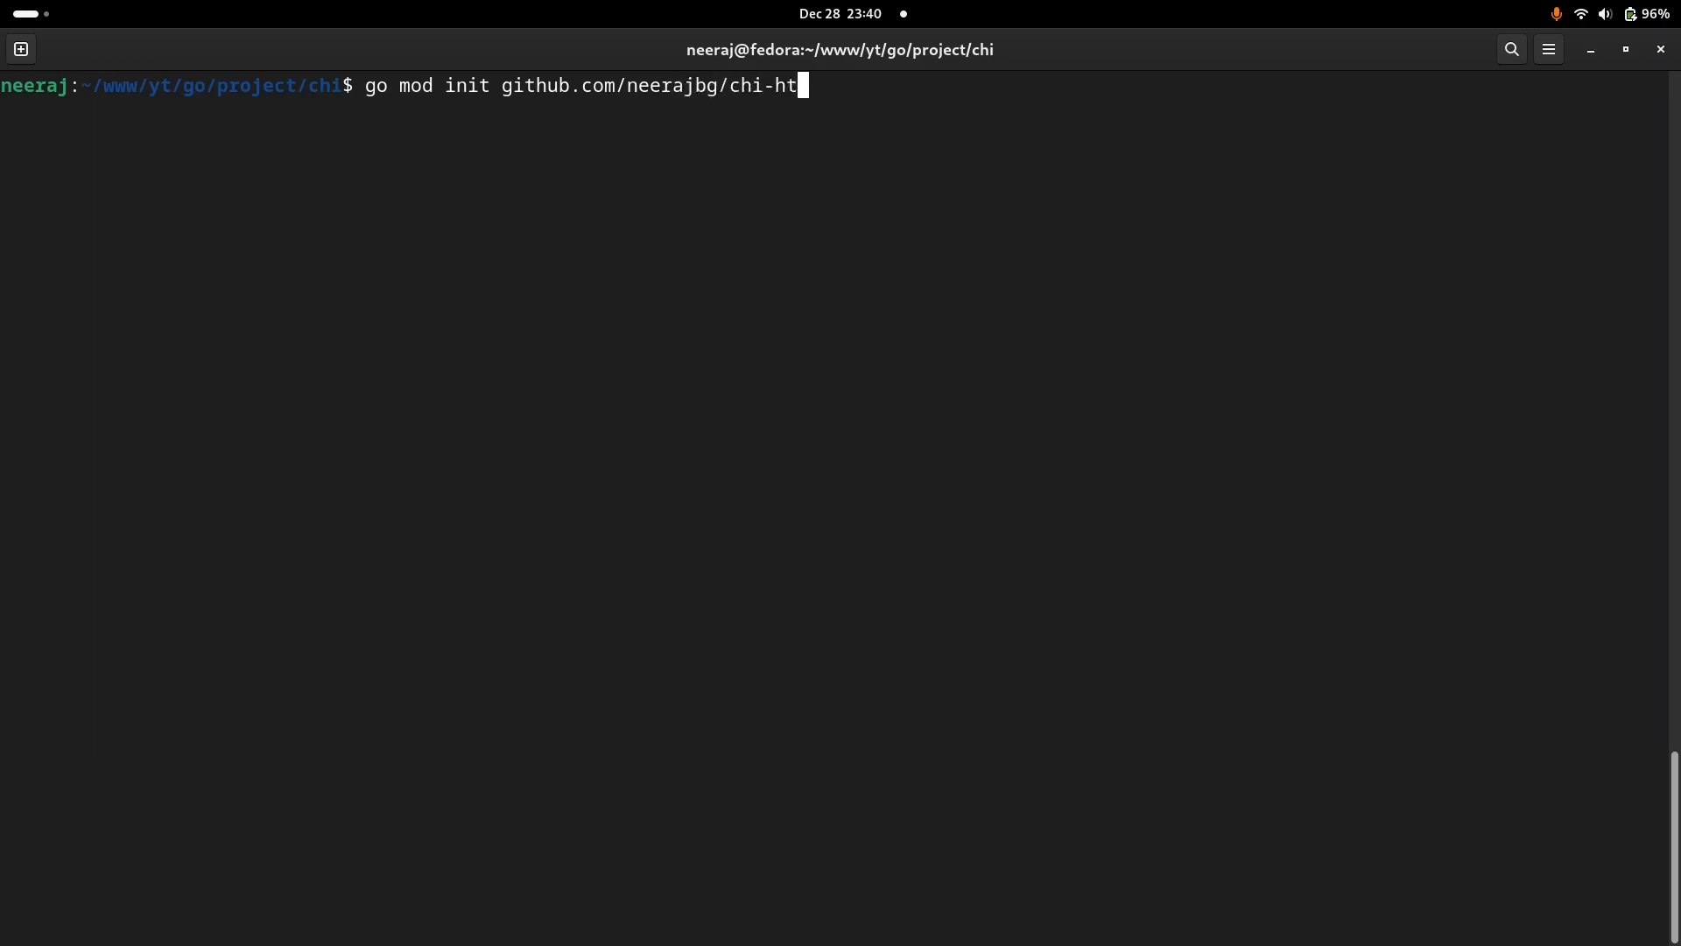
{"action": "type", "text": "mx"}
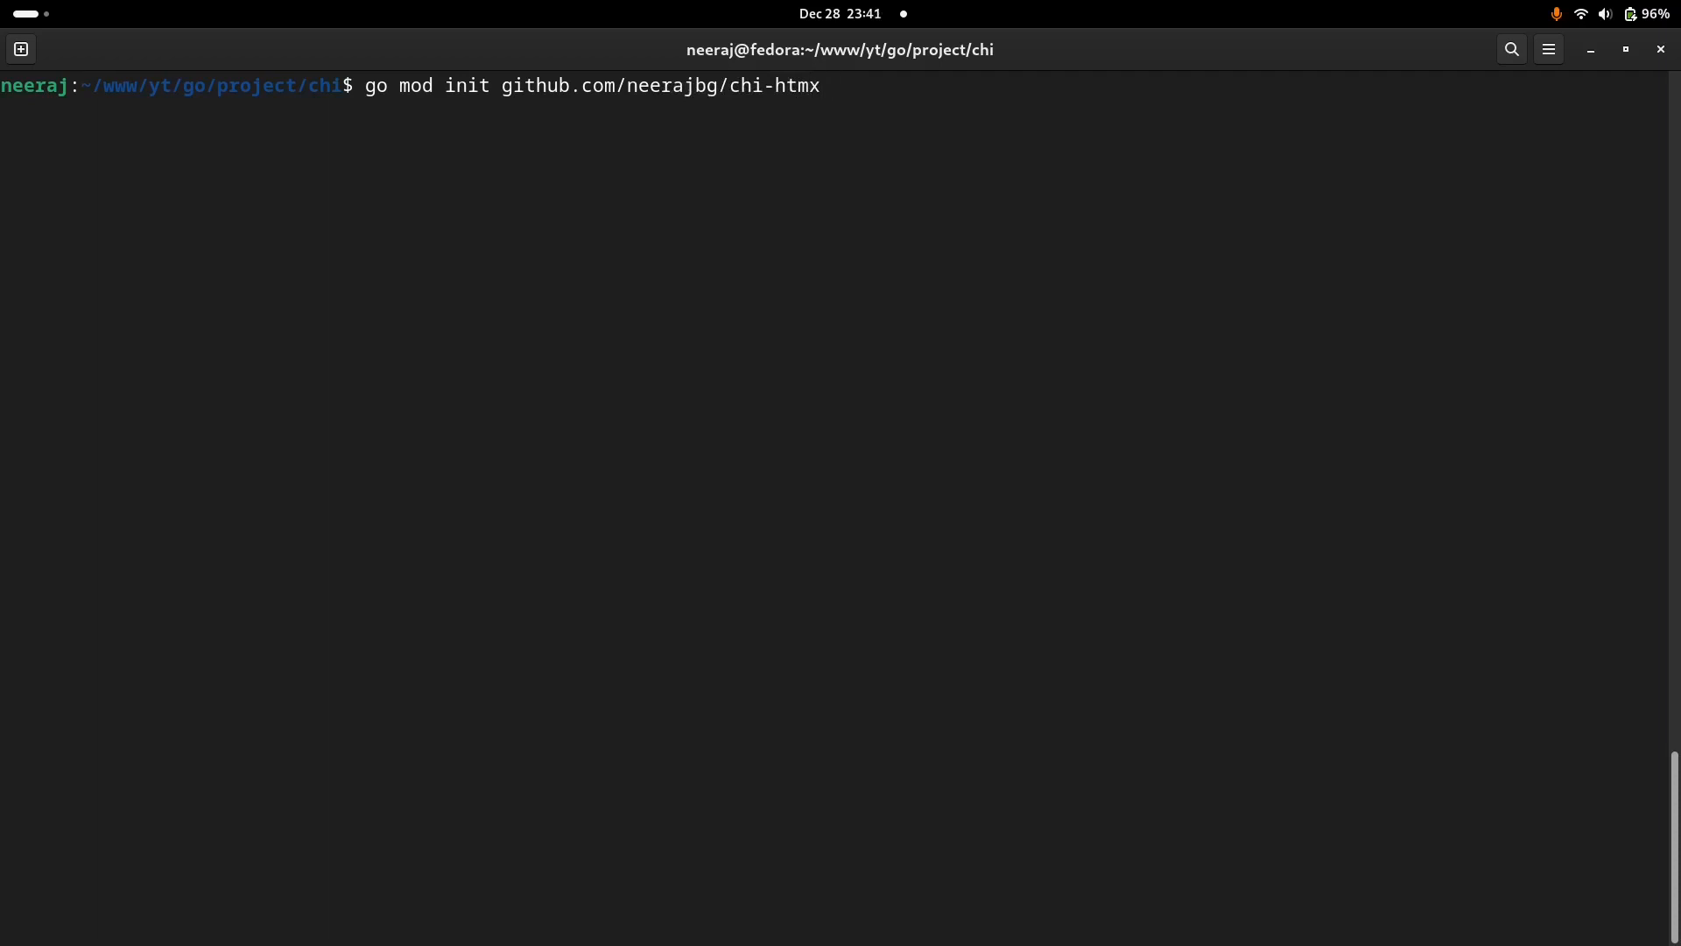
{"action": "key", "text": "Return"}
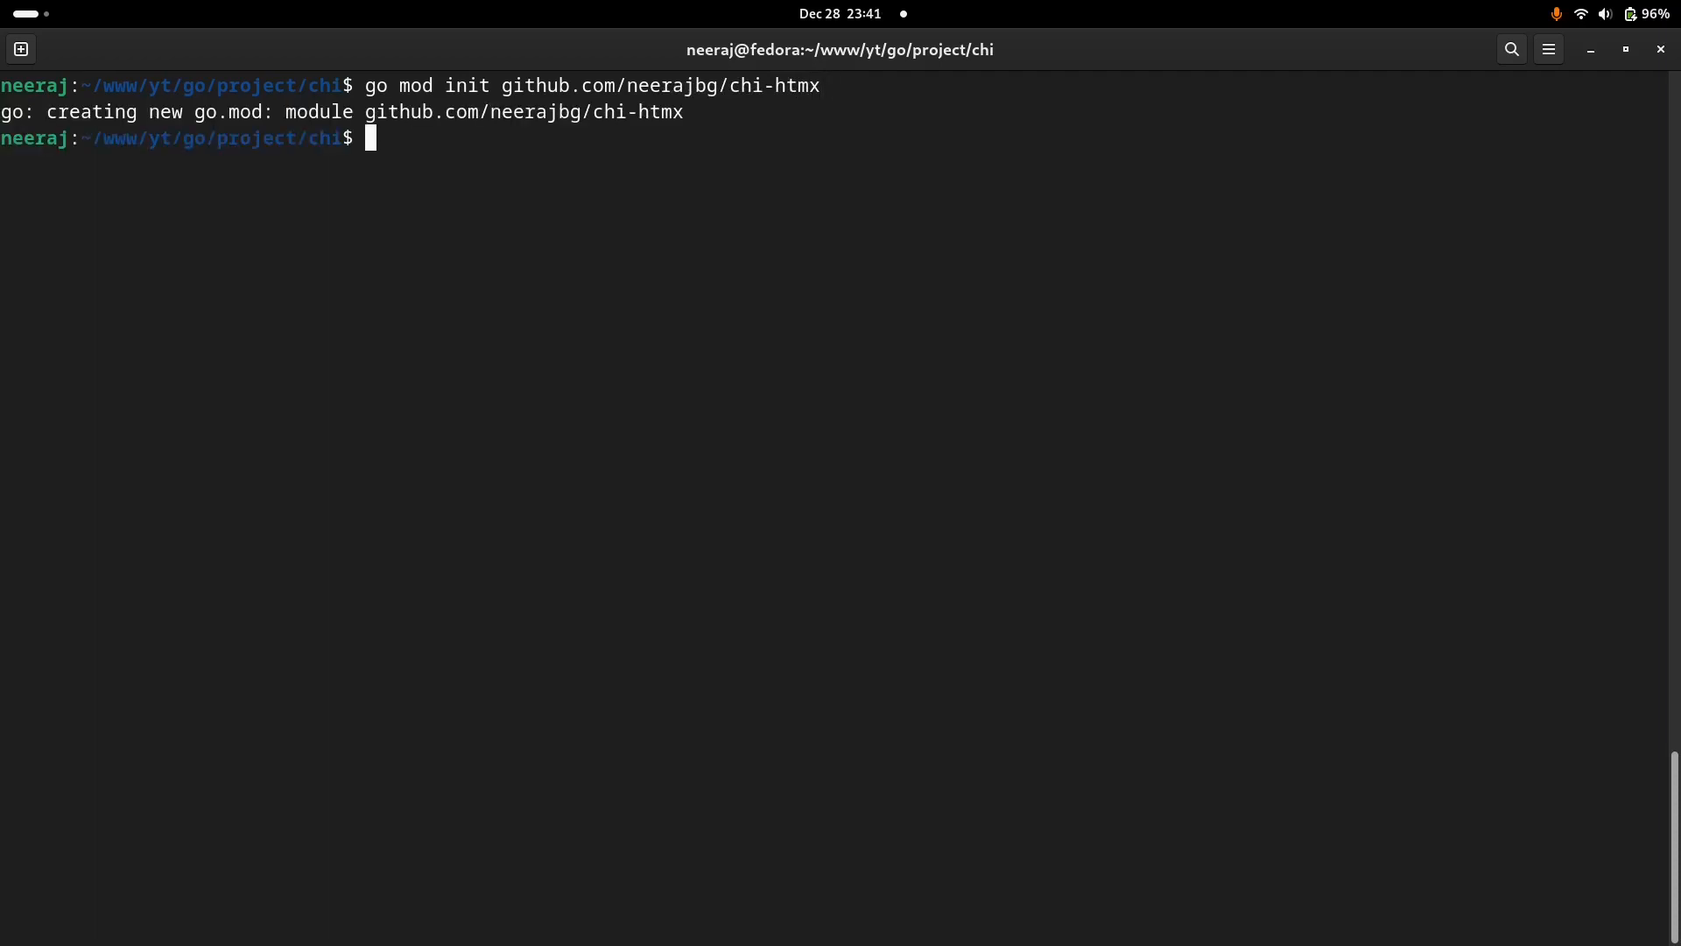
Step: Open the project folder in VS Code with `code .`
{"action": "type", "text": "co"}
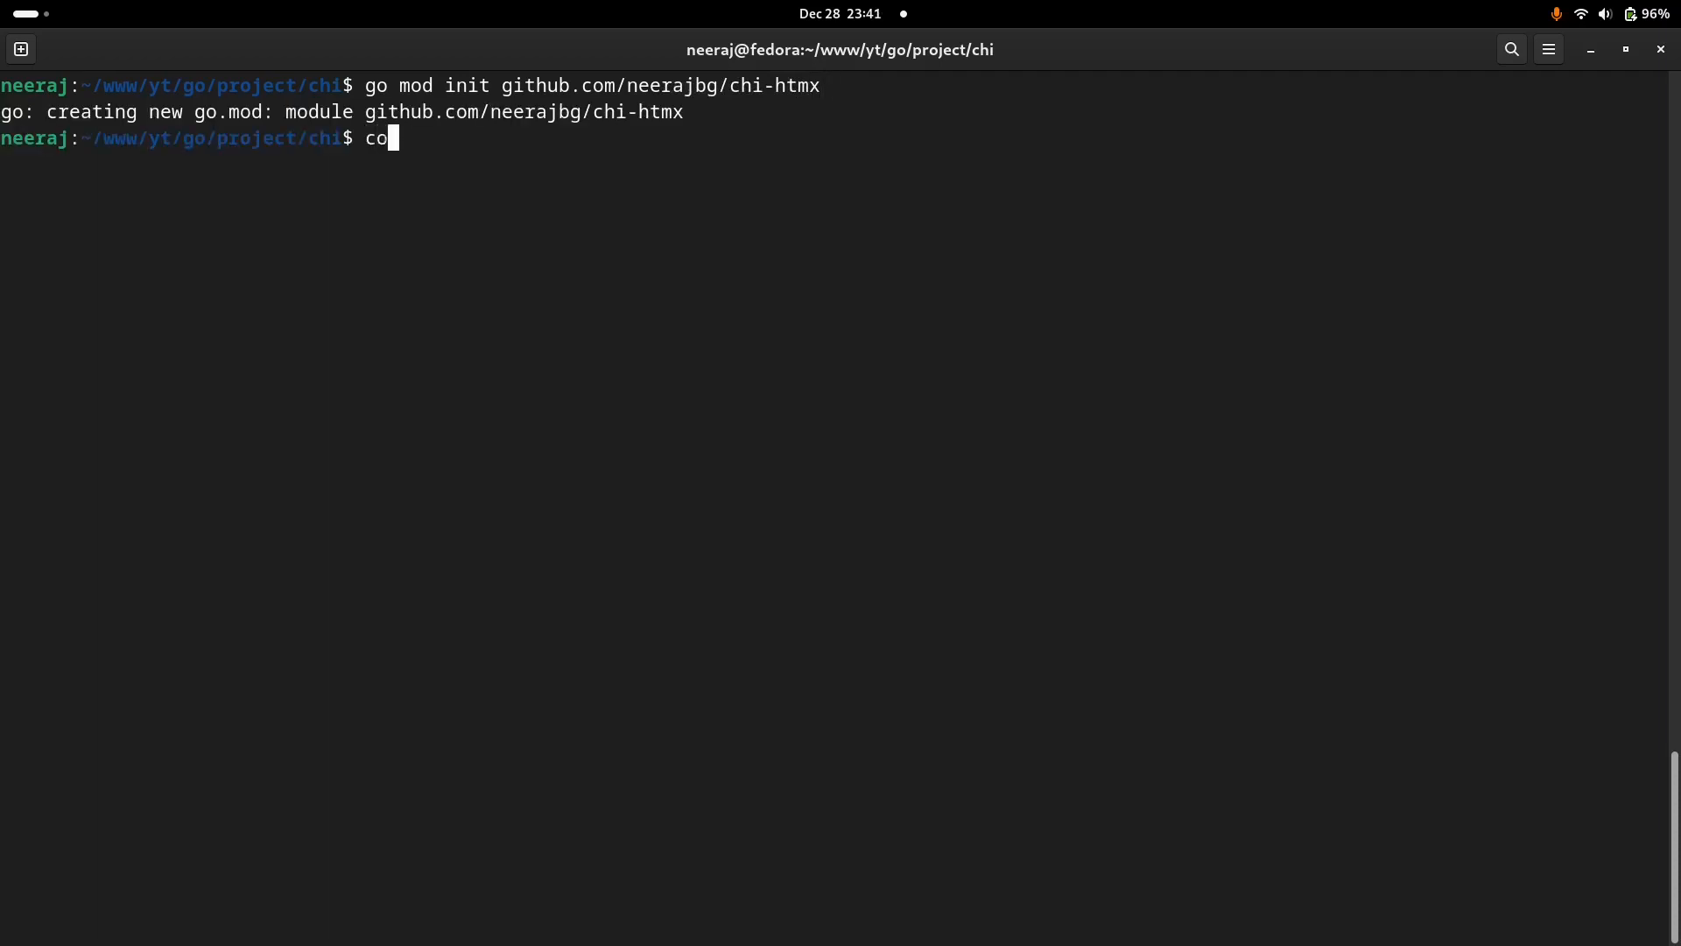
{"action": "type", "text": "de ,"}
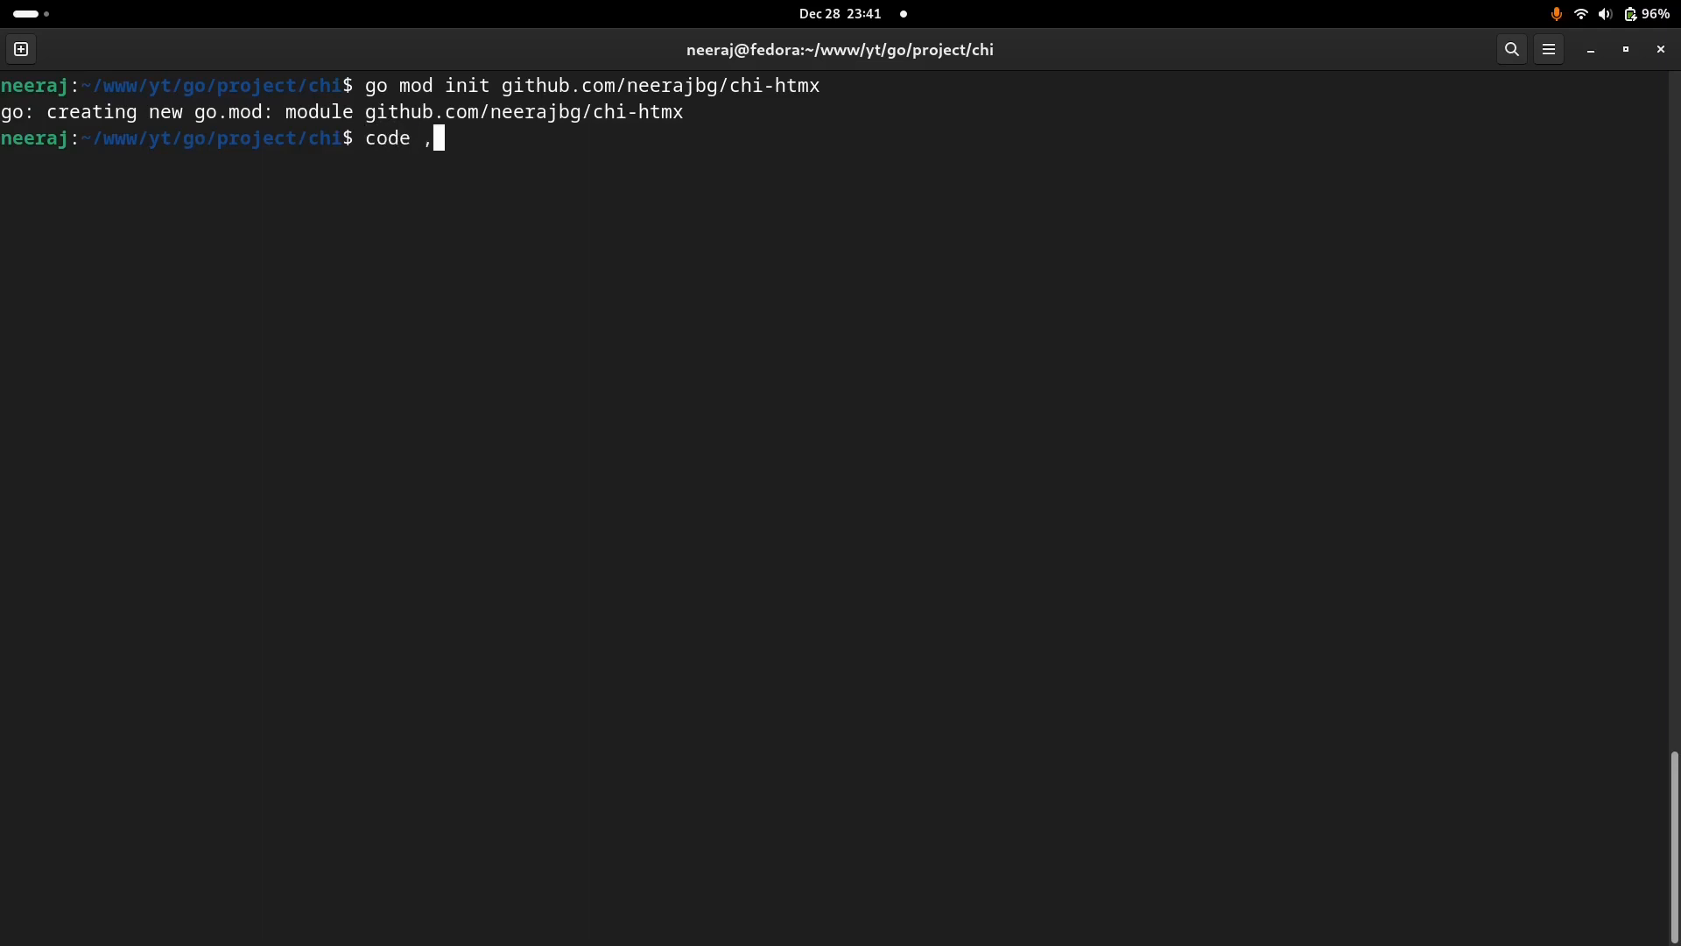
{"action": "key", "text": "Return"}
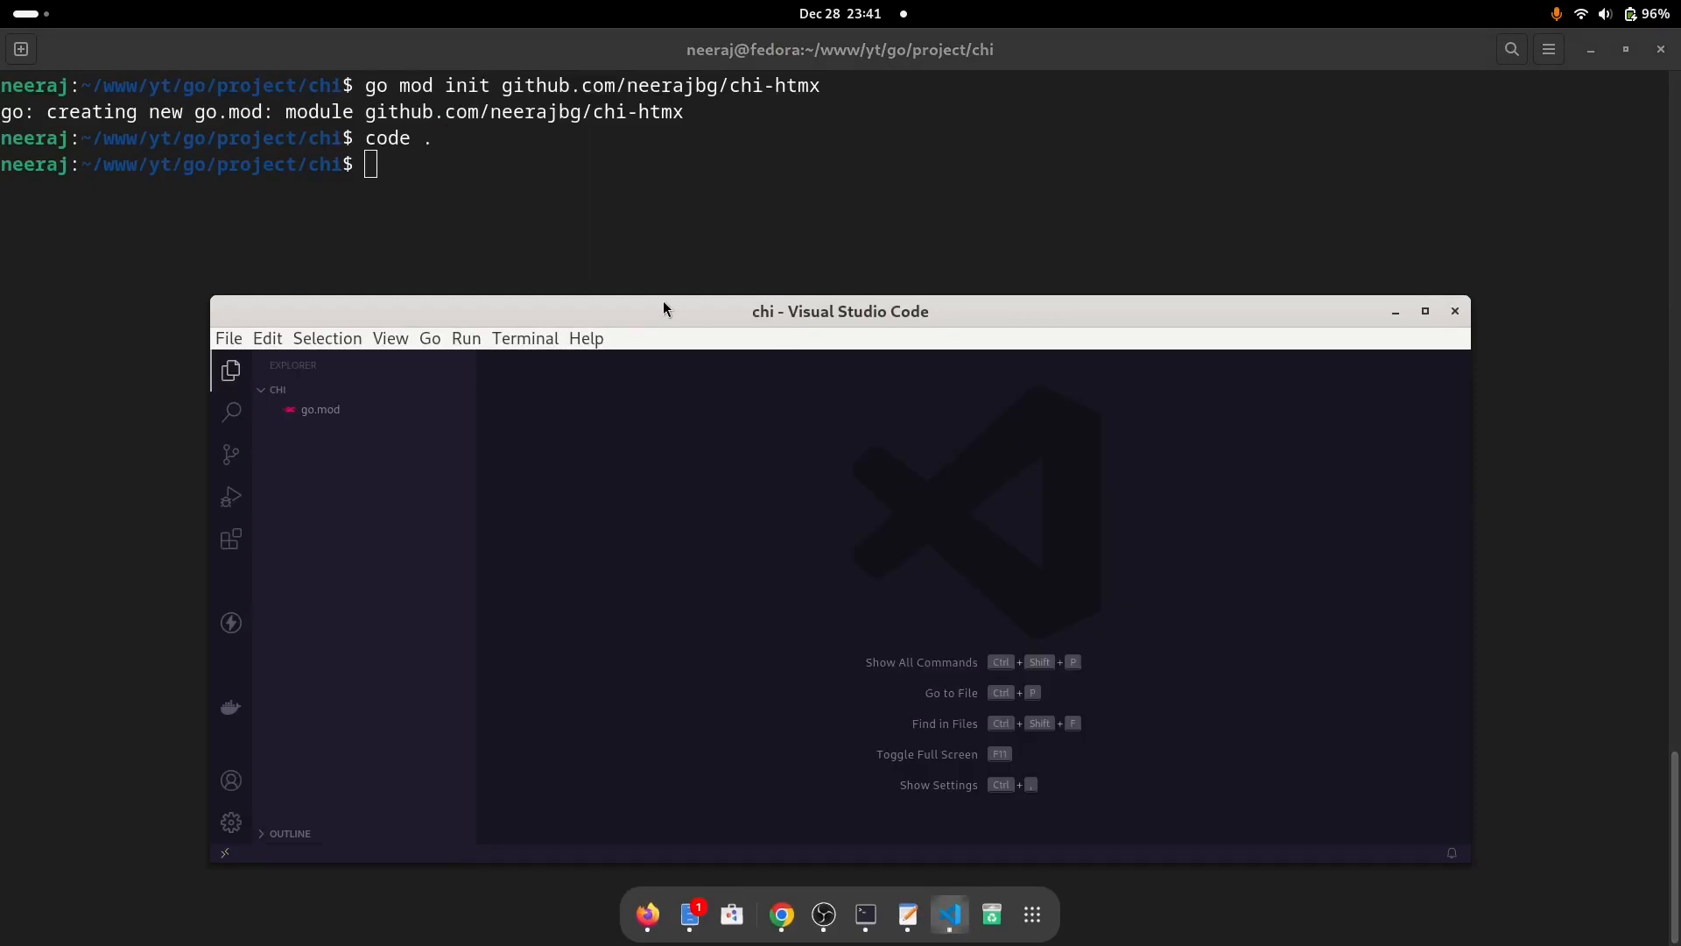
Step: Maximize VS Code and add main.go holding chi's Hello World example from the docs
{"action": "left_click", "coordinate": [1423, 310]}
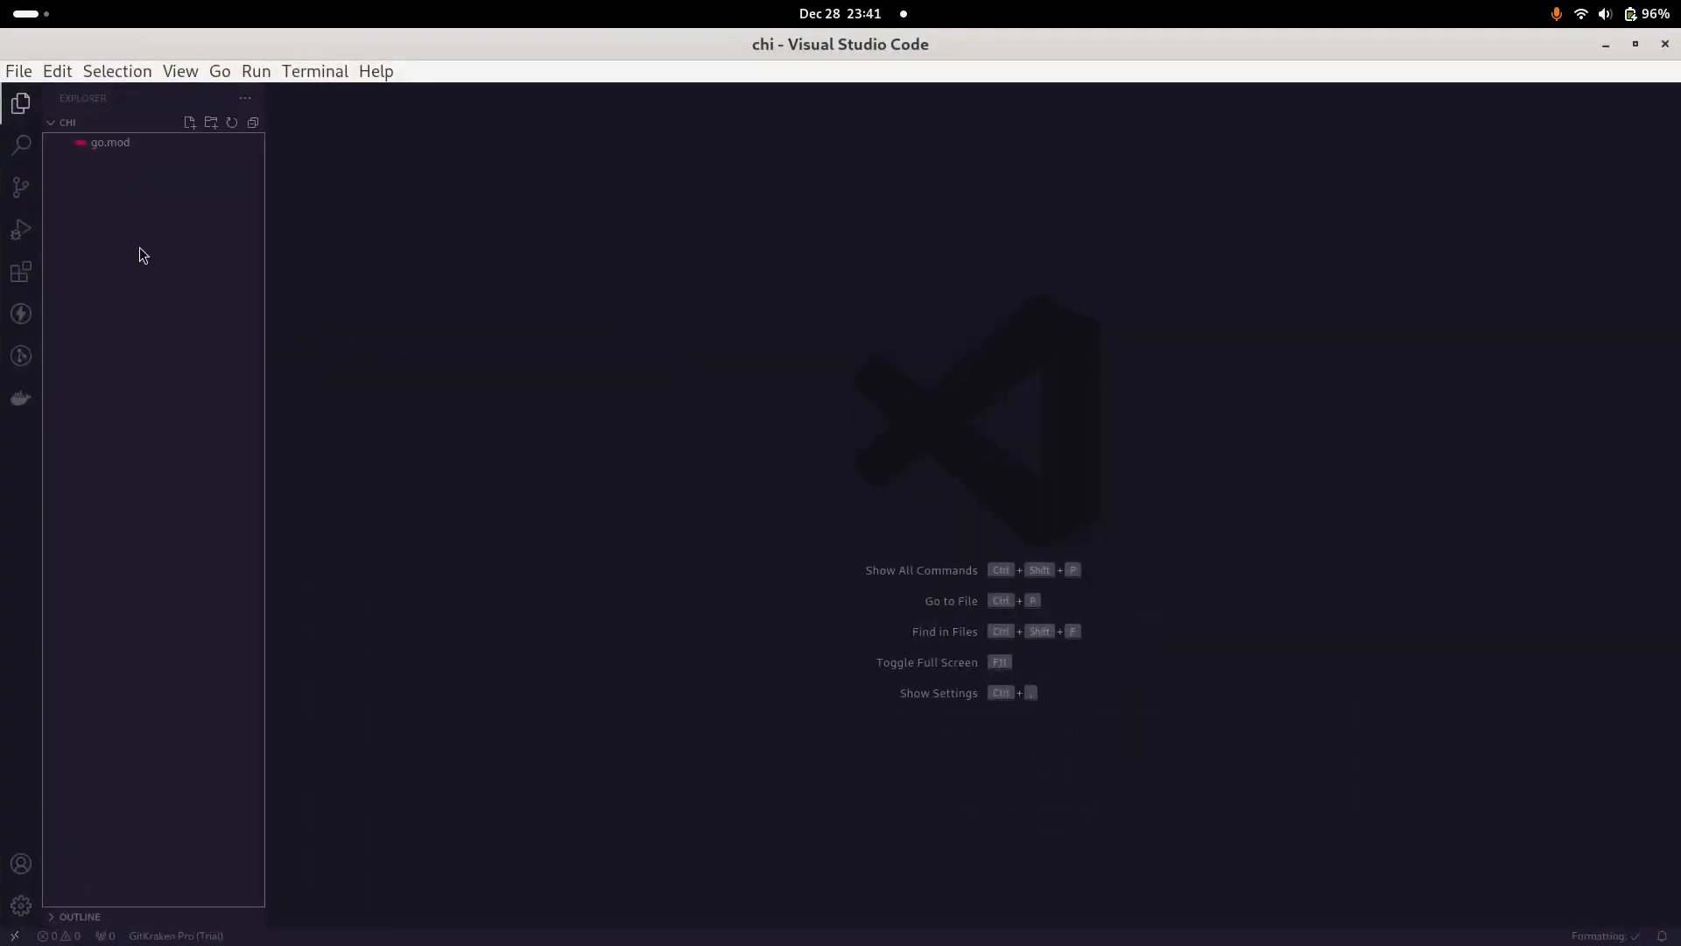
{"action": "mouse_move", "coordinate": [190, 133]}
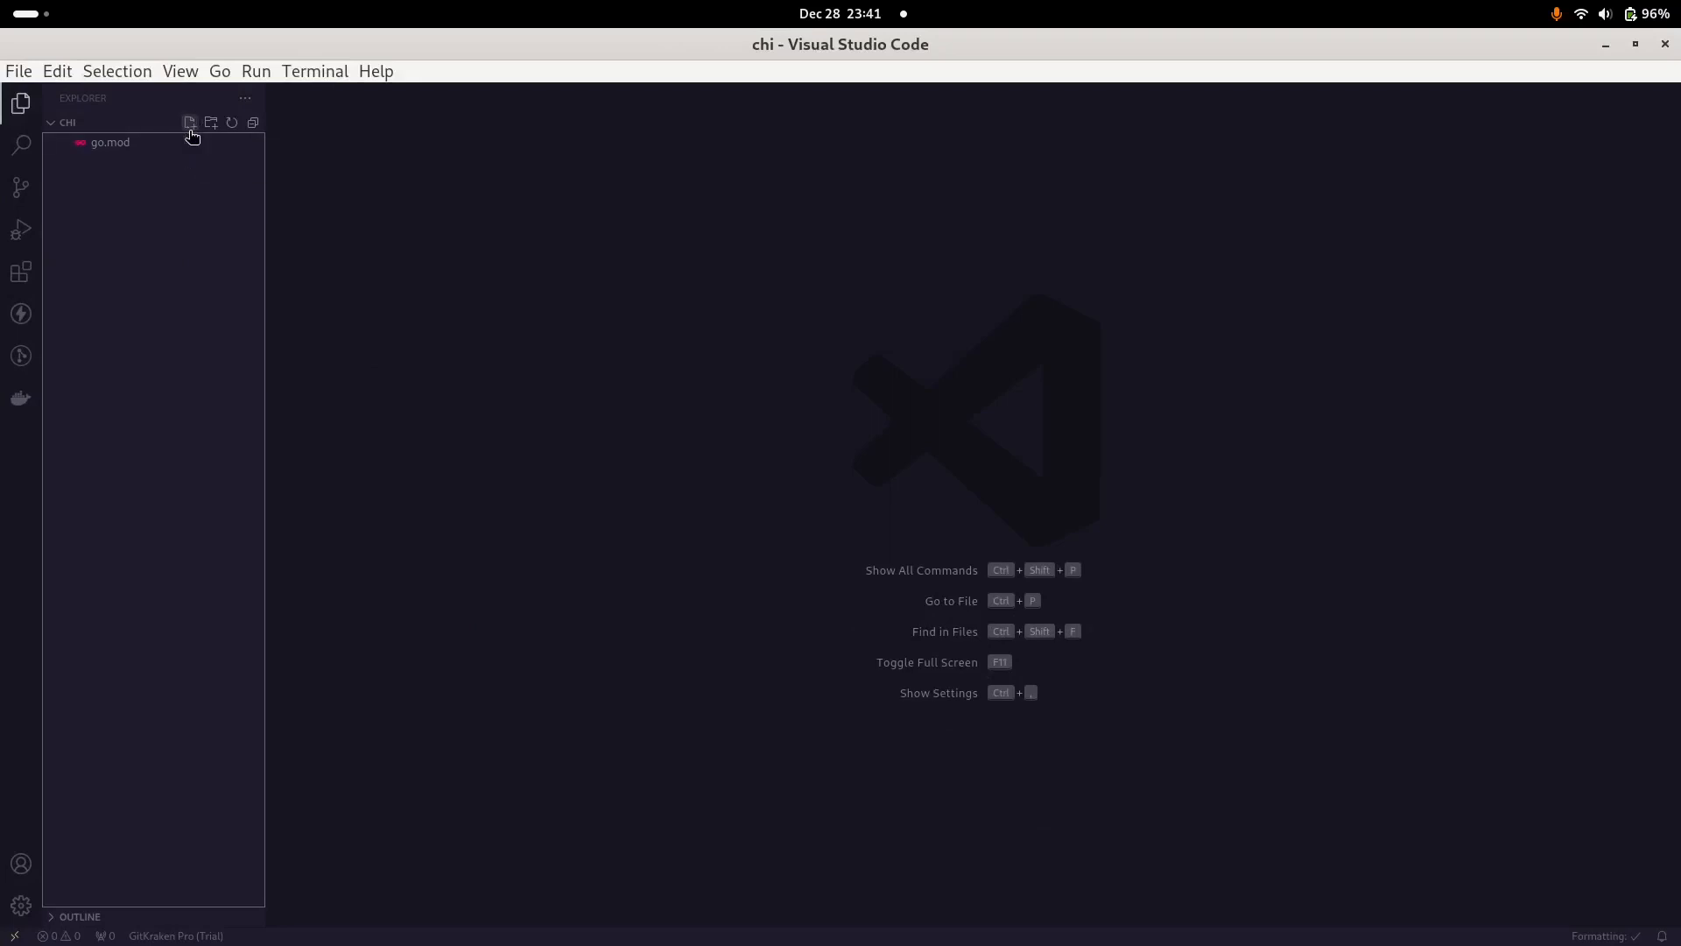
{"action": "left_click", "coordinate": [190, 123]}
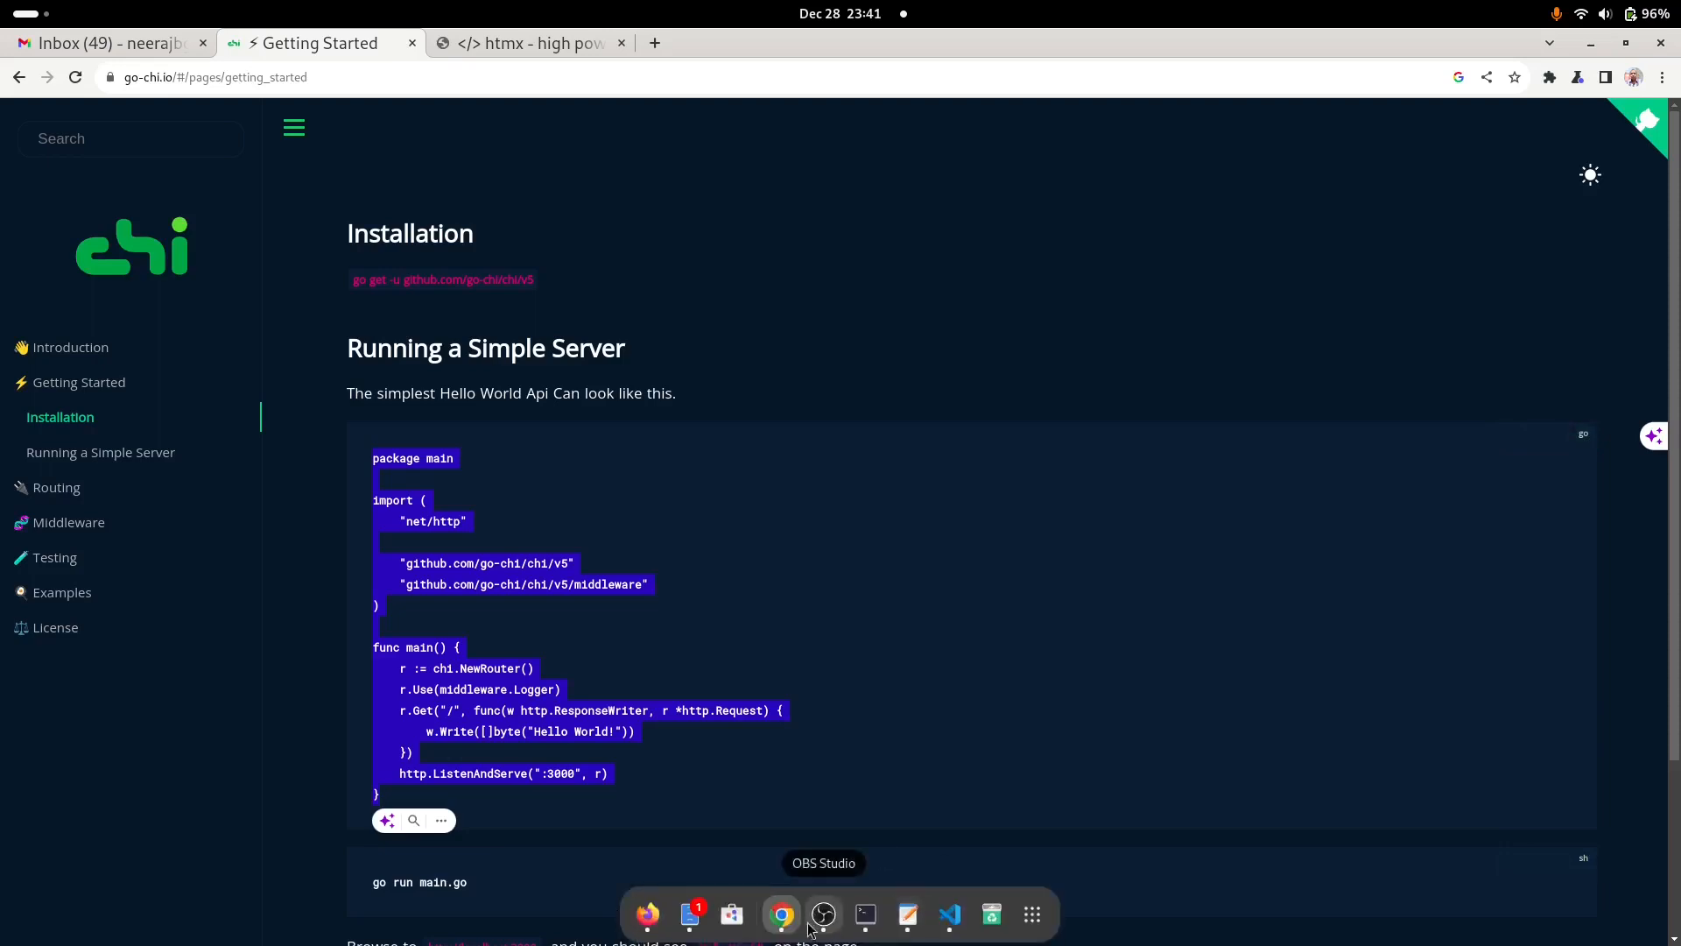
{"action": "left_click", "coordinate": [948, 914]}
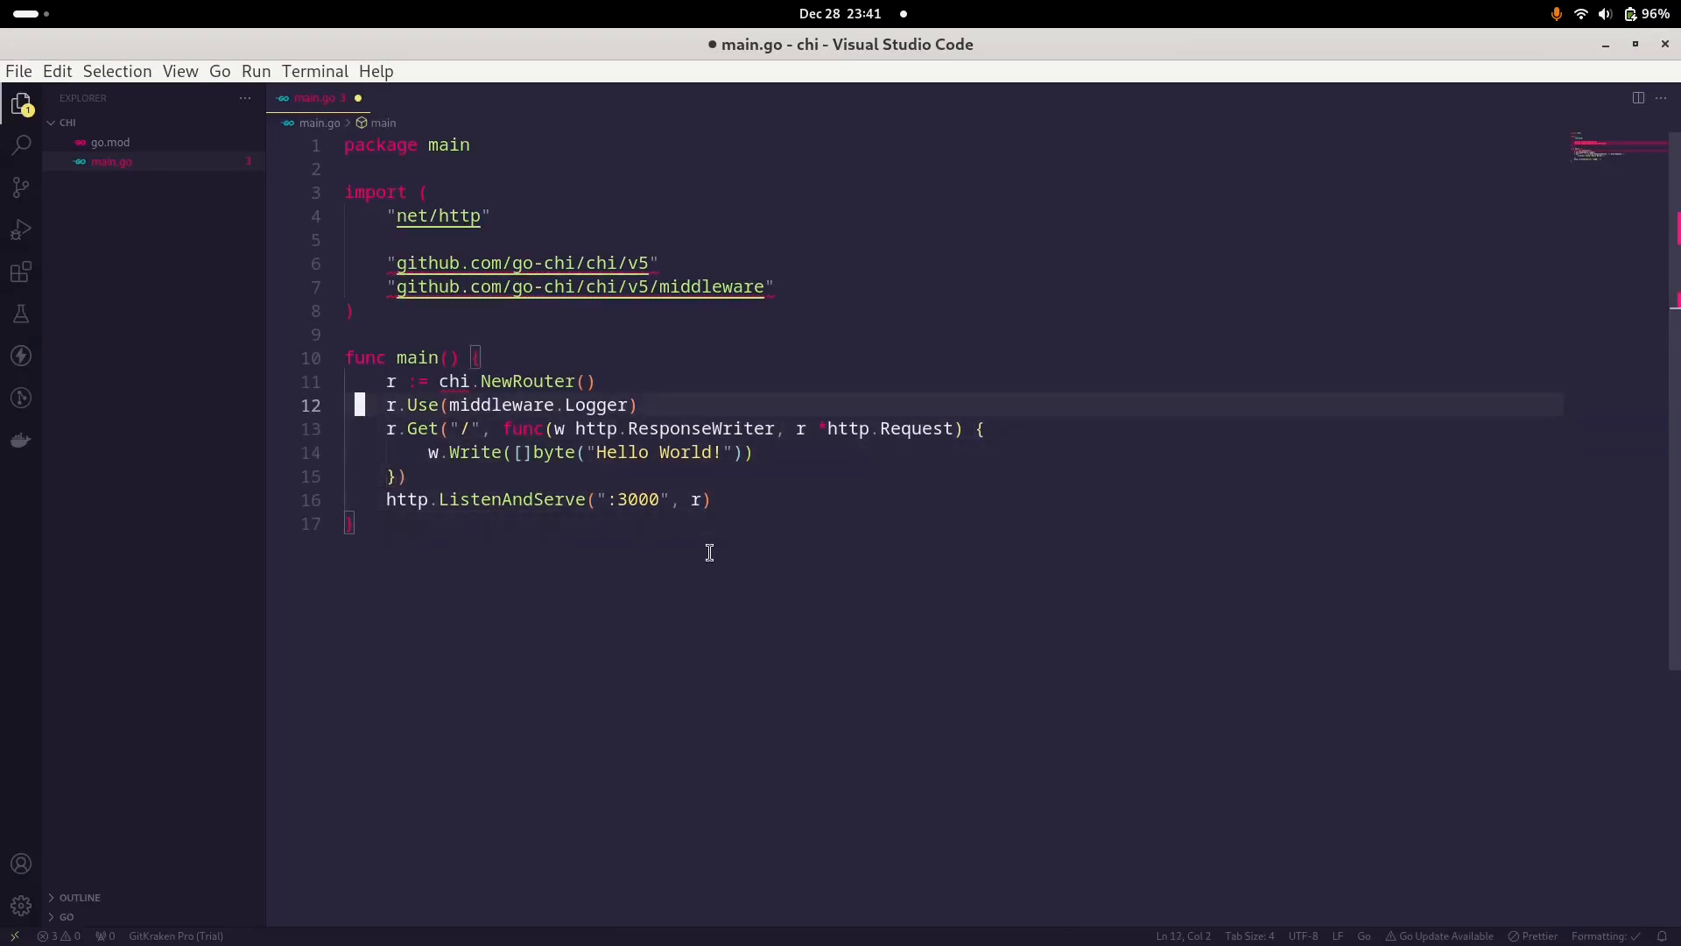
Step: Install chi v5 via `go get -u github.com/go-chi/chi/v5` in VS Code's terminal, creating go.sum
{"action": "left_click", "coordinate": [319, 43]}
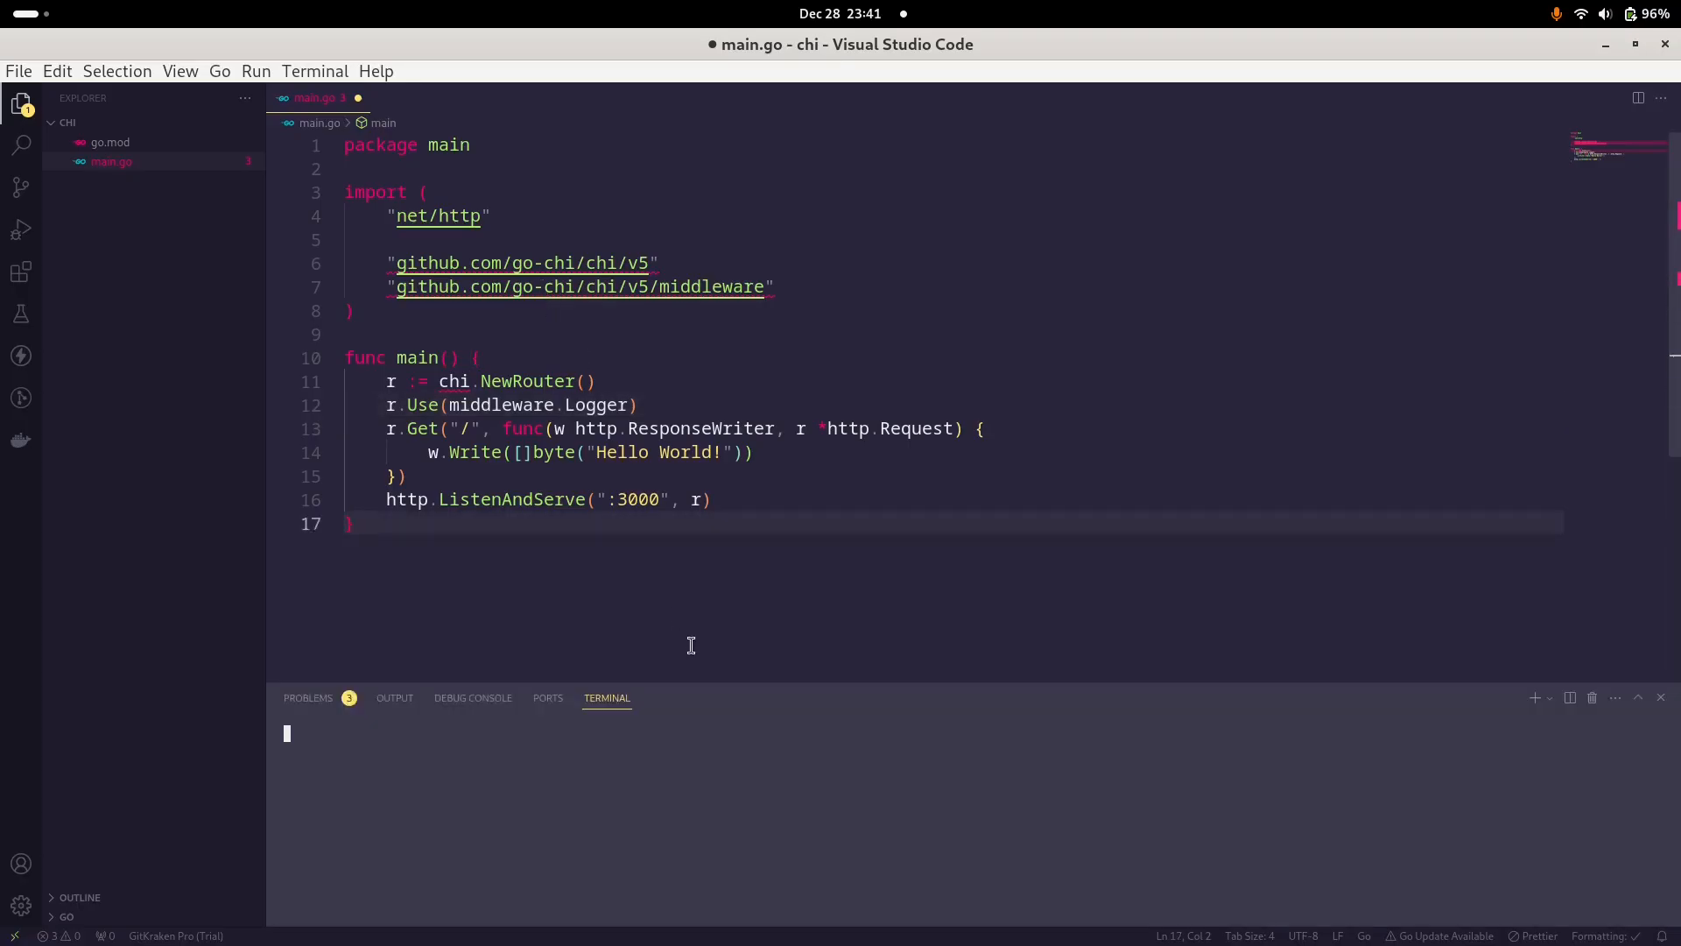
{"action": "type", "text": "go get -u github.com/go-chi/chi/v5"}
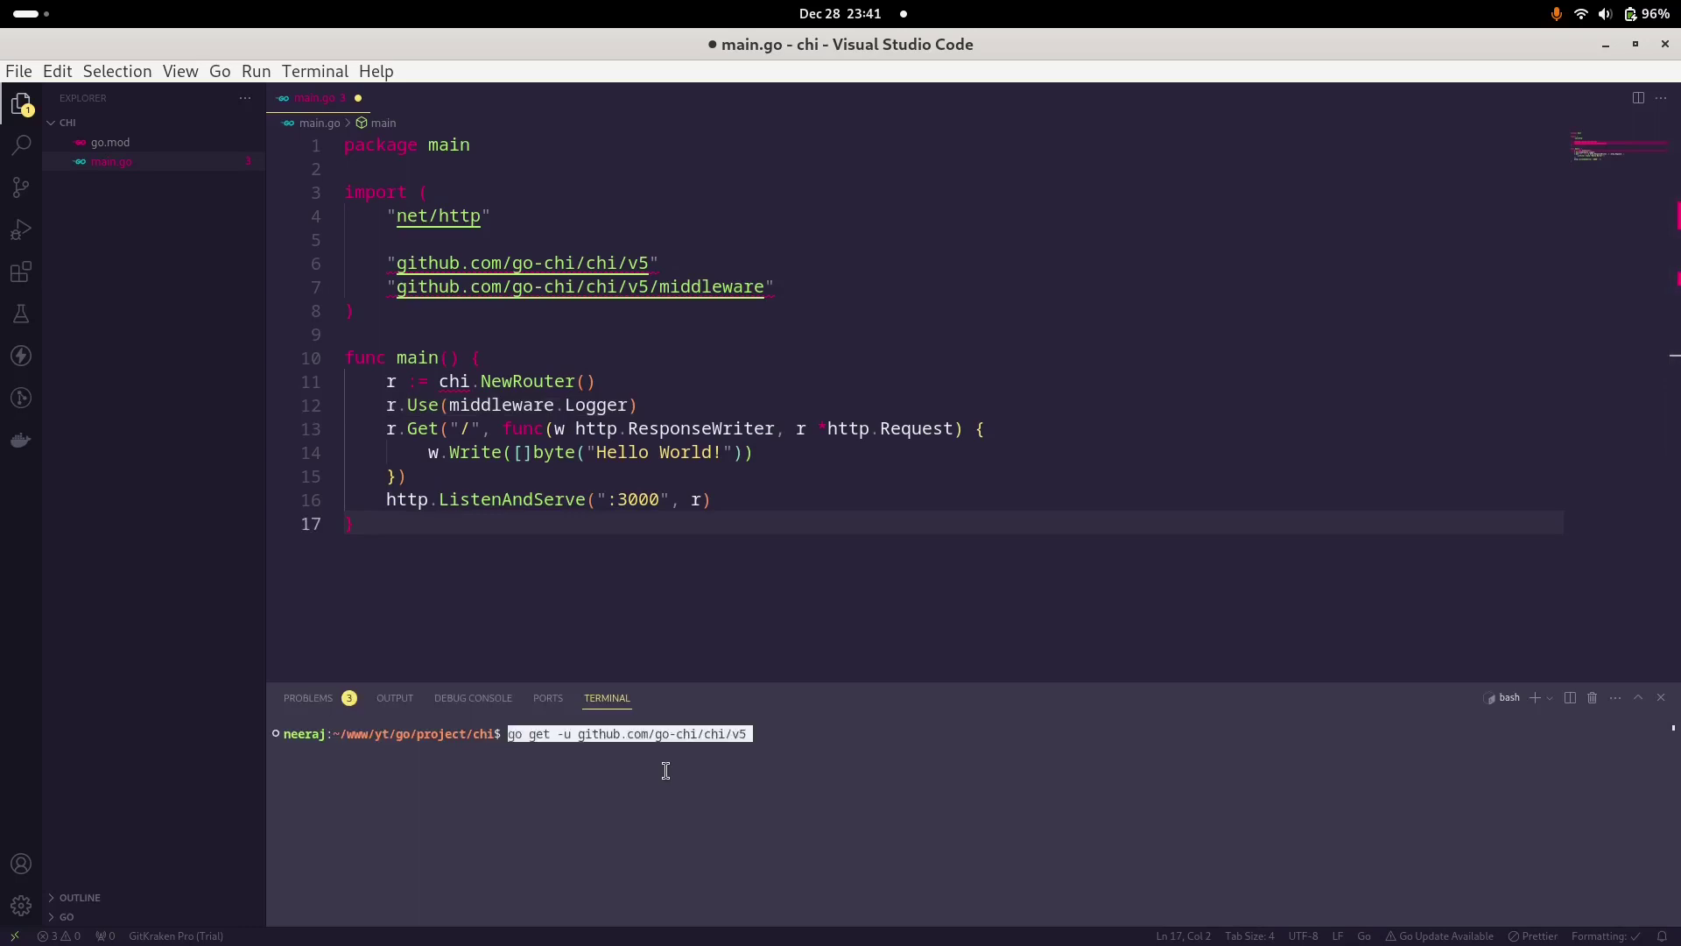
{"action": "key", "text": "Return"}
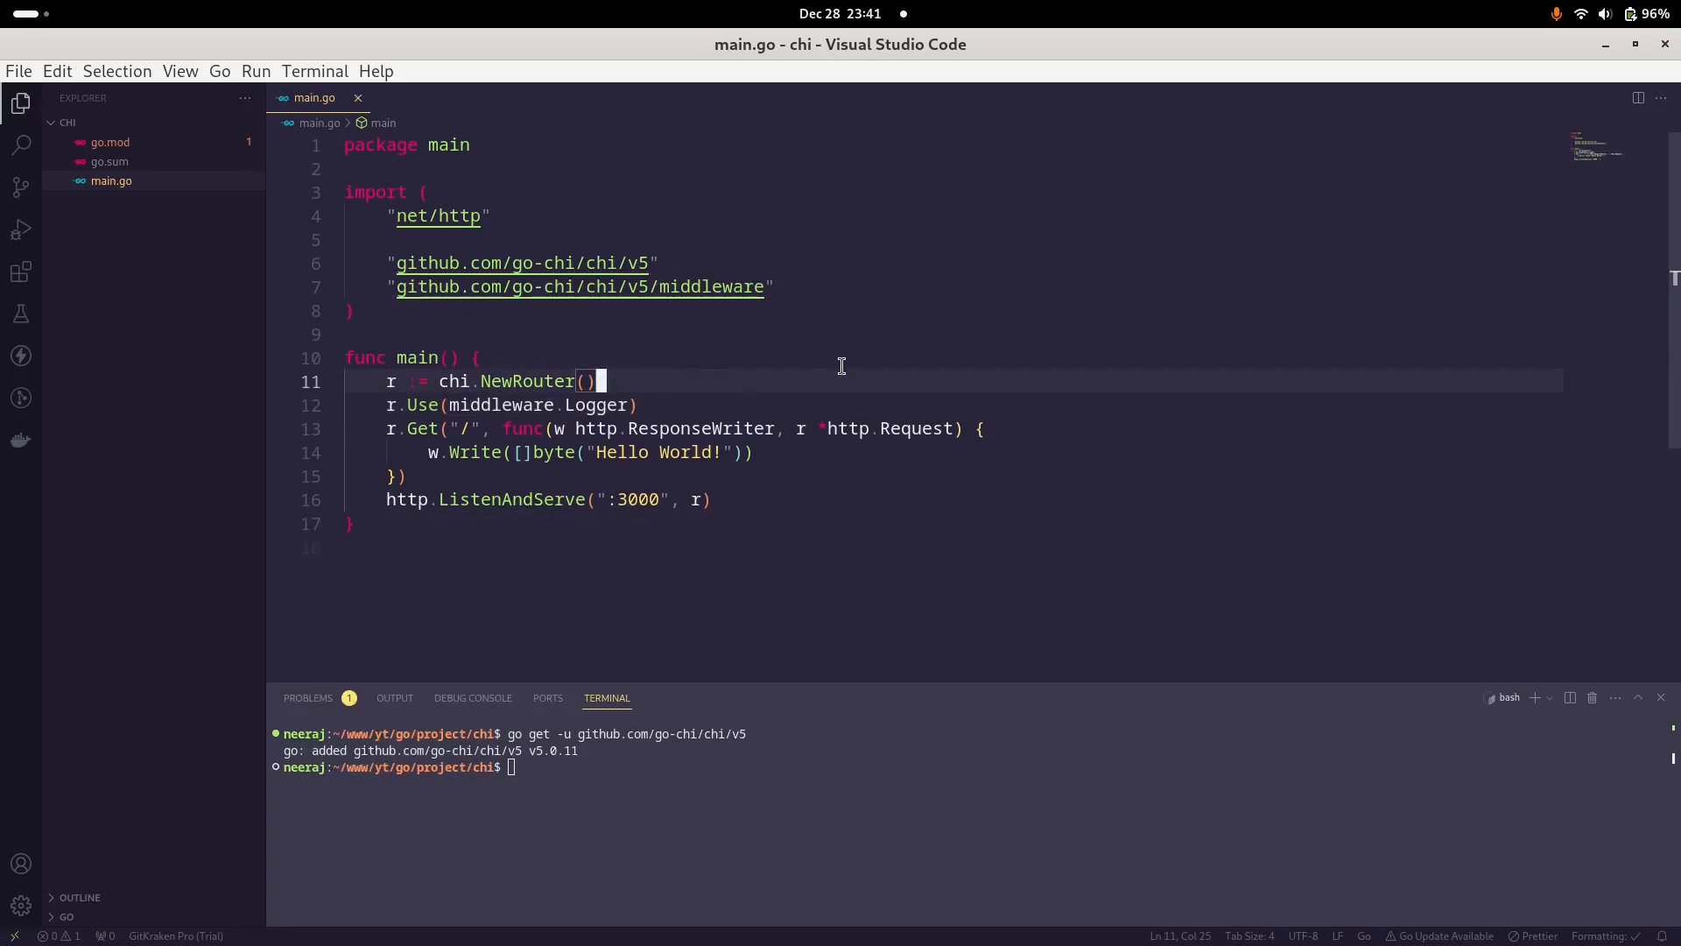
{"action": "mouse_move", "coordinate": [569, 434]}
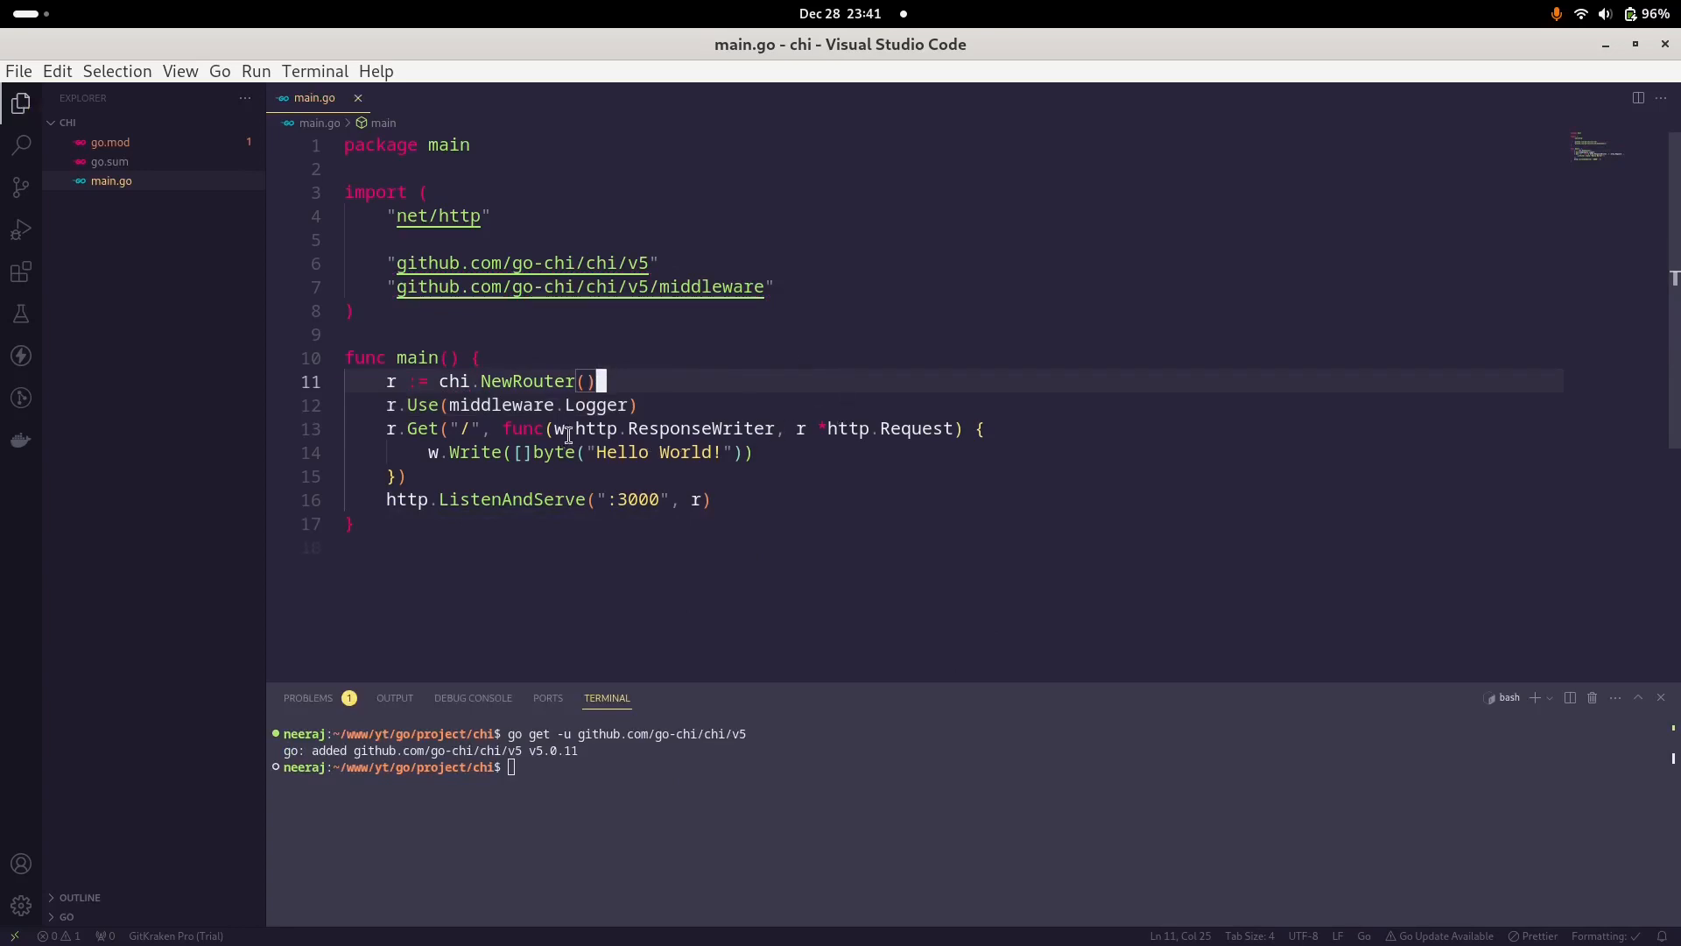
{"action": "mouse_move", "coordinate": [668, 535]}
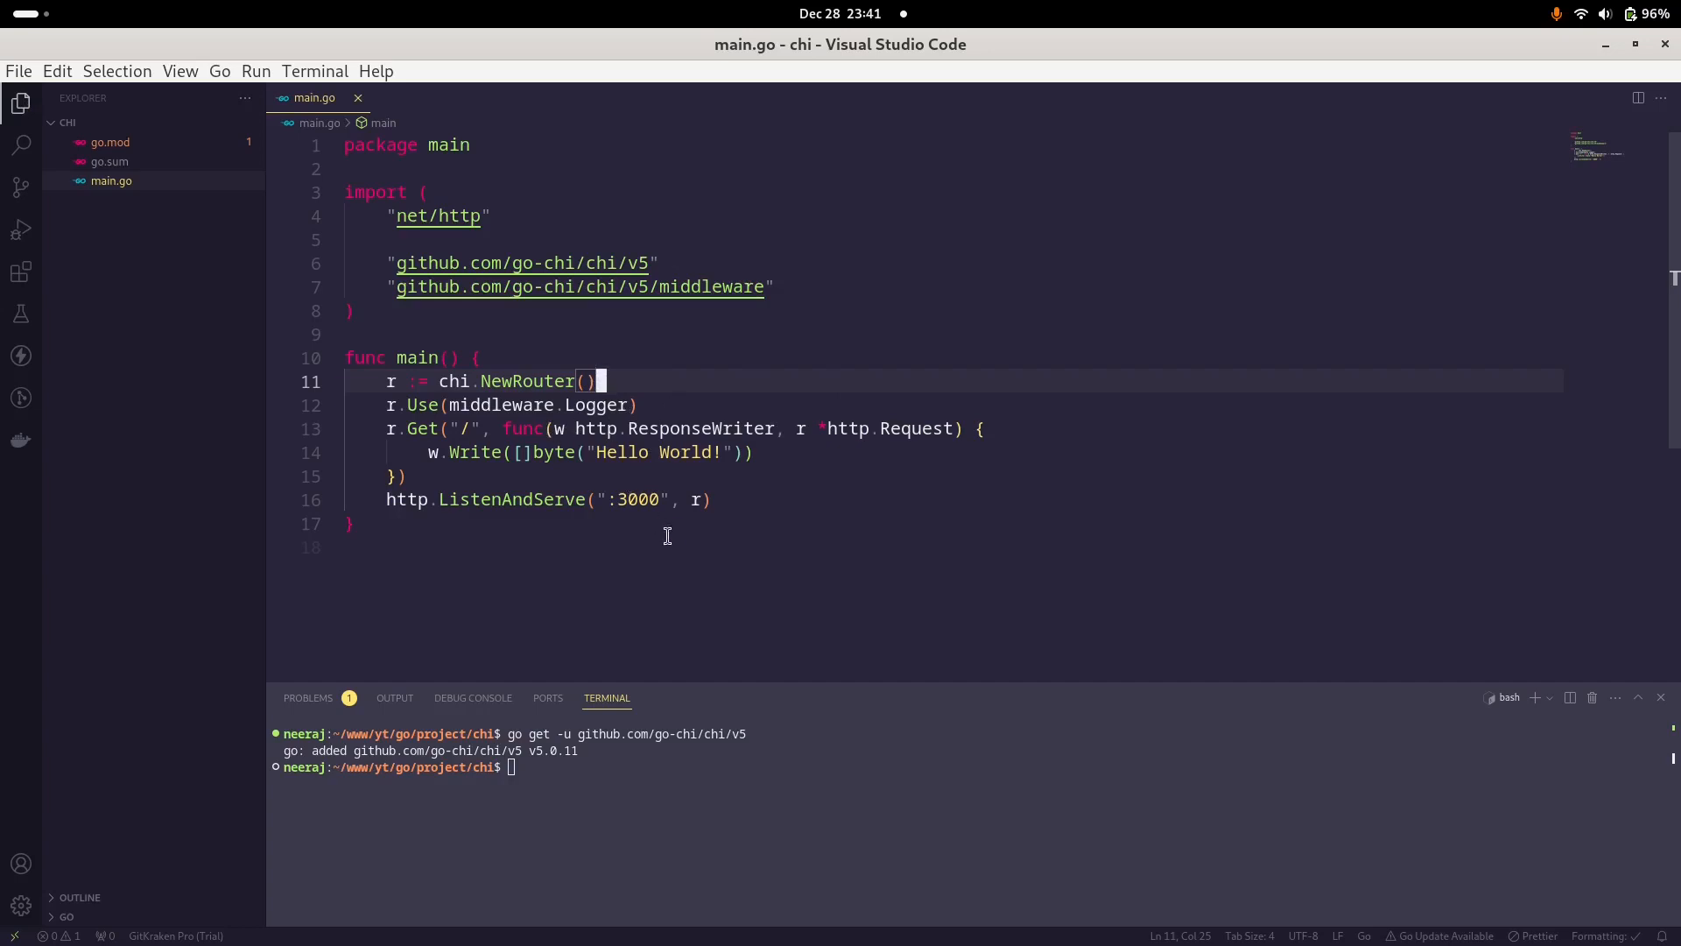
{"action": "type", "text": "air"}
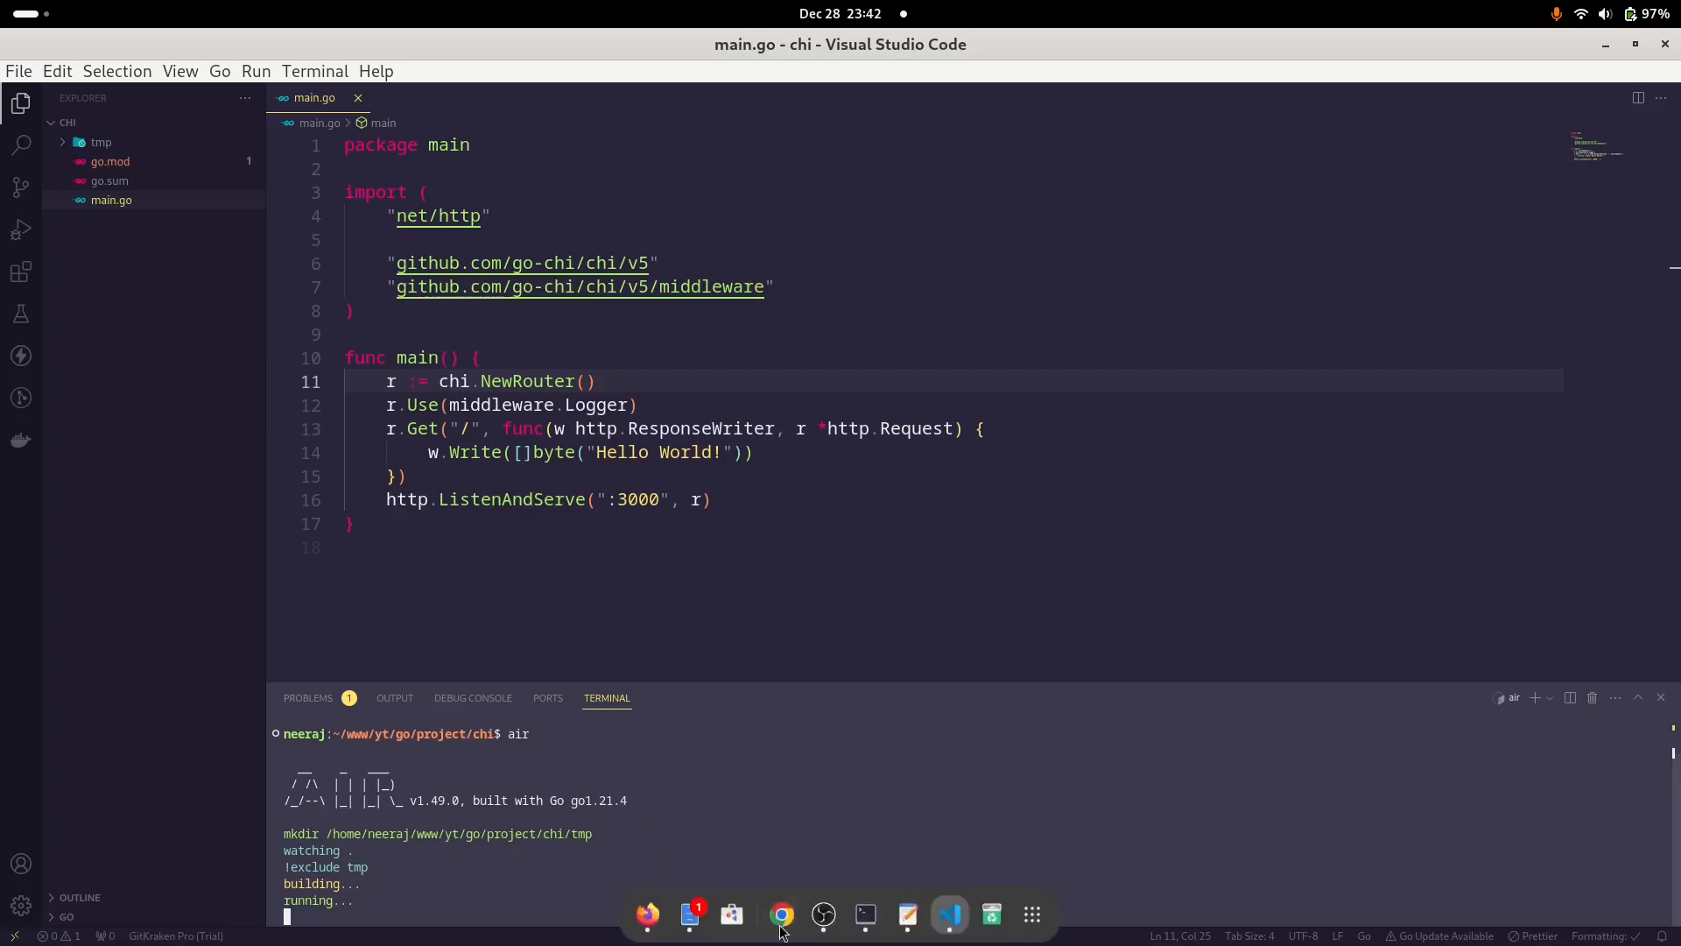
{"action": "left_click", "coordinate": [781, 914]}
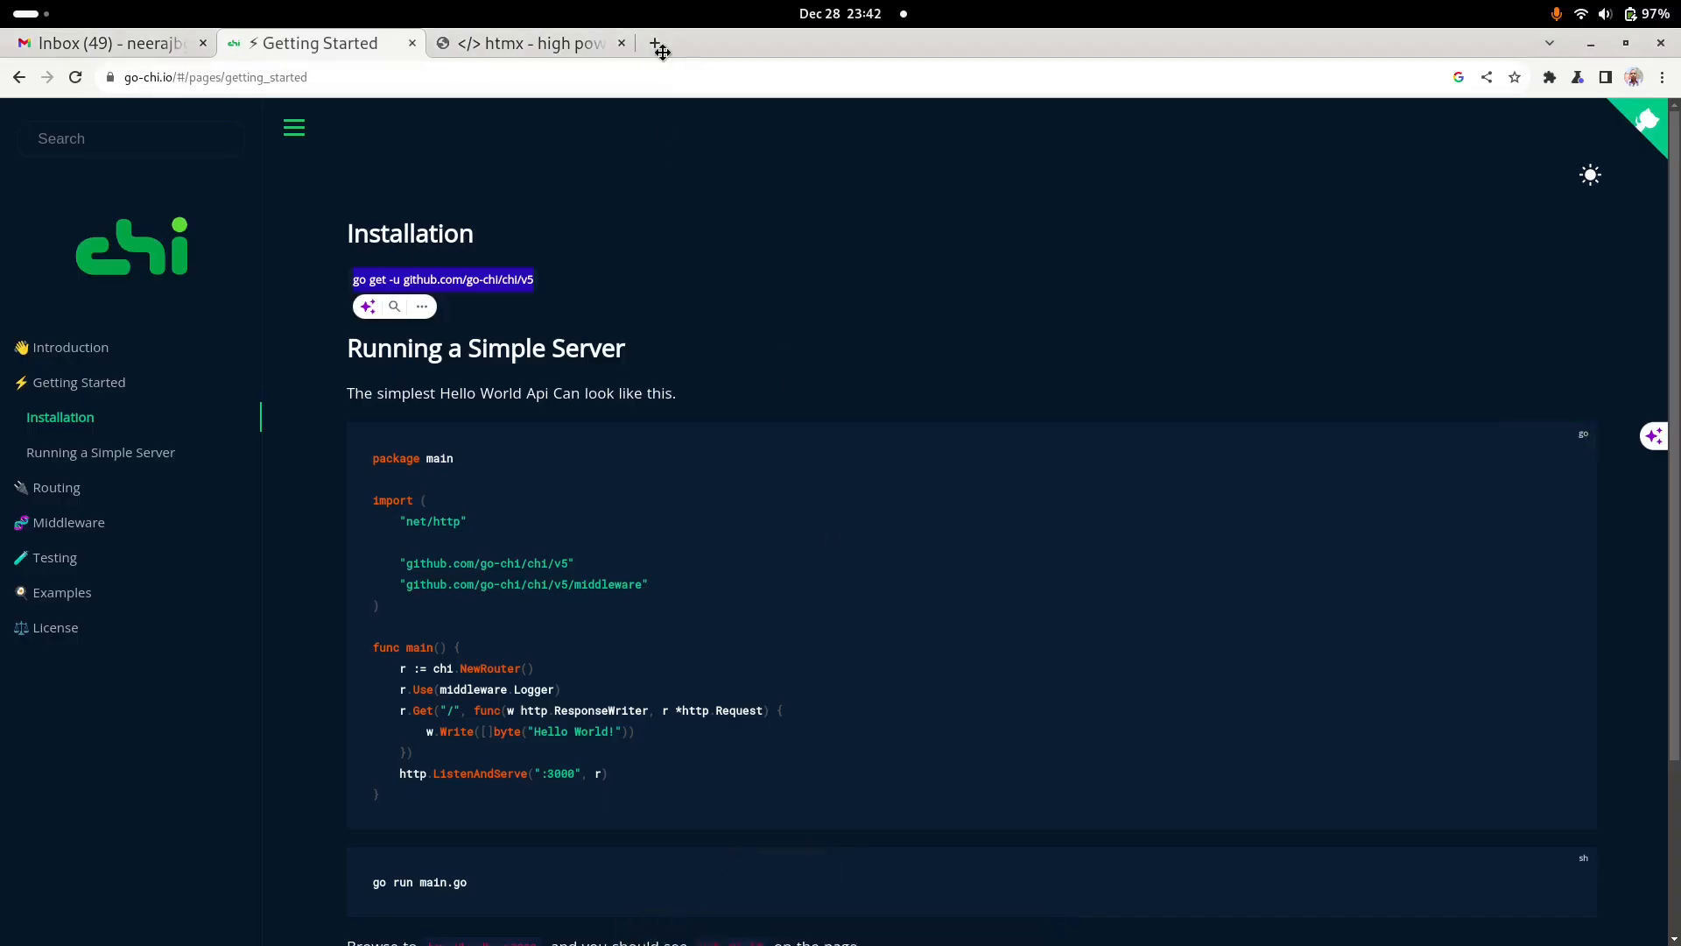
{"action": "left_click", "coordinate": [662, 51]}
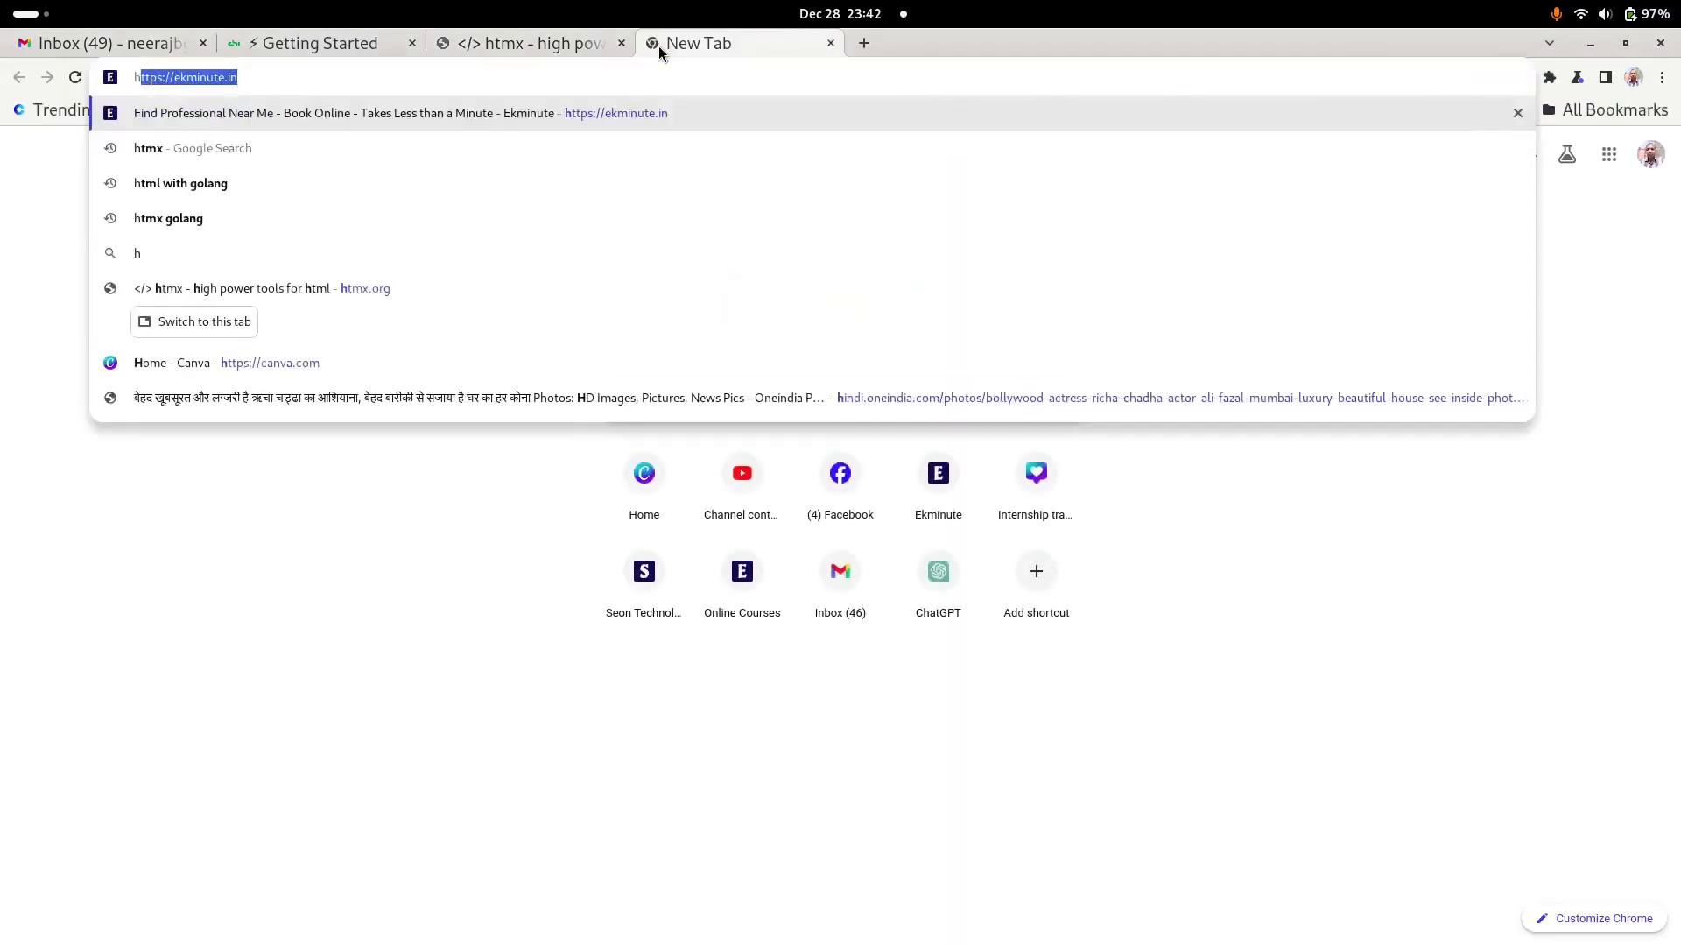
{"action": "type", "text": "http://localhost:3000"}
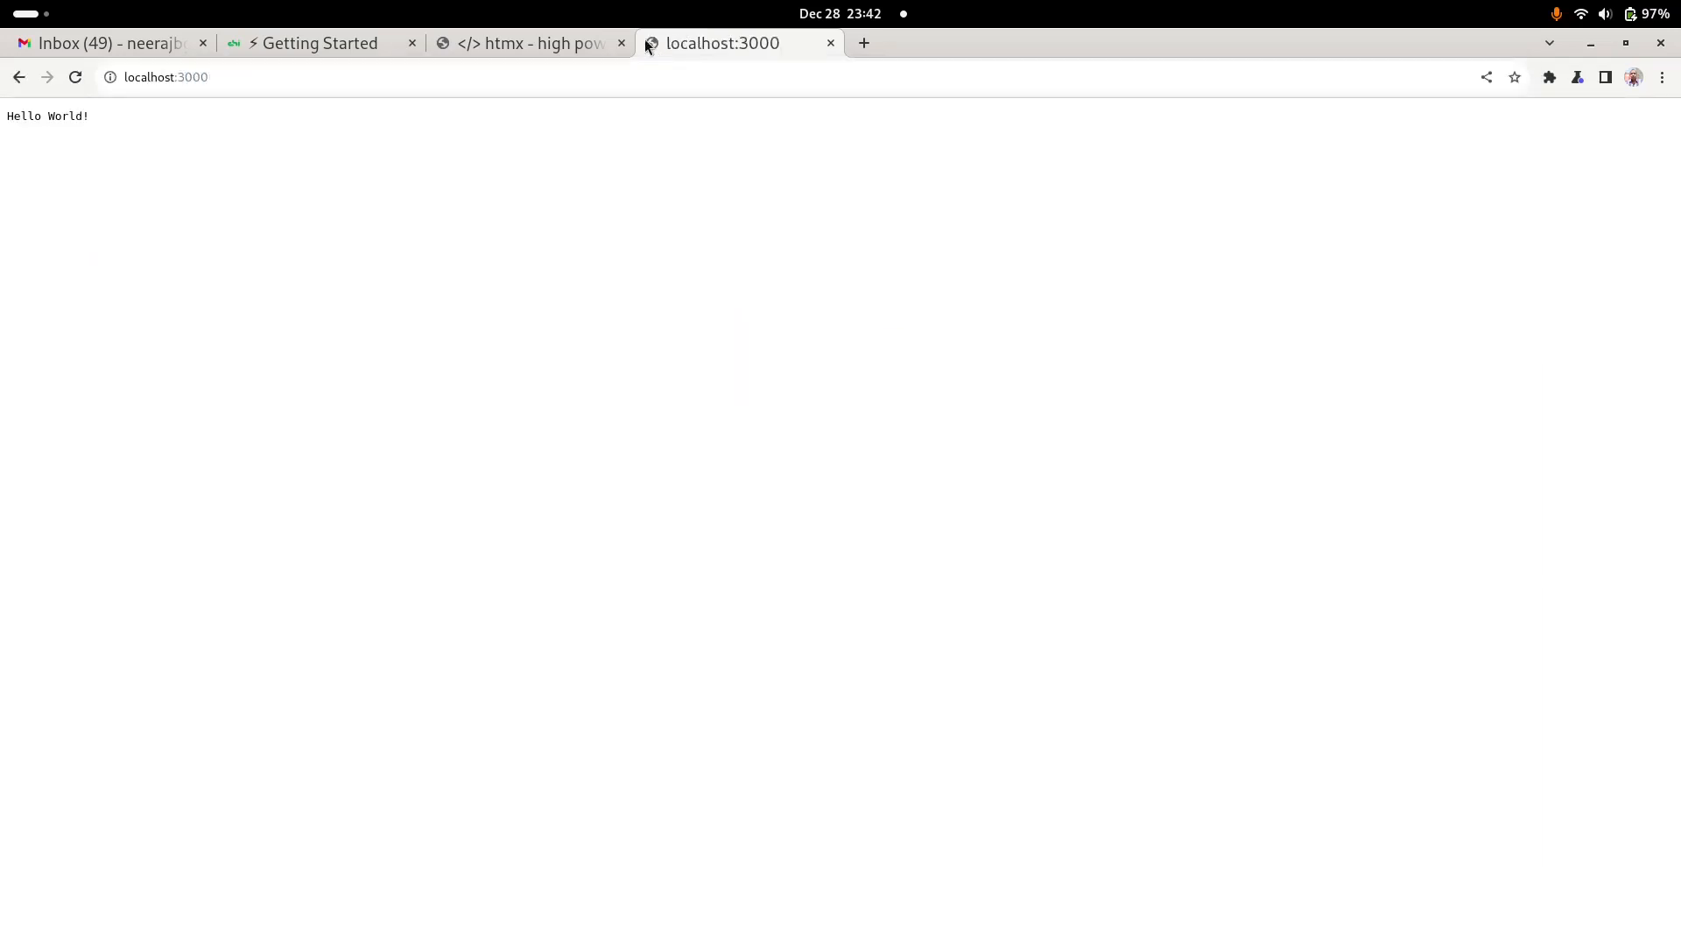
{"action": "mouse_move", "coordinate": [846, 716]}
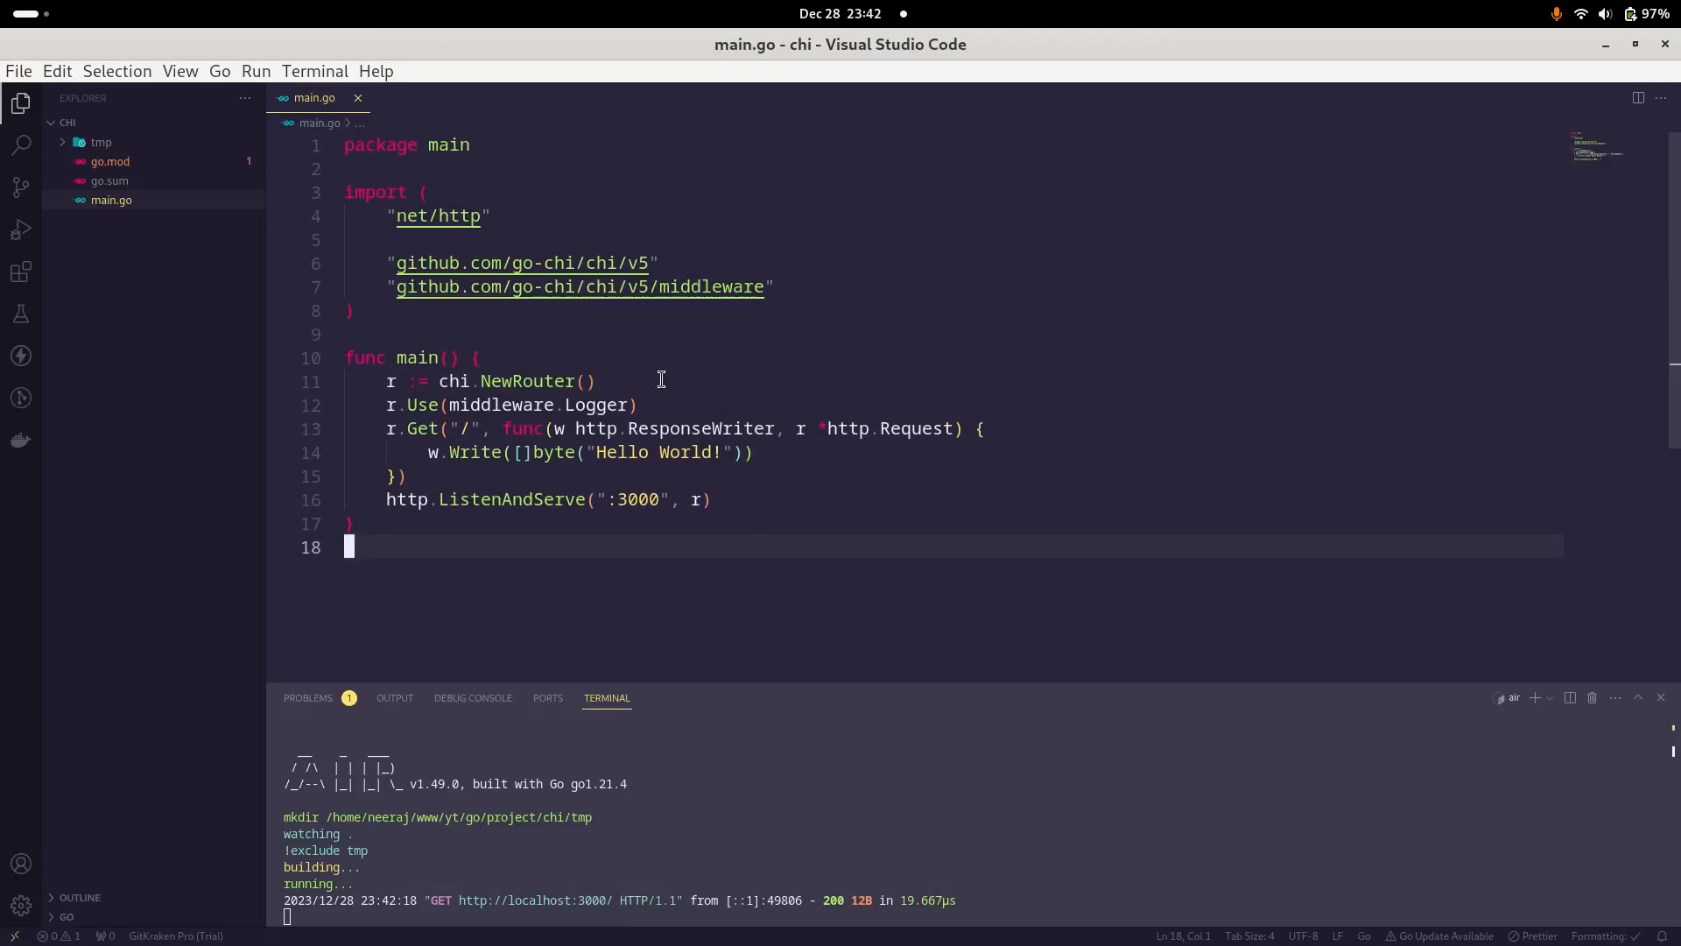
{"action": "mouse_move", "coordinate": [558, 367]}
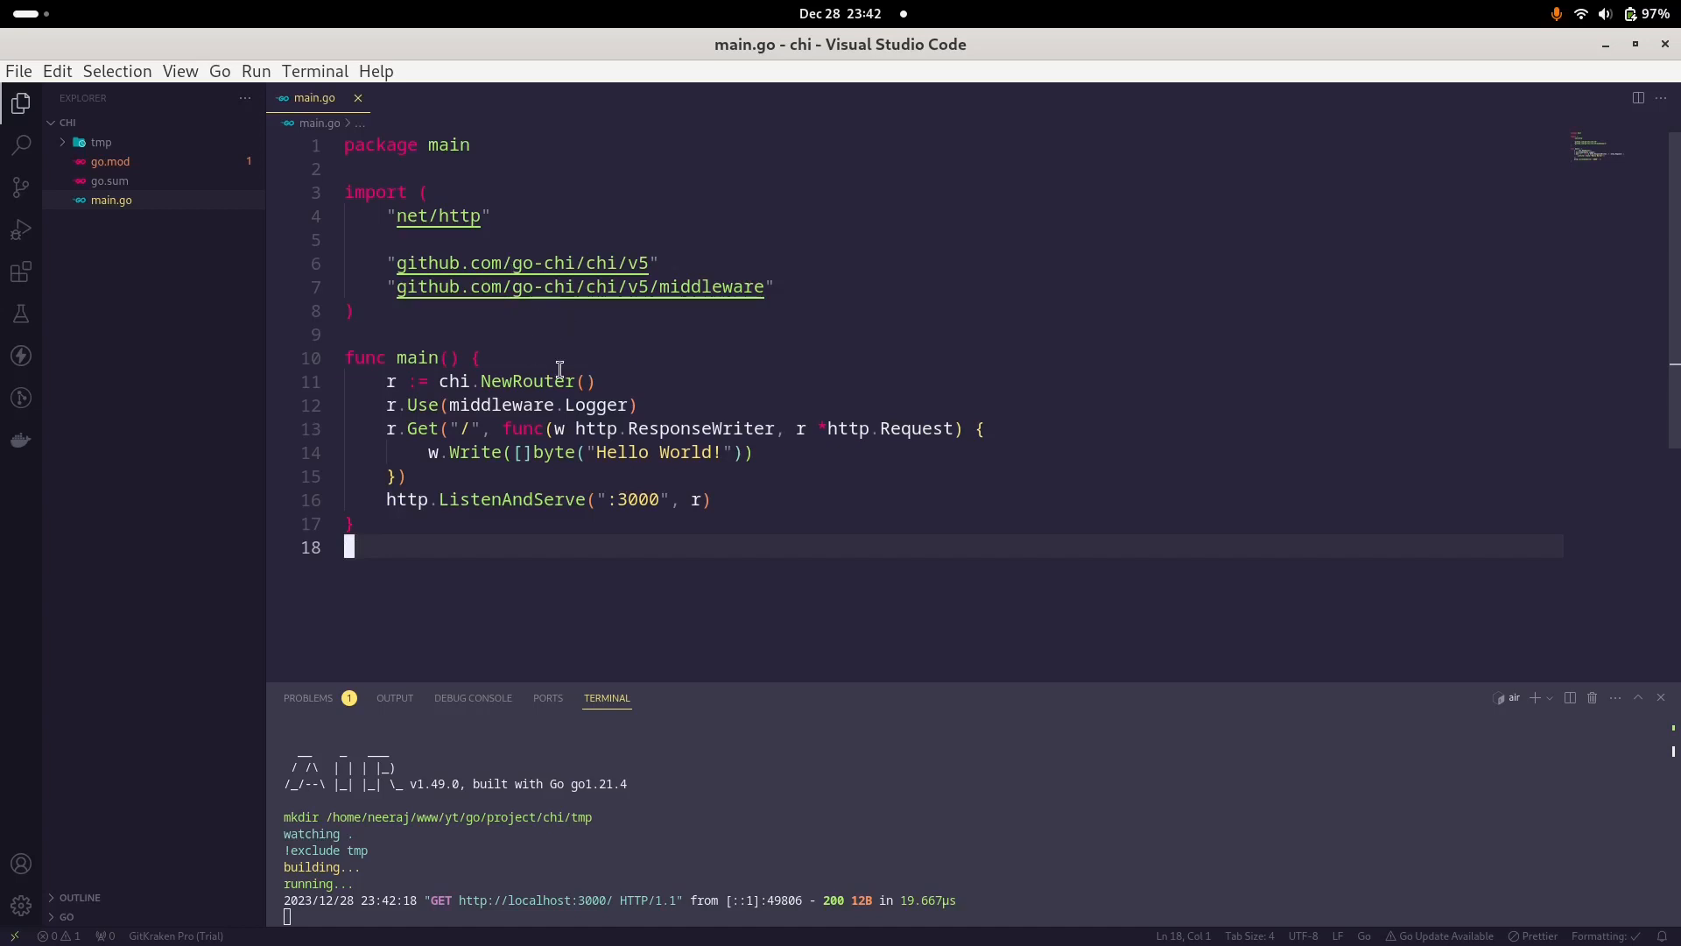
{"action": "mouse_move", "coordinate": [649, 519]}
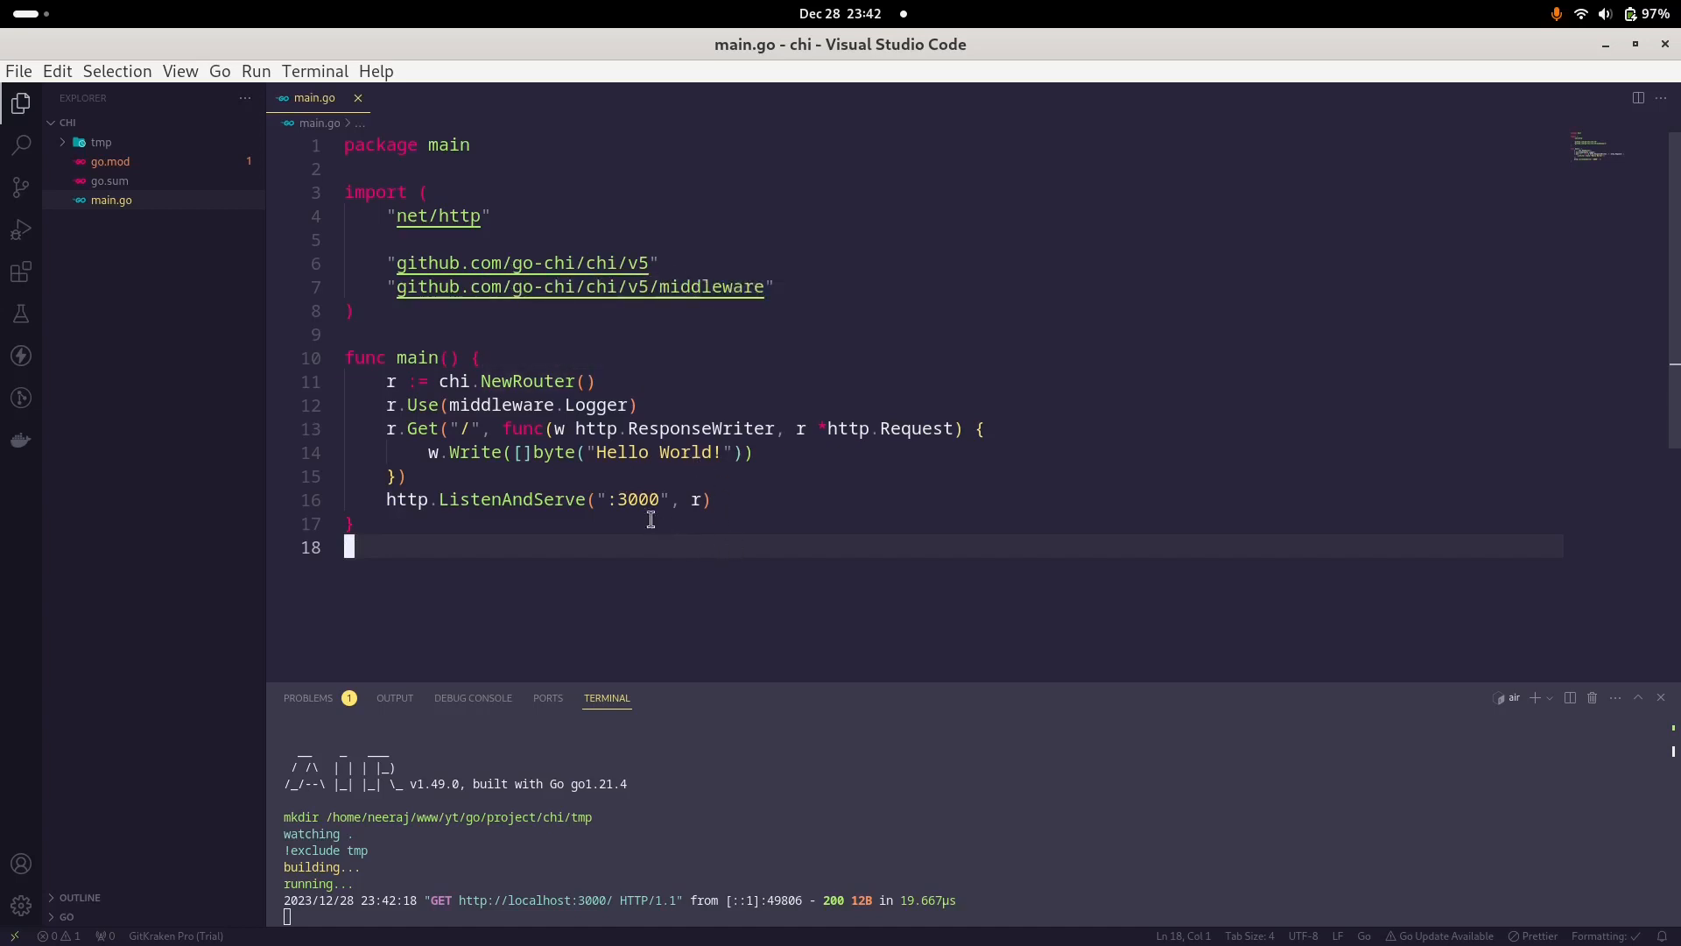
{"action": "mouse_move", "coordinate": [145, 277]}
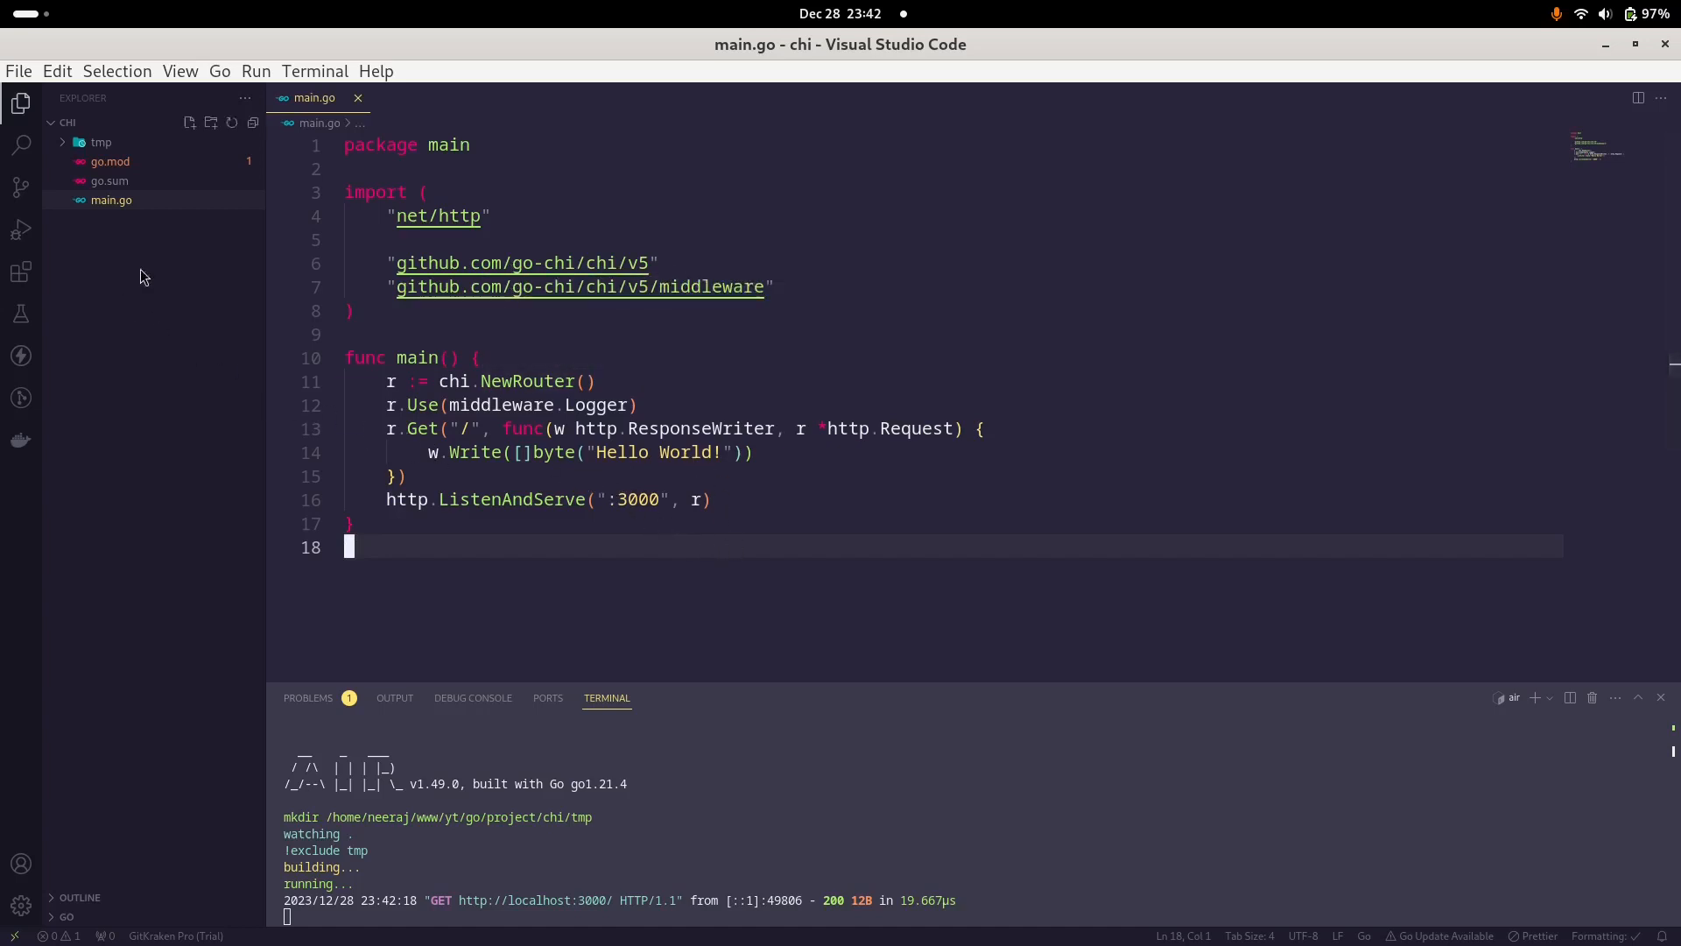
Step: Create a templates folder containing a new index.html file
{"action": "left_click", "coordinate": [211, 121]}
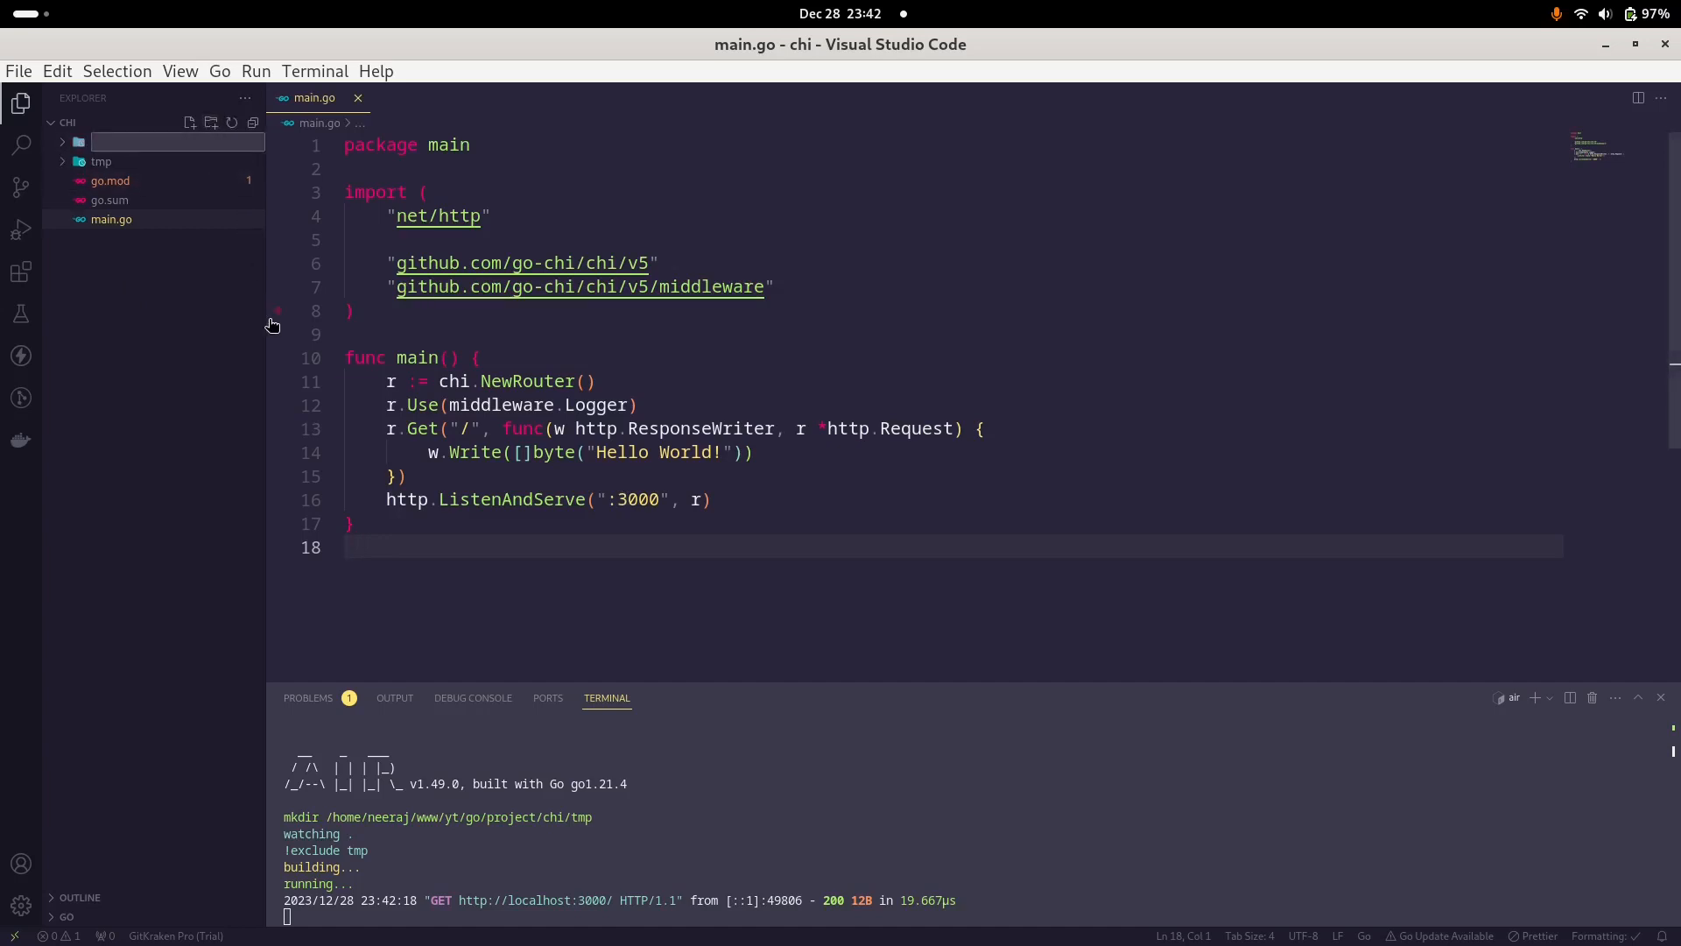
{"action": "type", "text": "templates"}
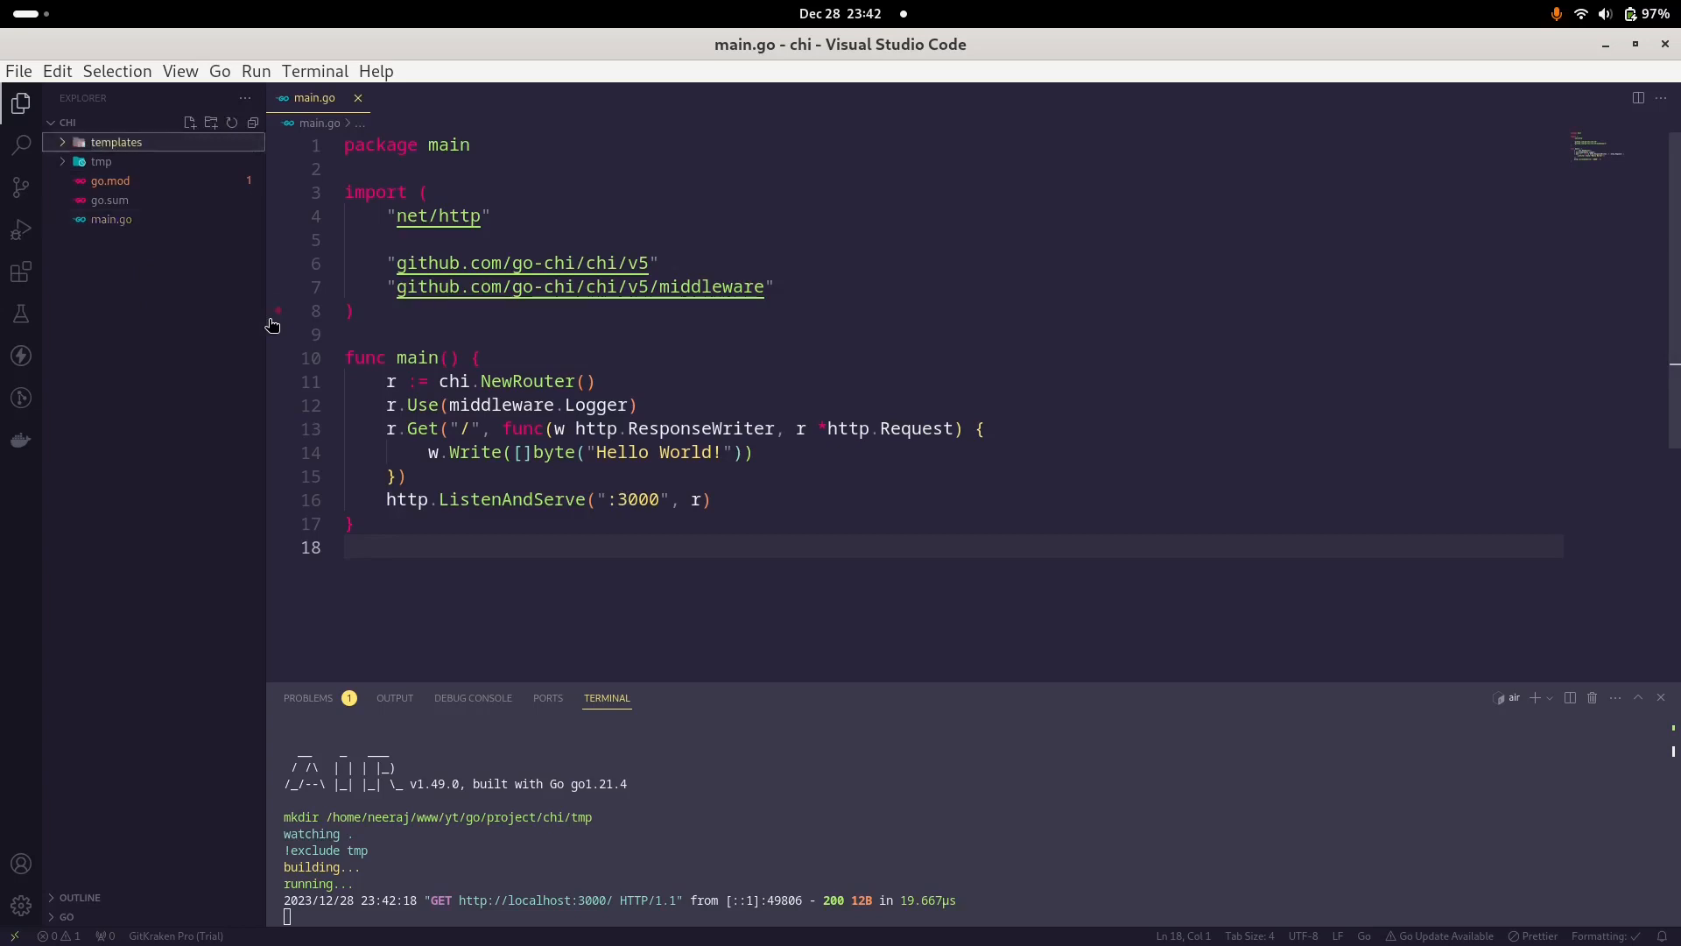
{"action": "left_click", "coordinate": [190, 121]}
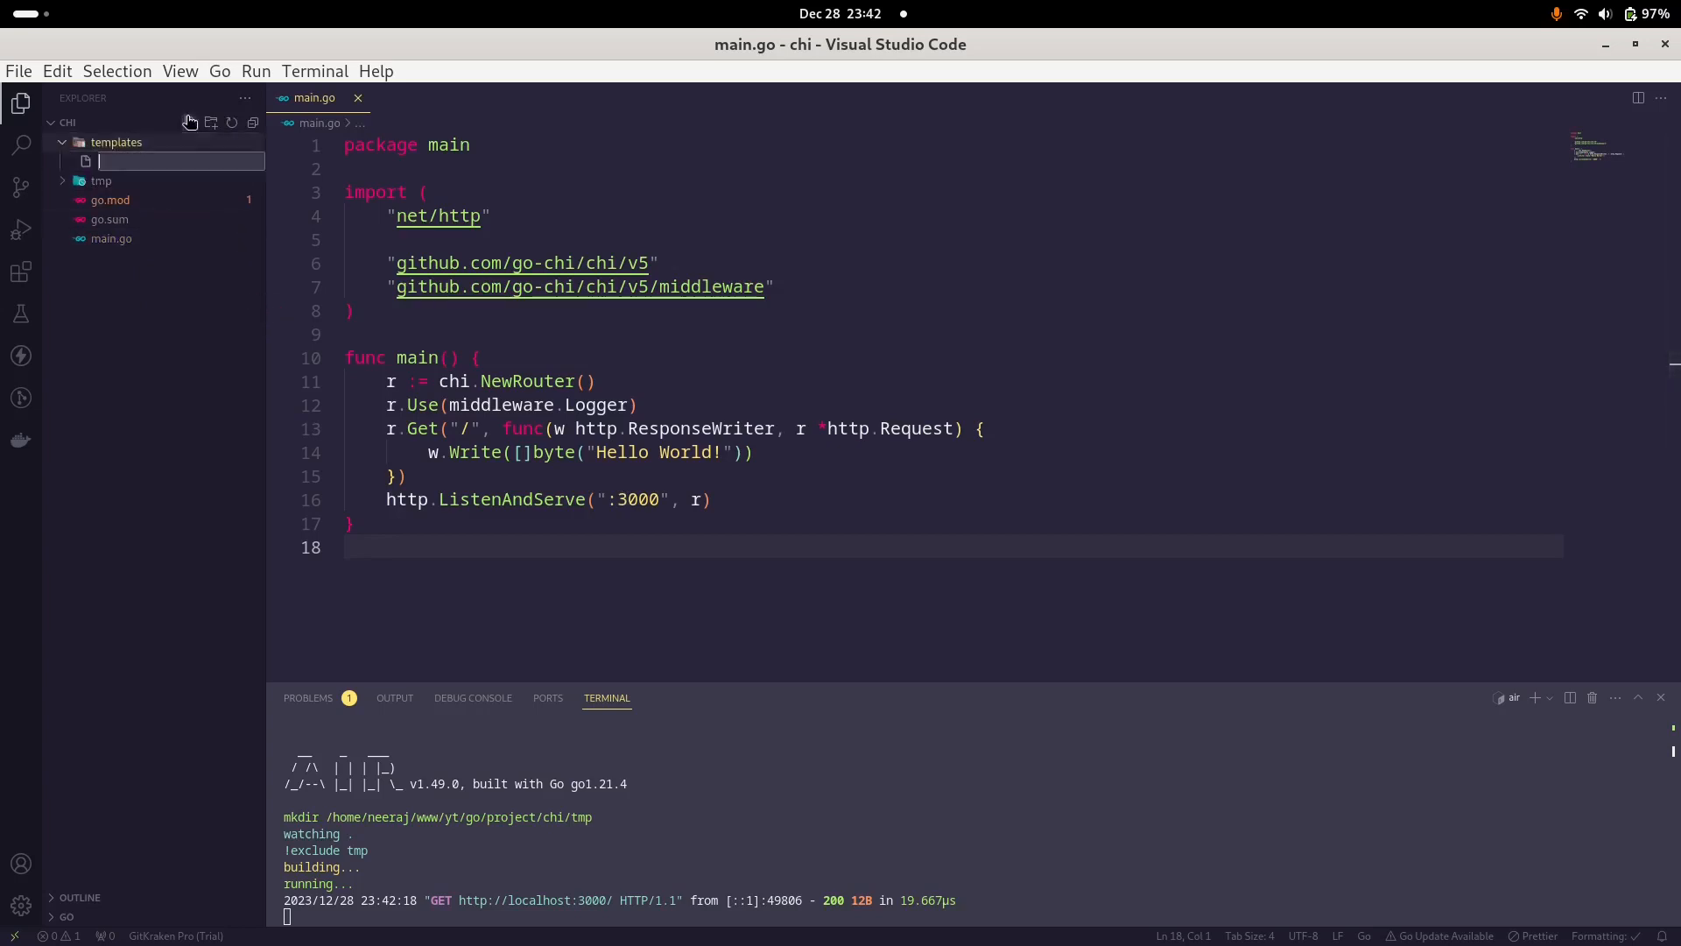
{"action": "type", "text": "index.html"}
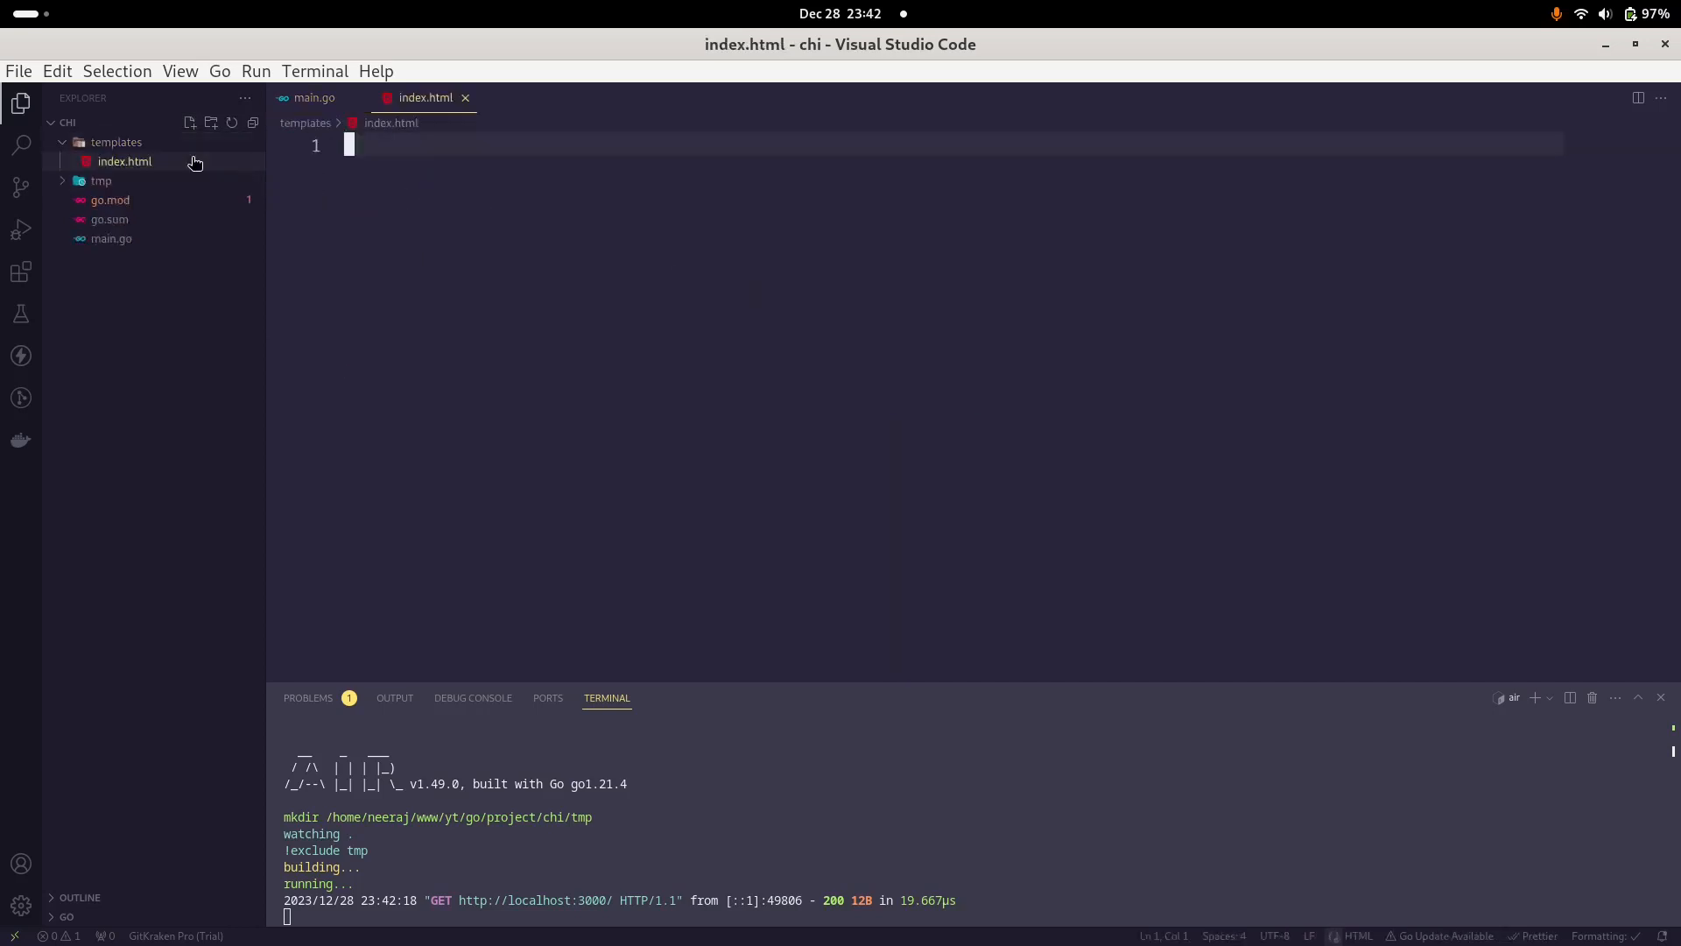
Step: Give index.html the title and h1 heading 'CHI HTMX Demo' and save it
{"action": "type", "text": "<head></head>"}
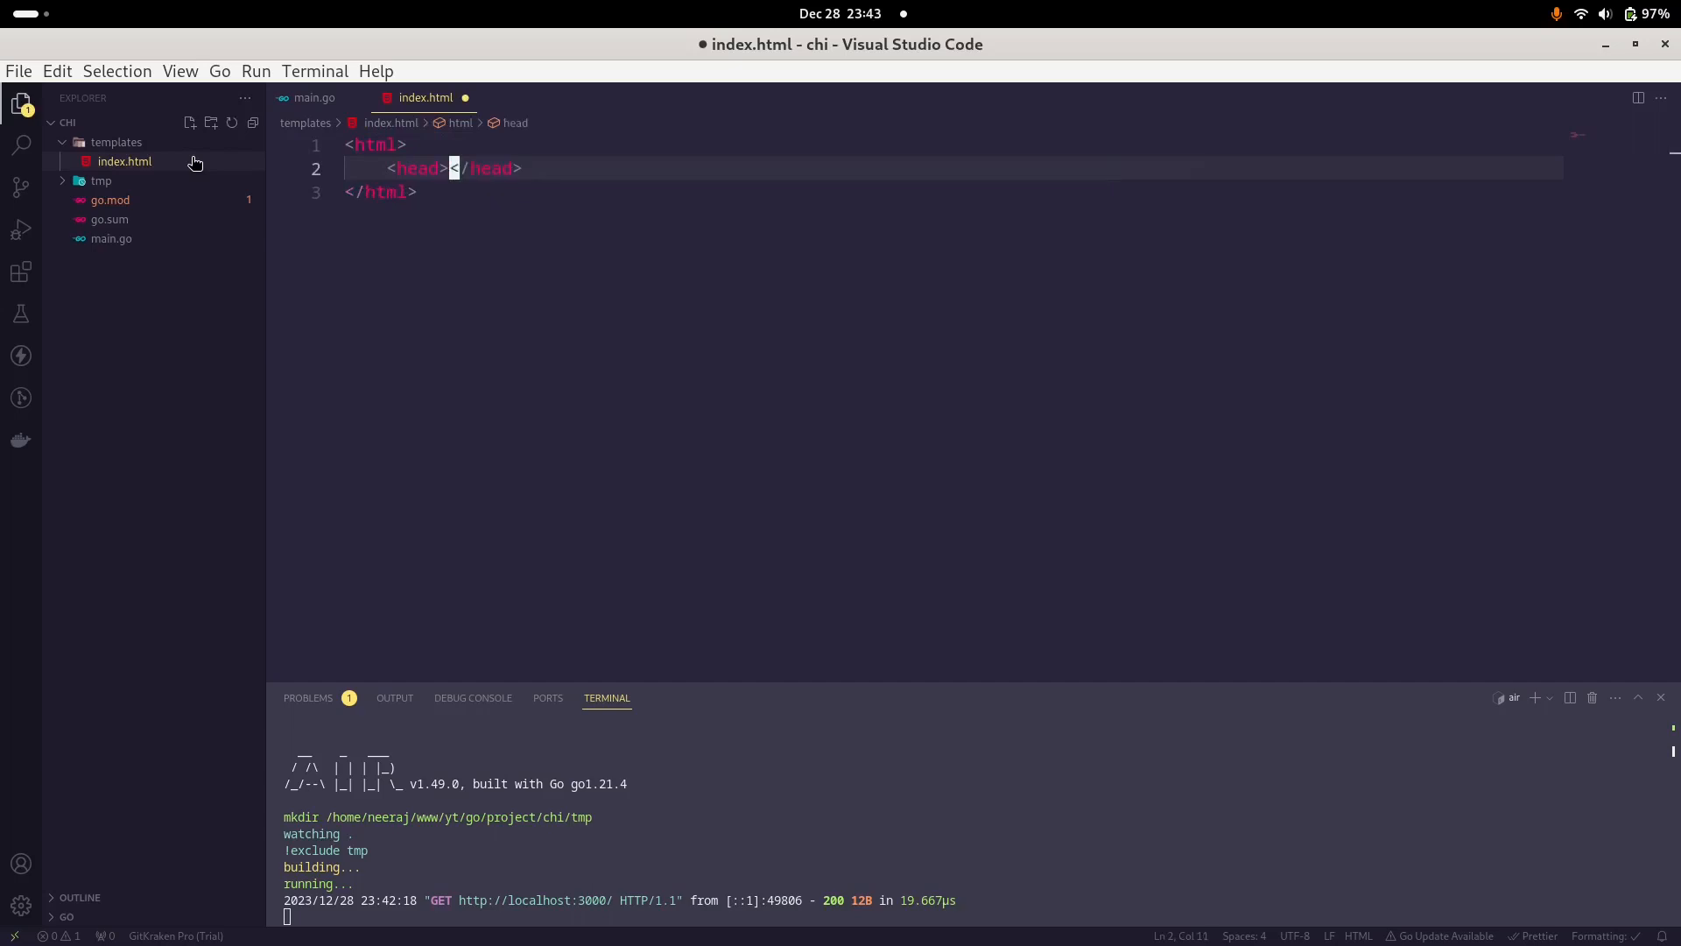
{"action": "type", "text": "<title"}
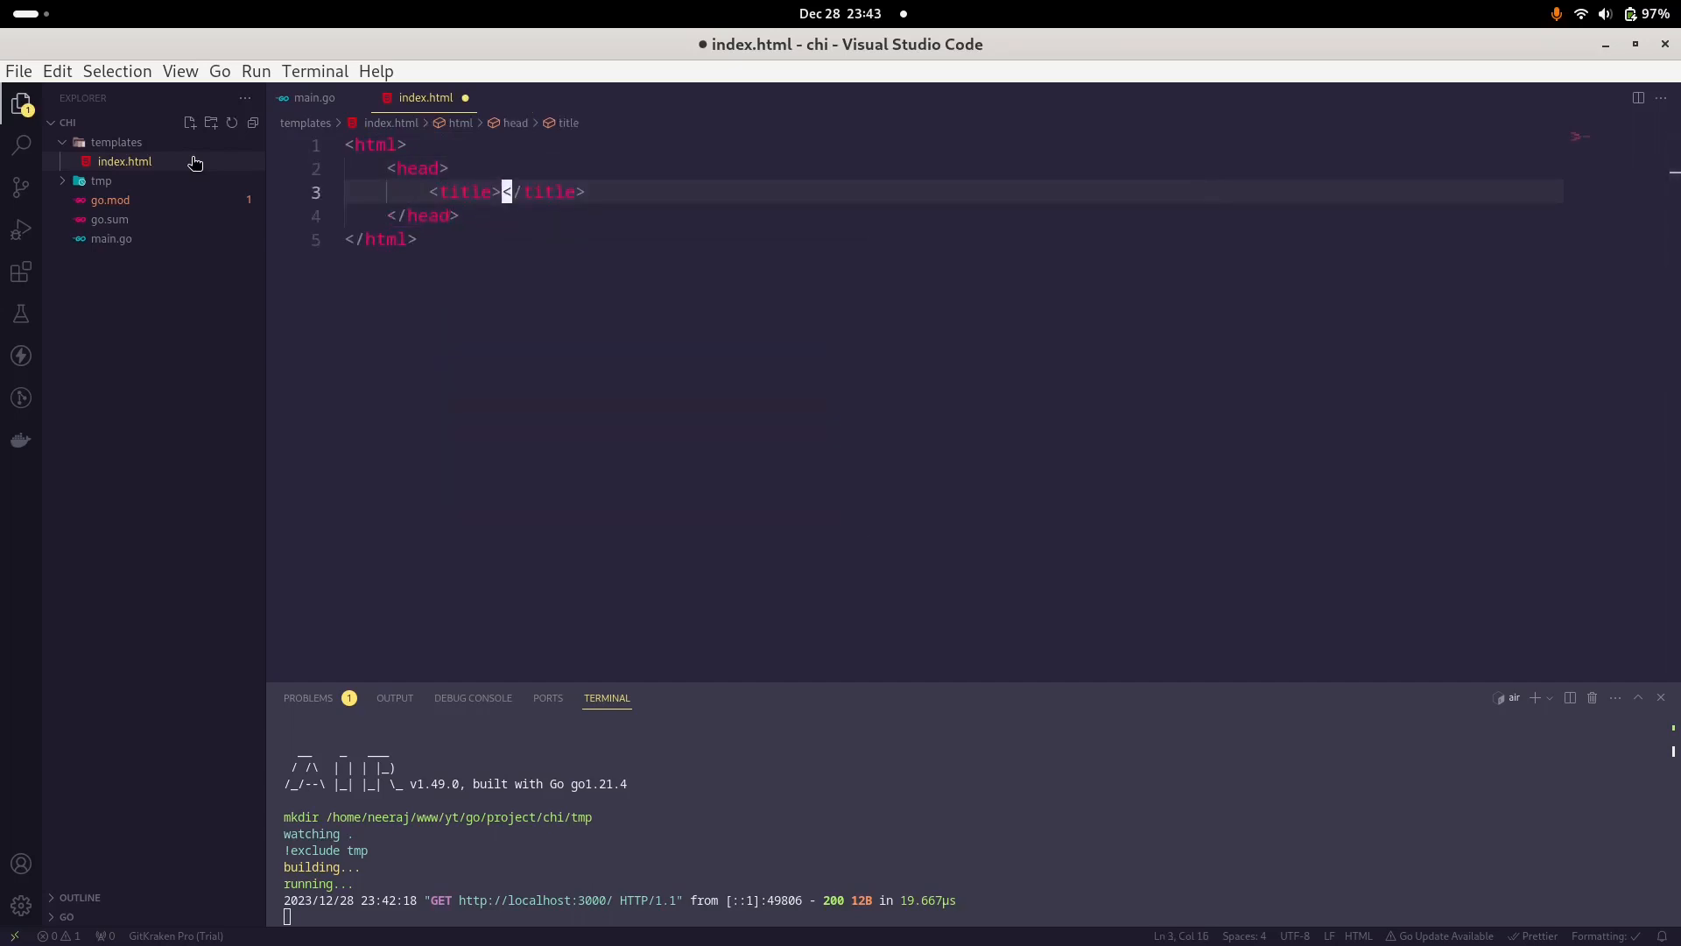
{"action": "type", "text": "CHI HT"}
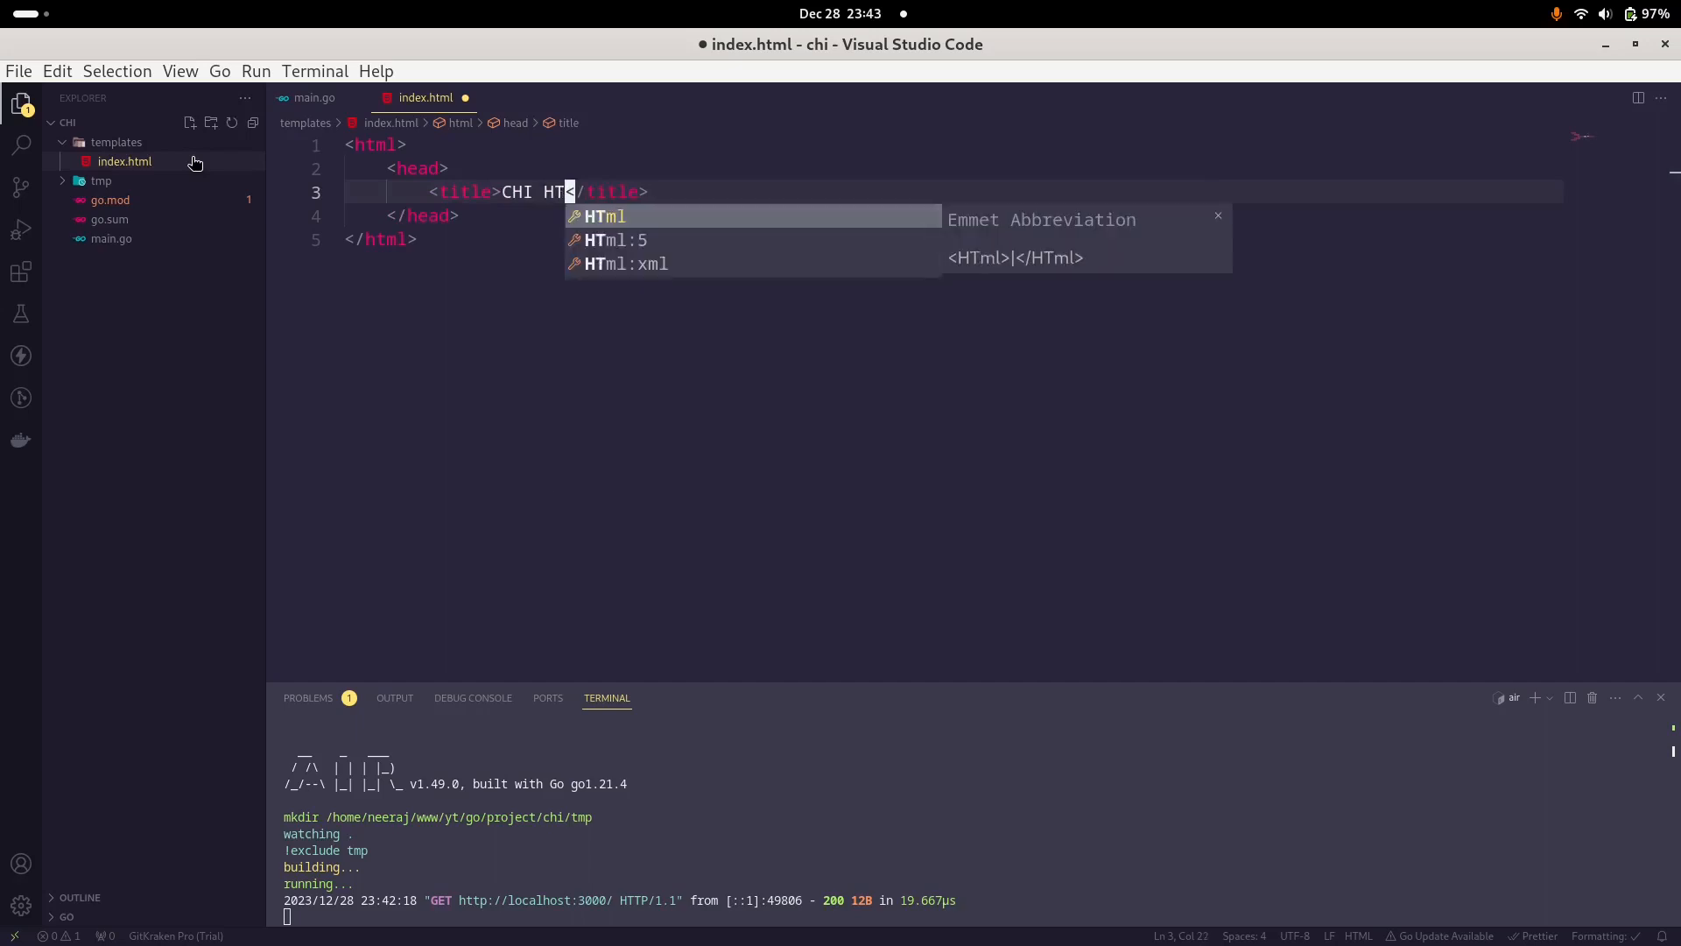
{"action": "type", "text": "MX Demo"}
{"action": "type", "text": "<"}
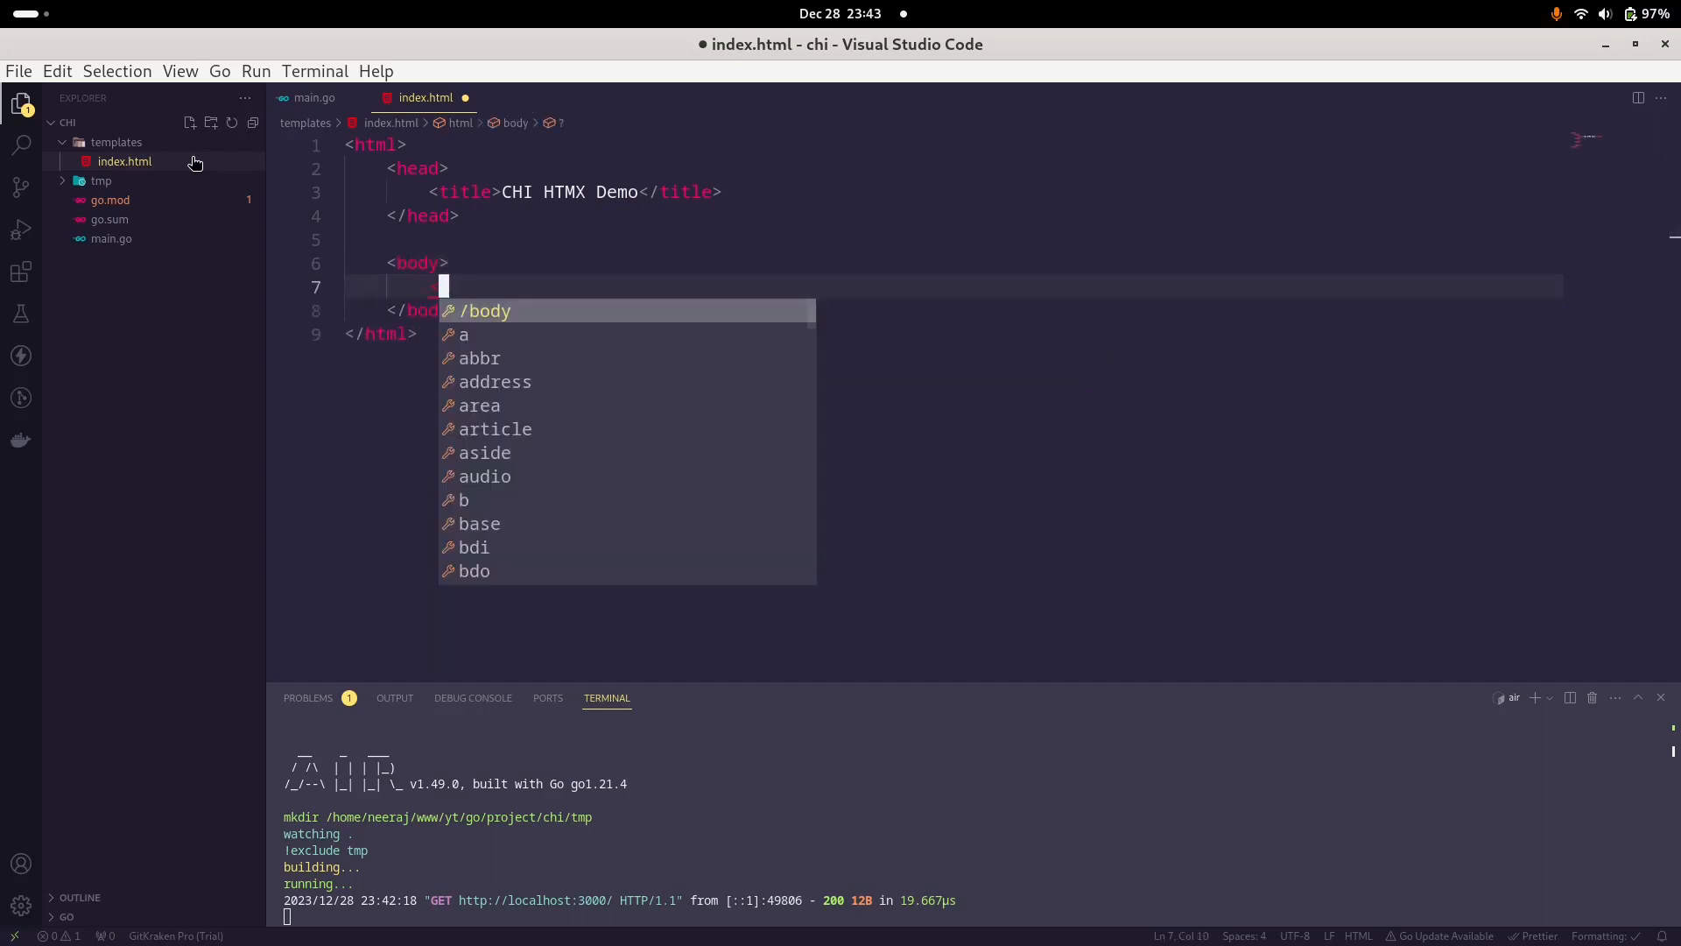
{"action": "type", "text": "h1></h1>"}
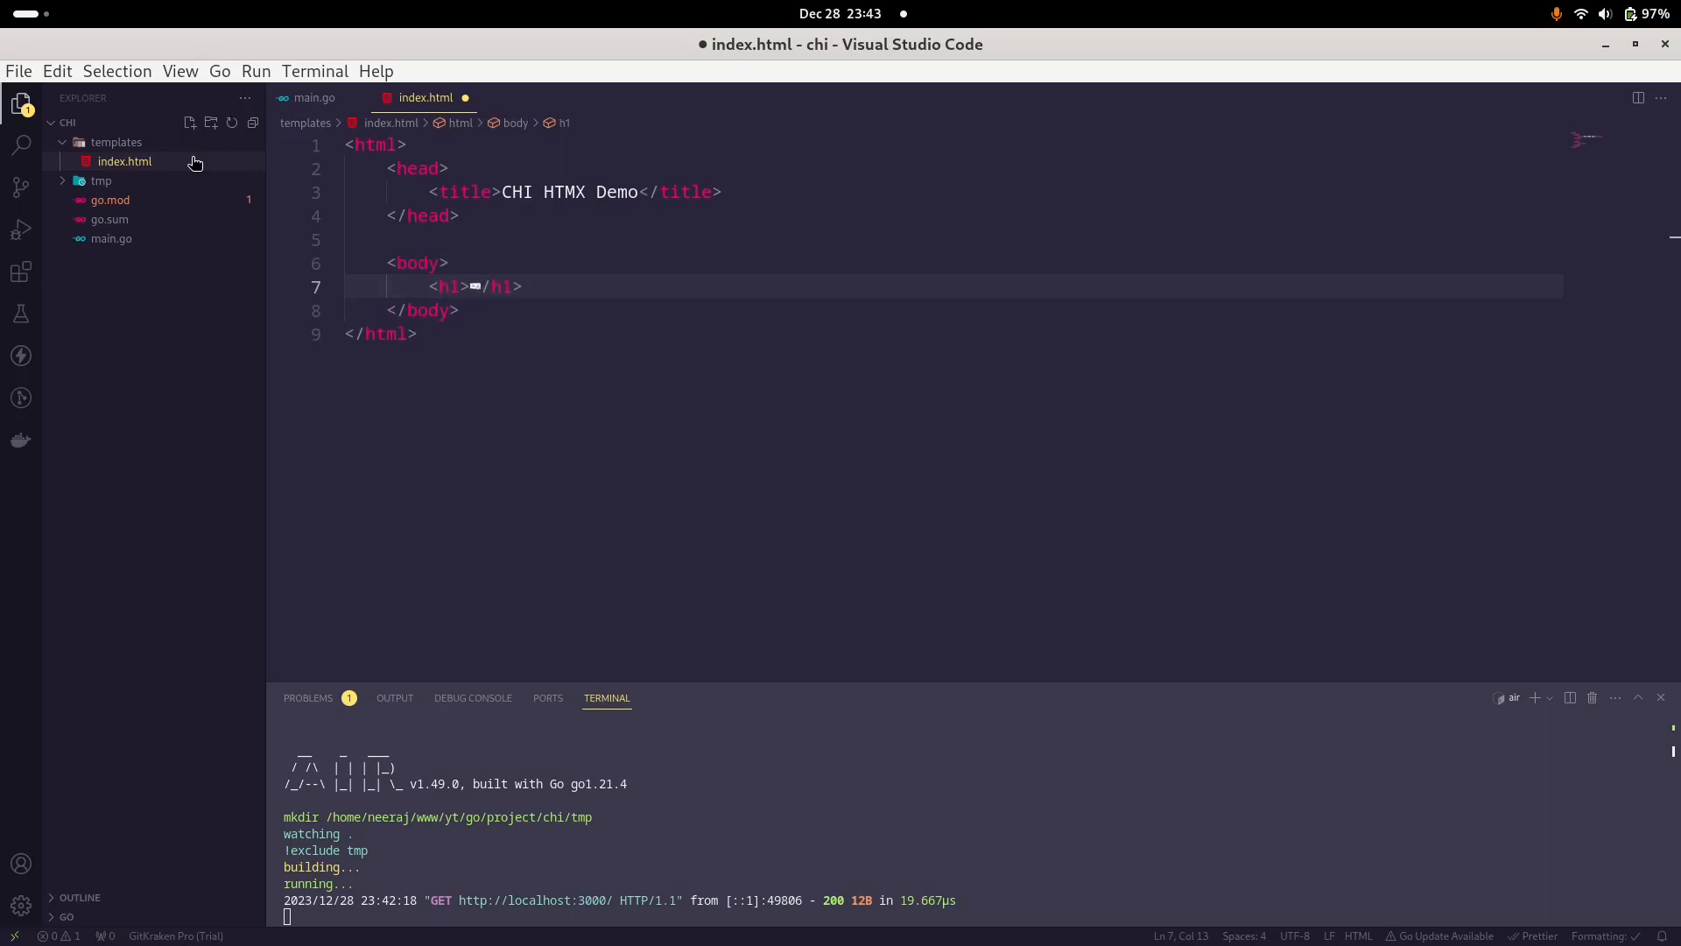
{"action": "type", "text": "CHI HTMX"}
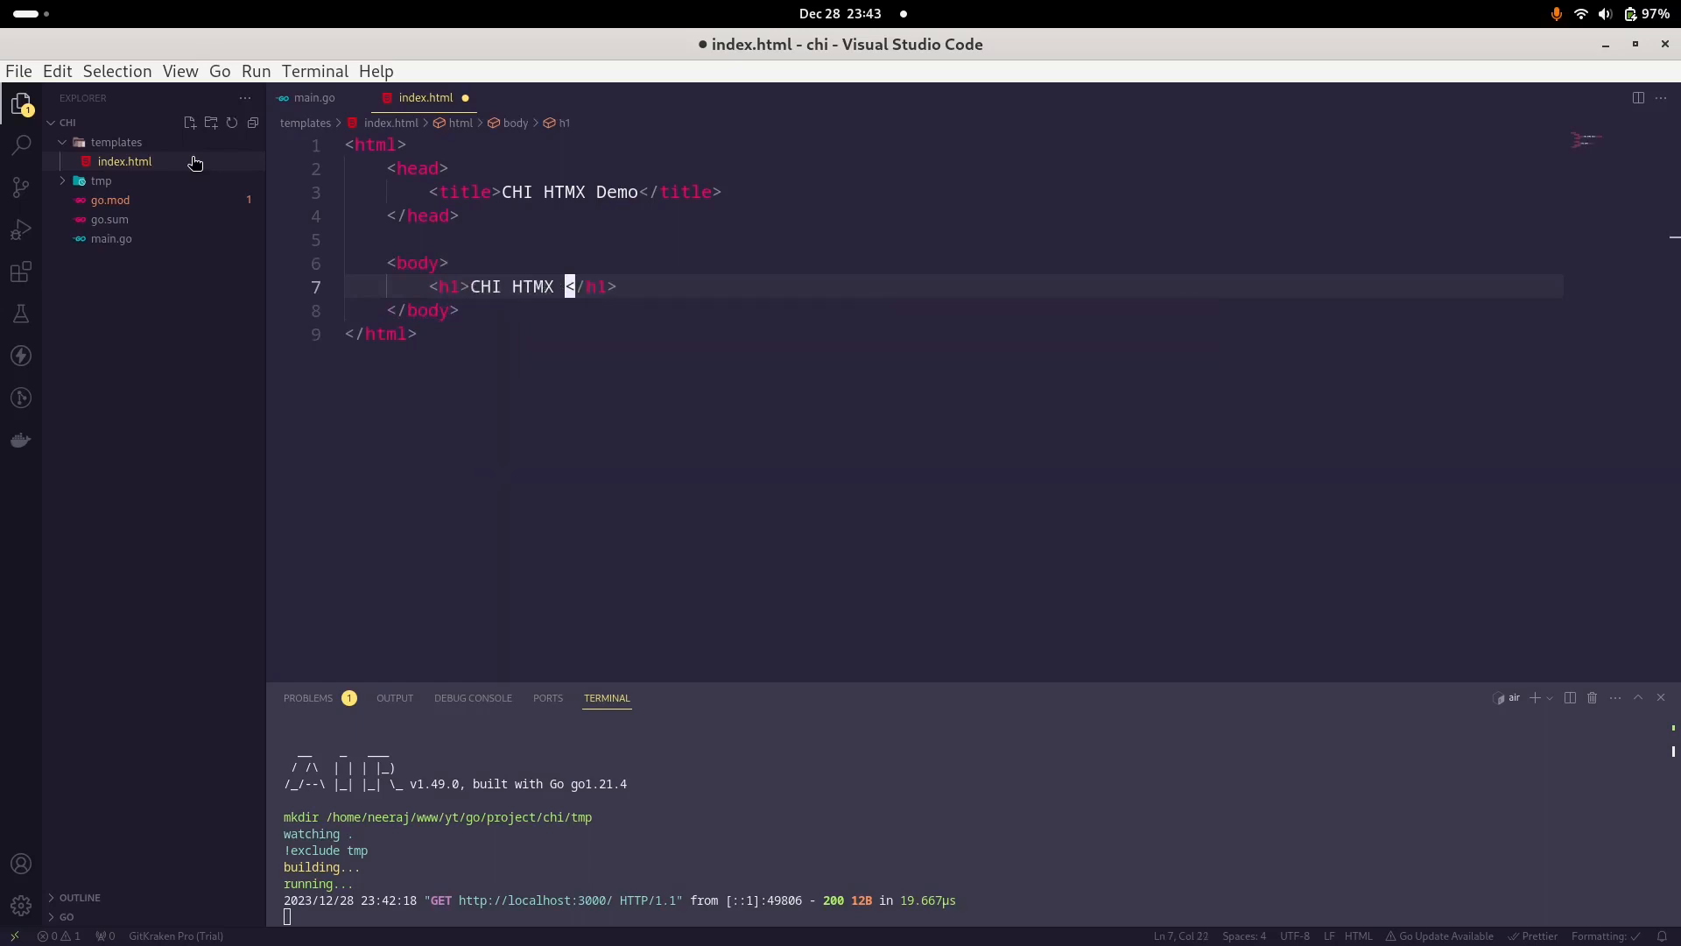
{"action": "type", "text": "Demo"}
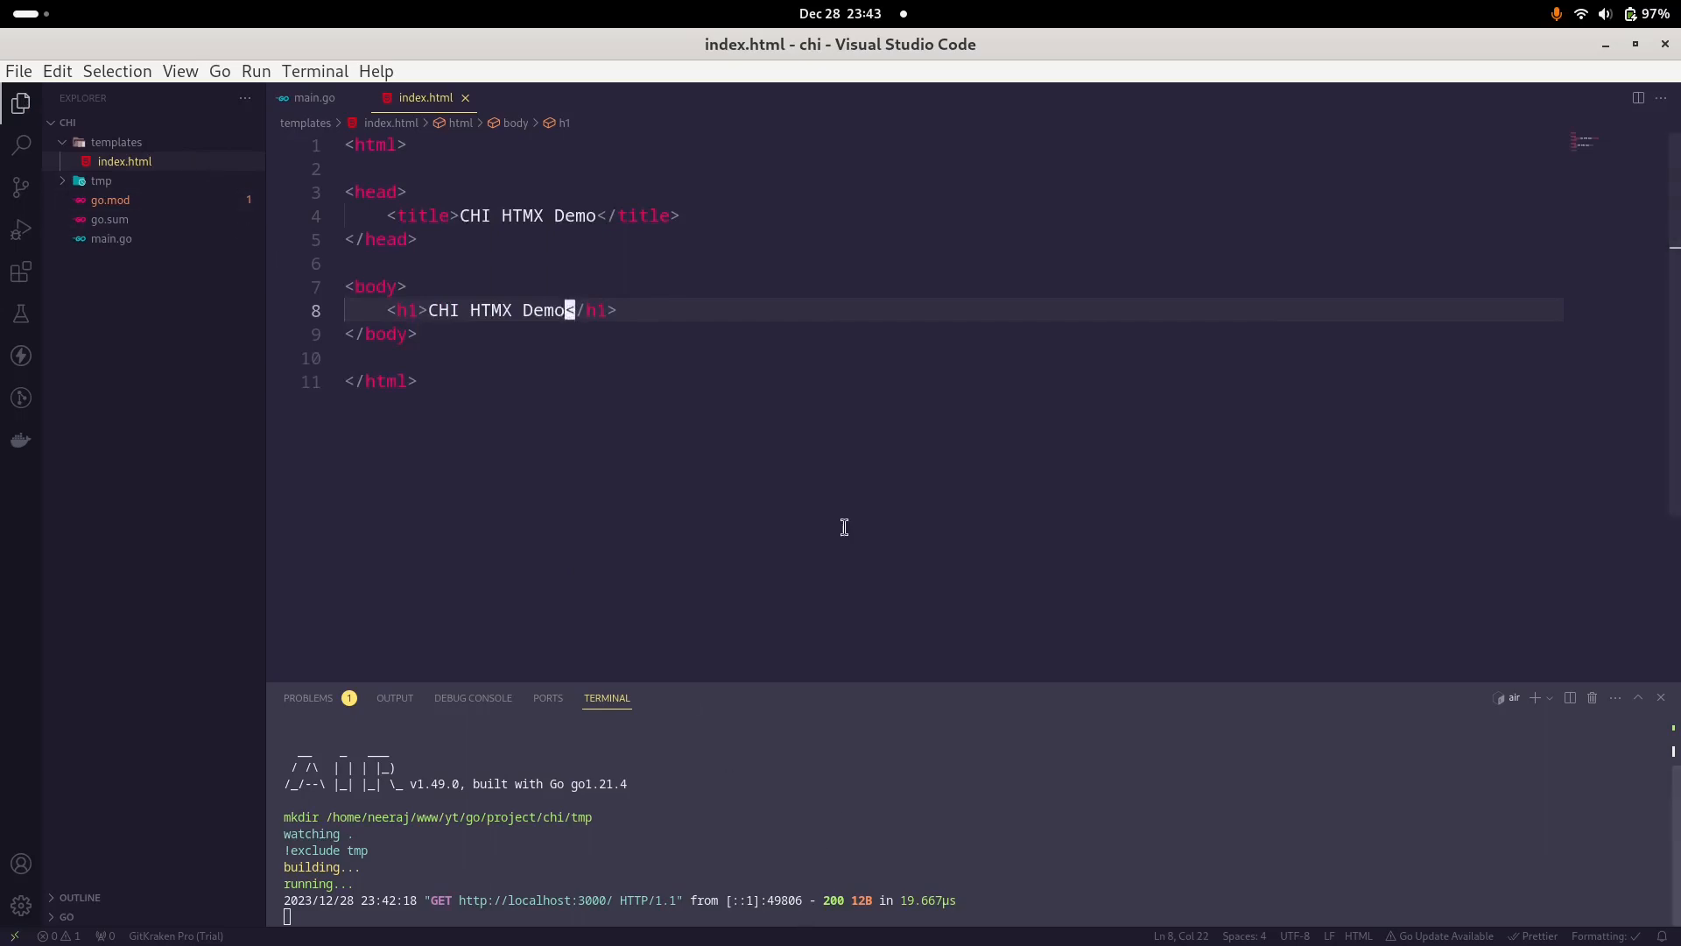
{"action": "left_click", "coordinate": [721, 43]}
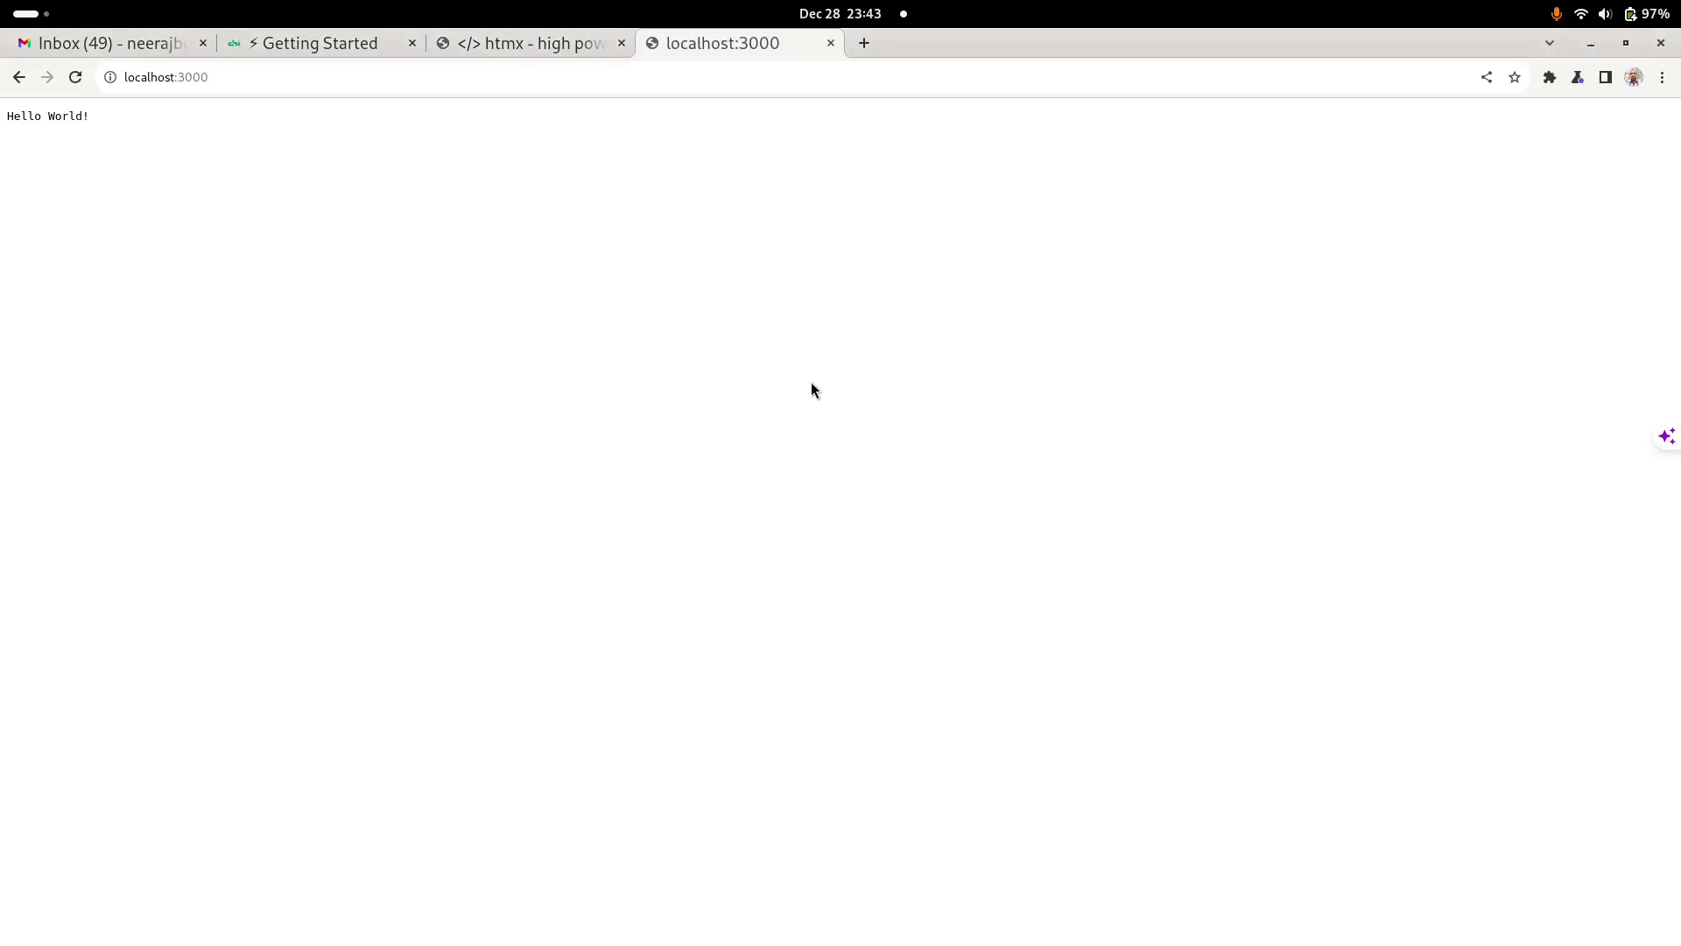
{"action": "mouse_move", "coordinate": [737, 591]}
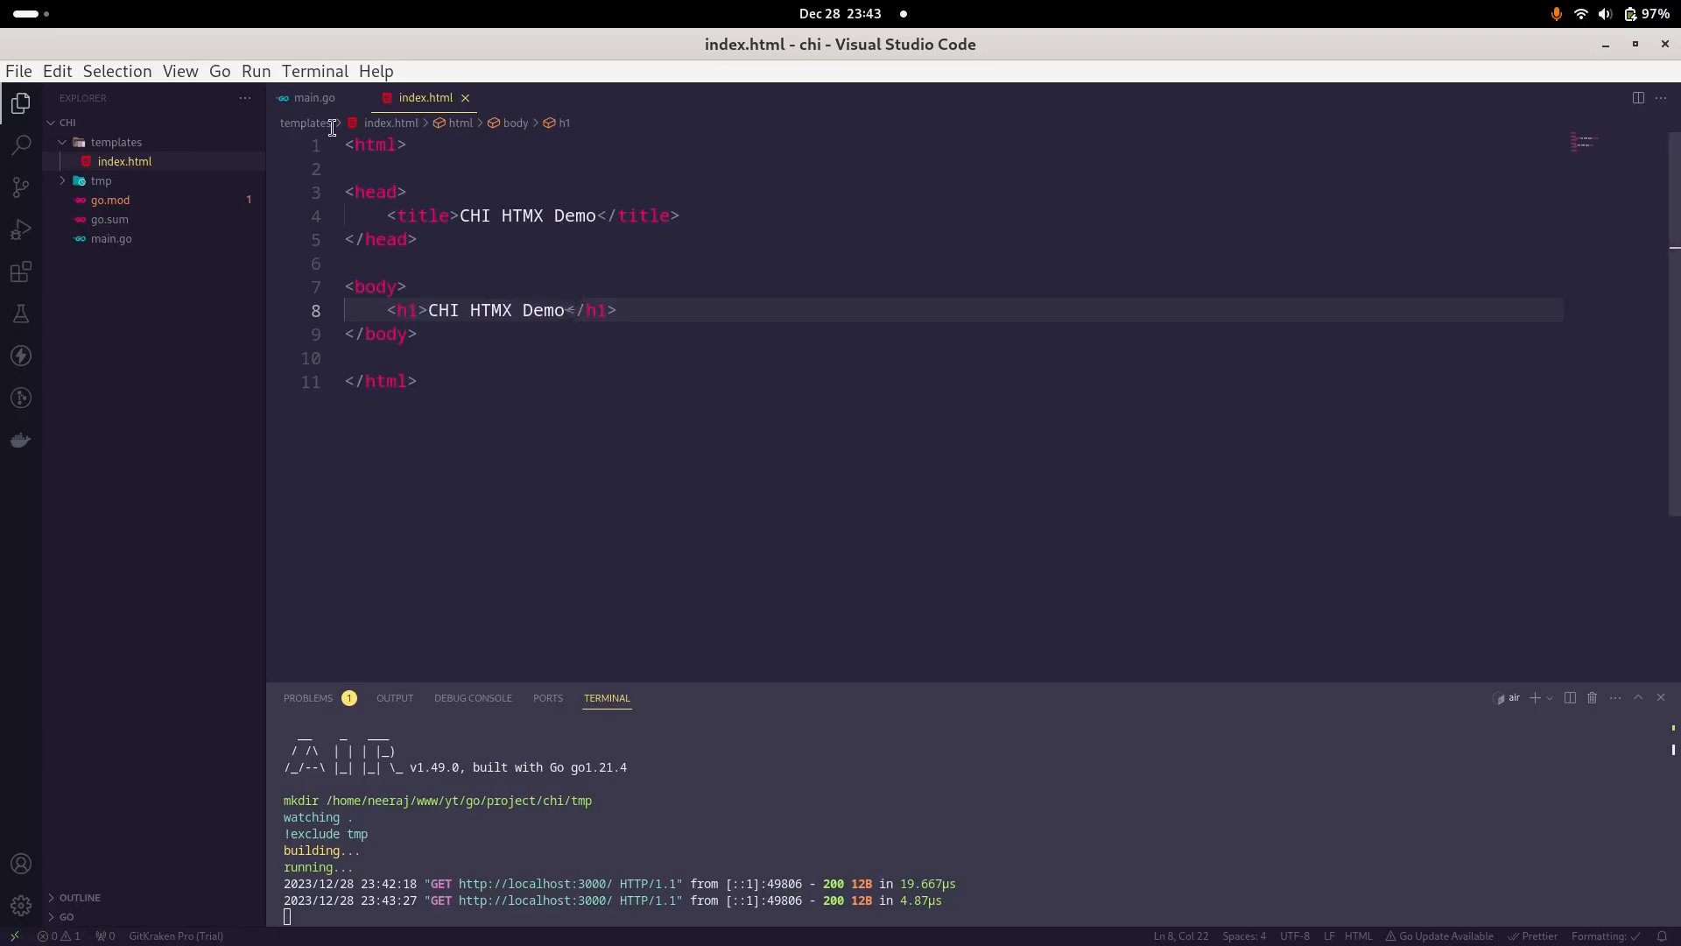
Step: In main.go, replace the inline handler with r.Get("/", homeHandler)
{"action": "left_click", "coordinate": [314, 97]}
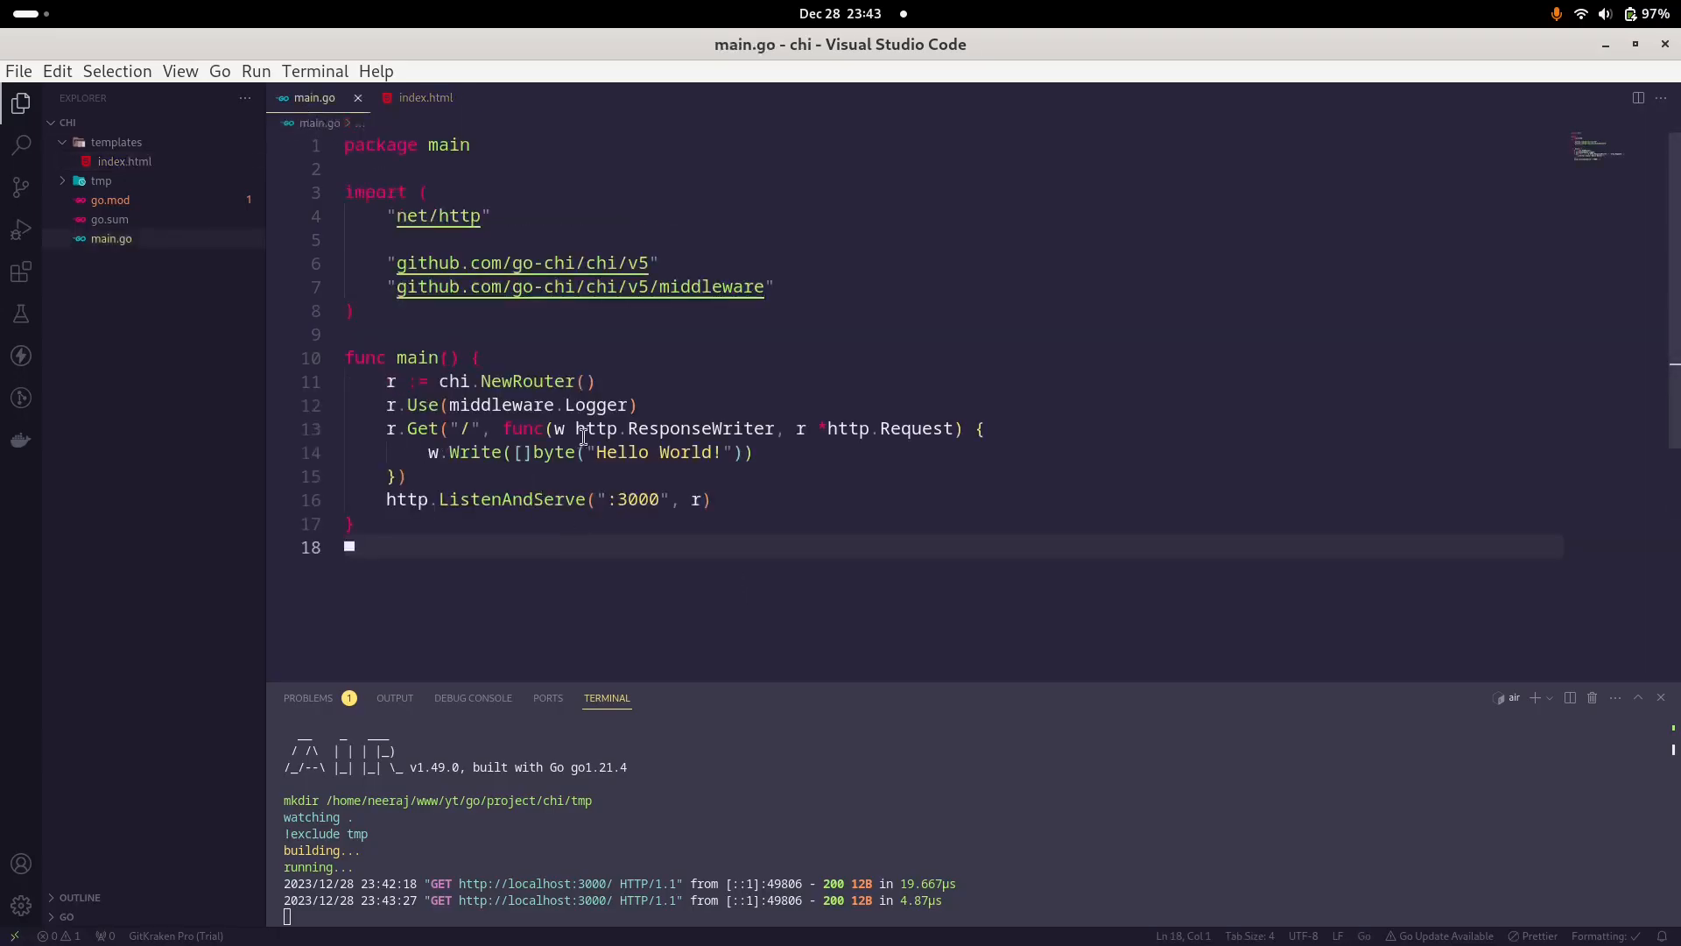
{"action": "left_click", "coordinate": [643, 404]}
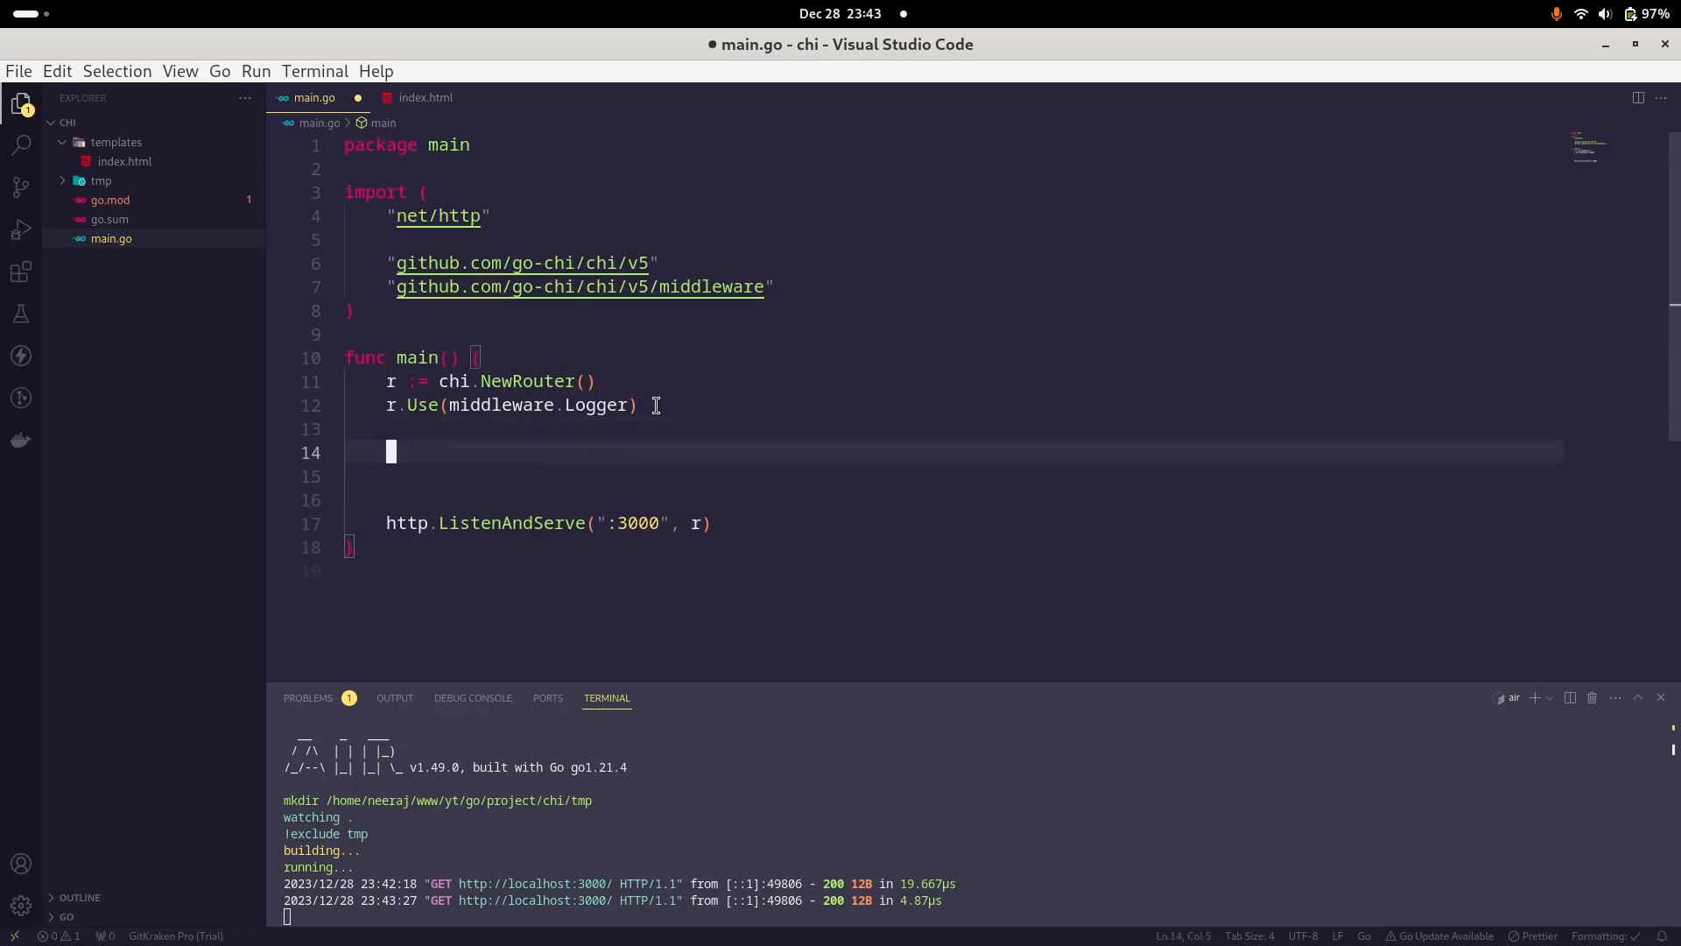
{"action": "type", "text": "r"}
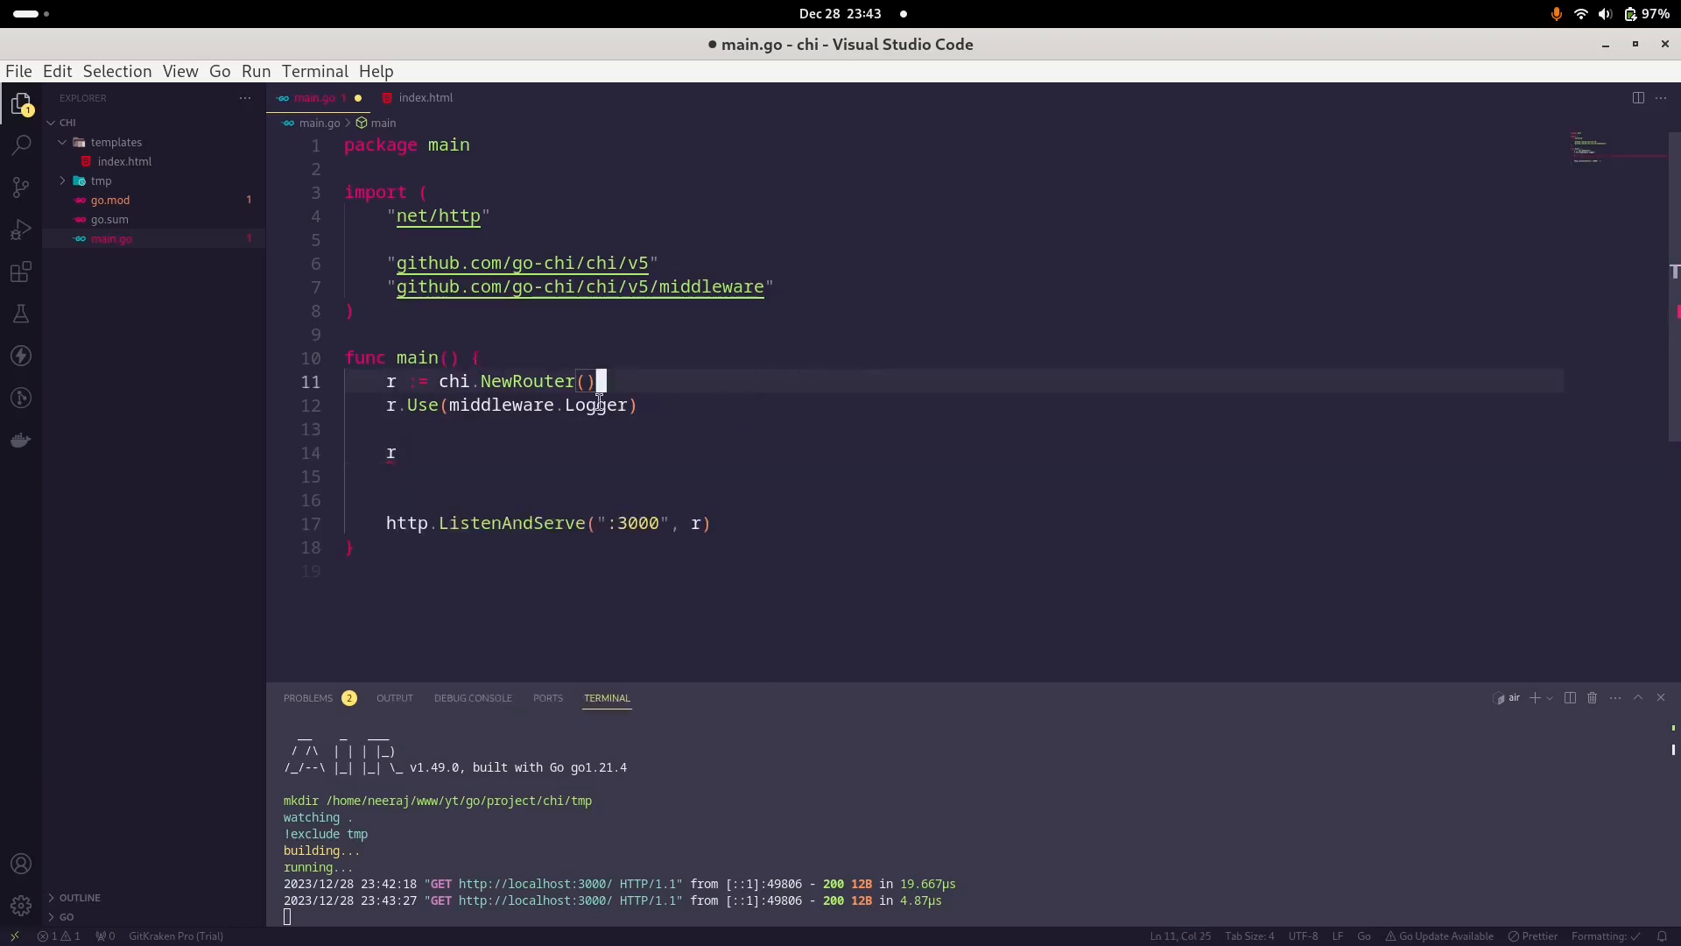
{"action": "mouse_move", "coordinate": [388, 381]}
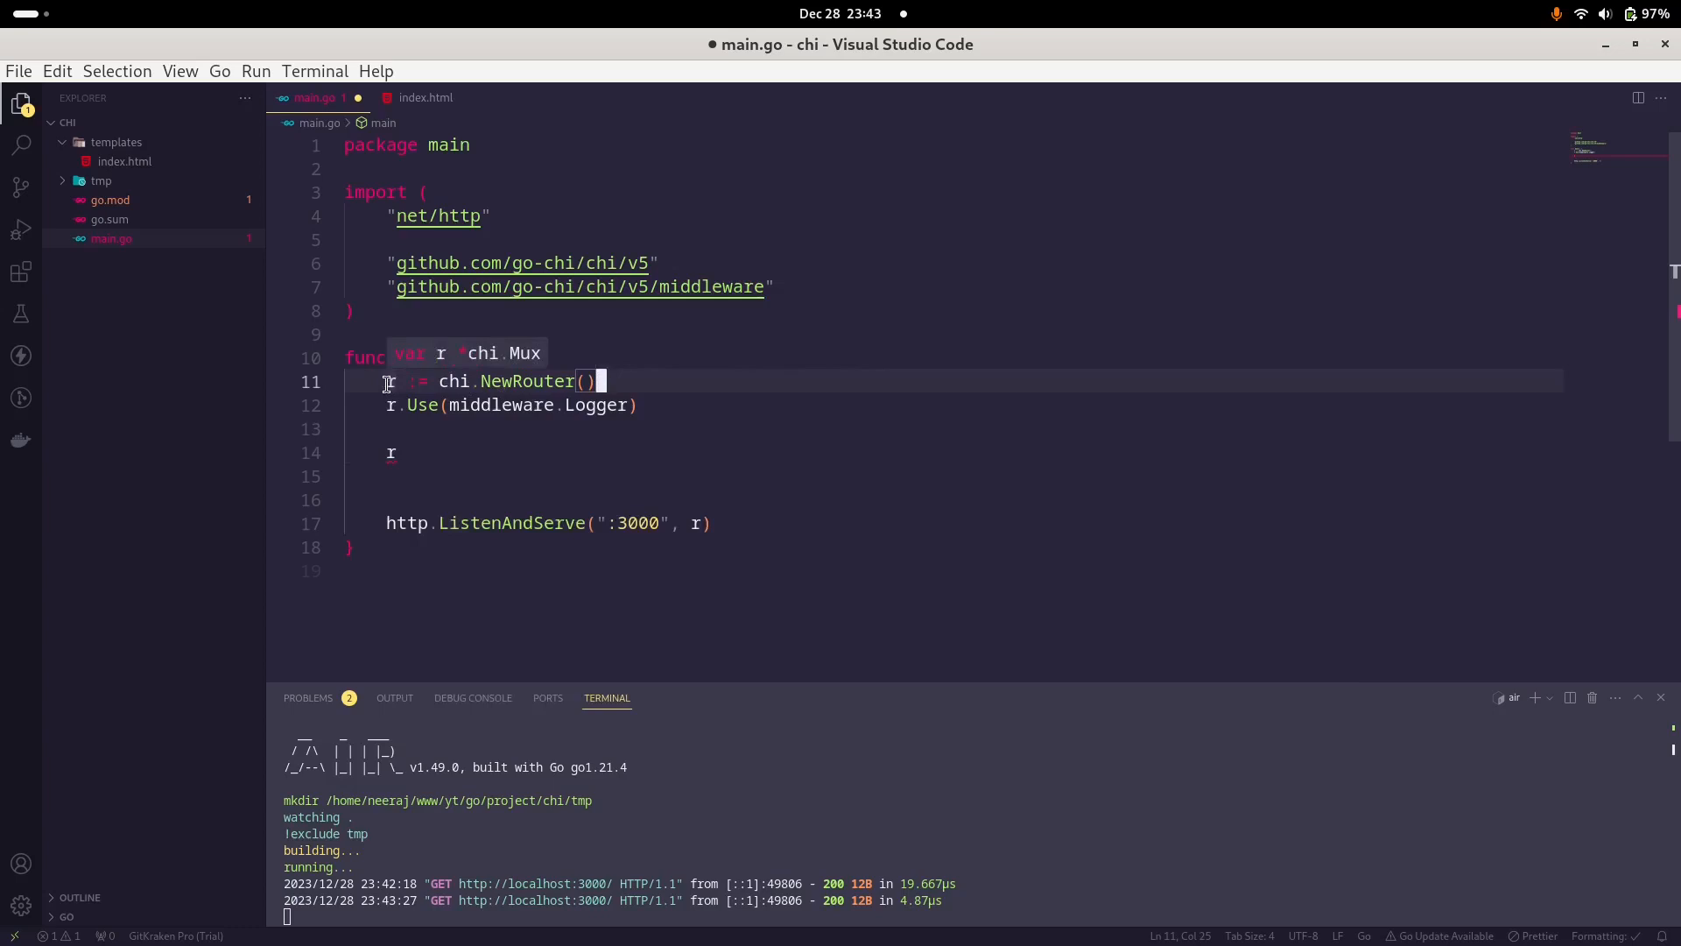
{"action": "mouse_move", "coordinate": [454, 381]}
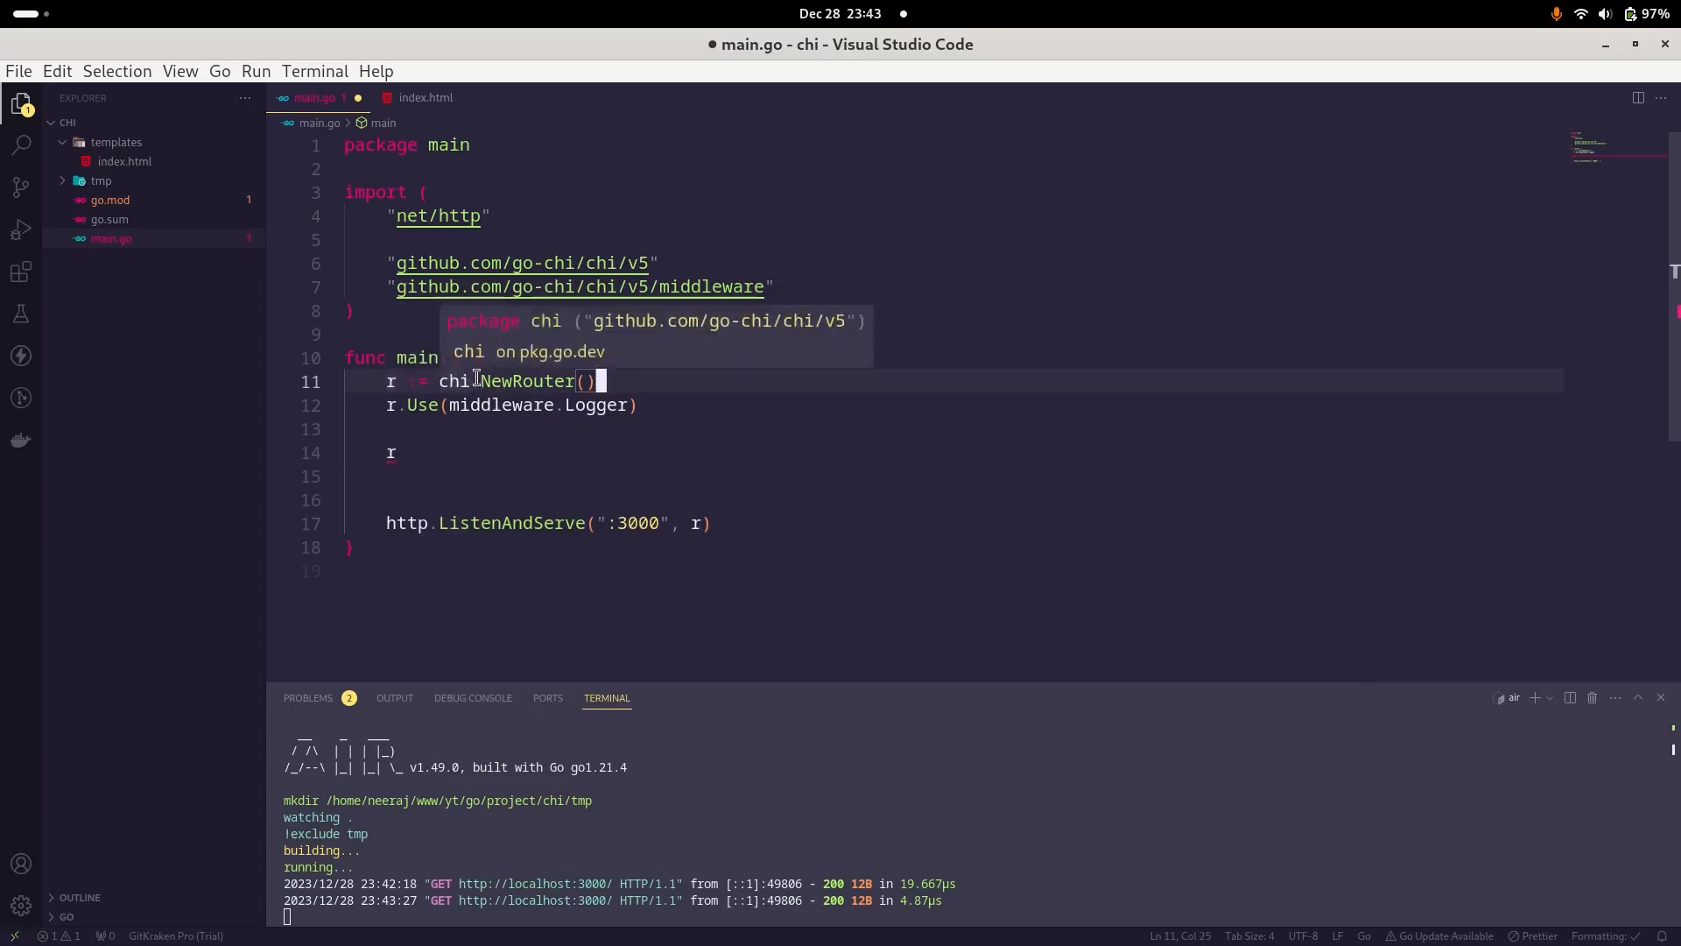
{"action": "mouse_move", "coordinate": [525, 381]}
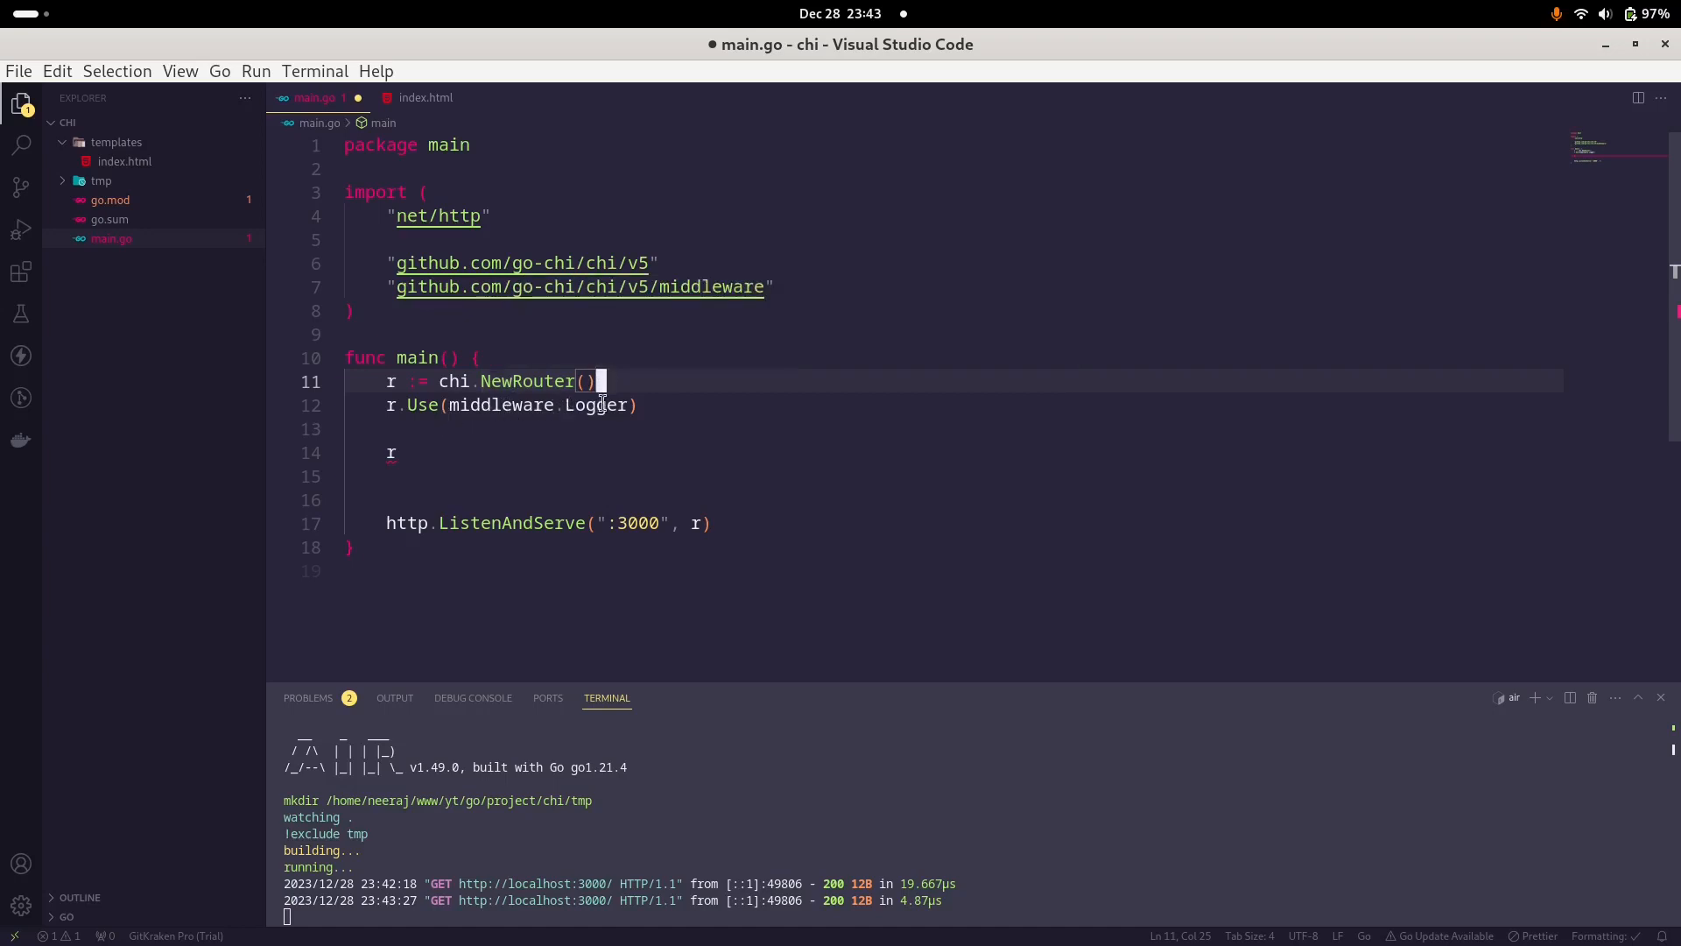
{"action": "mouse_move", "coordinate": [444, 450]}
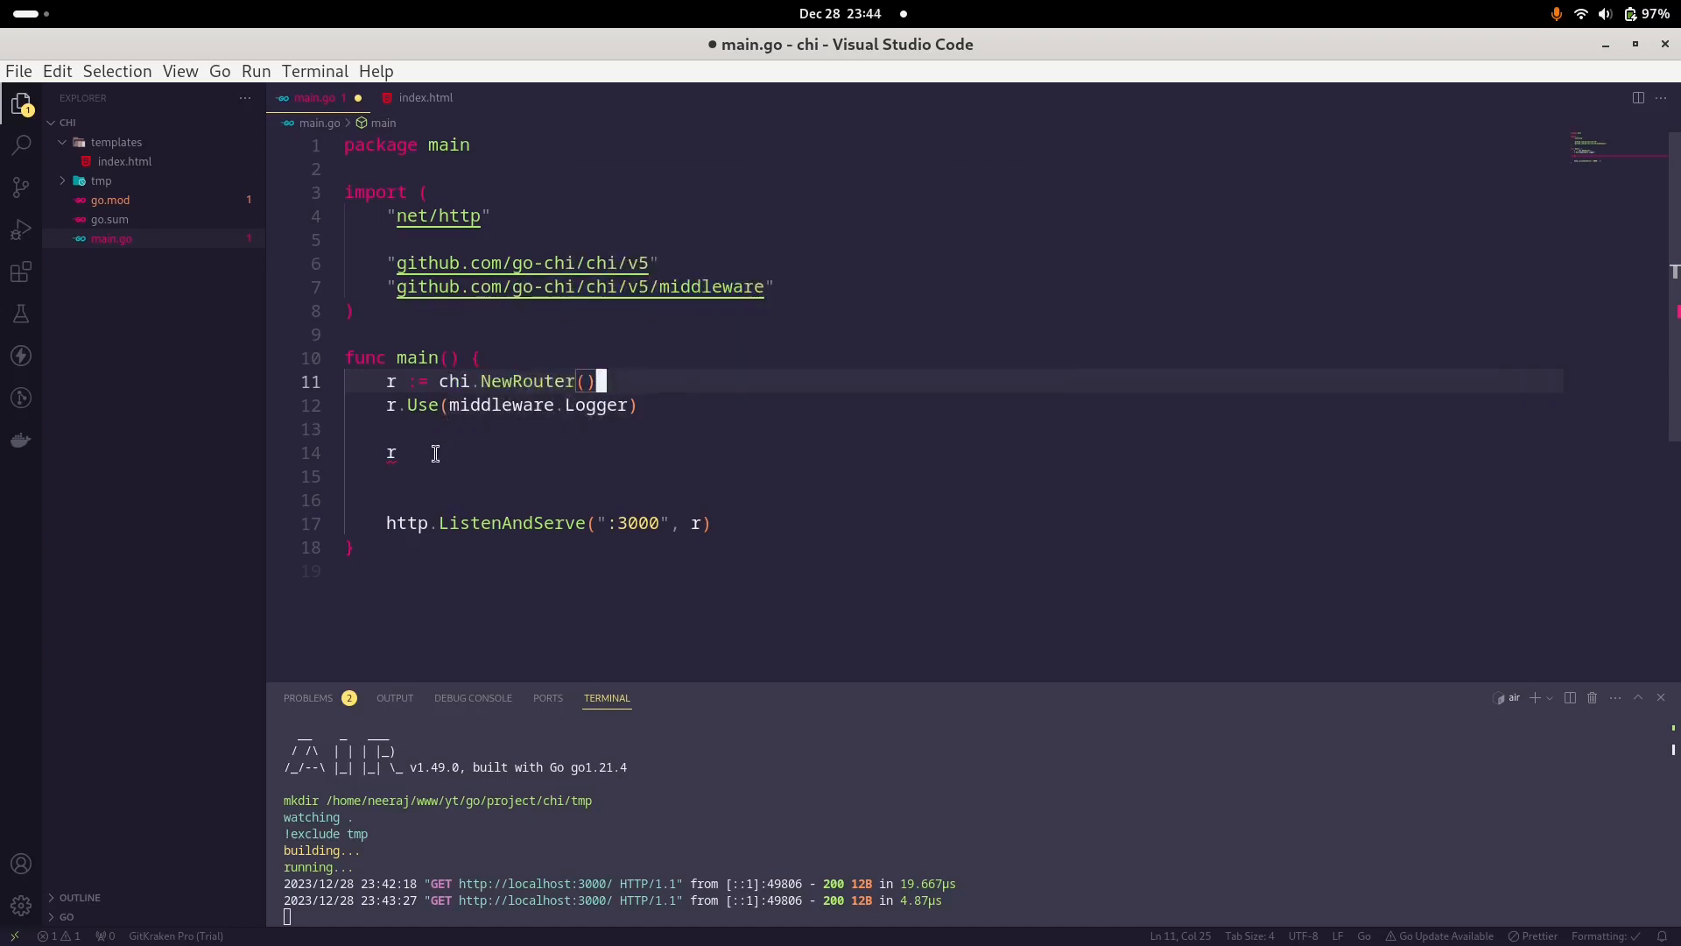
{"action": "type", "text": ".Get("}
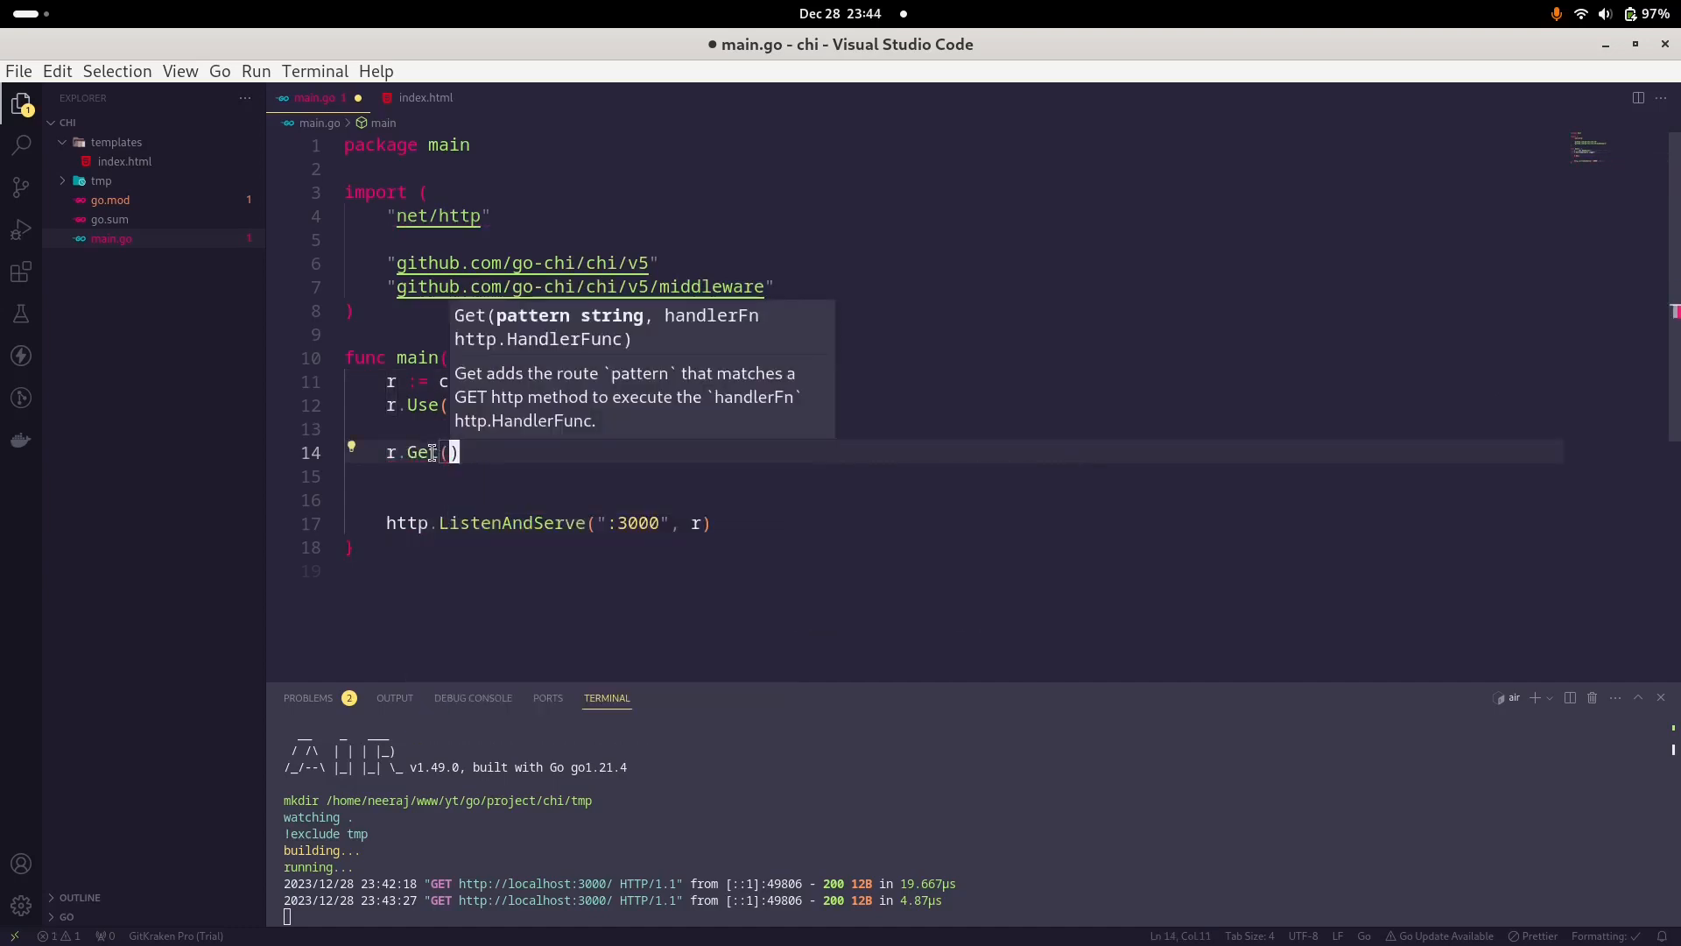
{"action": "type", "text": "\"/\","}
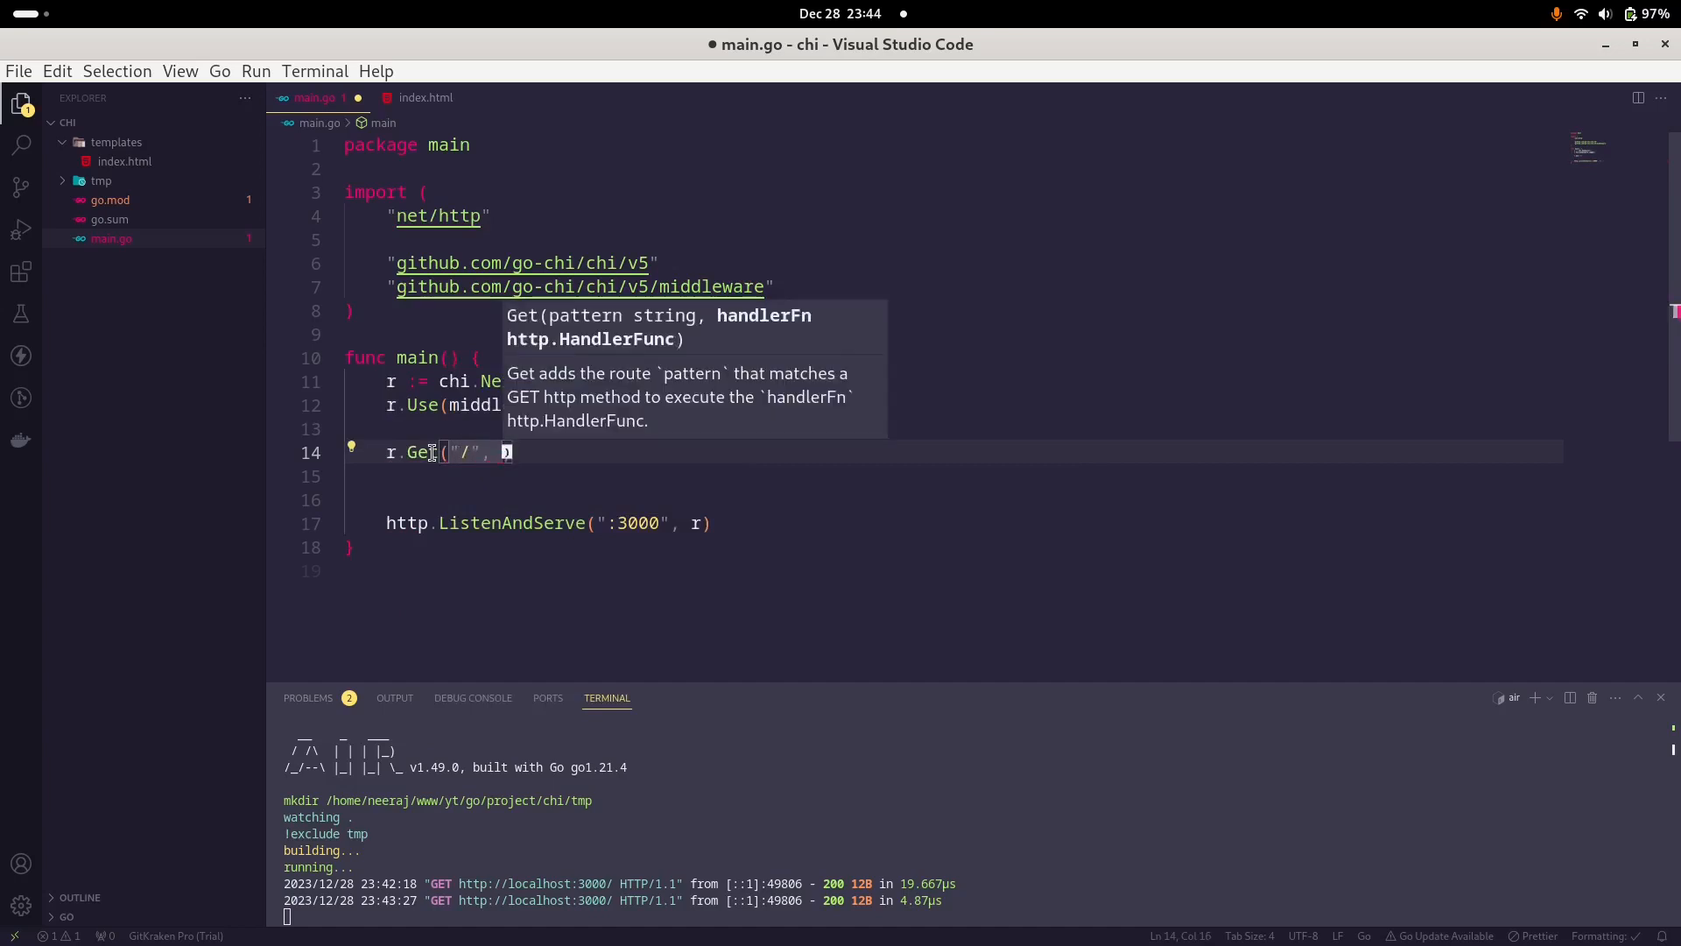
{"action": "type", "text": "homeHandler"}
{"action": "type", "text": "func"}
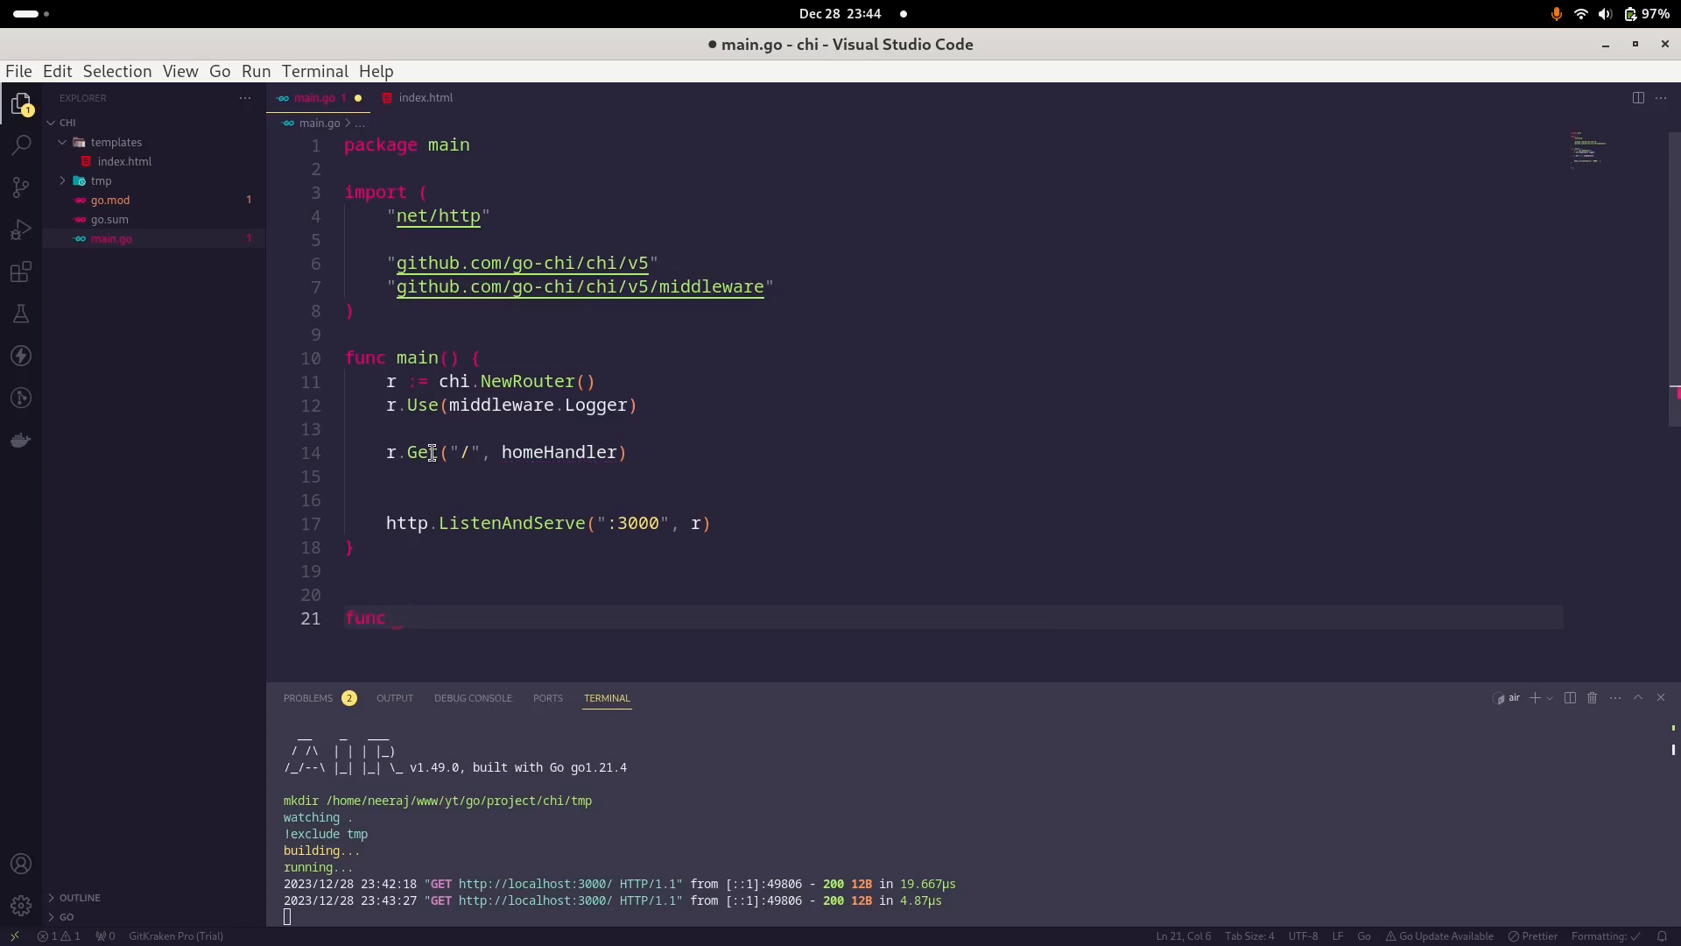
Step: Declare func homeHandler(w http.ResponseWriter, r *http.Request) with an empty body
{"action": "type", "text": "homeHandler"}
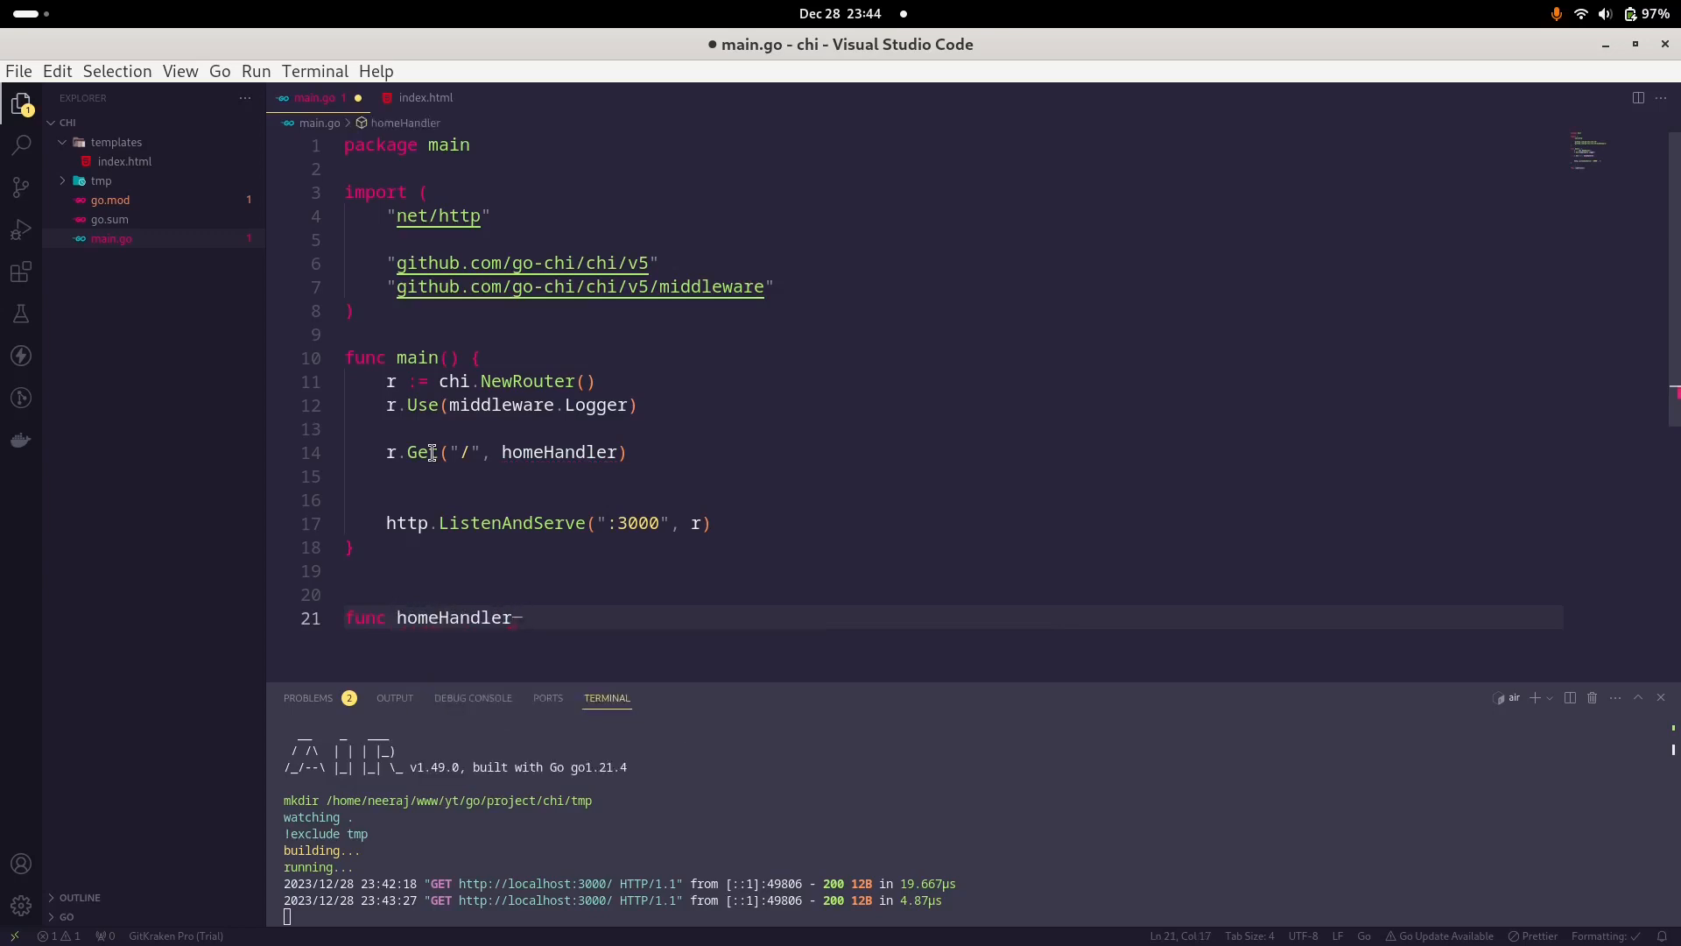
{"action": "type", "text": "(w"}
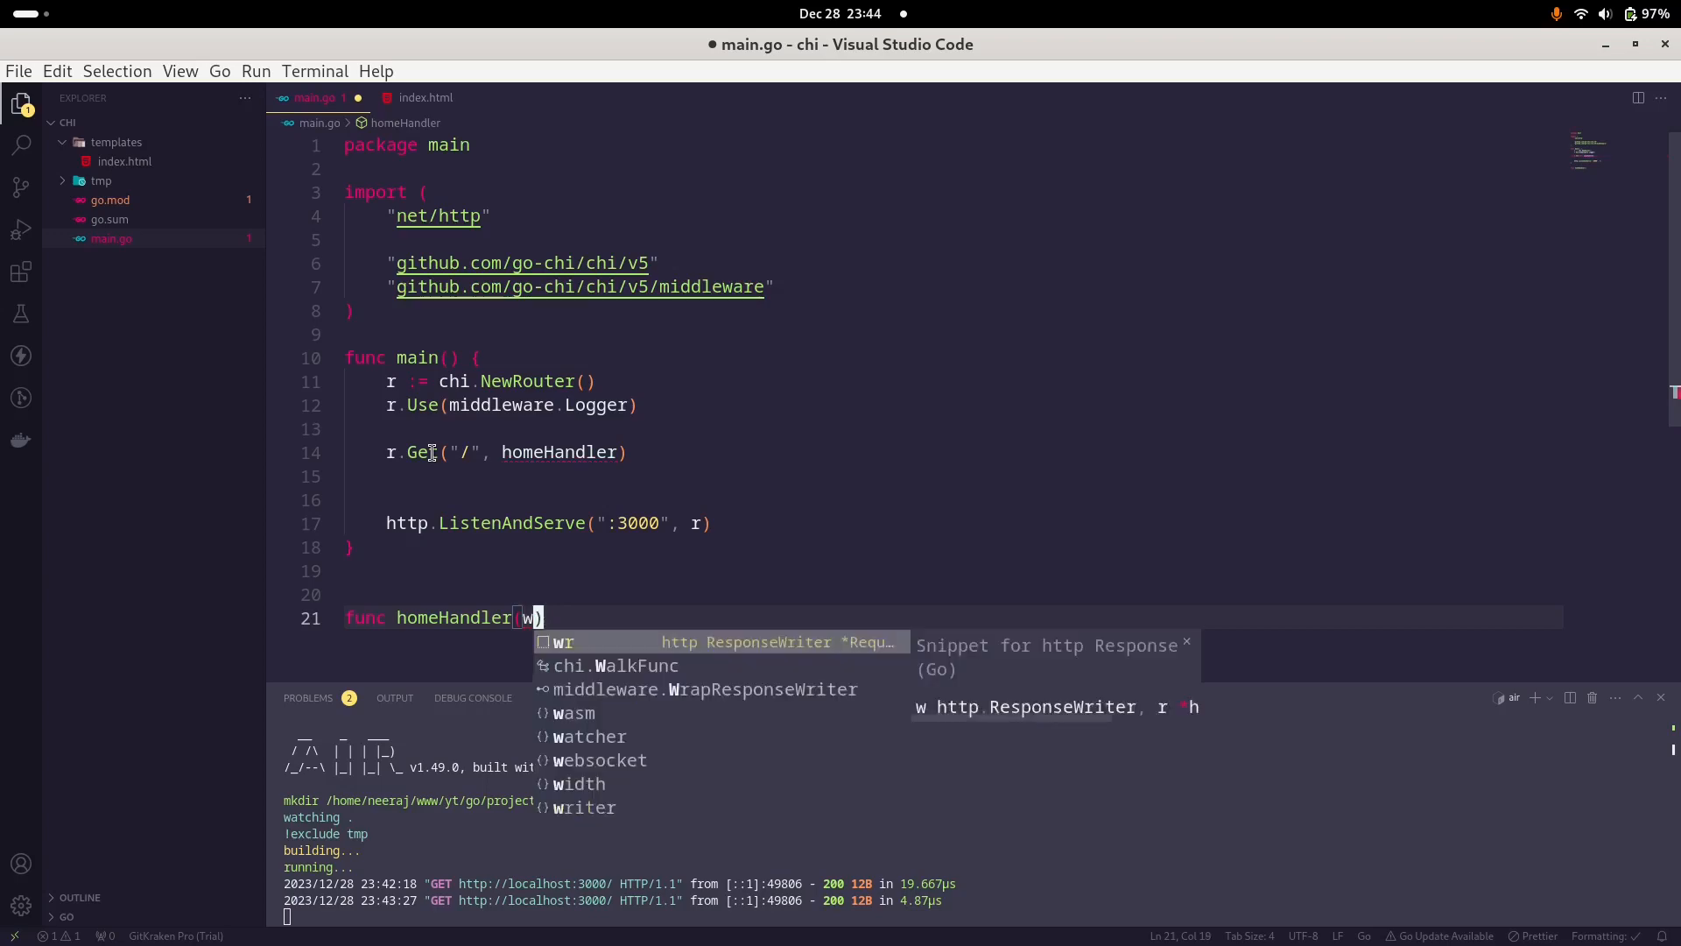
{"action": "type", "text": "http"}
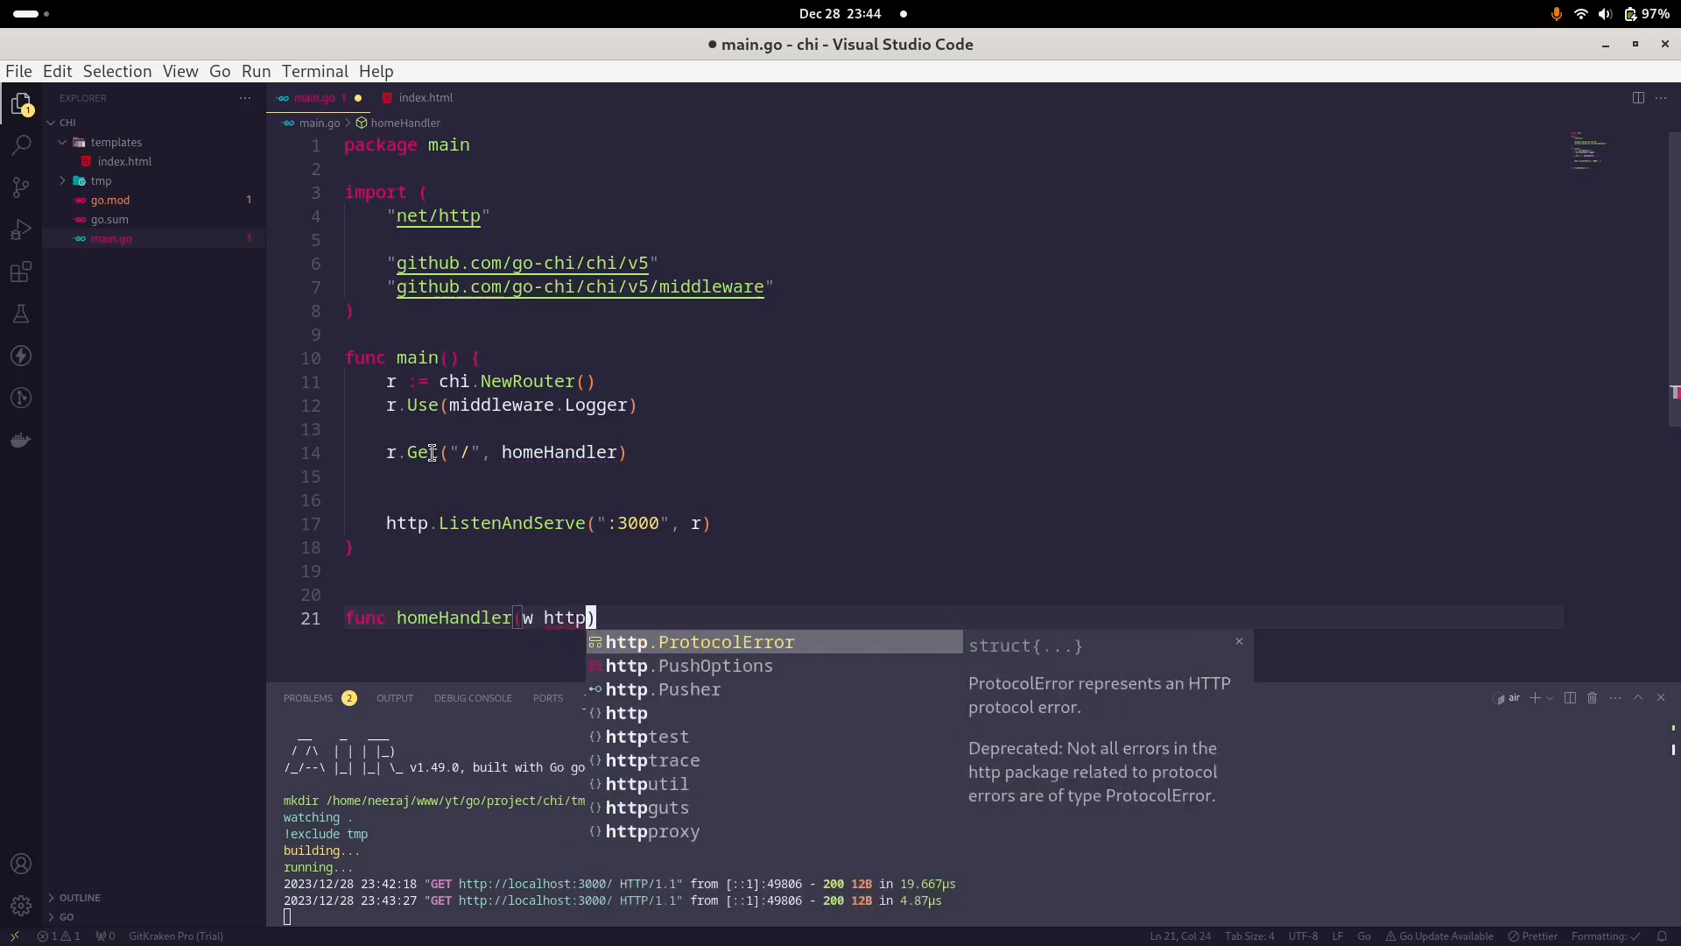
{"action": "type", "text": ".ResponseWriter, r *"}
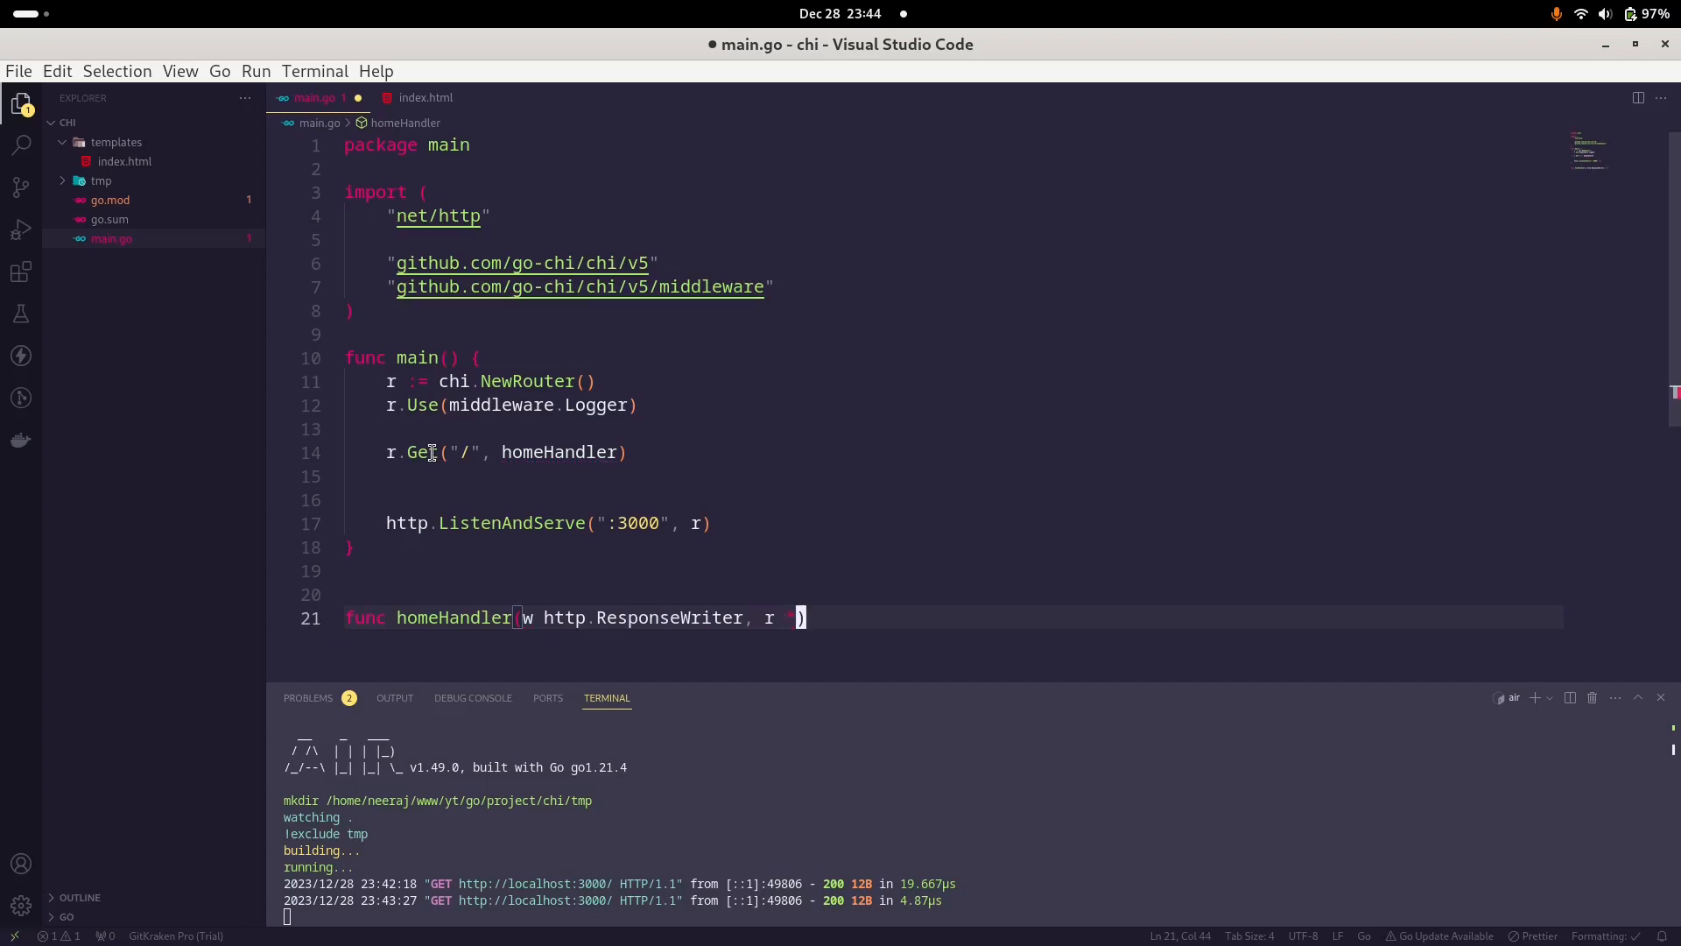
{"action": "type", "text": "http"}
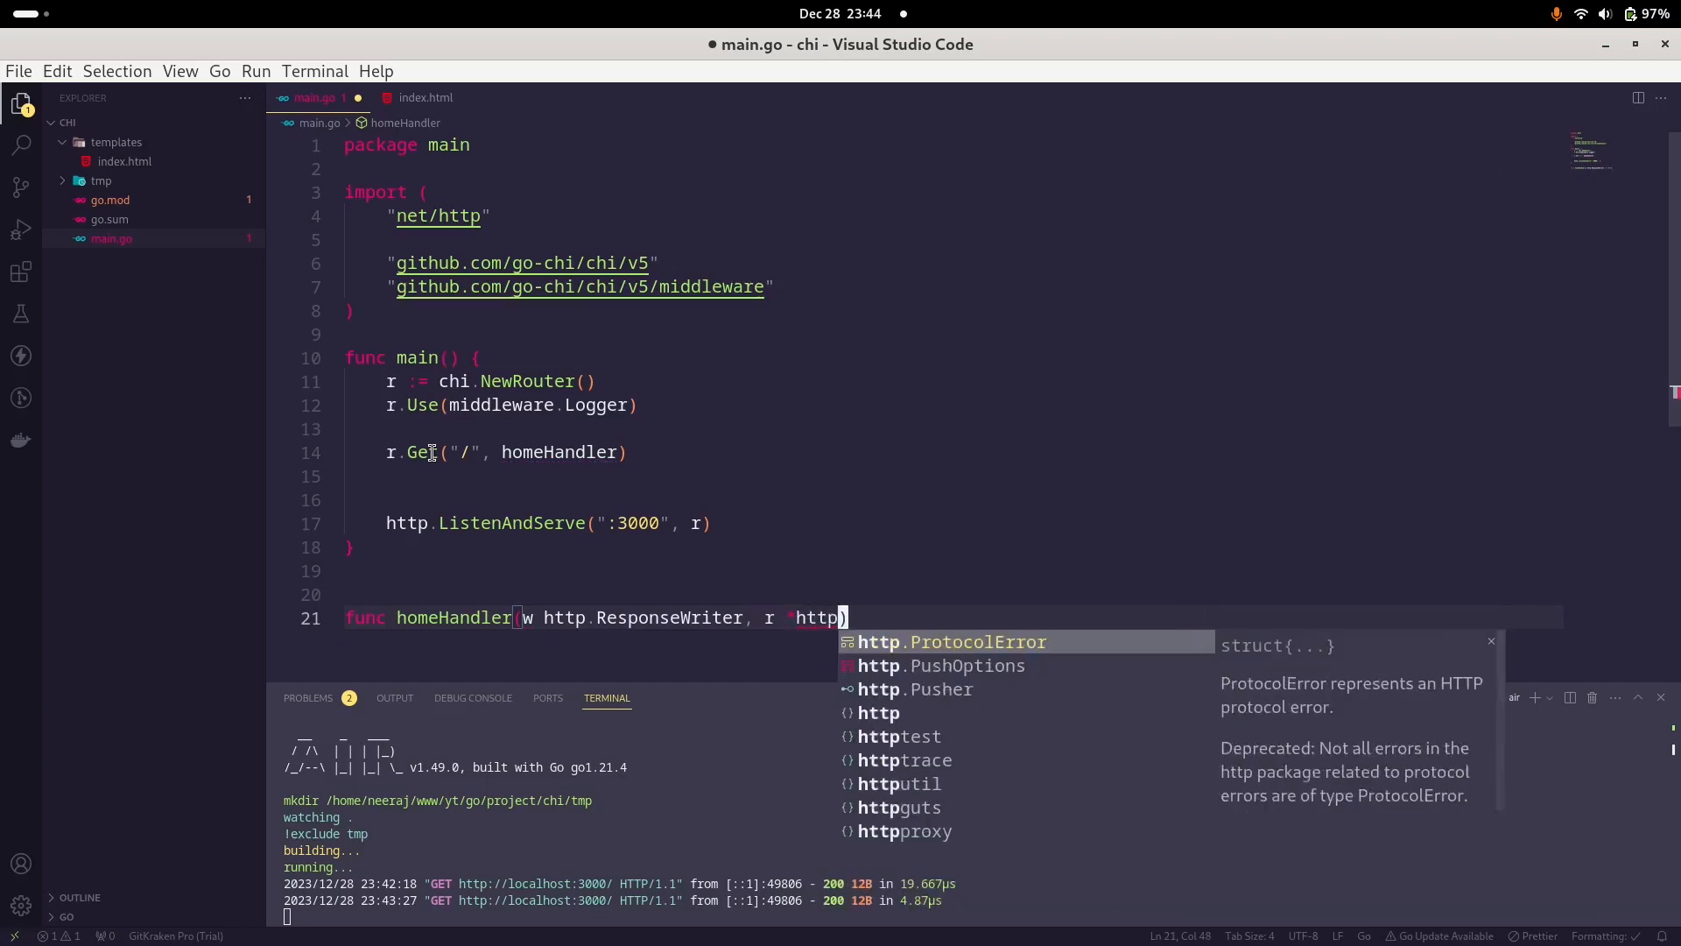
{"action": "type", "text": "Request"}
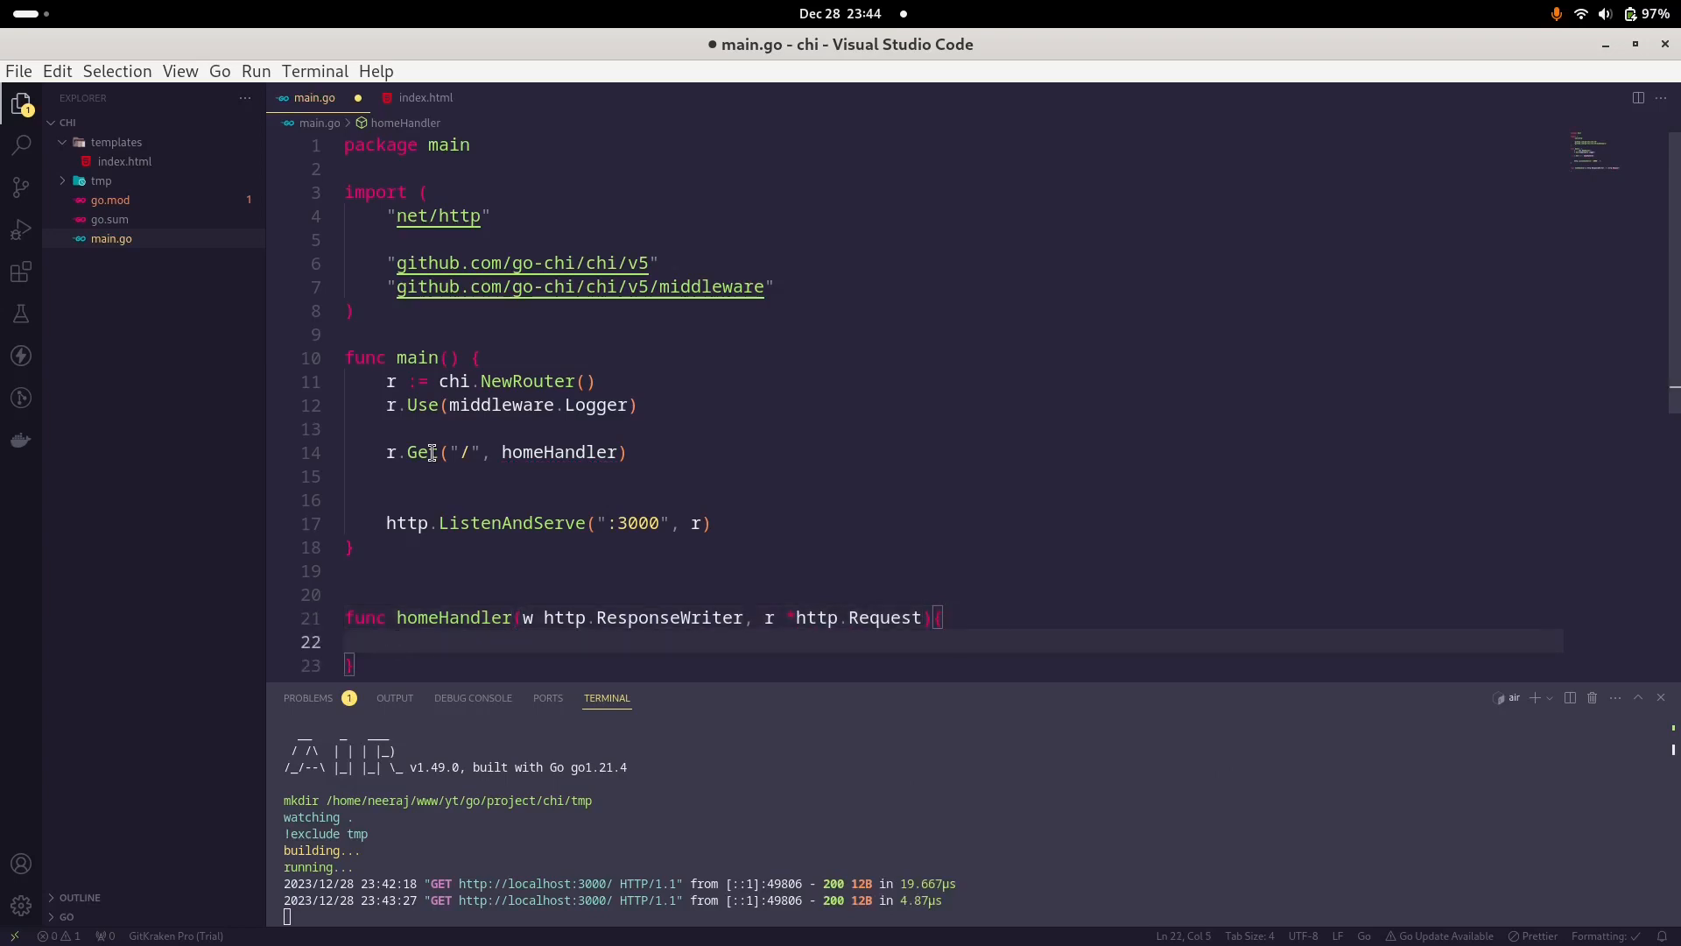
{"action": "mouse_move", "coordinate": [841, 920]}
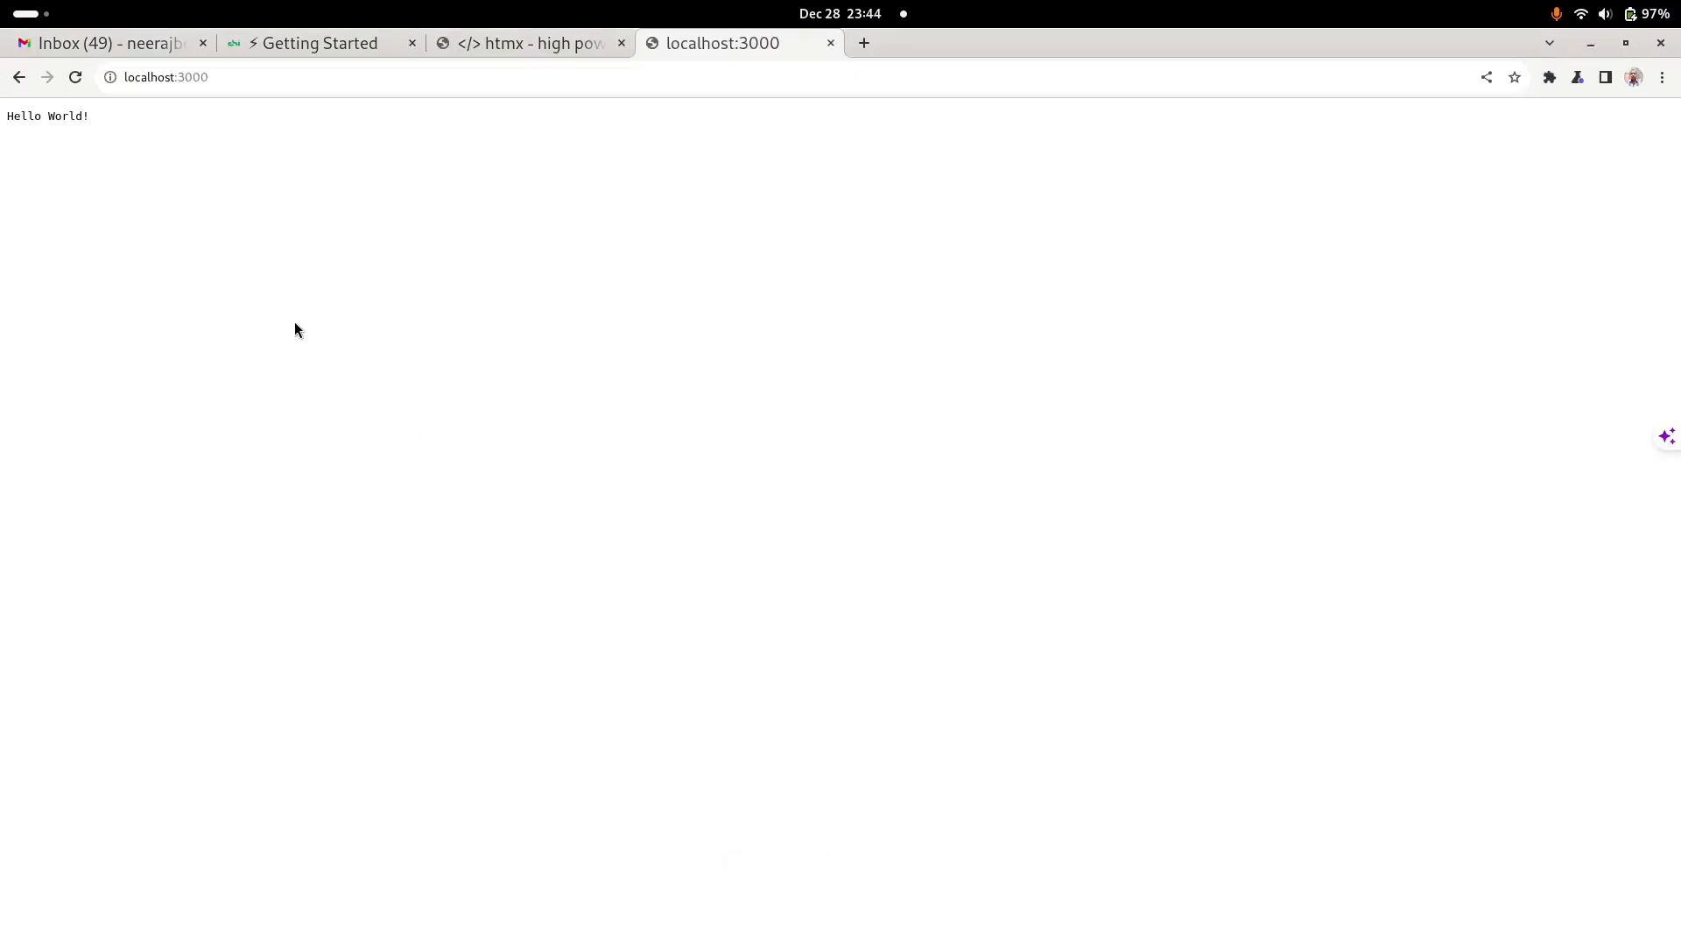
{"action": "mouse_move", "coordinate": [47, 163]}
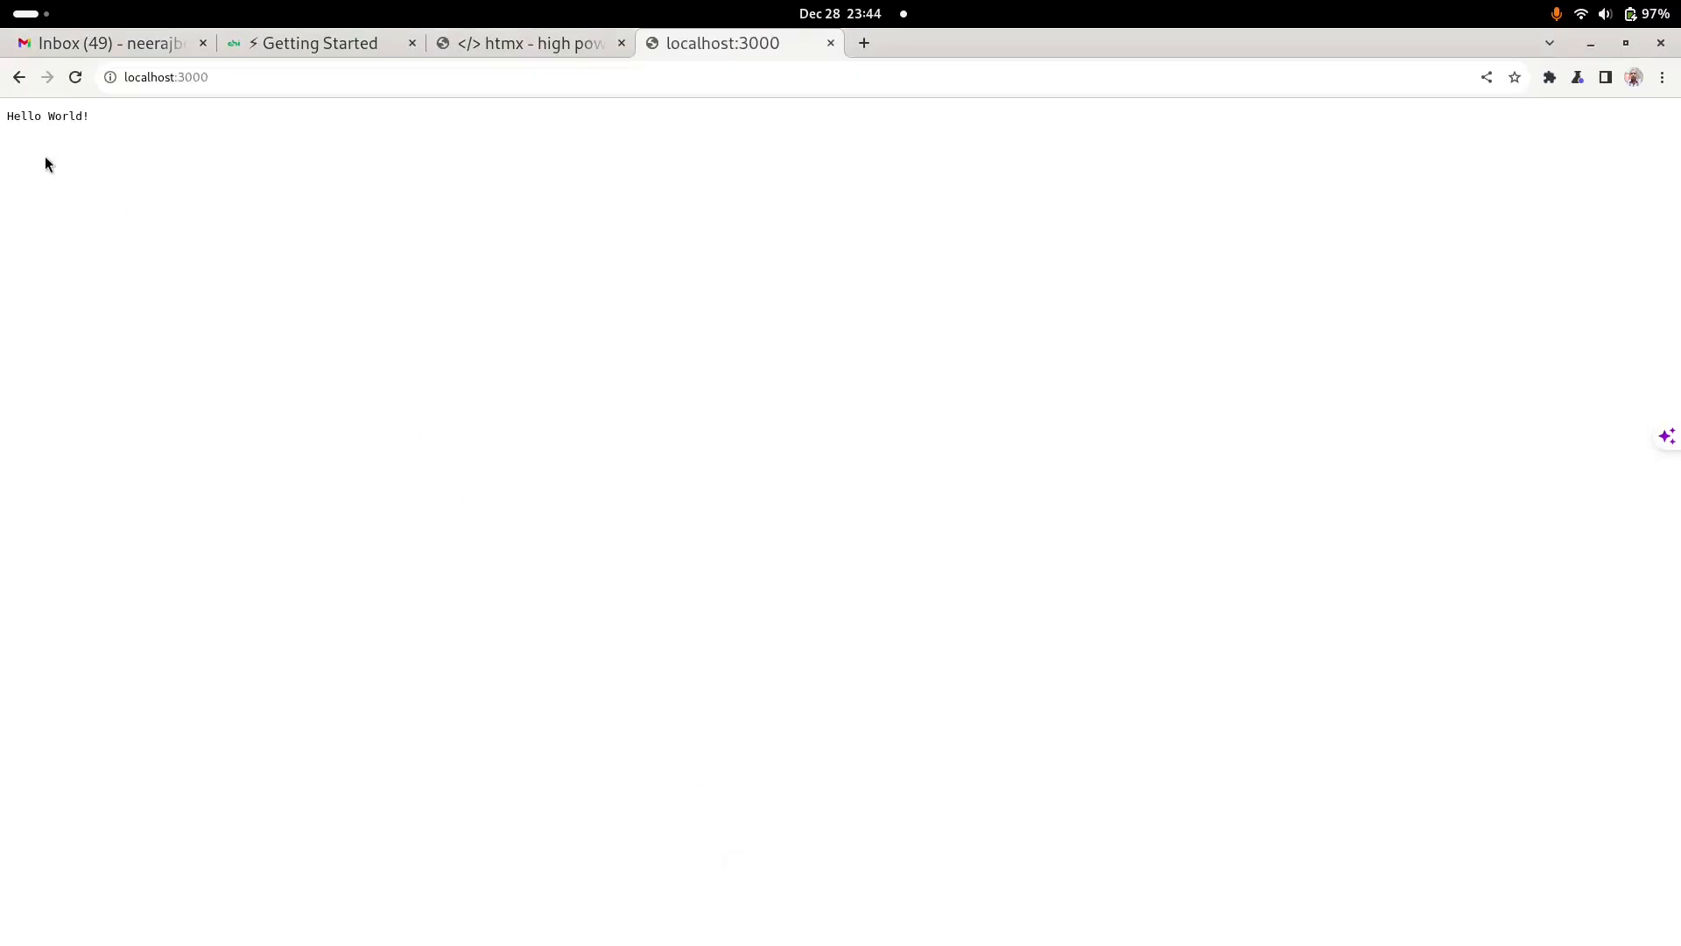
{"action": "mouse_move", "coordinate": [97, 233]}
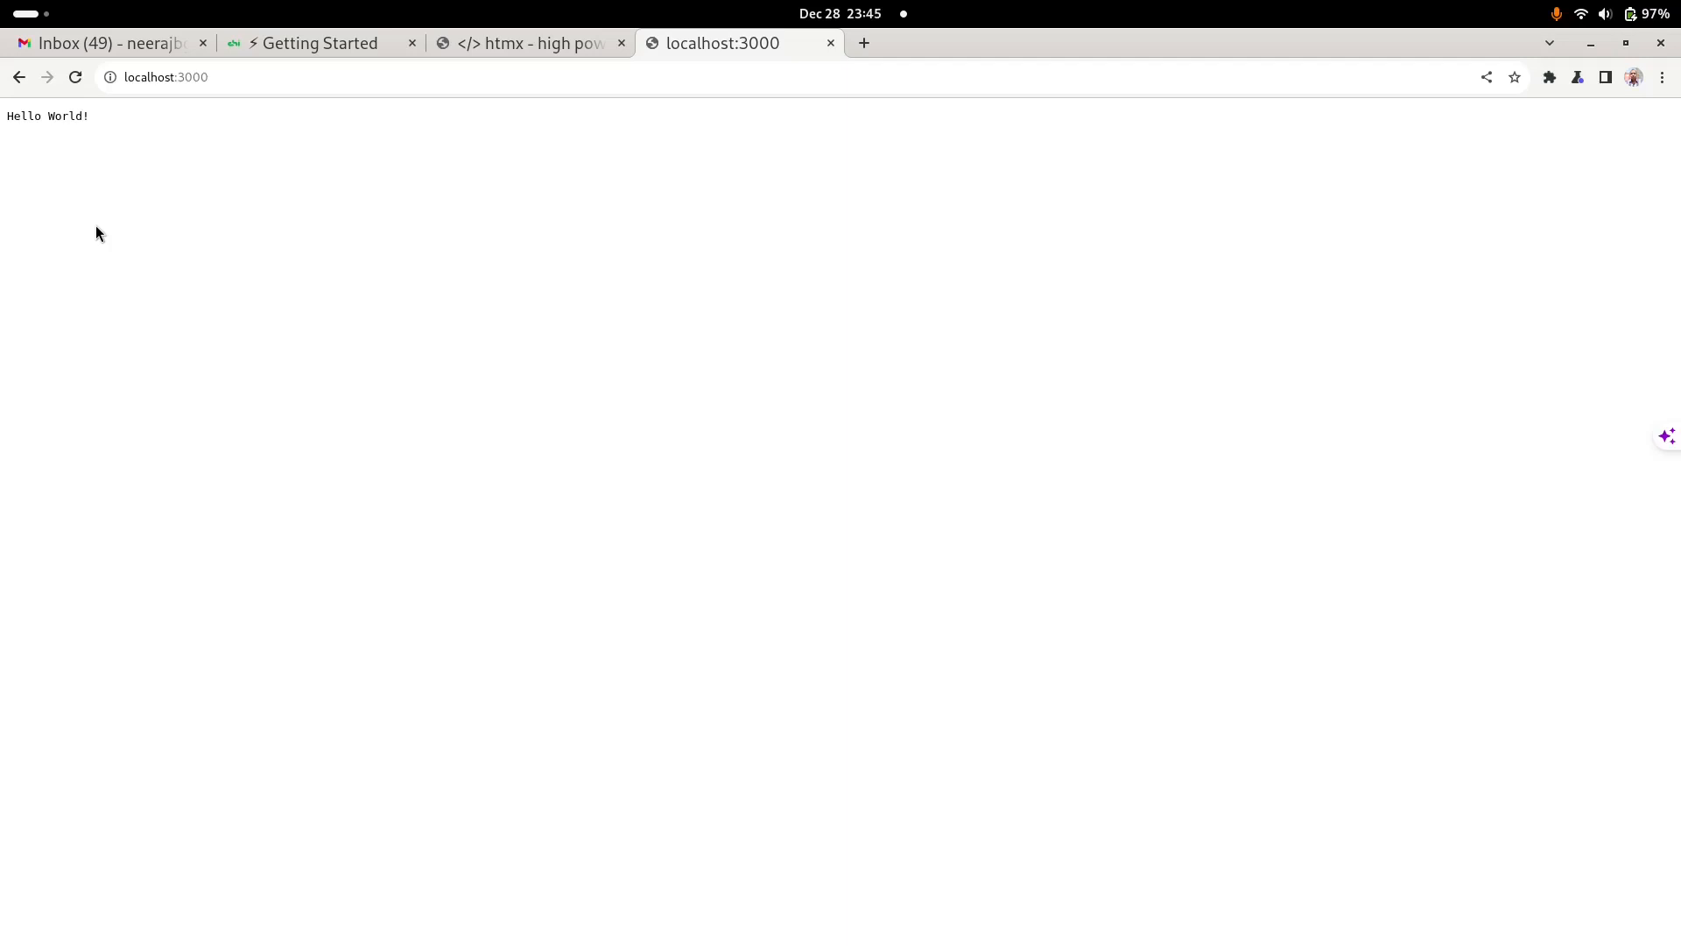
{"action": "mouse_move", "coordinate": [204, 311]}
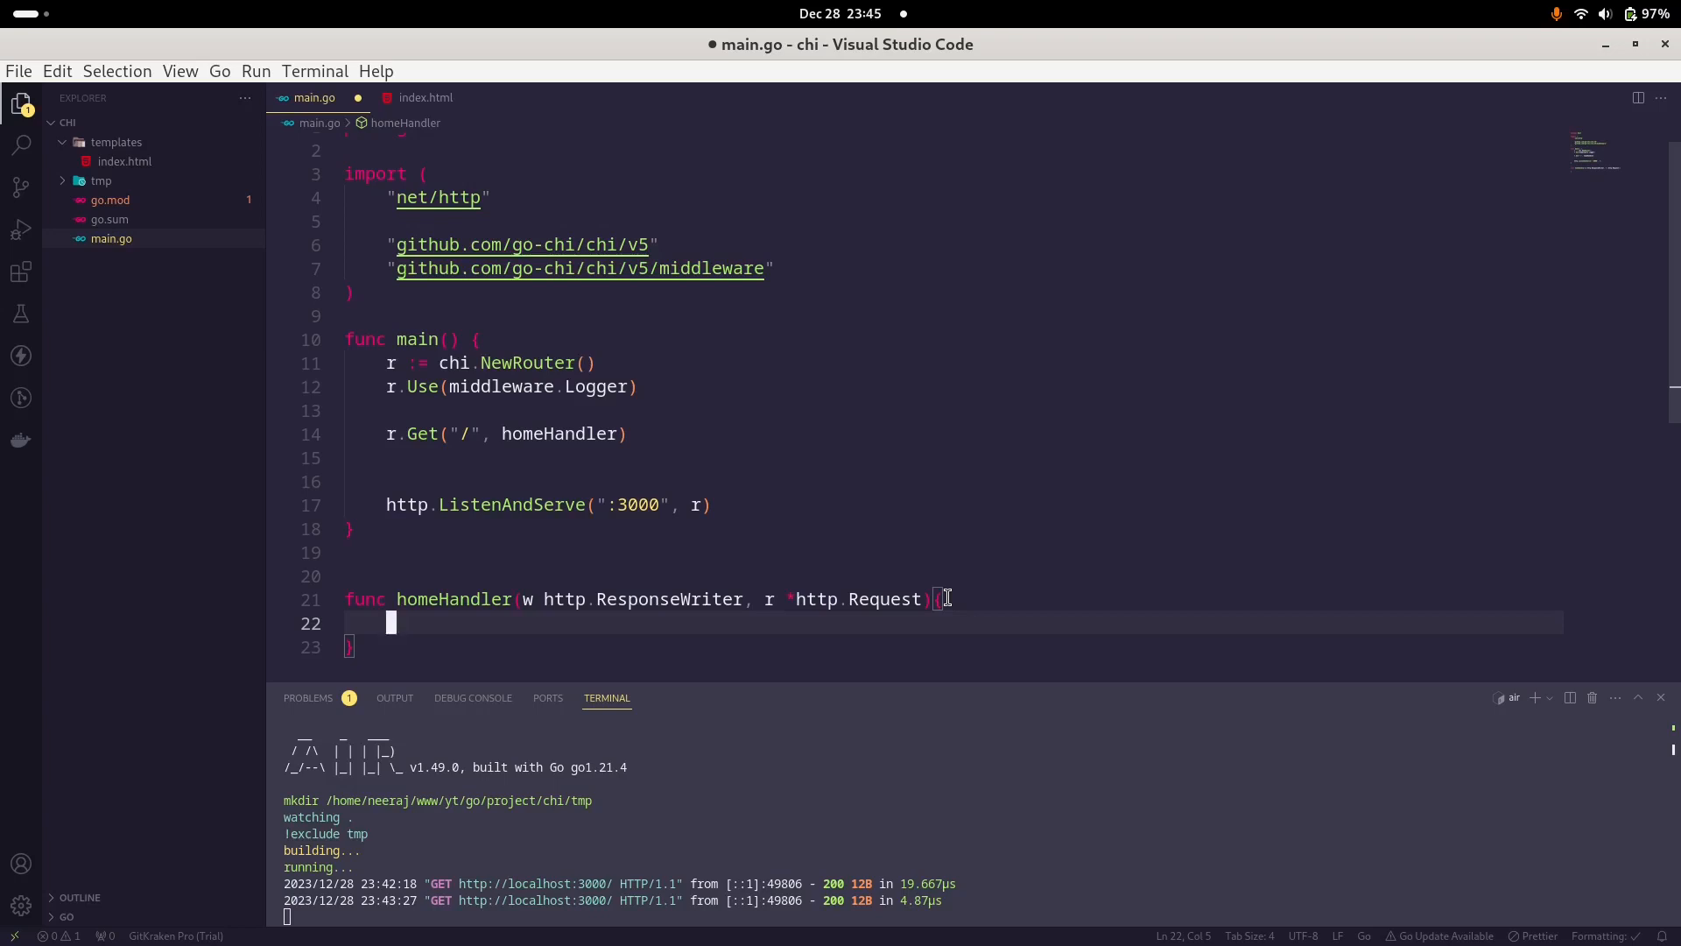
Step: Add t, _ := template.ParseFiles("templates/index.html") inside homeHandler
{"action": "type", "text": "t,"}
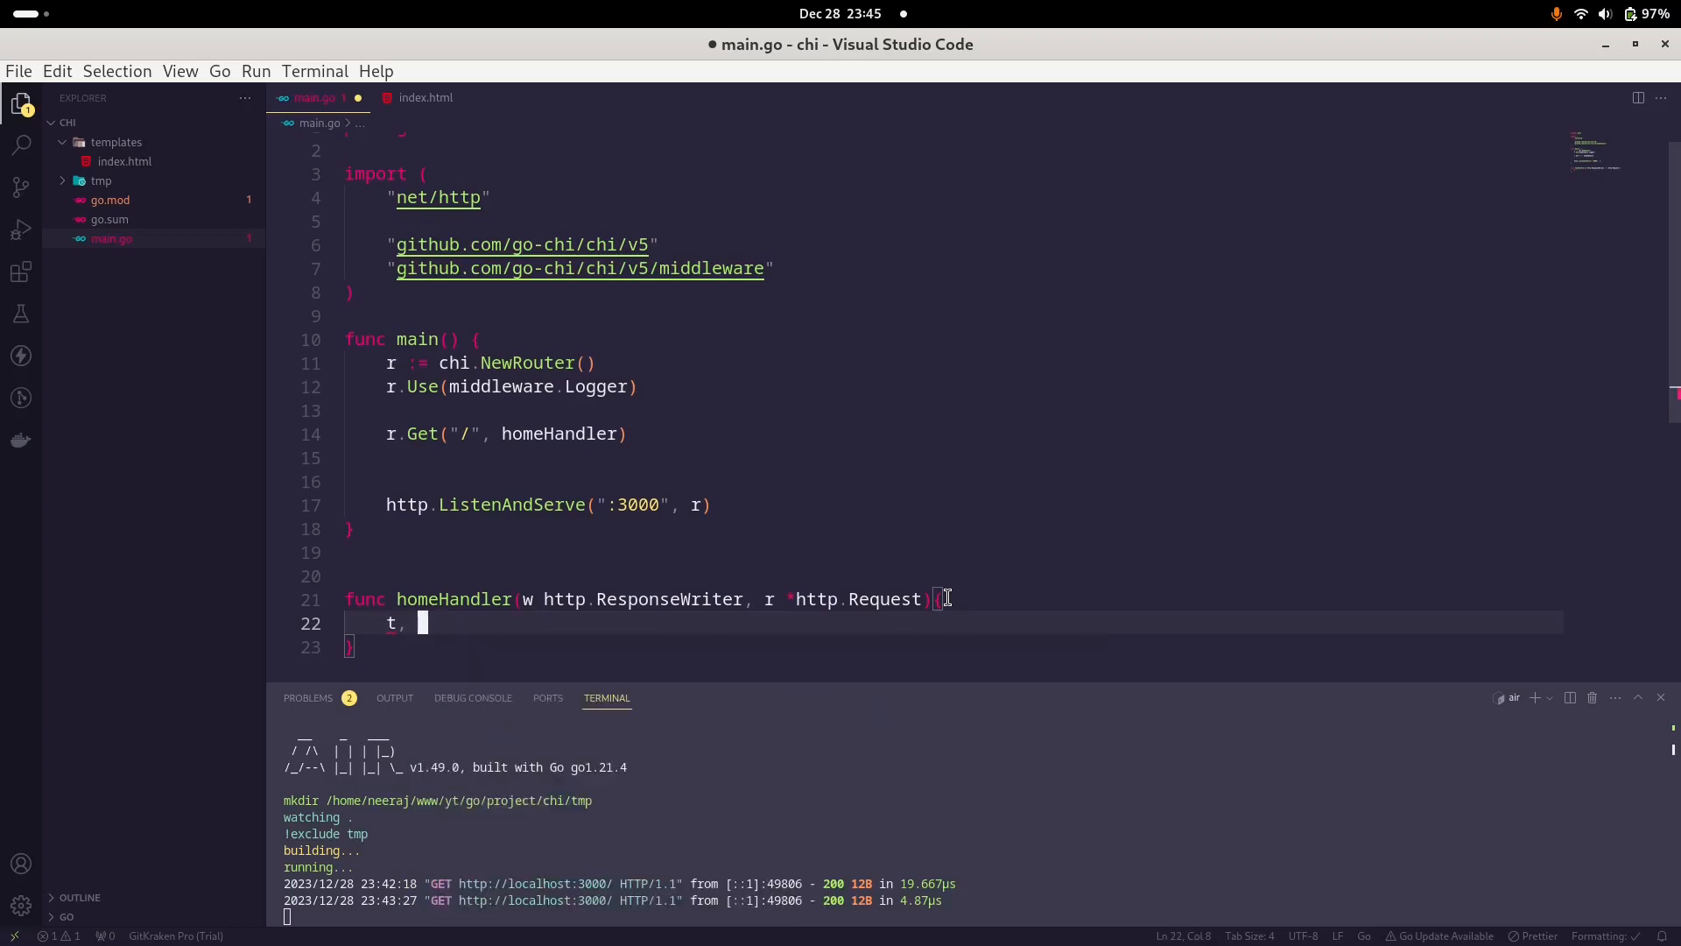
{"action": "type", "text": "_"}
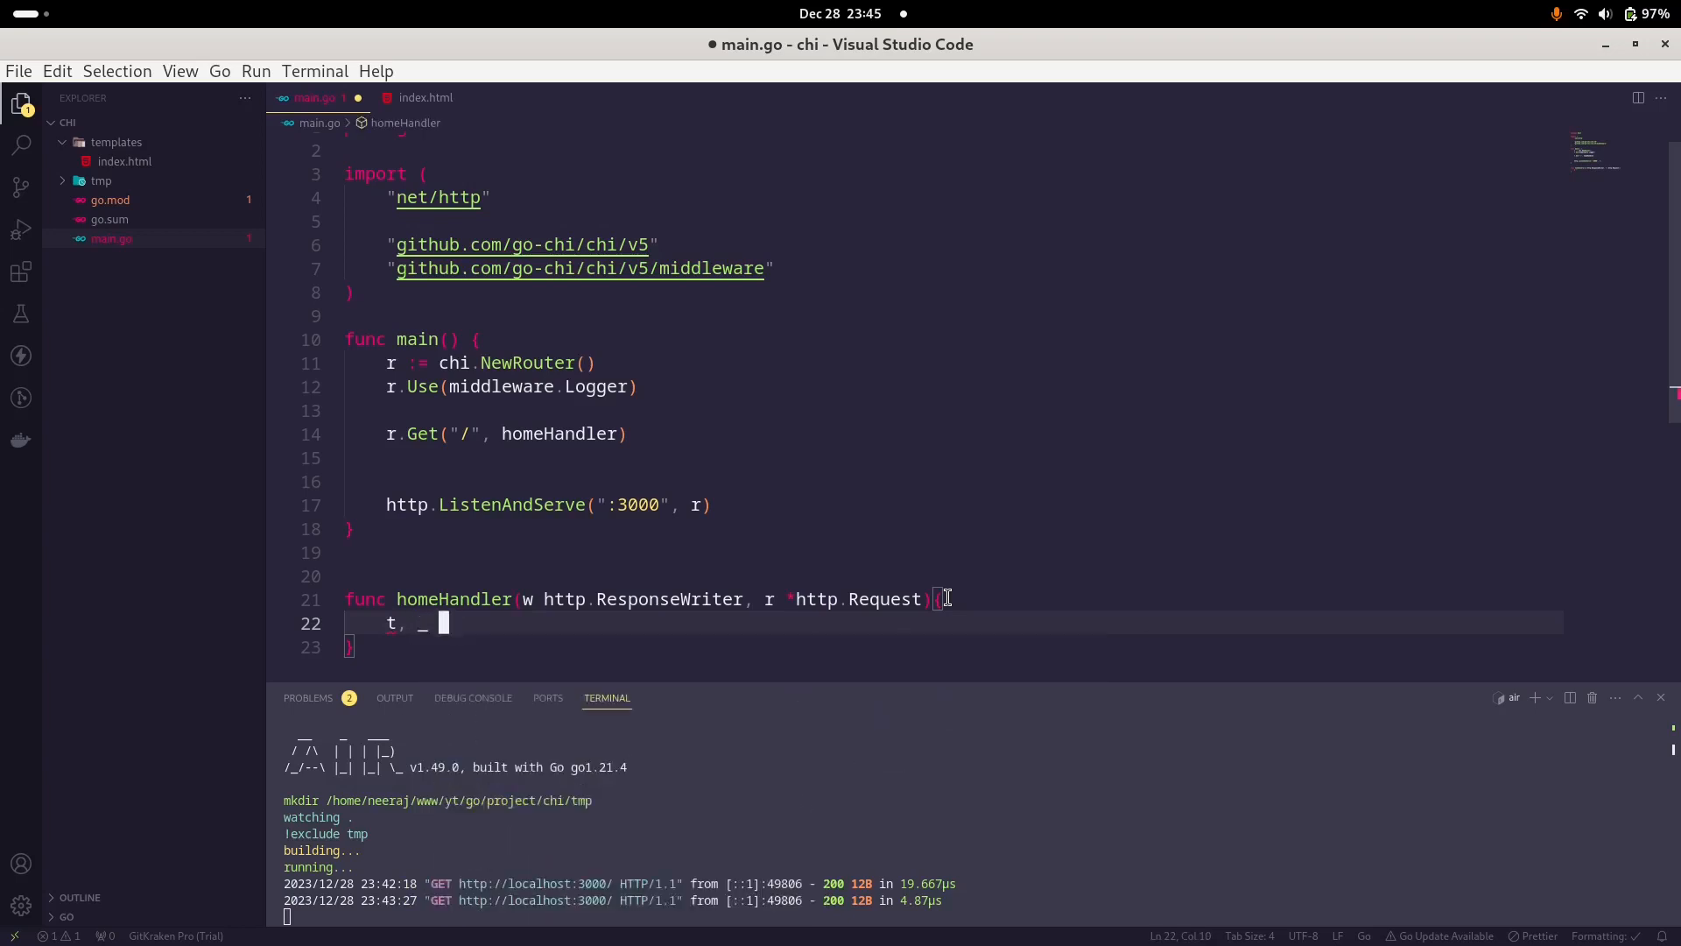
{"action": "type", "text": ":"}
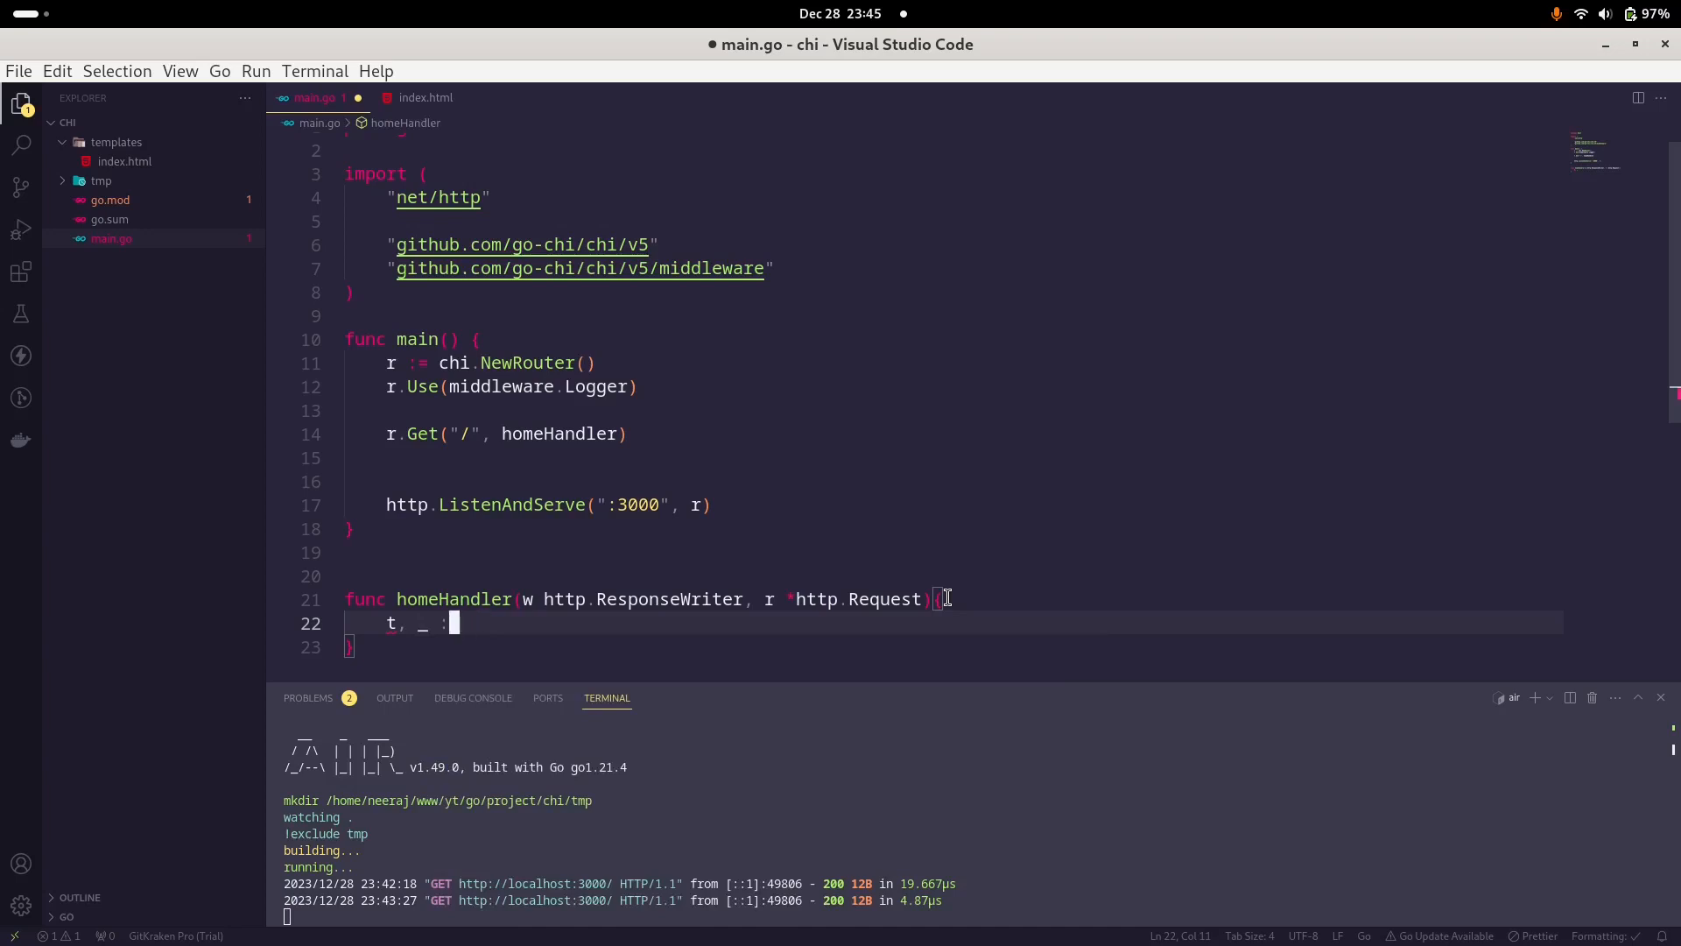
{"action": "type", "text": "="}
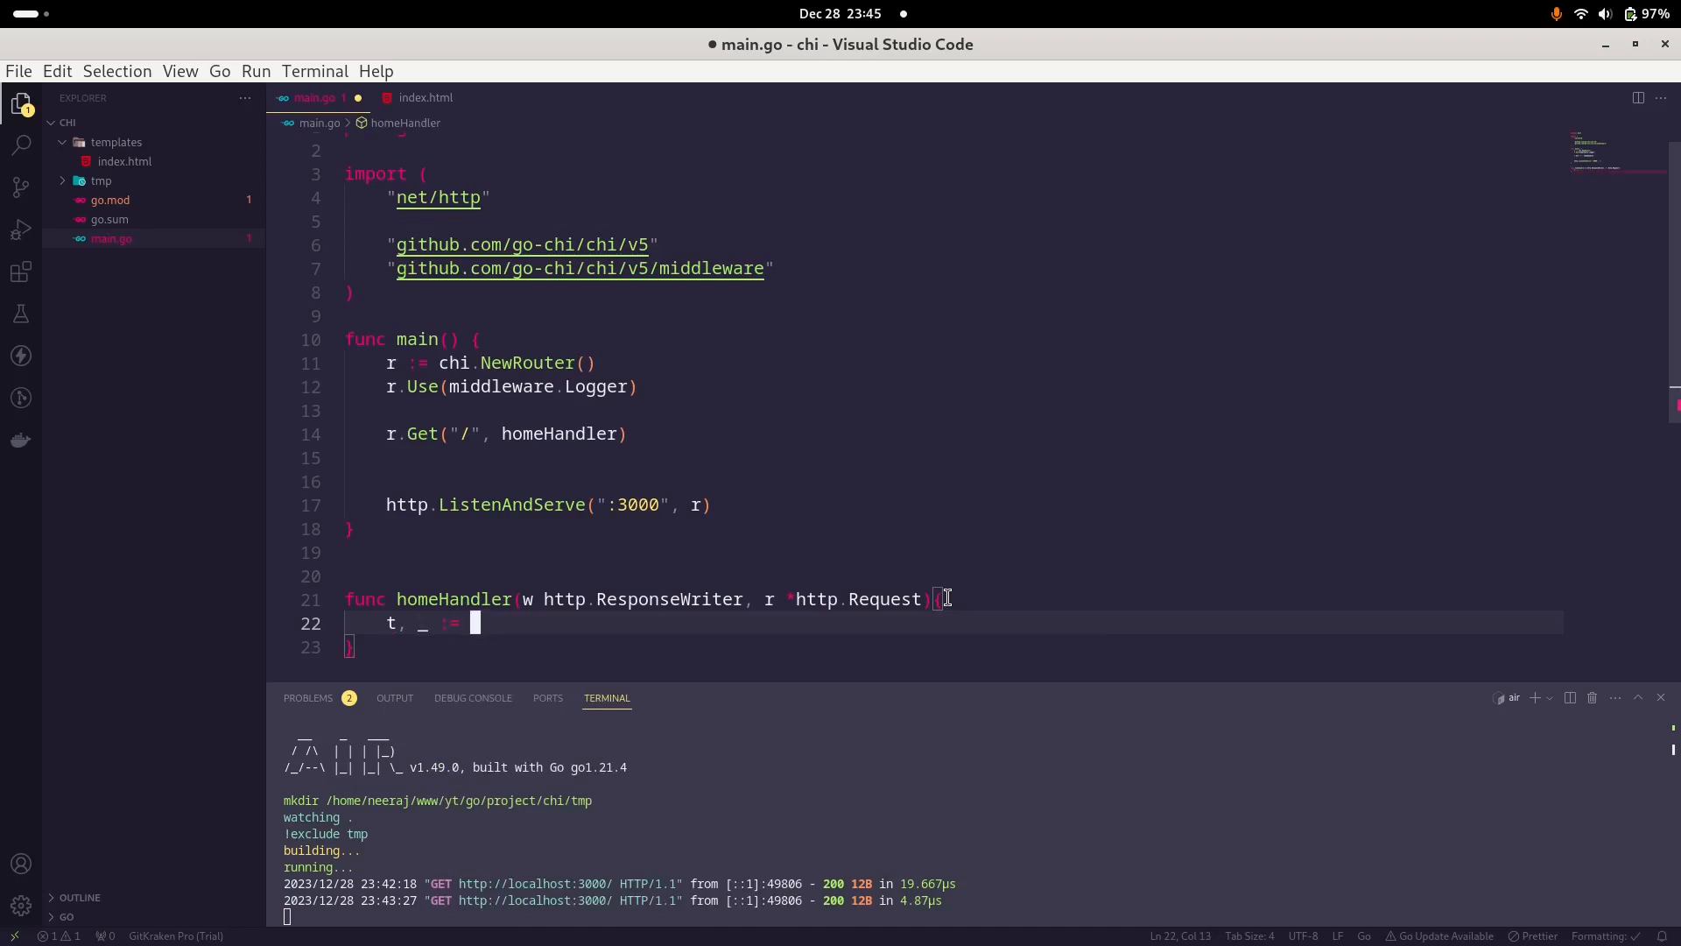
{"action": "type", "text": "template"}
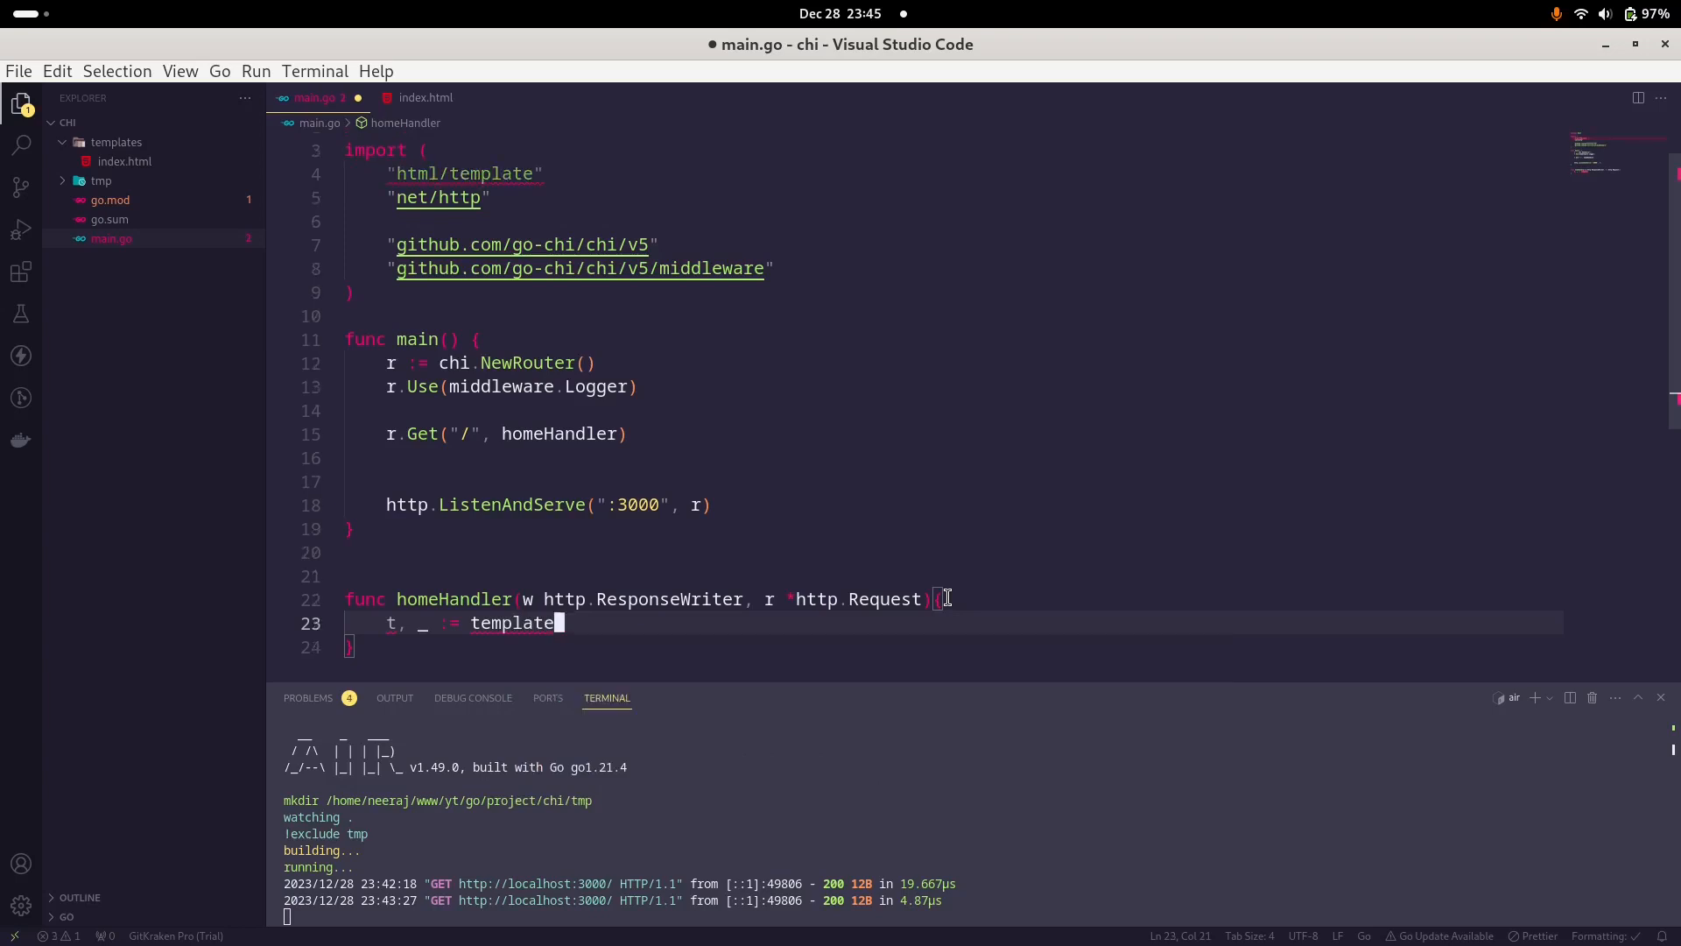
{"action": "type", "text": "."}
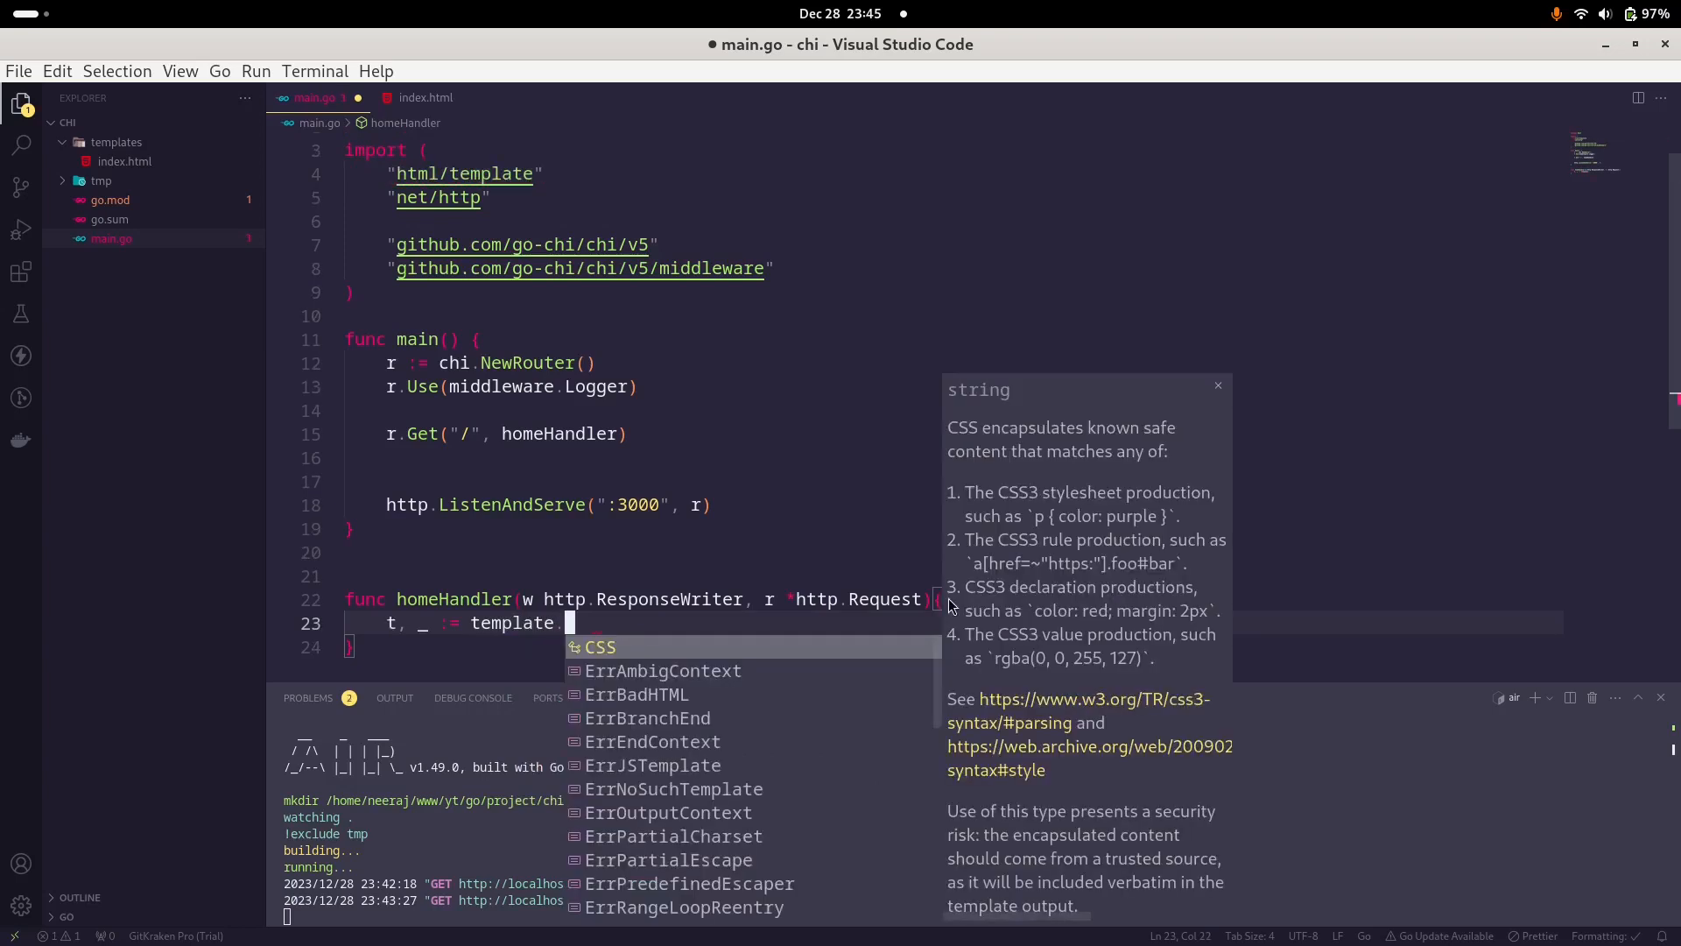
{"action": "type", "text": "ParseFiles("}
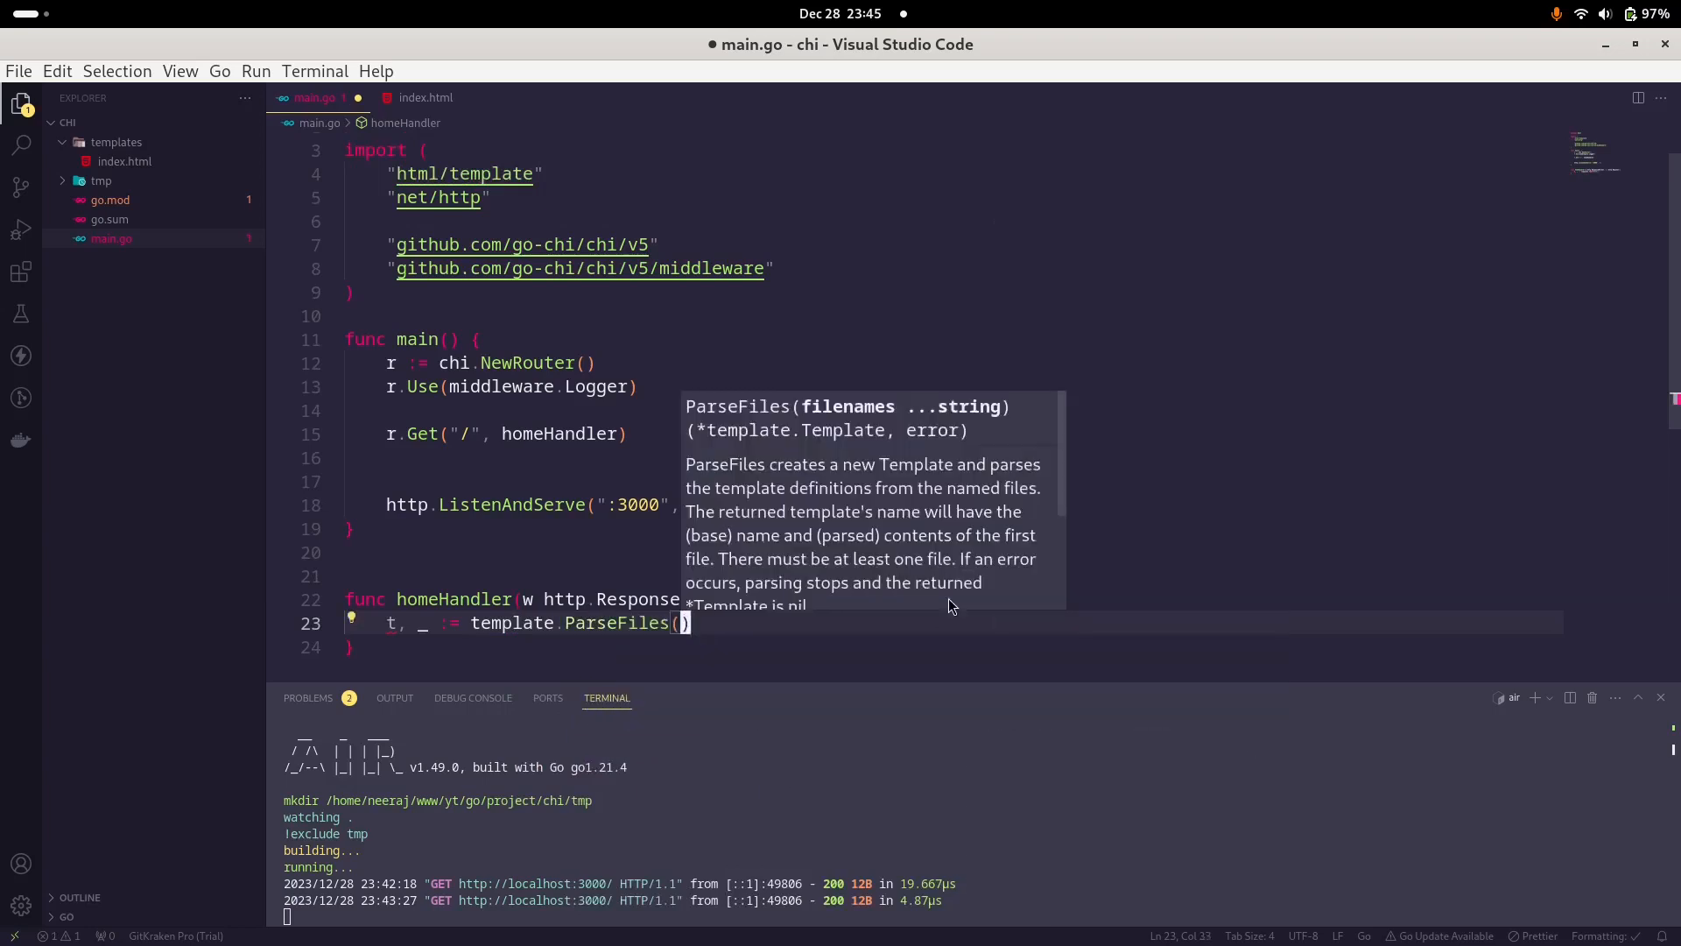
{"action": "type", "text": "\"temp"}
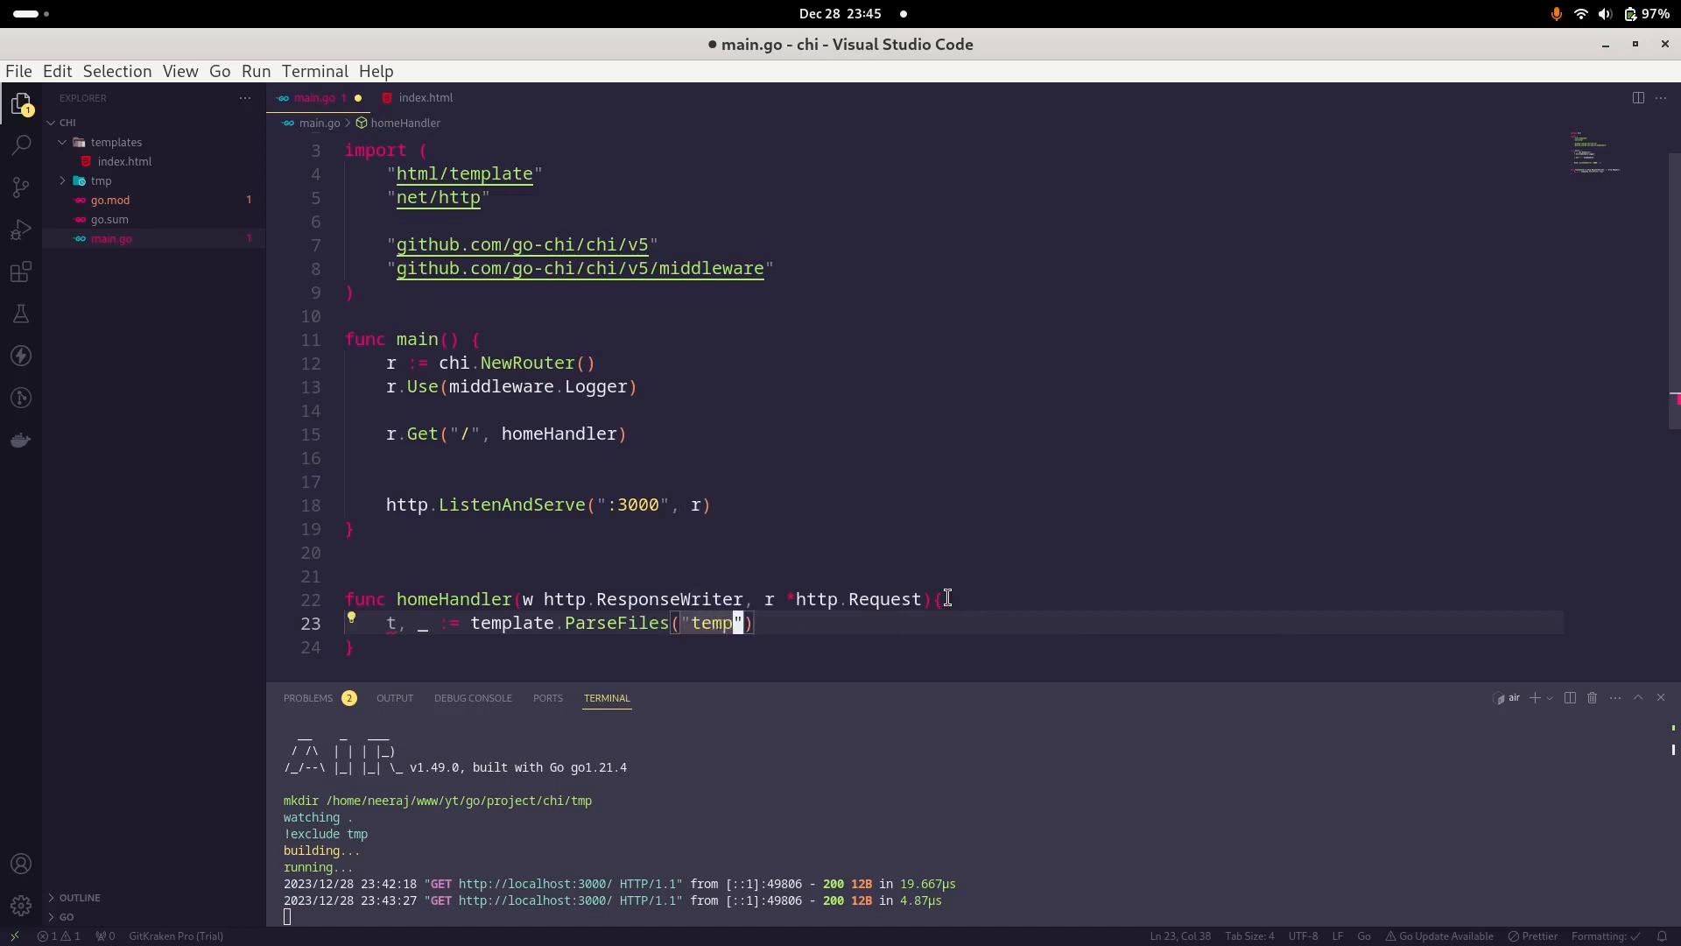
{"action": "type", "text": "lates/index."}
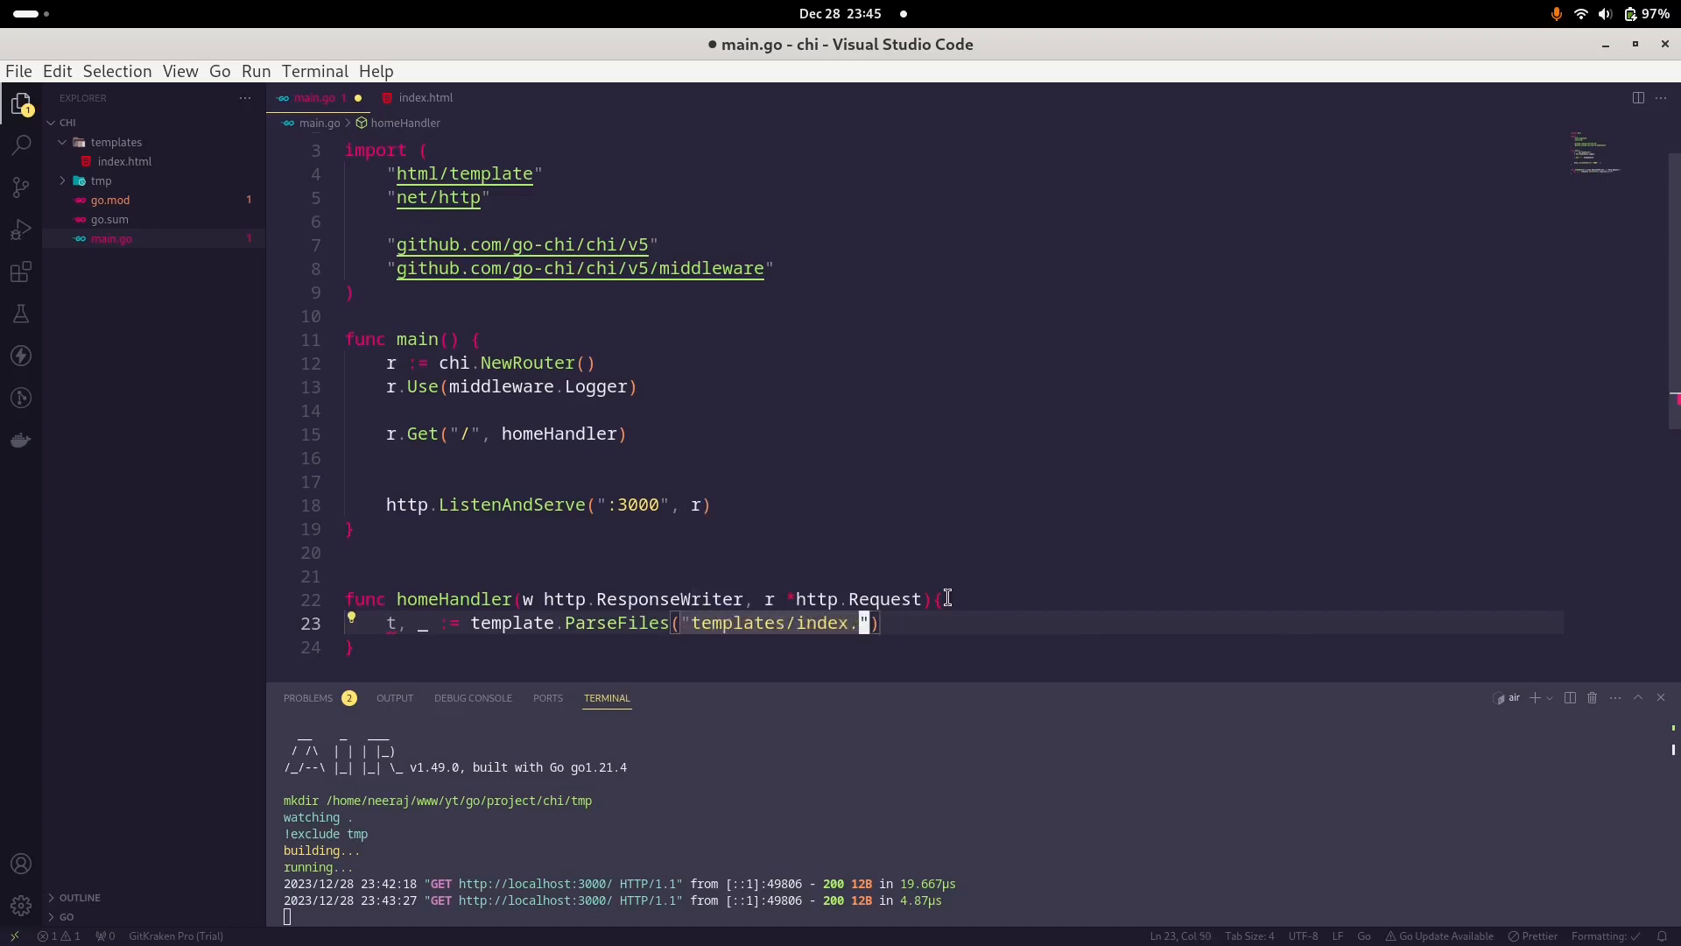
{"action": "type", "text": "html"}
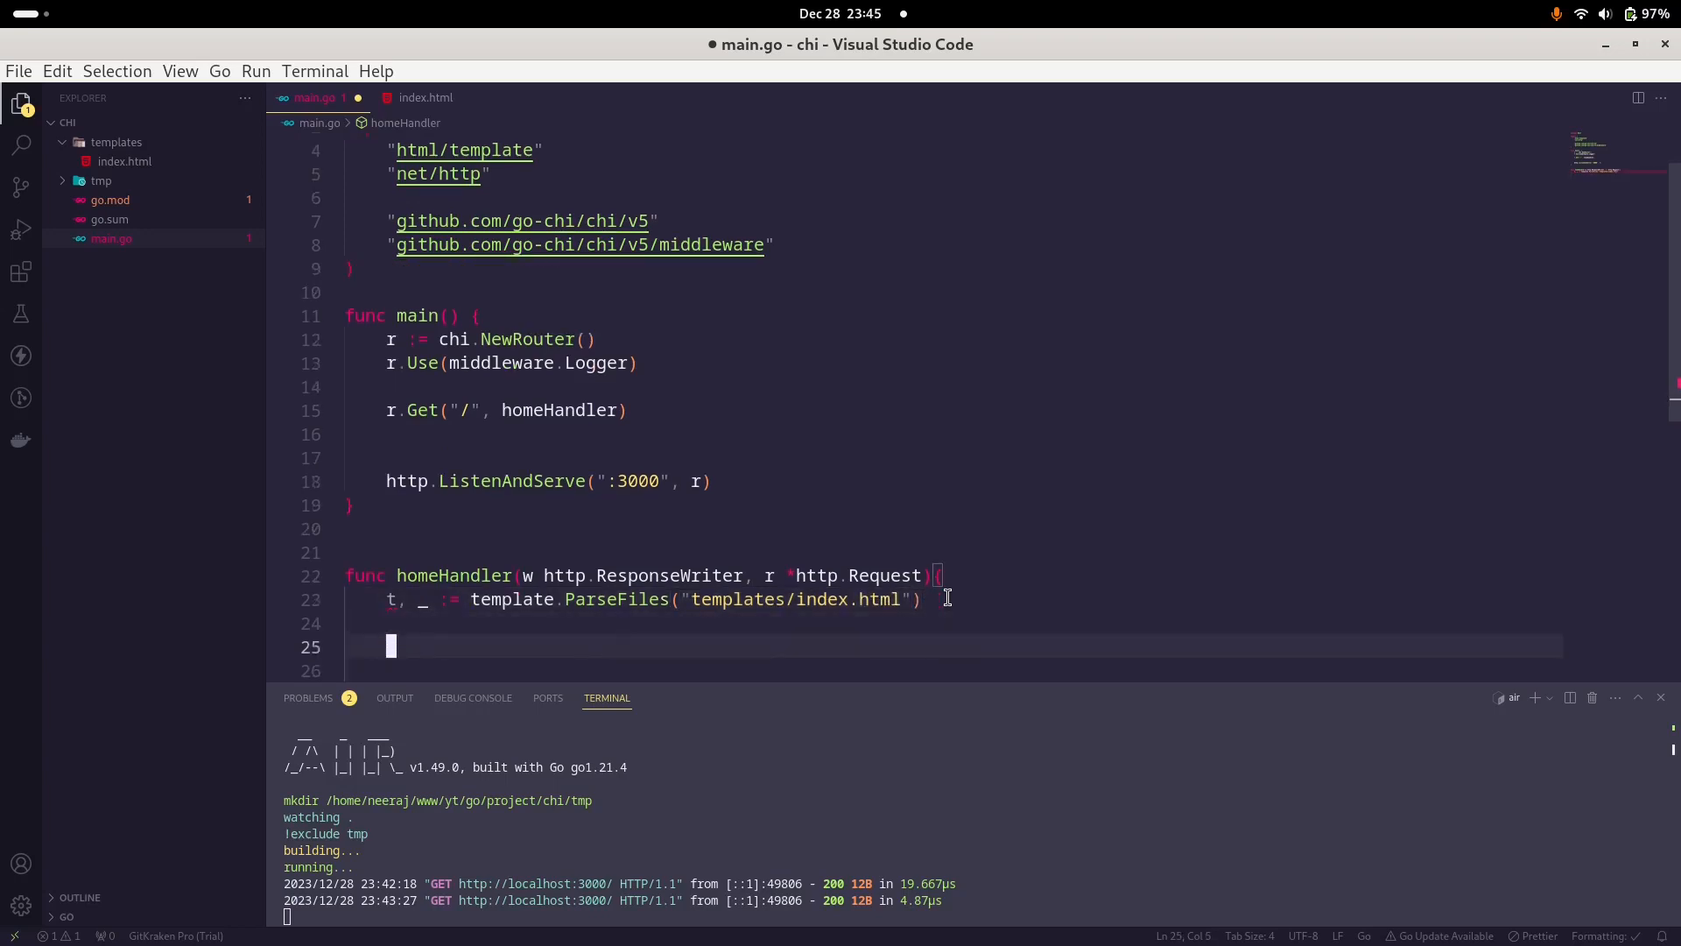
Step: Add err := t.Execute(w, ctx) below the ParseFiles line
{"action": "type", "text": "err"}
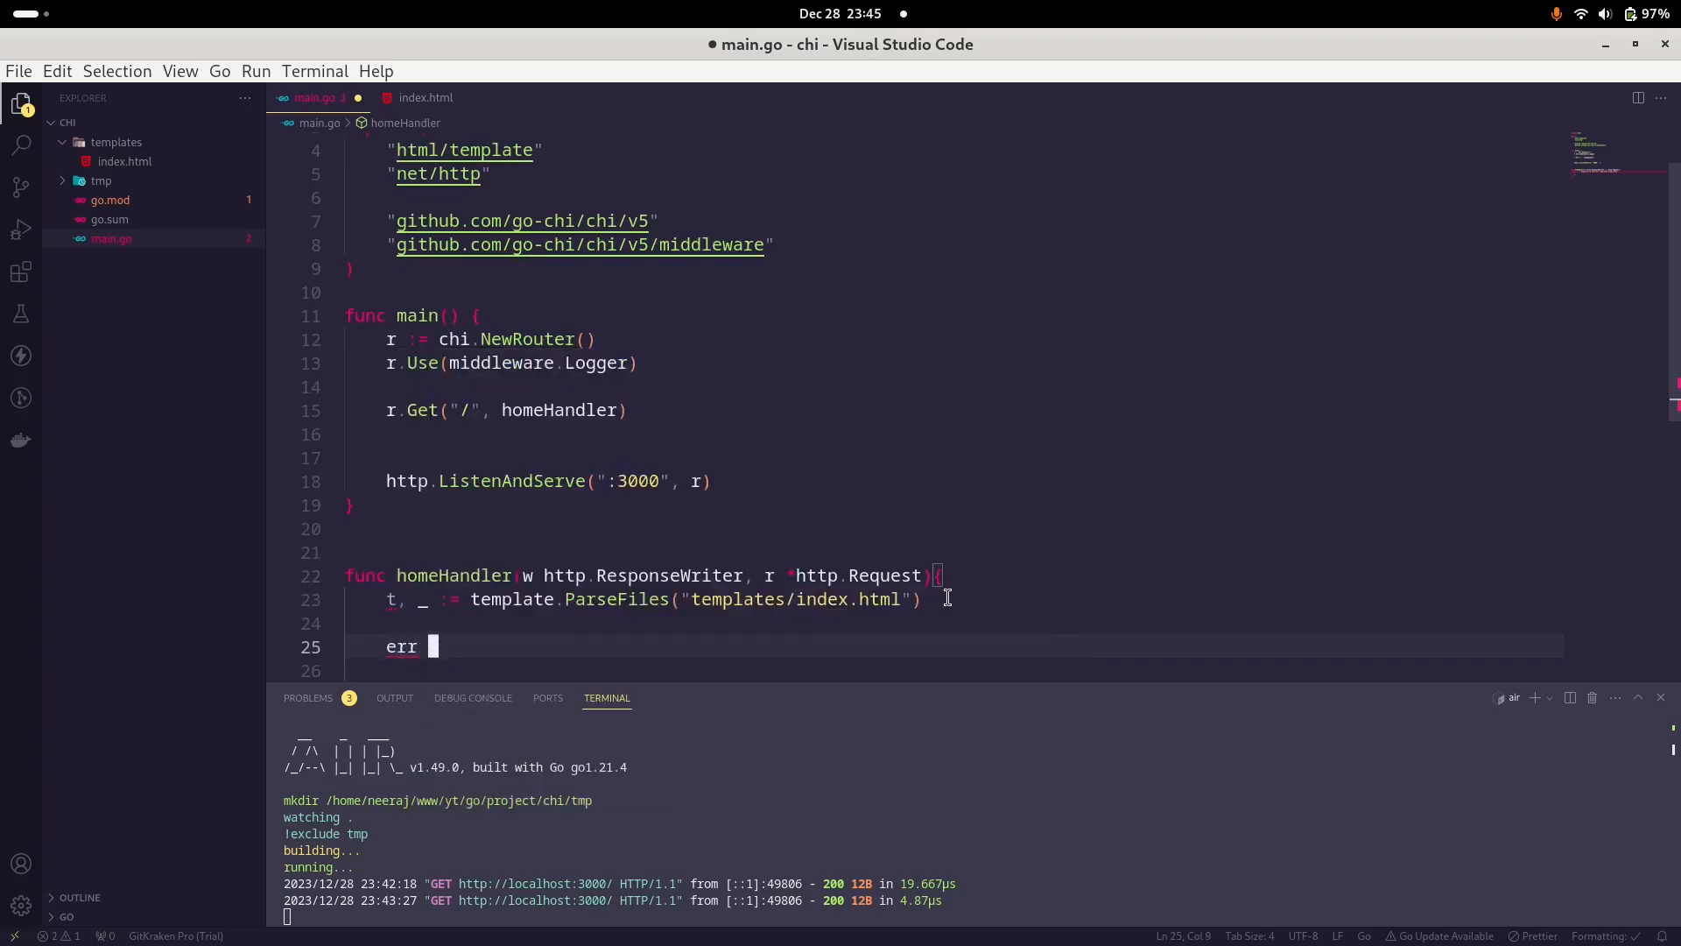
{"action": "type", "text": ":"}
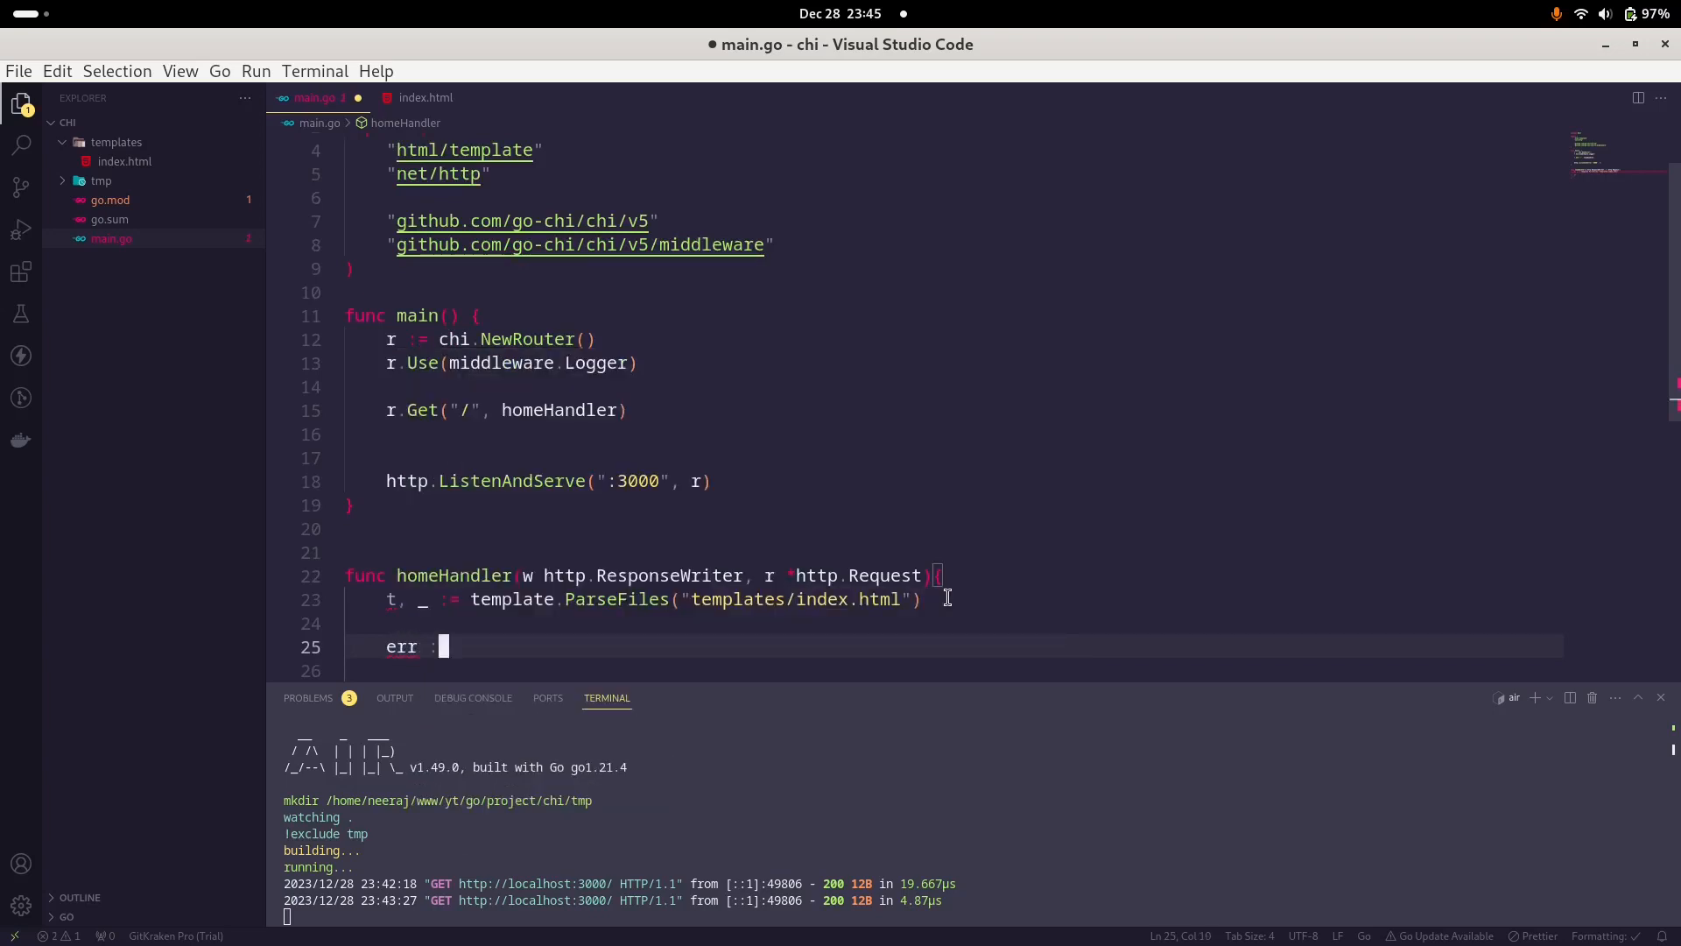
{"action": "type", "text": "="}
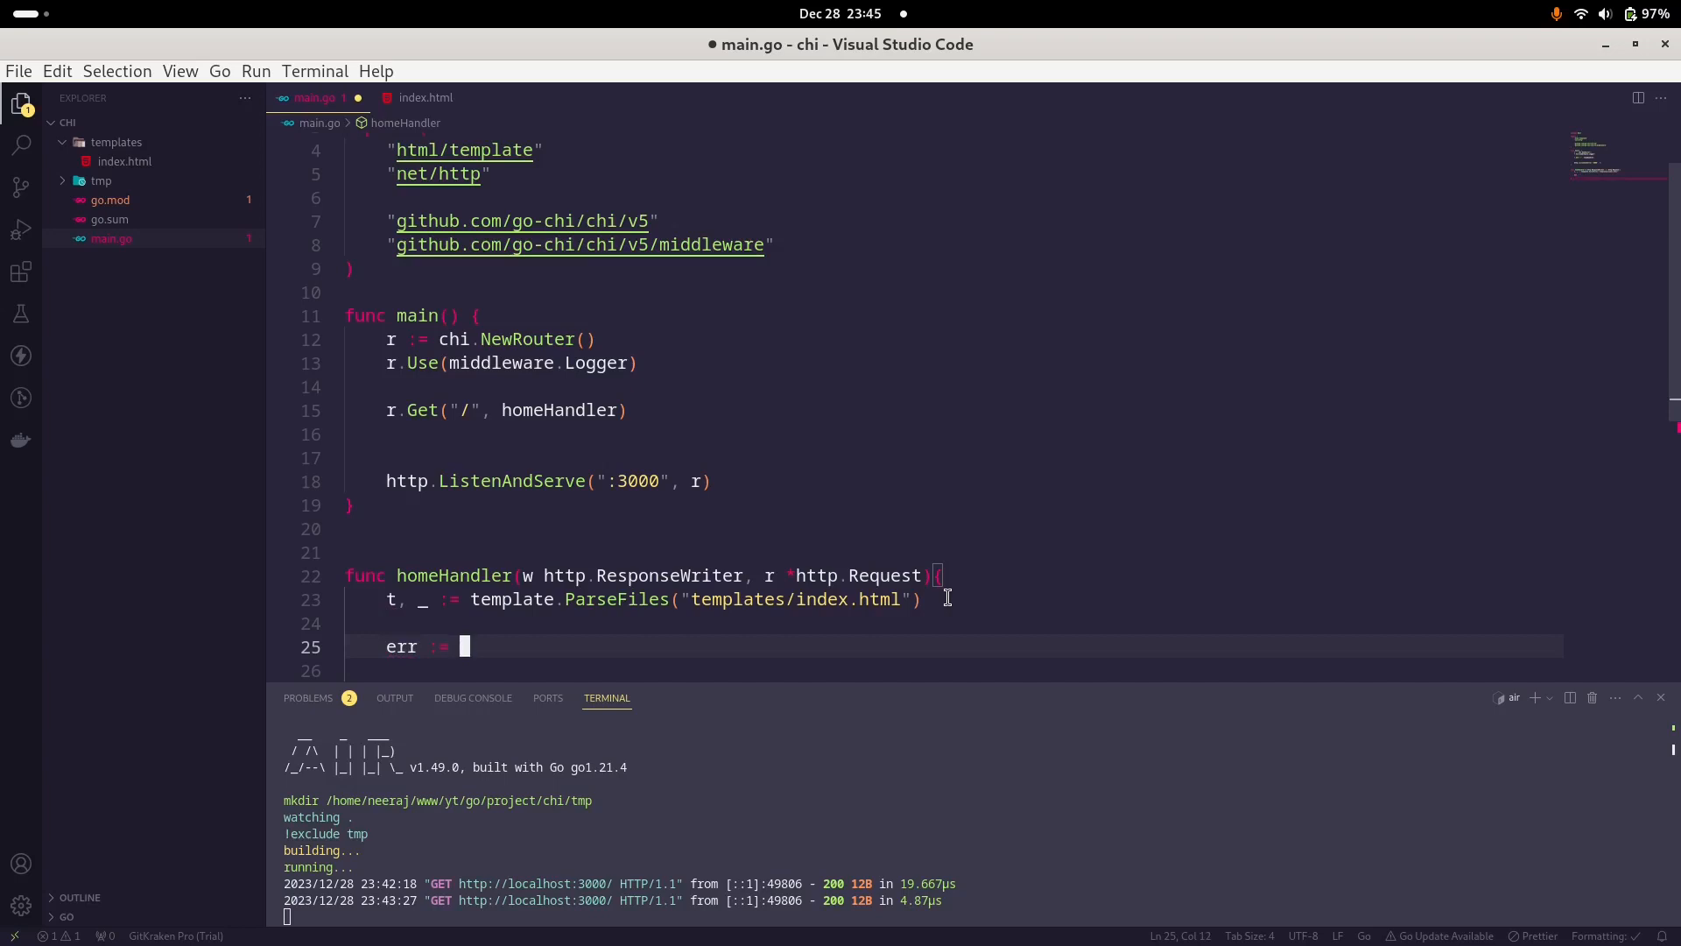
{"action": "type", "text": "t.Execute("}
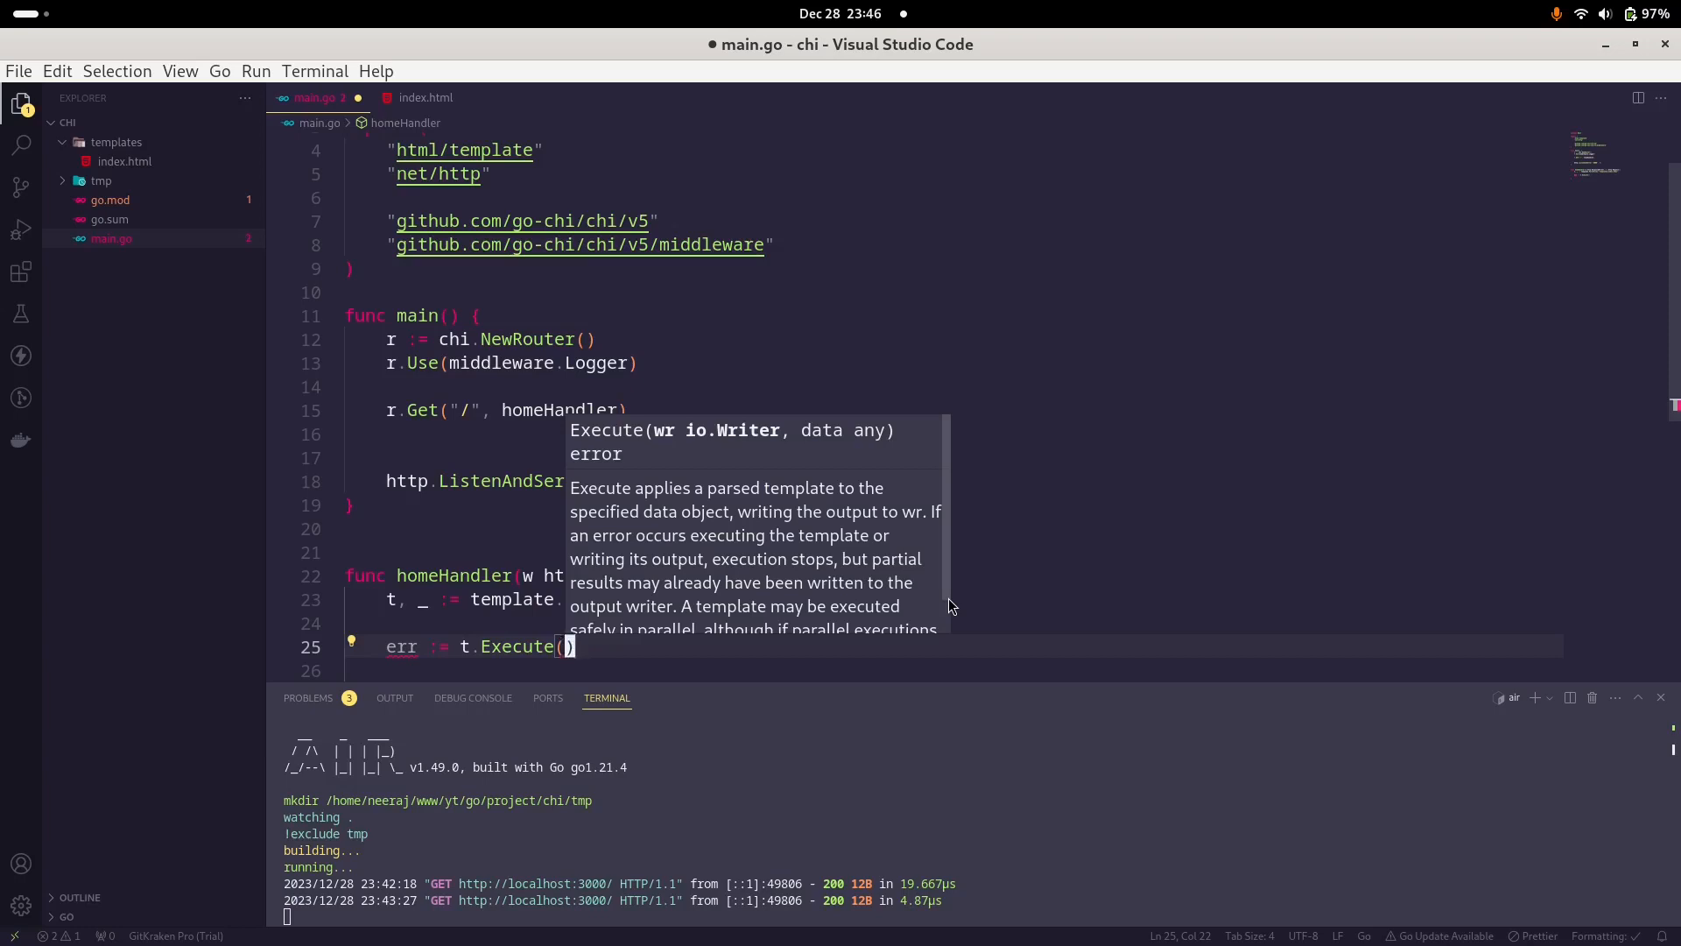
{"action": "type", "text": "w,"}
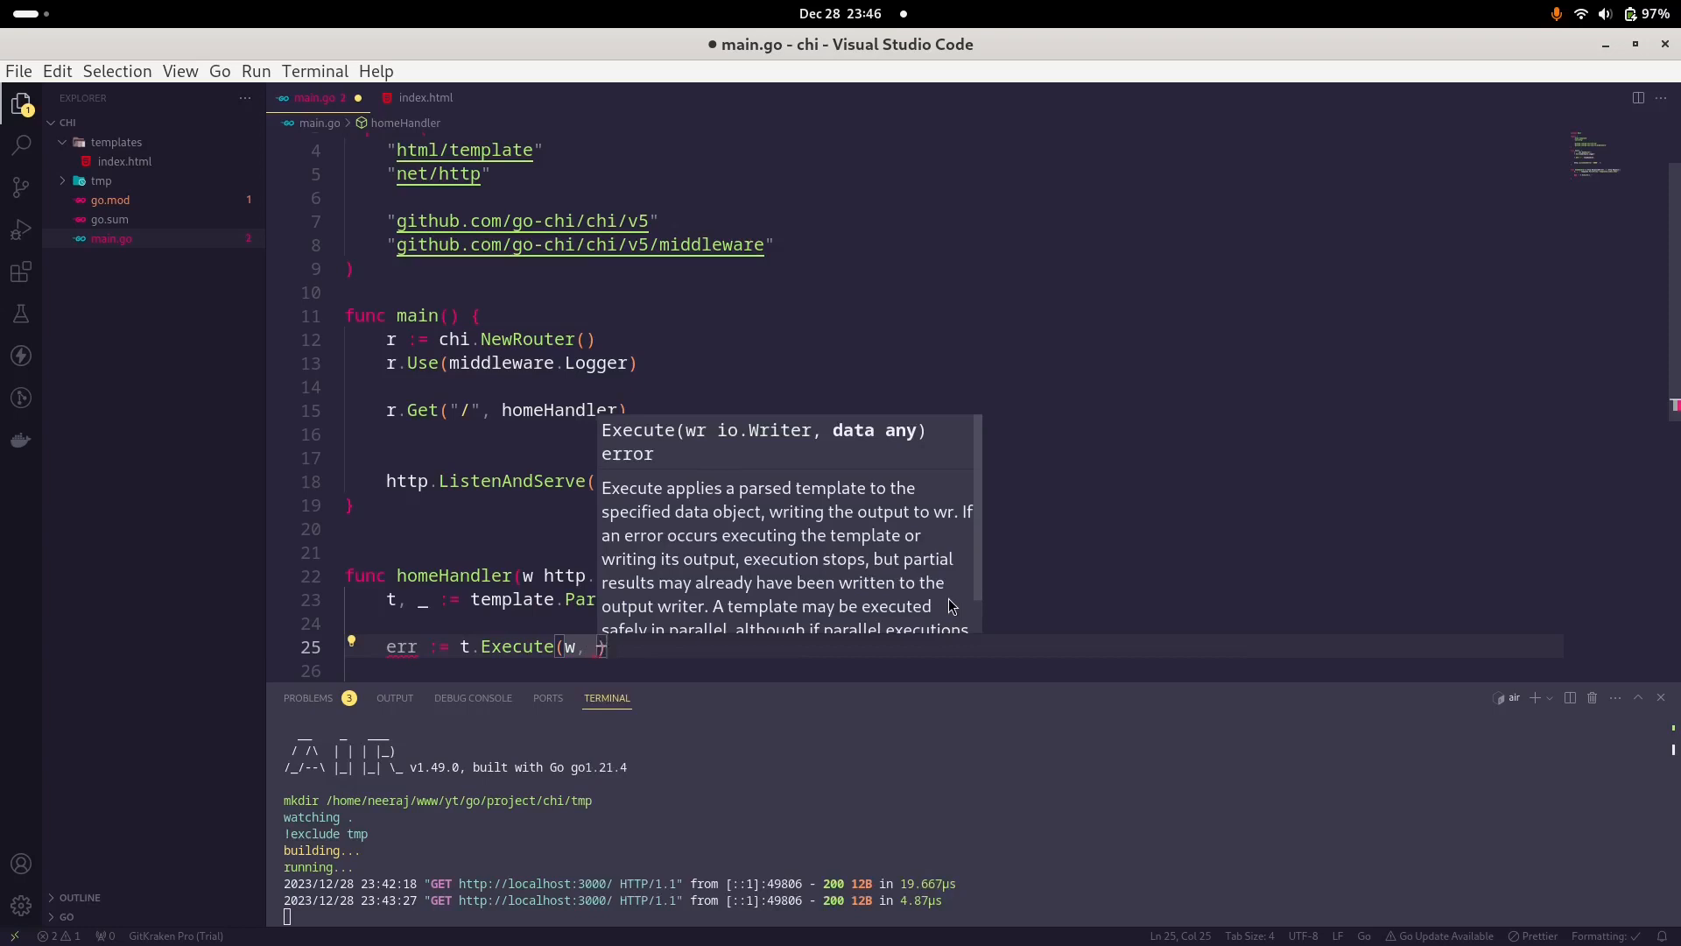
{"action": "type", "text": "ctx"}
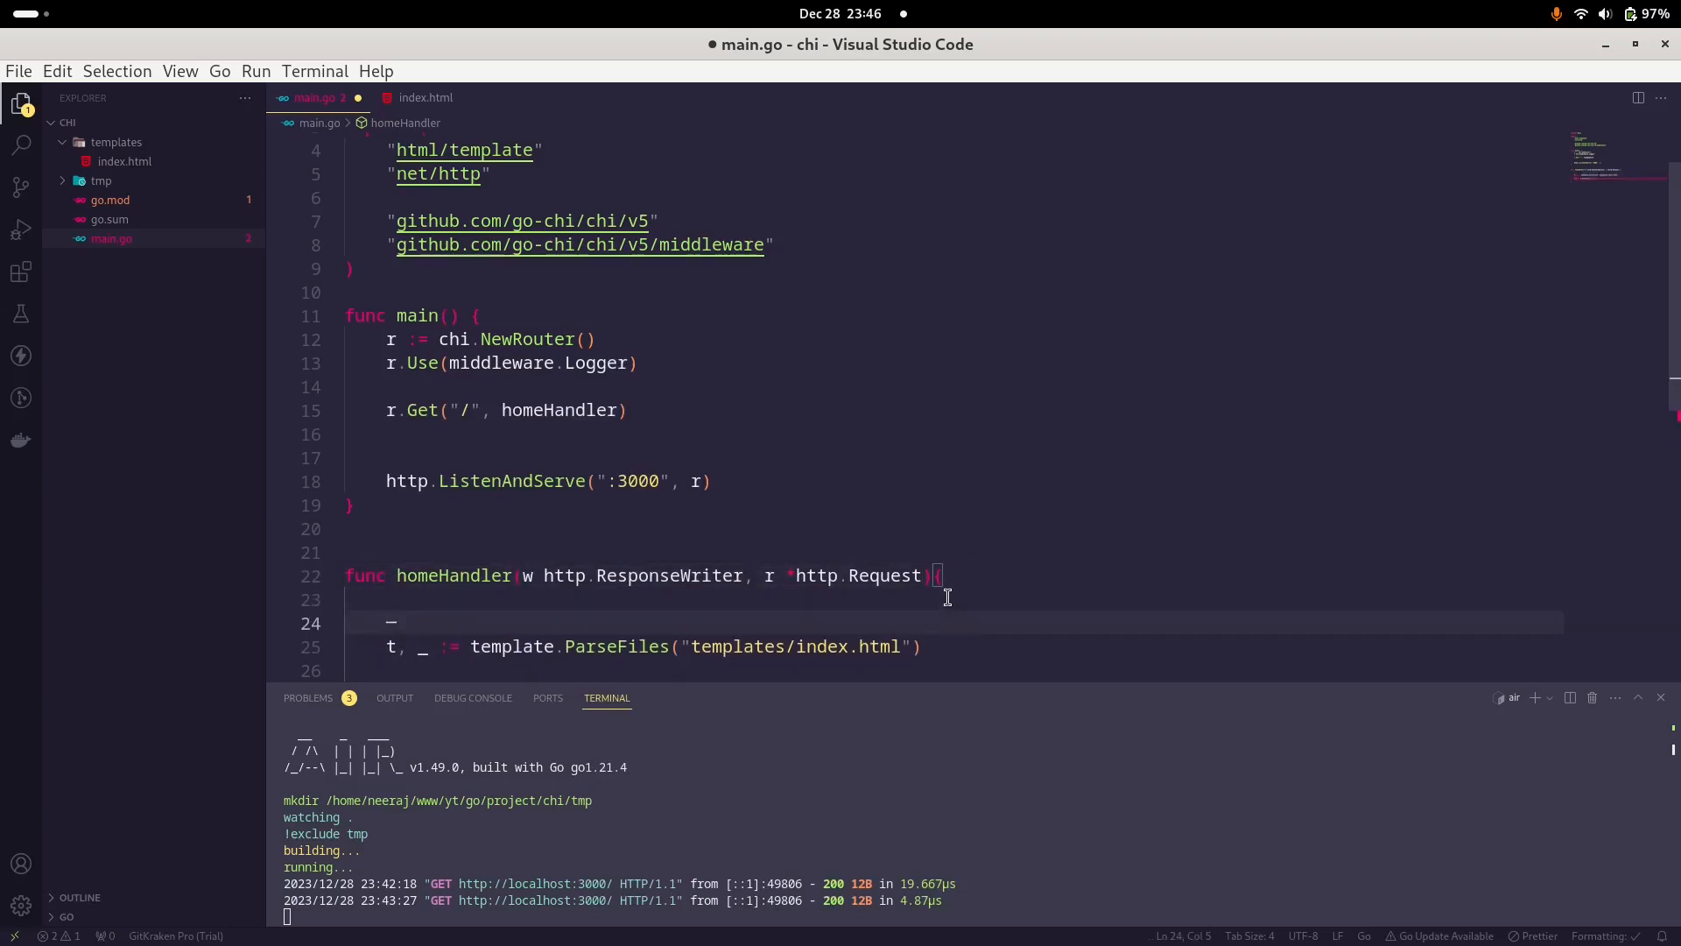
Step: Declare ctx := make(map[string]string) at the top of homeHandler
{"action": "type", "text": "c"}
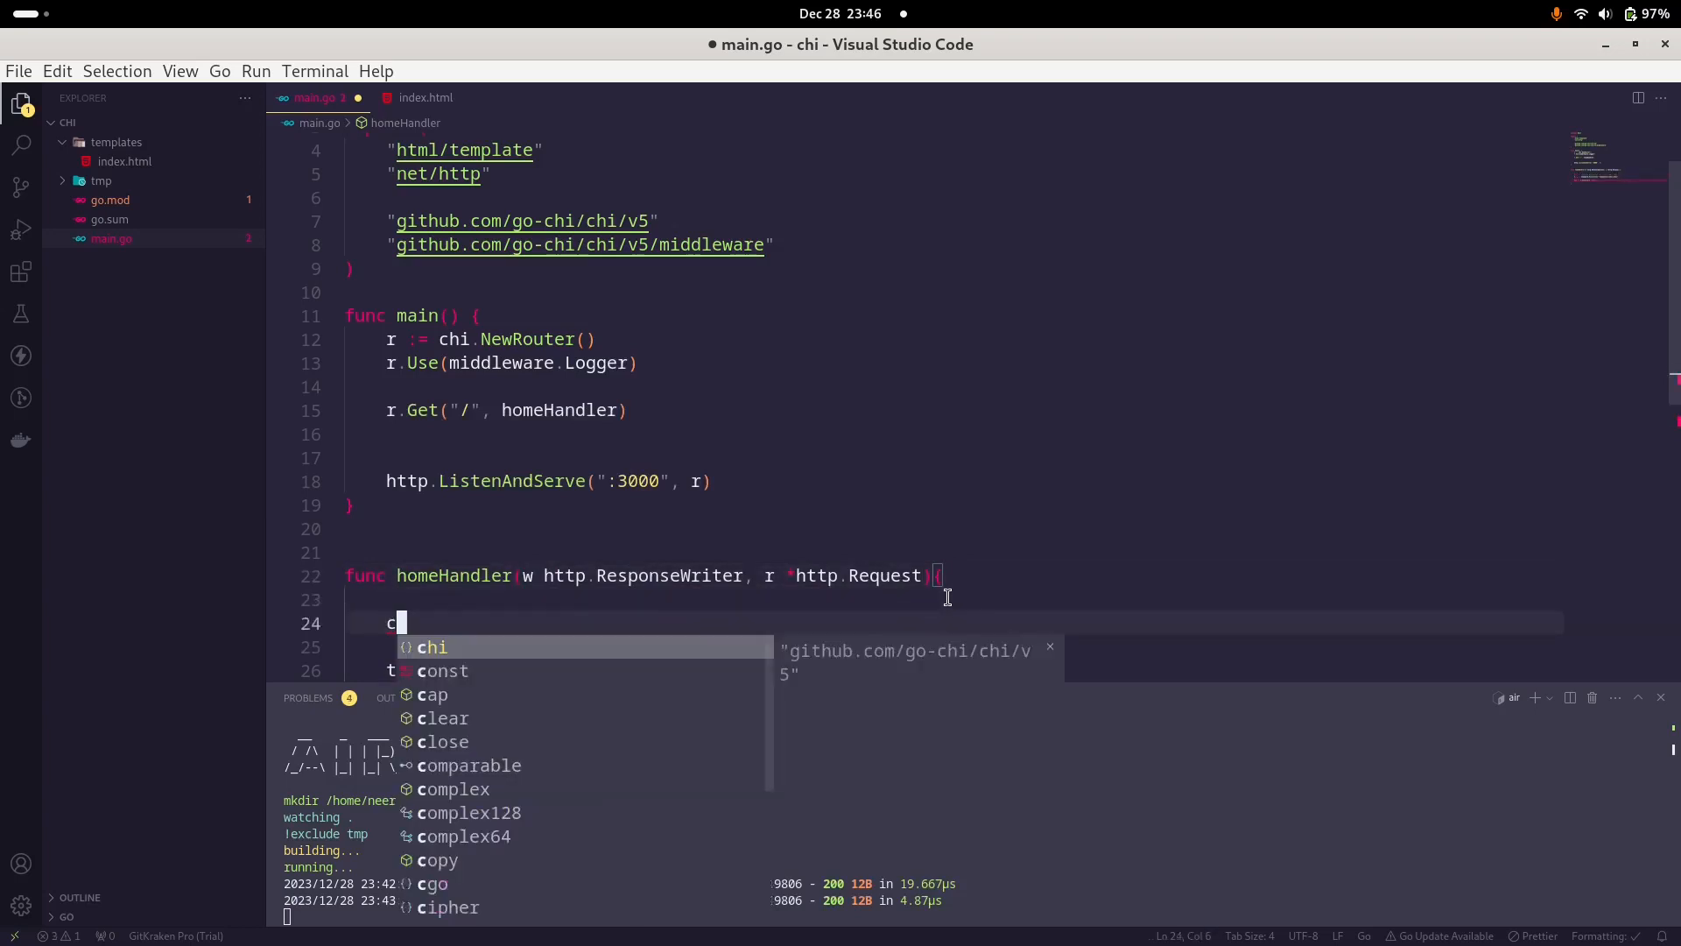
{"action": "type", "text": "tx"}
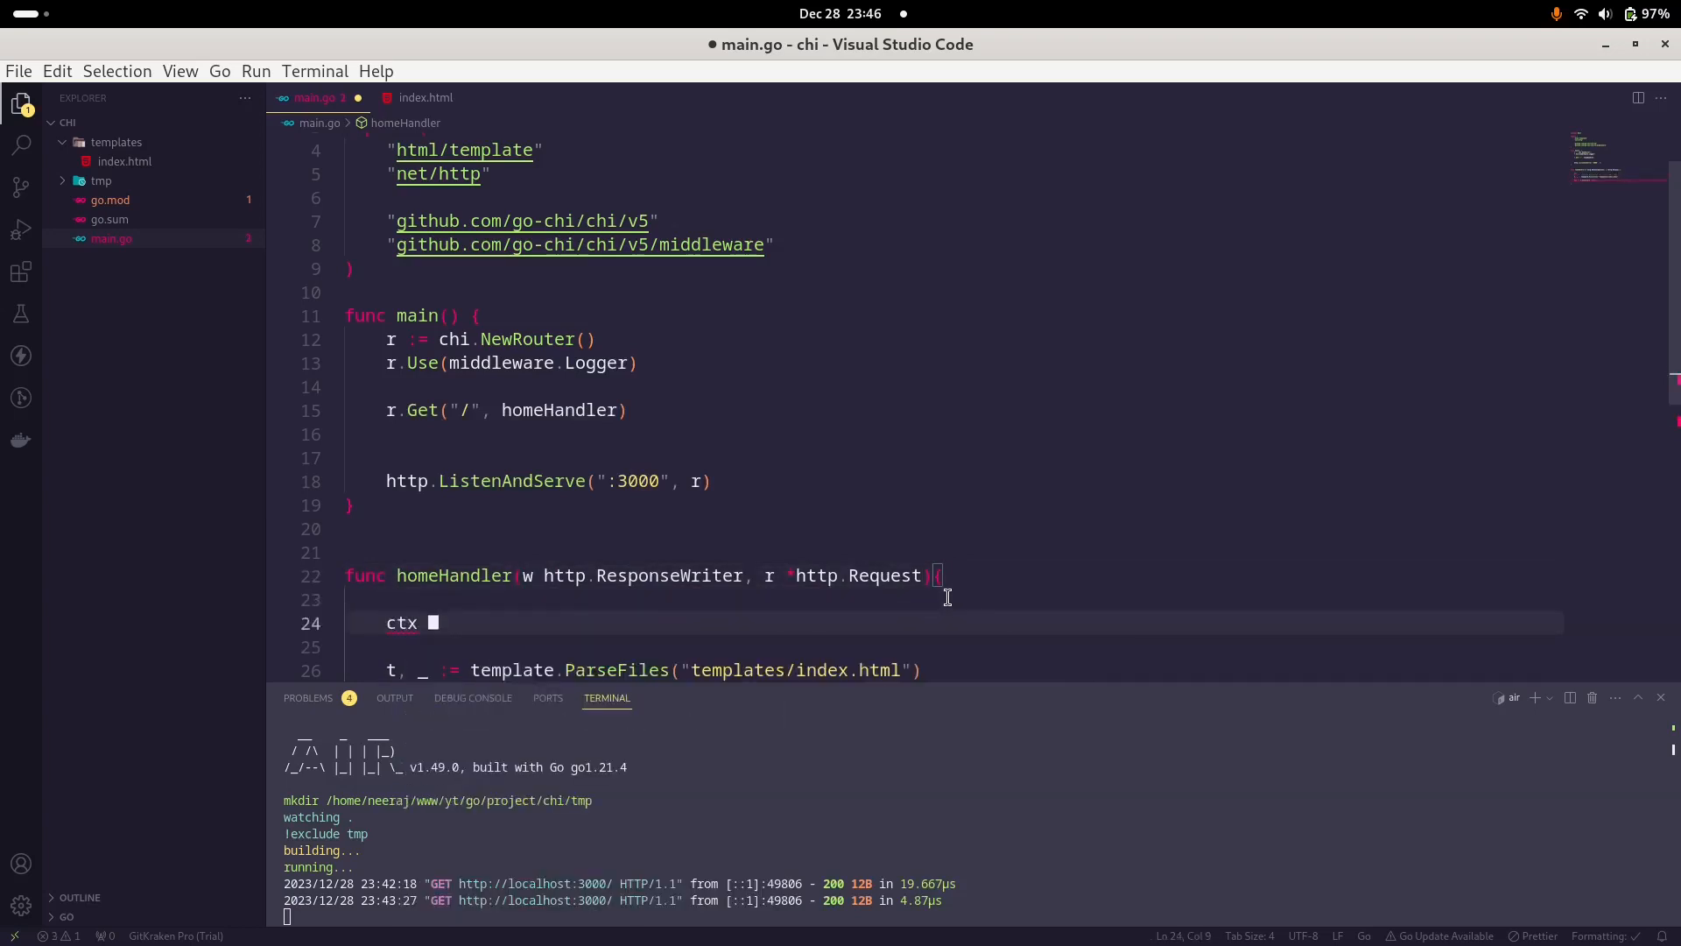
{"action": "type", "text": ":= make"}
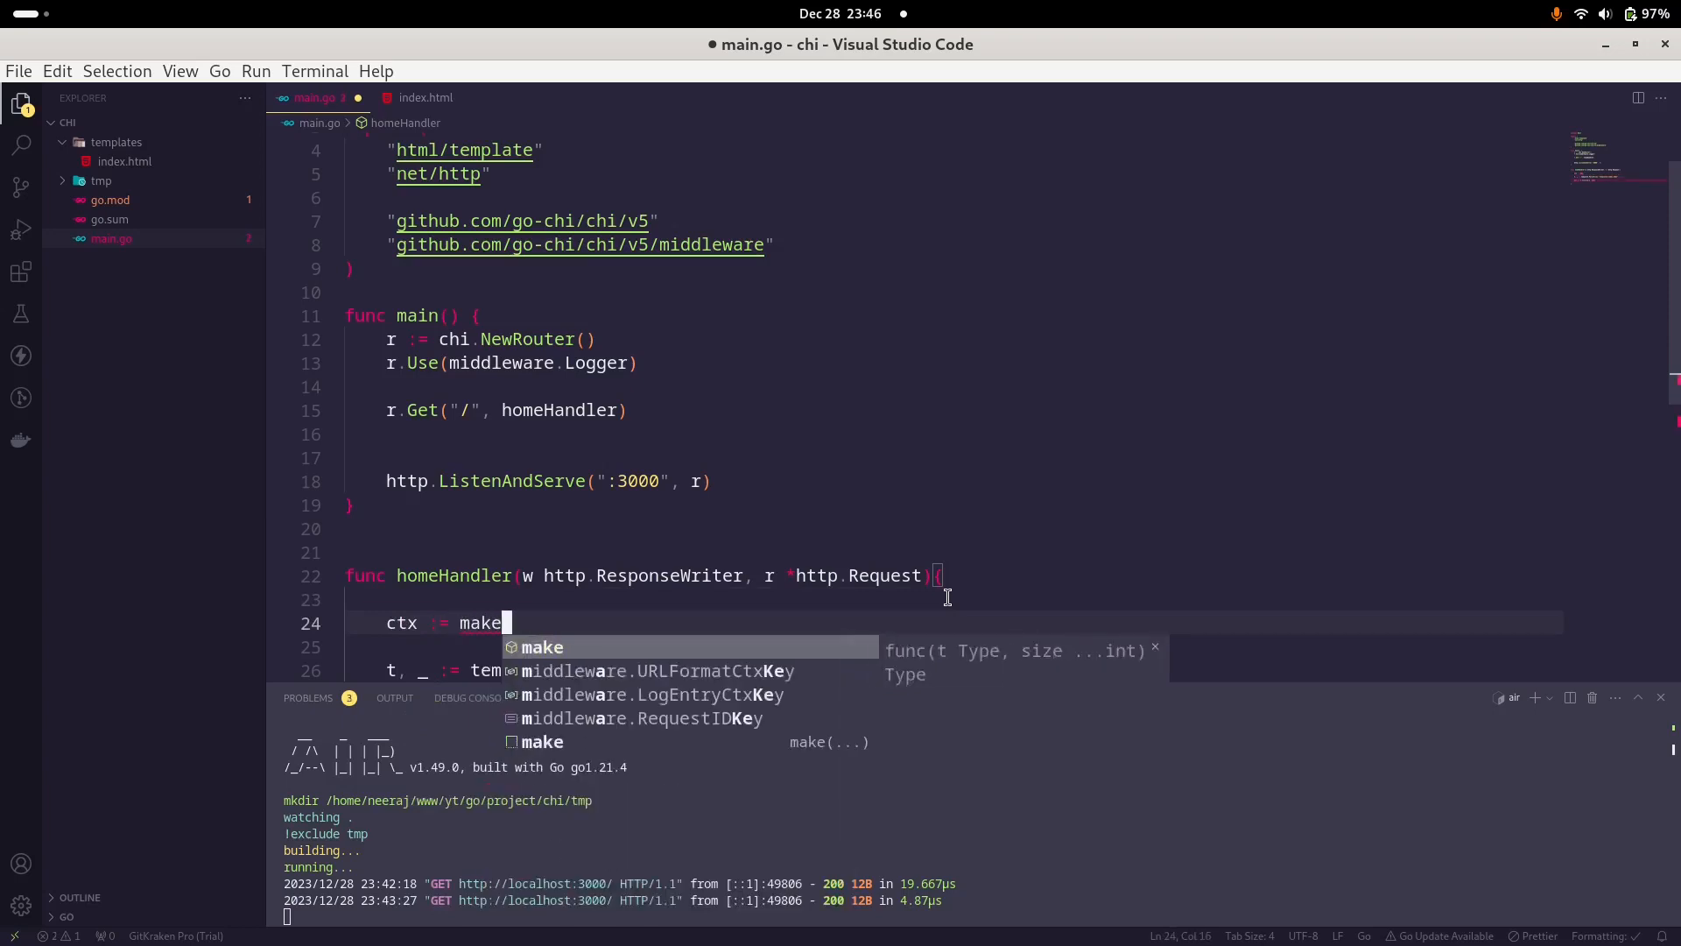
{"action": "type", "text": "(map"}
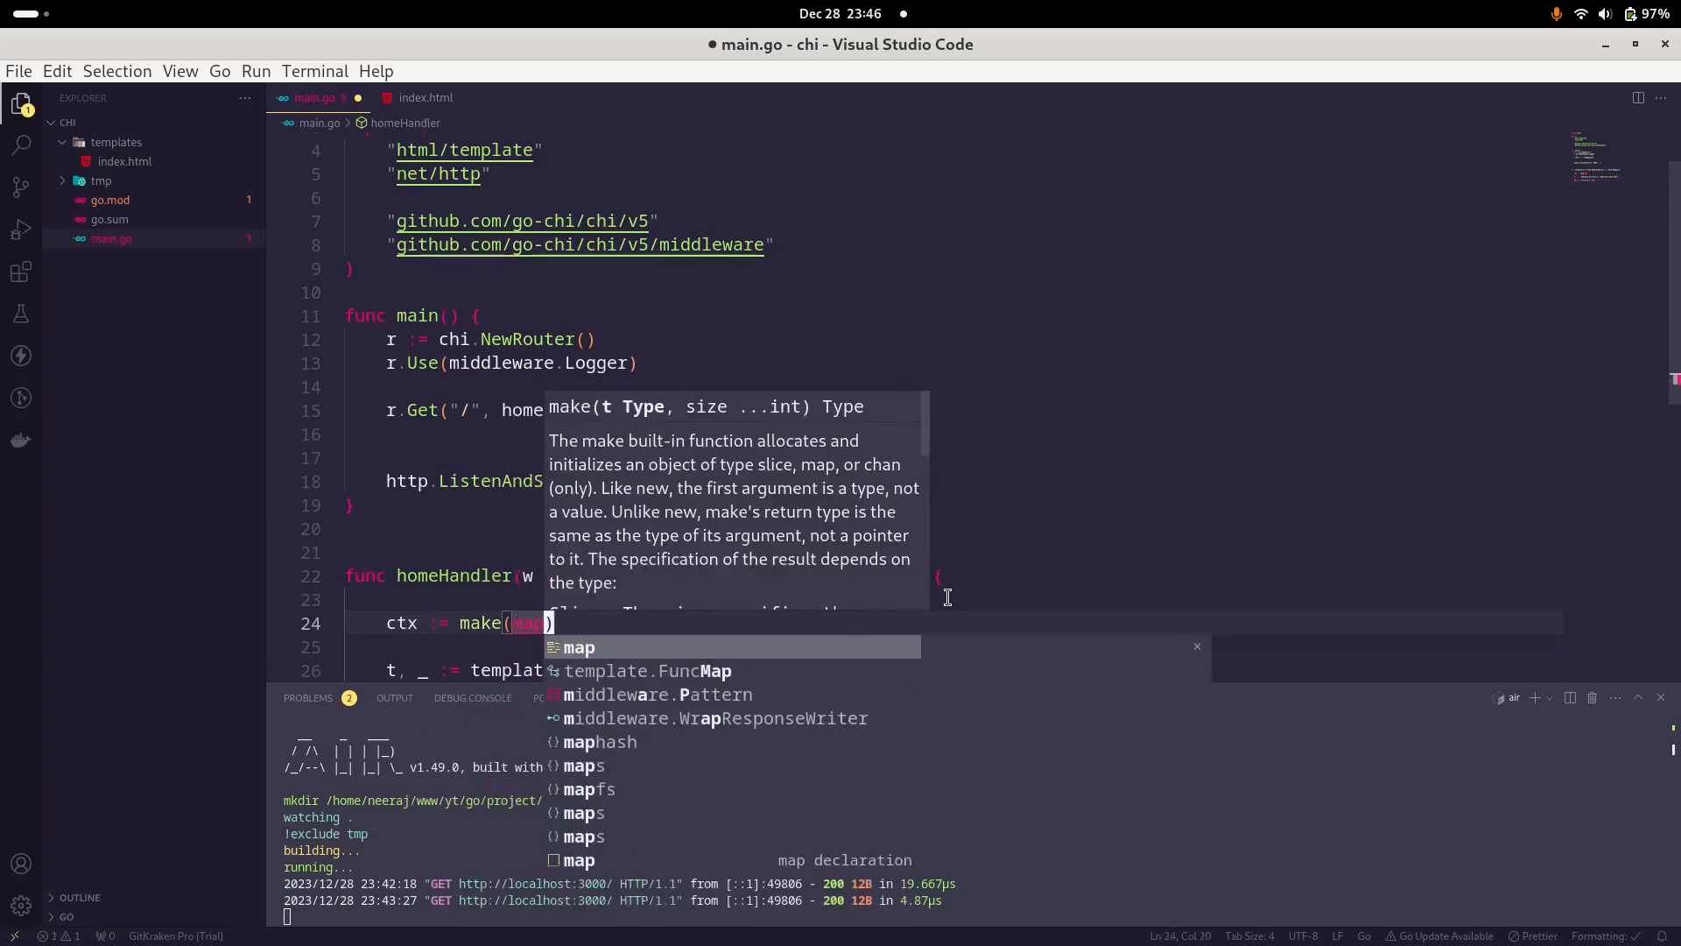
{"action": "type", "text": "["}
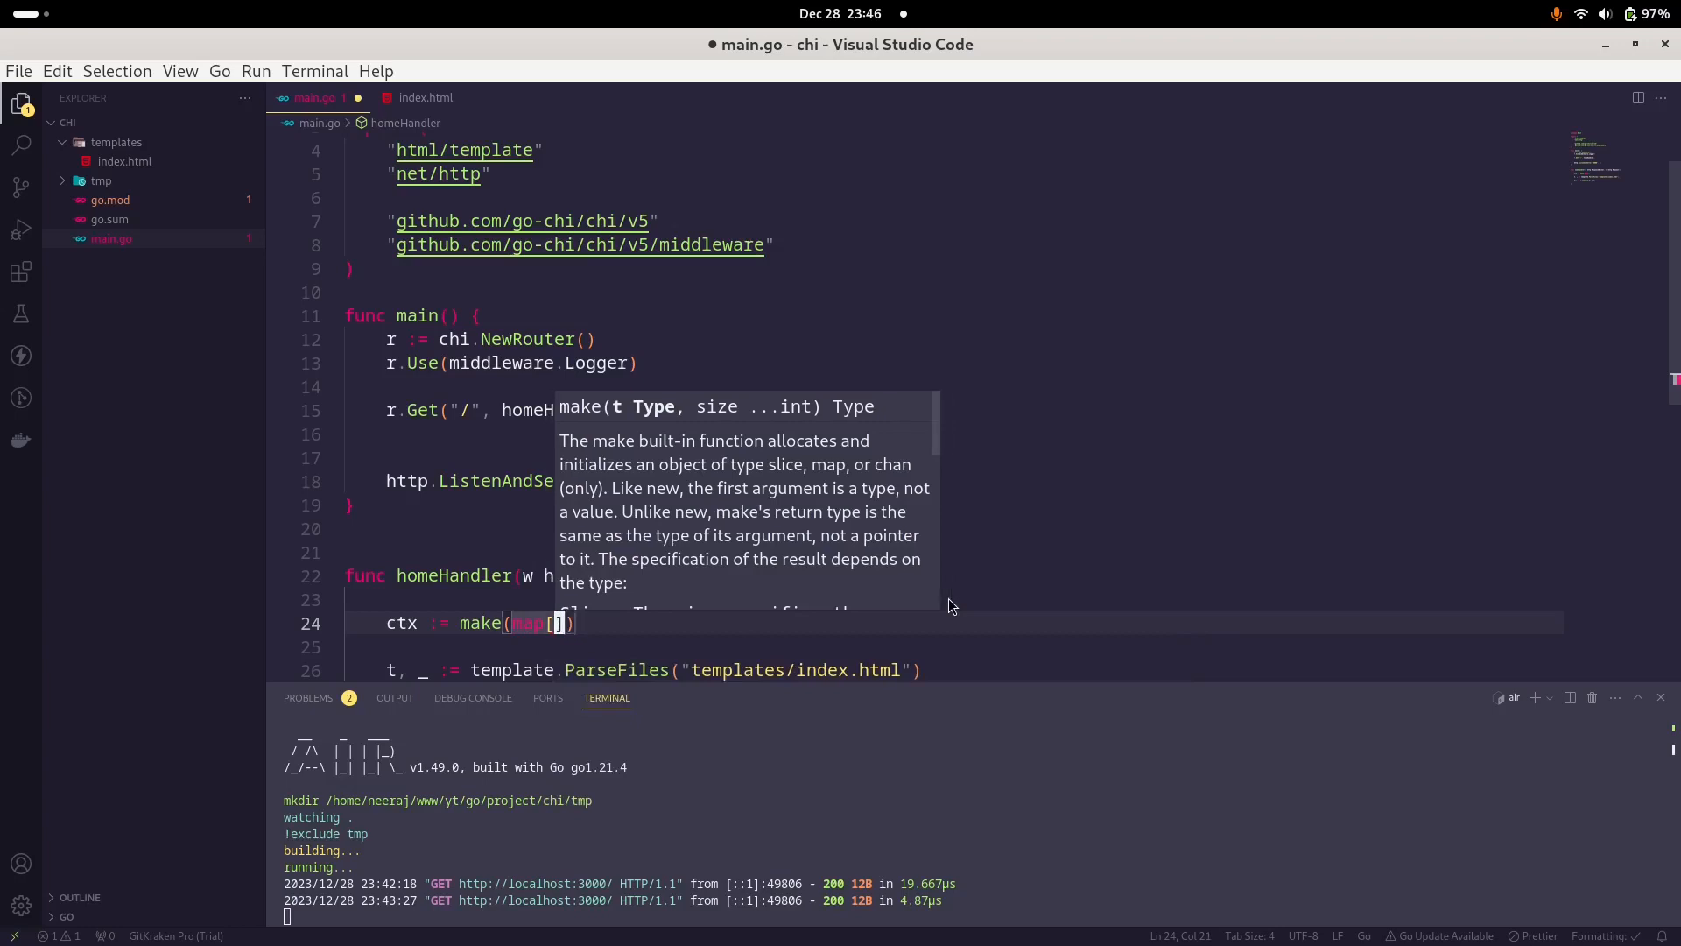
{"action": "type", "text": "String"}
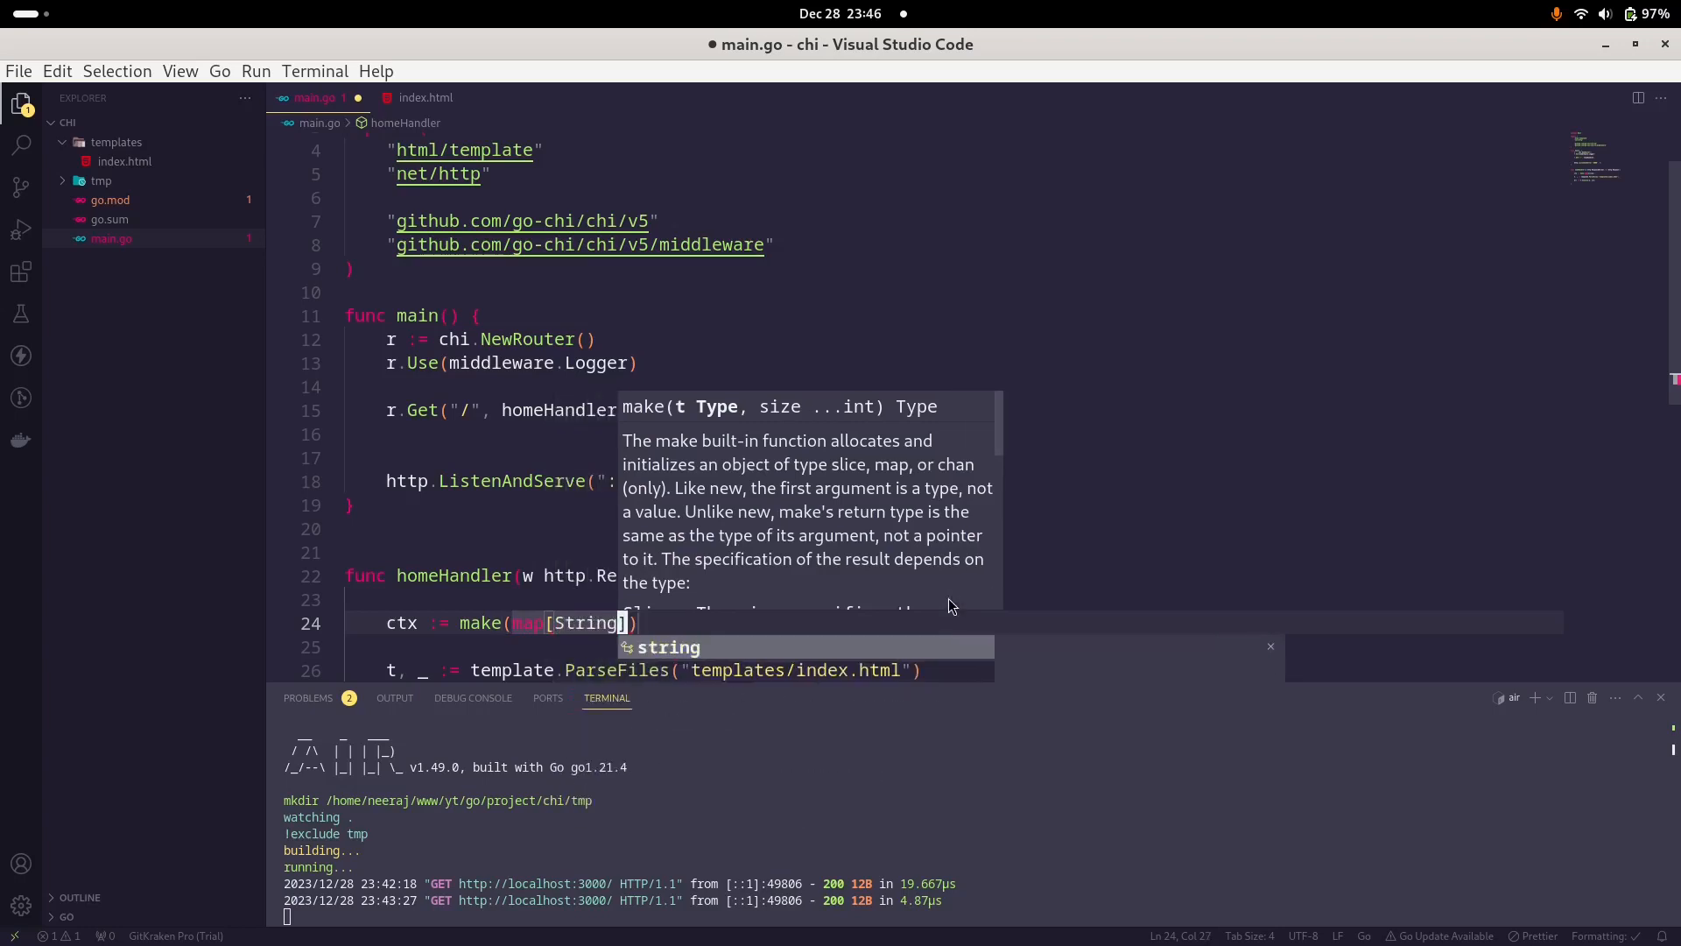
{"action": "type", "text": "Str"}
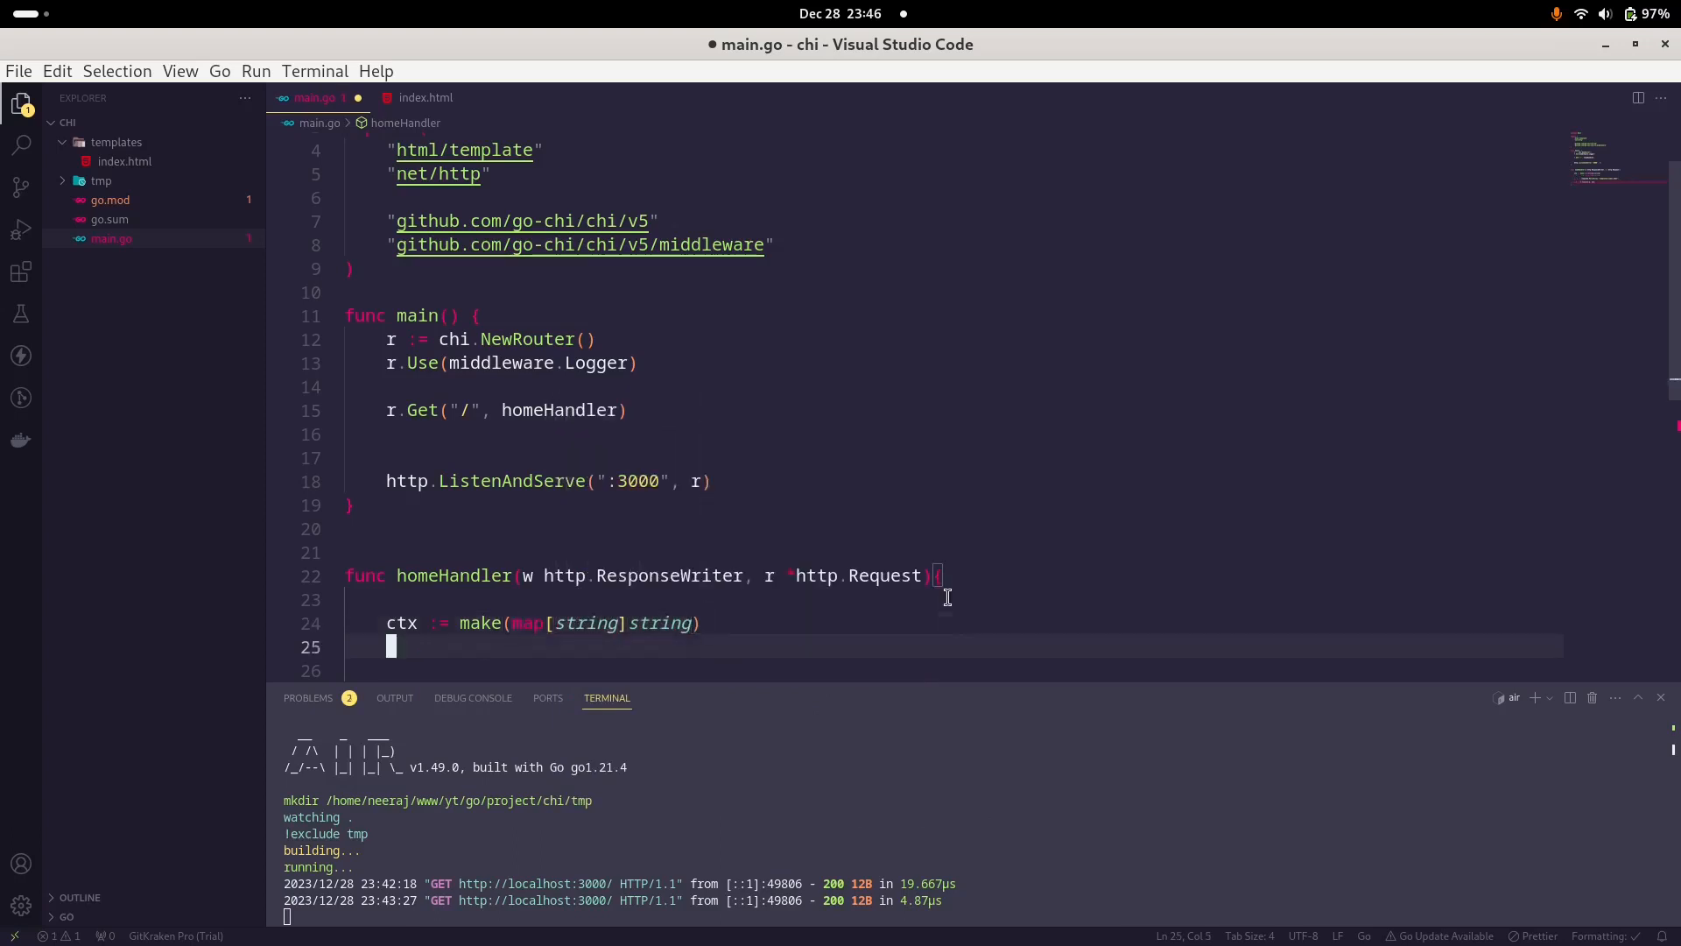
Step: Set ctx["Name"] to "Neeraj" and begin an if check below the Execute call
{"action": "type", "text": "ctx"}
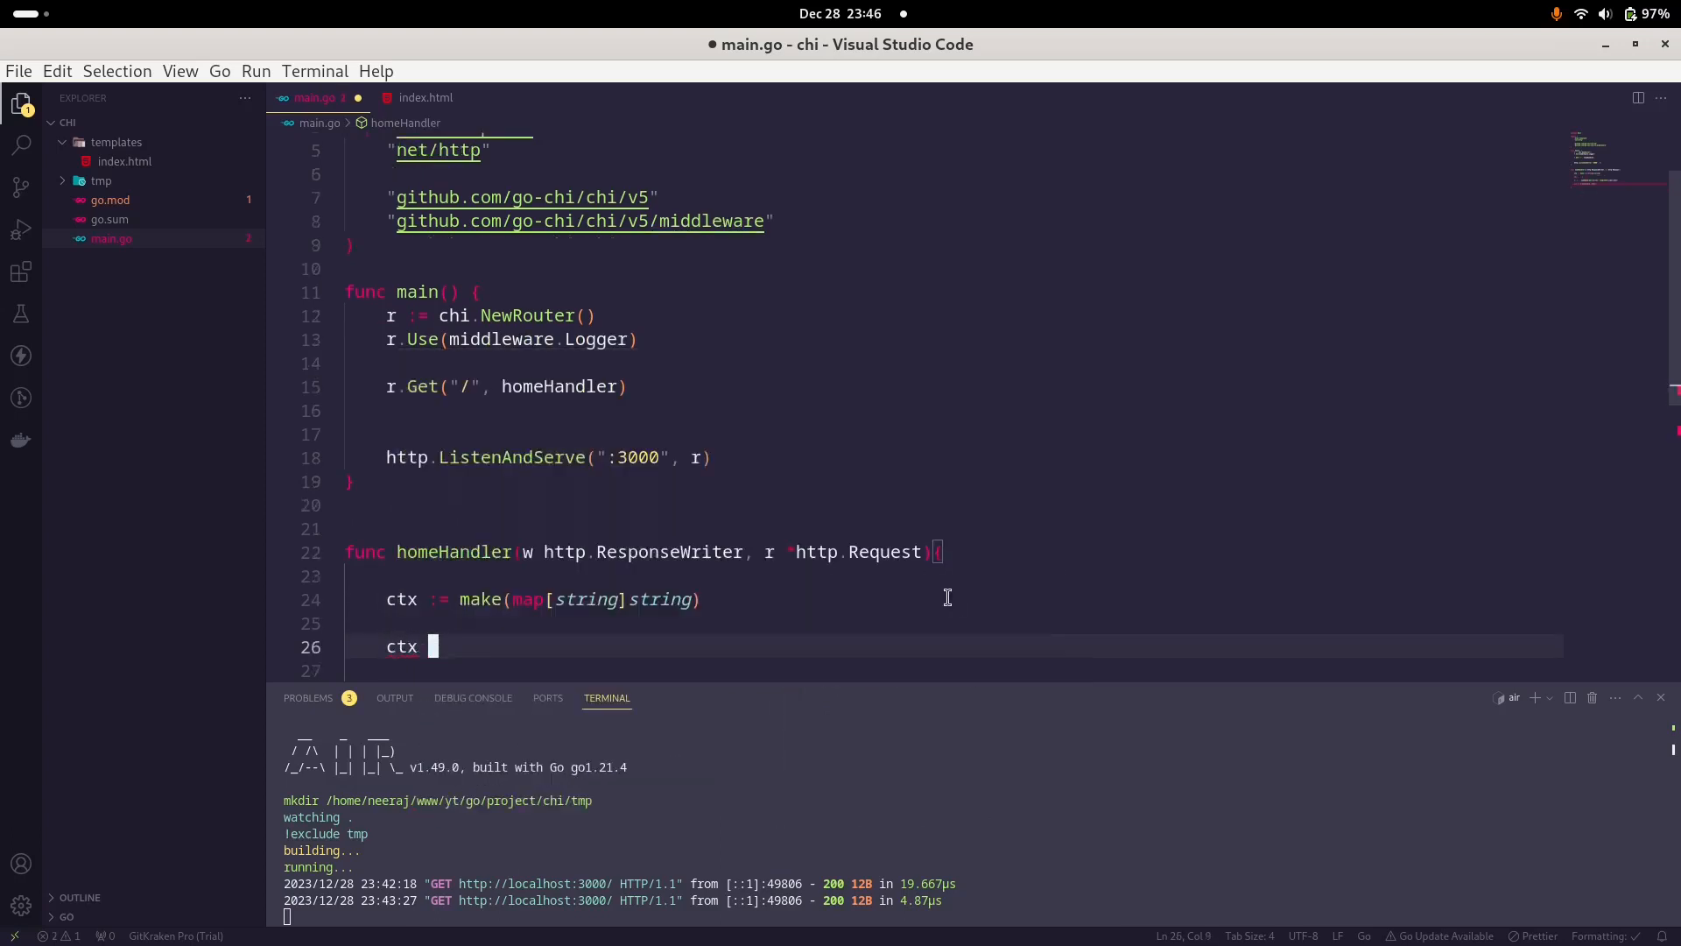
{"action": "type", "text": "[]"}
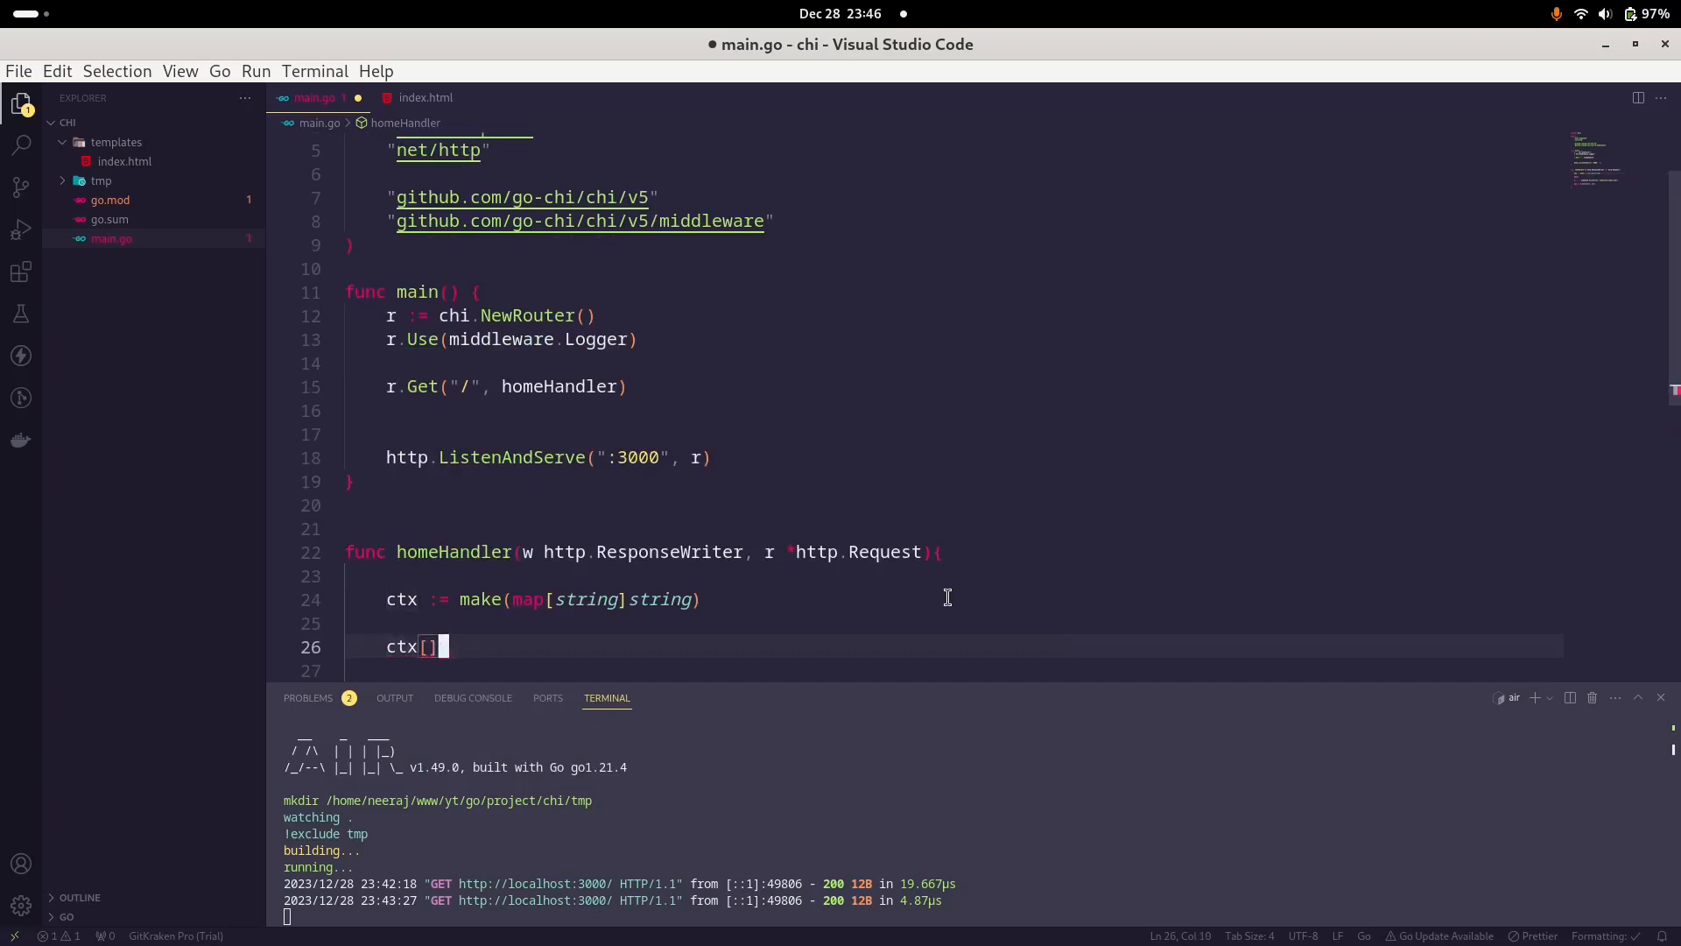
{"action": "type", "text": "\"Na\""}
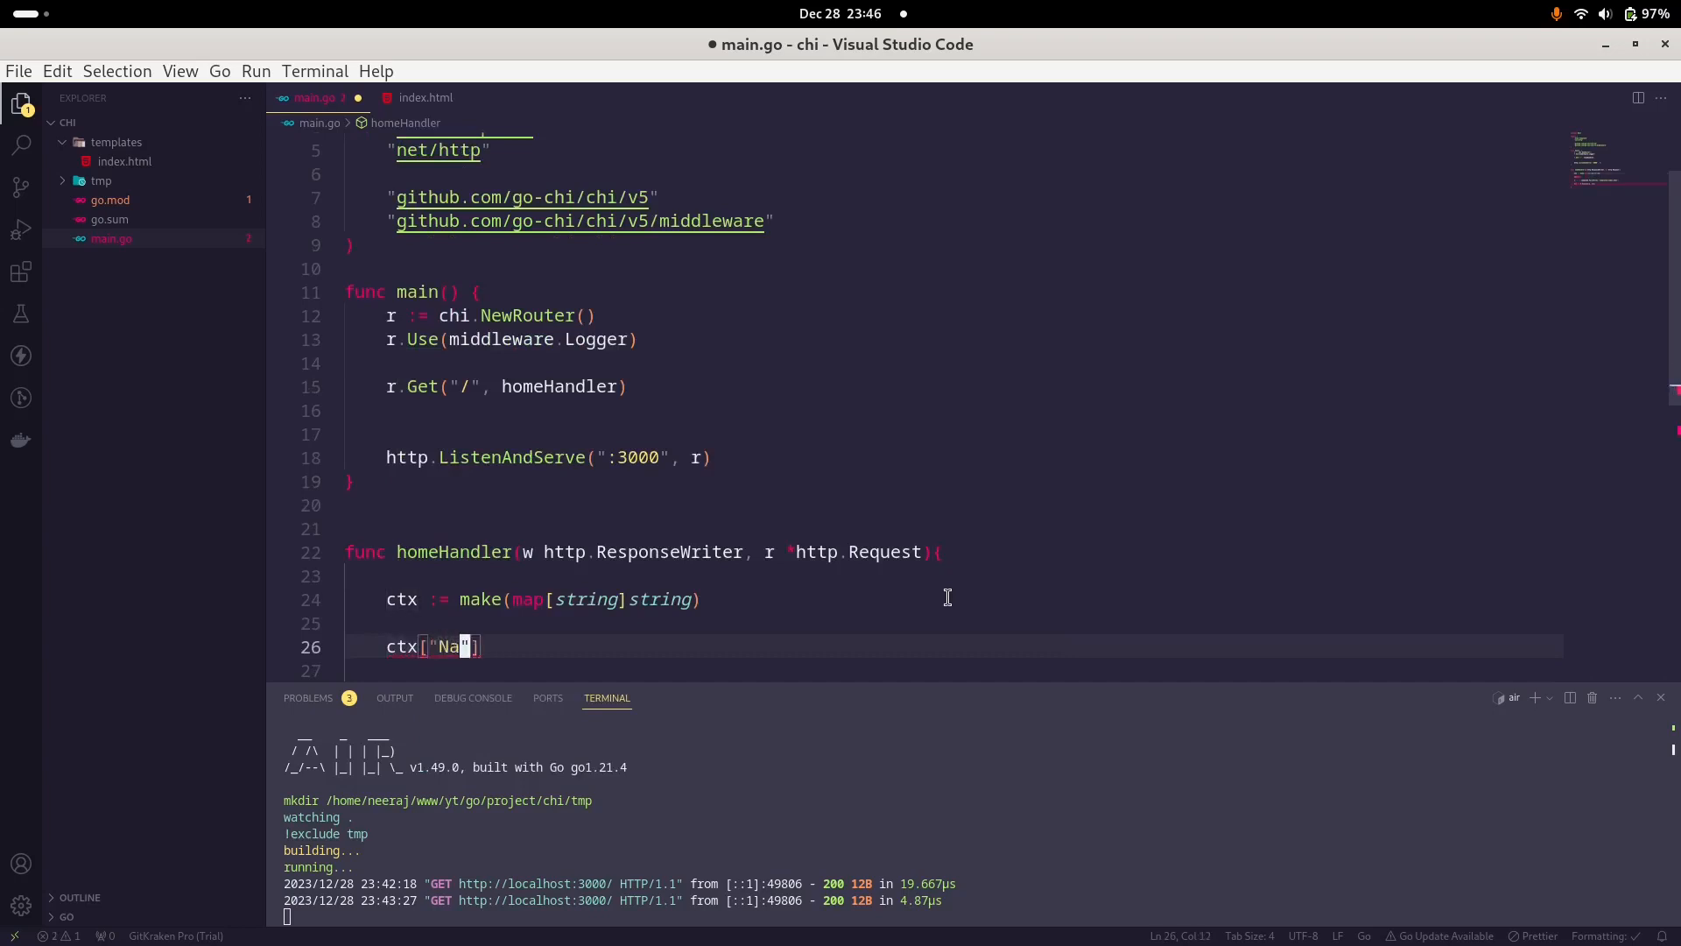
{"action": "type", "text": "me\"] ="}
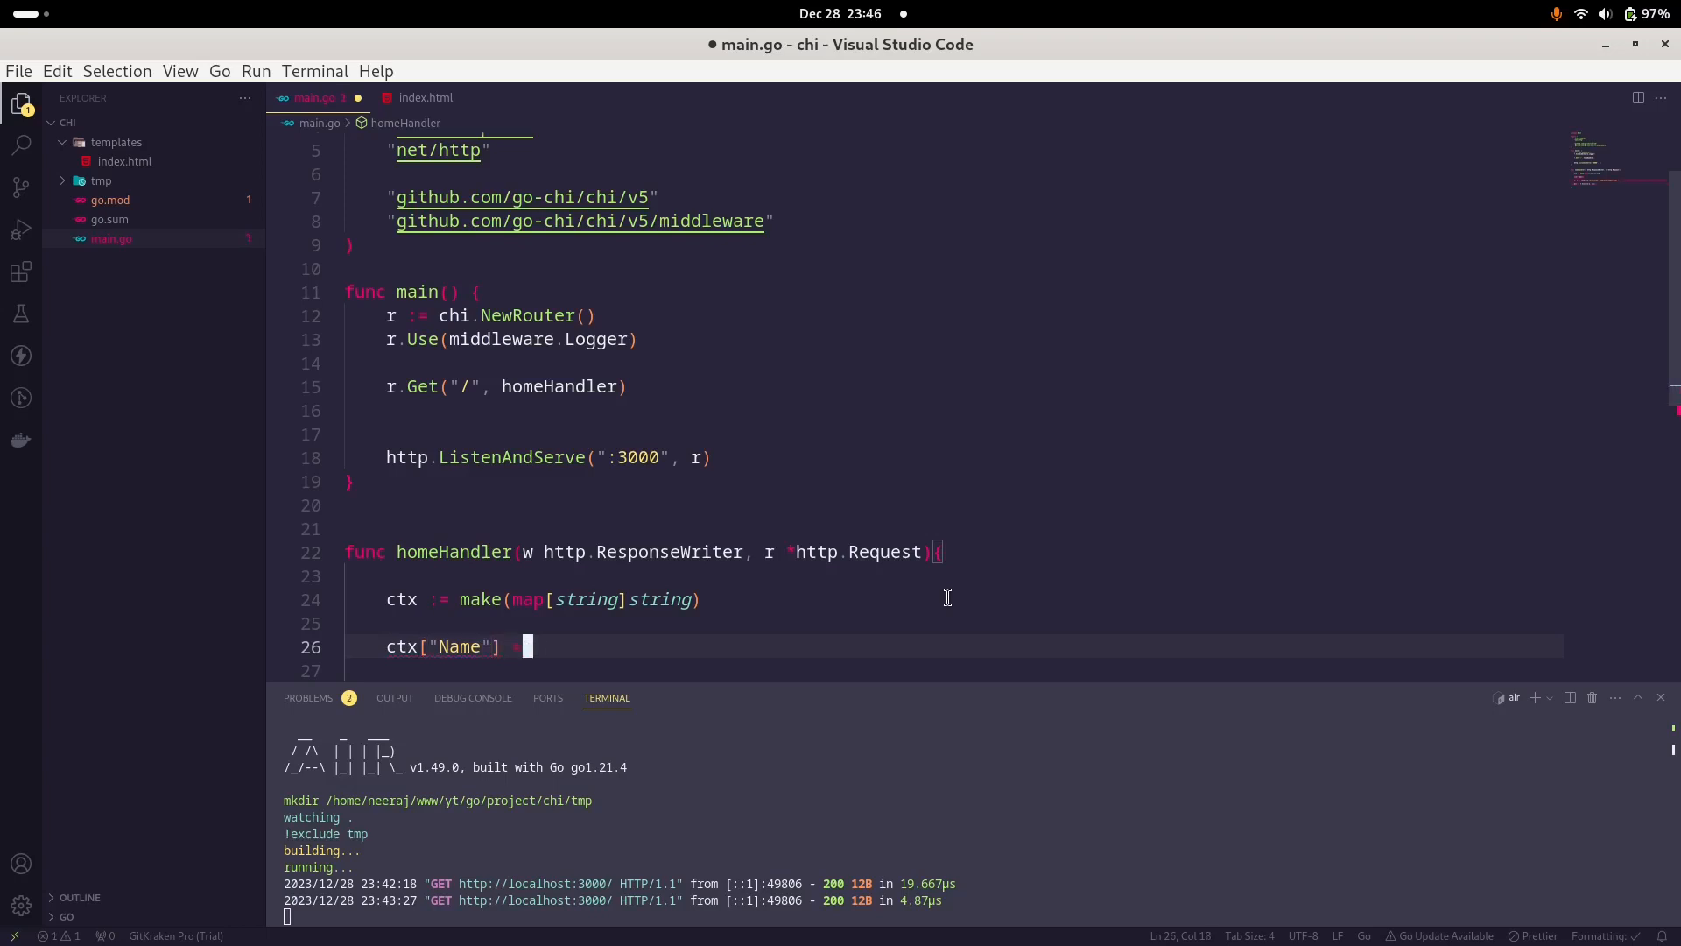
{"action": "type", "text": "= \"Neer\""}
{"action": "type", "text": "err := t.Execute(w, ctx)"}
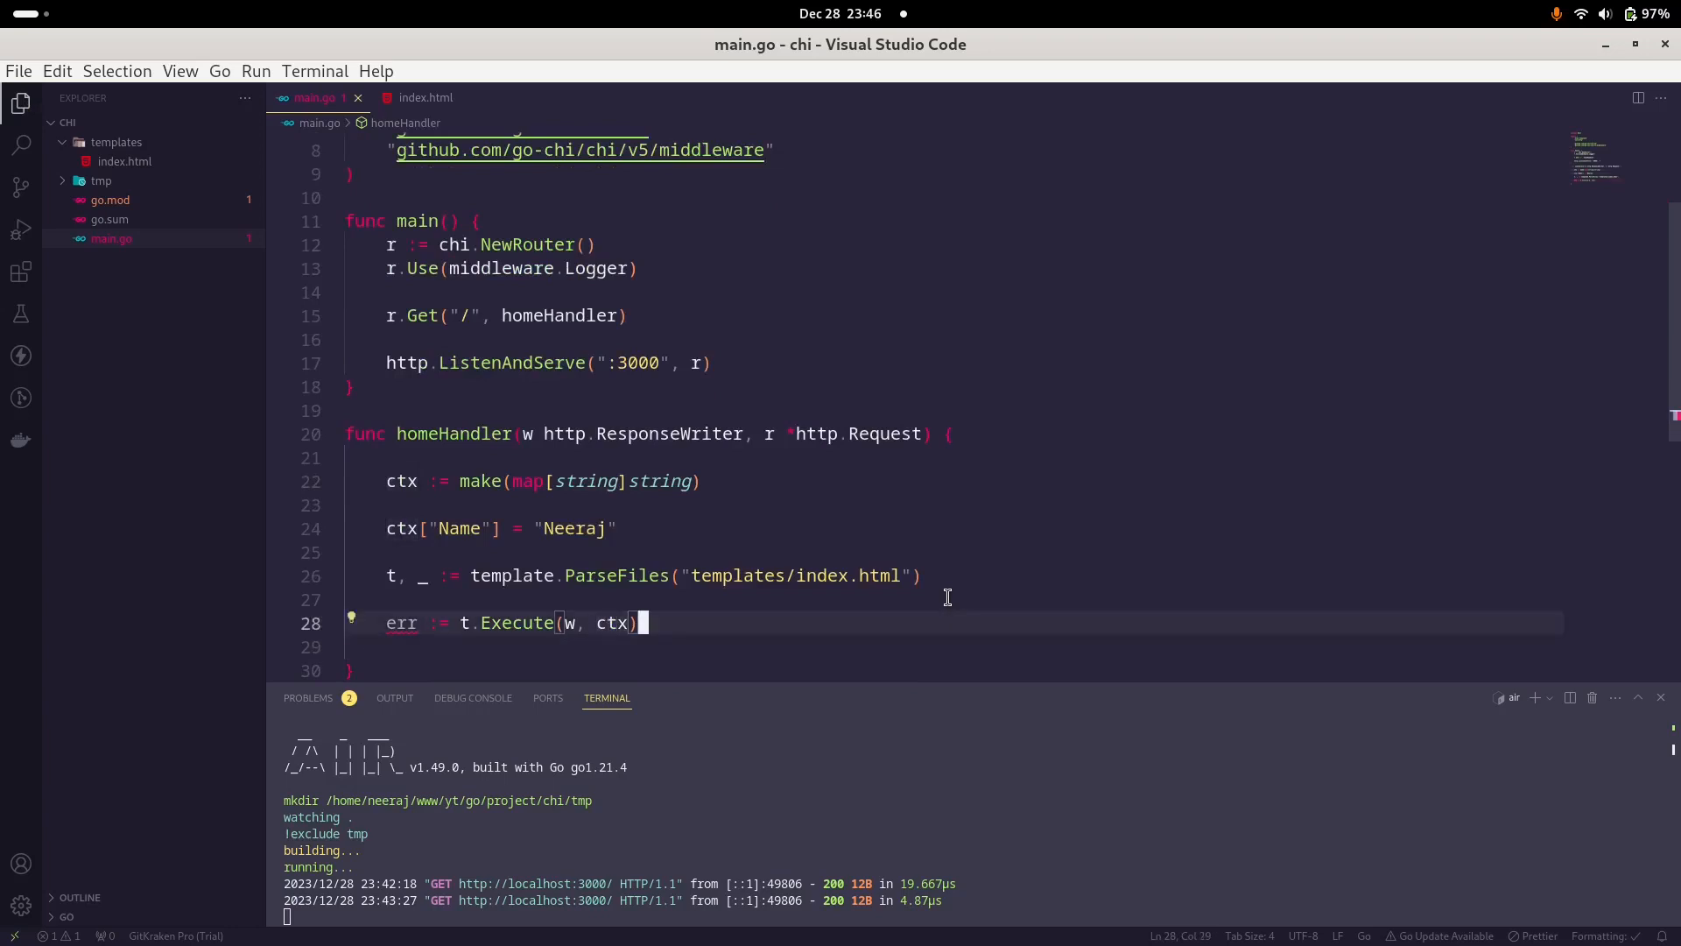
{"action": "key", "text": "Return"}
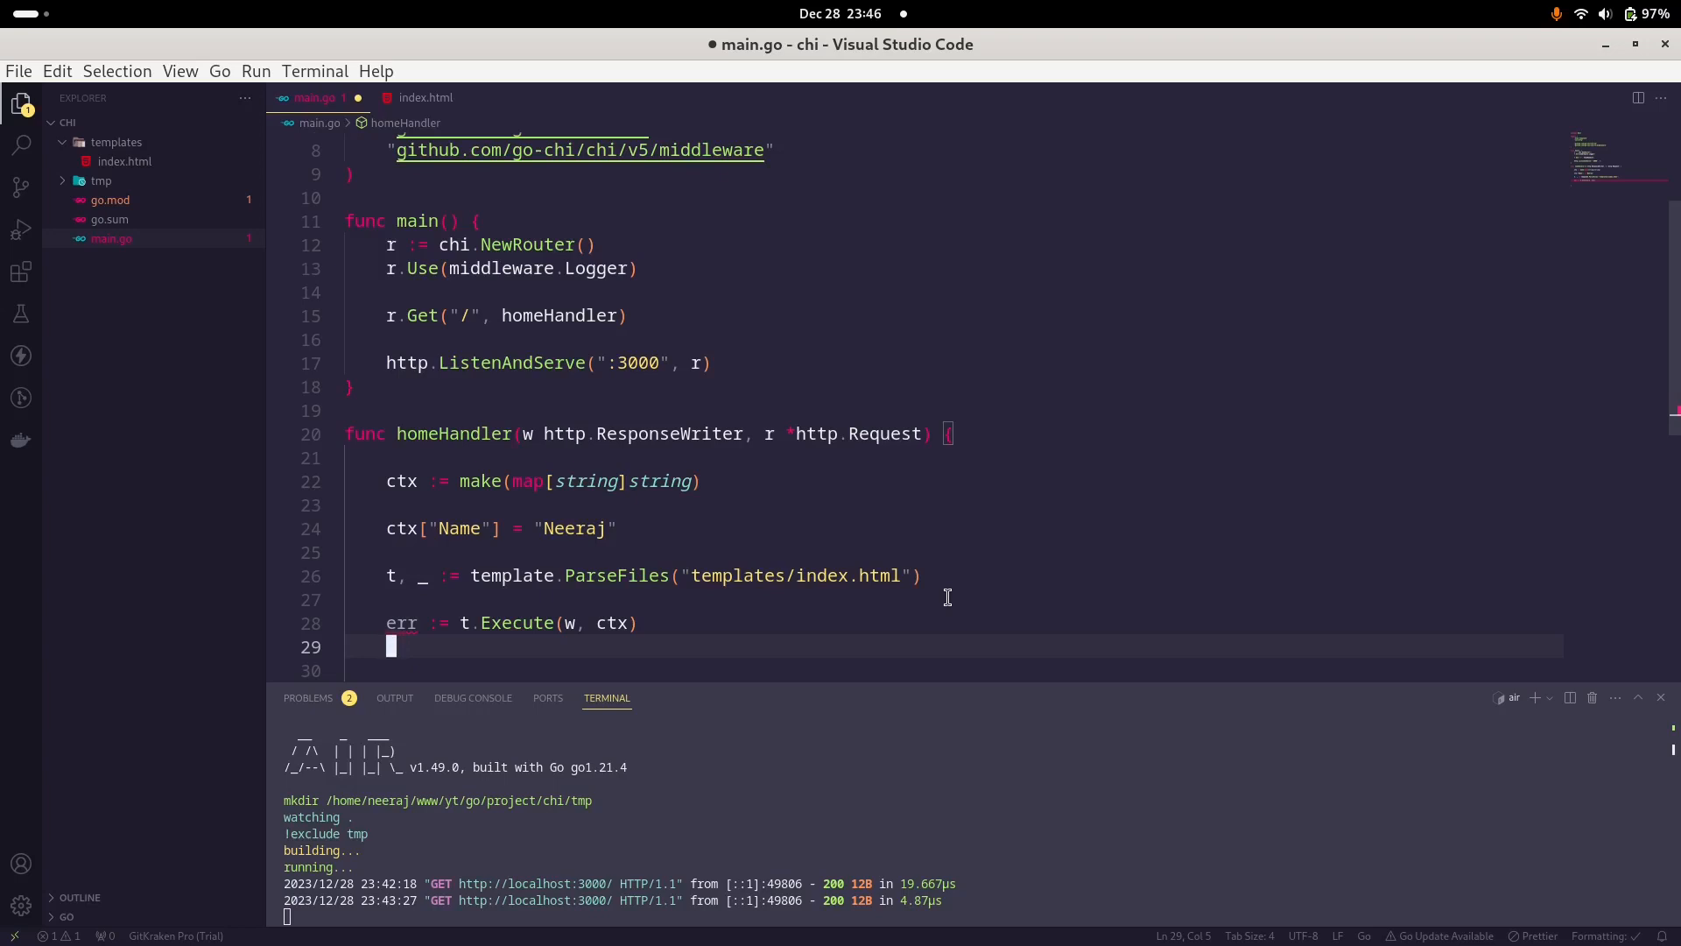
{"action": "type", "text": "if"}
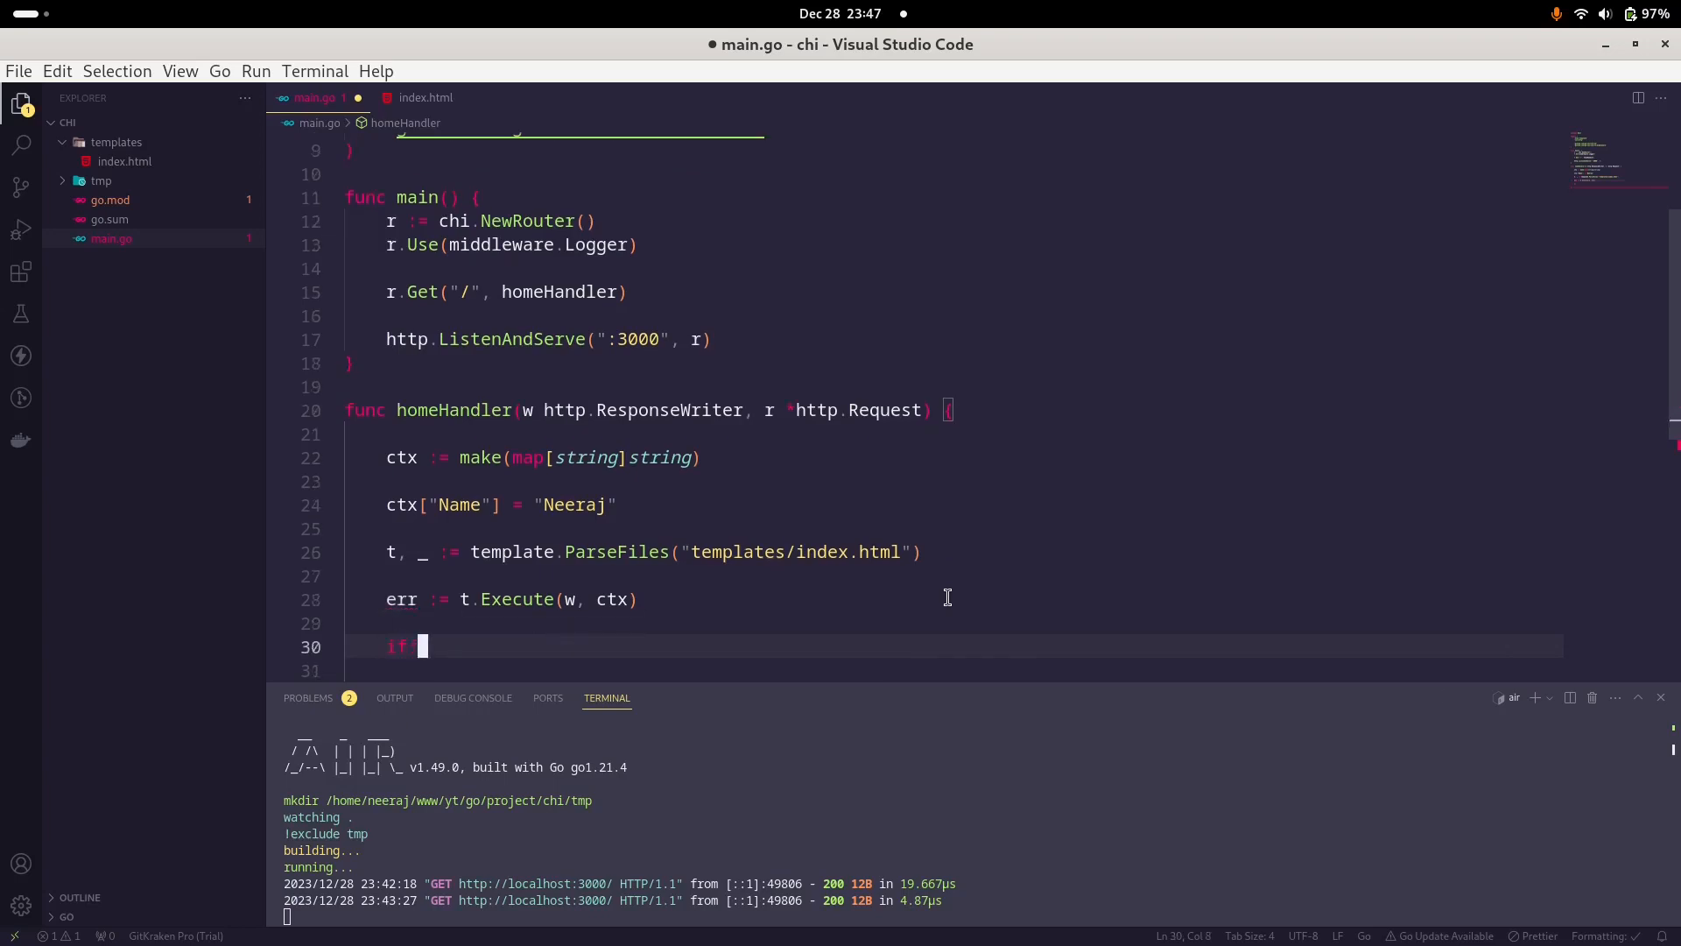
Step: When err != nil, log.Println "Erro in template execution." in homeHandler
{"action": "type", "text": "err !="}
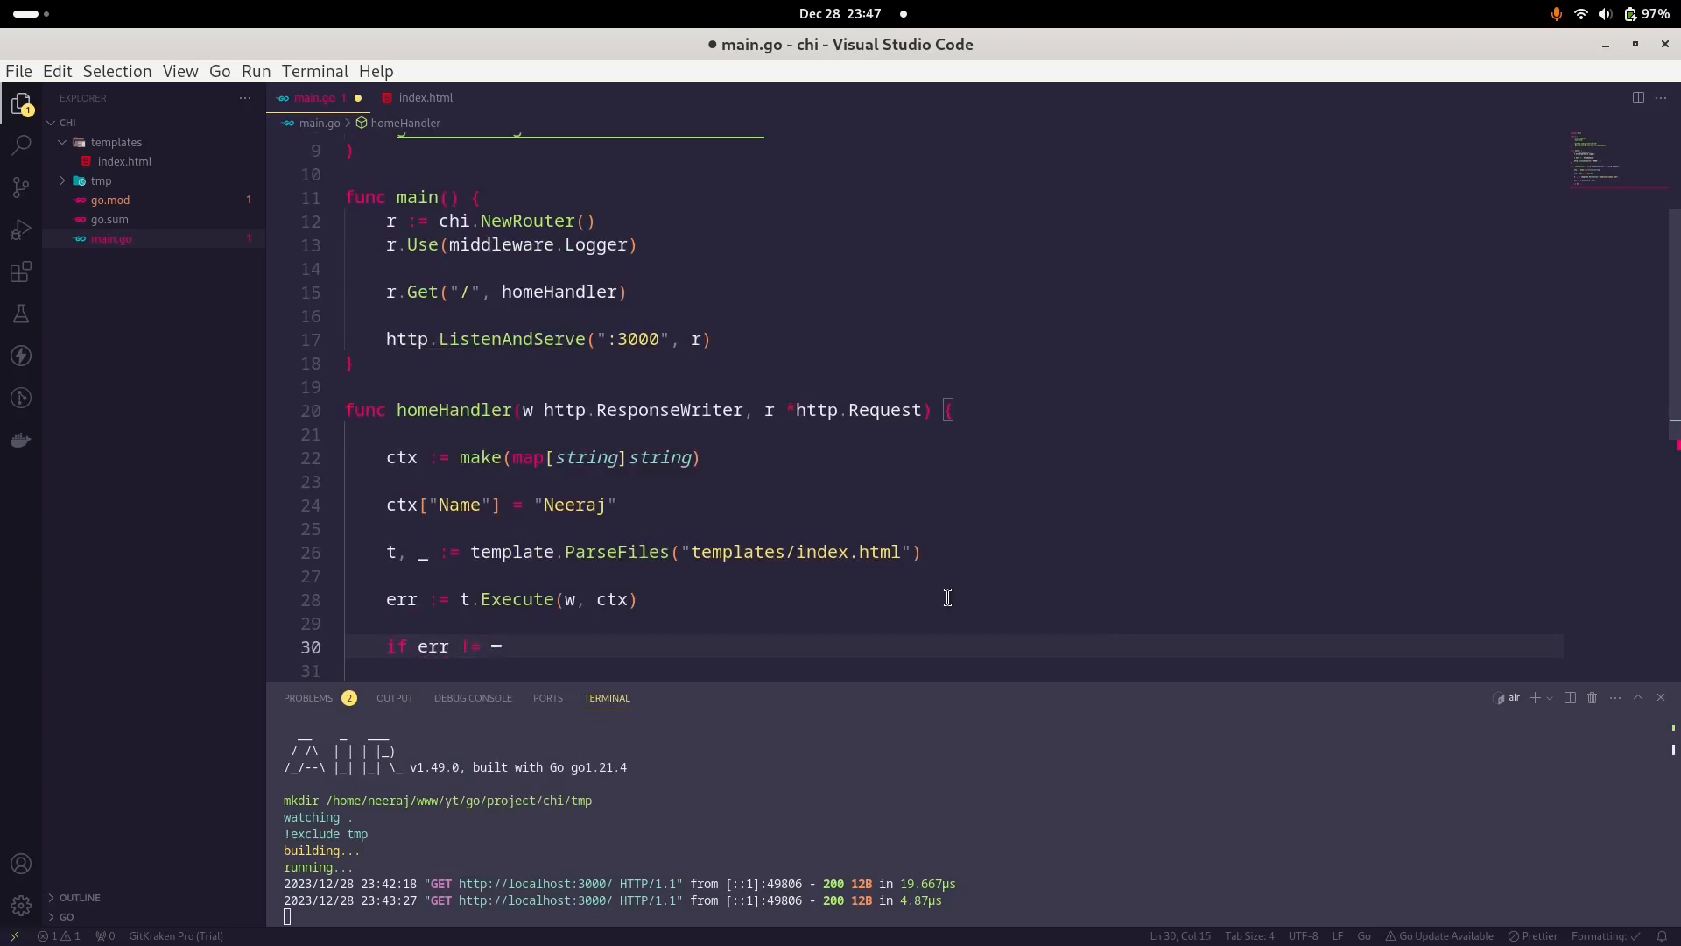
{"action": "type", "text": "nil {"}
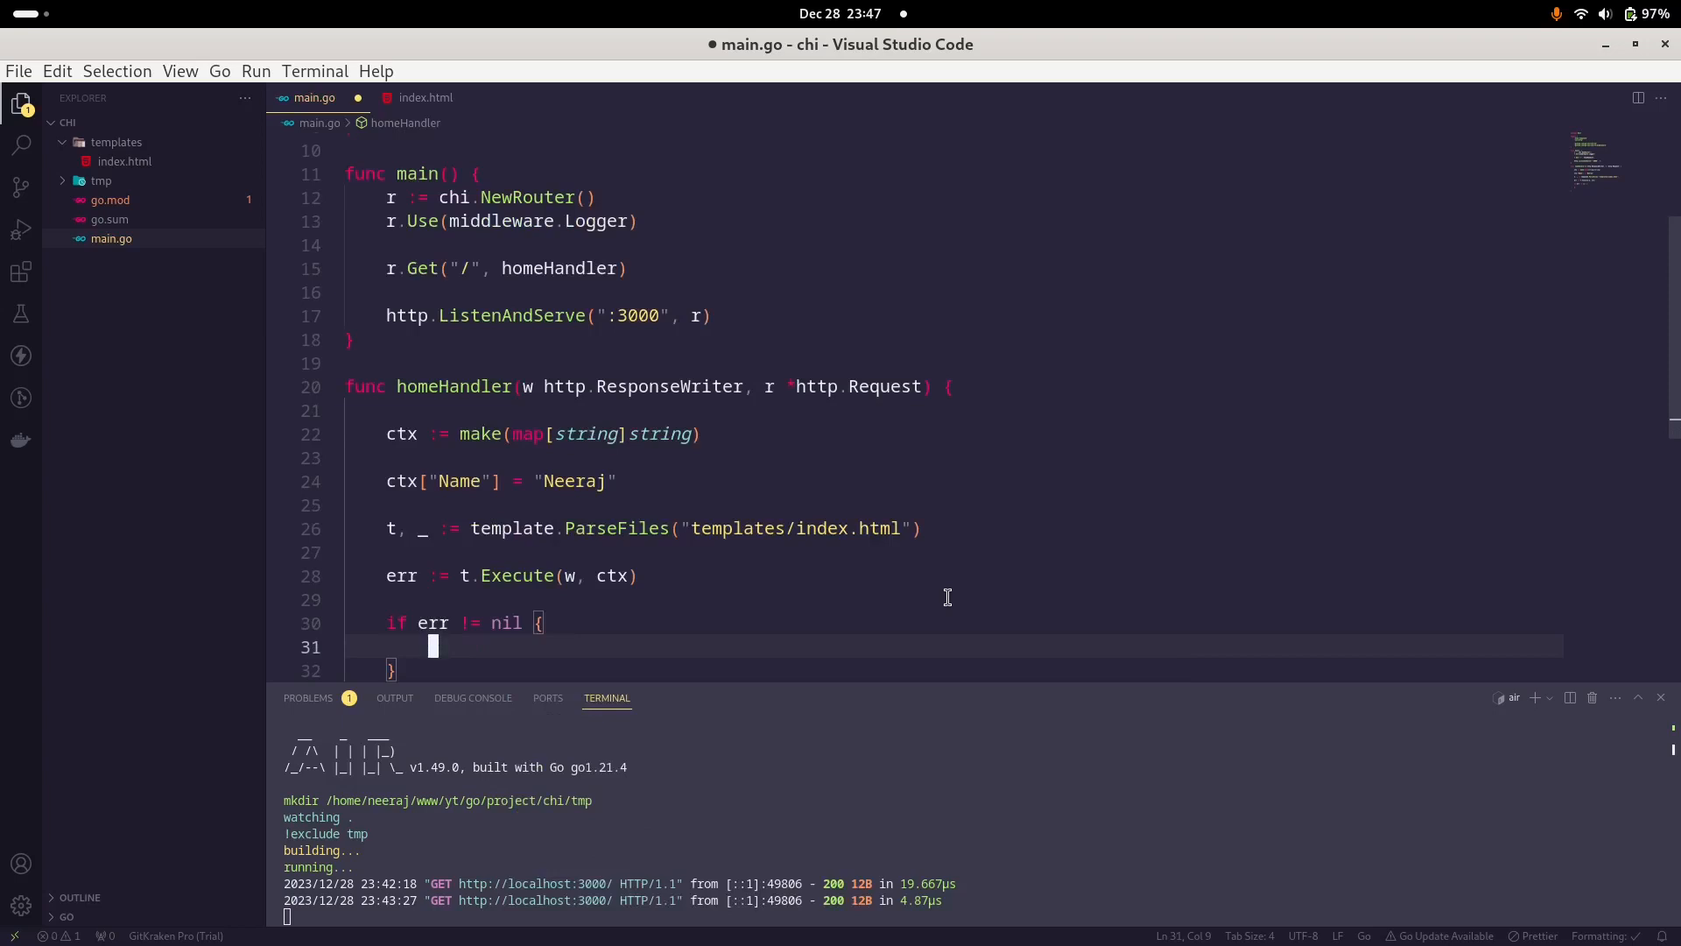
{"action": "type", "text": "log."}
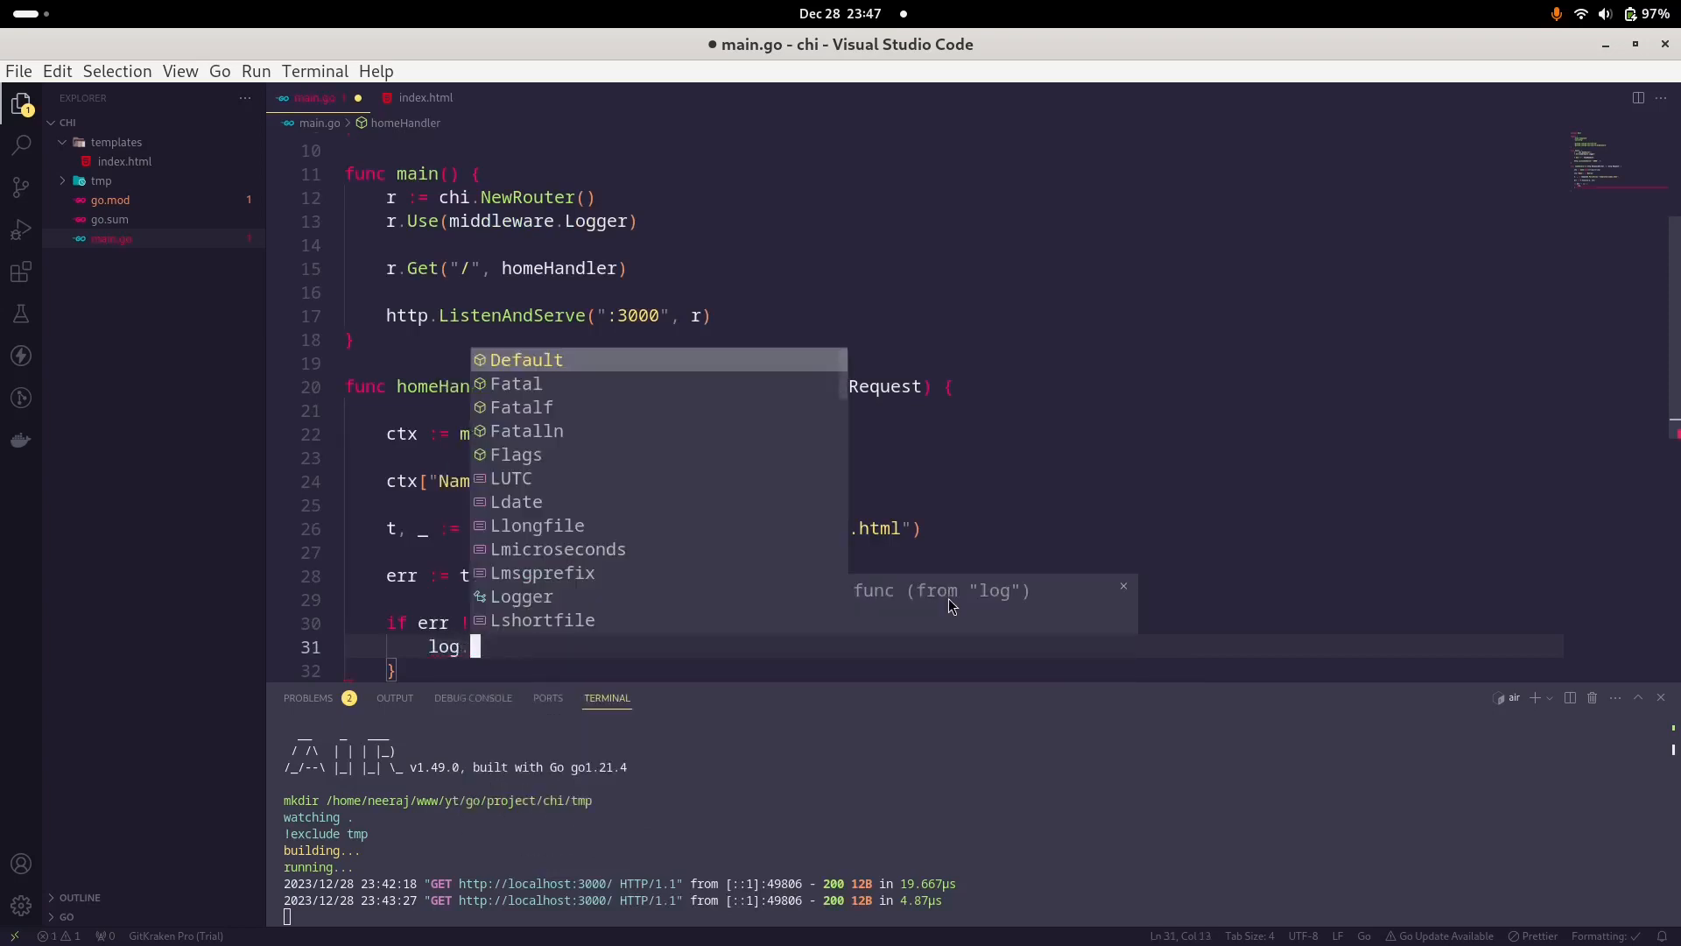
{"action": "type", "text": "Println("}
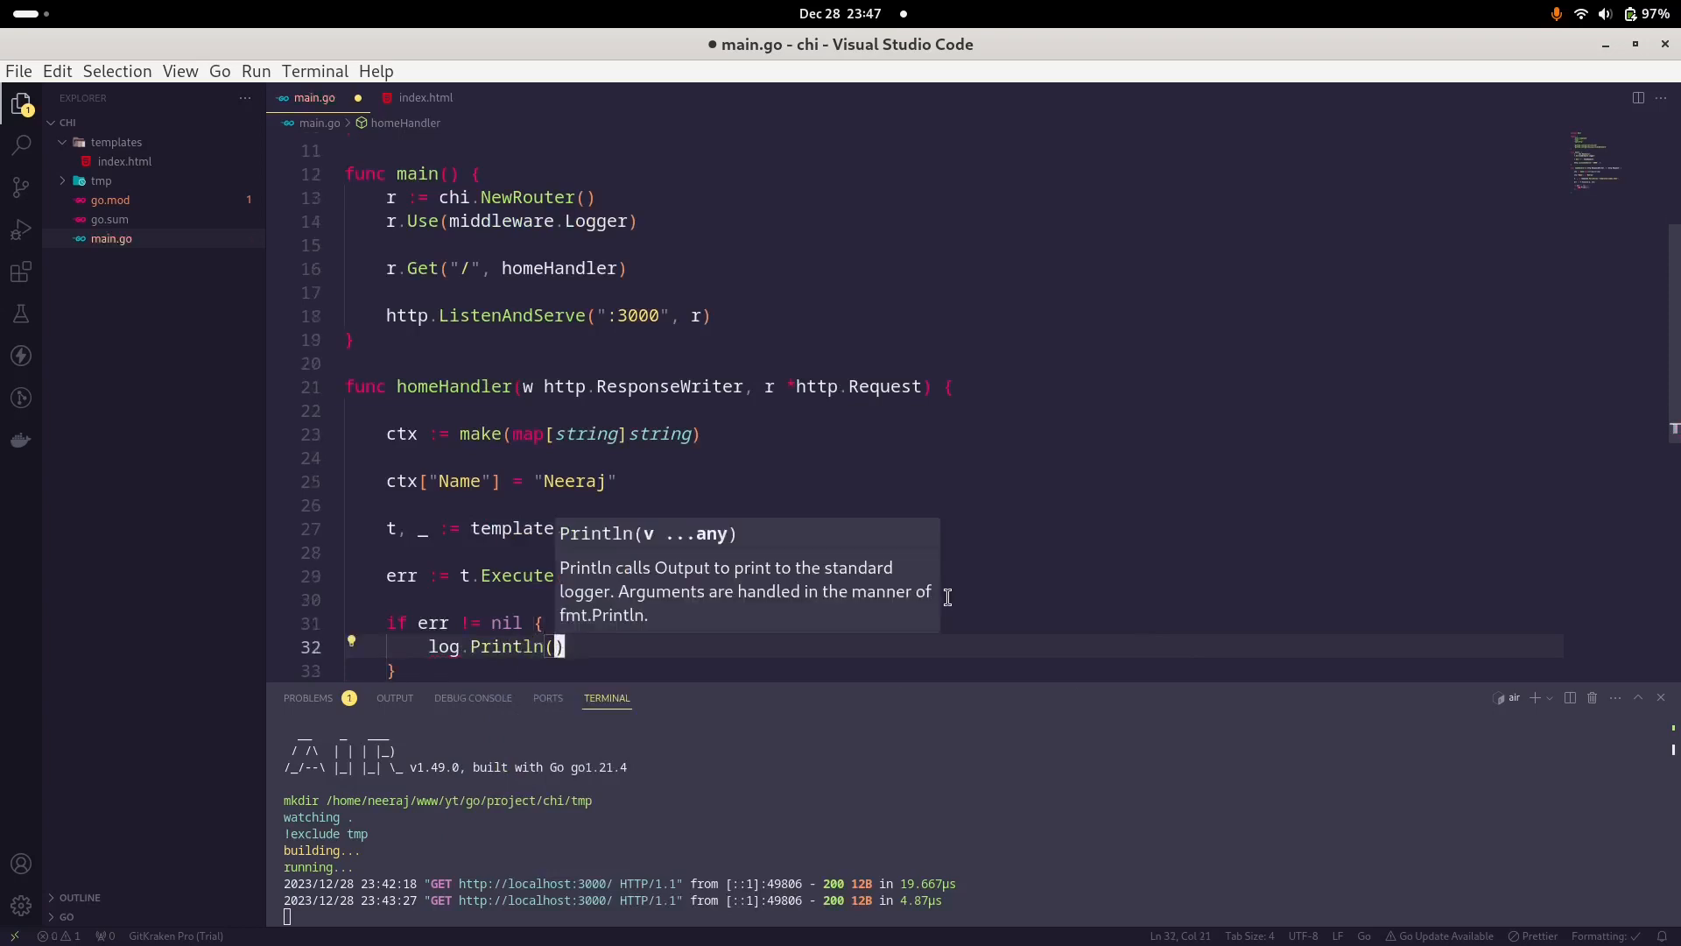
{"action": "type", "text": "\"Erro i\""}
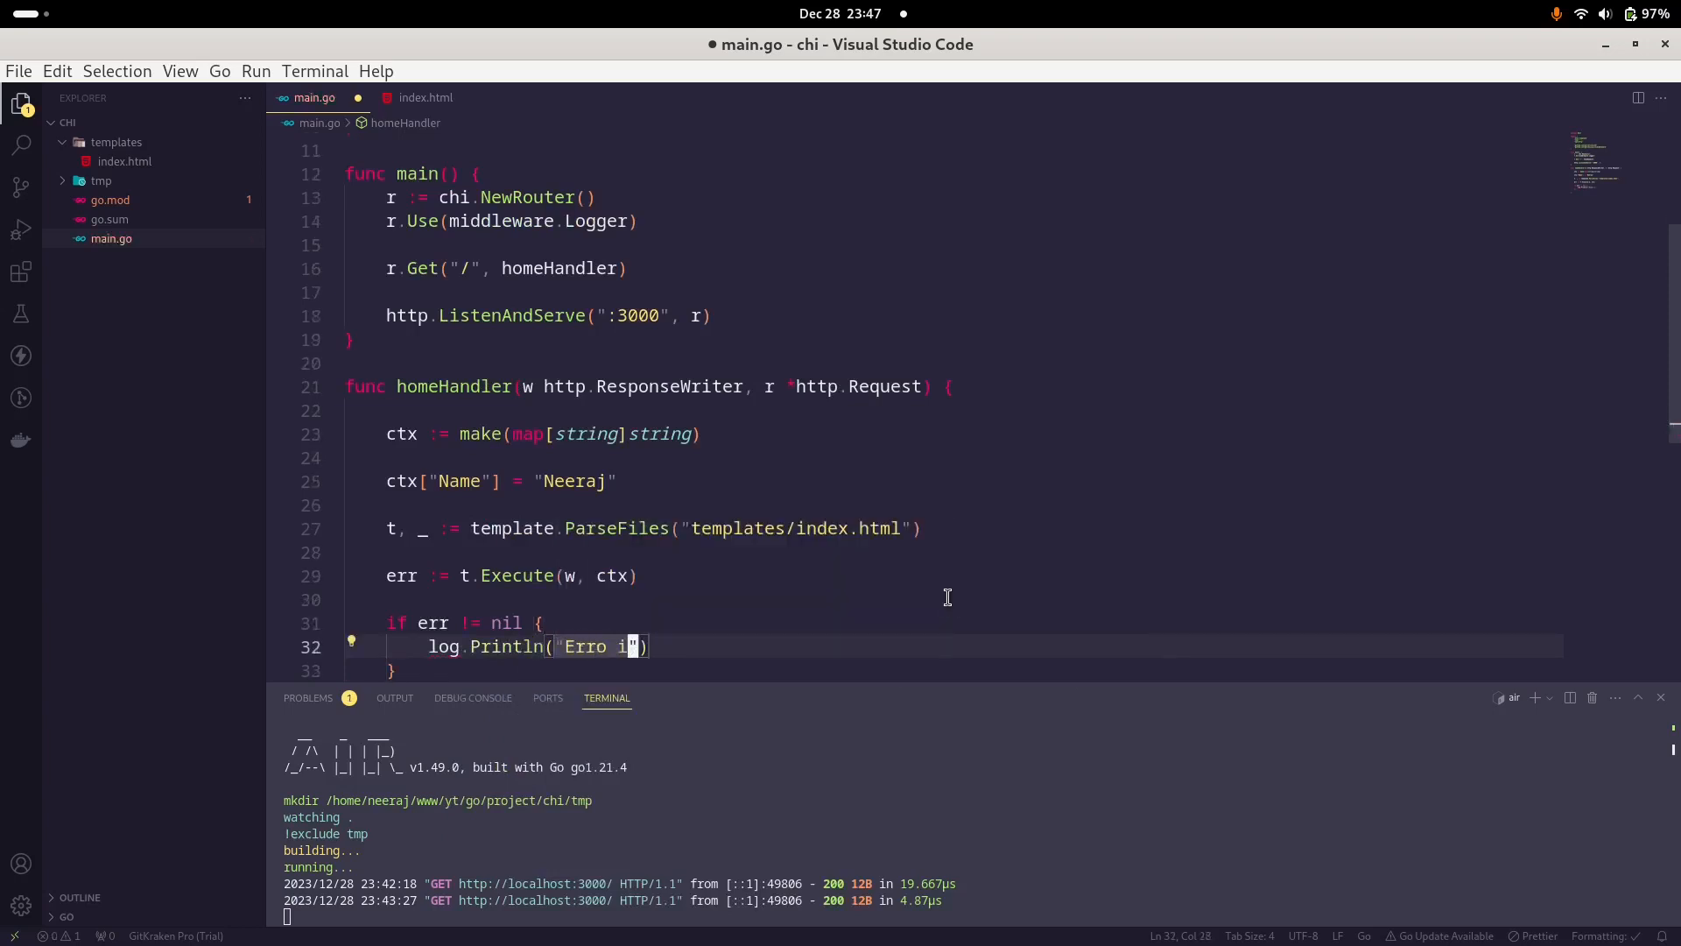
{"action": "type", "text": "in template e"}
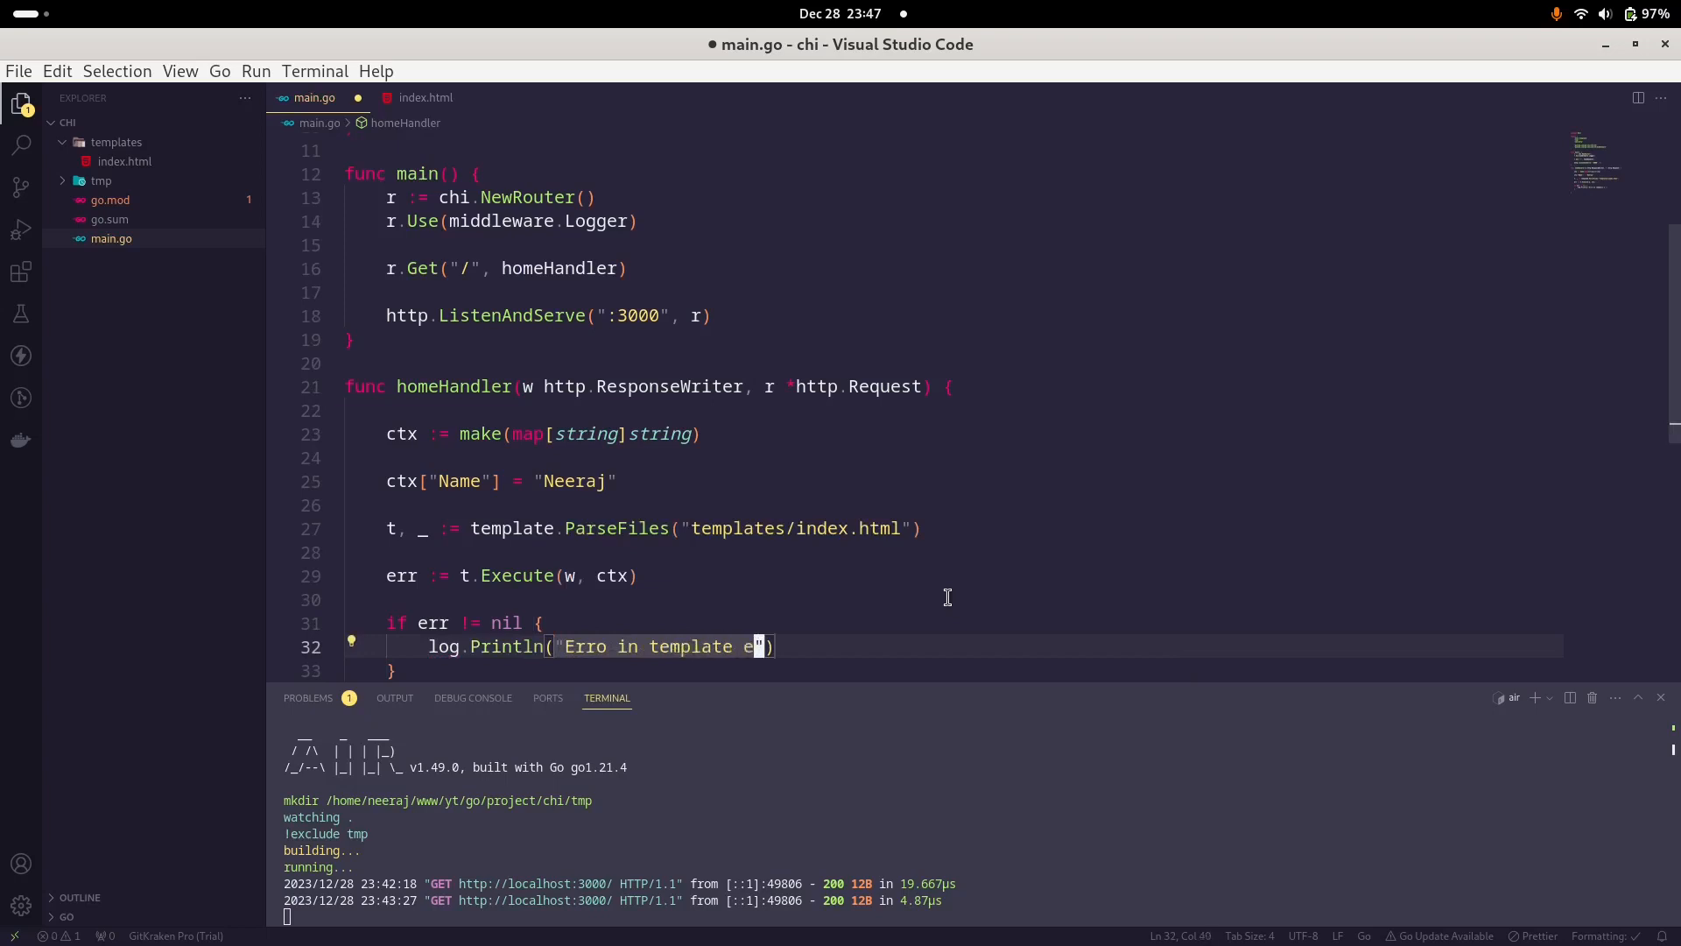
{"action": "type", "text": "xecution"}
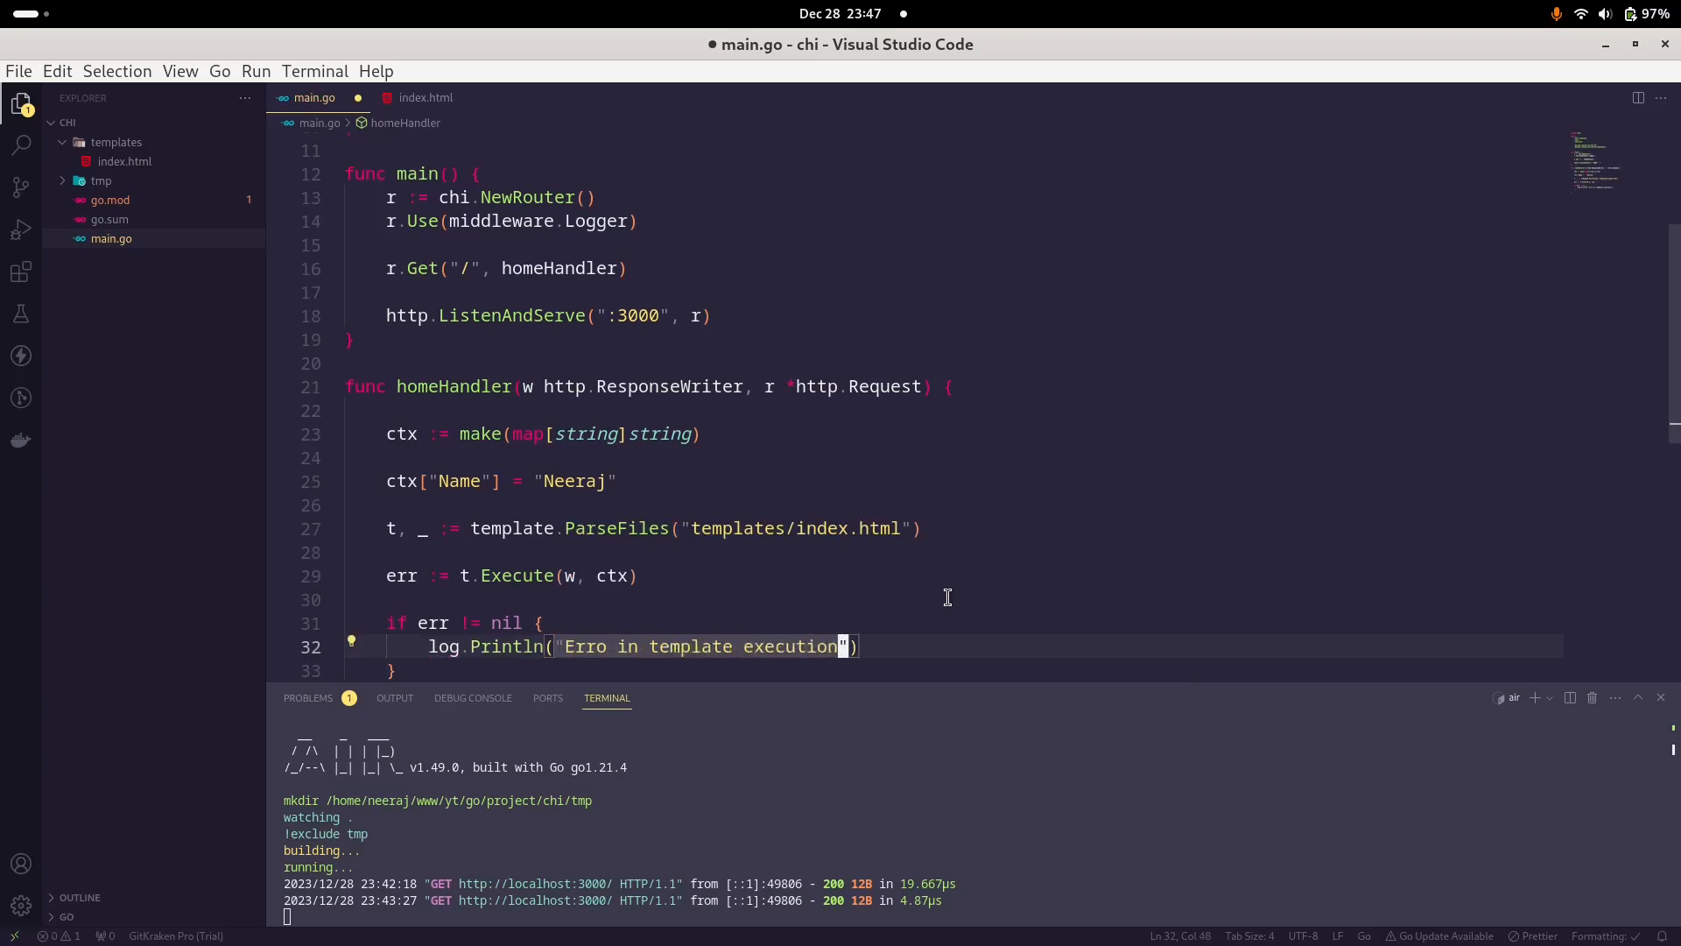
{"action": "type", "text": "."}
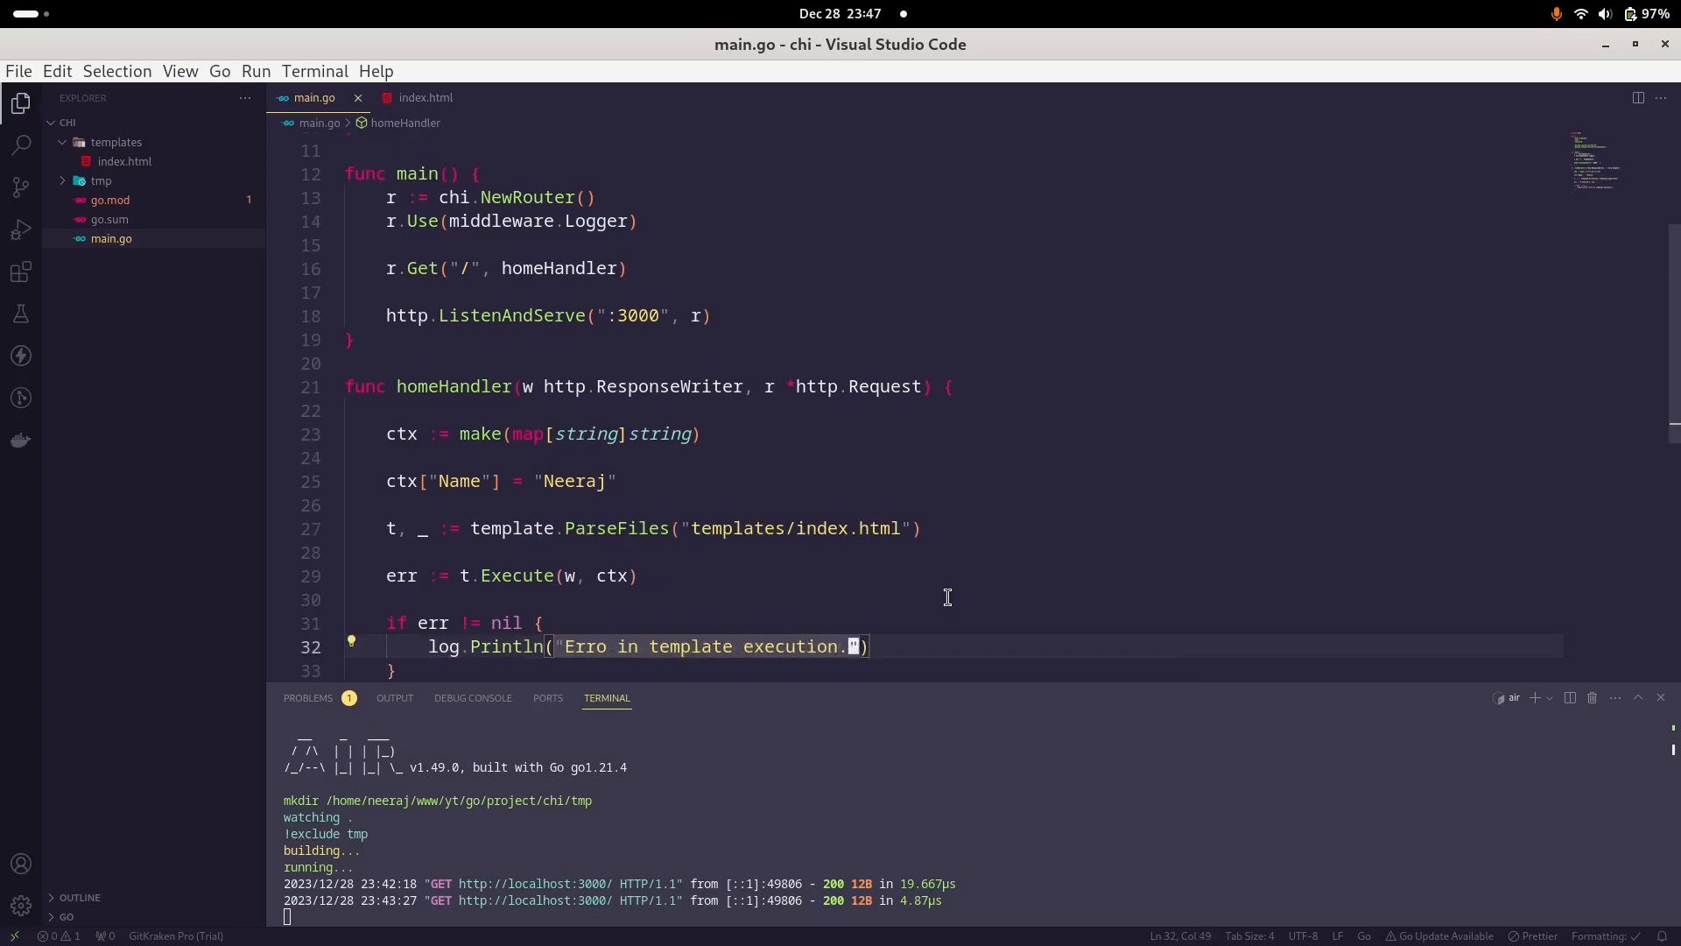
{"action": "mouse_move", "coordinate": [1004, 544]}
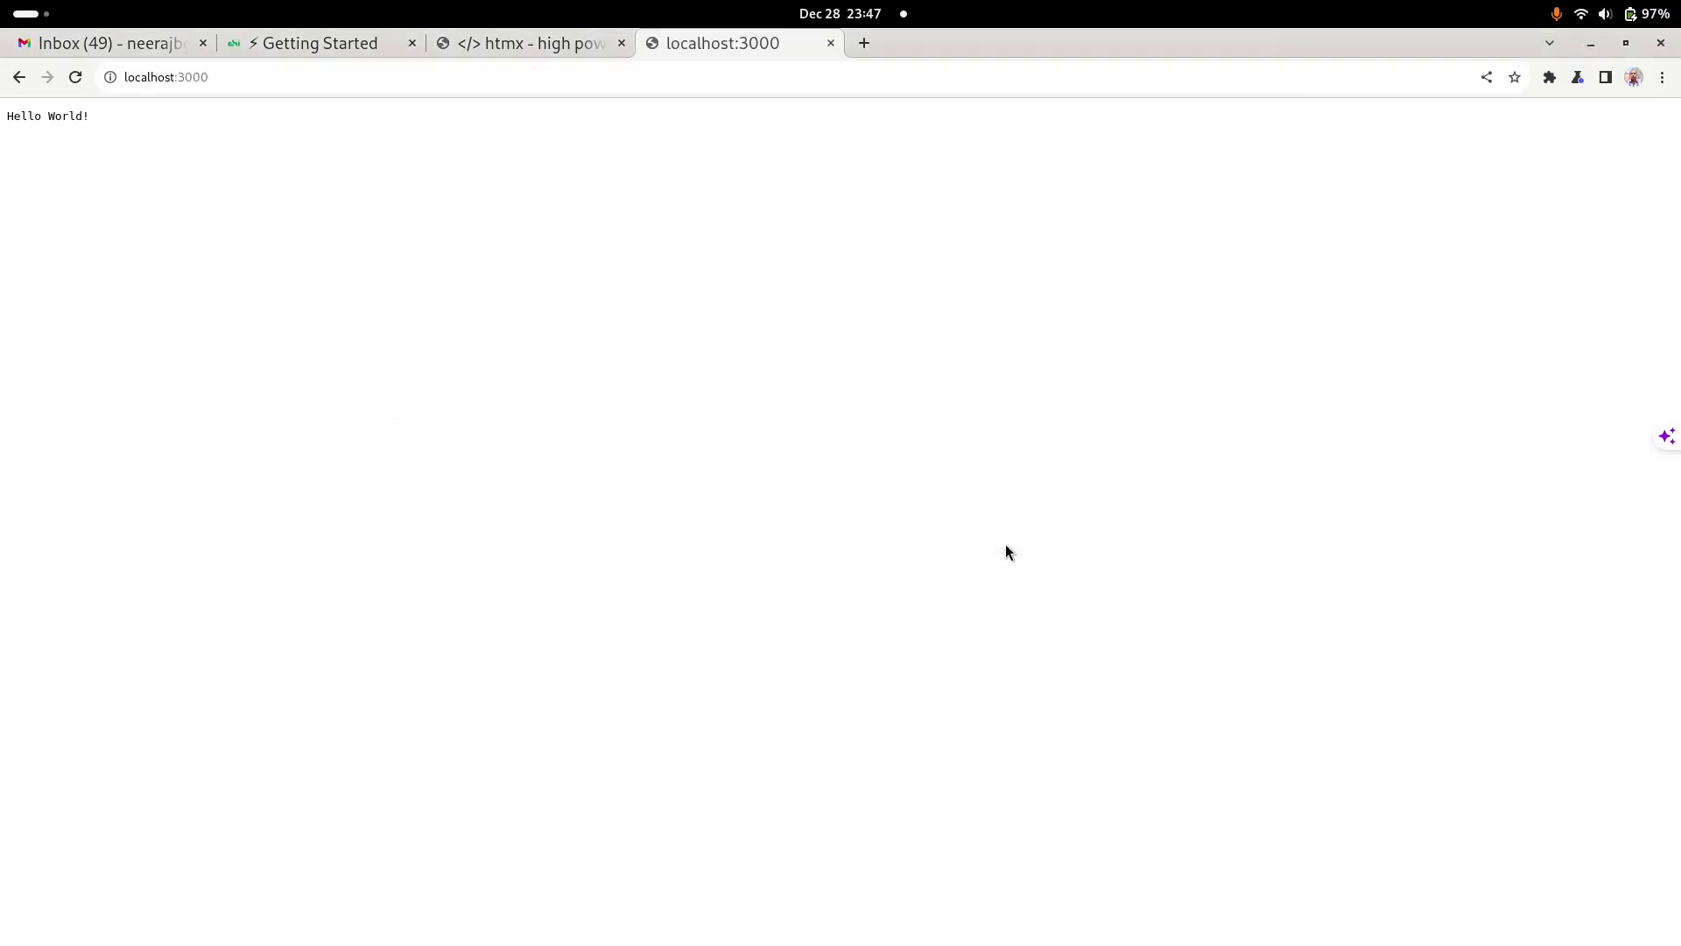
Step: Reload localhost:3000 to see the CHI HTMX Demo heading, then go to the htmx docs tab
{"action": "left_click", "coordinate": [75, 76]}
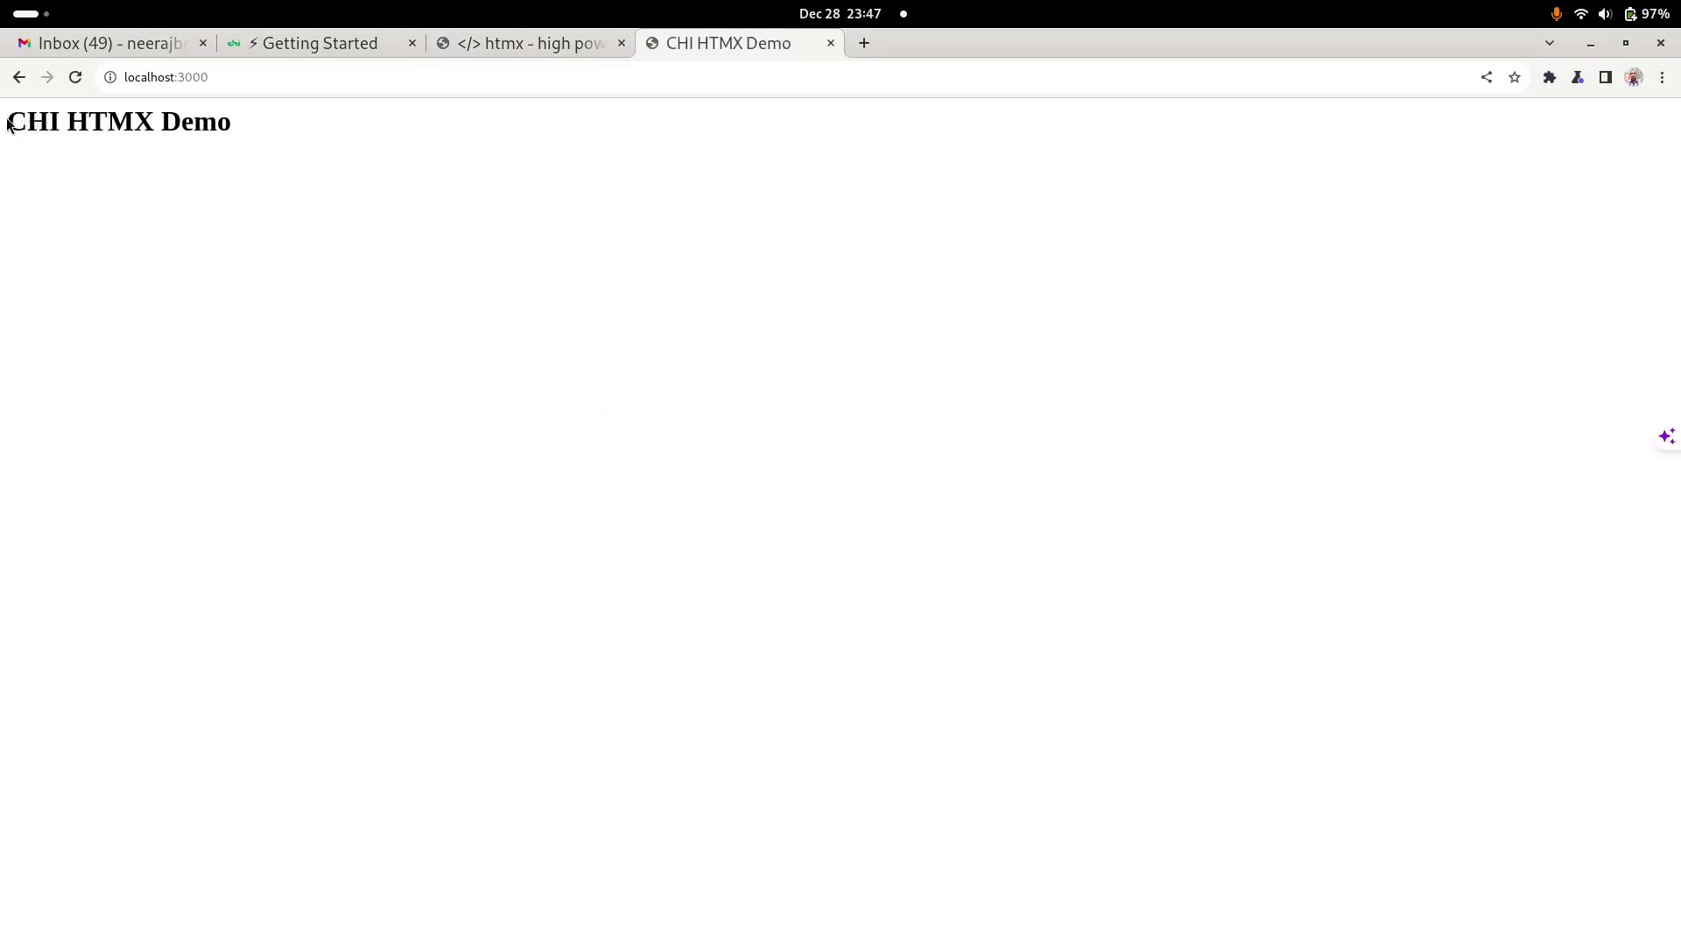
{"action": "double_click", "coordinate": [116, 121]}
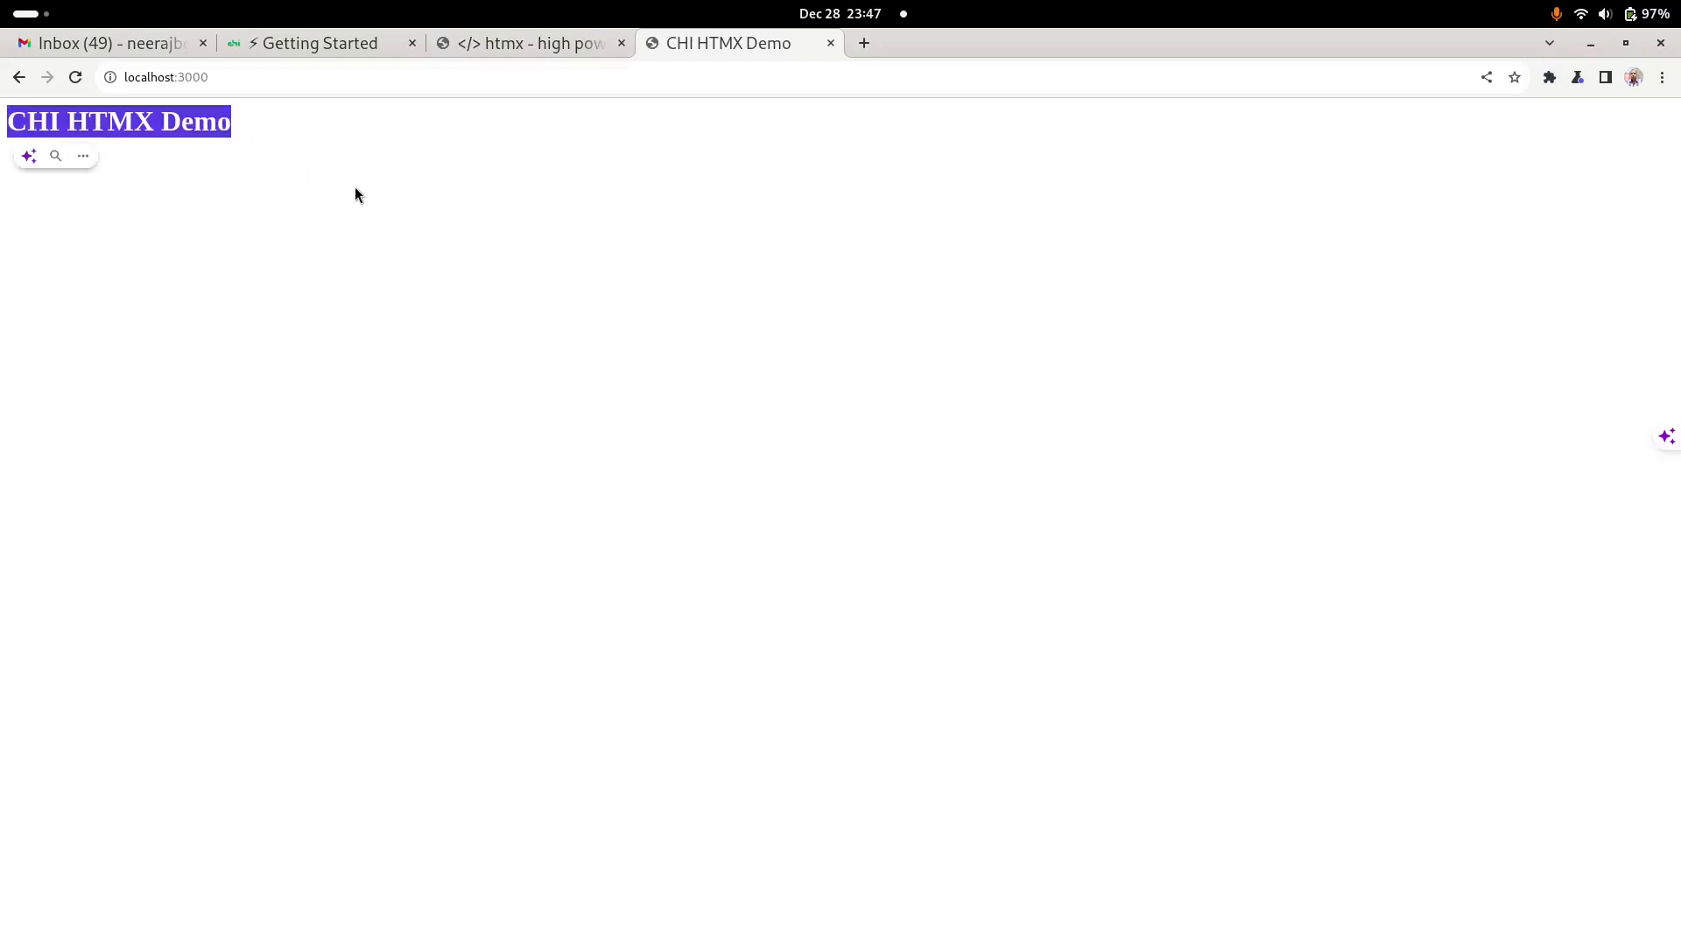
{"action": "mouse_move", "coordinate": [388, 268]}
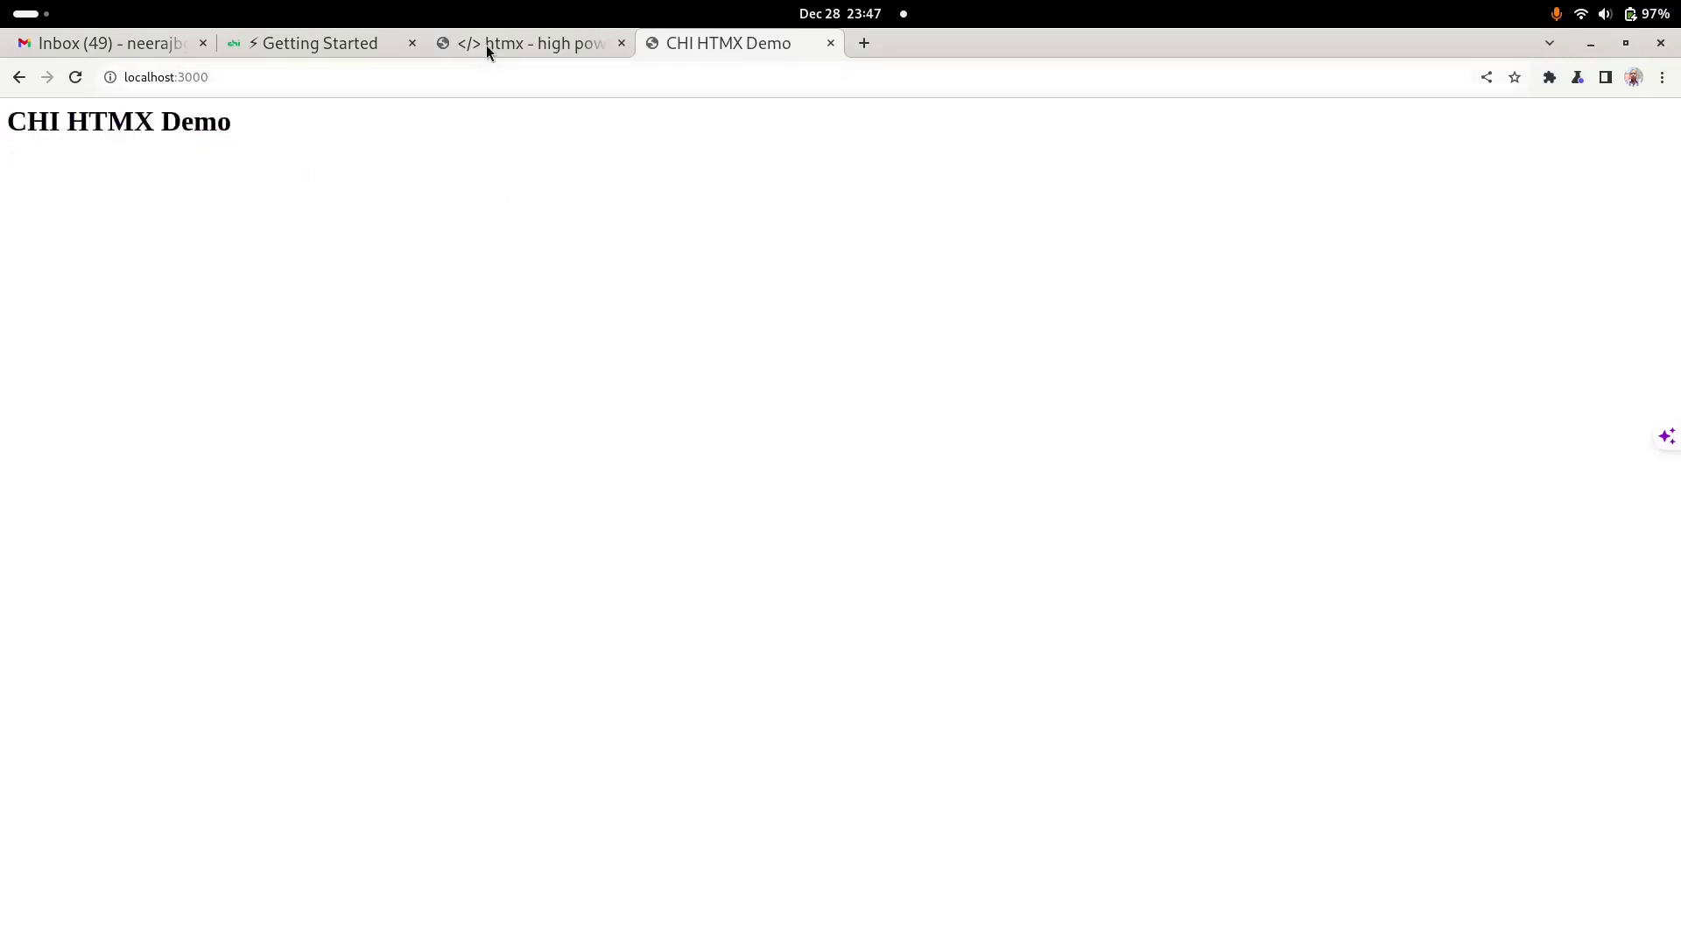
{"action": "left_click", "coordinate": [525, 43]}
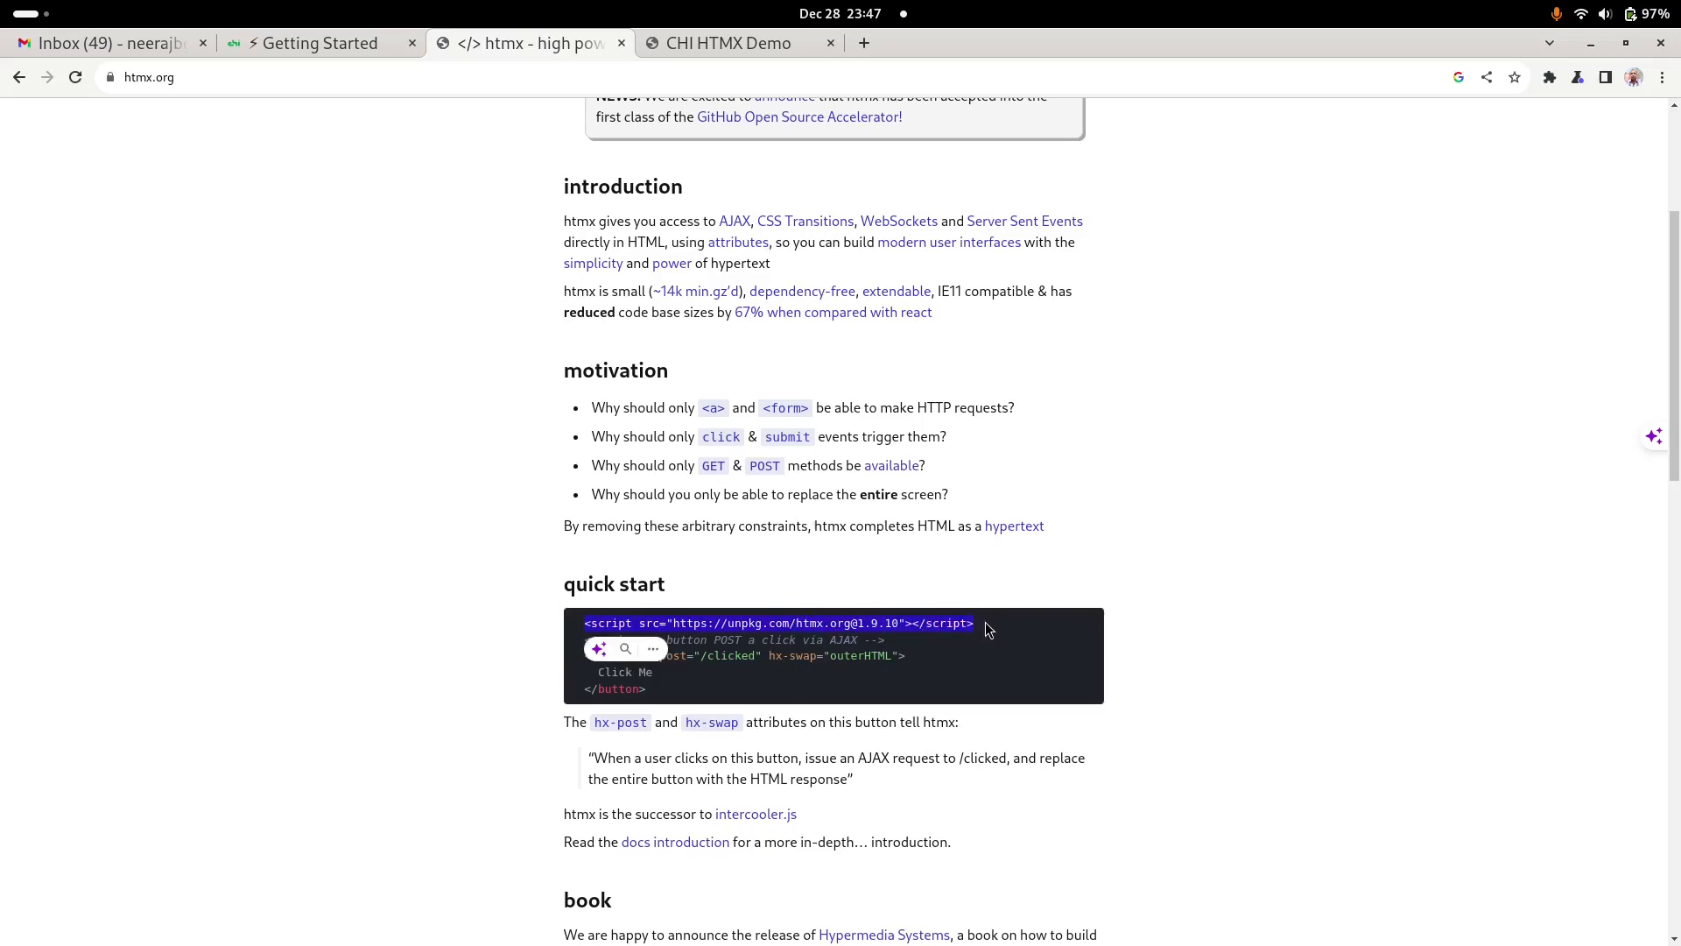
{"action": "mouse_move", "coordinate": [415, 540]}
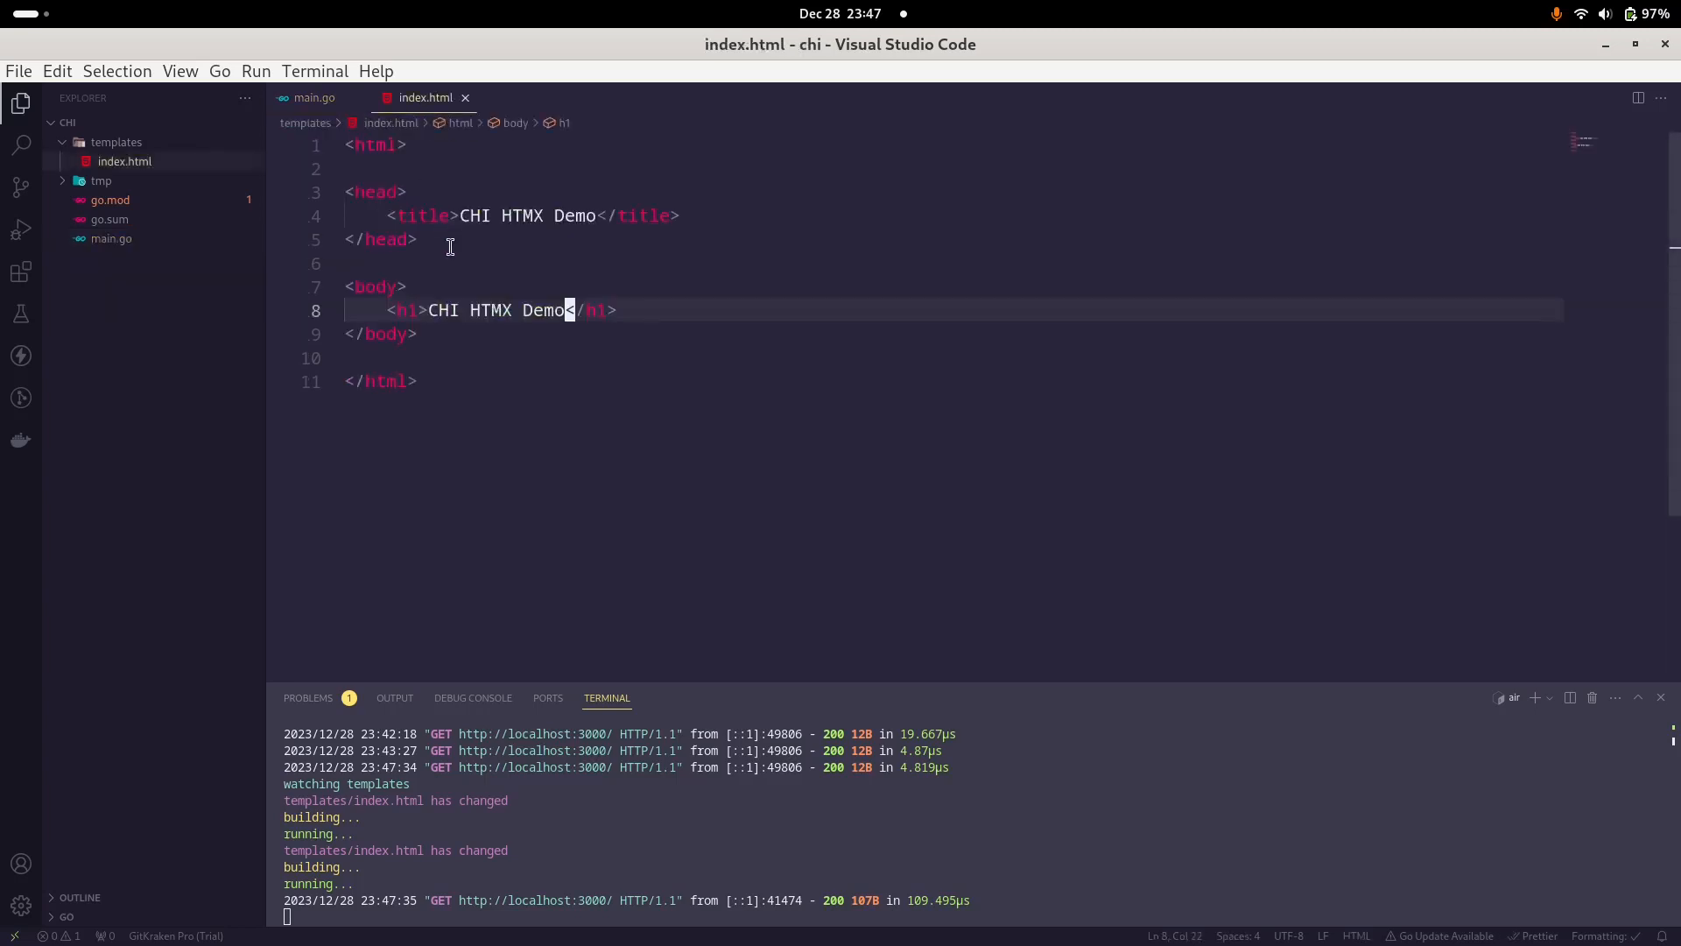
Step: Insert the copied htmx 1.9.10 script tag on a new line after the title
{"action": "key", "text": "Return"}
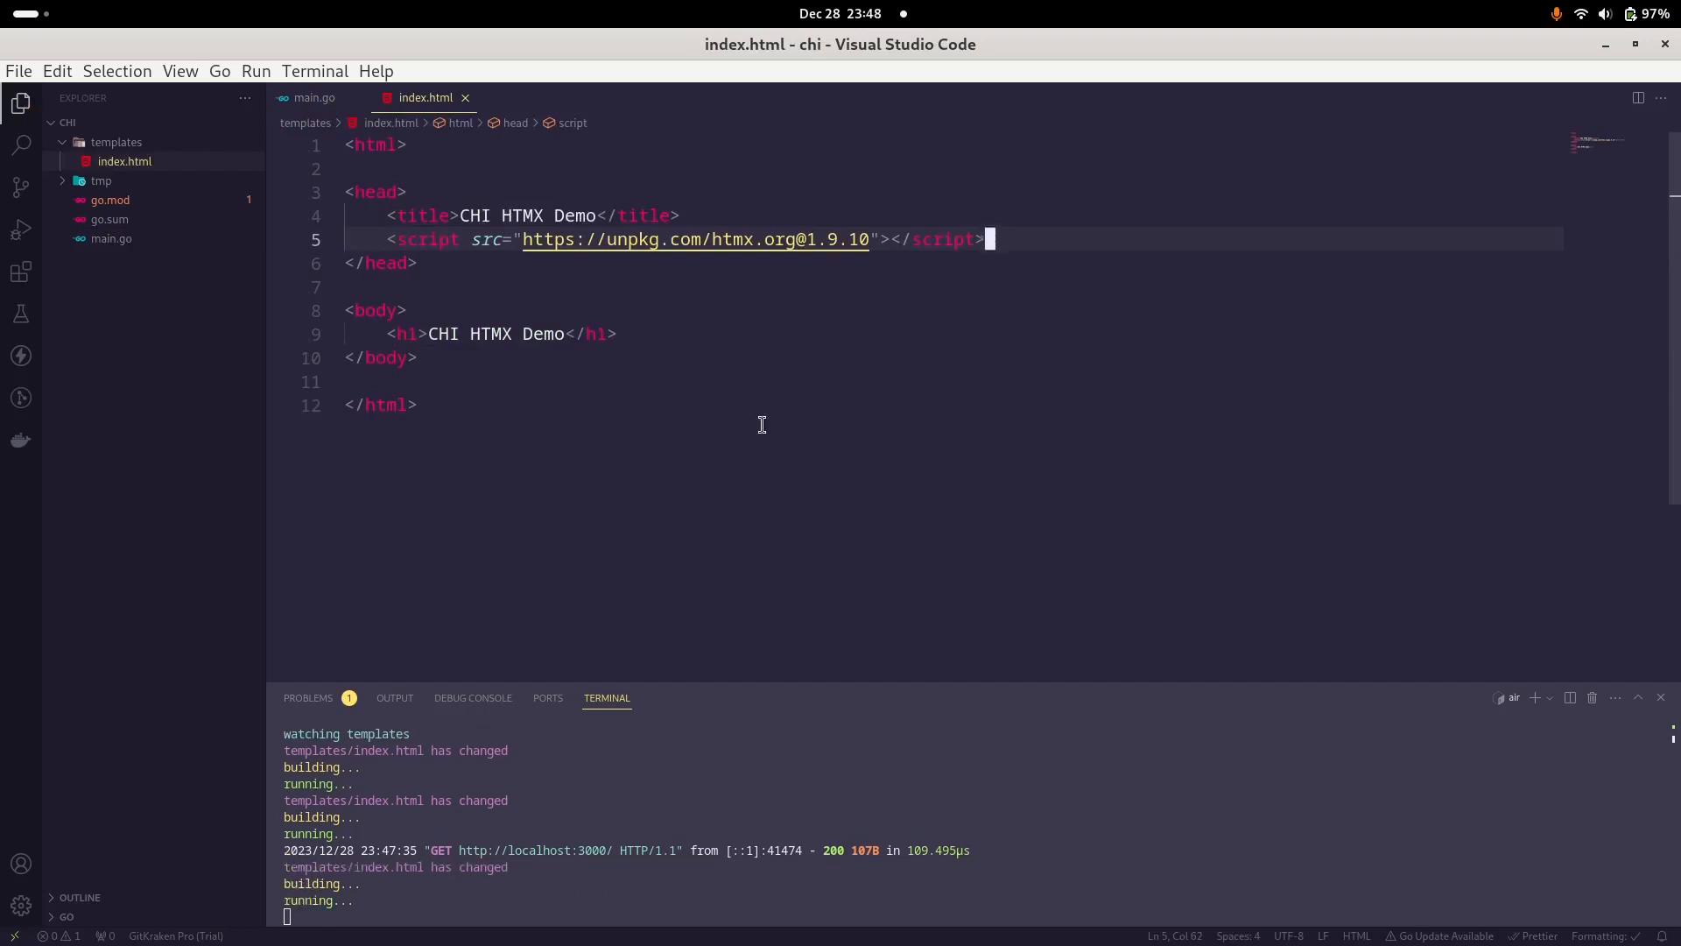
{"action": "mouse_move", "coordinate": [663, 372]}
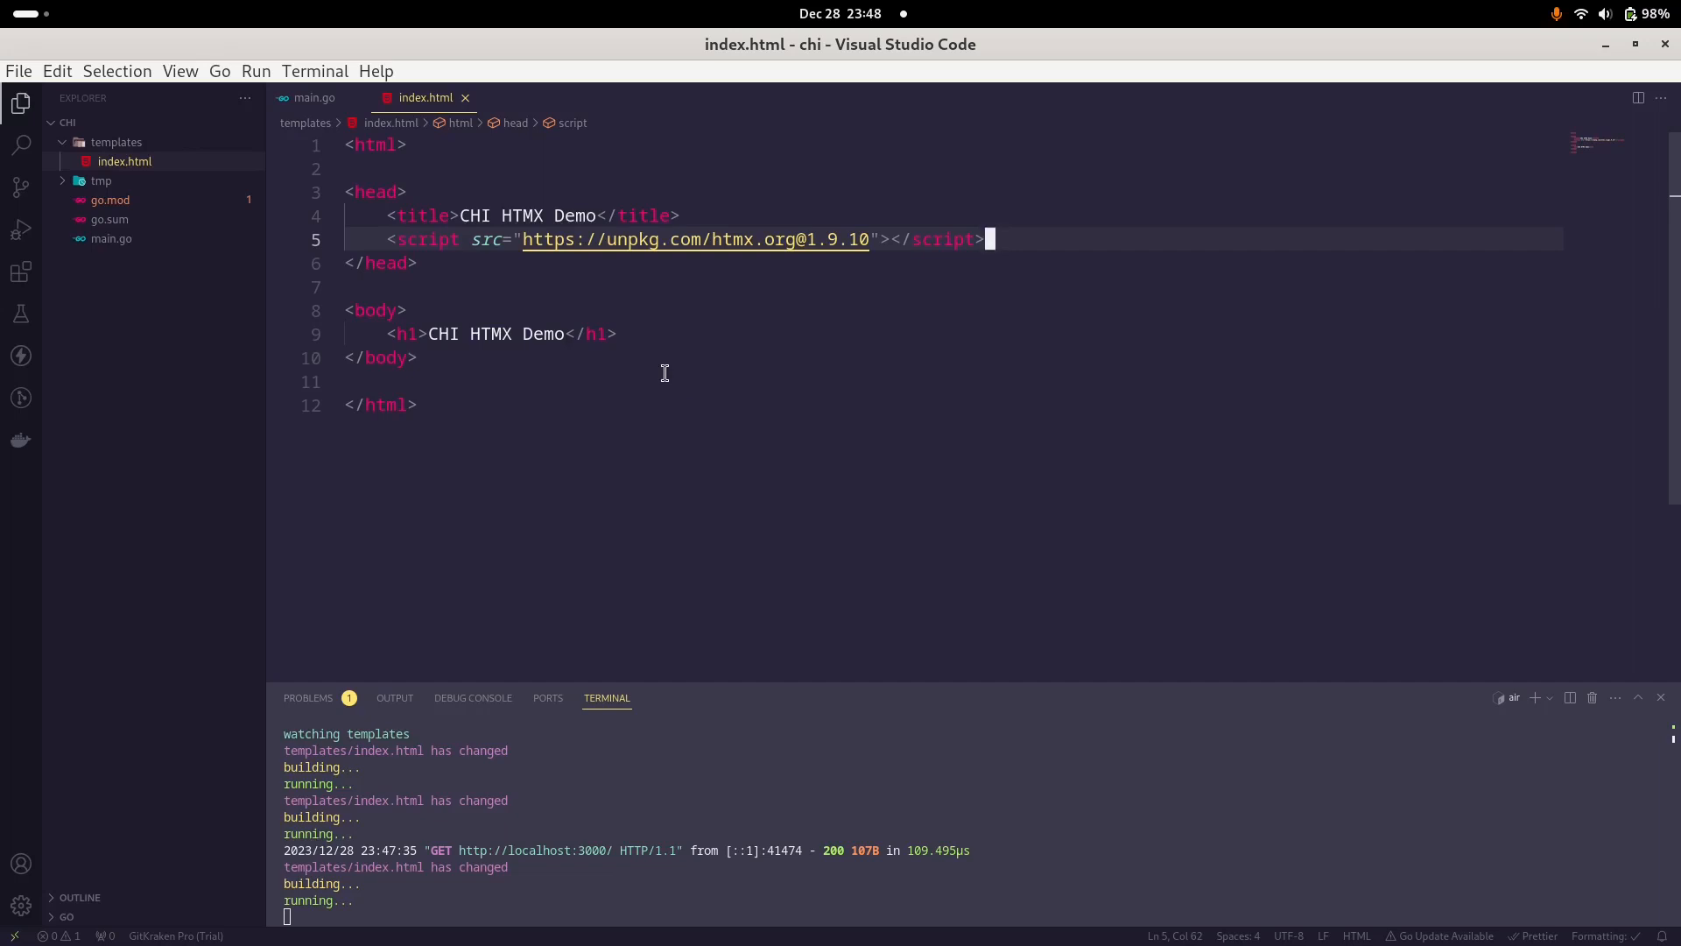
{"action": "mouse_move", "coordinate": [695, 644]}
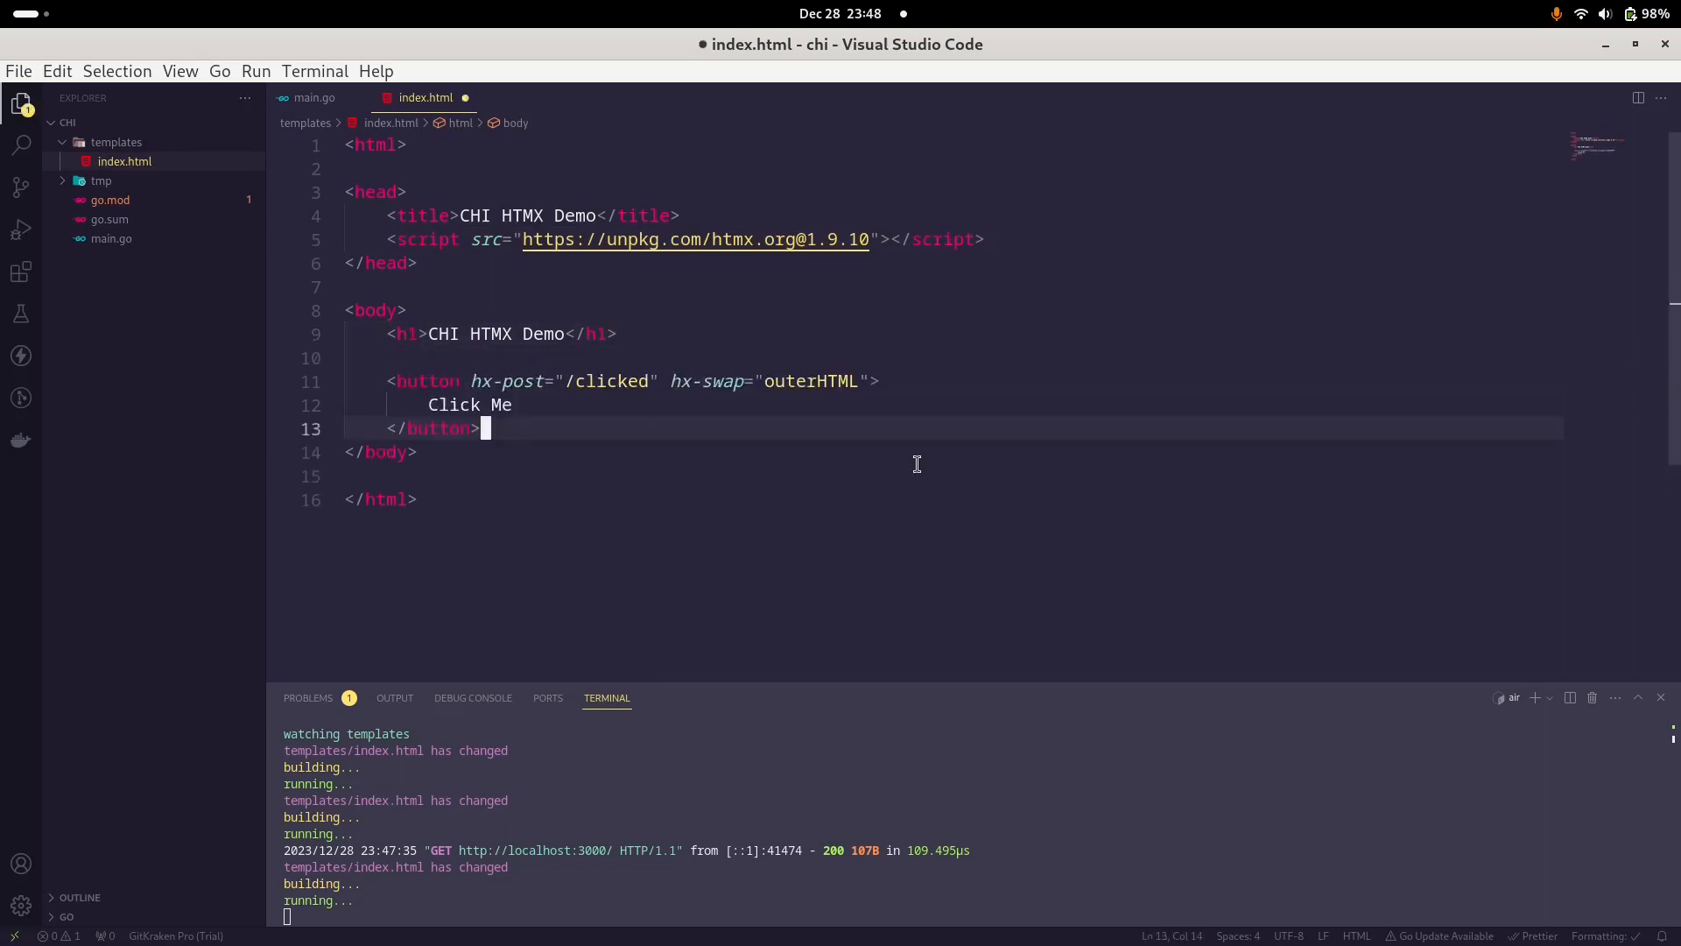
Step: Place the caret in the pasted Click Me button's hx-post attribute
{"action": "left_click", "coordinate": [494, 381]}
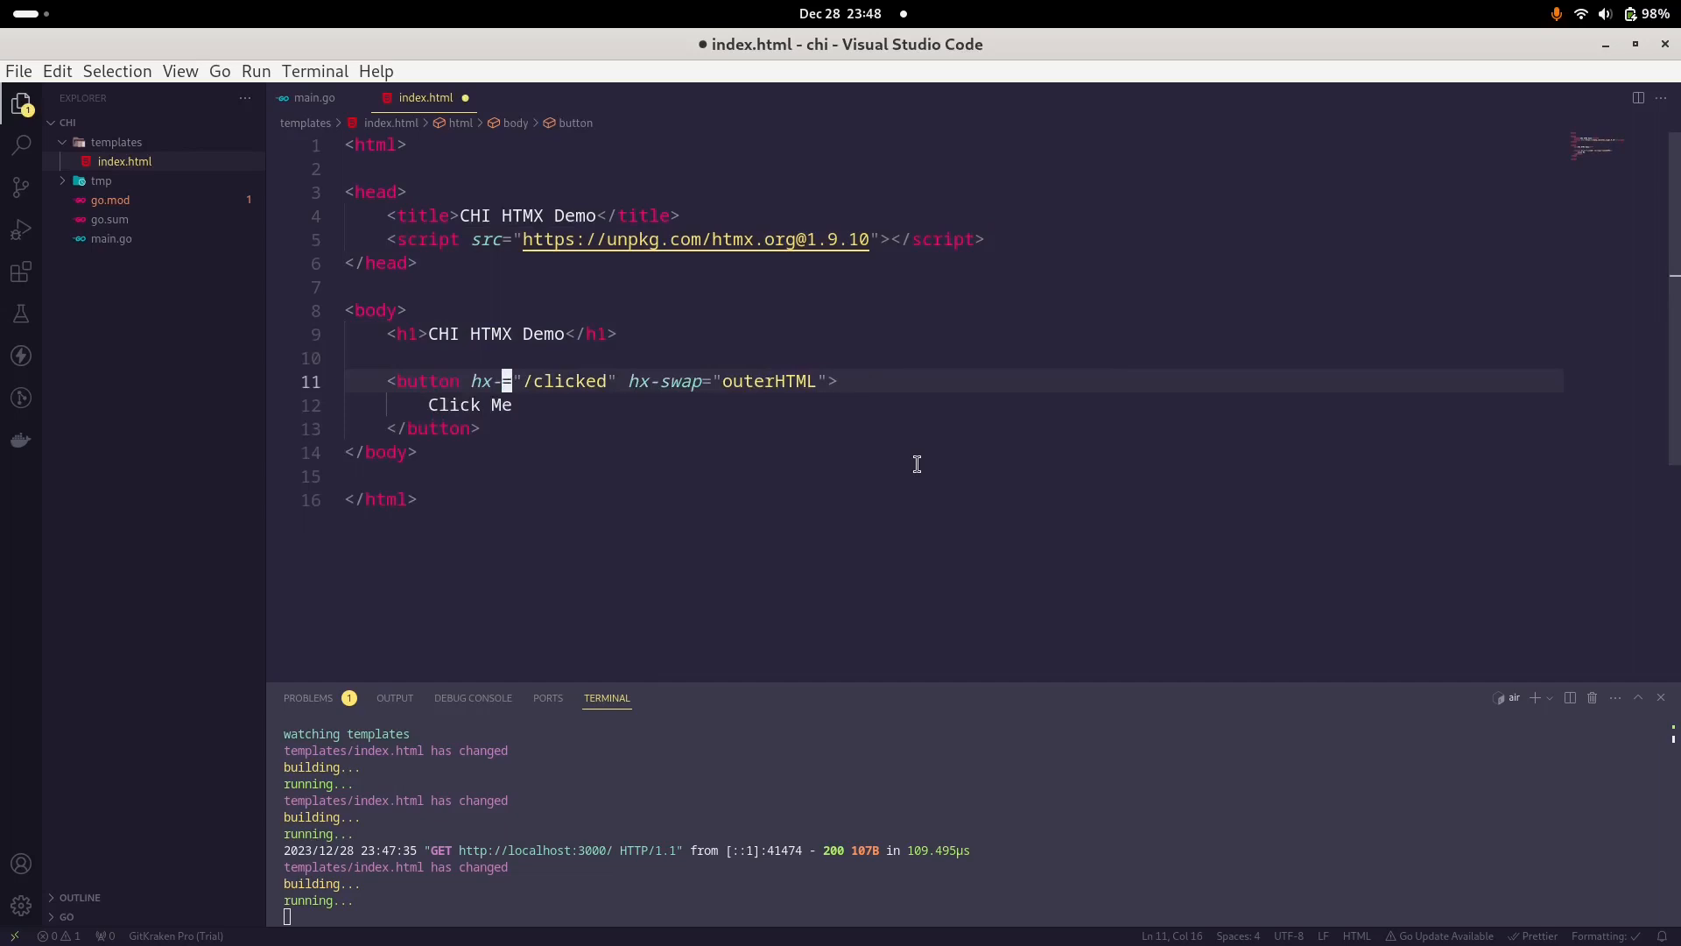
Step: Change the button's hx-post="/clicked" to hx-get="/user-info"
{"action": "type", "text": "get="}
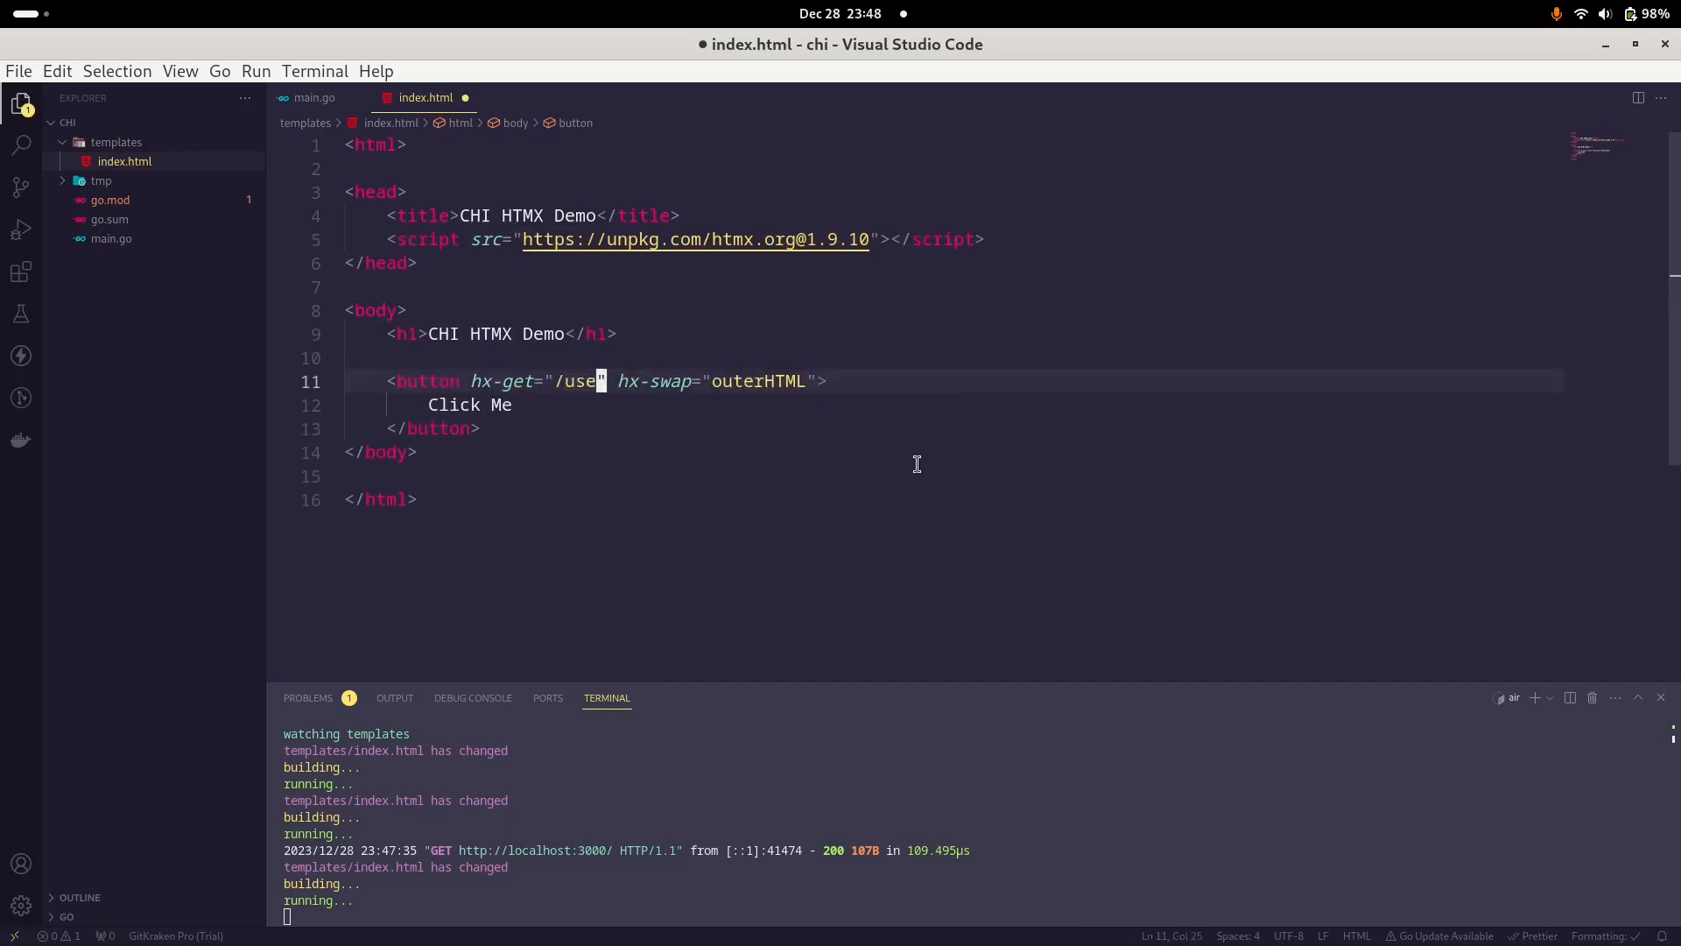
{"action": "type", "text": "r-inf"}
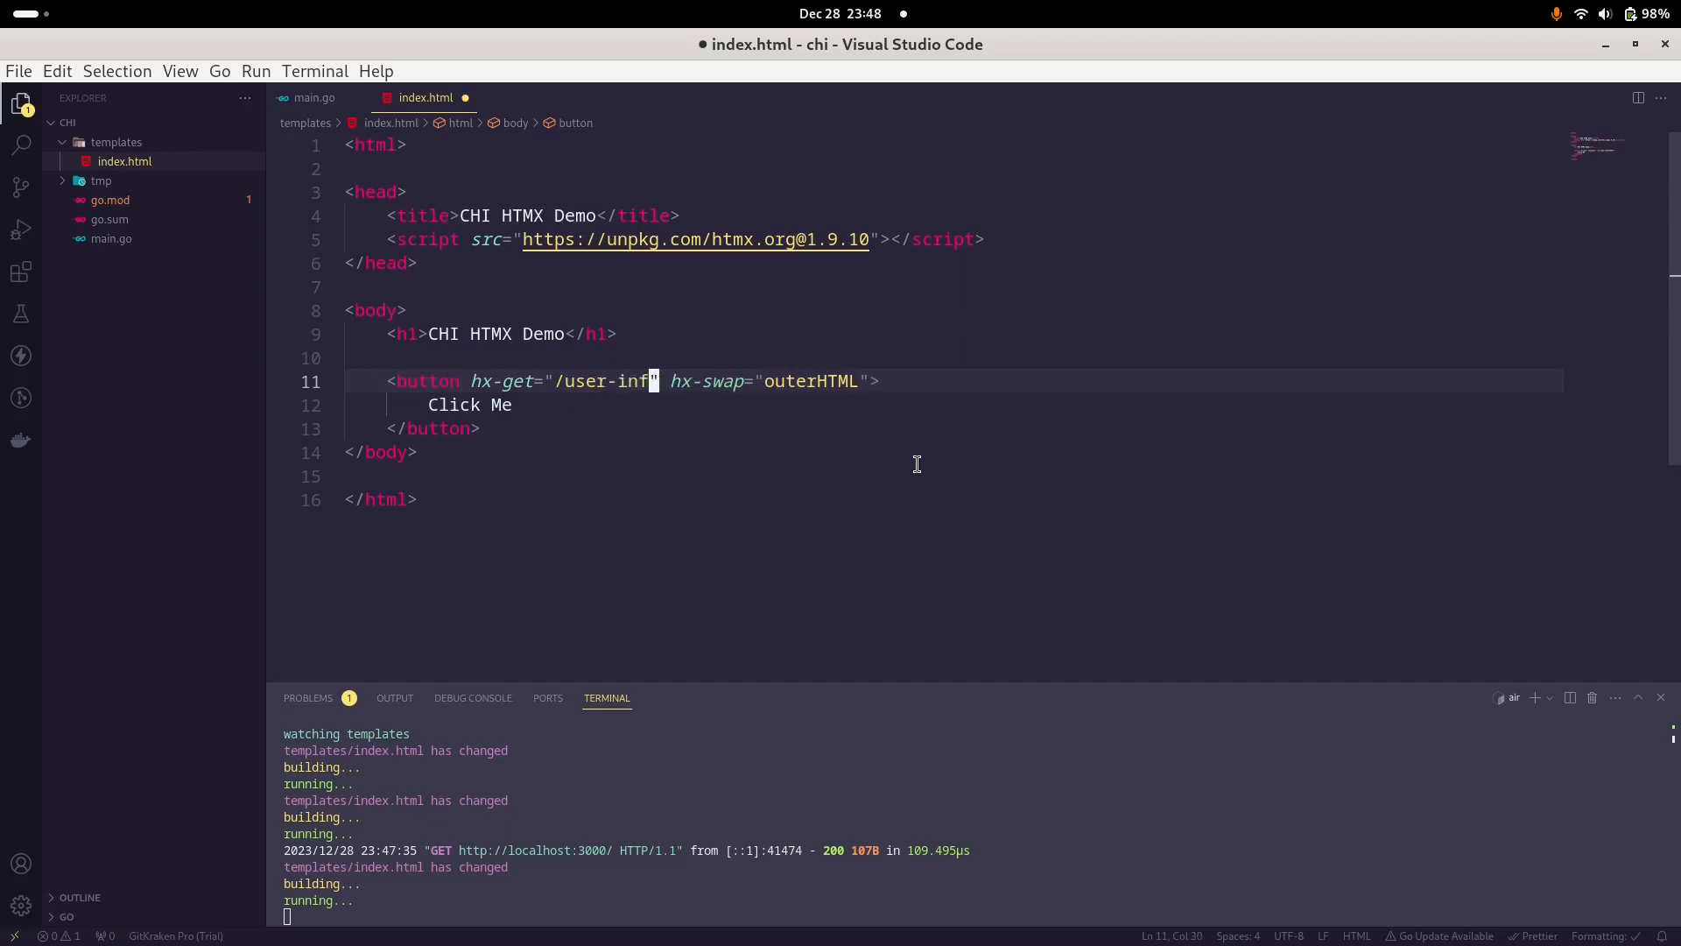
{"action": "type", "text": "o"}
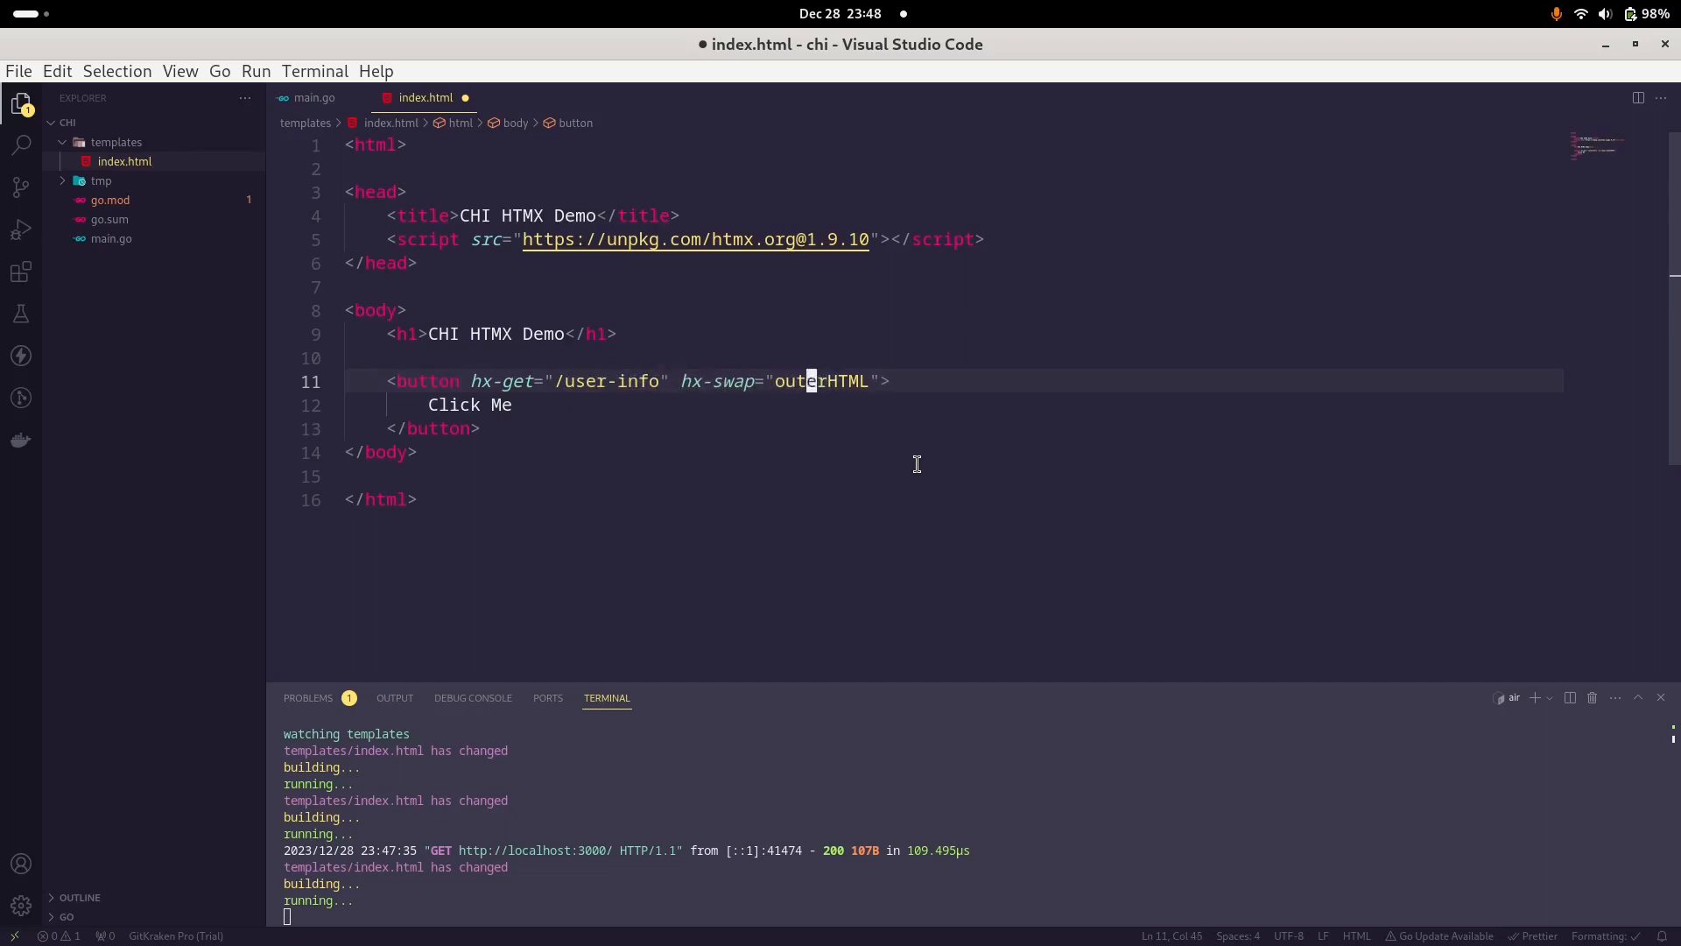
{"action": "left_click", "coordinate": [496, 404]}
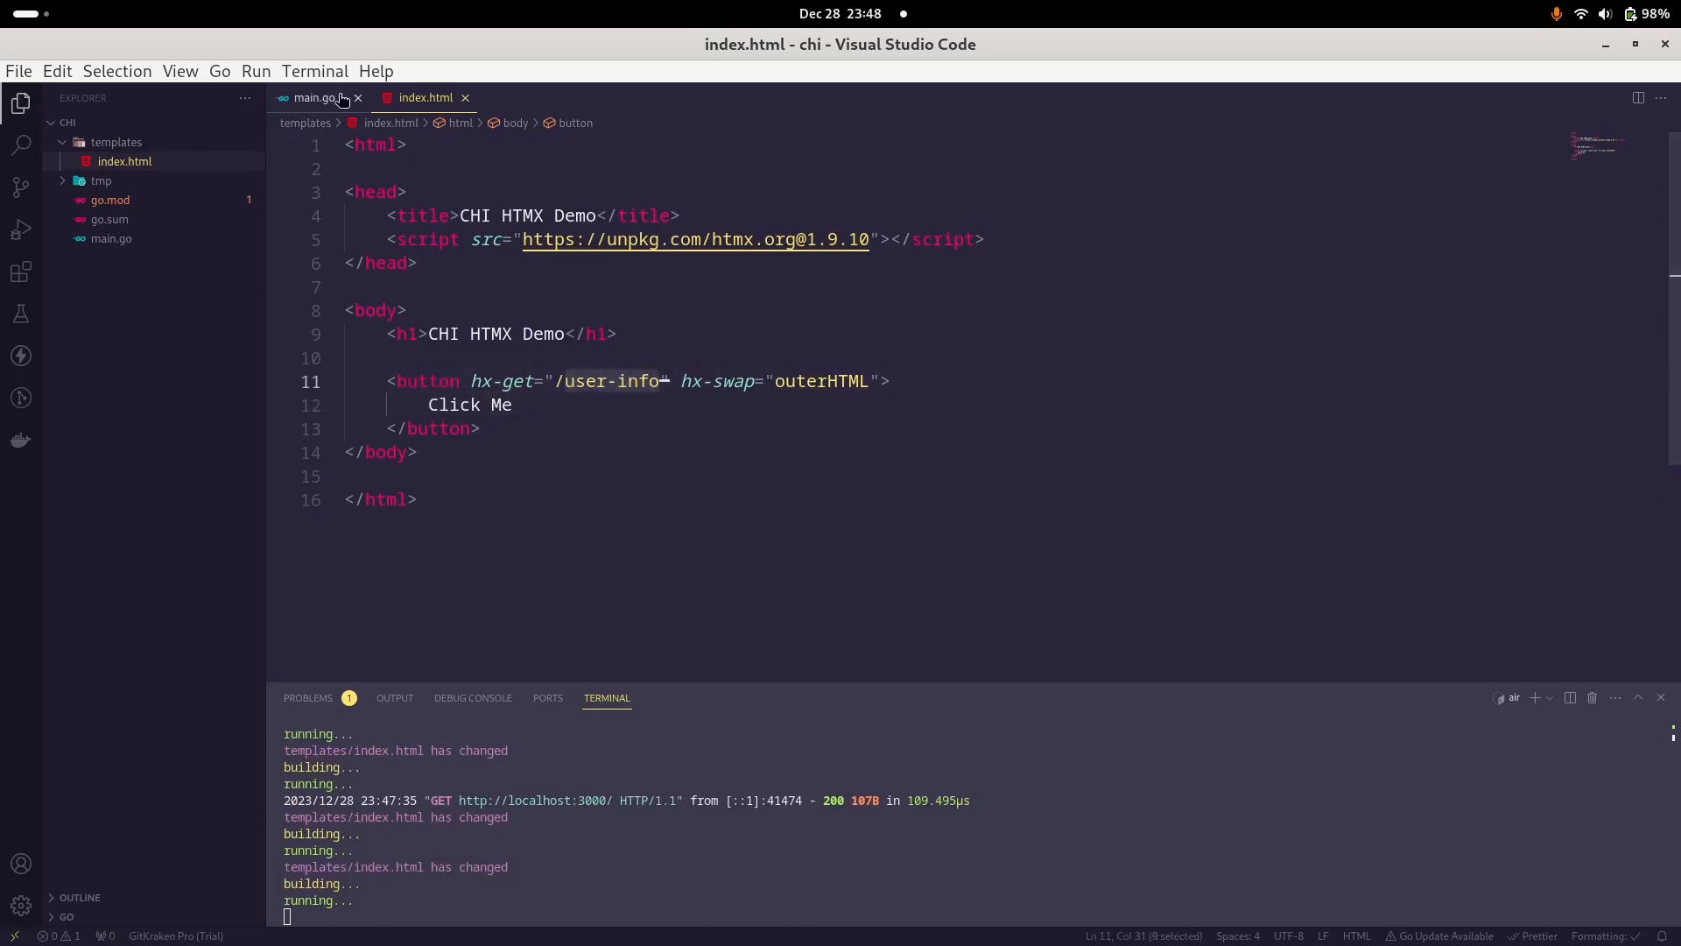
Step: In main.go, add the route r.Get("/user-info", userInfoHandler)
{"action": "left_click", "coordinate": [314, 97]}
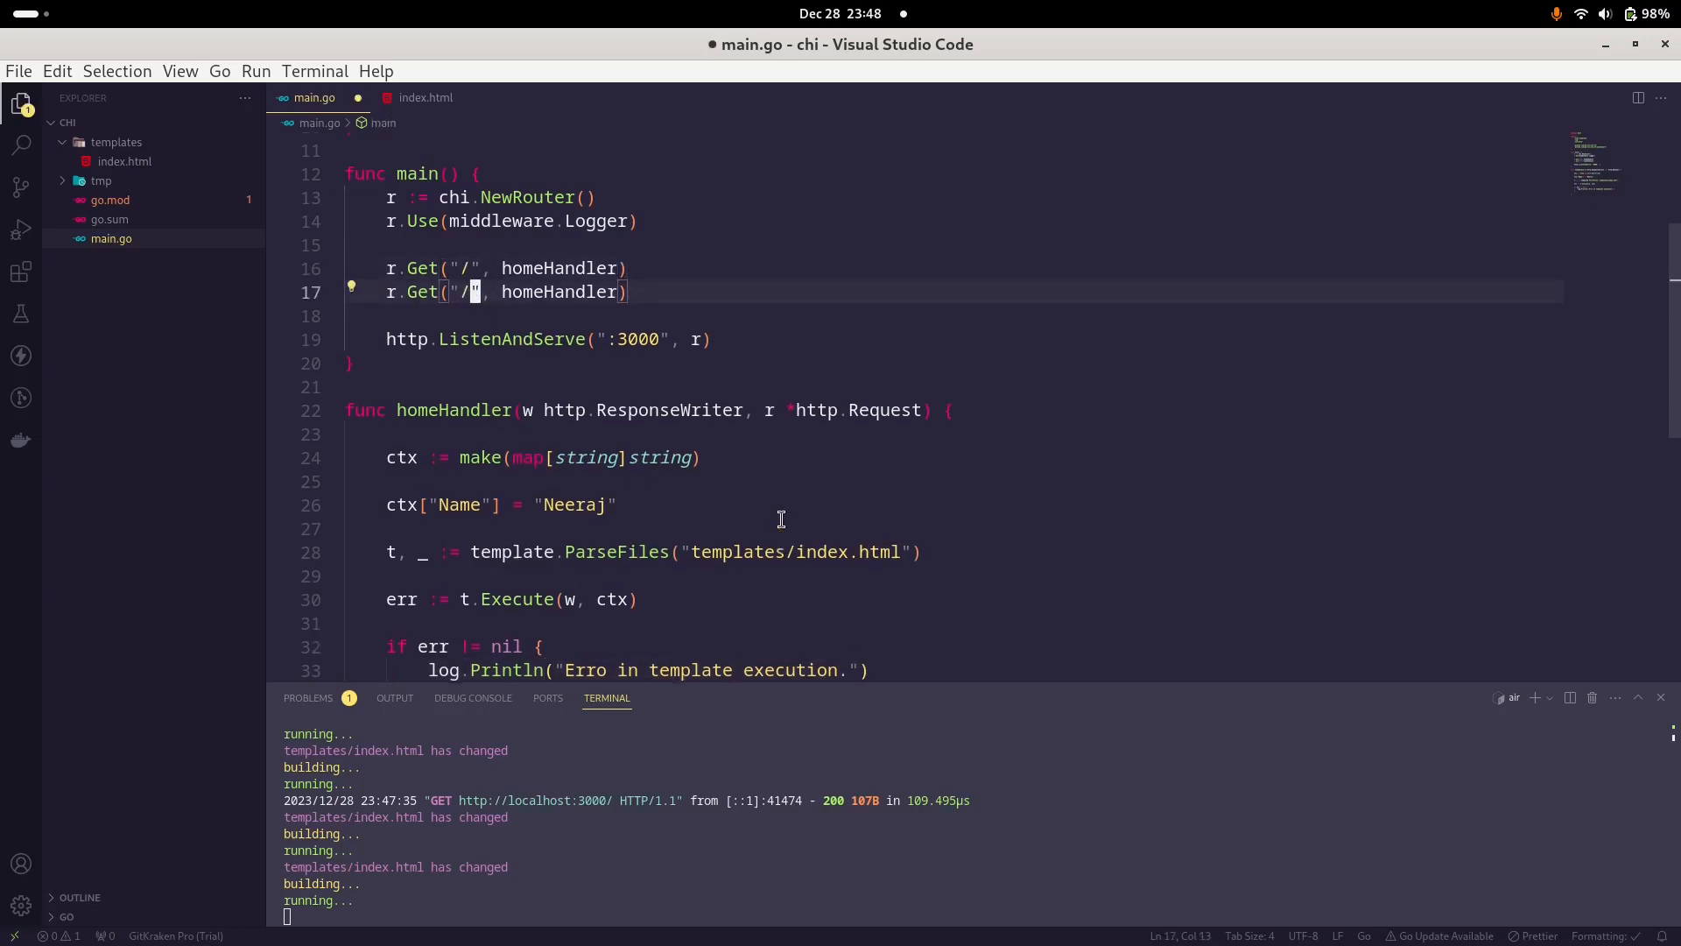
{"action": "type", "text": "user-info"}
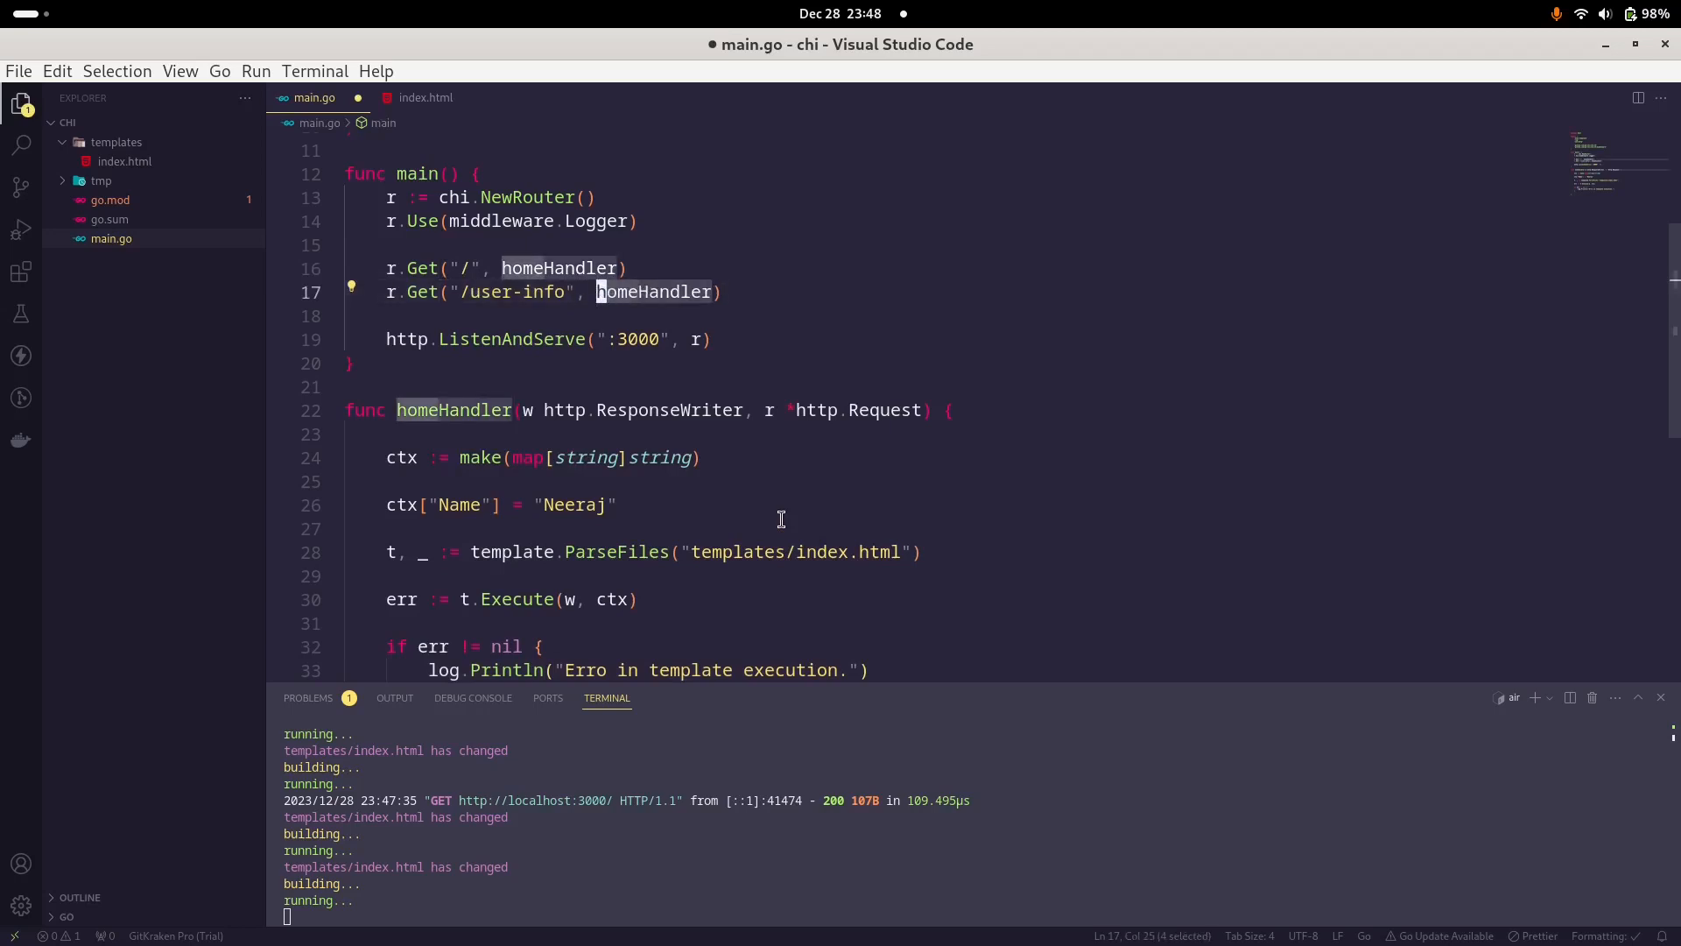
{"action": "type", "text": "userInf"}
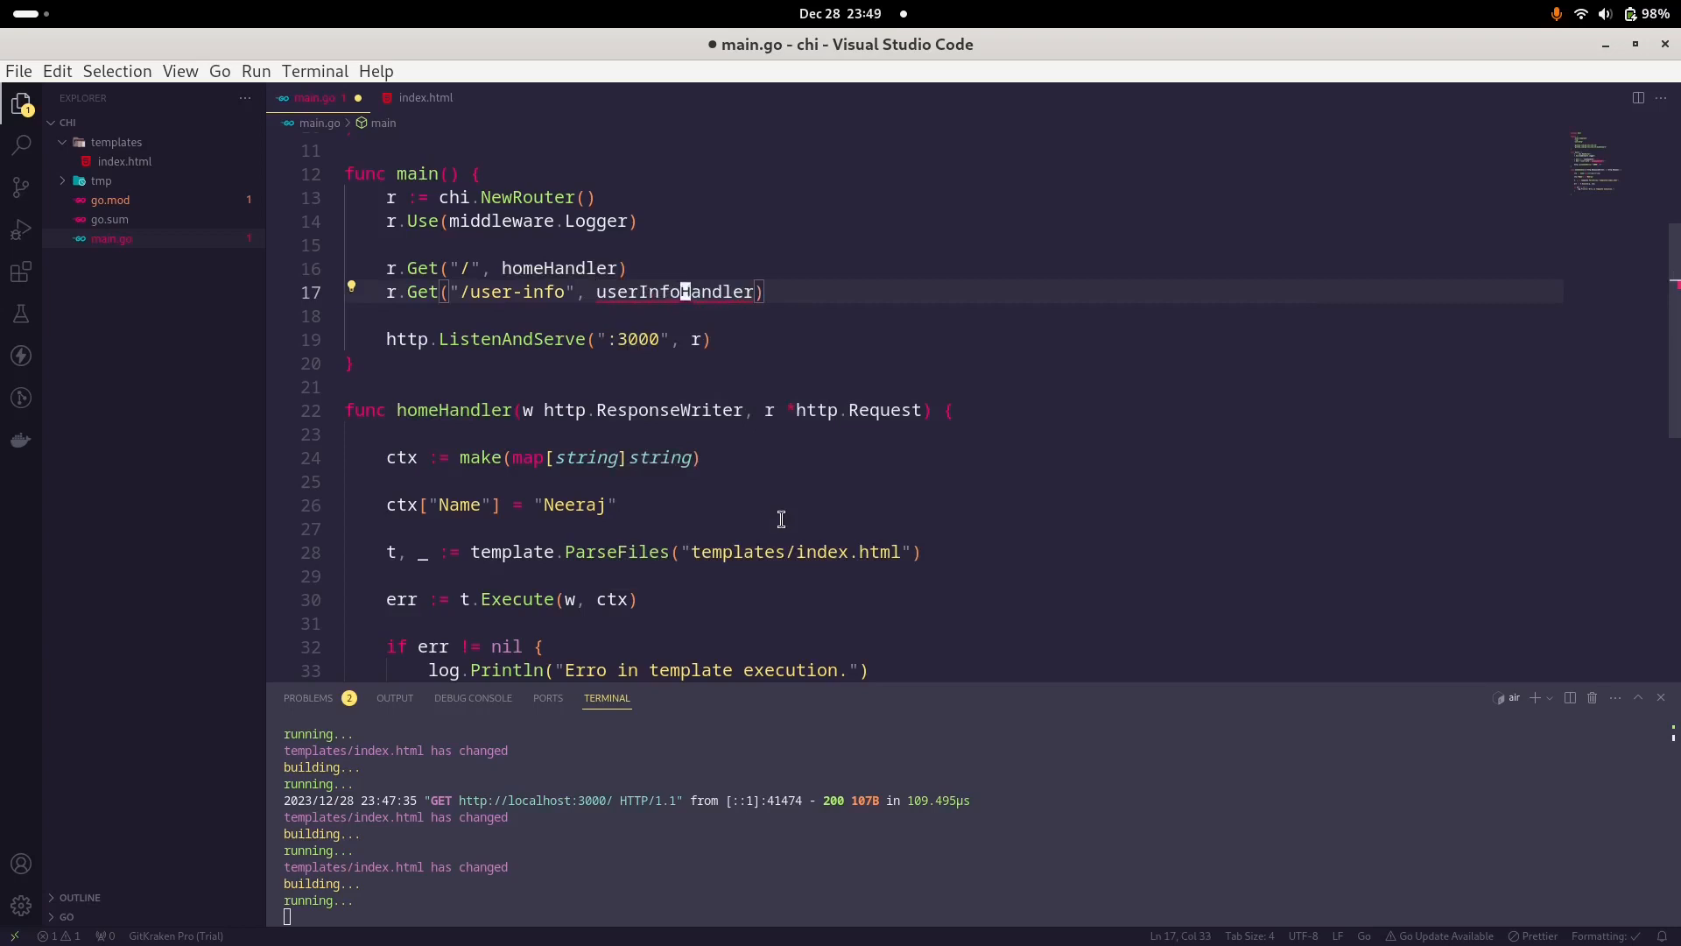
{"action": "scroll", "scroll_direction": "down", "scroll_amount": 3}
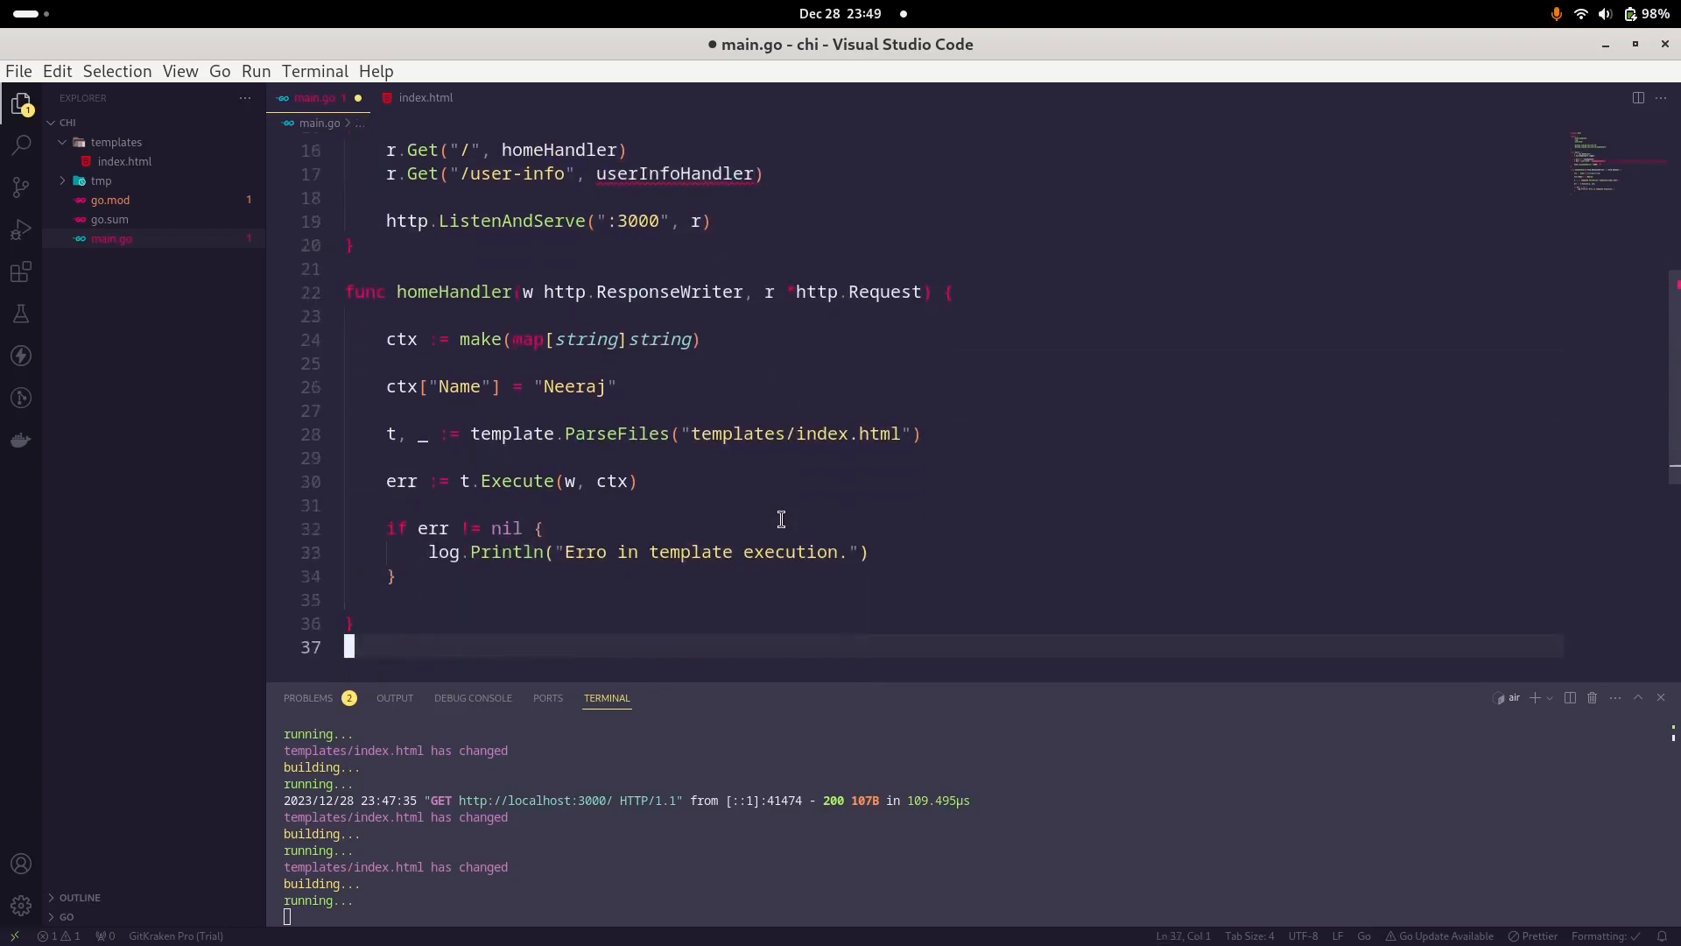
Step: Write the signature func userInfoHandler(w http.ResponseWriter, r *http.Request)
{"action": "type", "text": "func"}
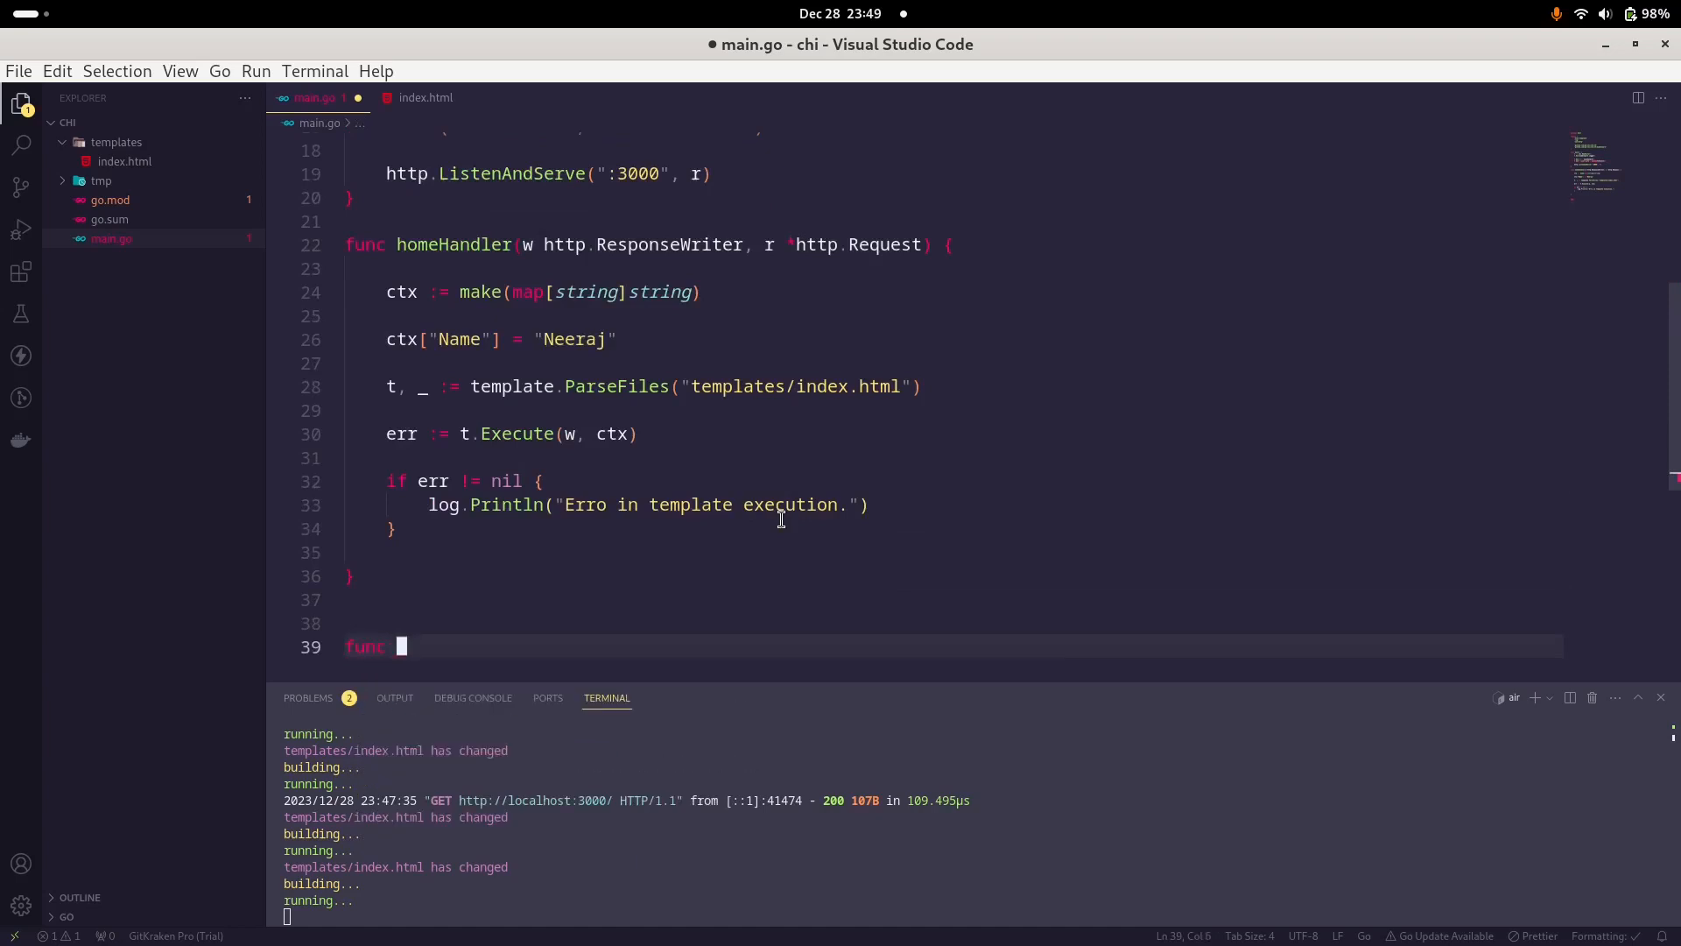
{"action": "type", "text": "userInfoHandler("}
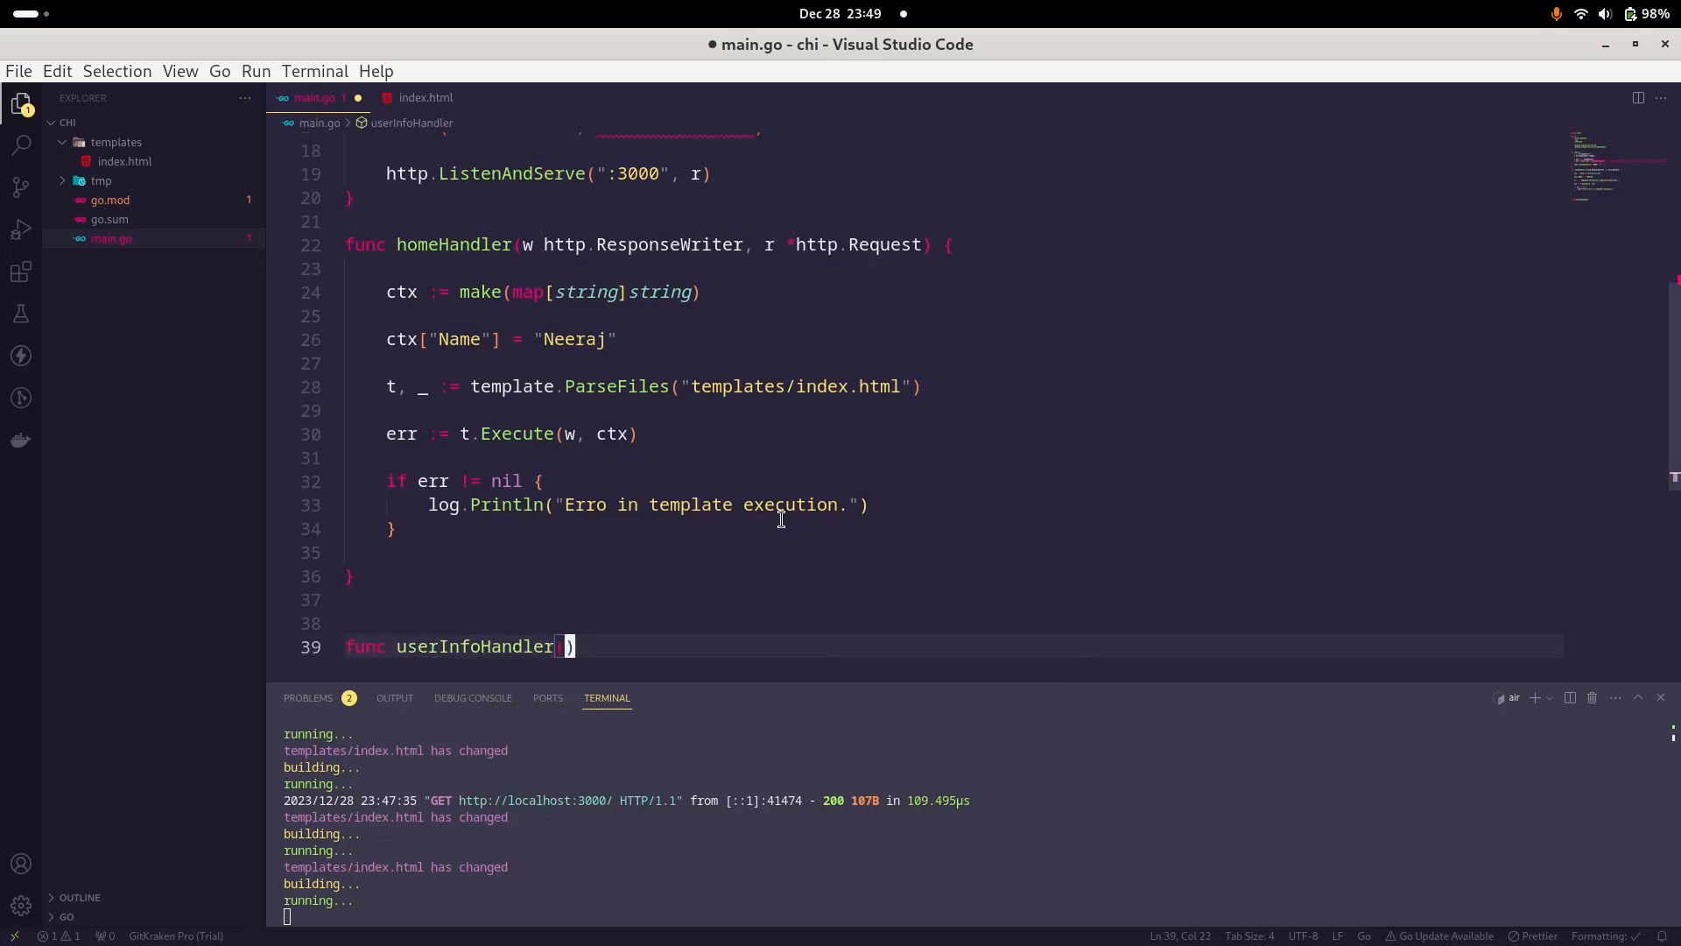
{"action": "type", "text": "w http.ResponseWriter"}
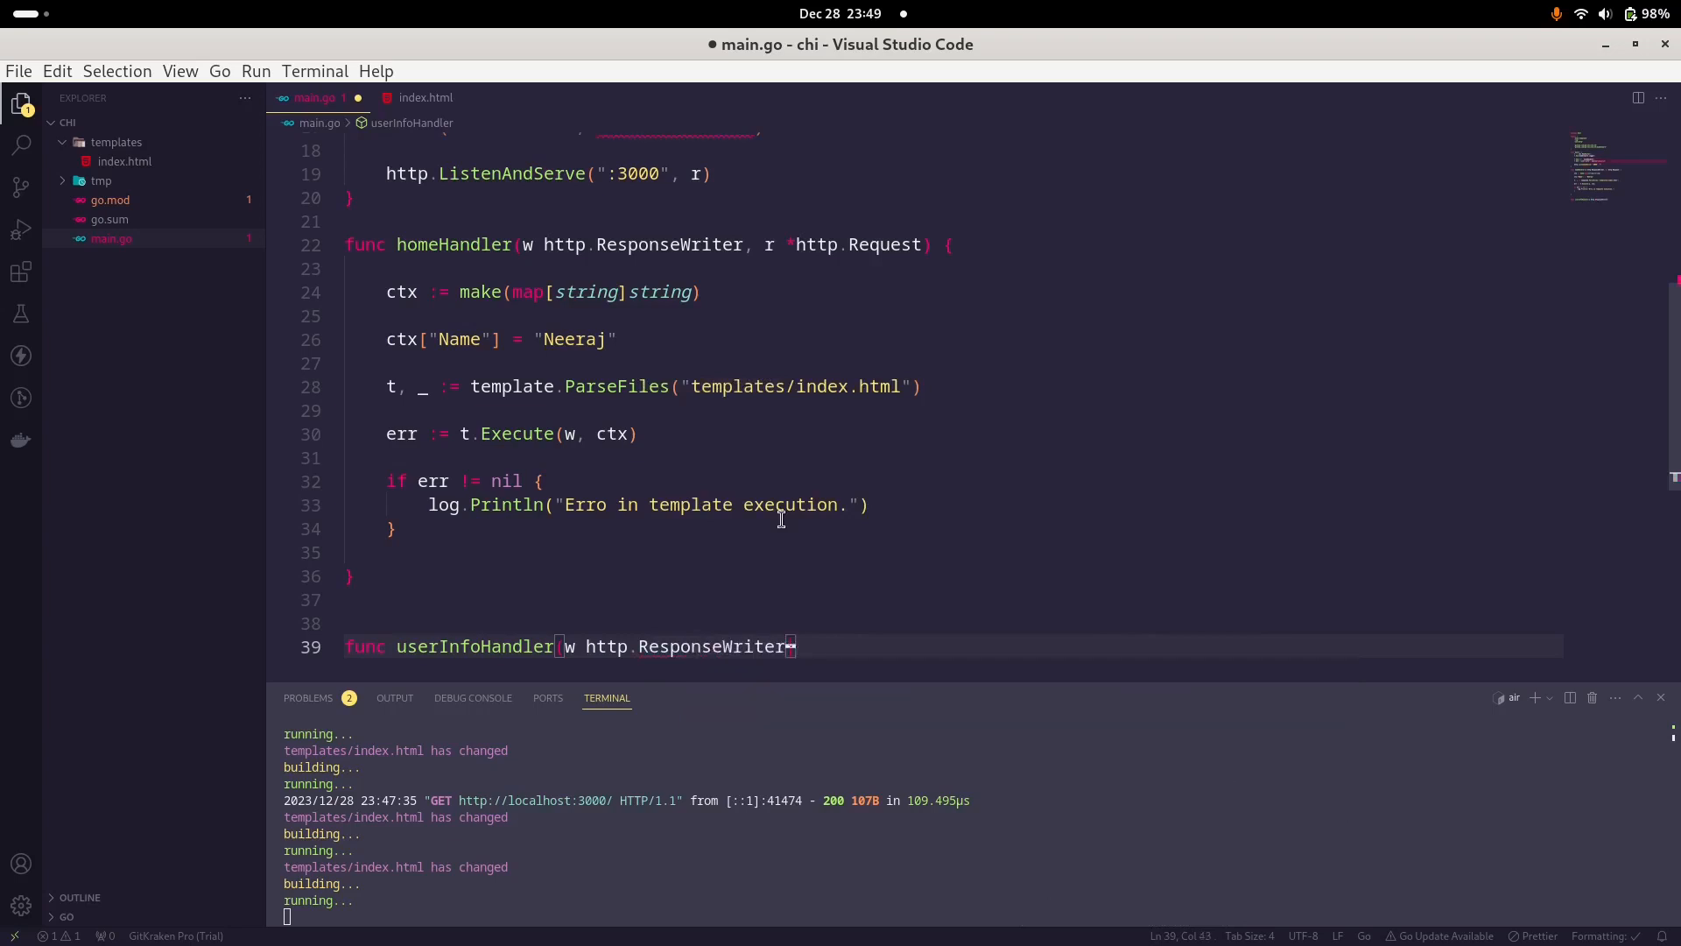
{"action": "type", "text": ", r )"}
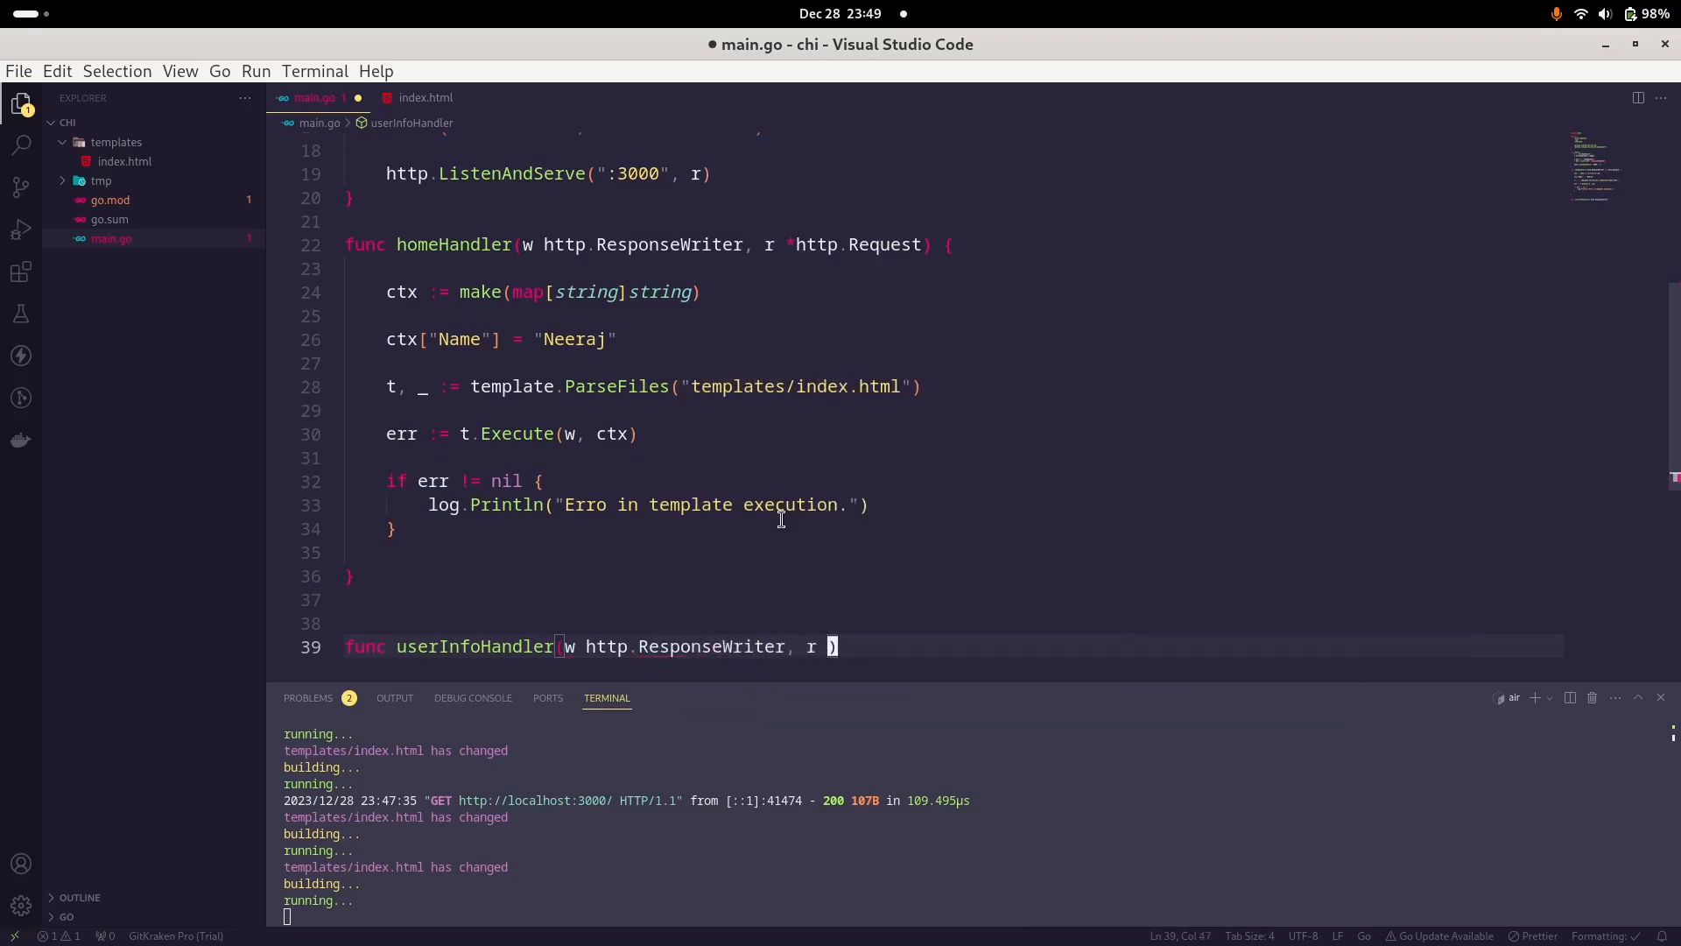
{"action": "type", "text": "*http.Request"}
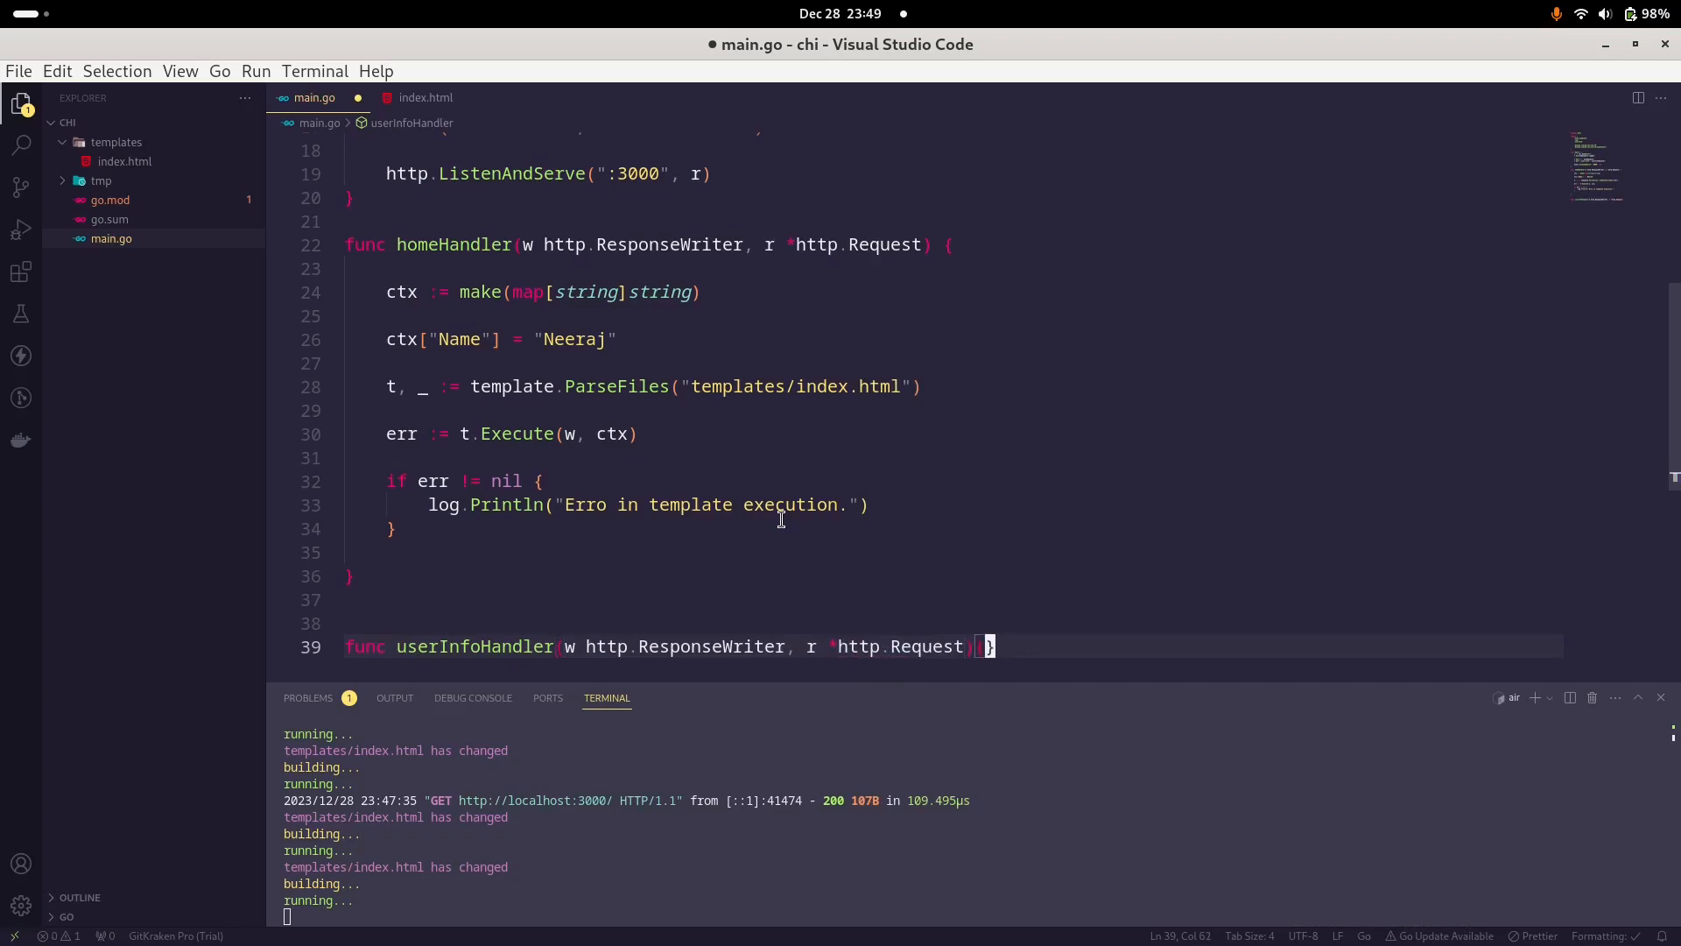
Step: Make userInfoHandler write []byte("User info from API server.") as its response
{"action": "type", "text": "c"}
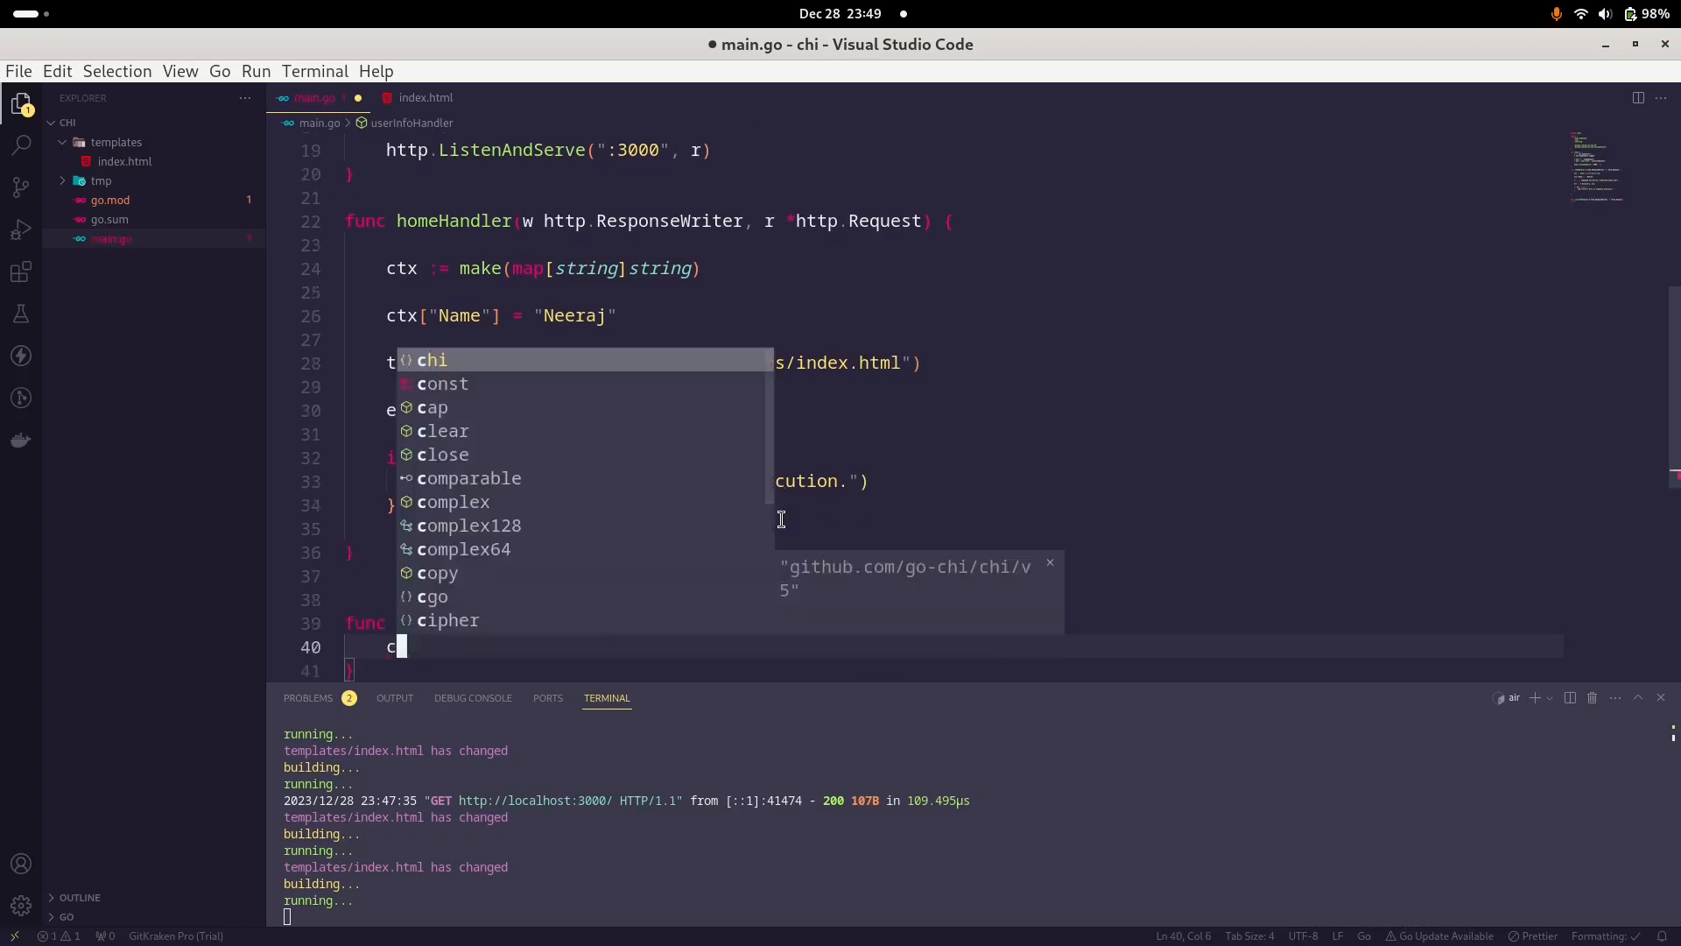
{"action": "type", "text": ".Write([])"}
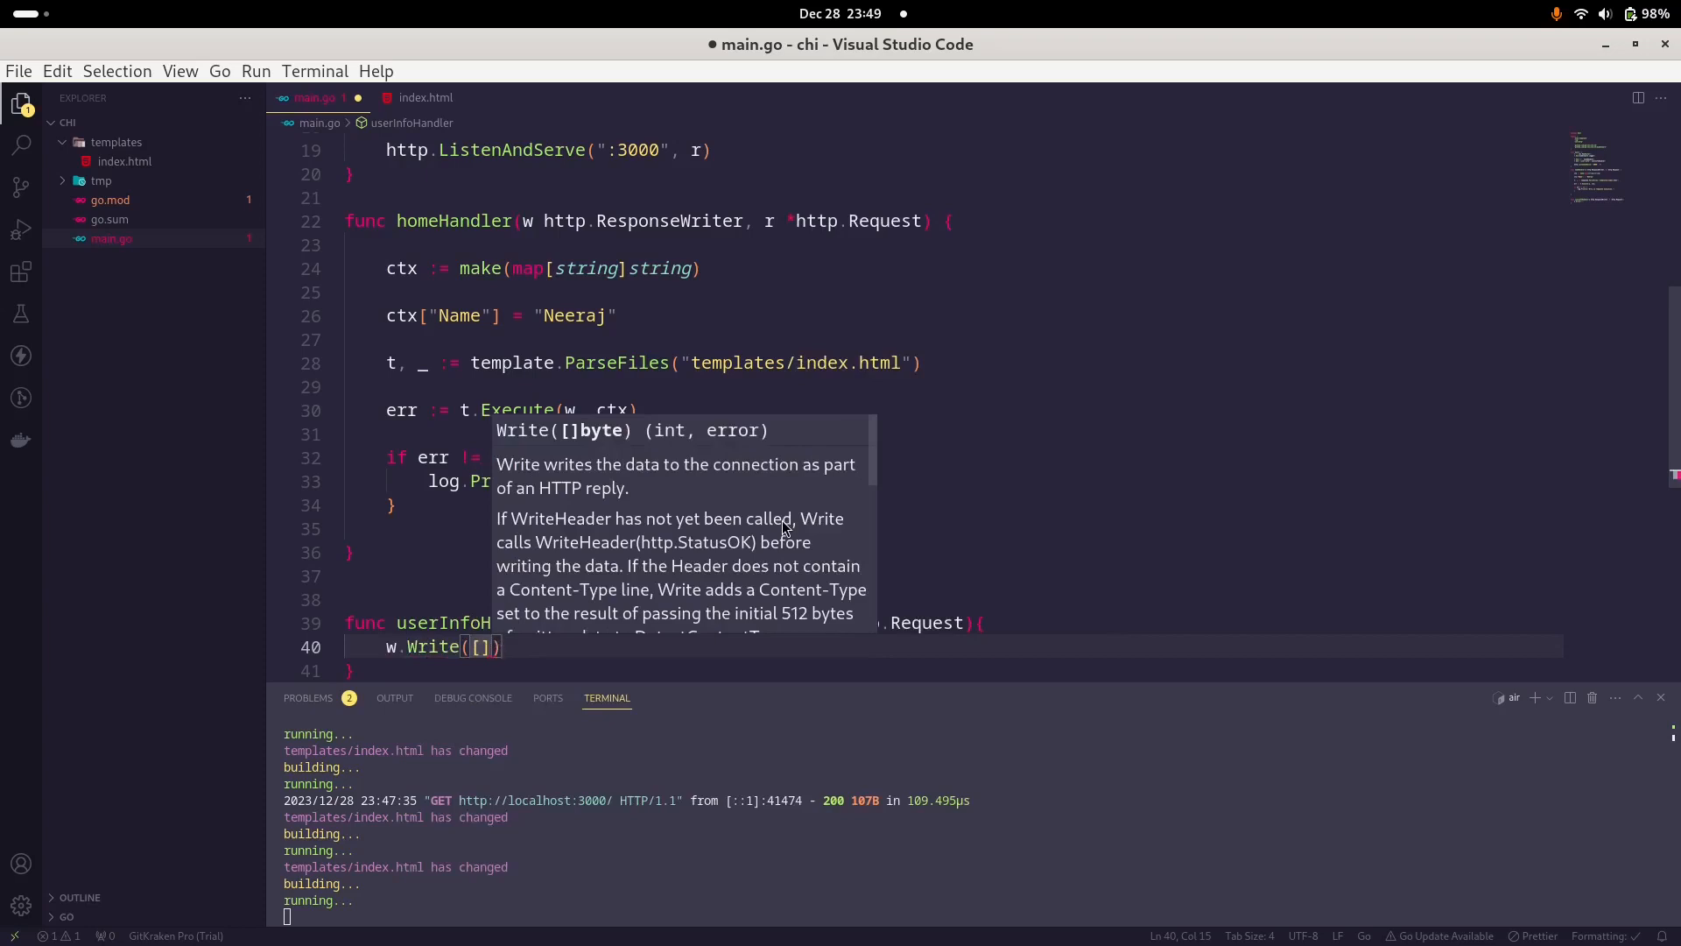
{"action": "type", "text": "byte("}
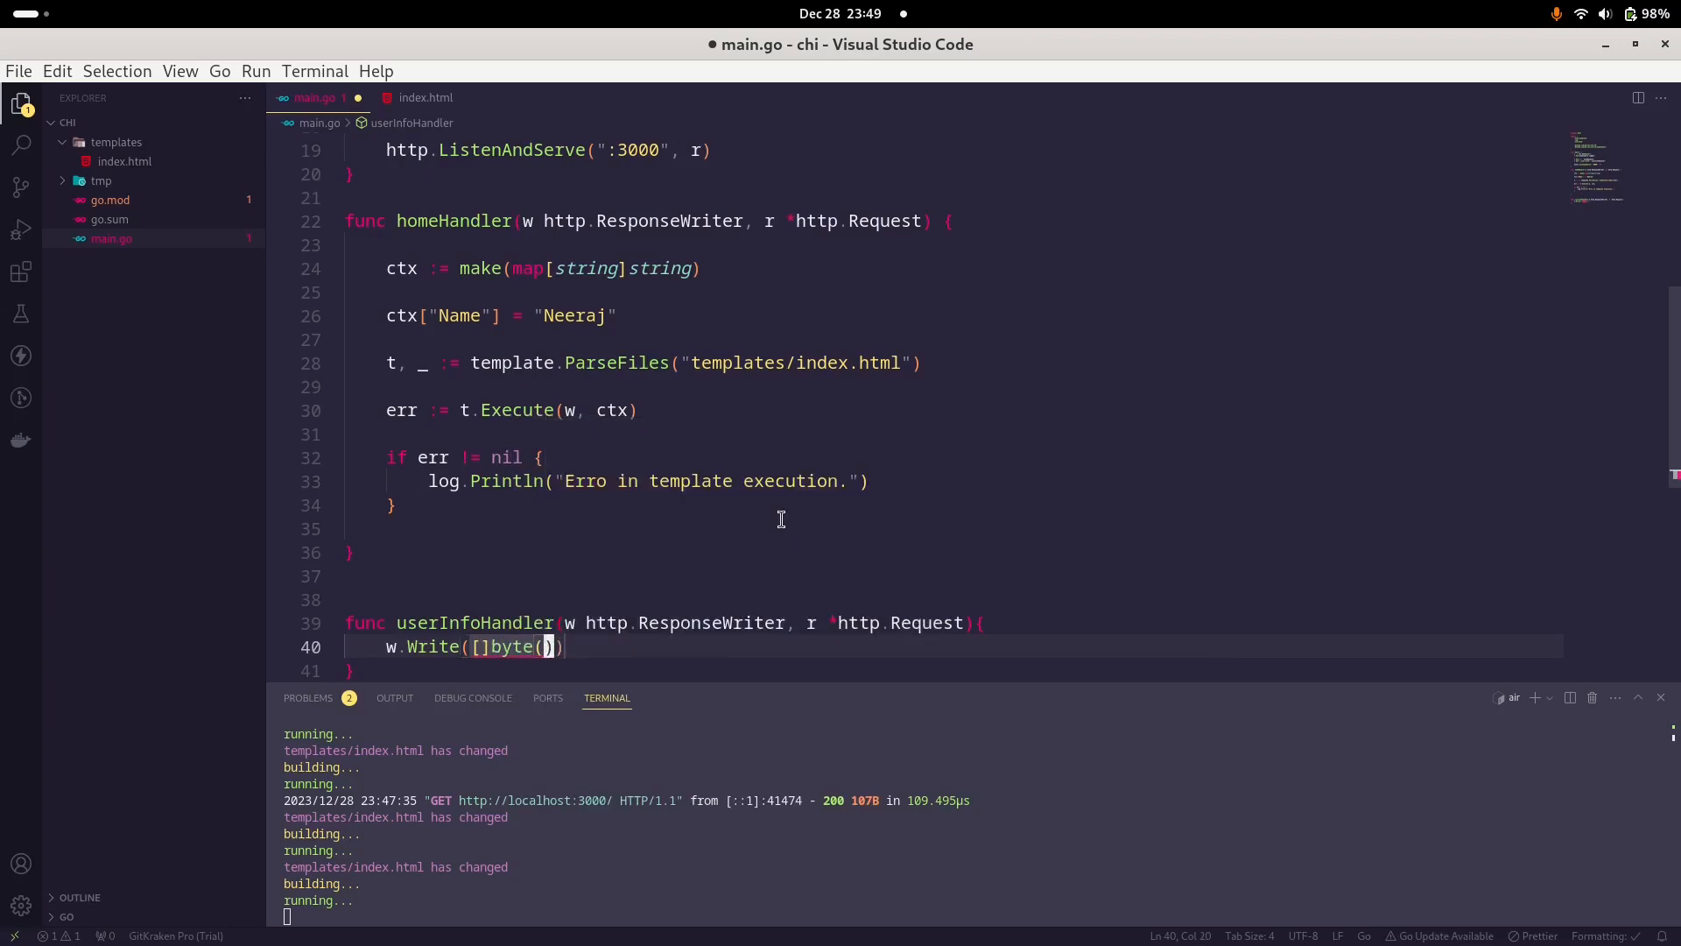
{"action": "type", "text": "U\""}
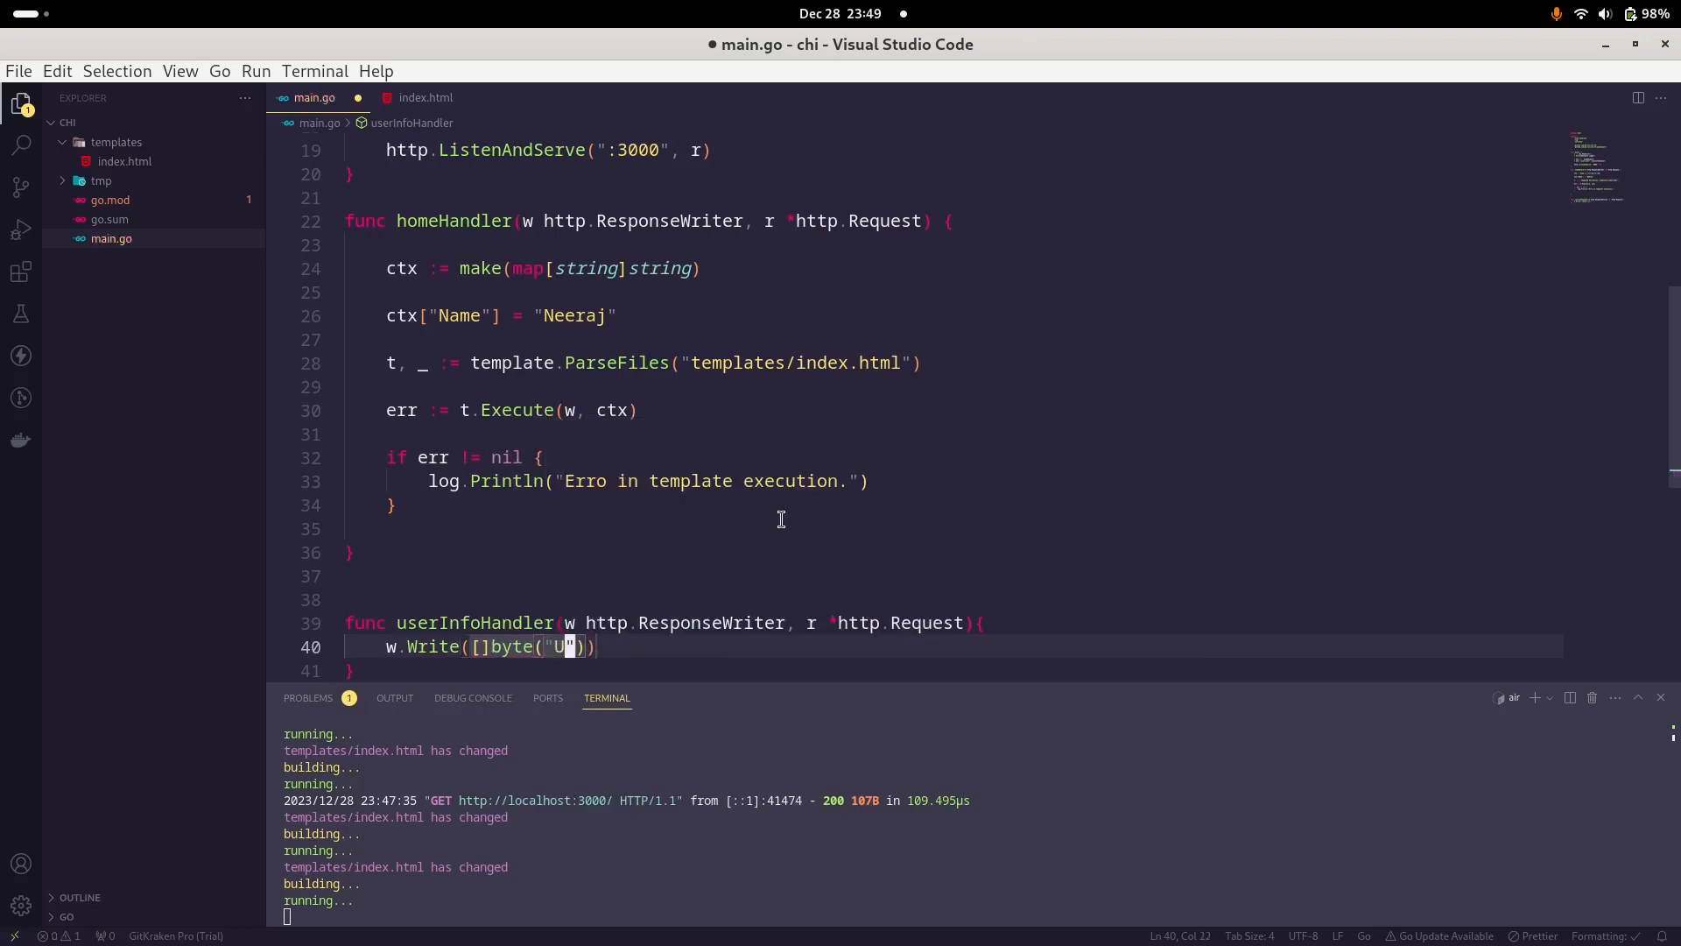
{"action": "type", "text": "ser info"}
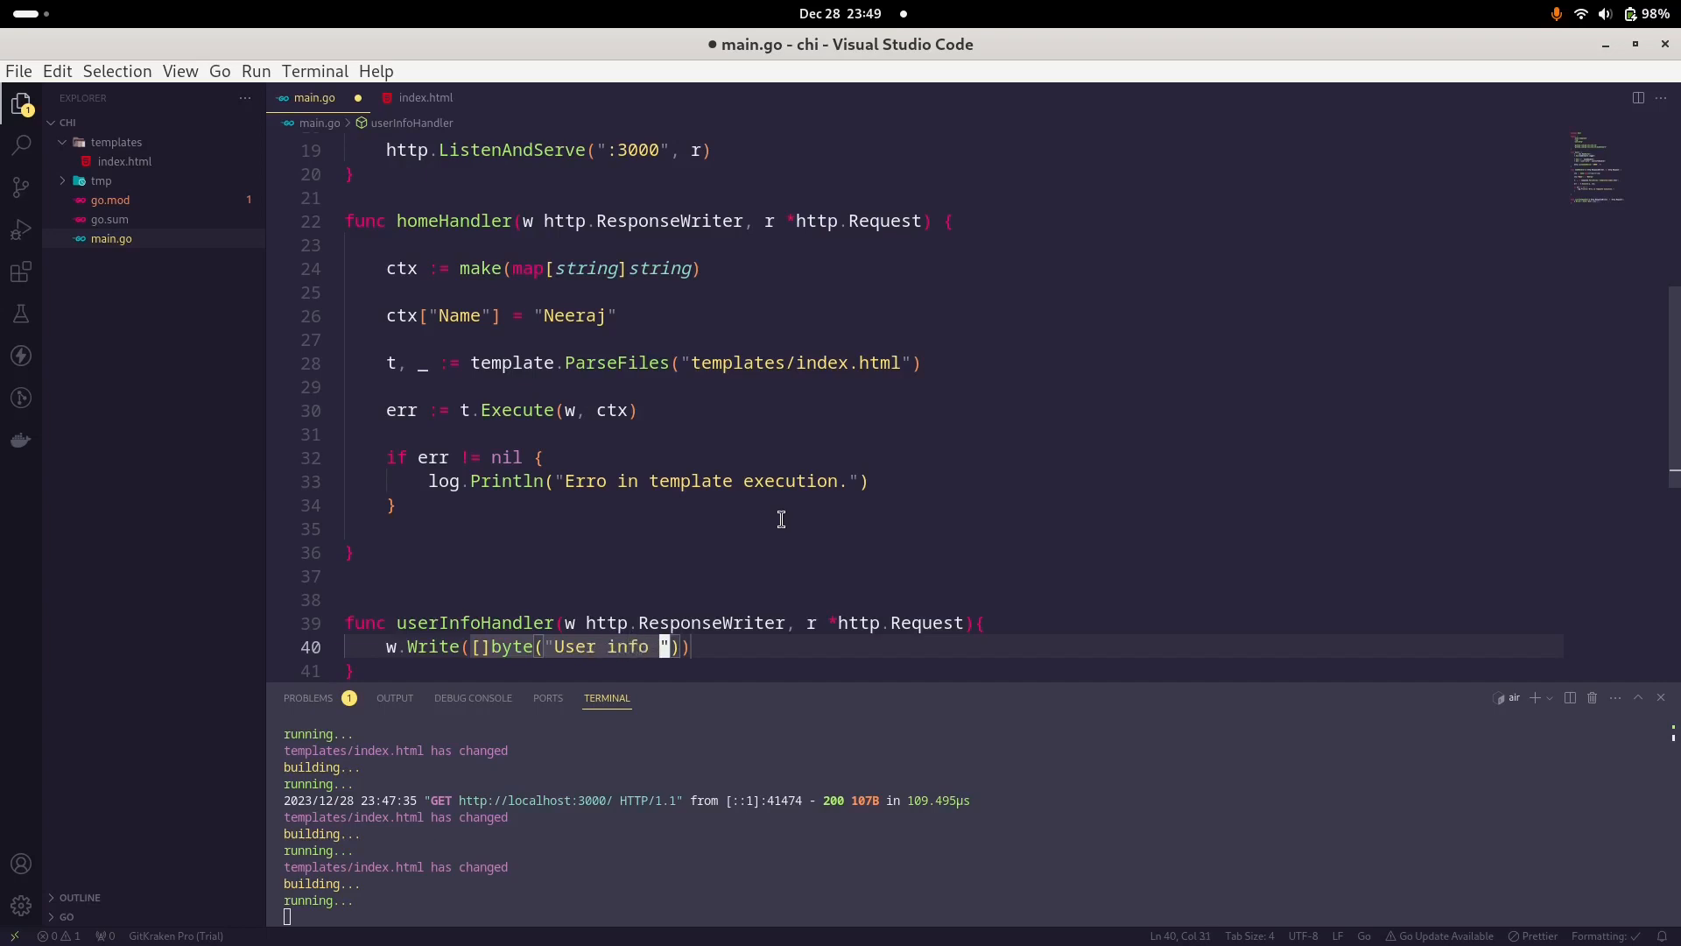
{"action": "type", "text": "from AP"}
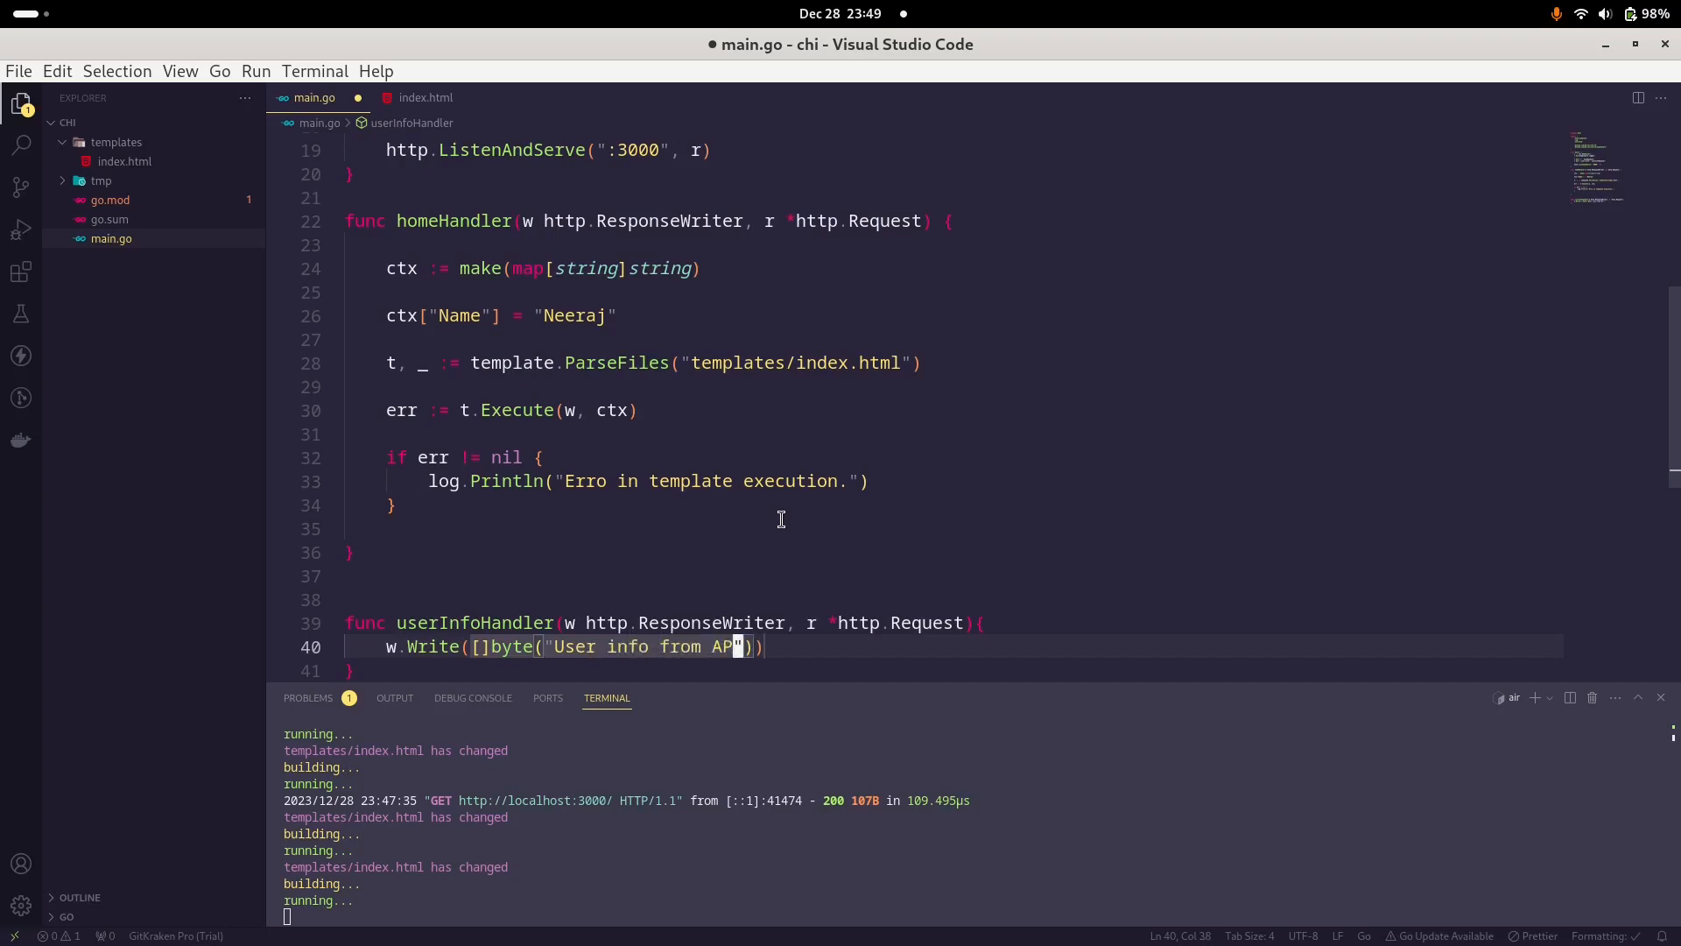
{"action": "type", "text": "server."}
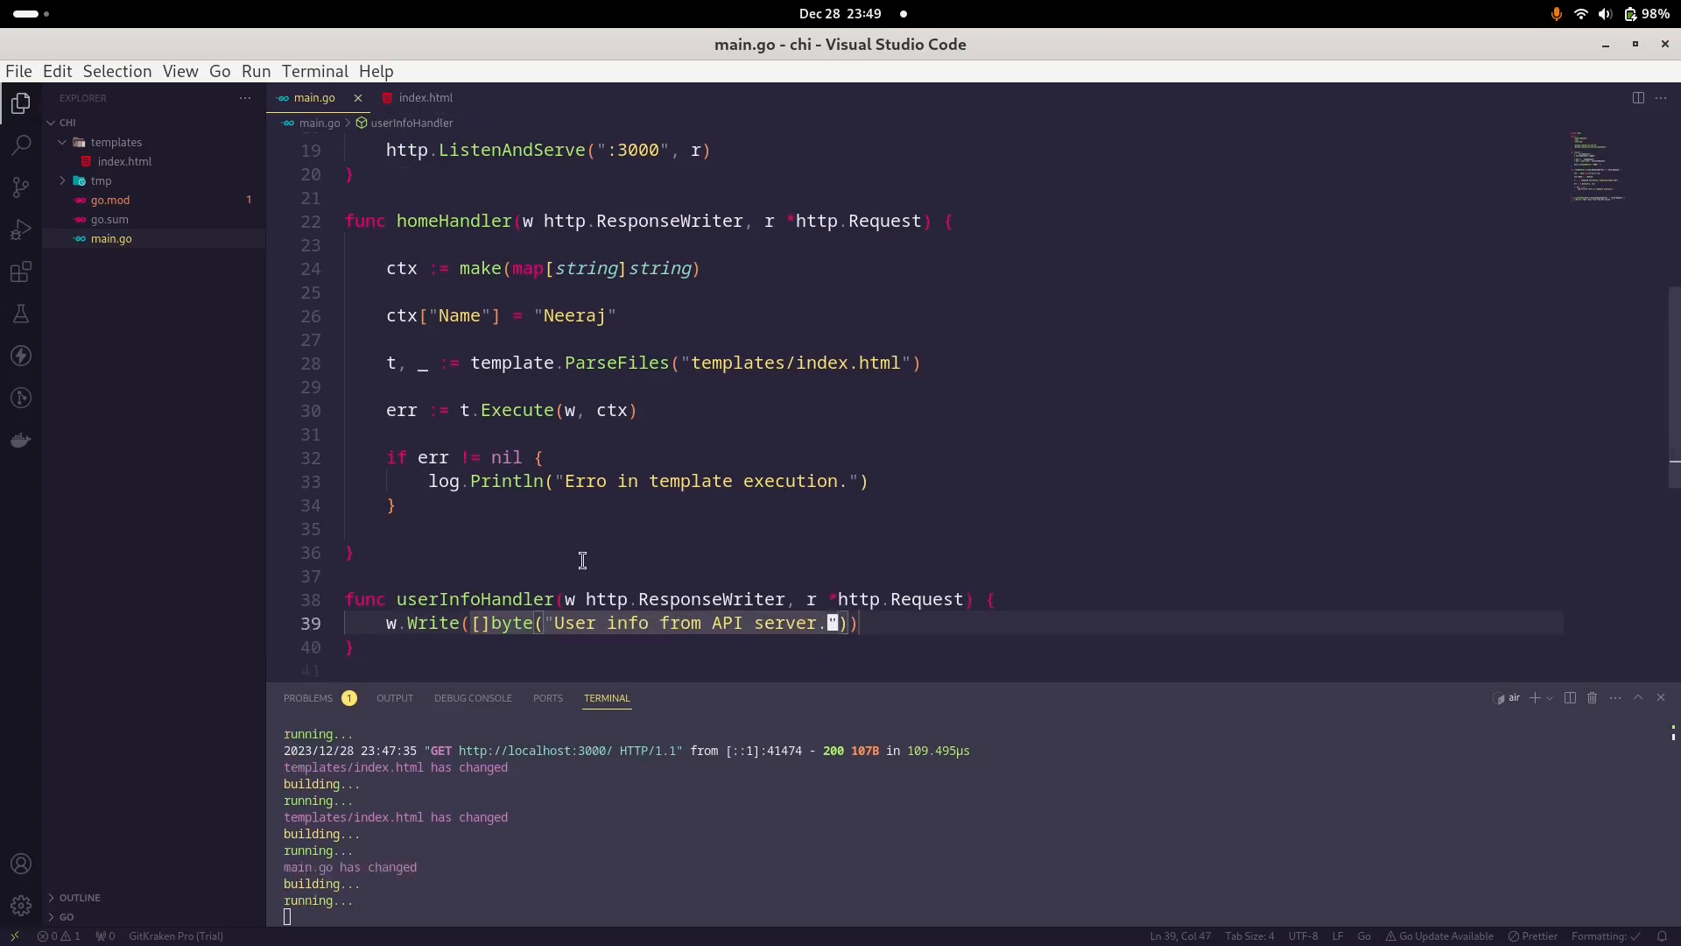
Step: Bring Chrome forward, switch to the CHI HTMX Demo tab and open DevTools with F12
{"action": "left_click", "coordinate": [525, 43]}
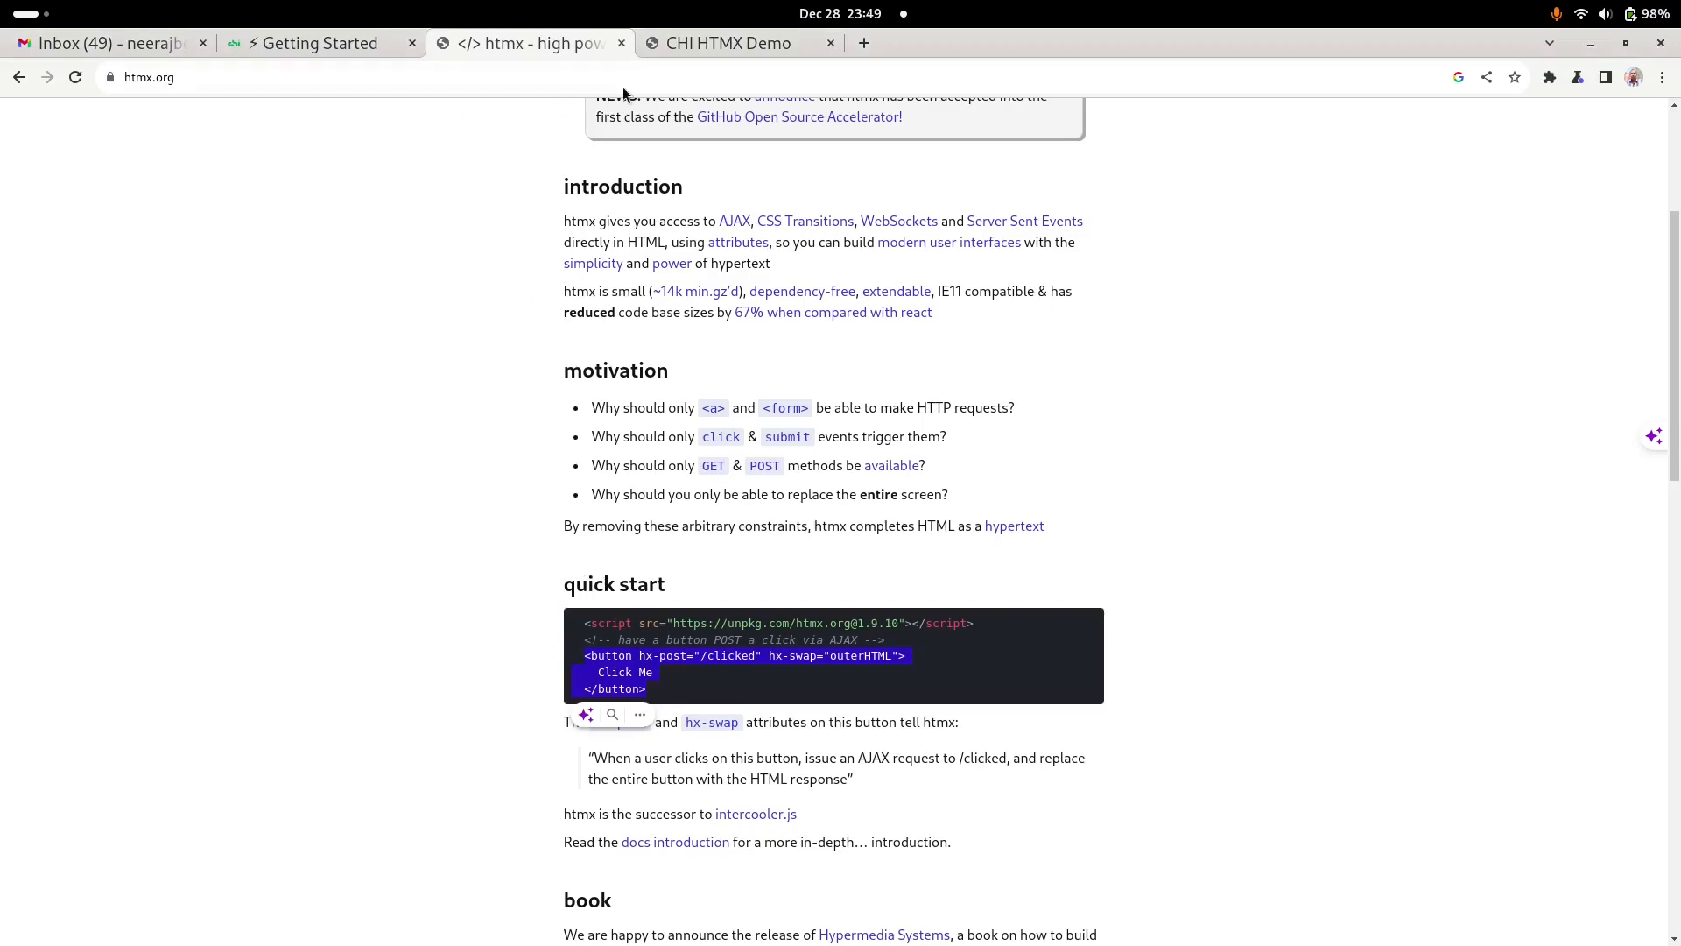
{"action": "left_click", "coordinate": [730, 43]}
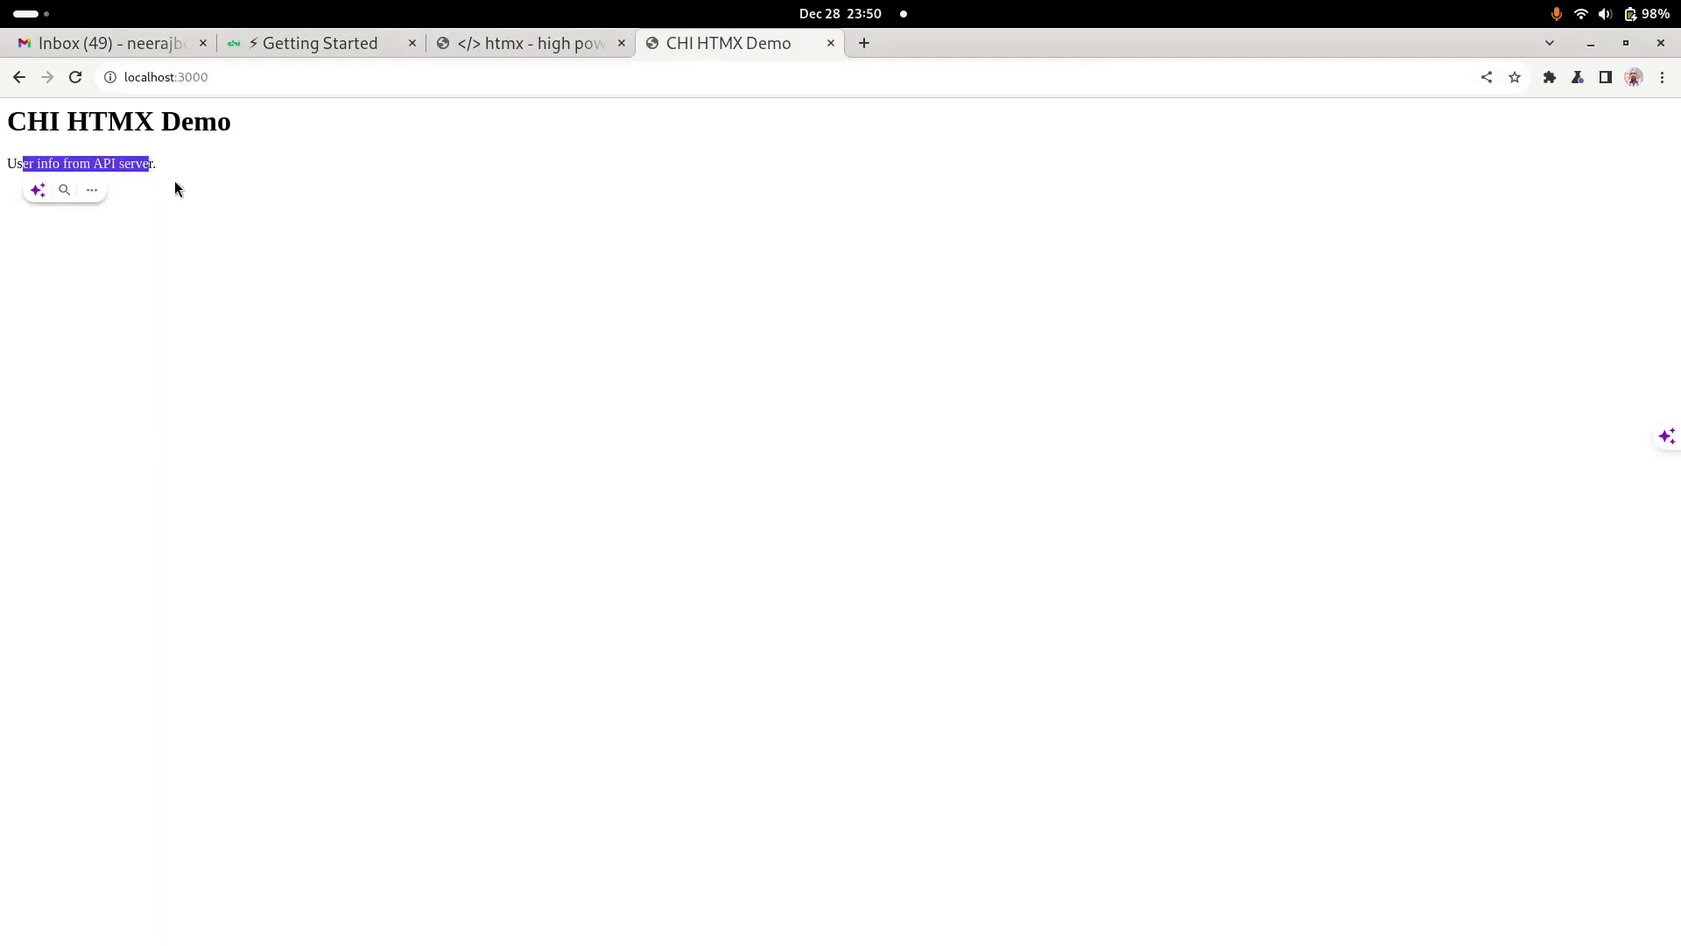
{"action": "key", "text": "F12"}
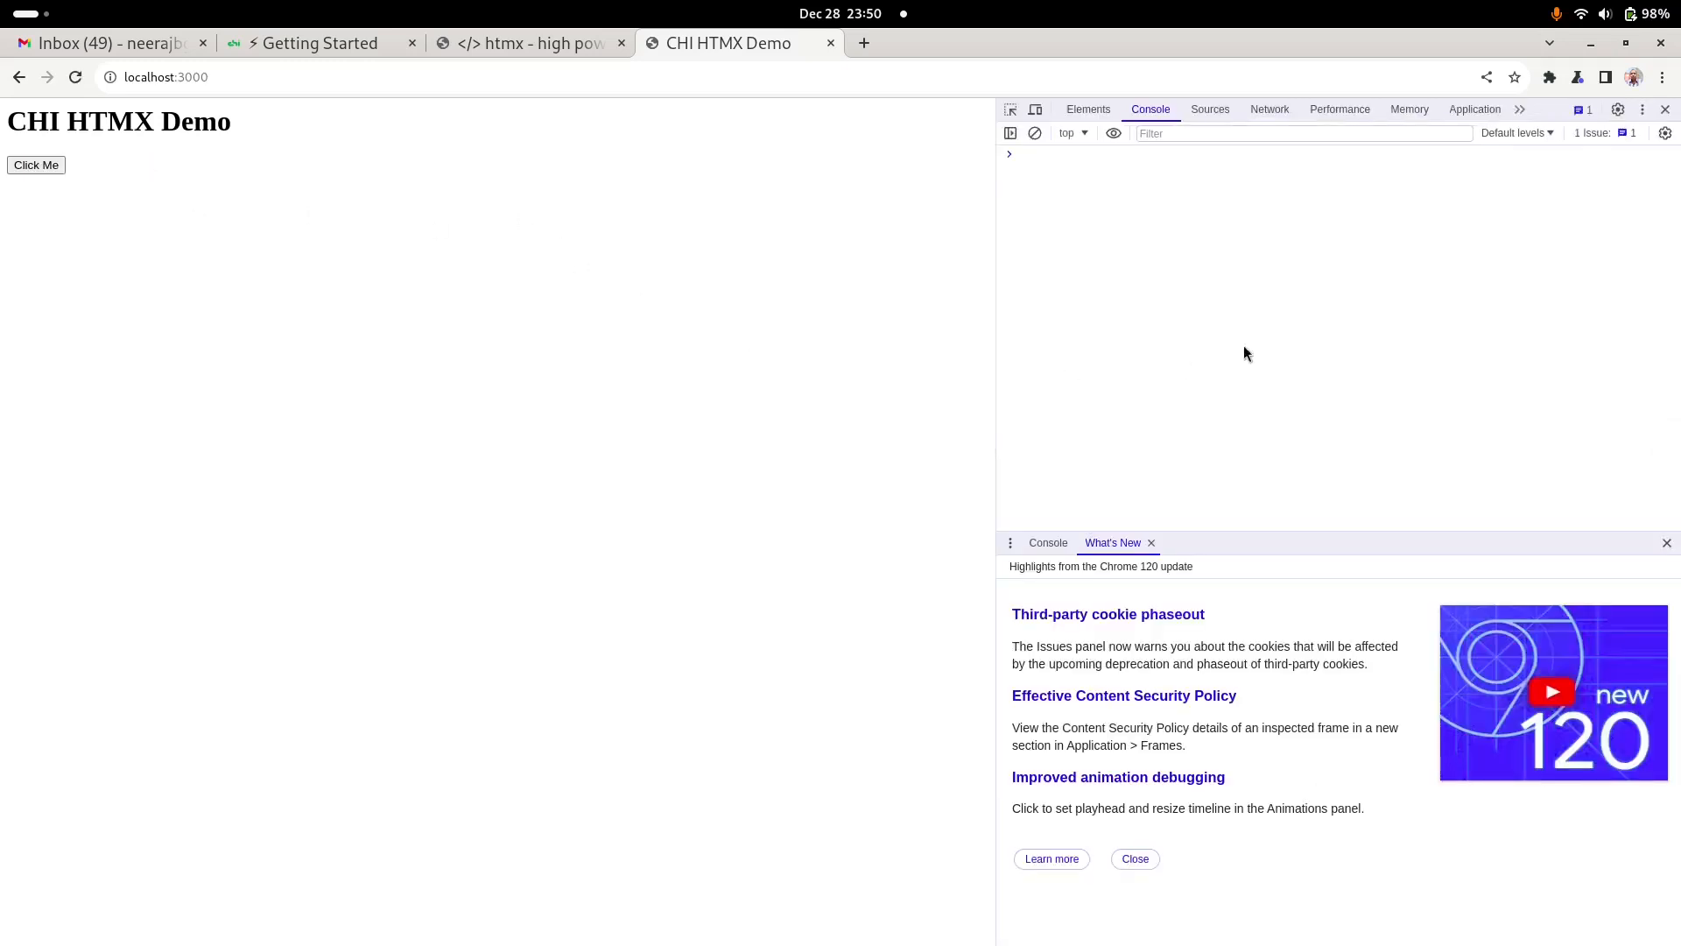
{"action": "mouse_move", "coordinate": [1269, 108]}
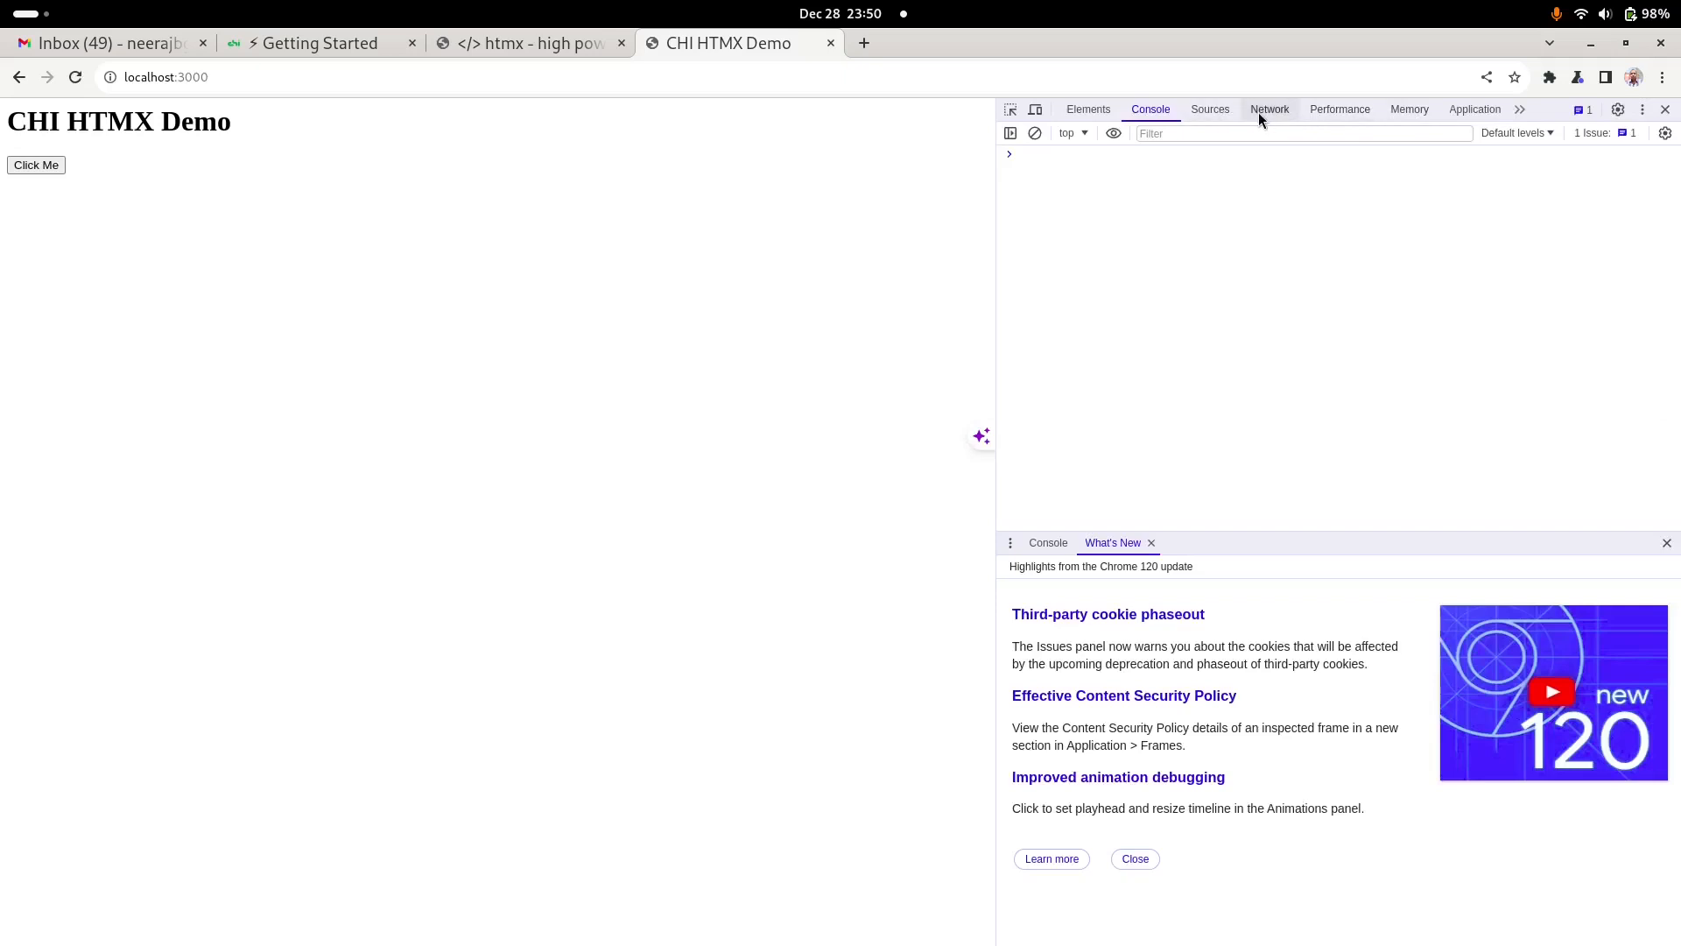
Step: Clear the Network log, then click Click Me to load "User info from API server."
{"action": "left_click", "coordinate": [1270, 108]}
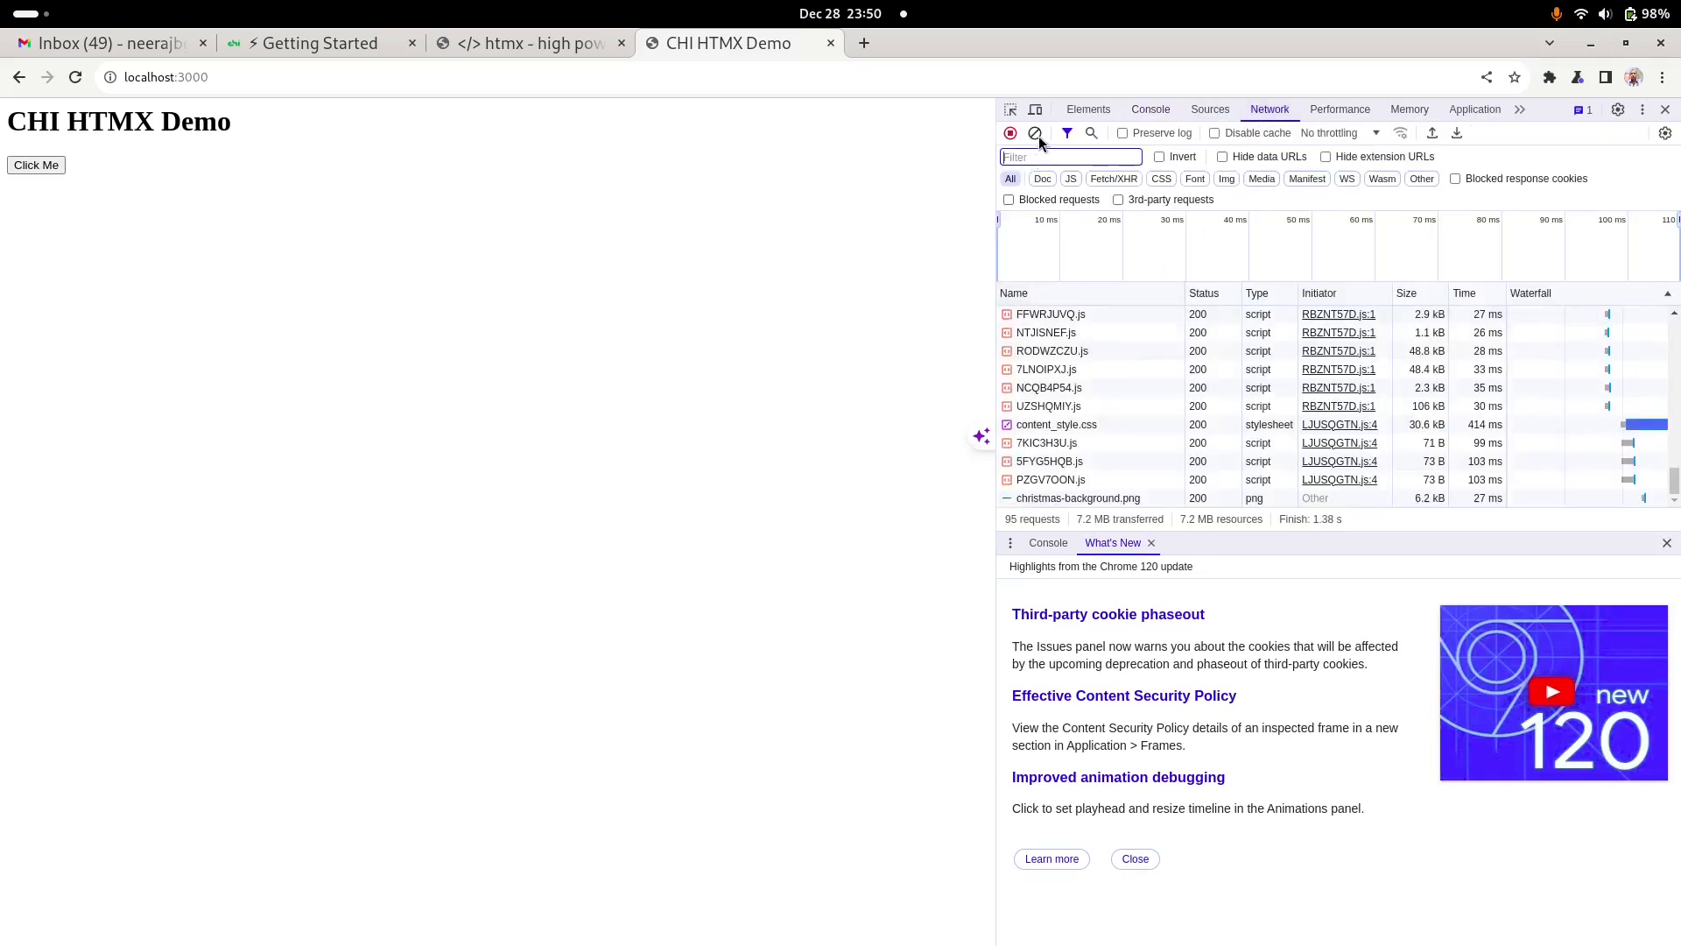
{"action": "left_click", "coordinate": [1035, 133]}
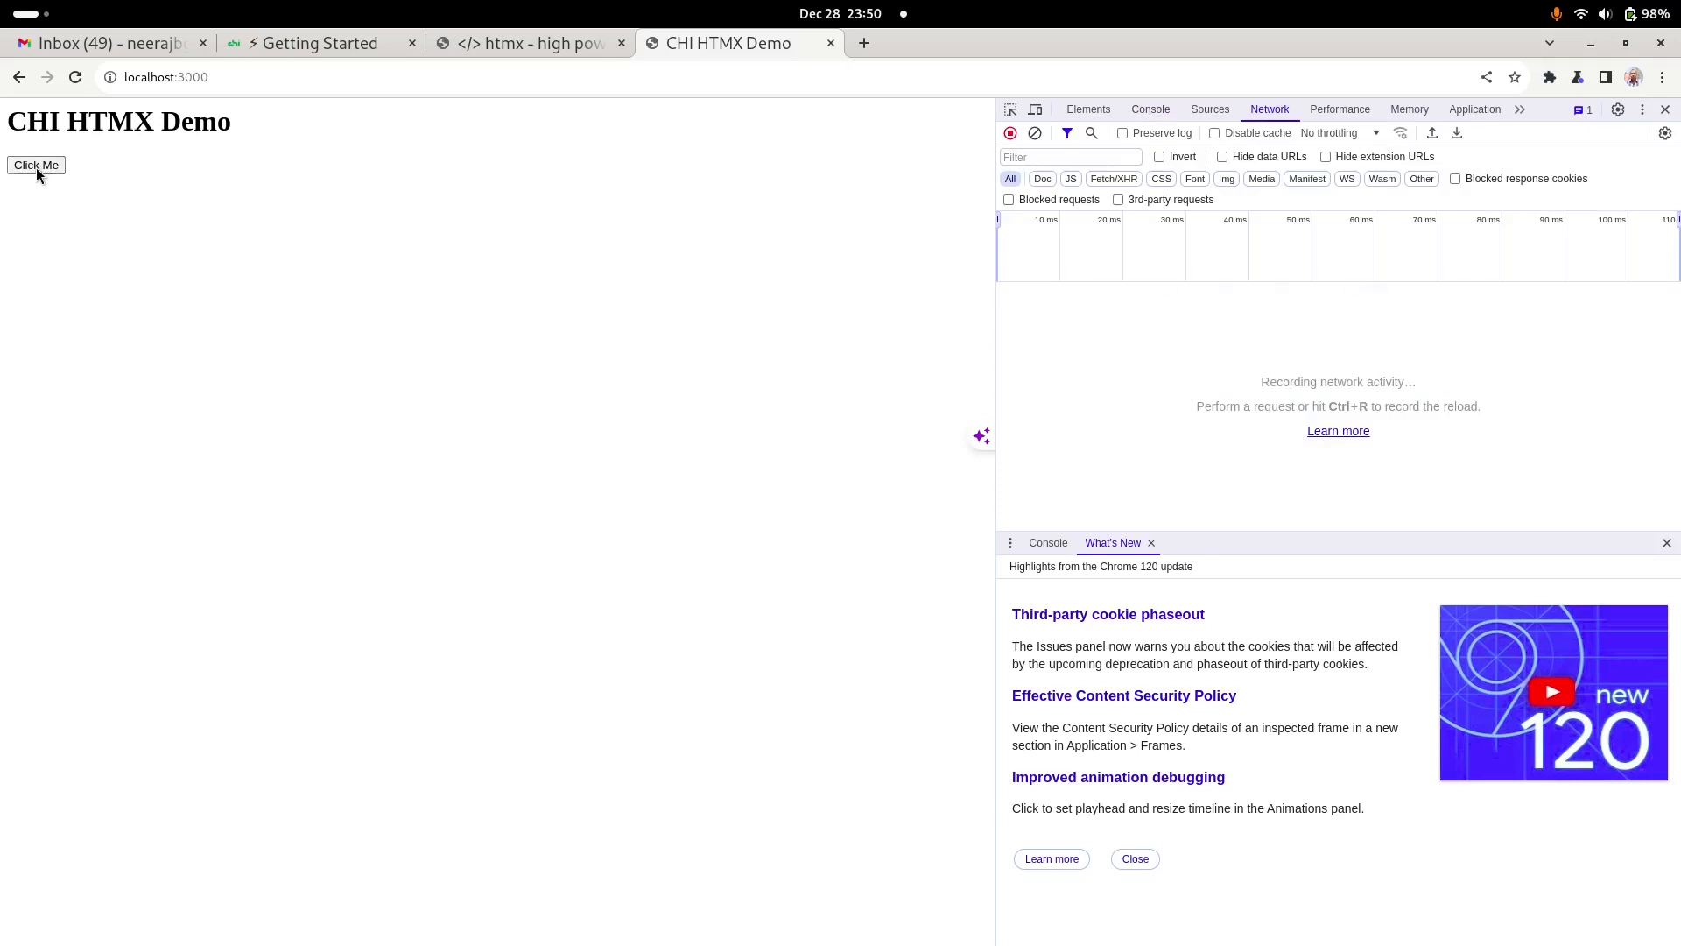
{"action": "left_click", "coordinate": [35, 165]}
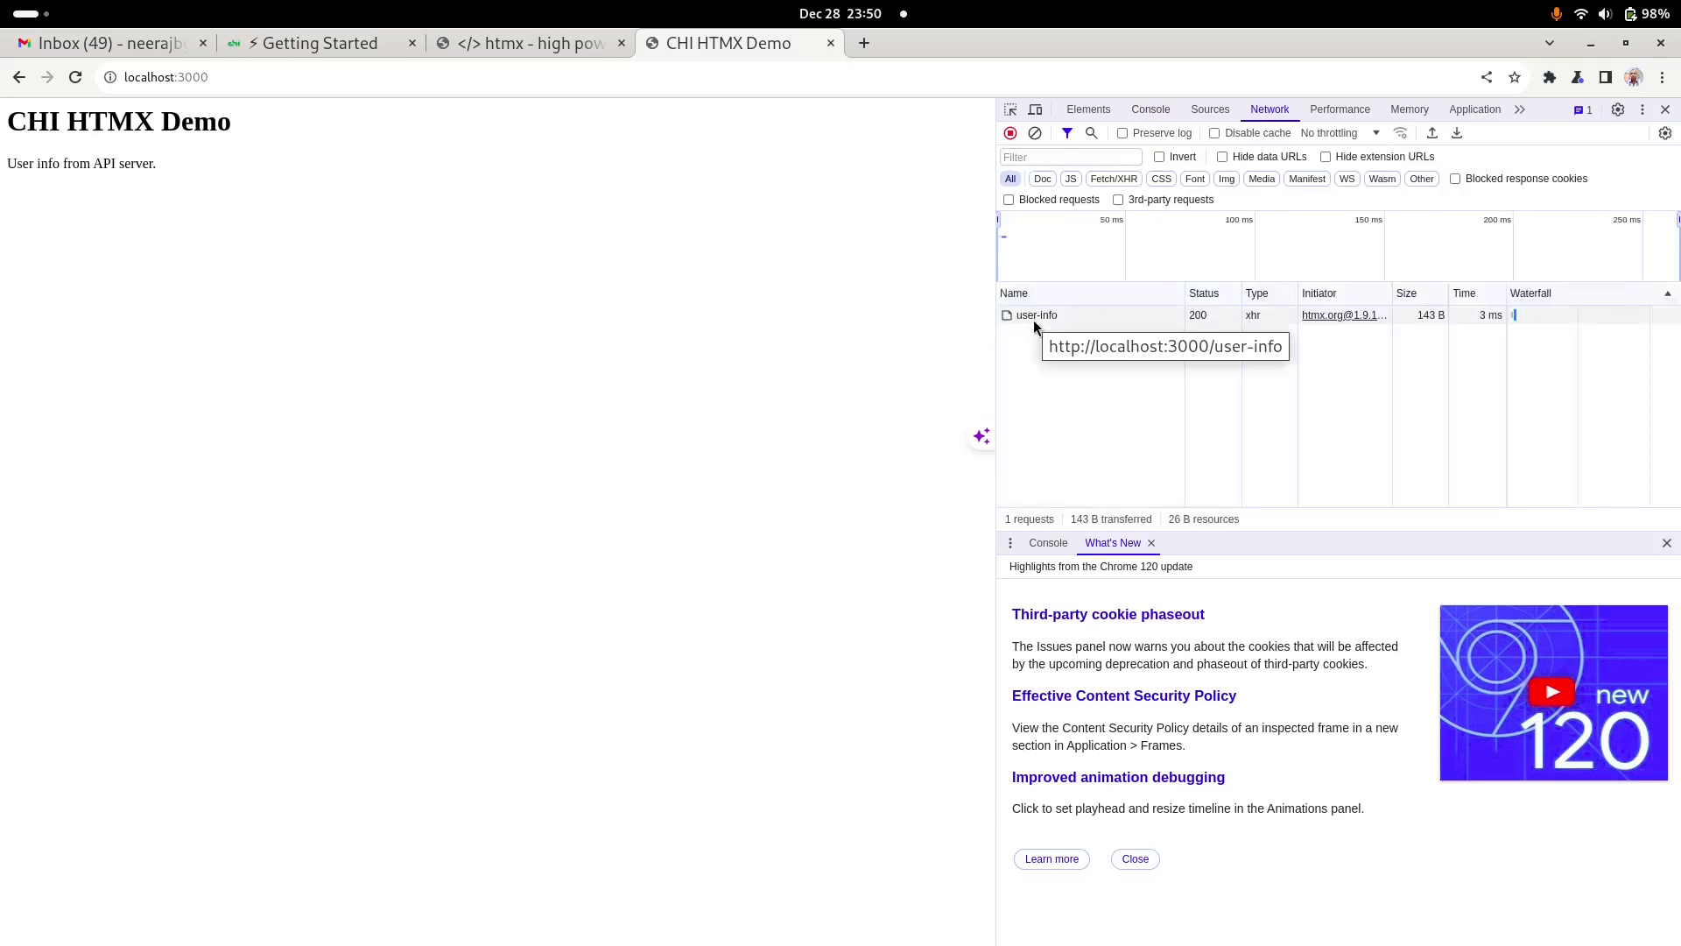
{"action": "mouse_move", "coordinate": [798, 430]}
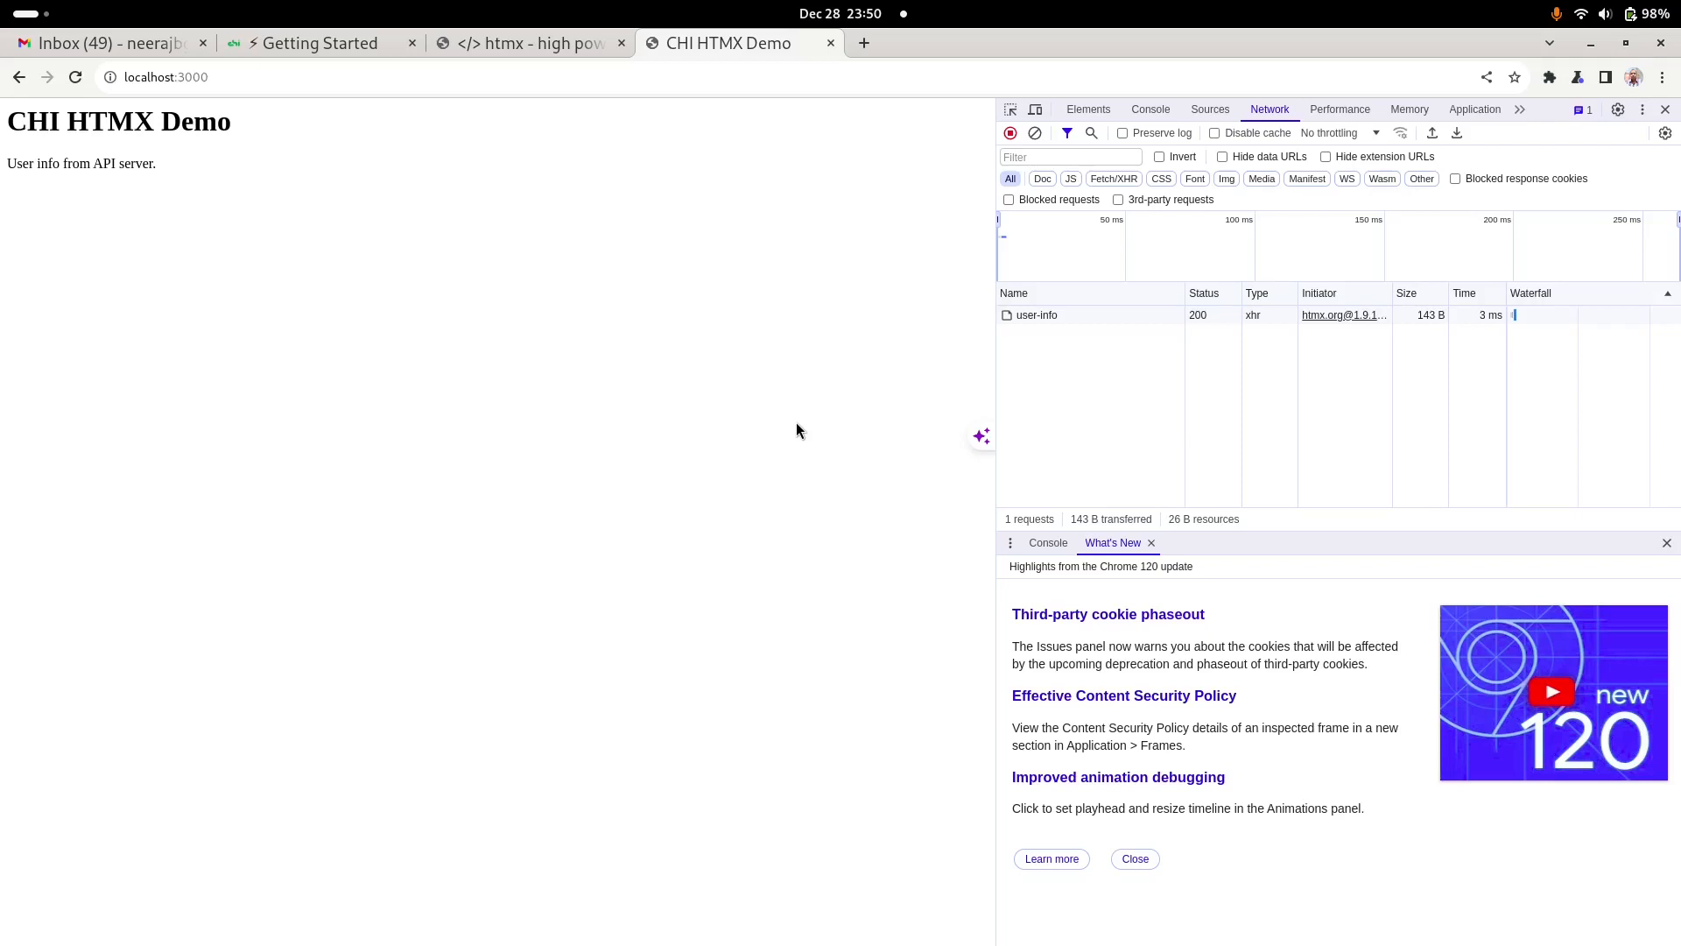
{"action": "mouse_move", "coordinate": [691, 307]}
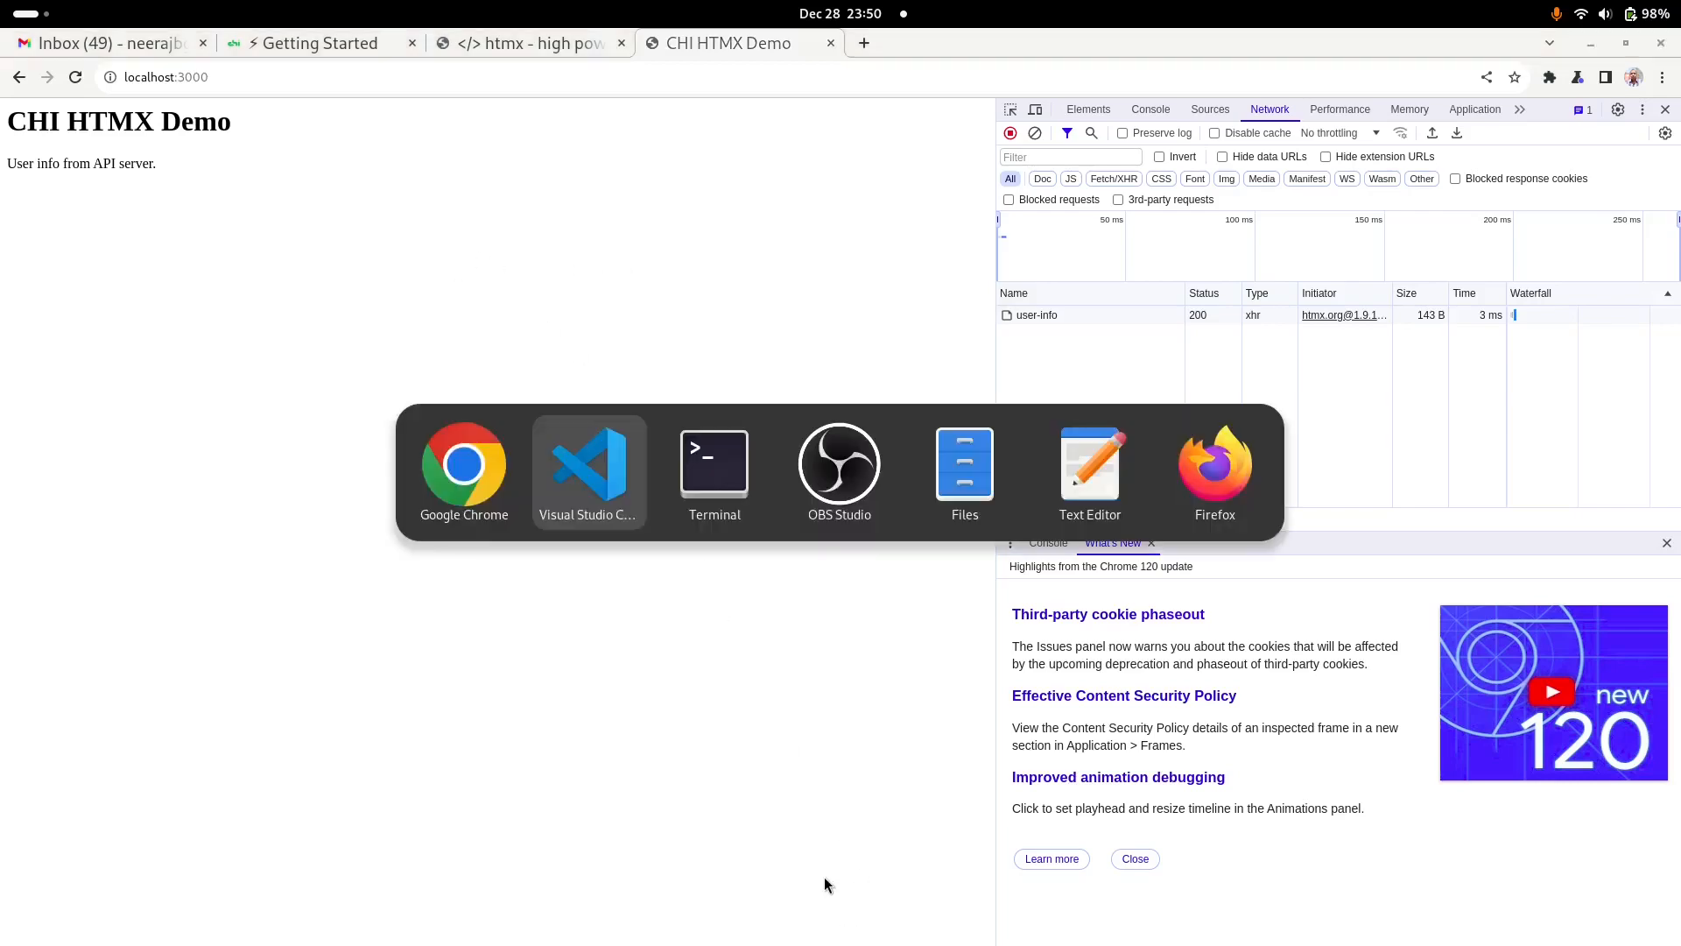
Step: Switch to VS Code and review the button's hx-get and hx-swap attributes in index.html
{"action": "left_click", "coordinate": [586, 469]}
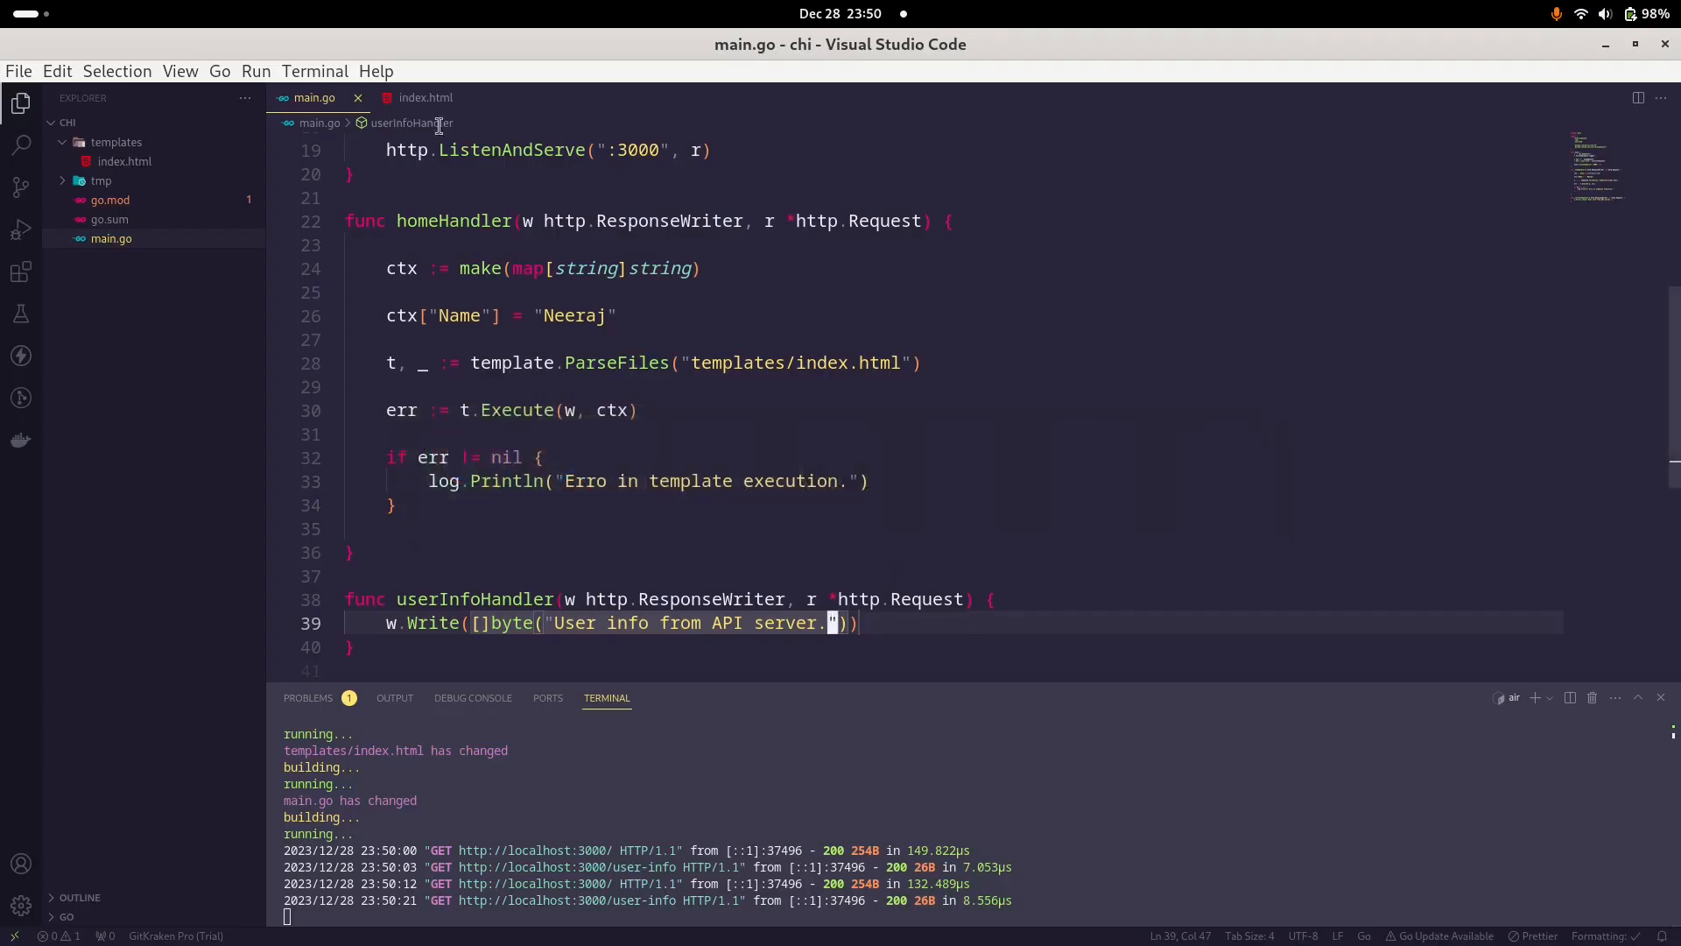
{"action": "left_click", "coordinate": [425, 97]}
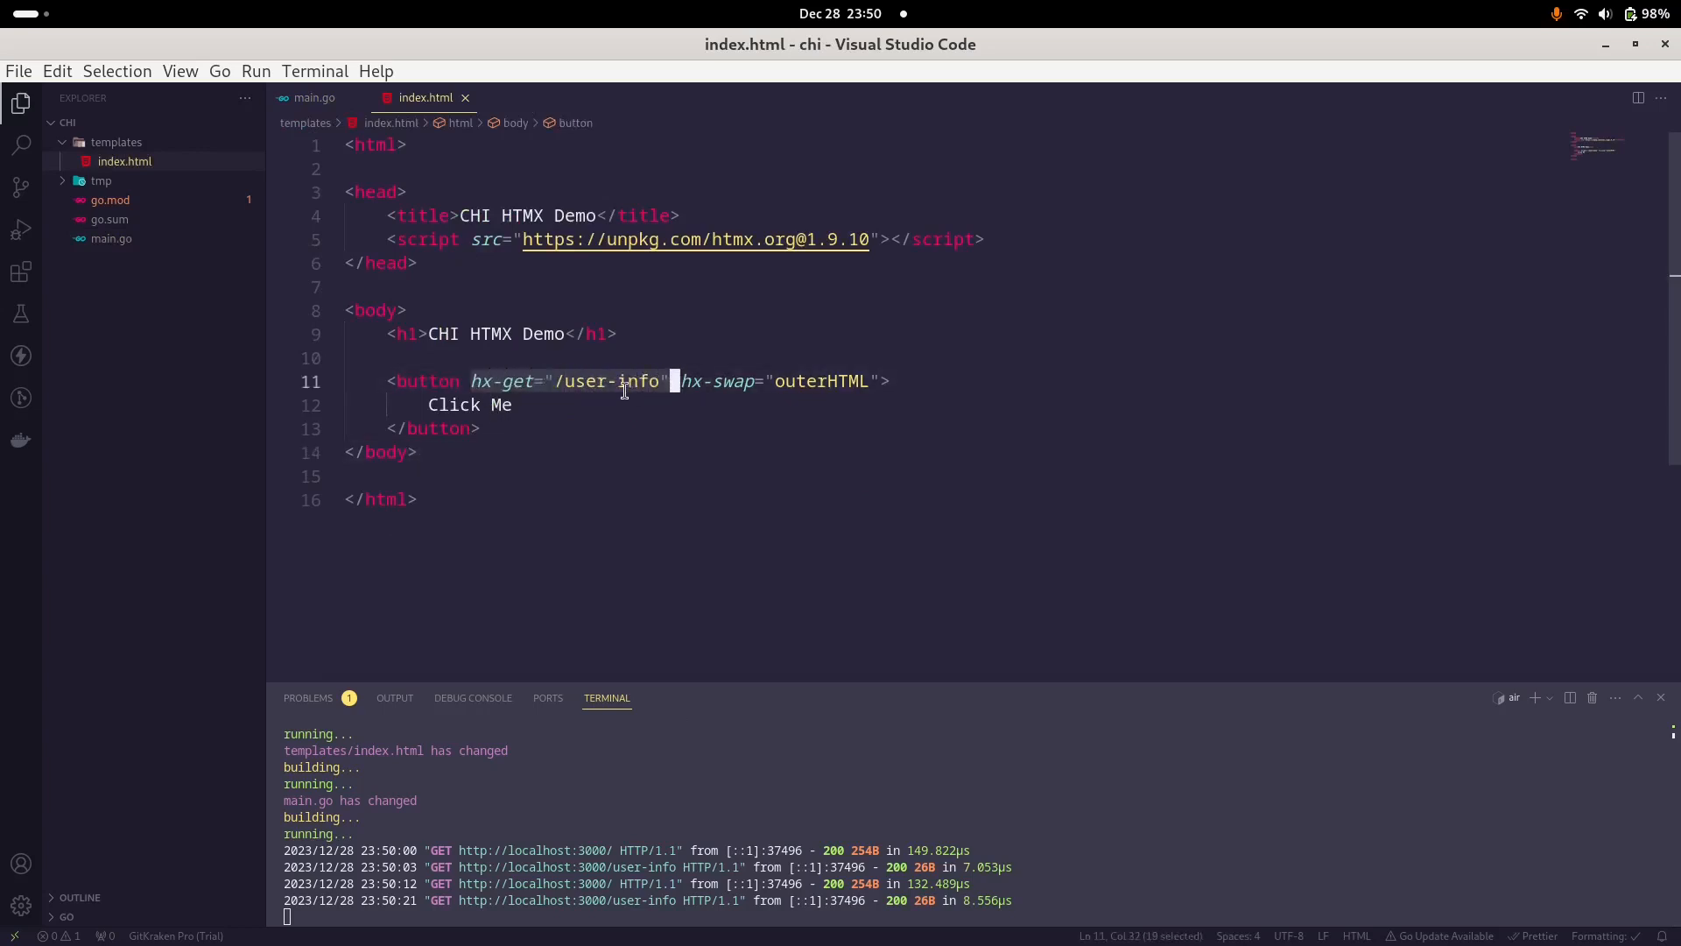
{"action": "left_click", "coordinate": [416, 451]}
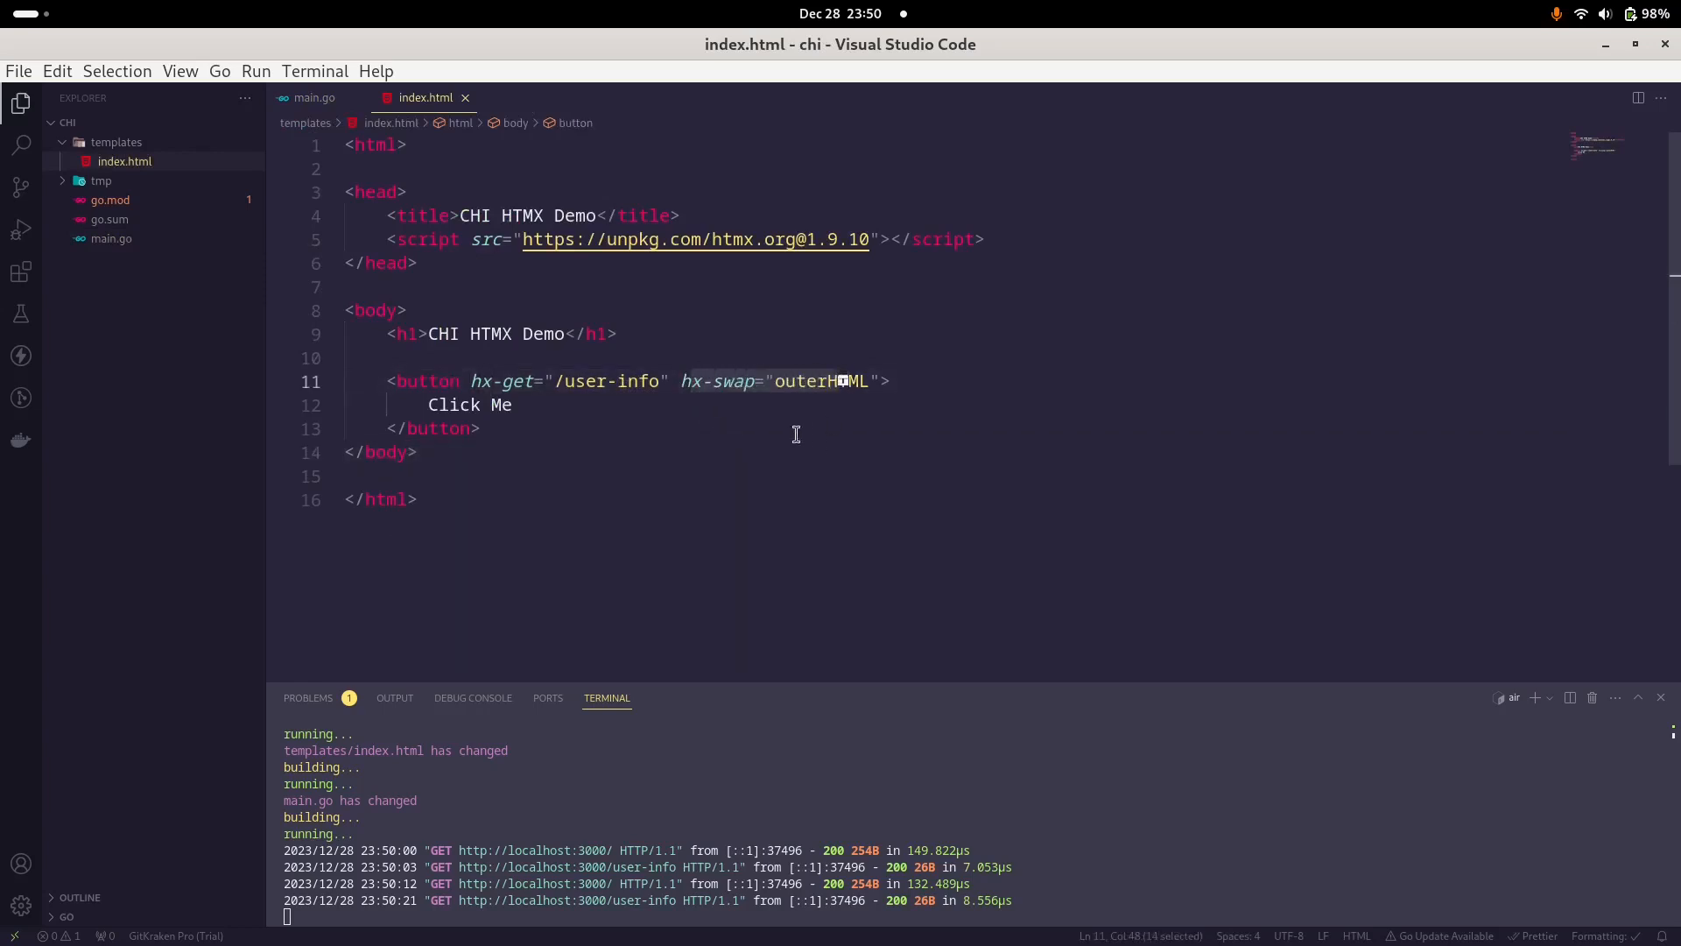
{"action": "mouse_move", "coordinate": [629, 420]}
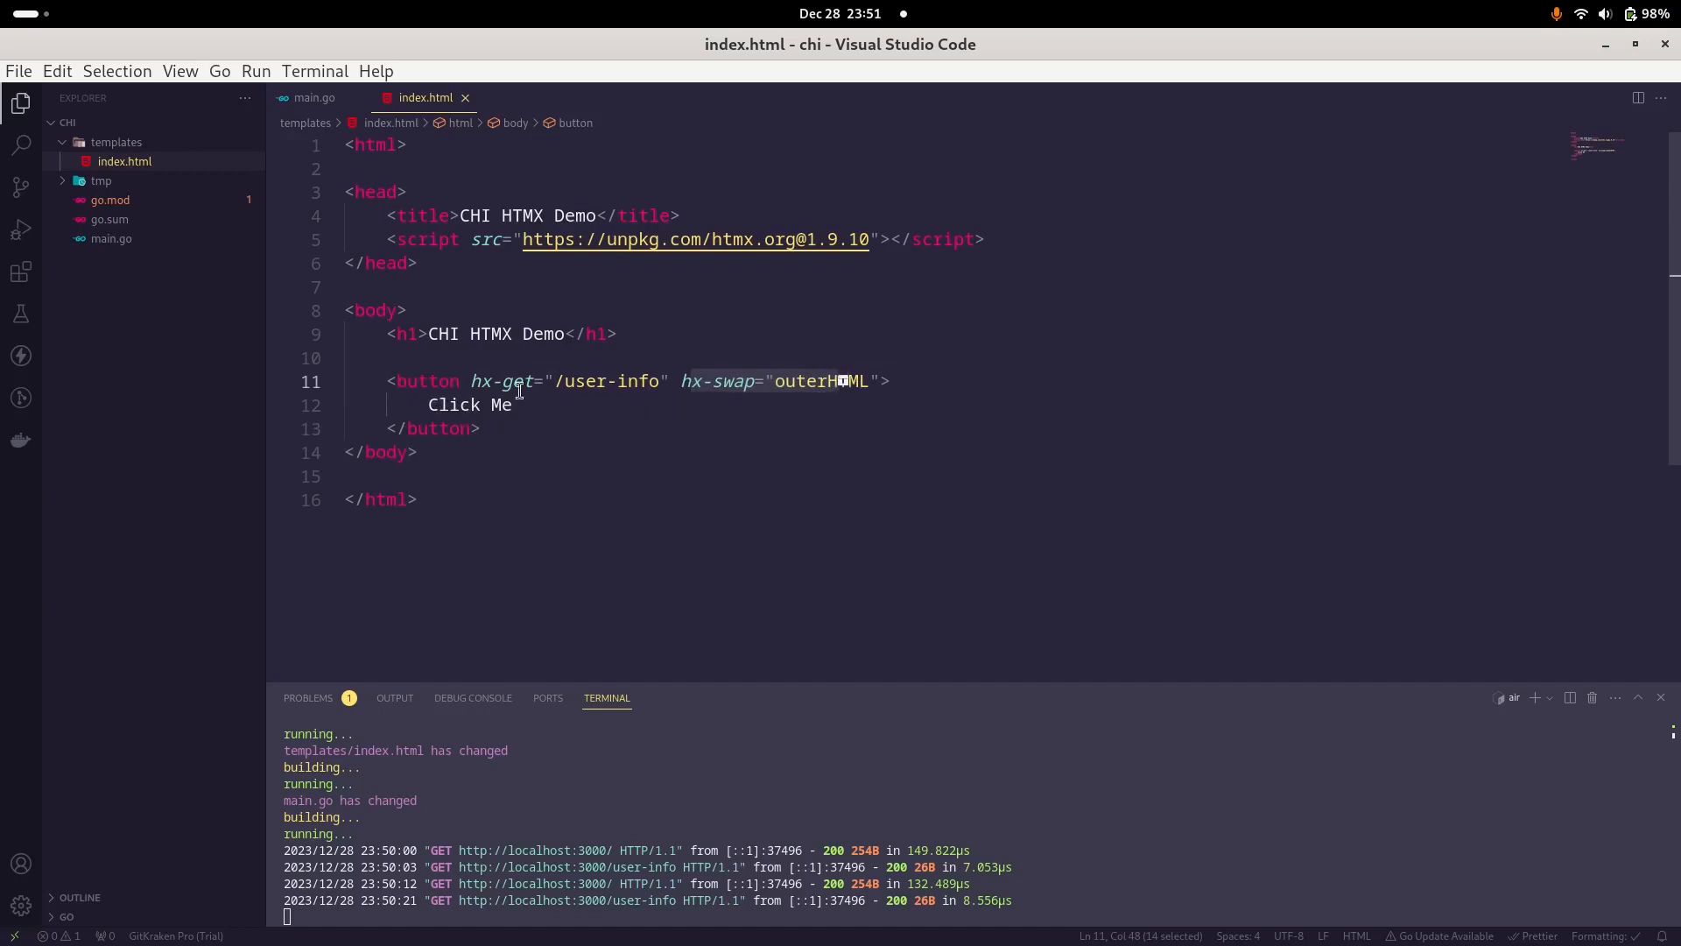
{"action": "left_click", "coordinate": [619, 334]}
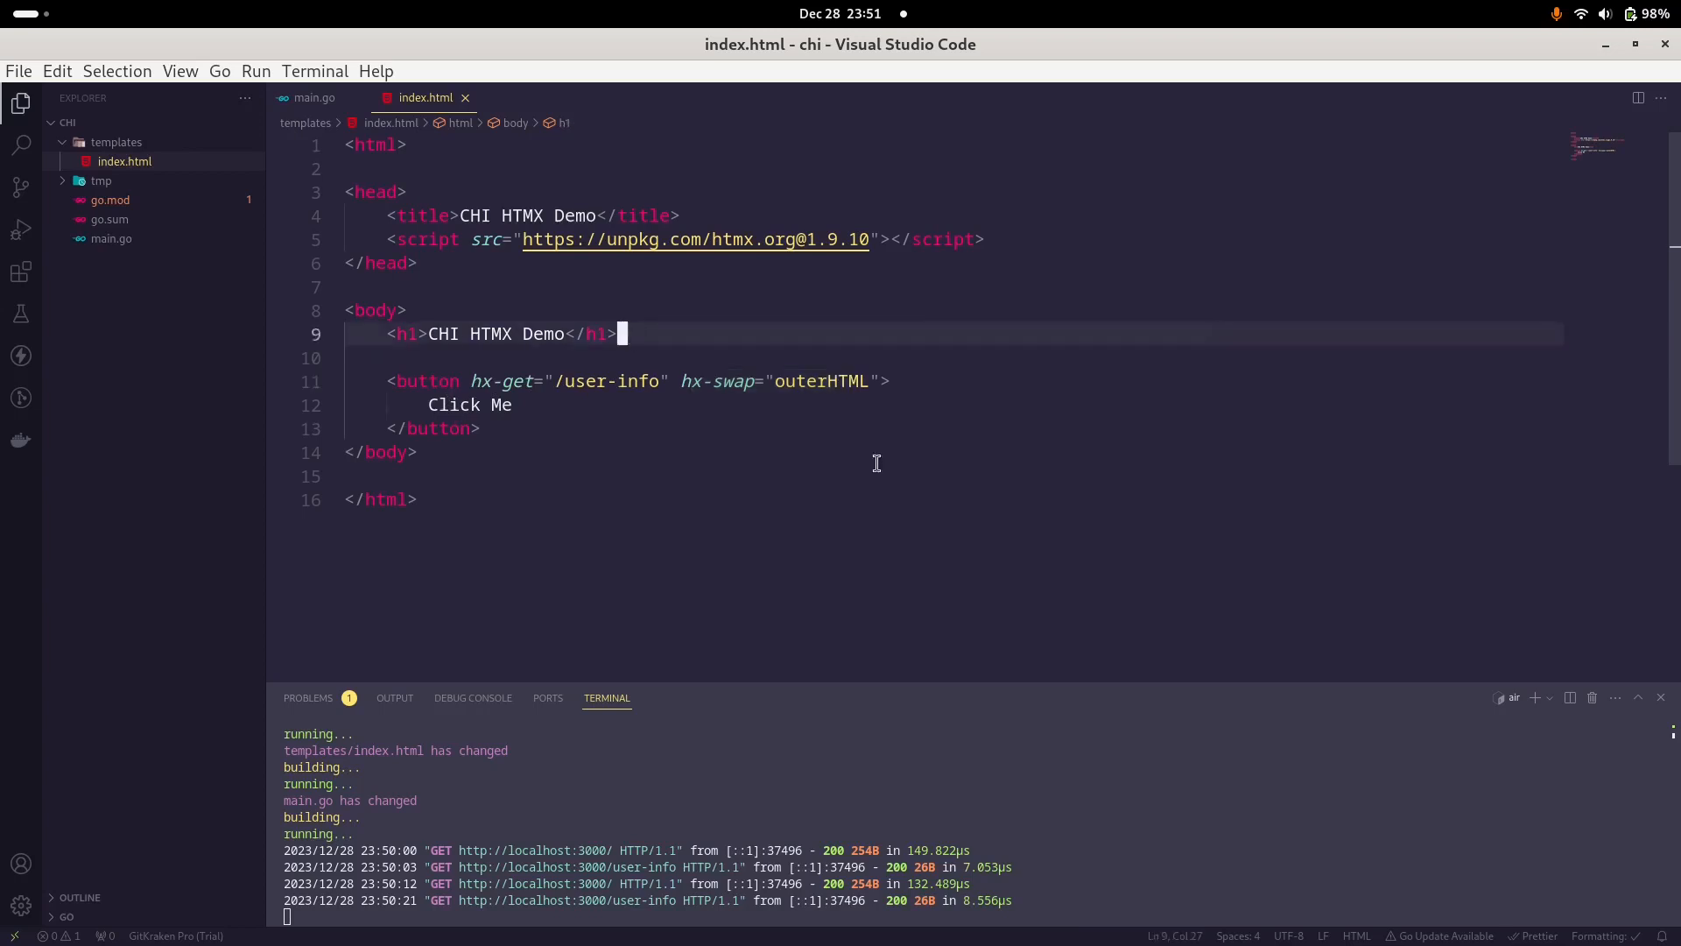
Step: Insert a <div id="user-info"> holding a <p>Test</p> paragraph below the h1
{"action": "key", "text": "Enter"}
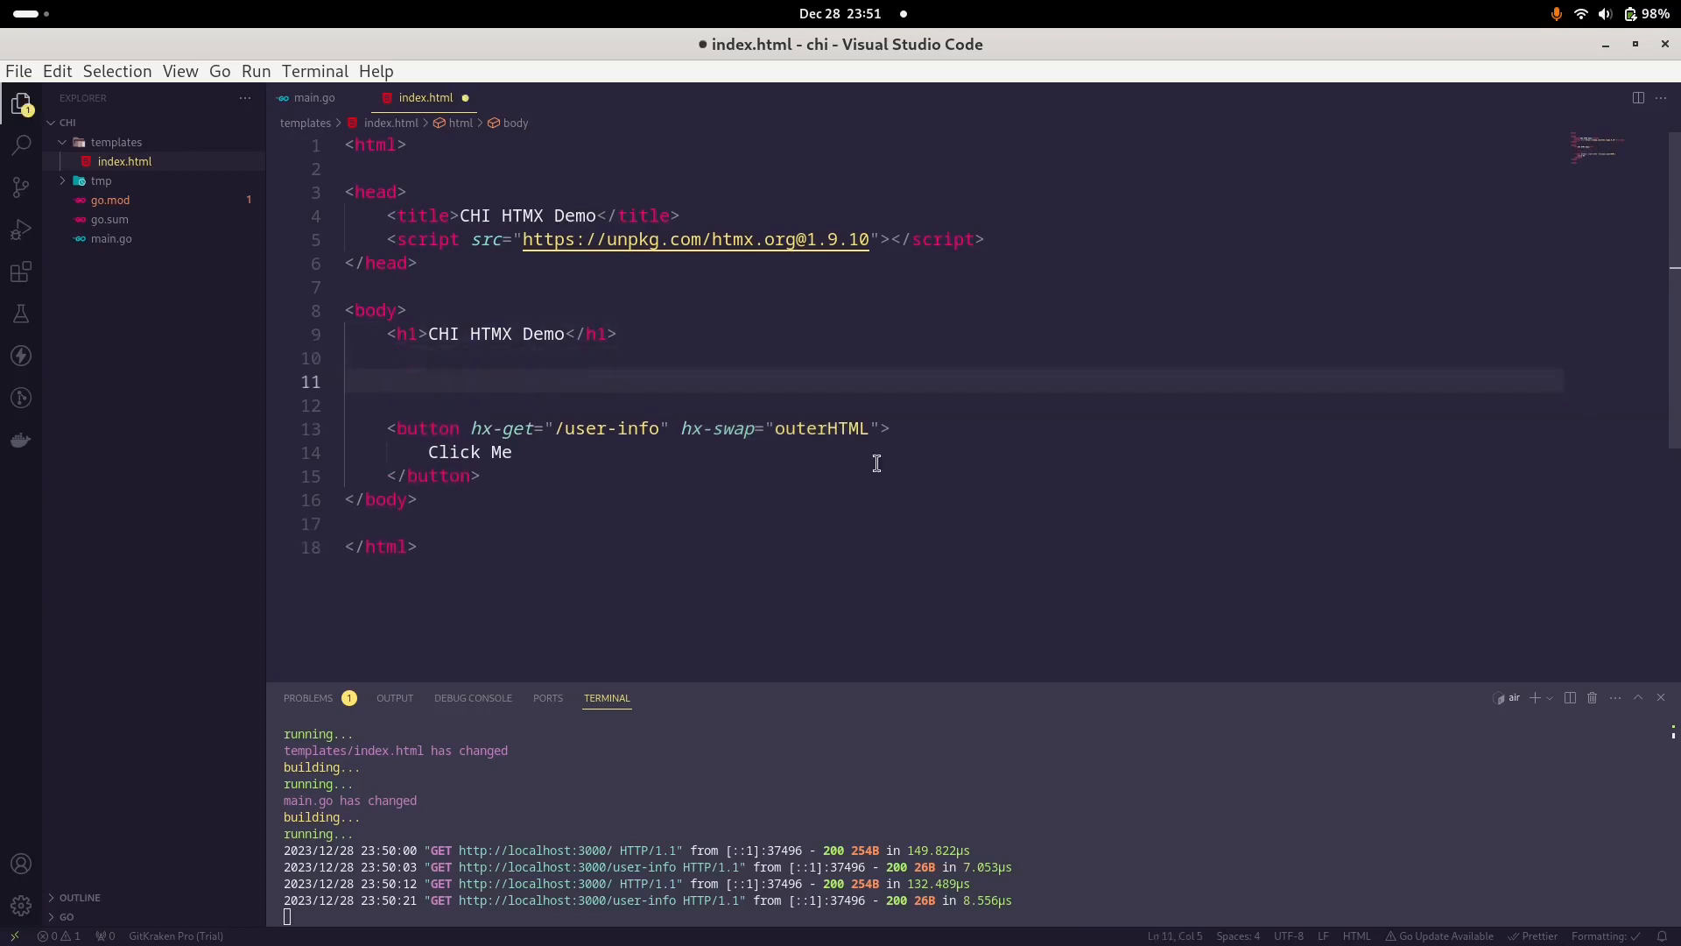
{"action": "type", "text": "div"}
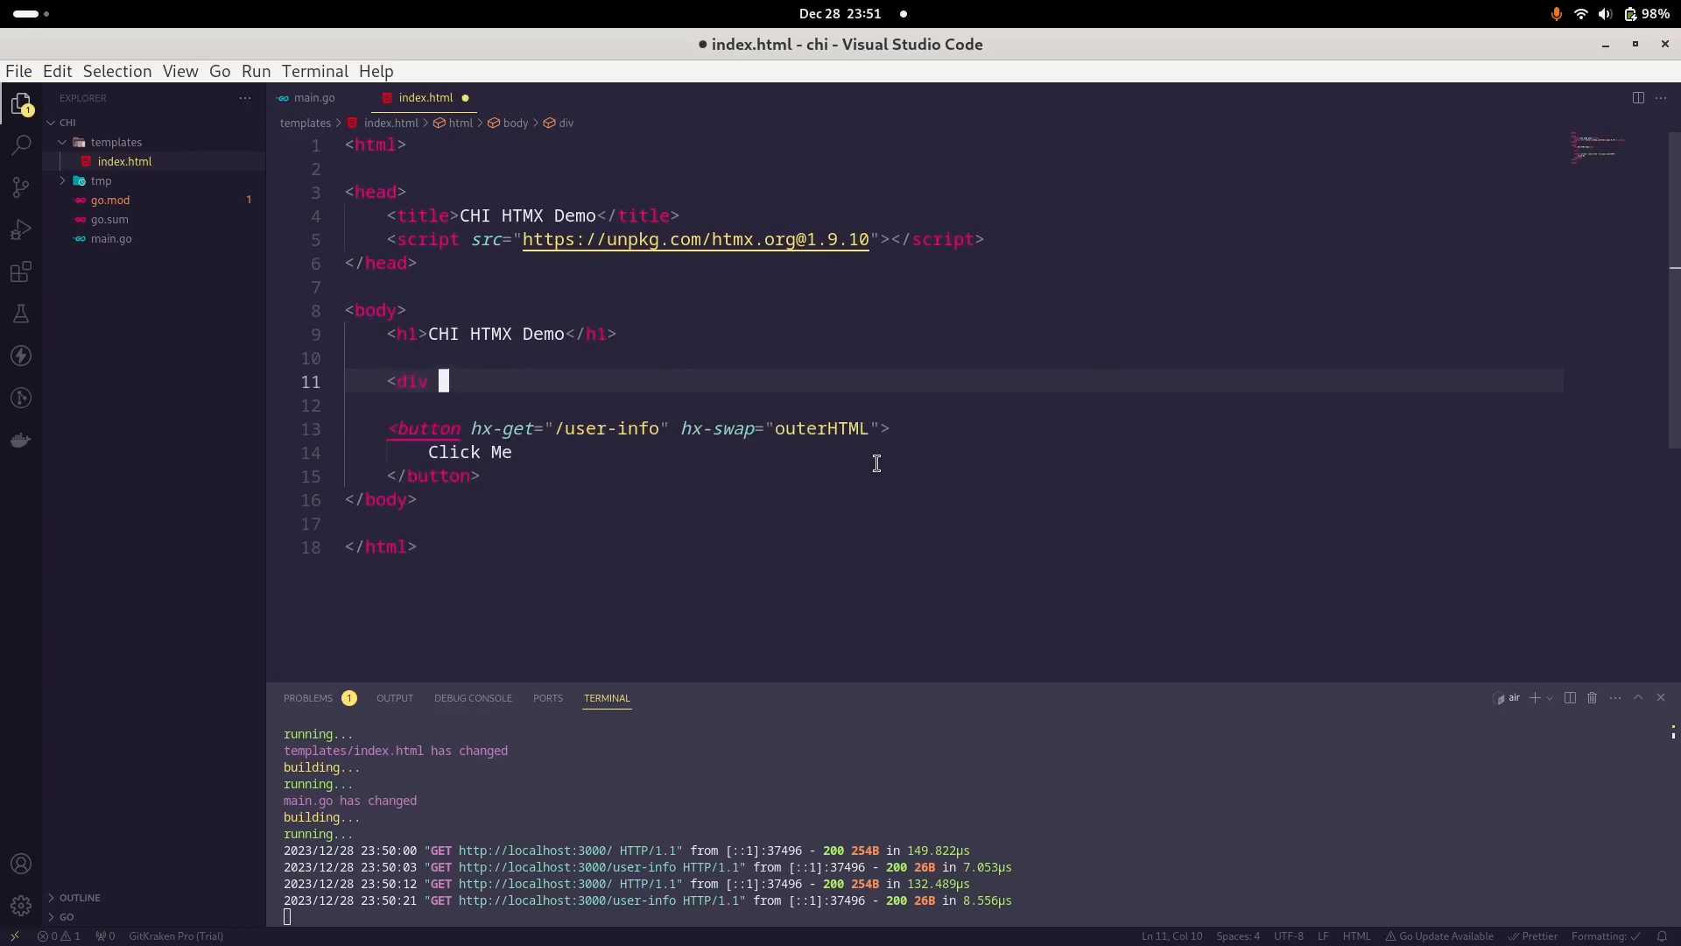
{"action": "type", "text": "id"}
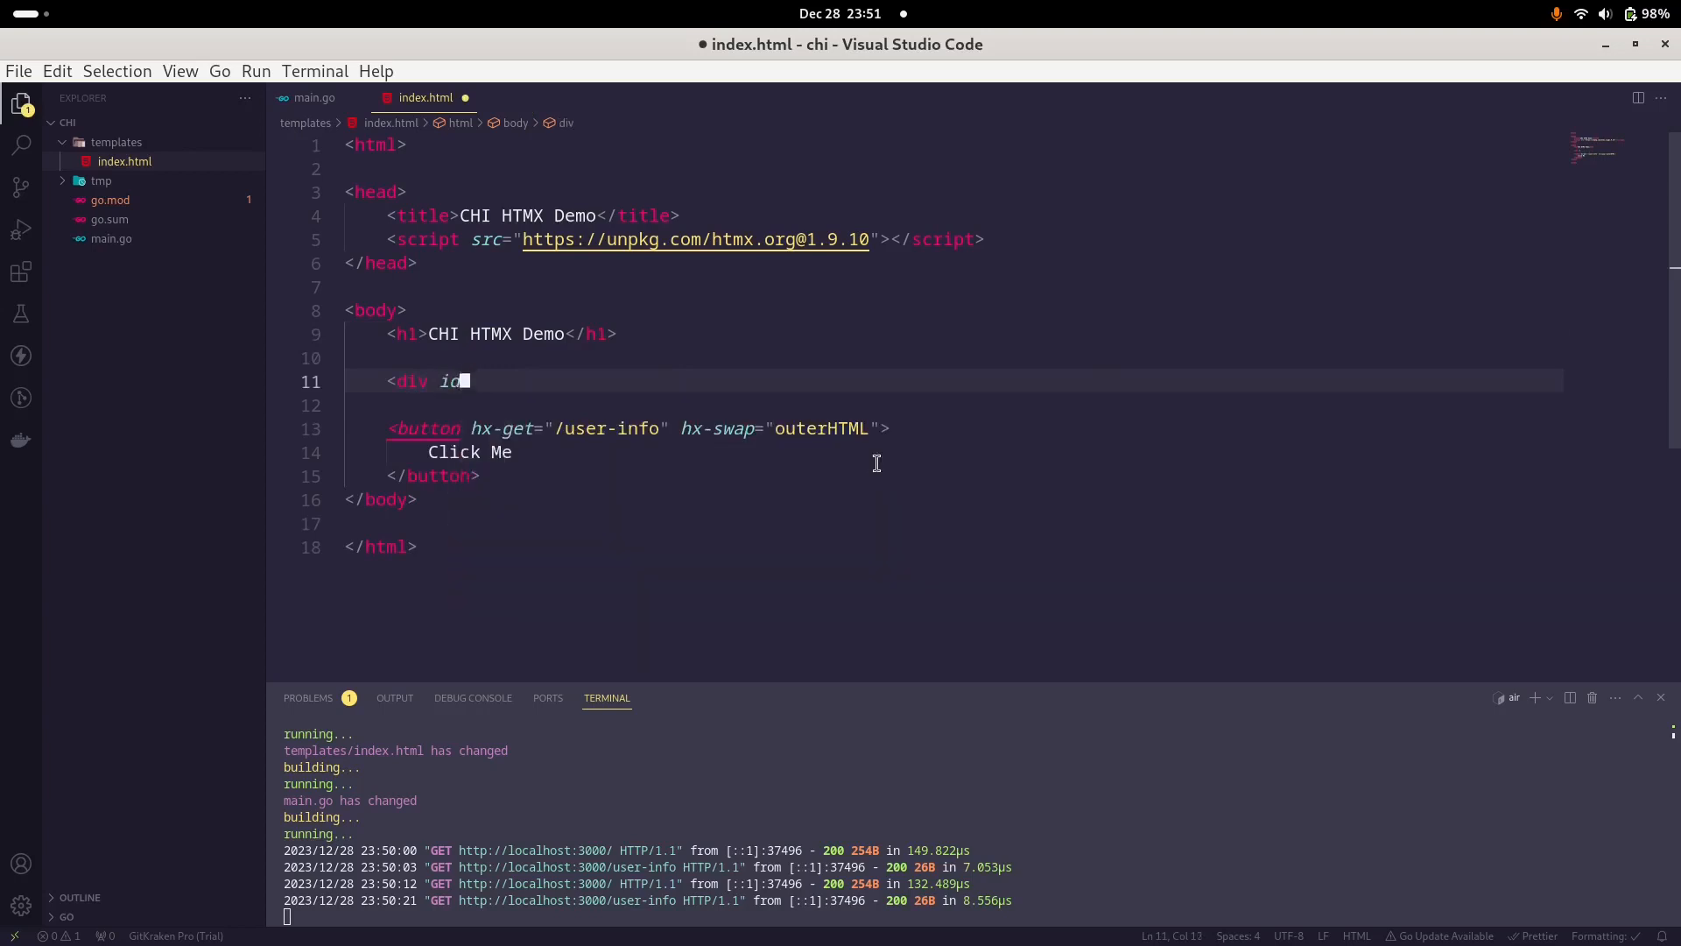
{"action": "type", "text": "=\"user-info\">"}
{"action": "left_click", "coordinate": [952, 406]}
{"action": "type", "text": "<p"}
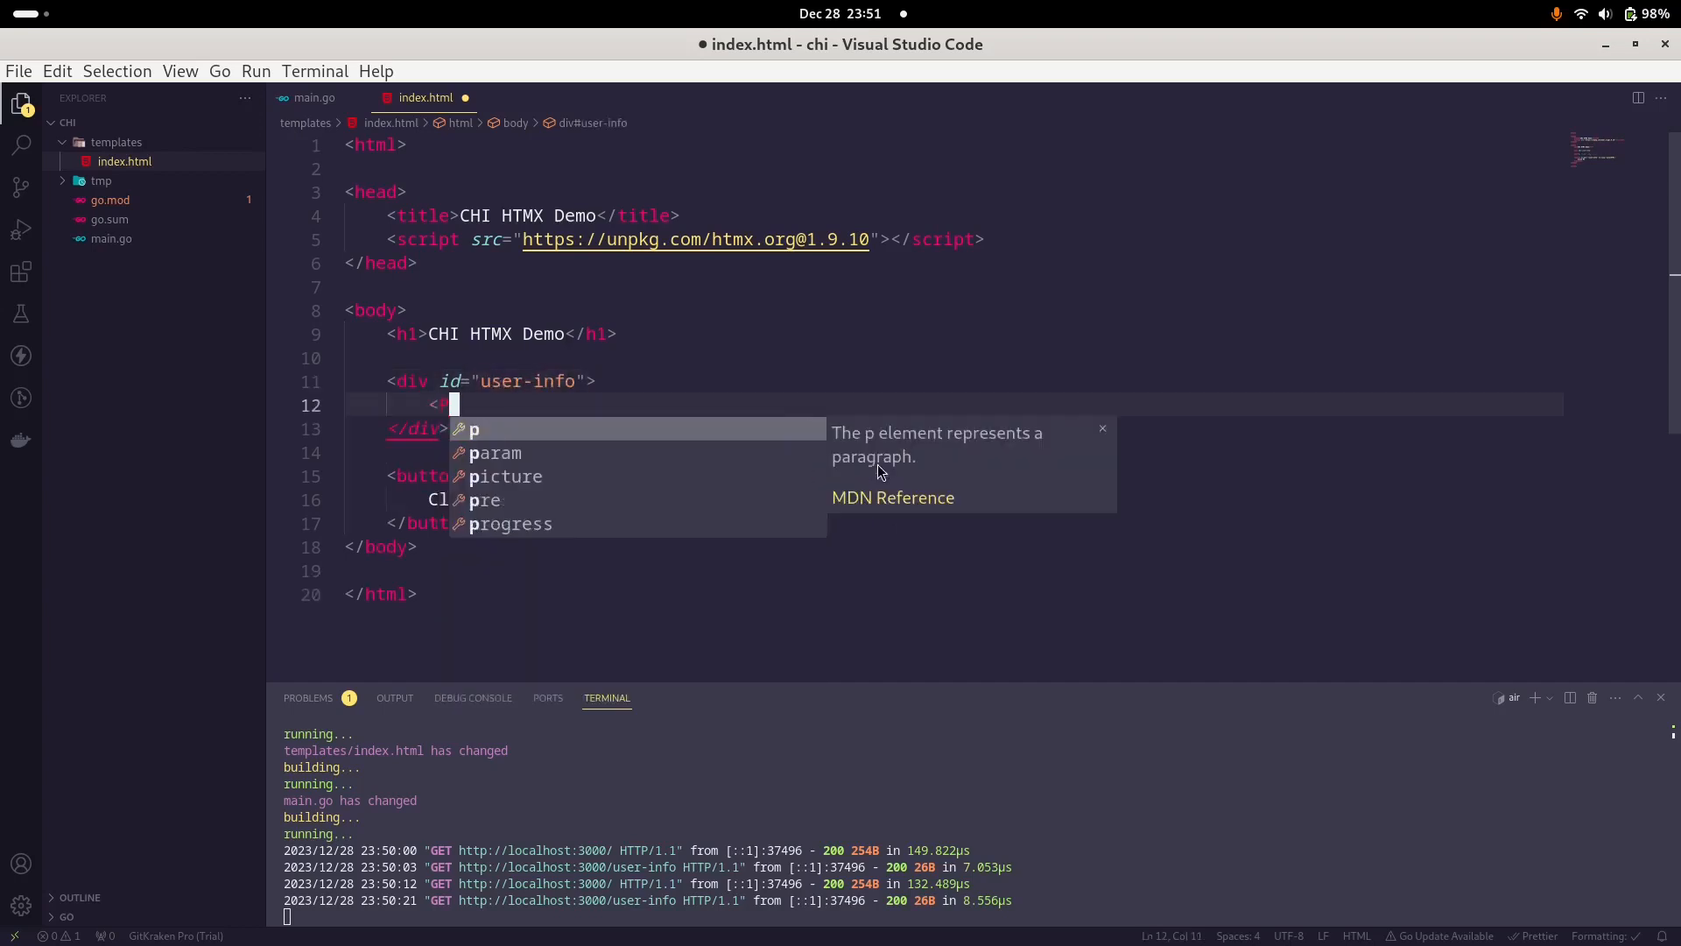
{"action": "type", "text": "Test</P>"}
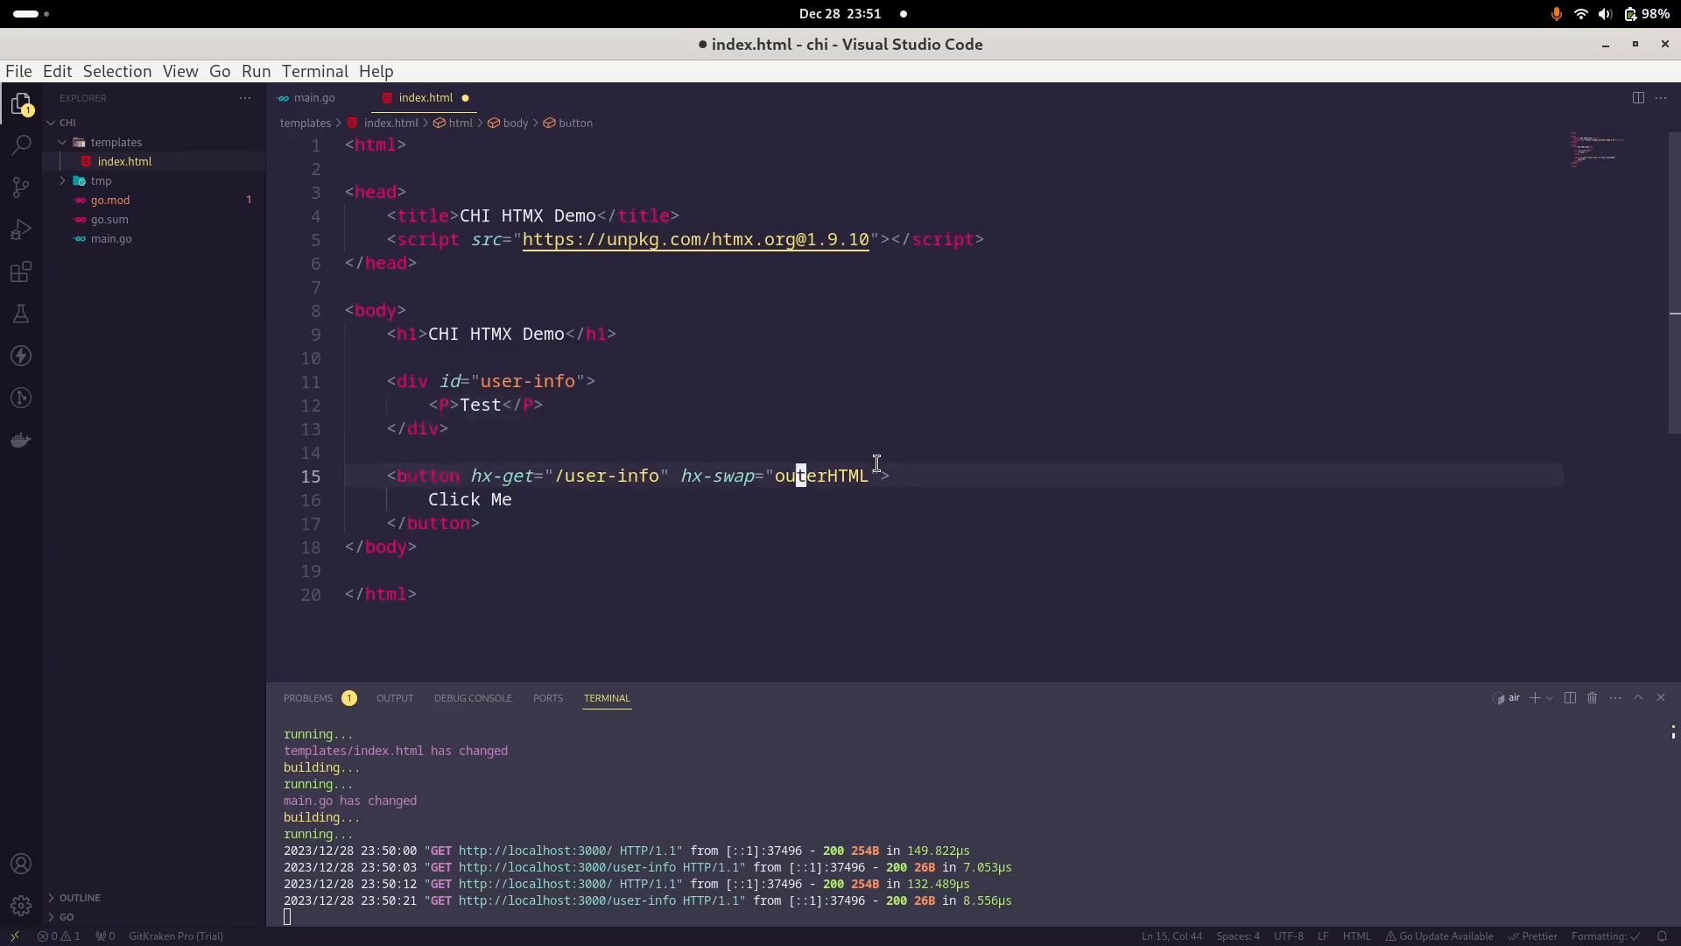
{"action": "left_click", "coordinate": [601, 381]}
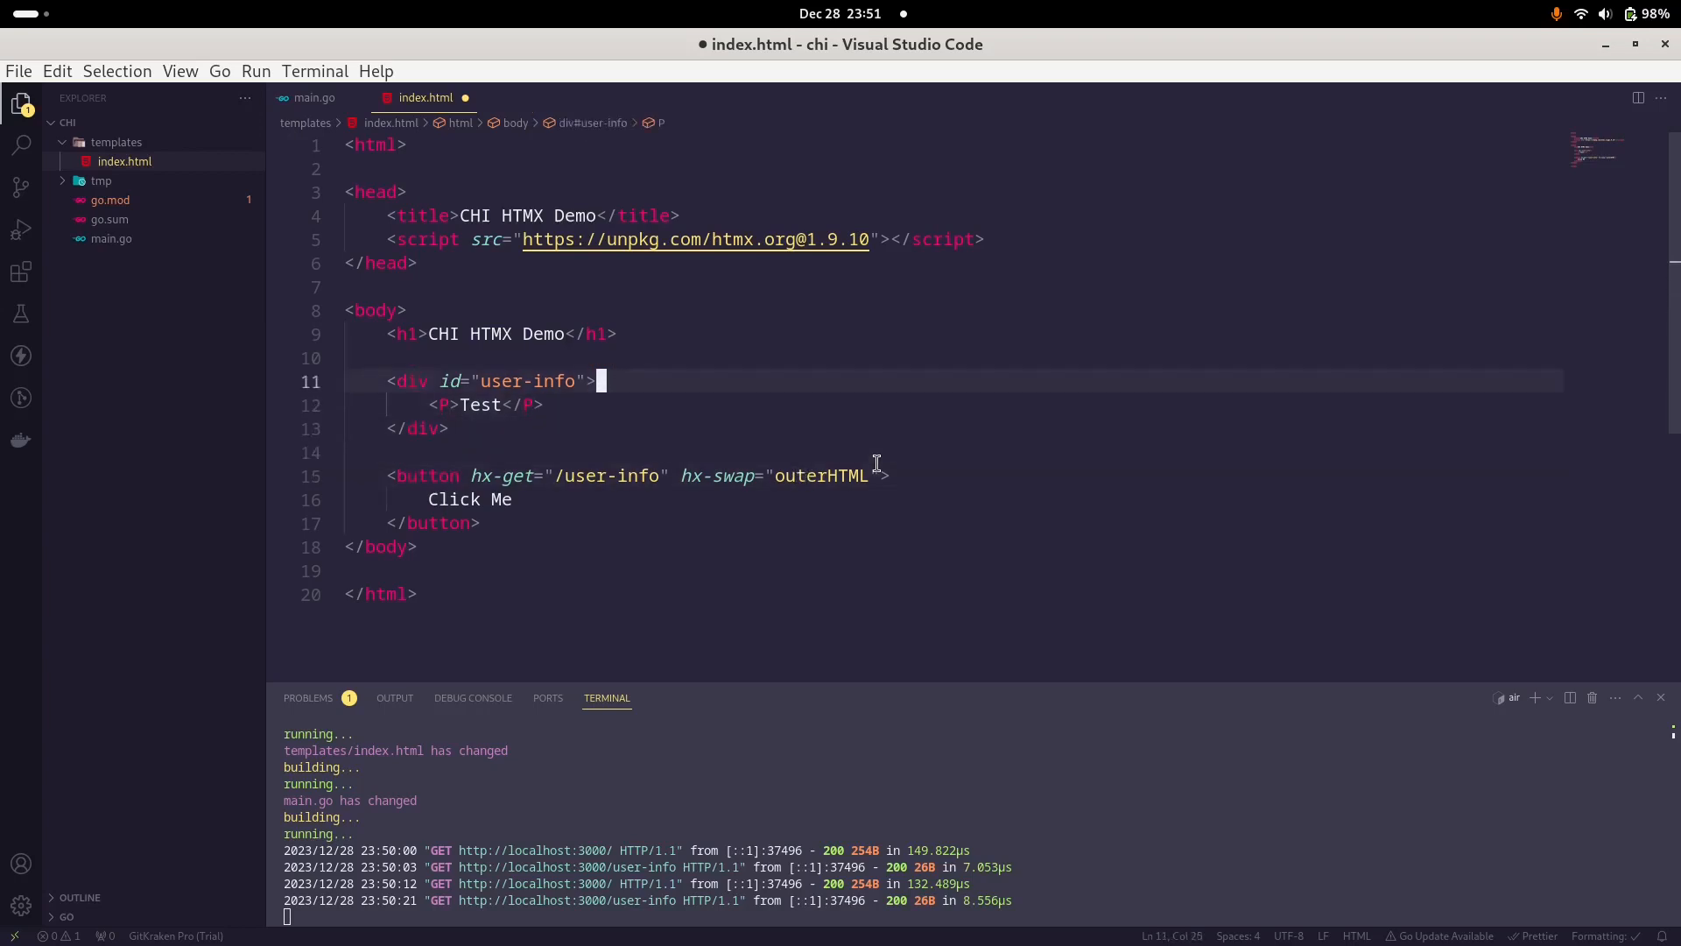
{"action": "left_click", "coordinate": [596, 380]}
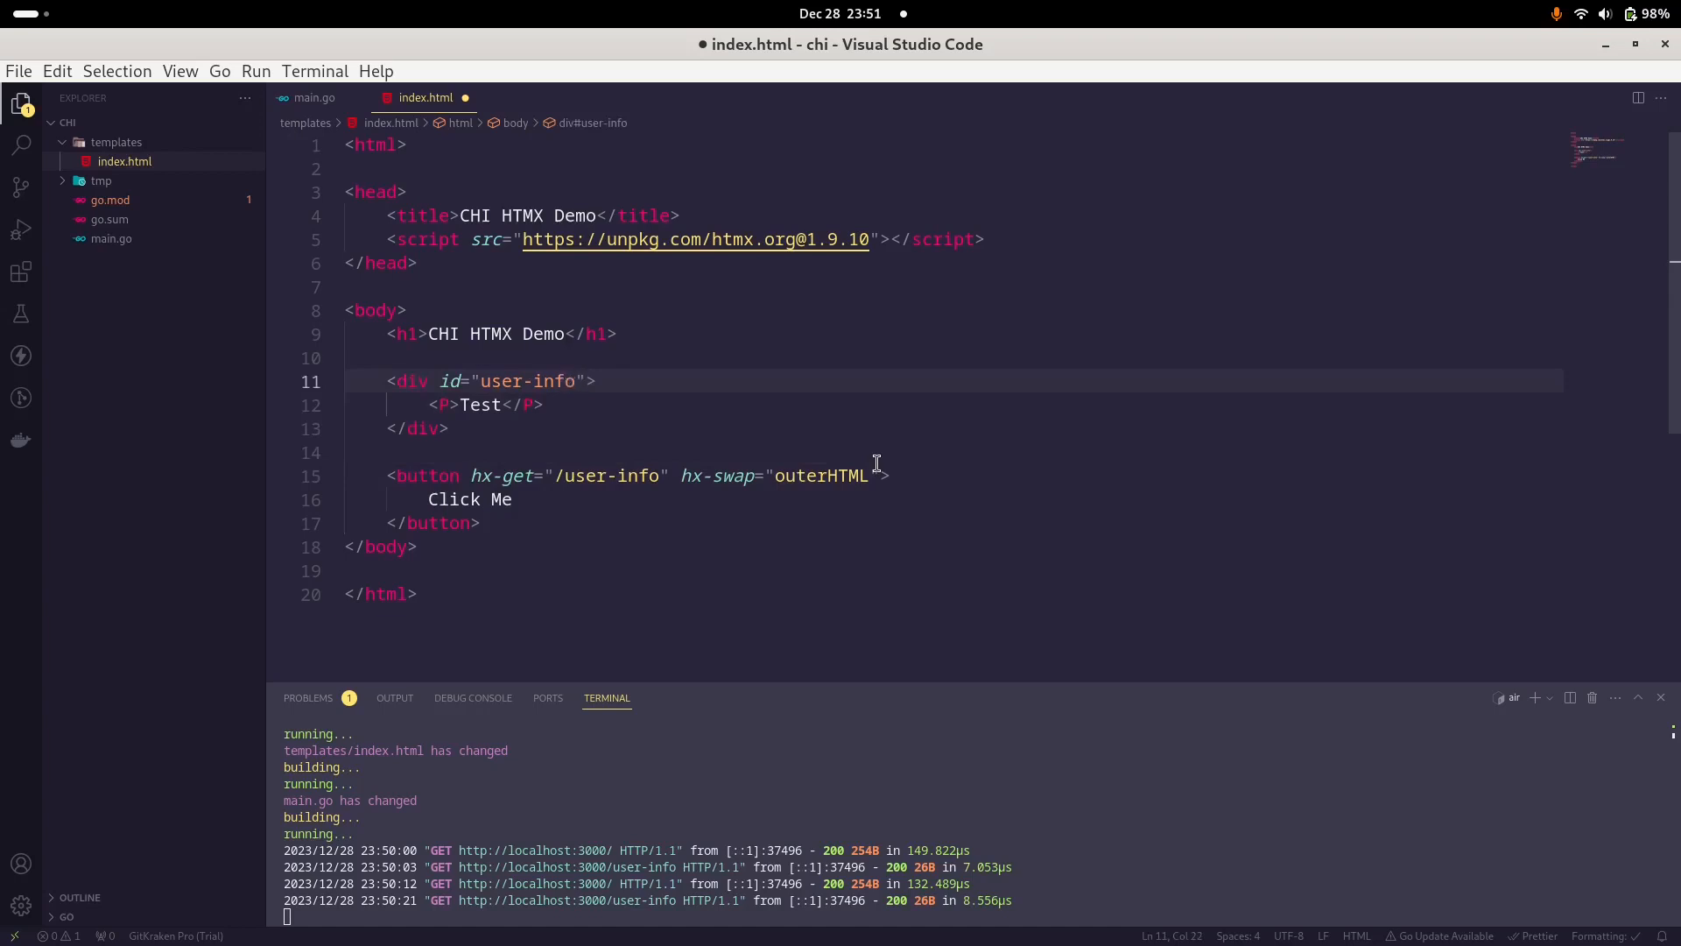
Step: Add hx-target="#user-info" to the button and change hx-swap from outerHTML to innerHTML
{"action": "left_click", "coordinate": [515, 498]}
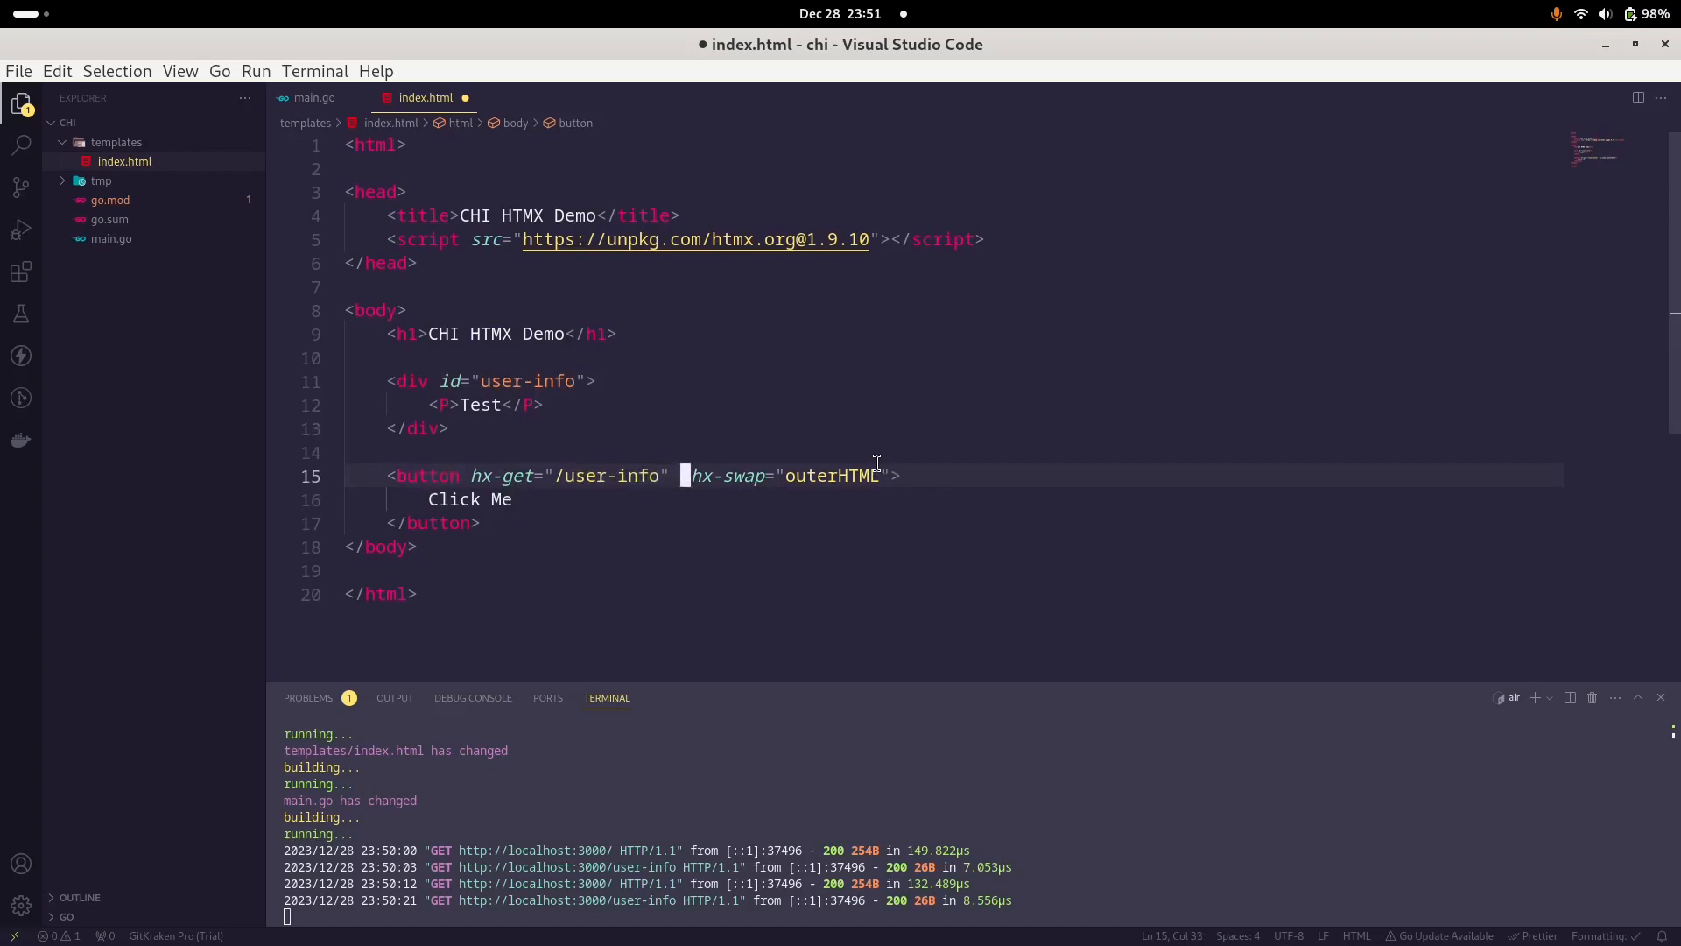
{"action": "type", "text": "hx-targehx-"}
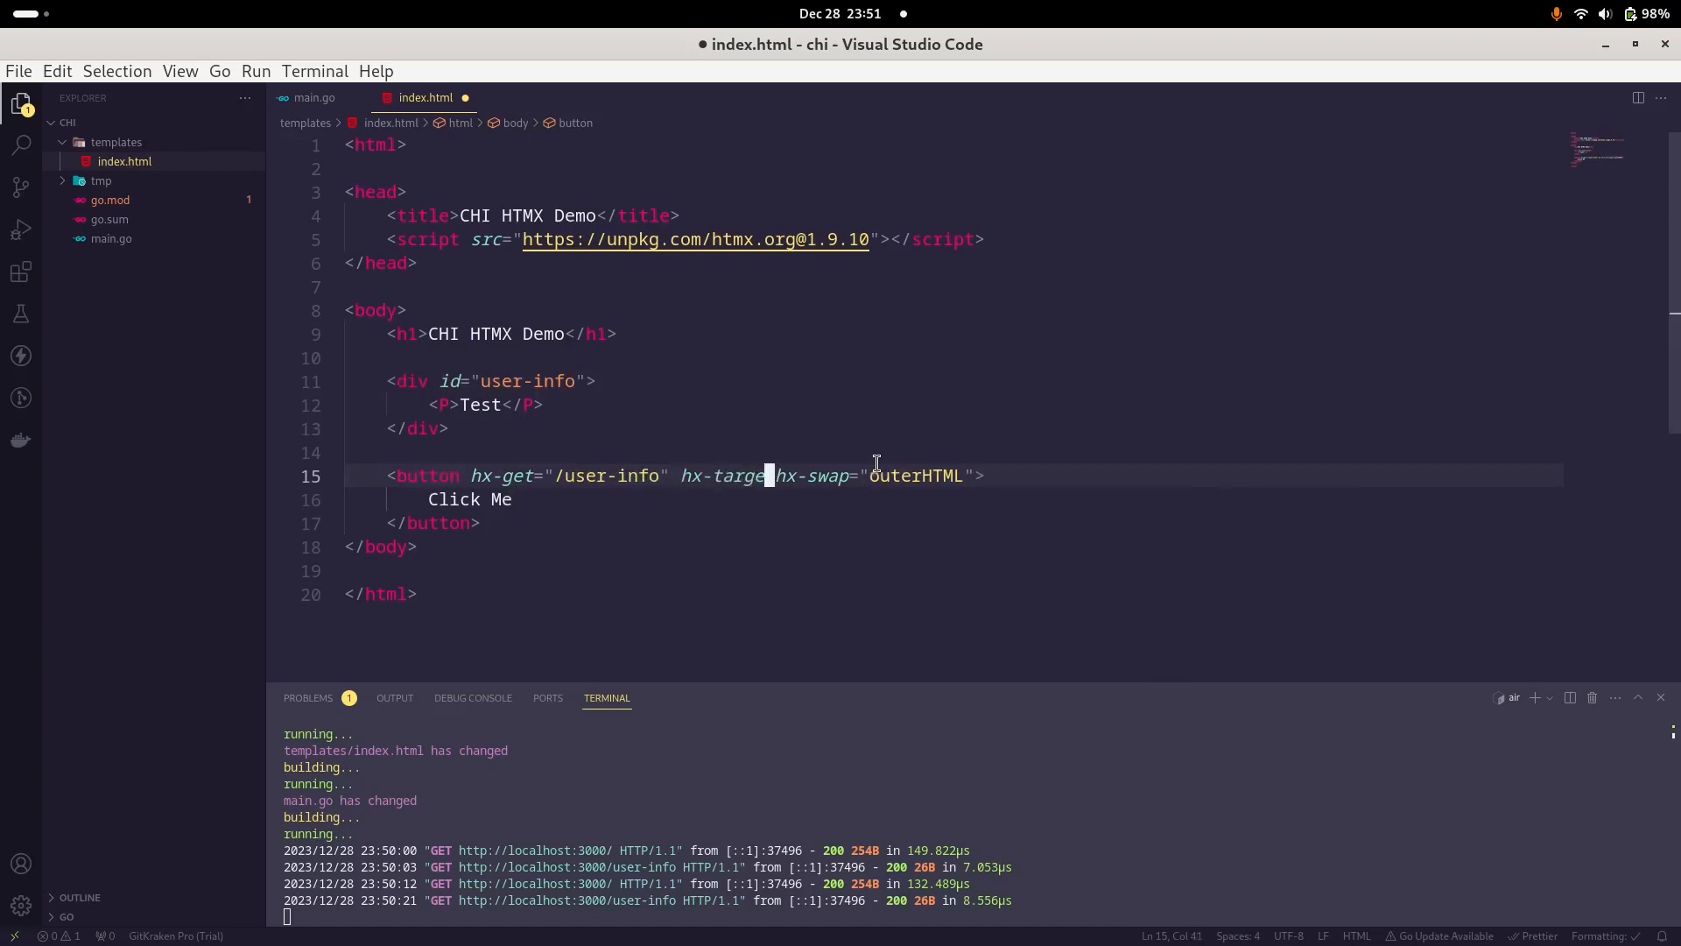
{"action": "type", "text": "=\"\""}
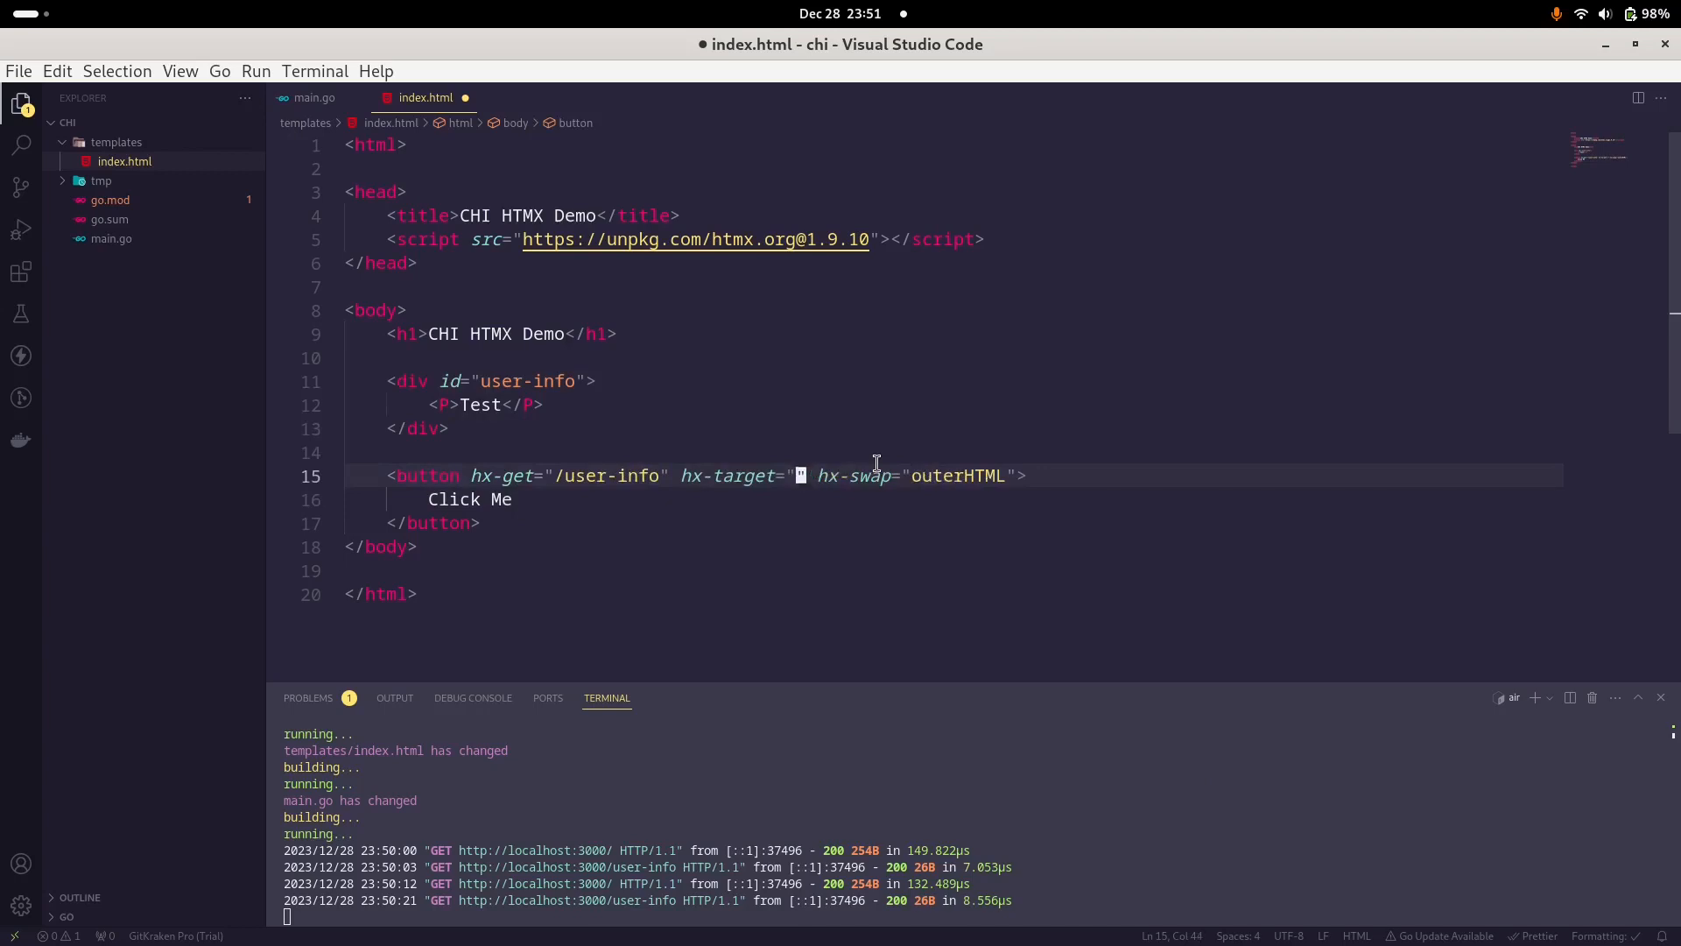
{"action": "type", "text": "#pla"}
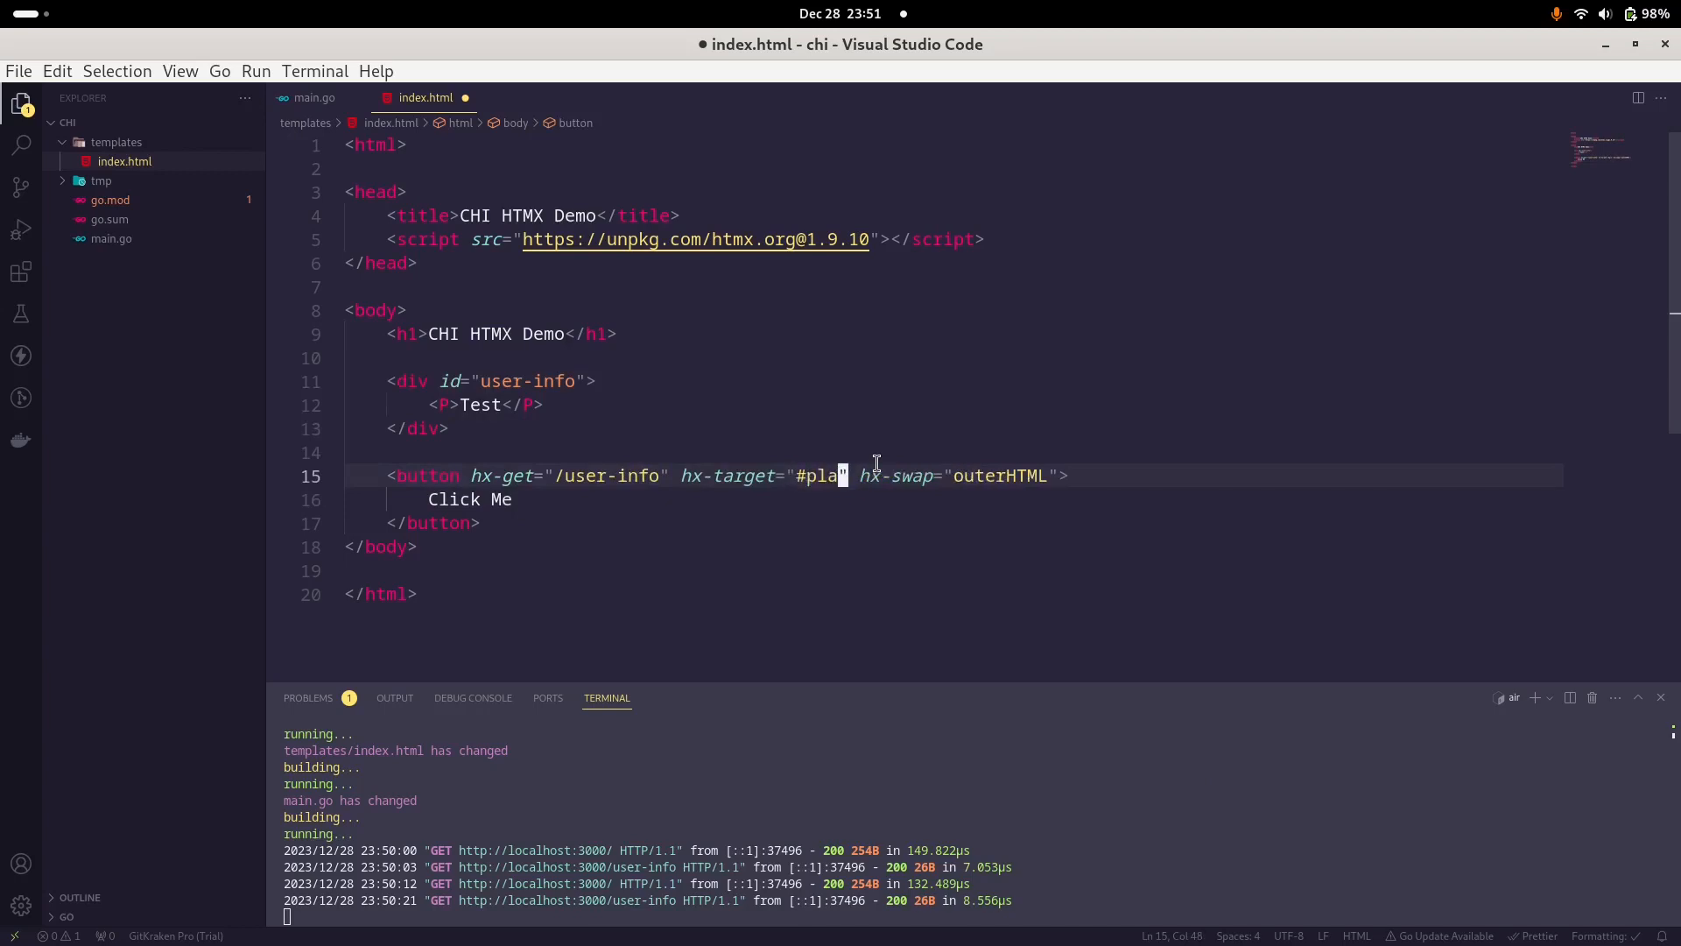
{"action": "key", "text": "BackSpace"}
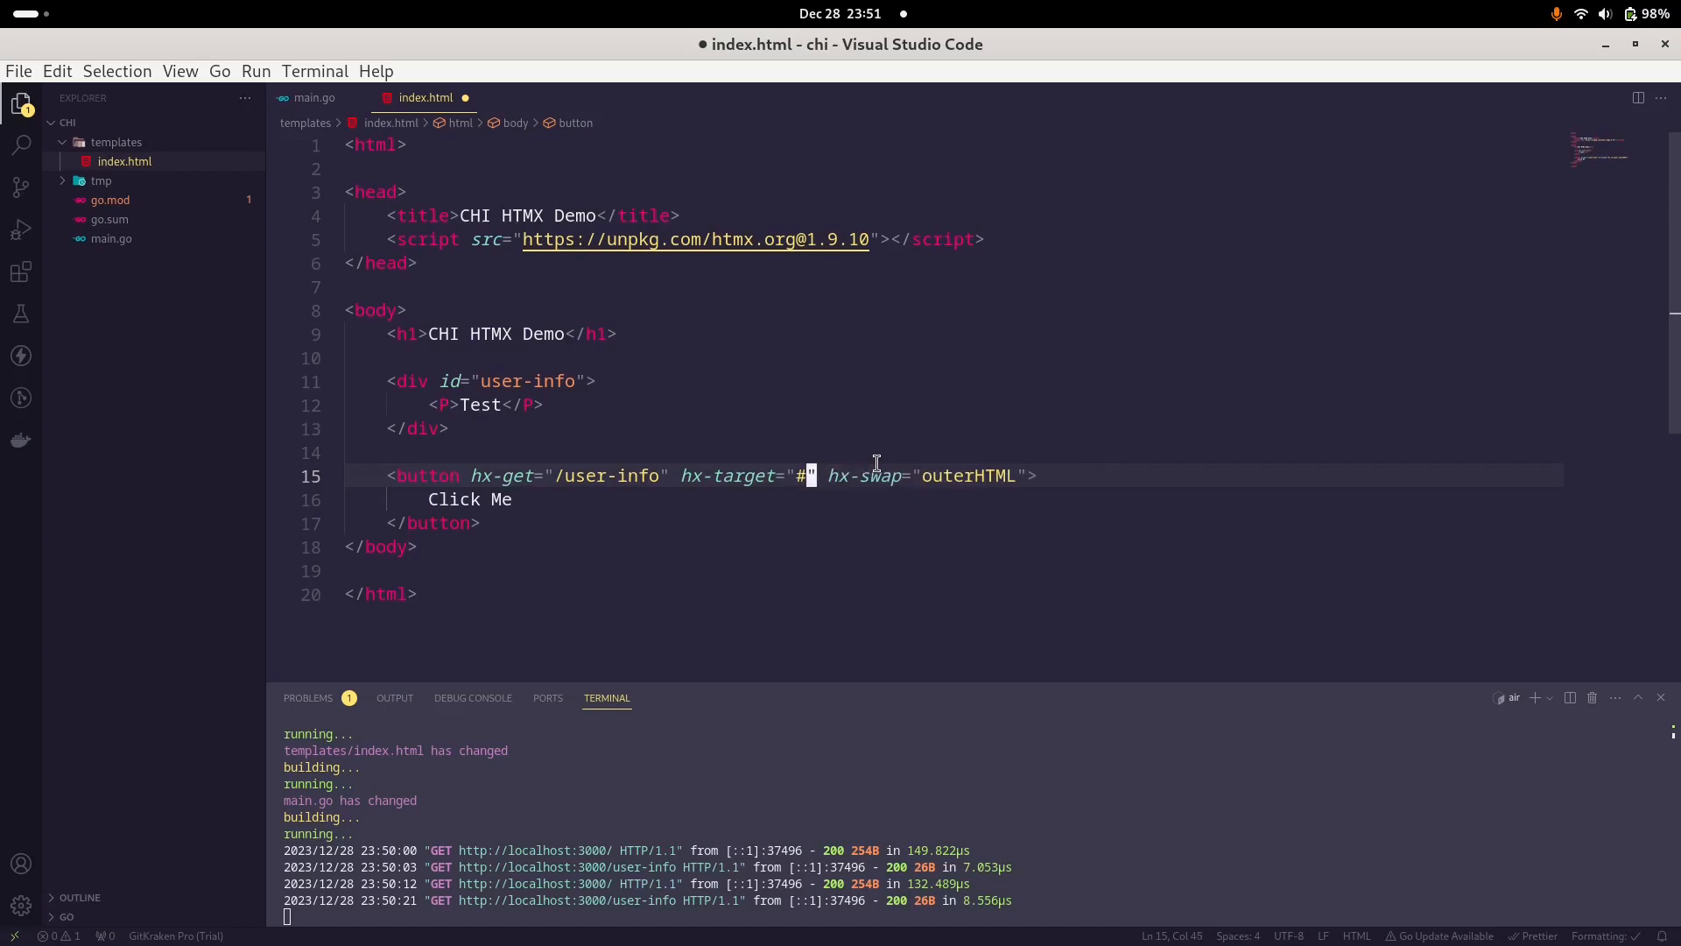
{"action": "type", "text": "user"}
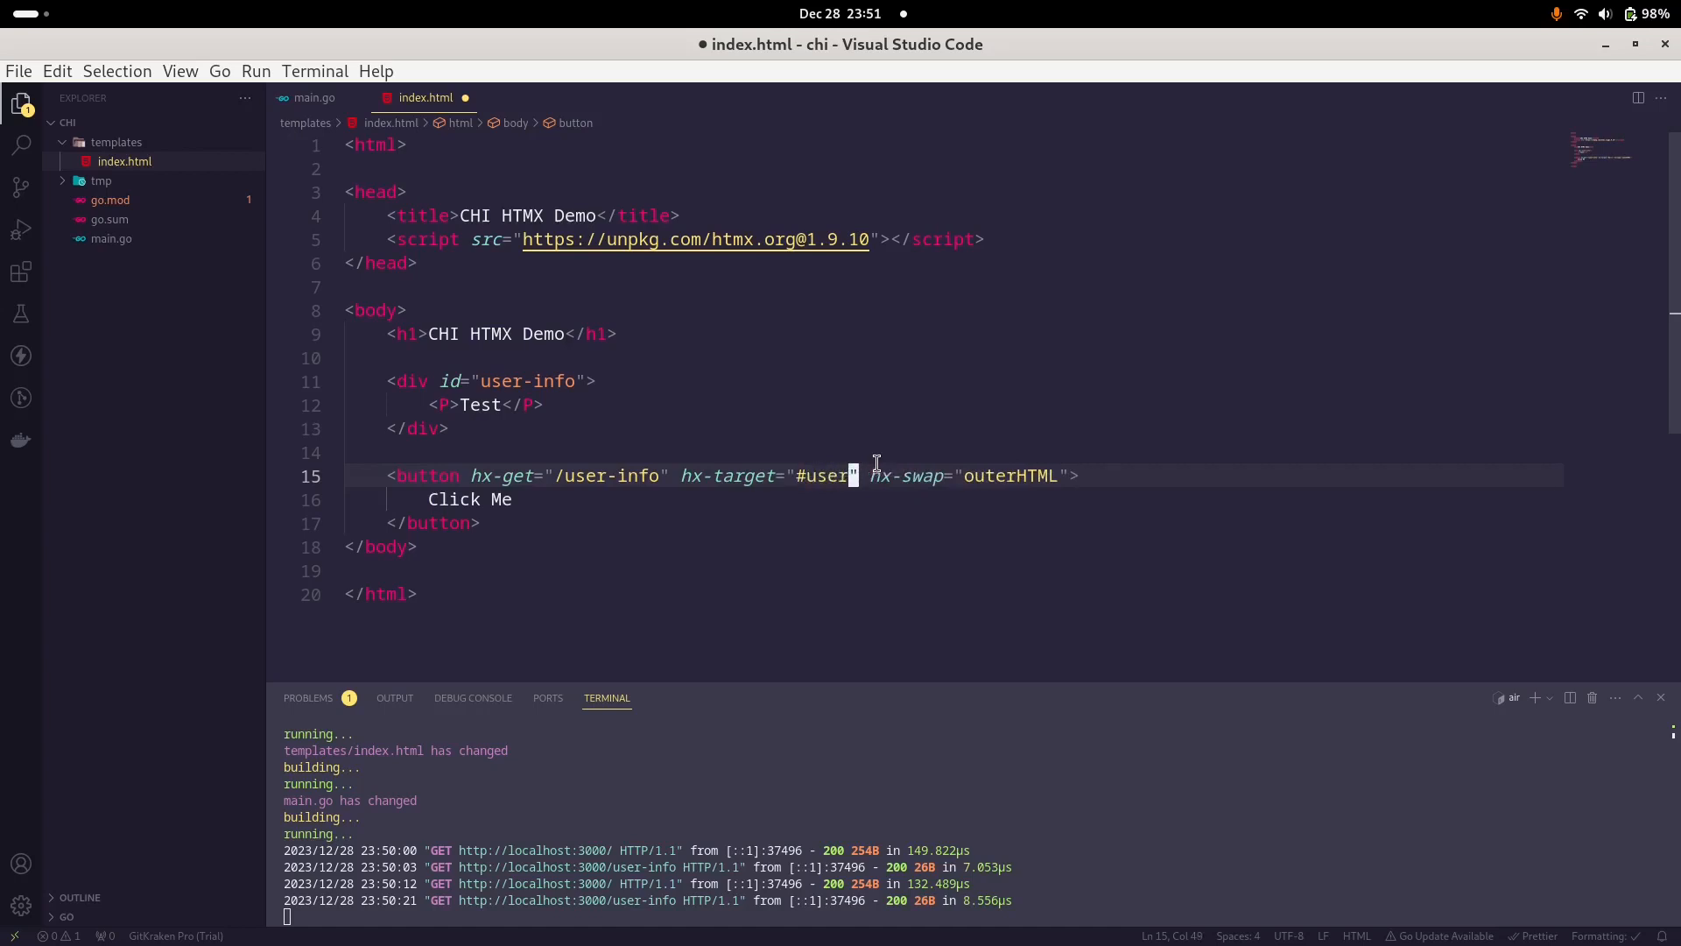
{"action": "type", "text": "-info"}
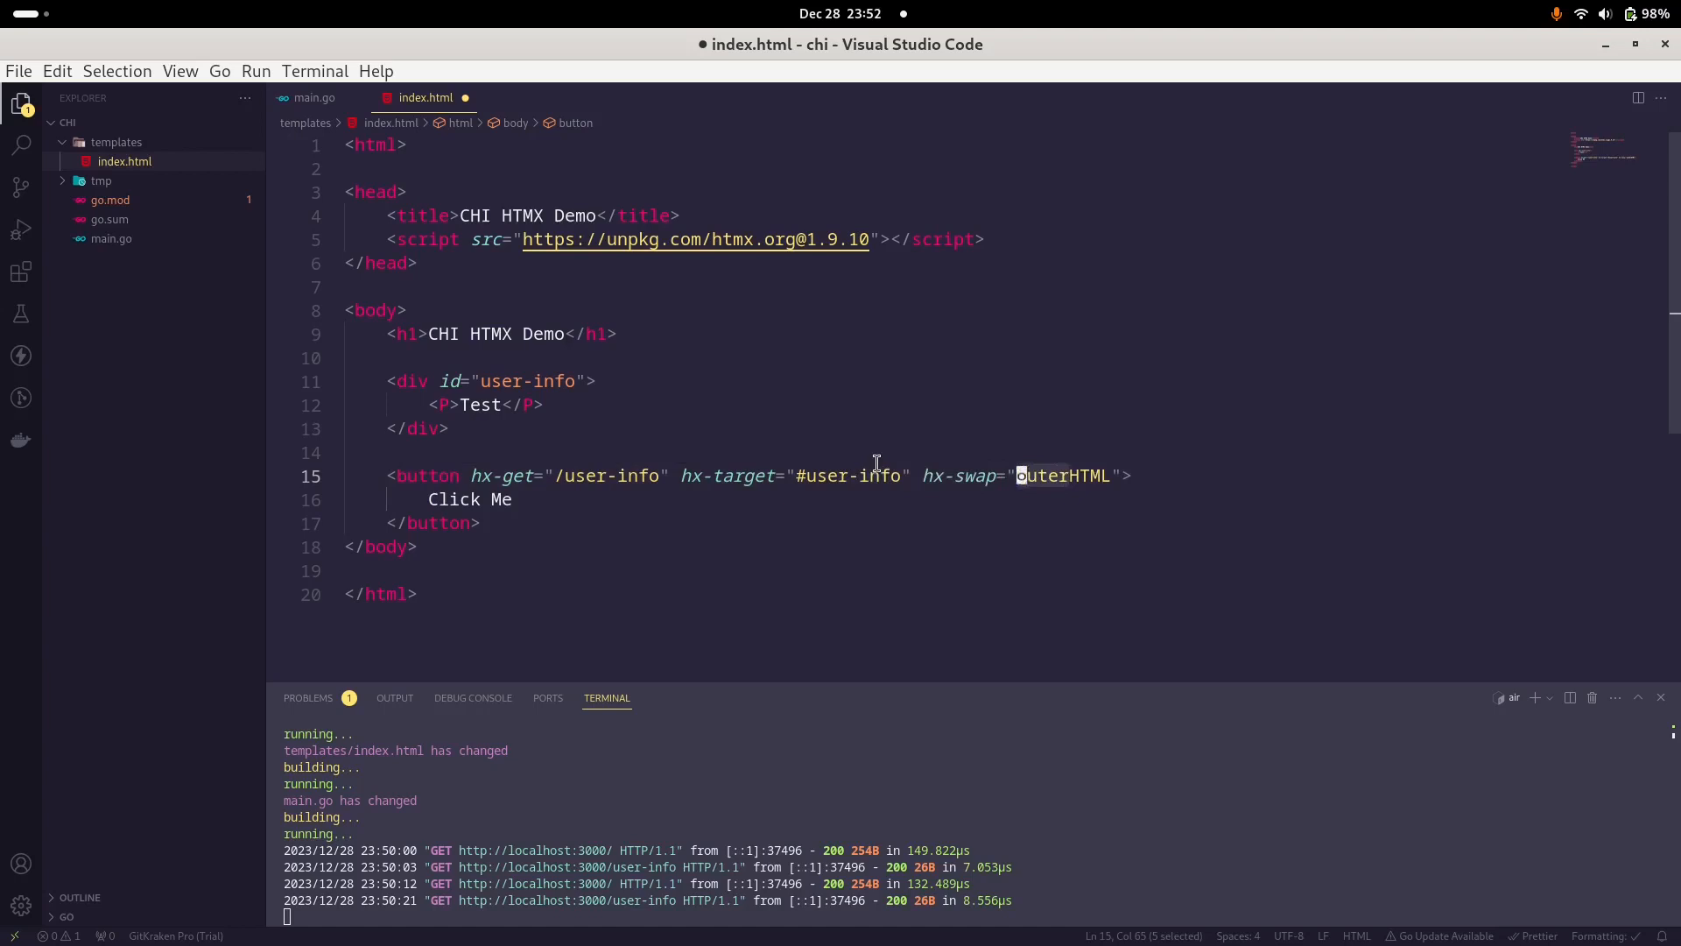
{"action": "type", "text": "innerHTML"}
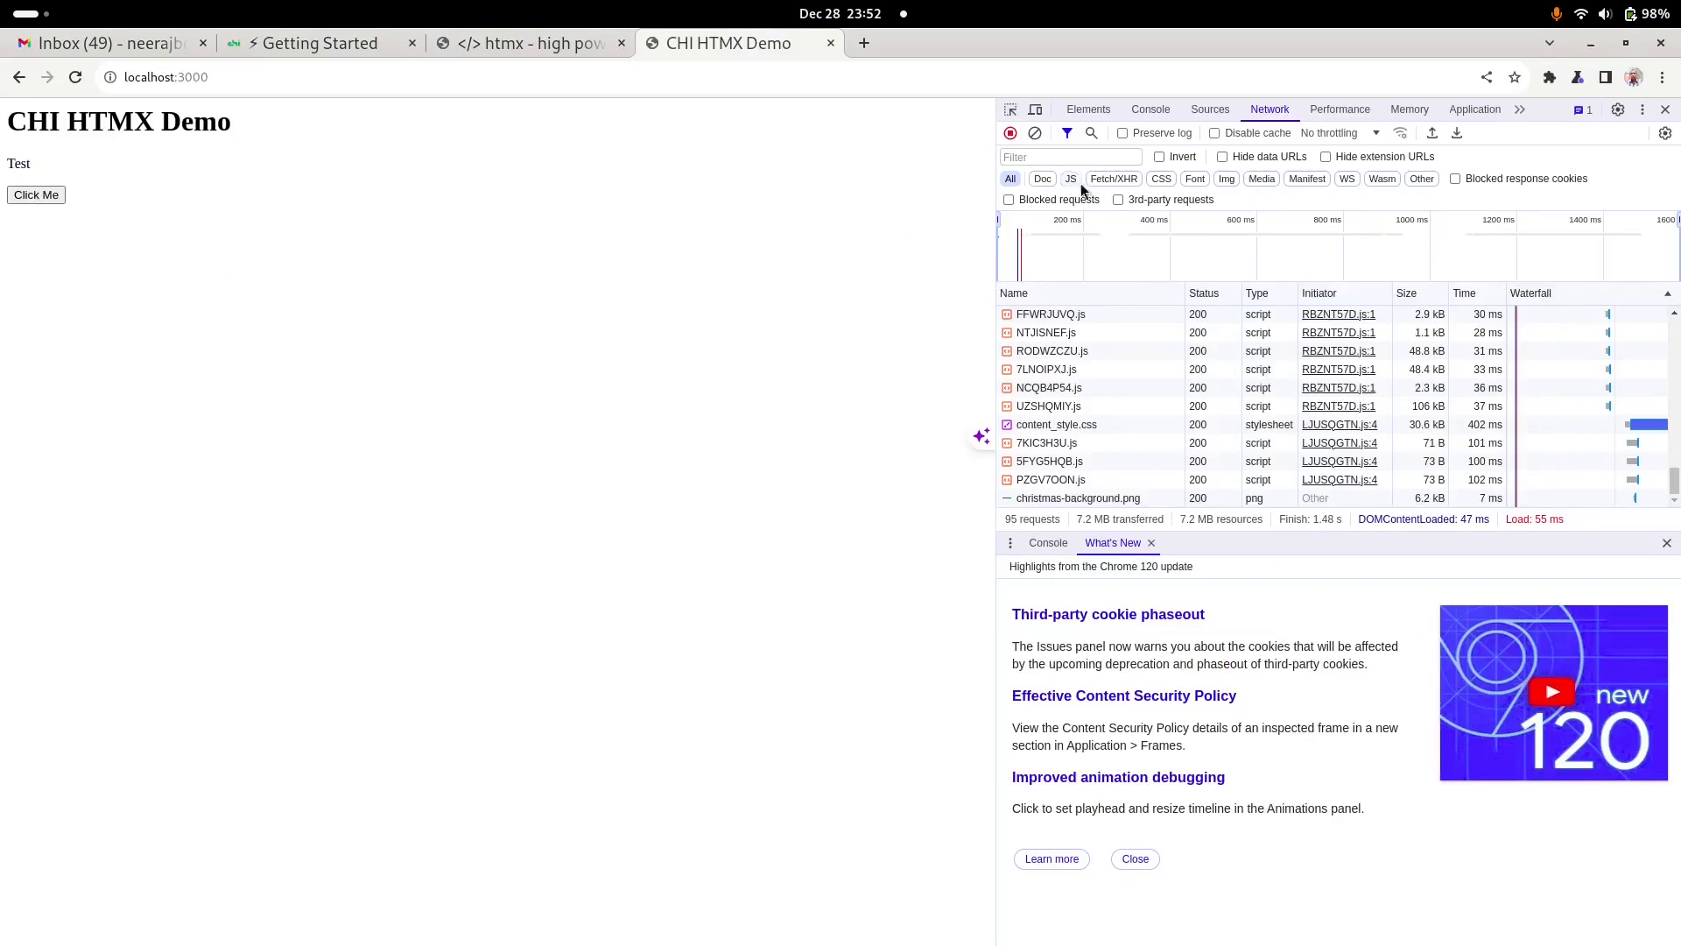
Step: Clear the Network log, select the Test text, and click Click Me to request user info
{"action": "left_click", "coordinate": [1035, 132]}
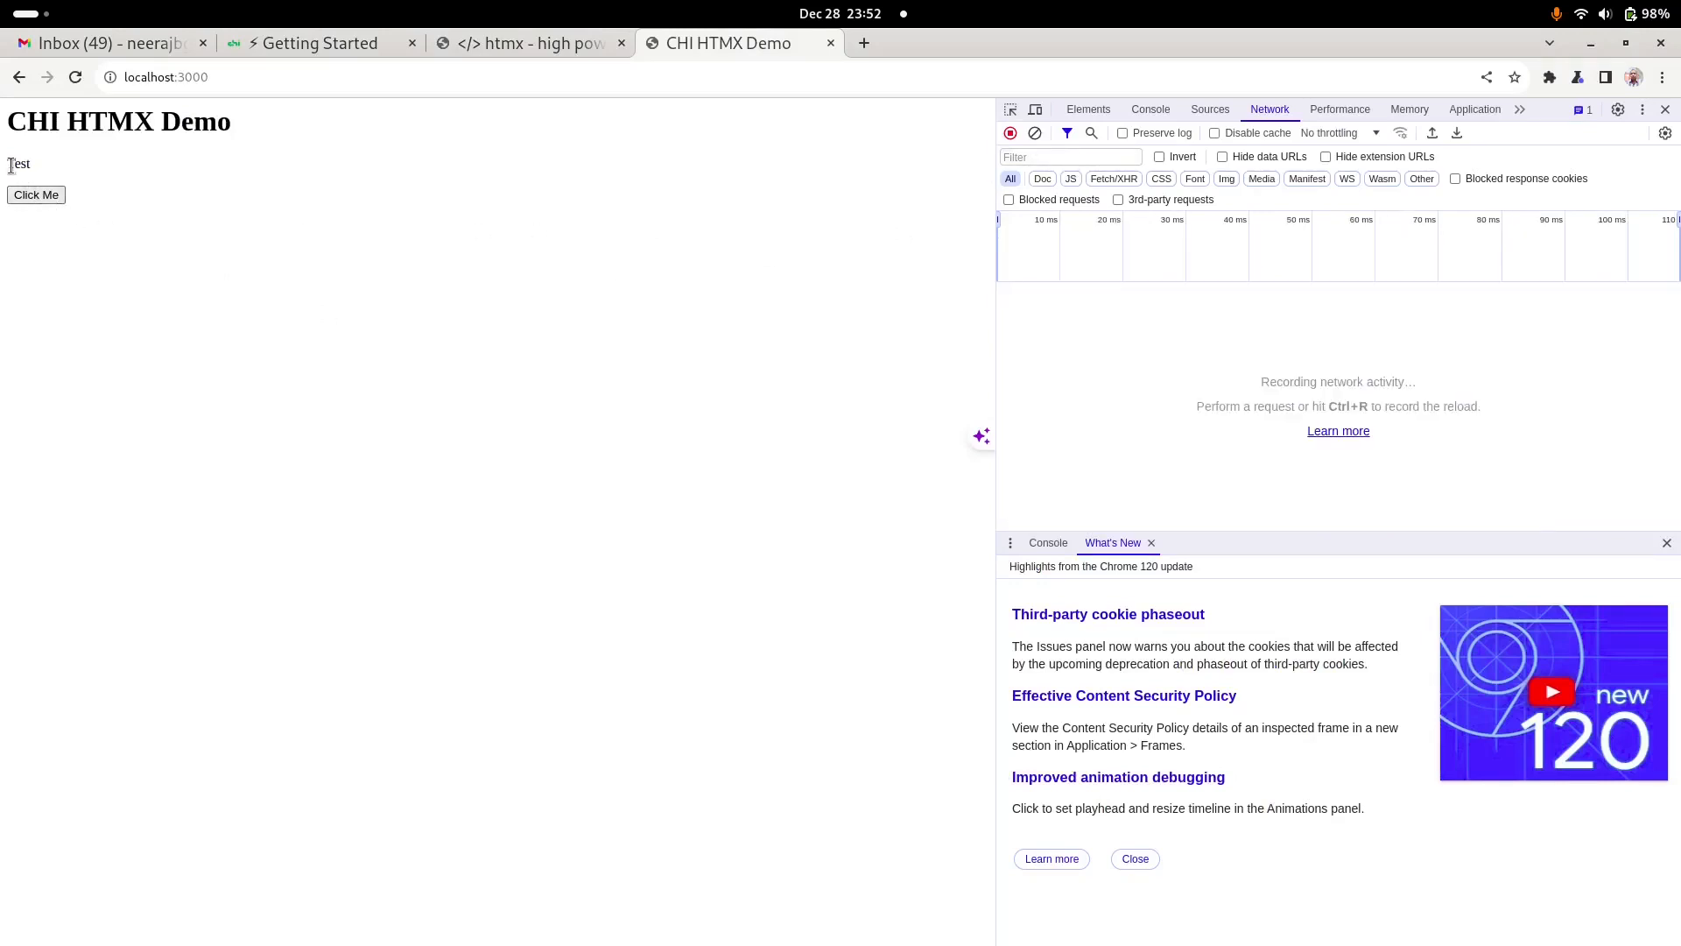
{"action": "double_click", "coordinate": [18, 163]}
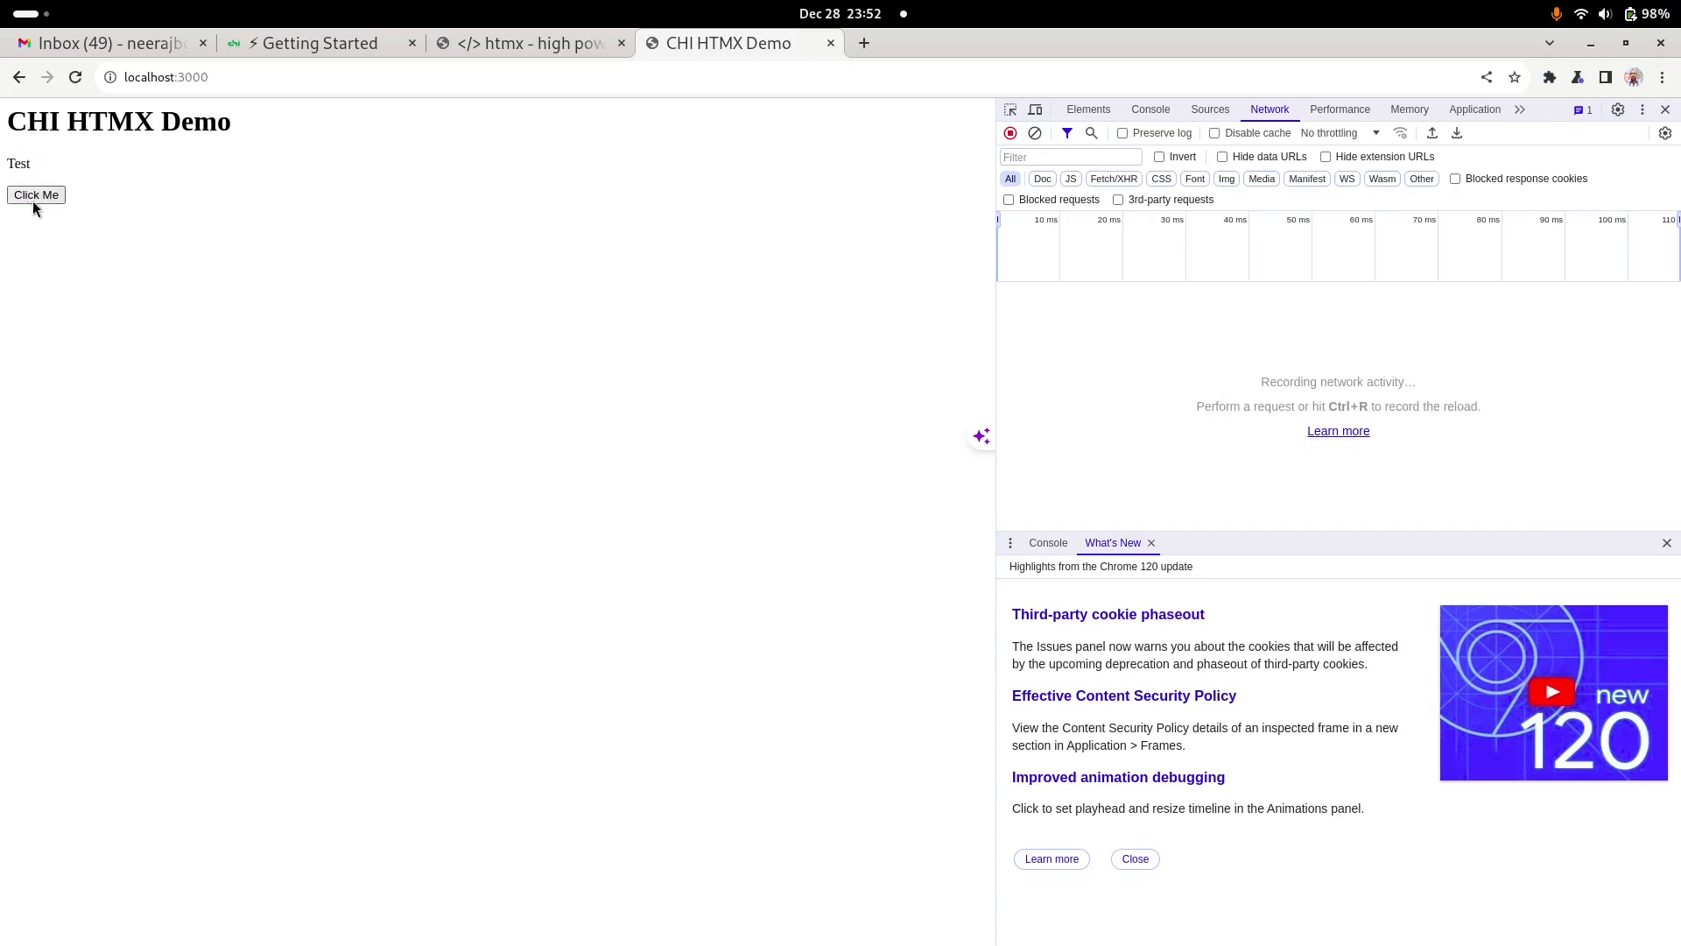
{"action": "left_click", "coordinate": [35, 194]}
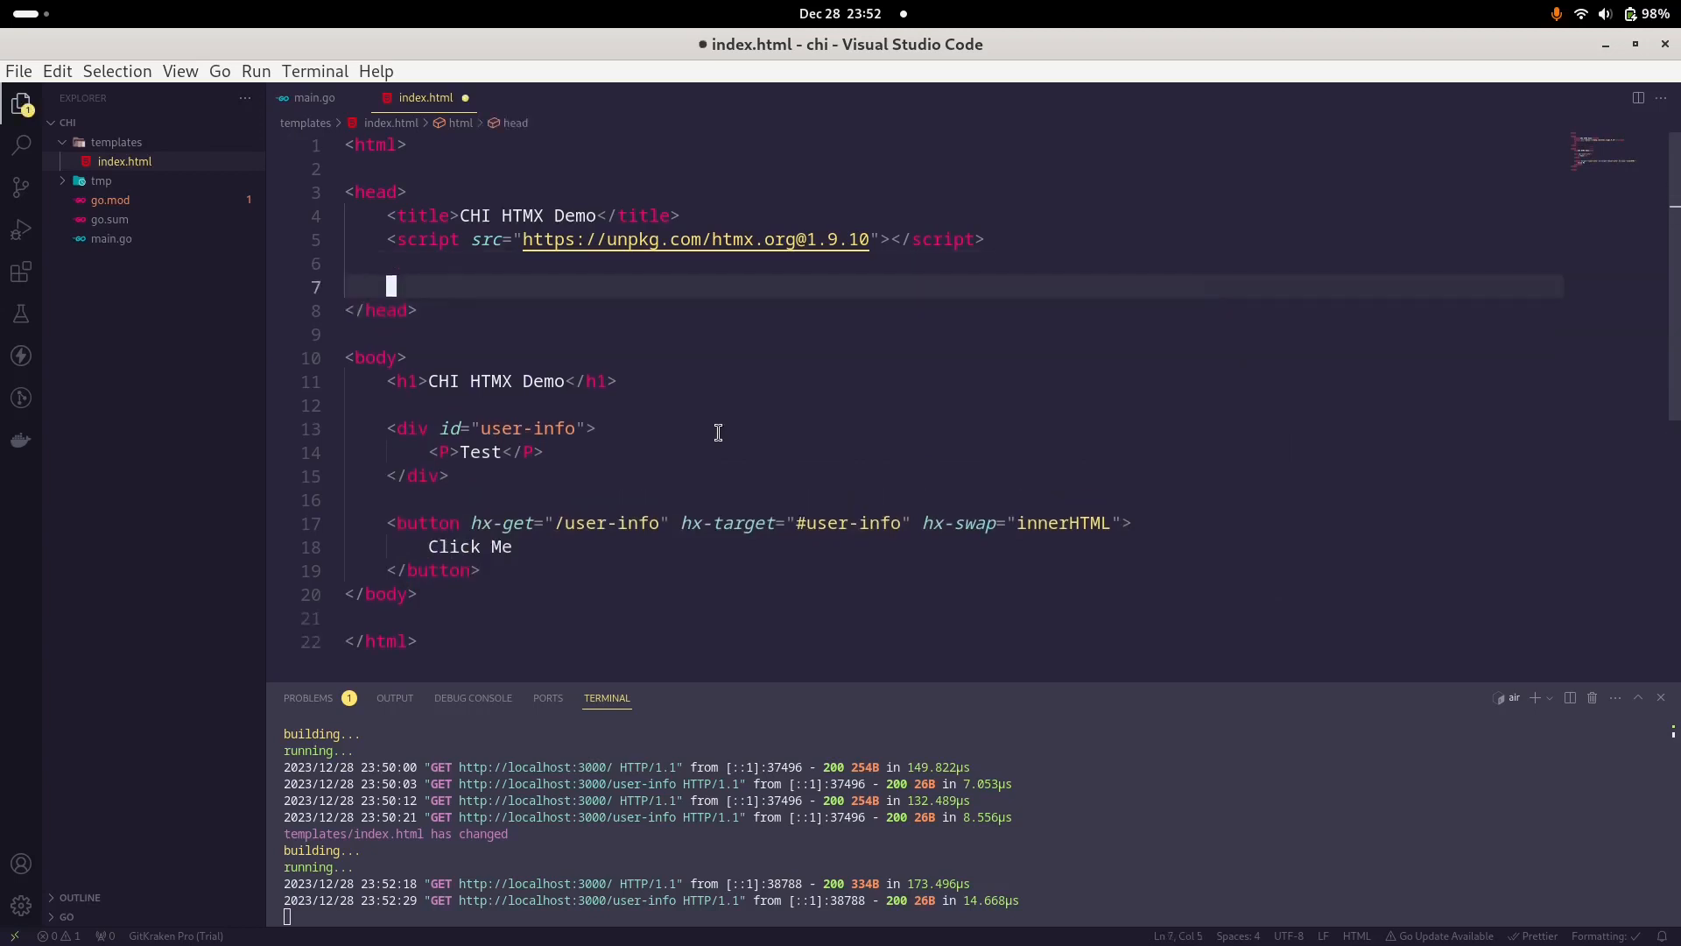
Step: Add a .box rule to the style block with 1em padding and 1em margin
{"action": "type", "text": "<style>"}
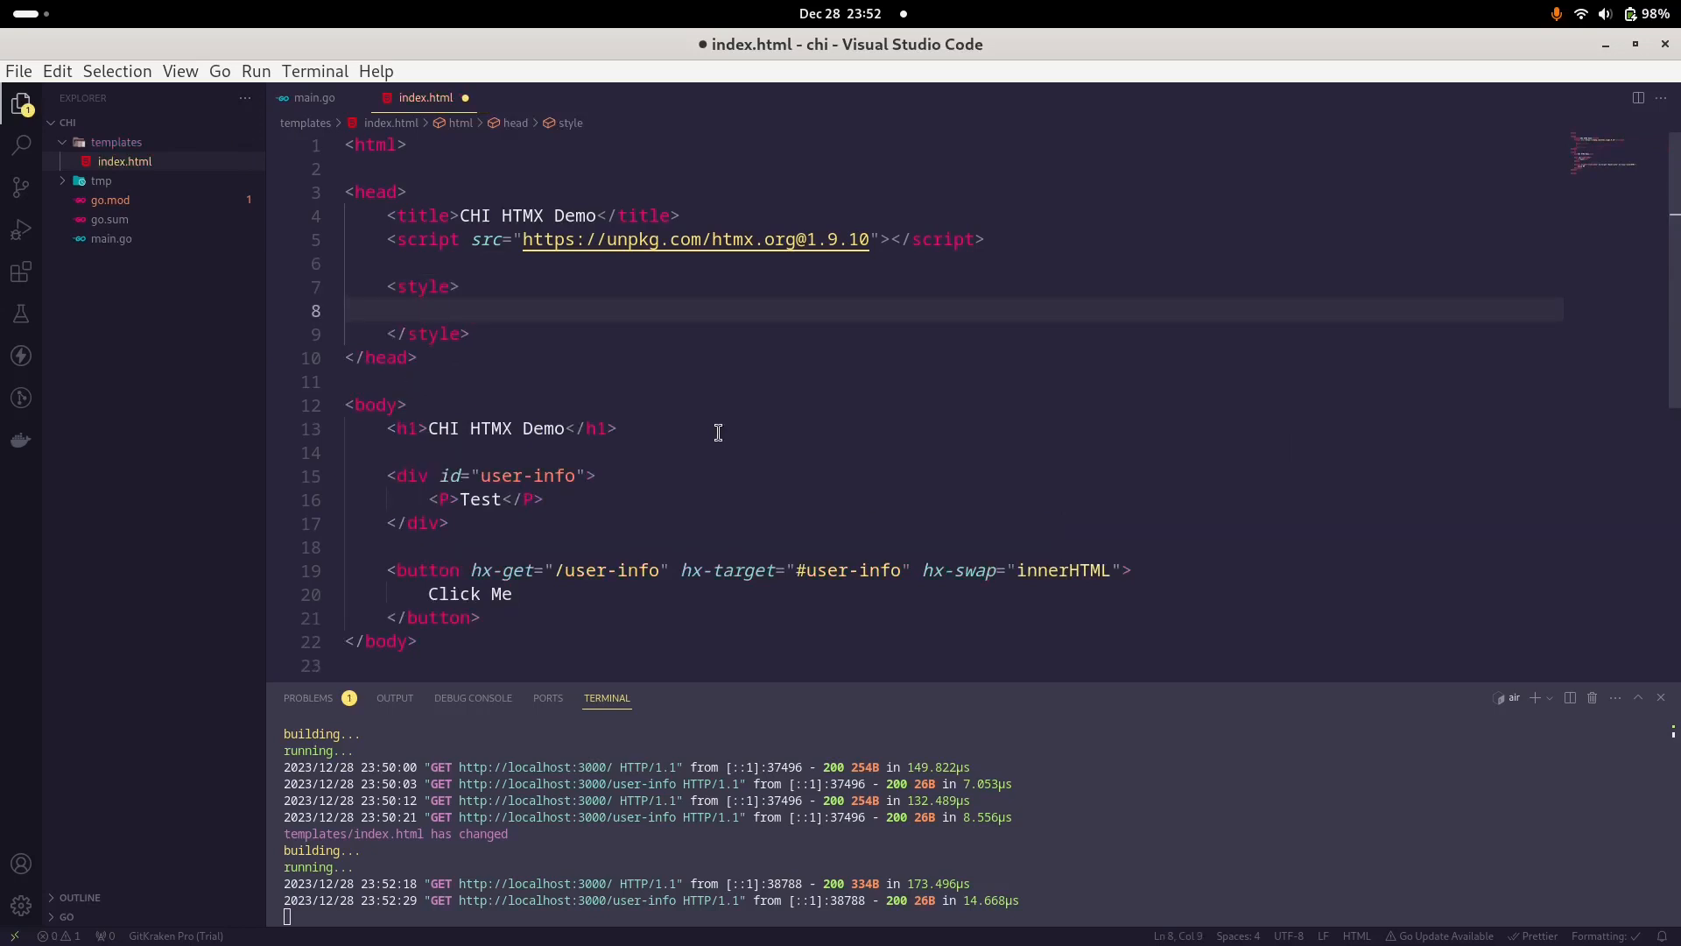
{"action": "type", "text": "h1{"}
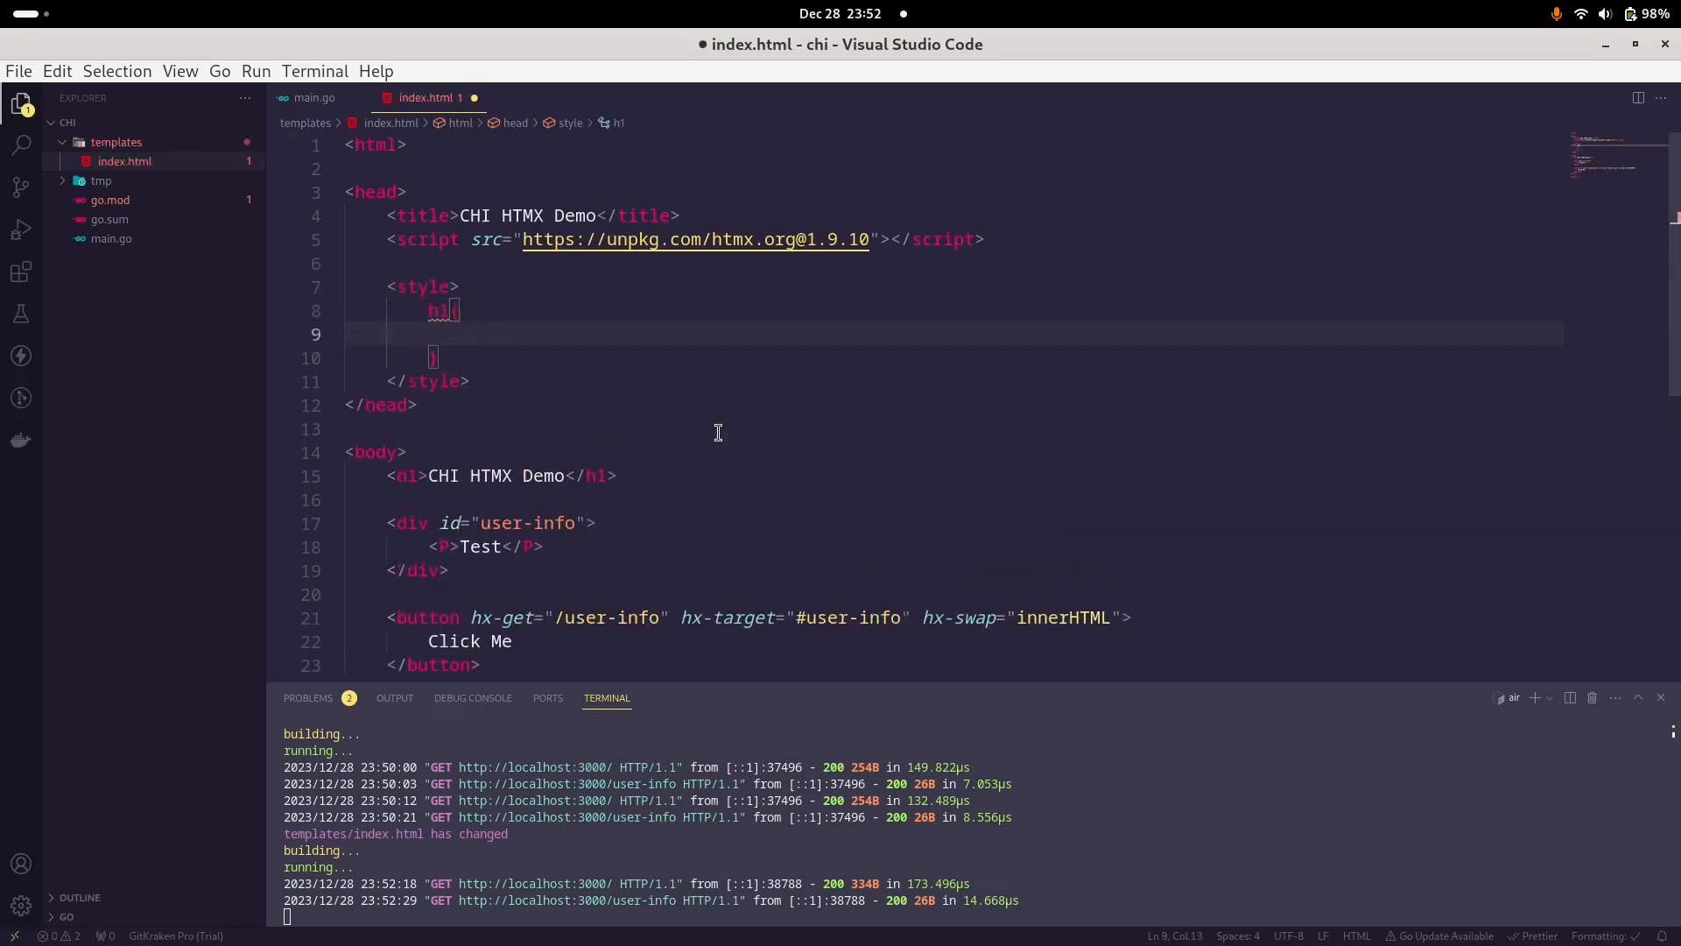
{"action": "type", "text": "text-align: center;"}
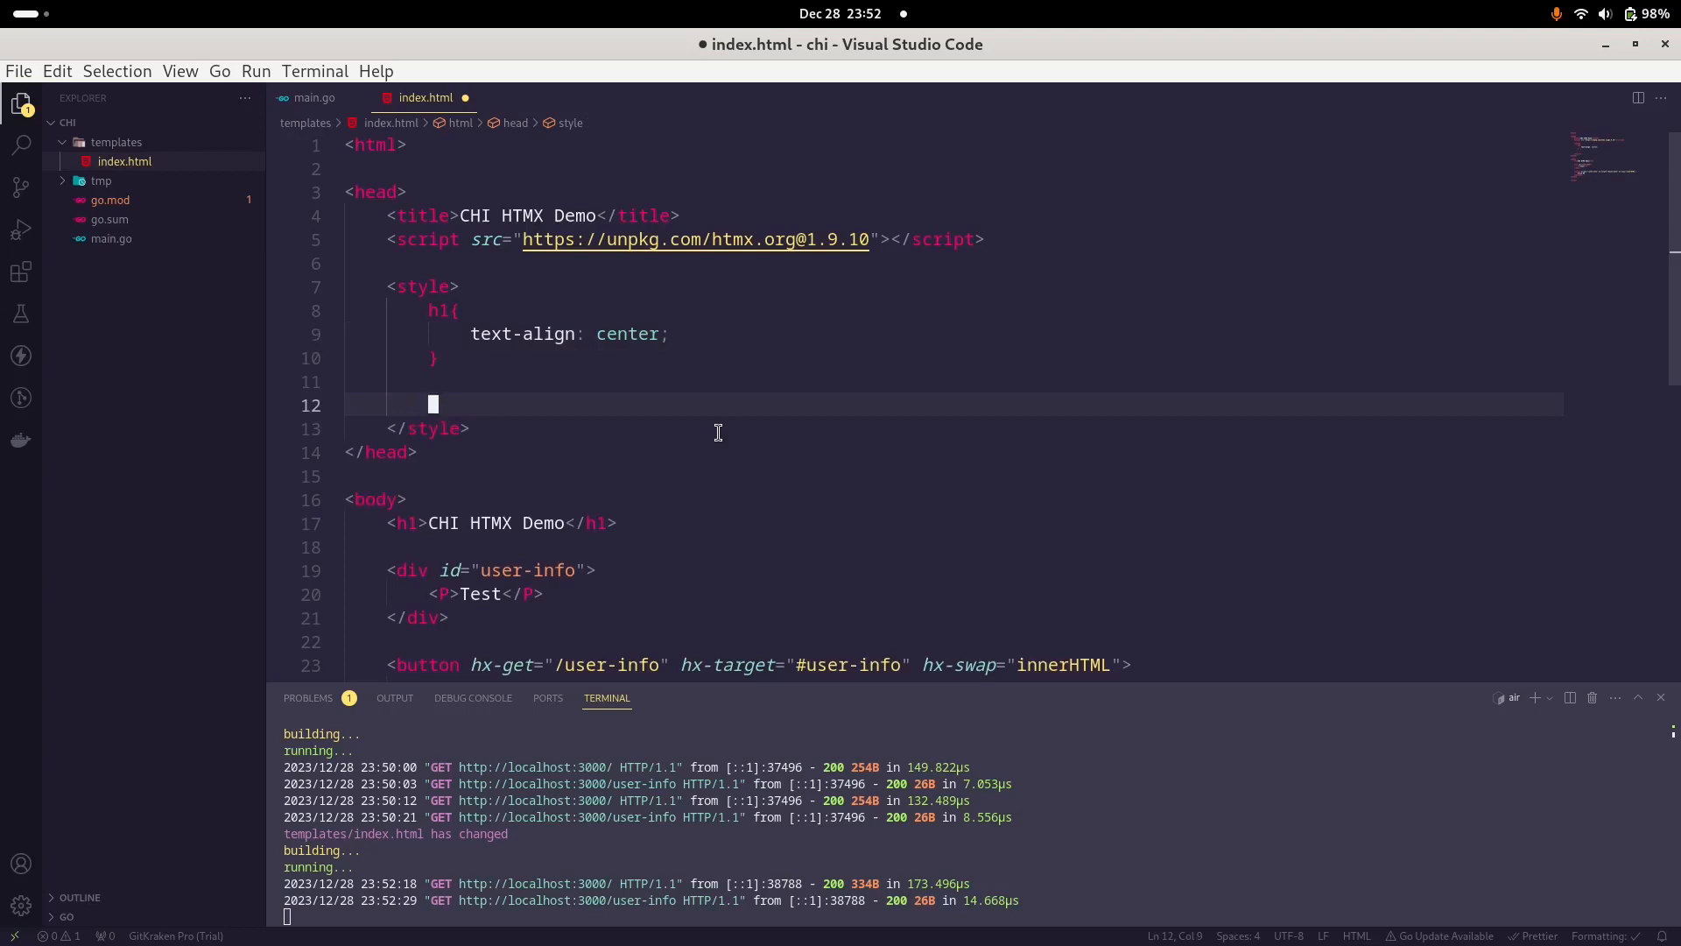
{"action": "type", "text": ".box{"}
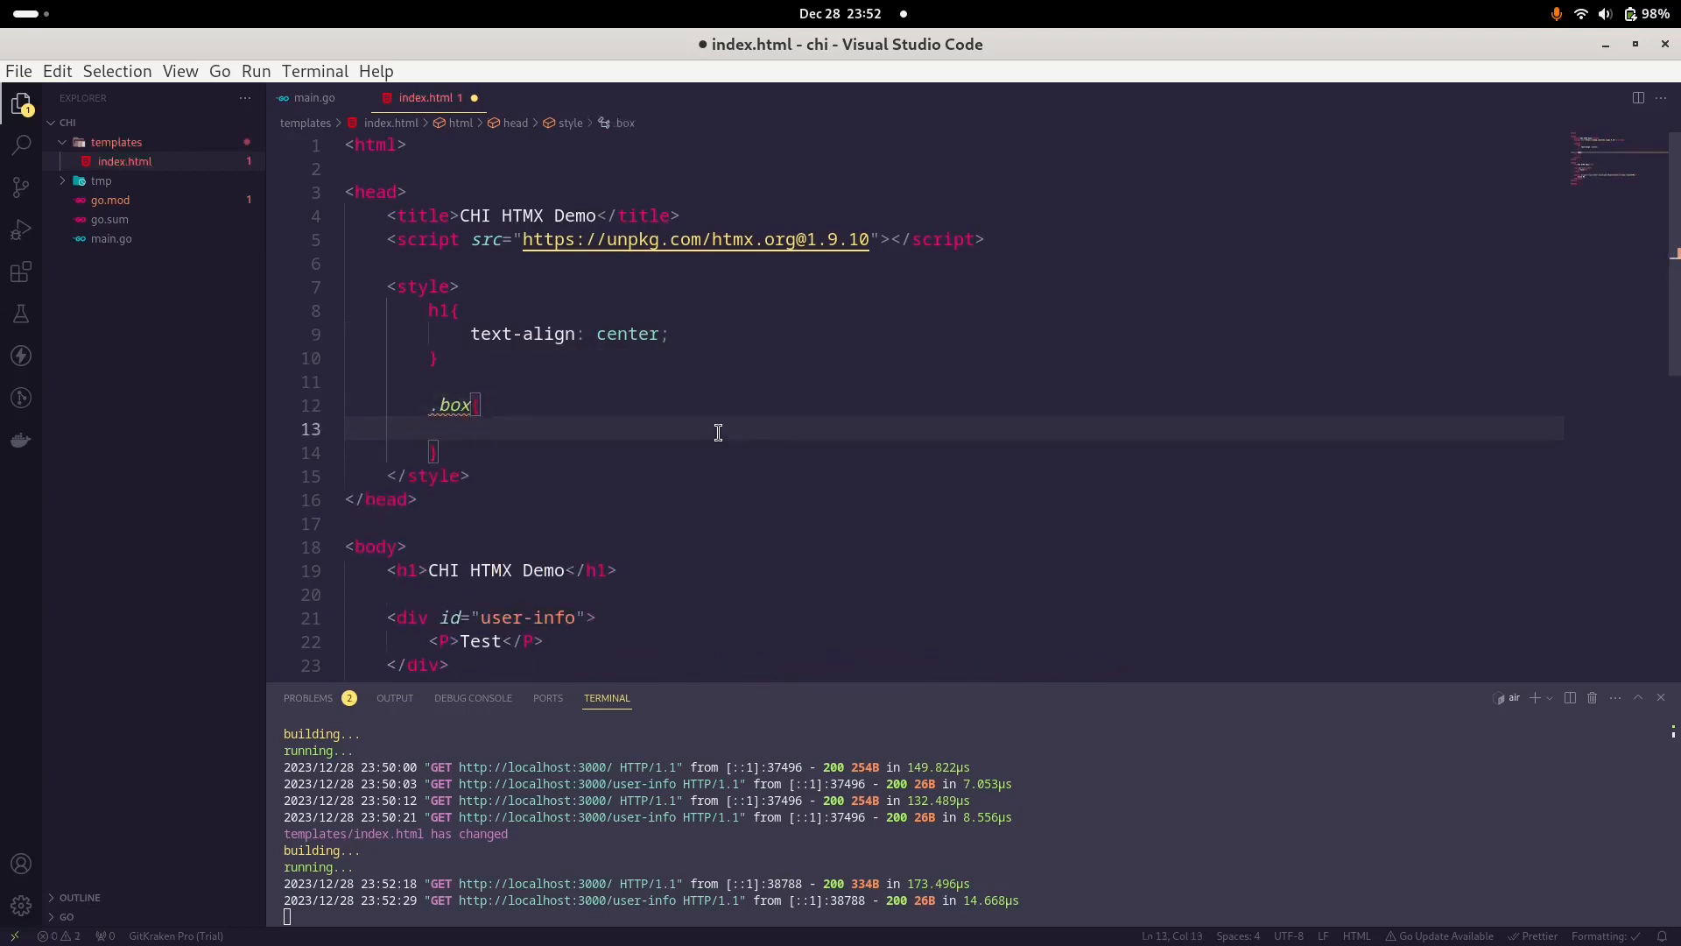
{"action": "type", "text": "padding: 1em;"}
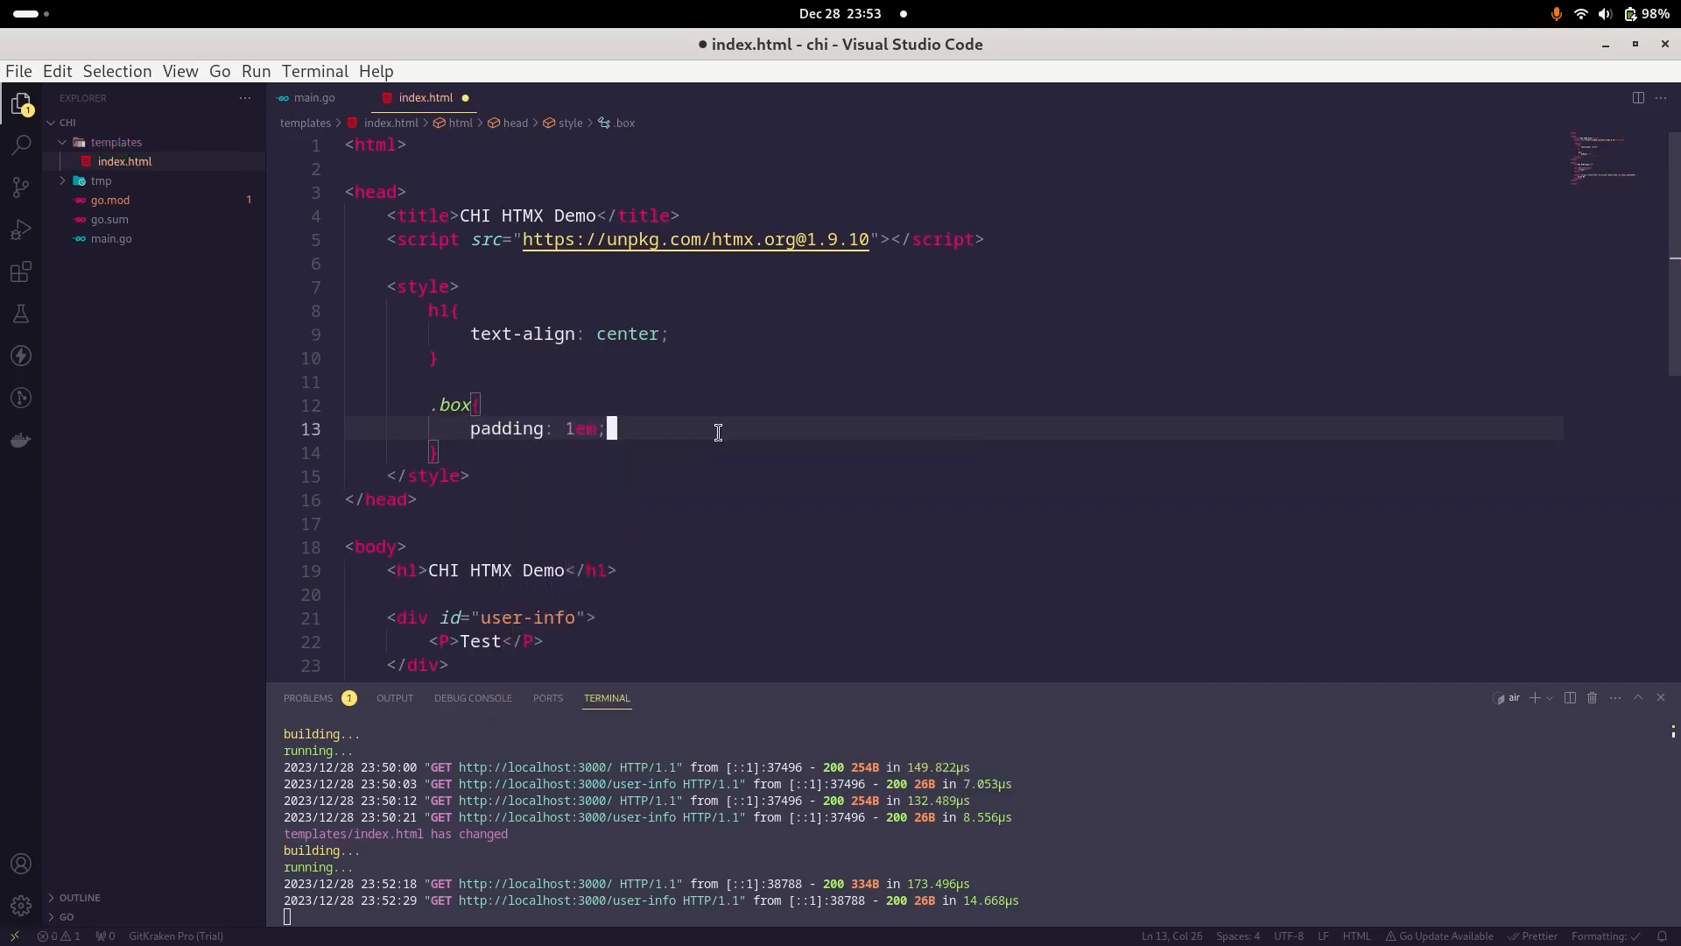
{"action": "type", "text": "margin: ;"}
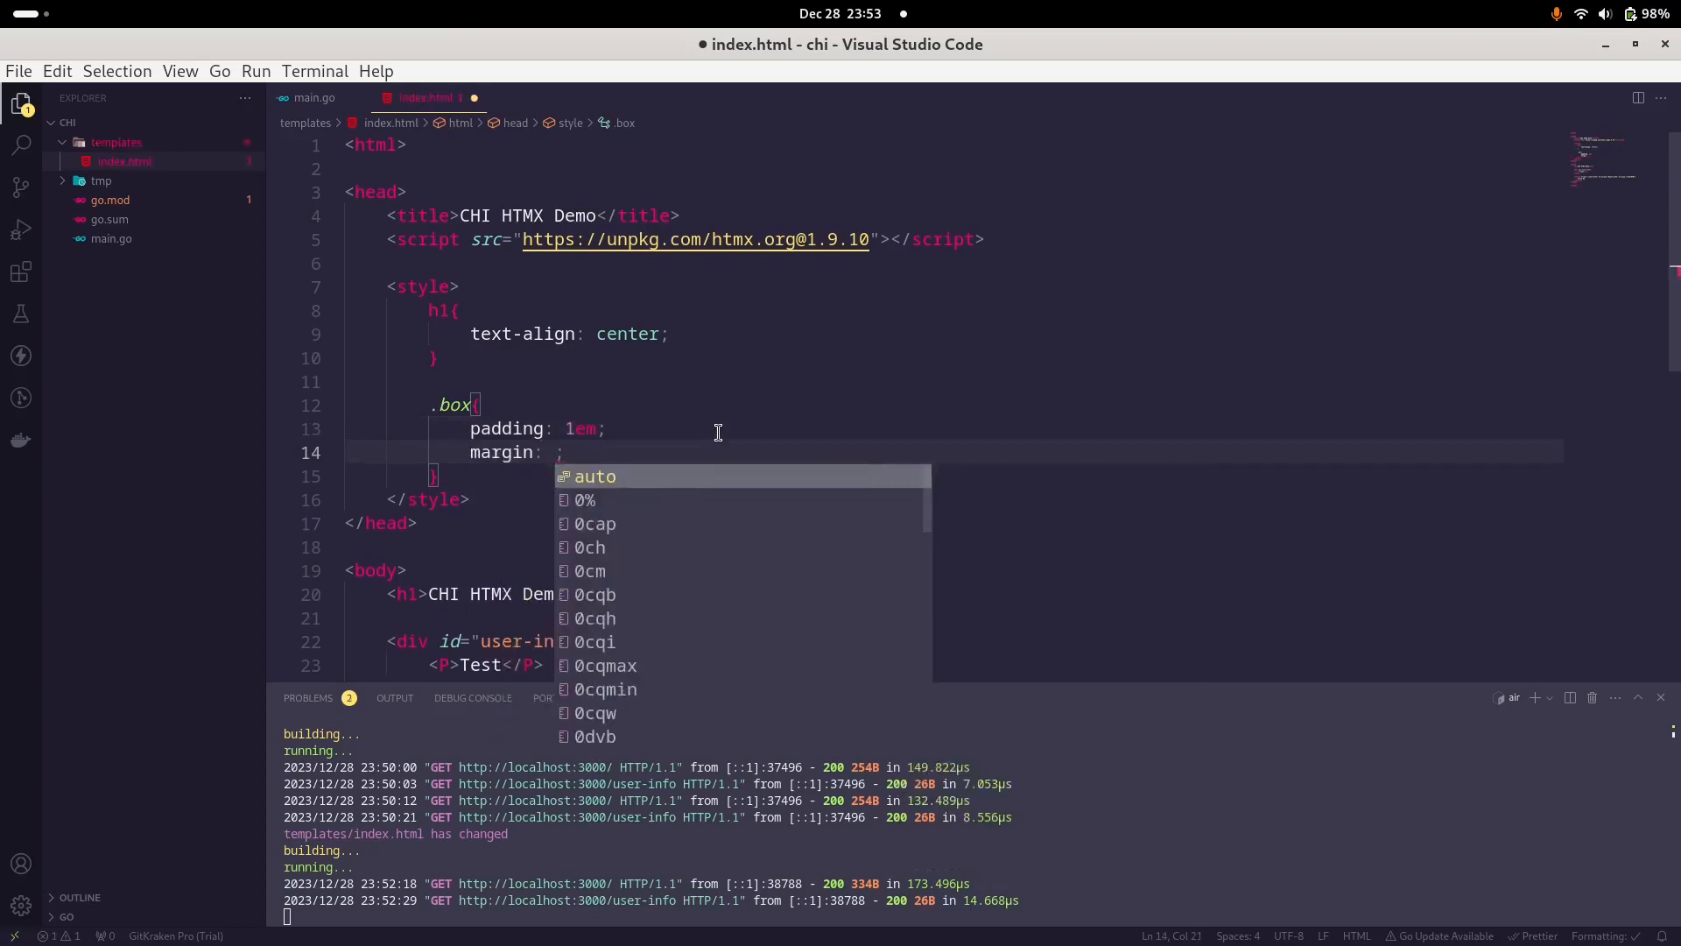
{"action": "type", "text": "1em"}
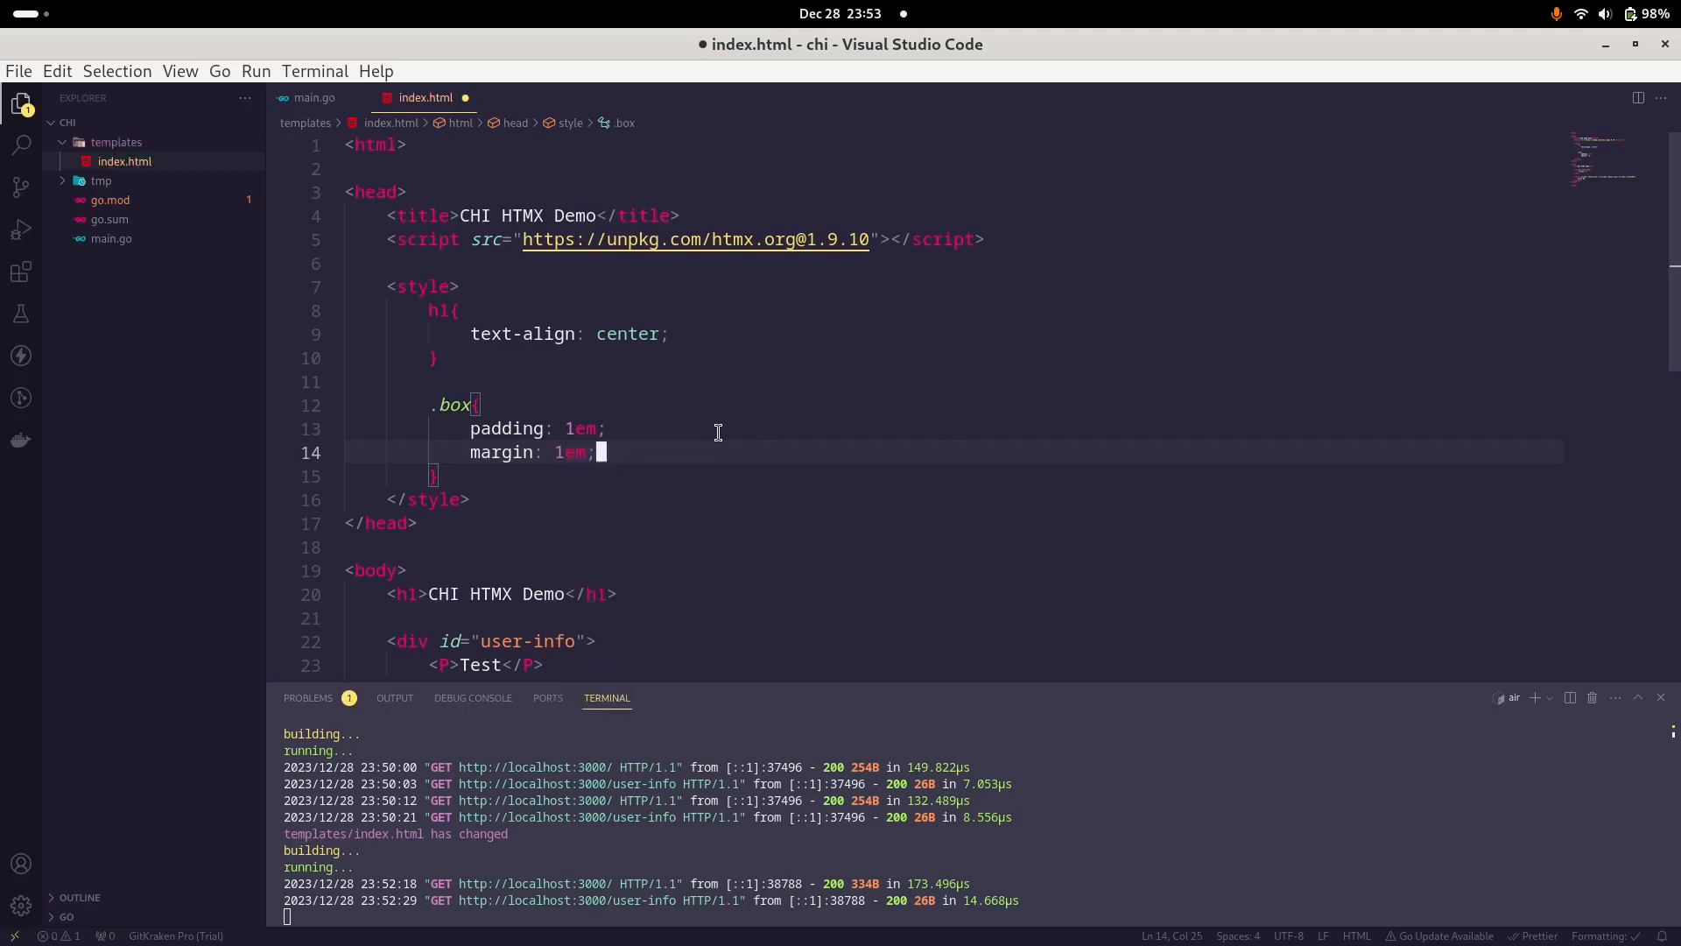
Step: Give .box a 1px solid #ccc border and add class="box" to the user-info div
{"action": "key", "text": "Return"}
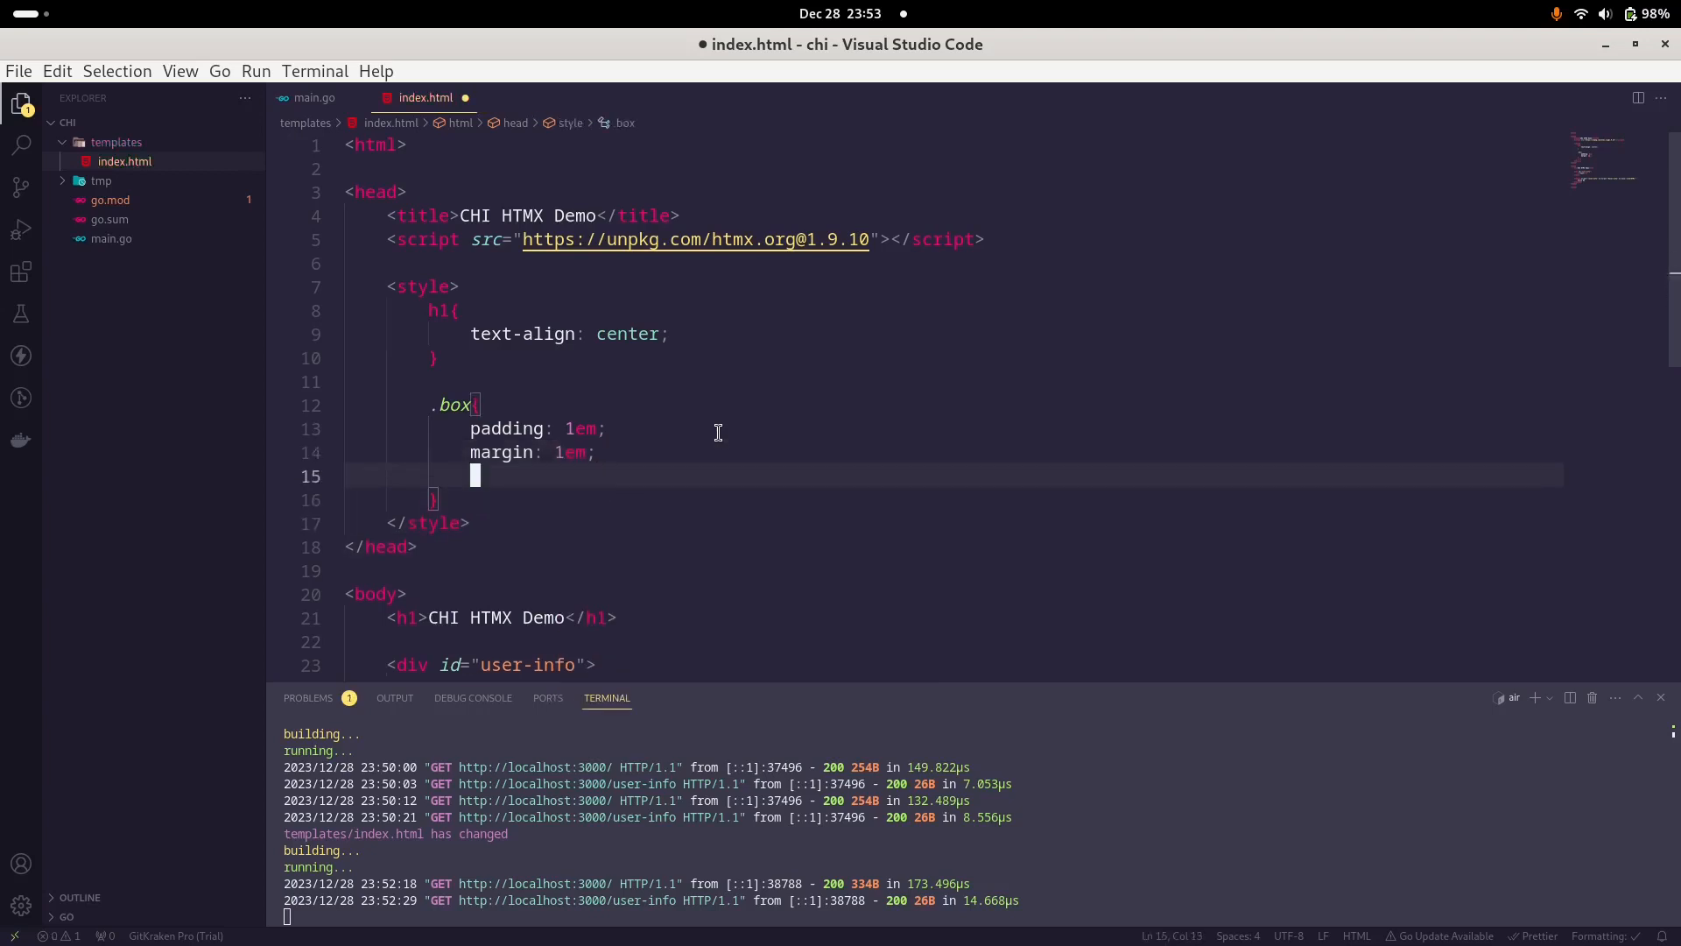
{"action": "type", "text": "border: ;"}
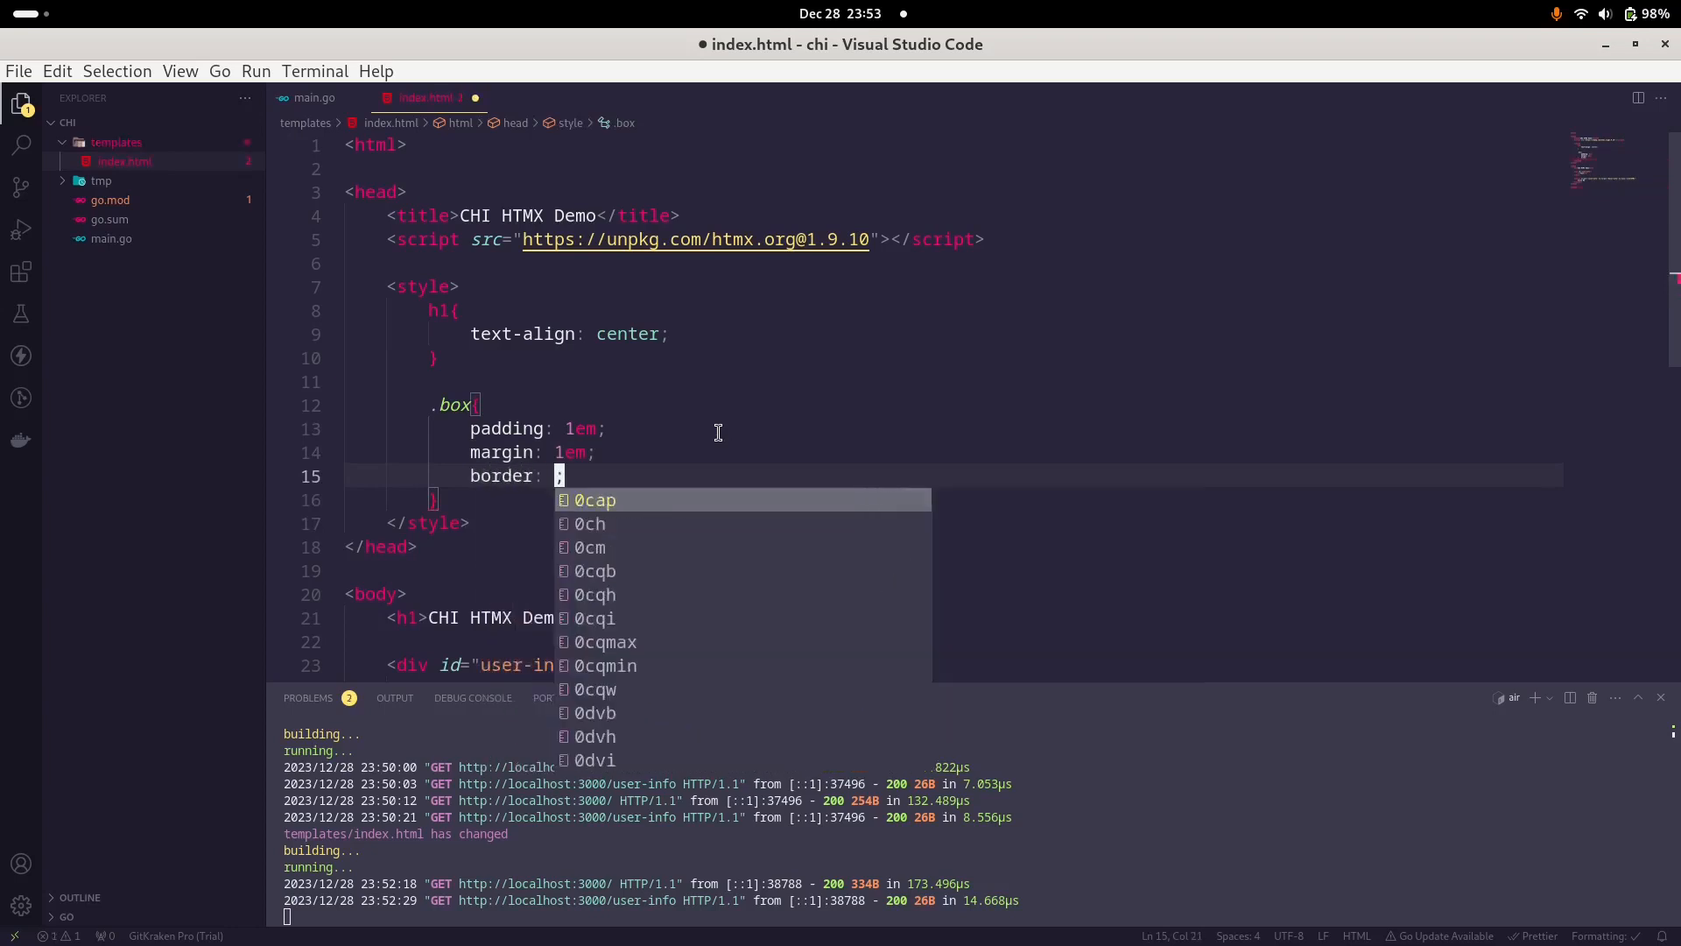
{"action": "type", "text": "1px"}
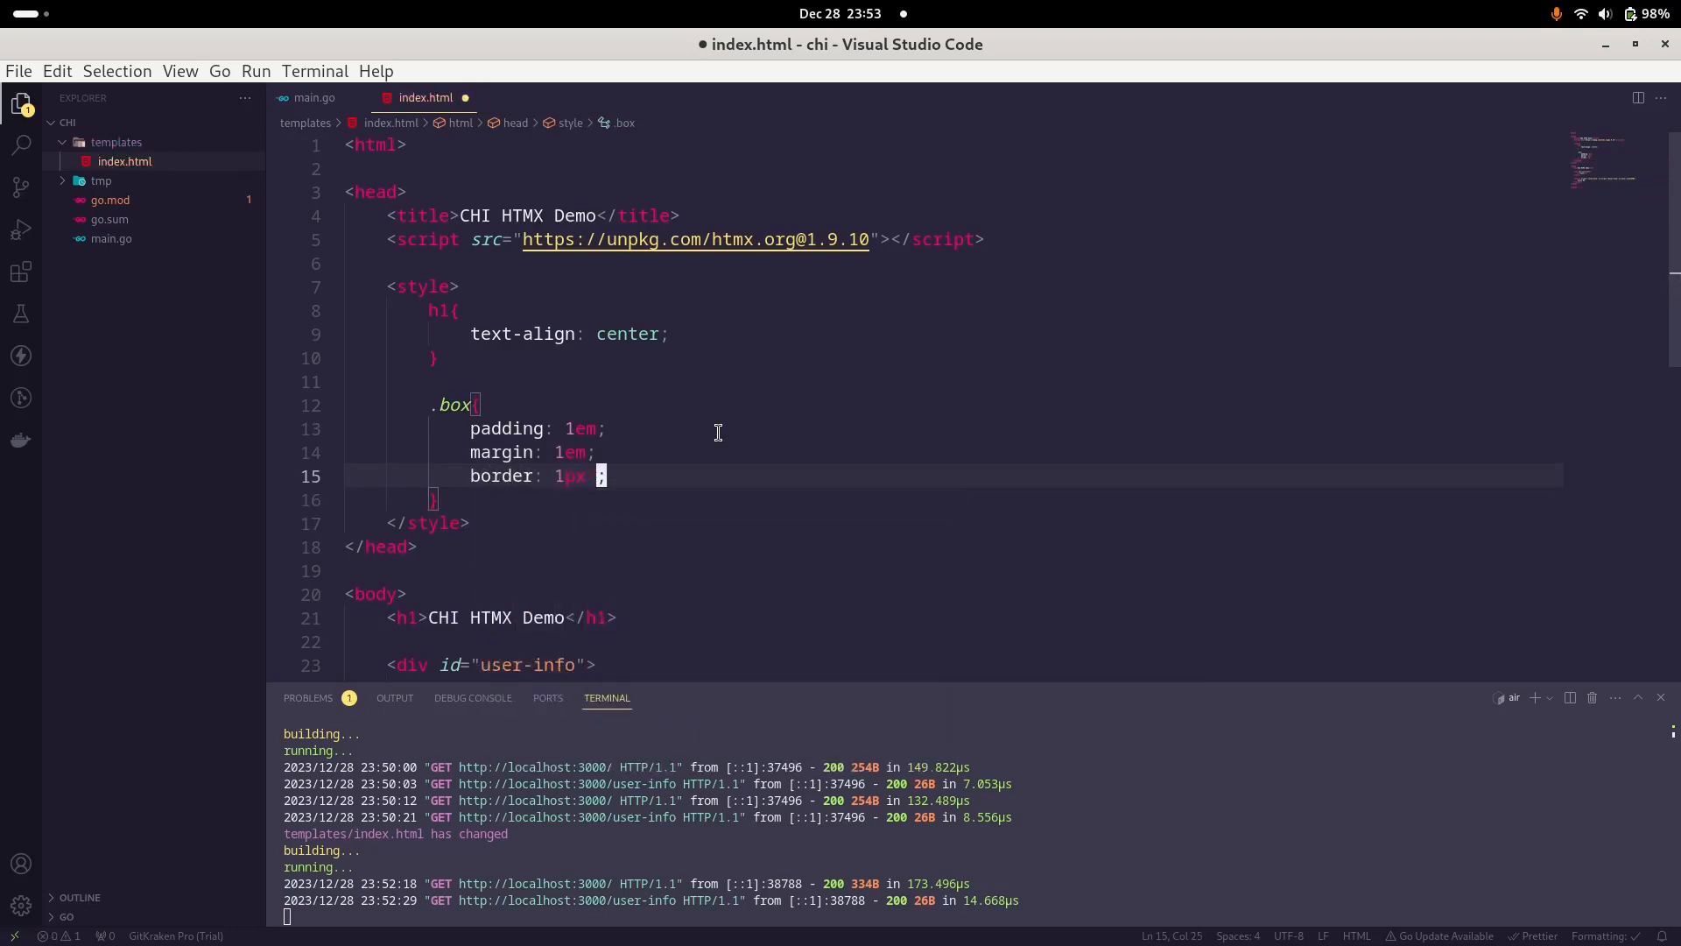
{"action": "type", "text": "solid"}
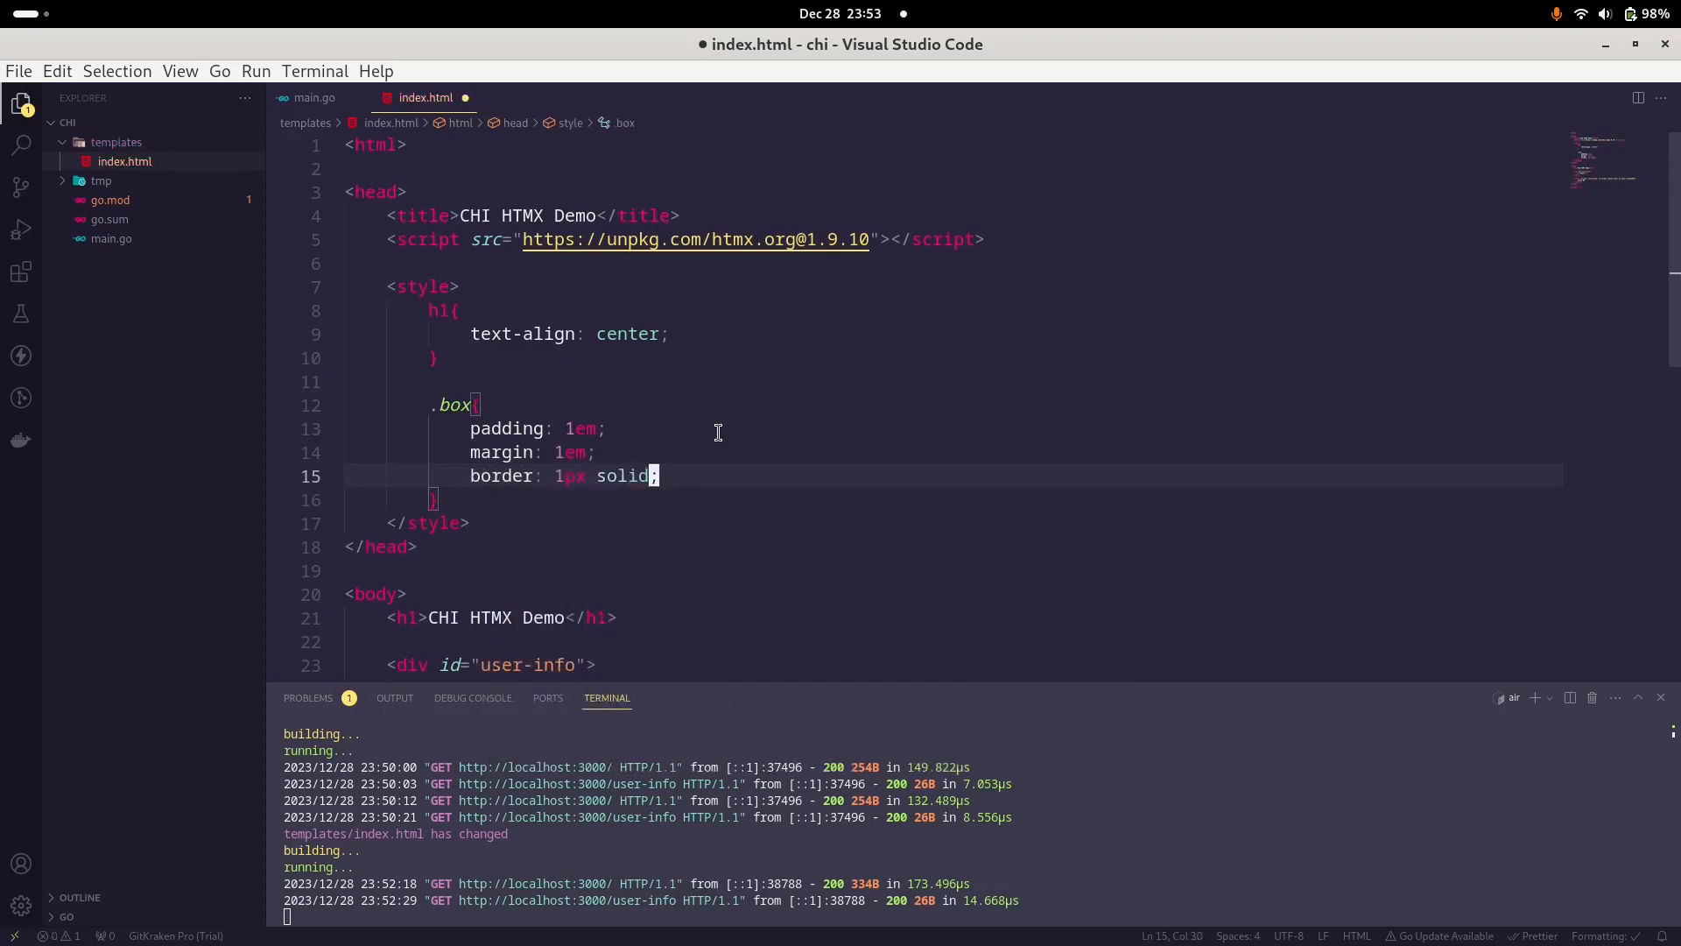
{"action": "type", "text": "#"}
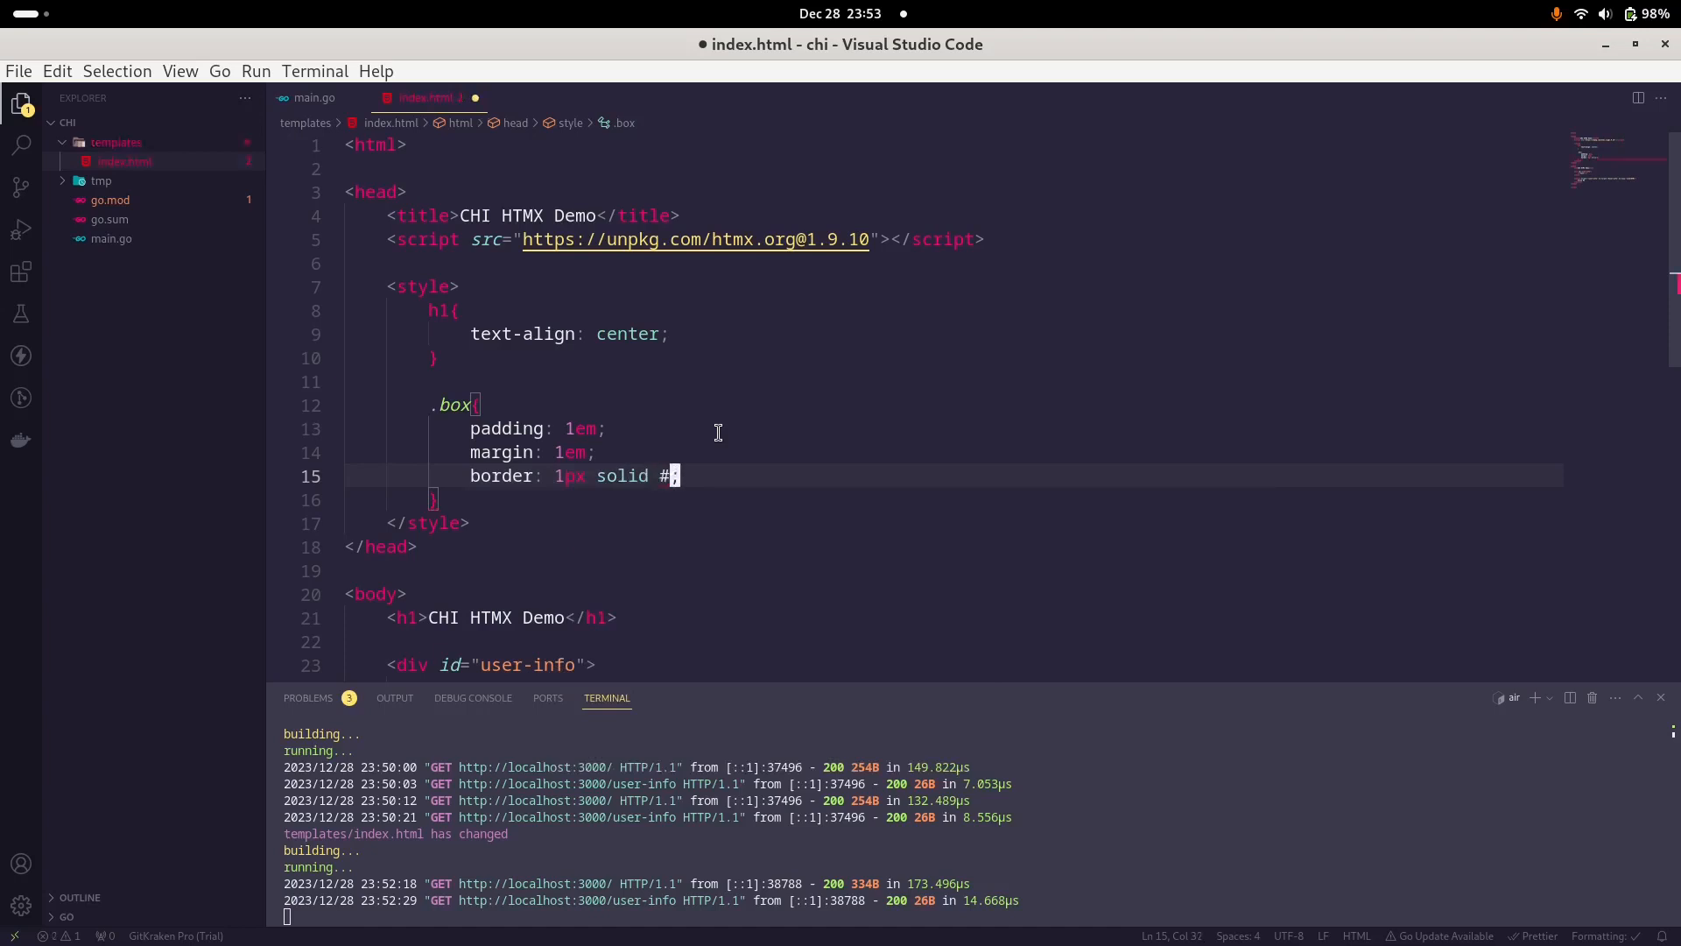
{"action": "type", "text": "ccc"}
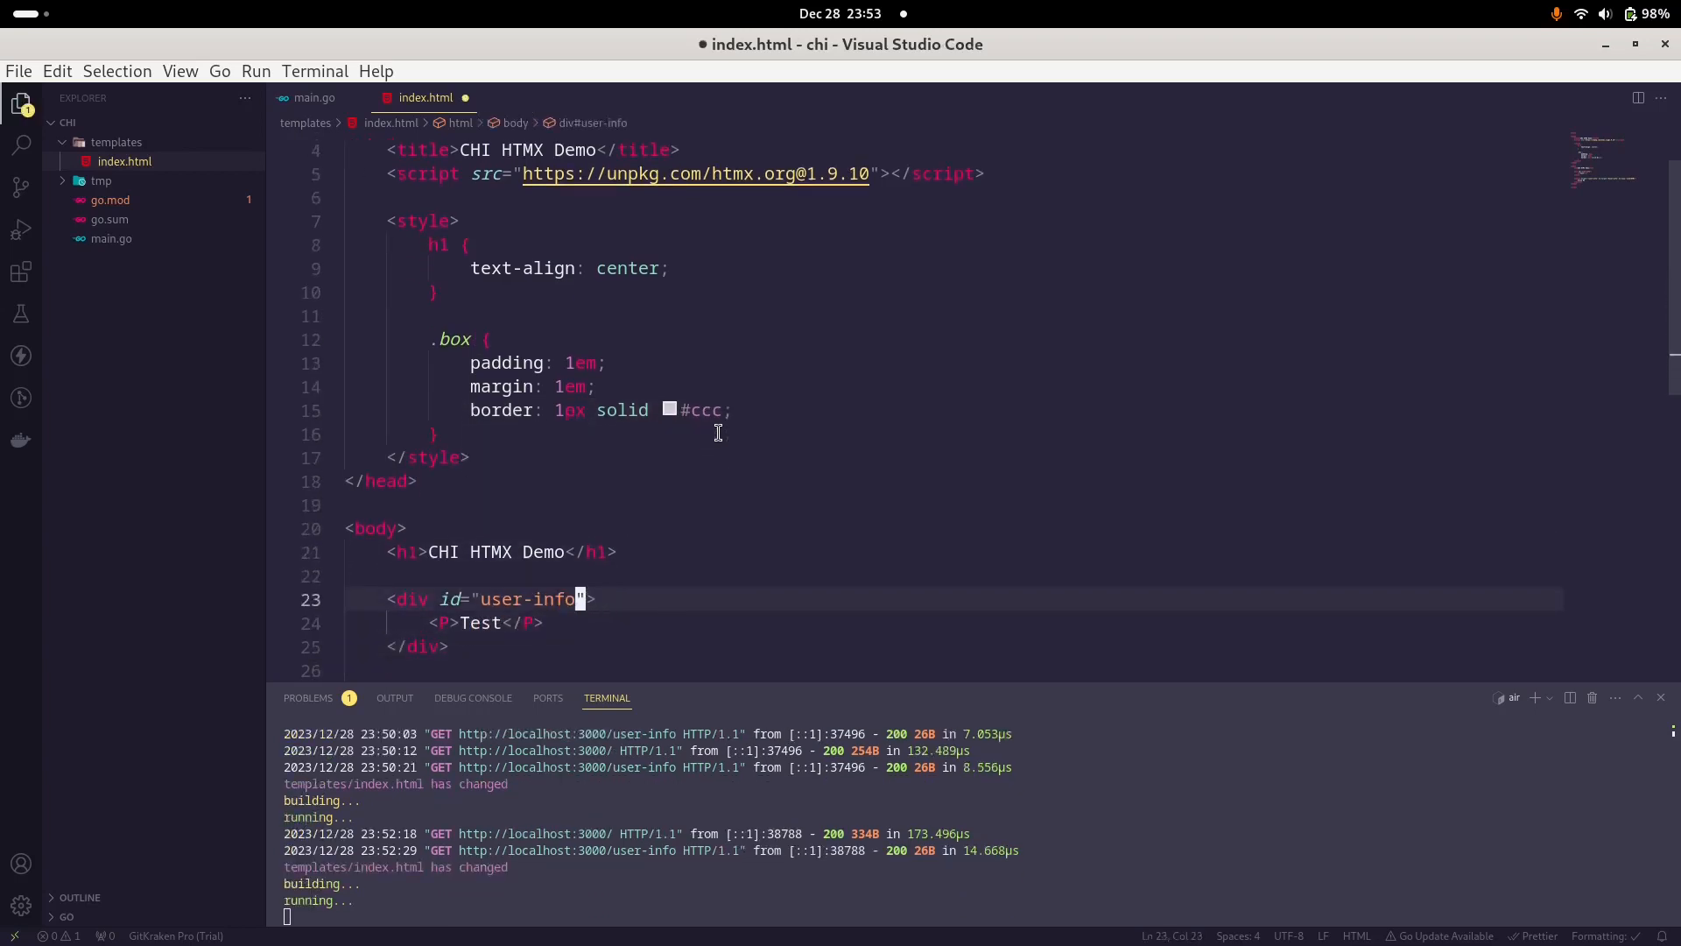
{"action": "type", "text": "class=\"\""}
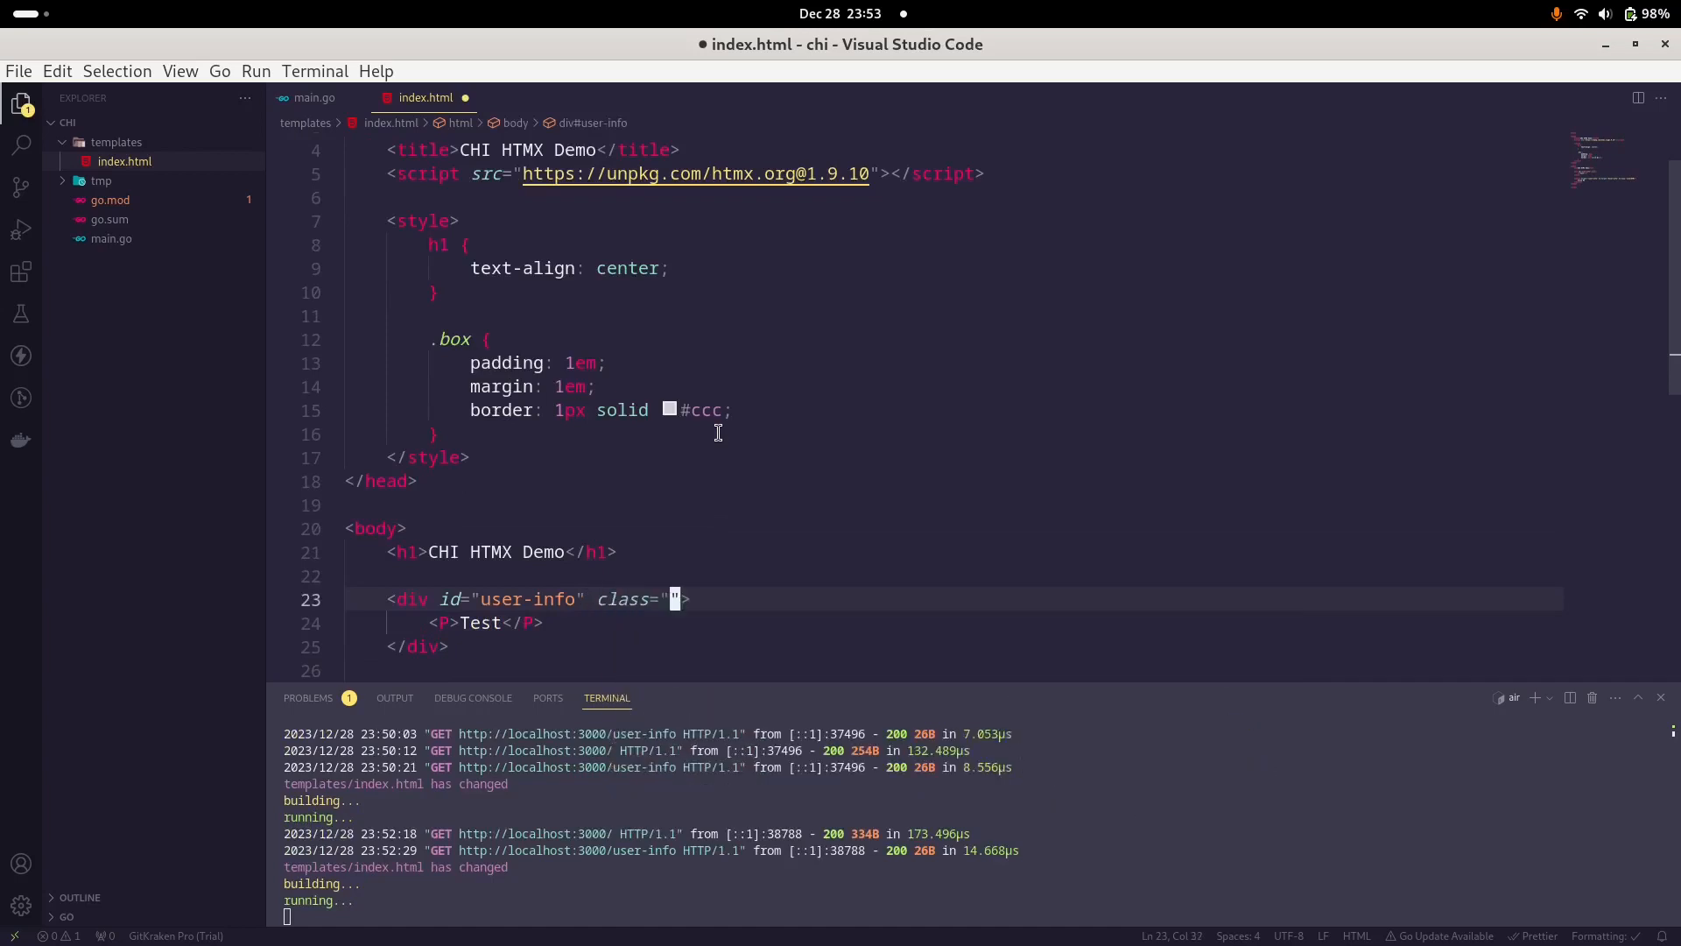
{"action": "type", "text": "box"}
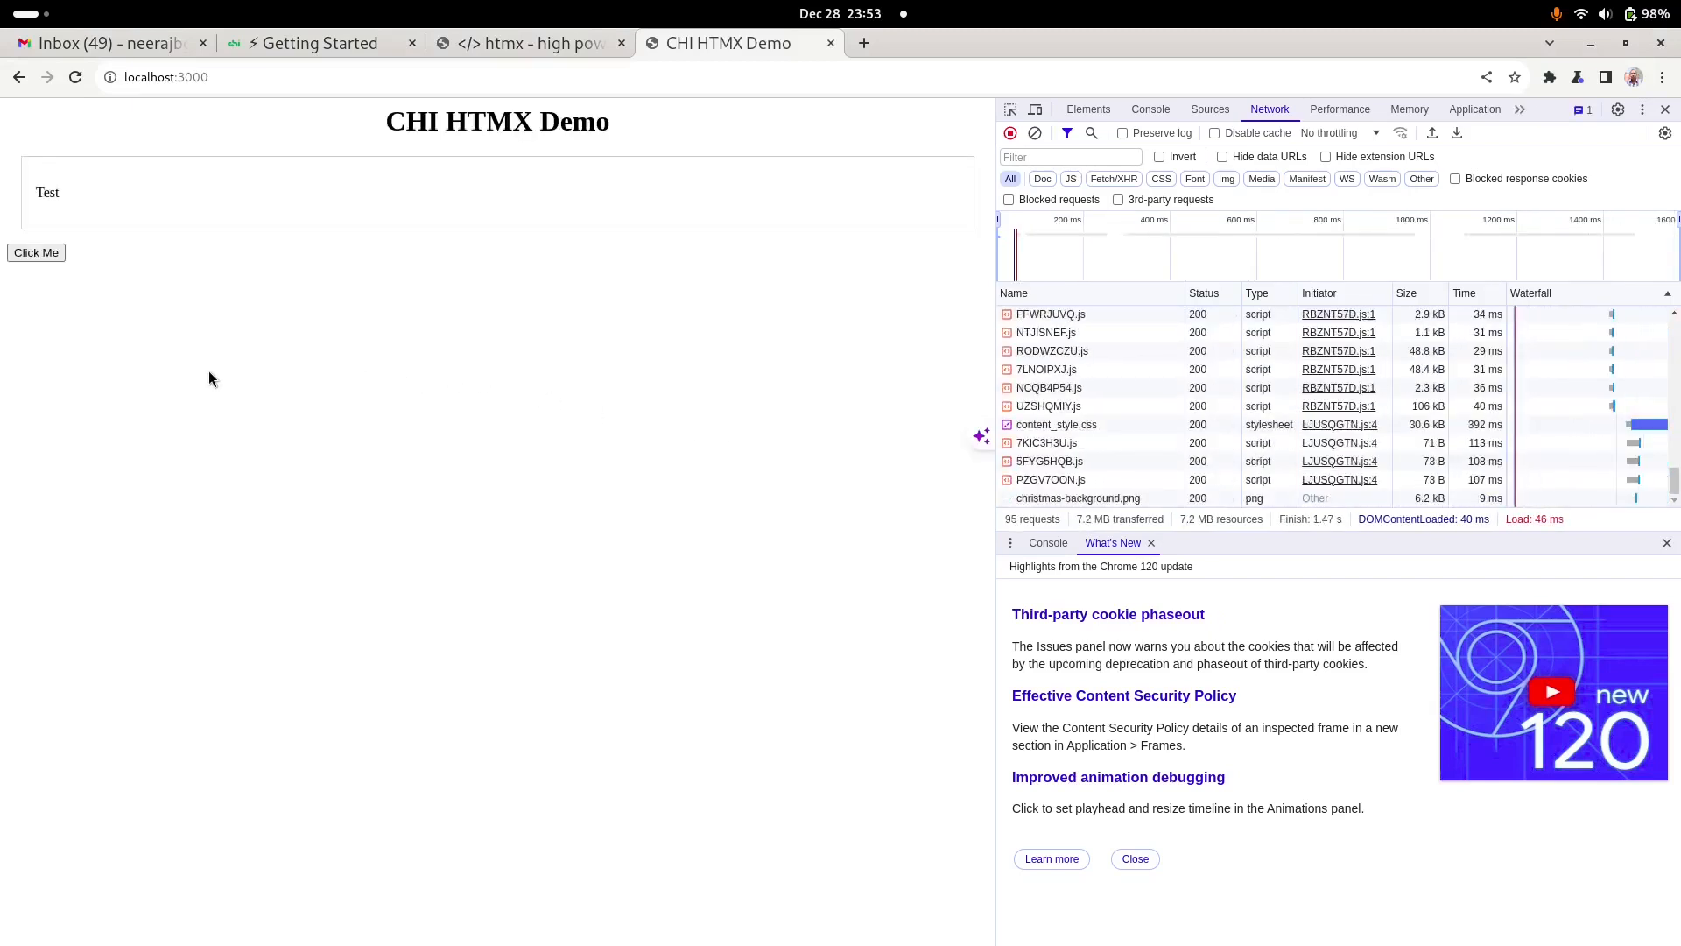
{"action": "mouse_move", "coordinate": [288, 215]}
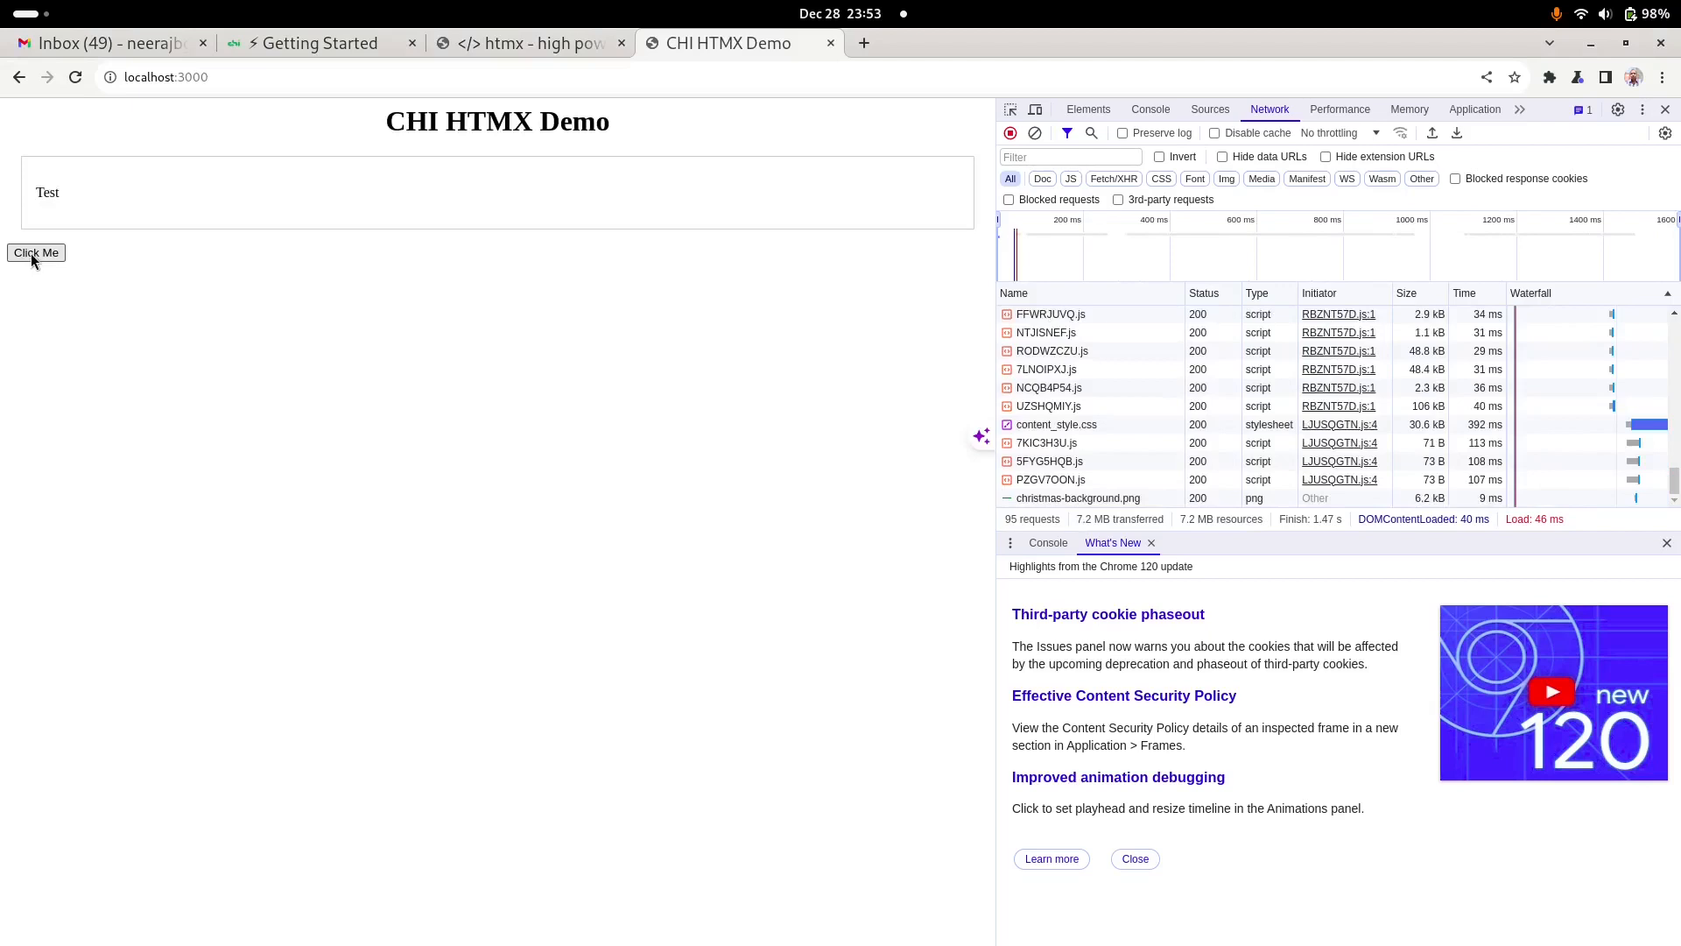
Step: Click the Click Me button on the reloaded demo page to load user info
{"action": "left_click", "coordinate": [35, 252]}
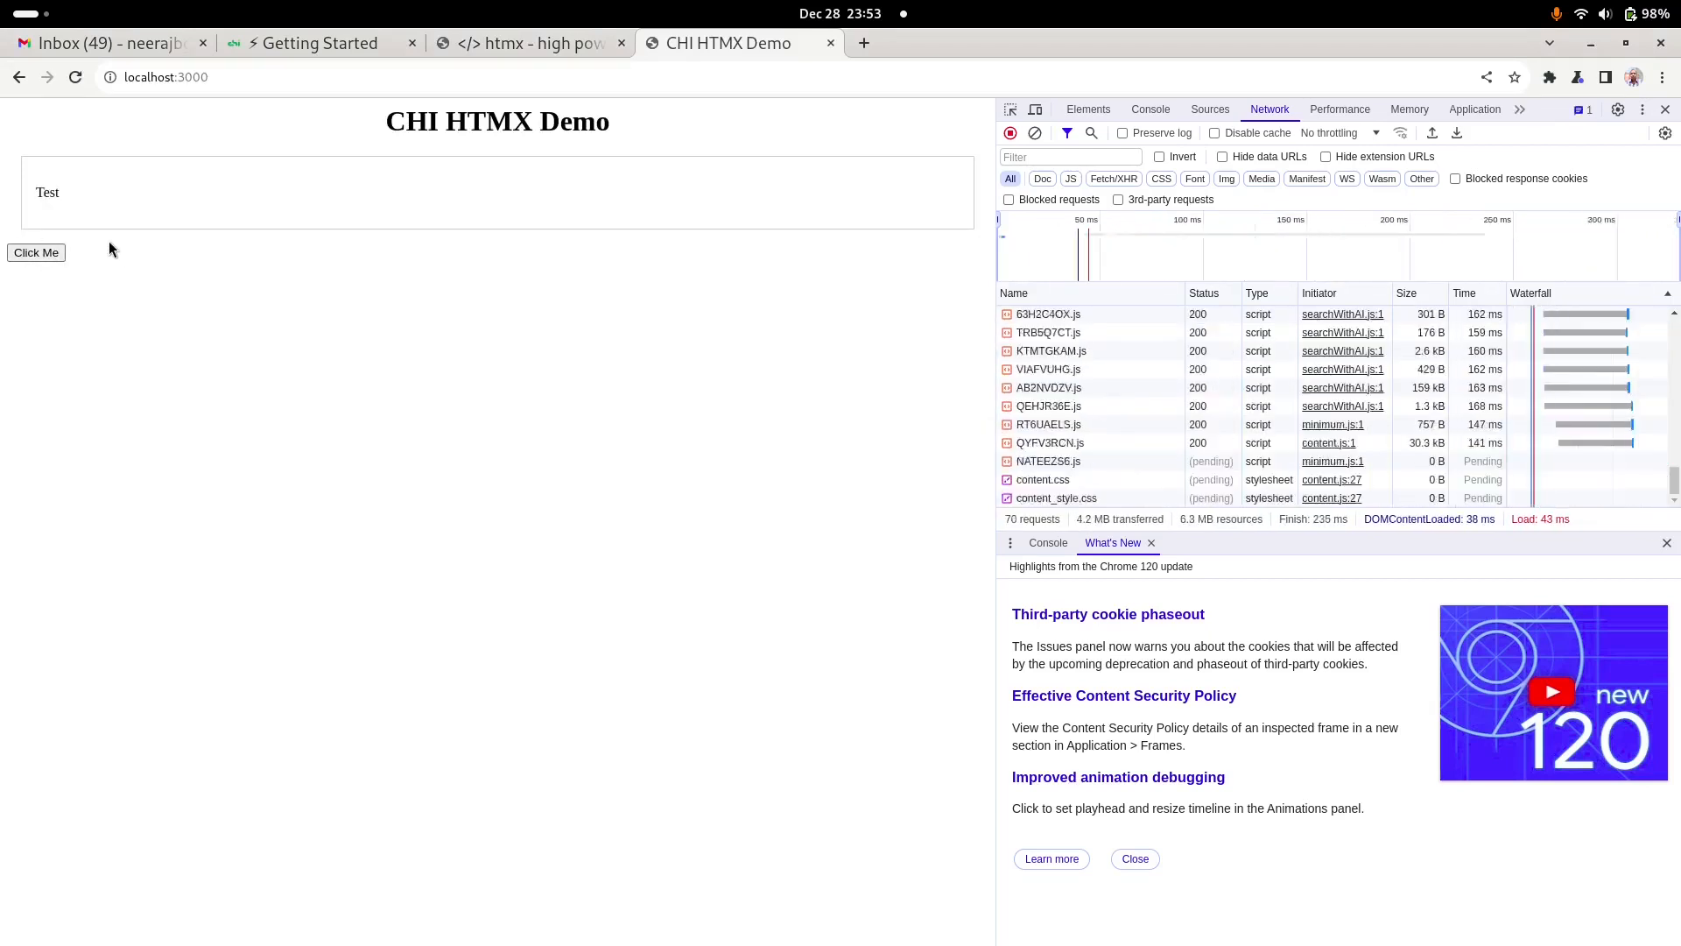
{"action": "left_click", "coordinate": [35, 252]}
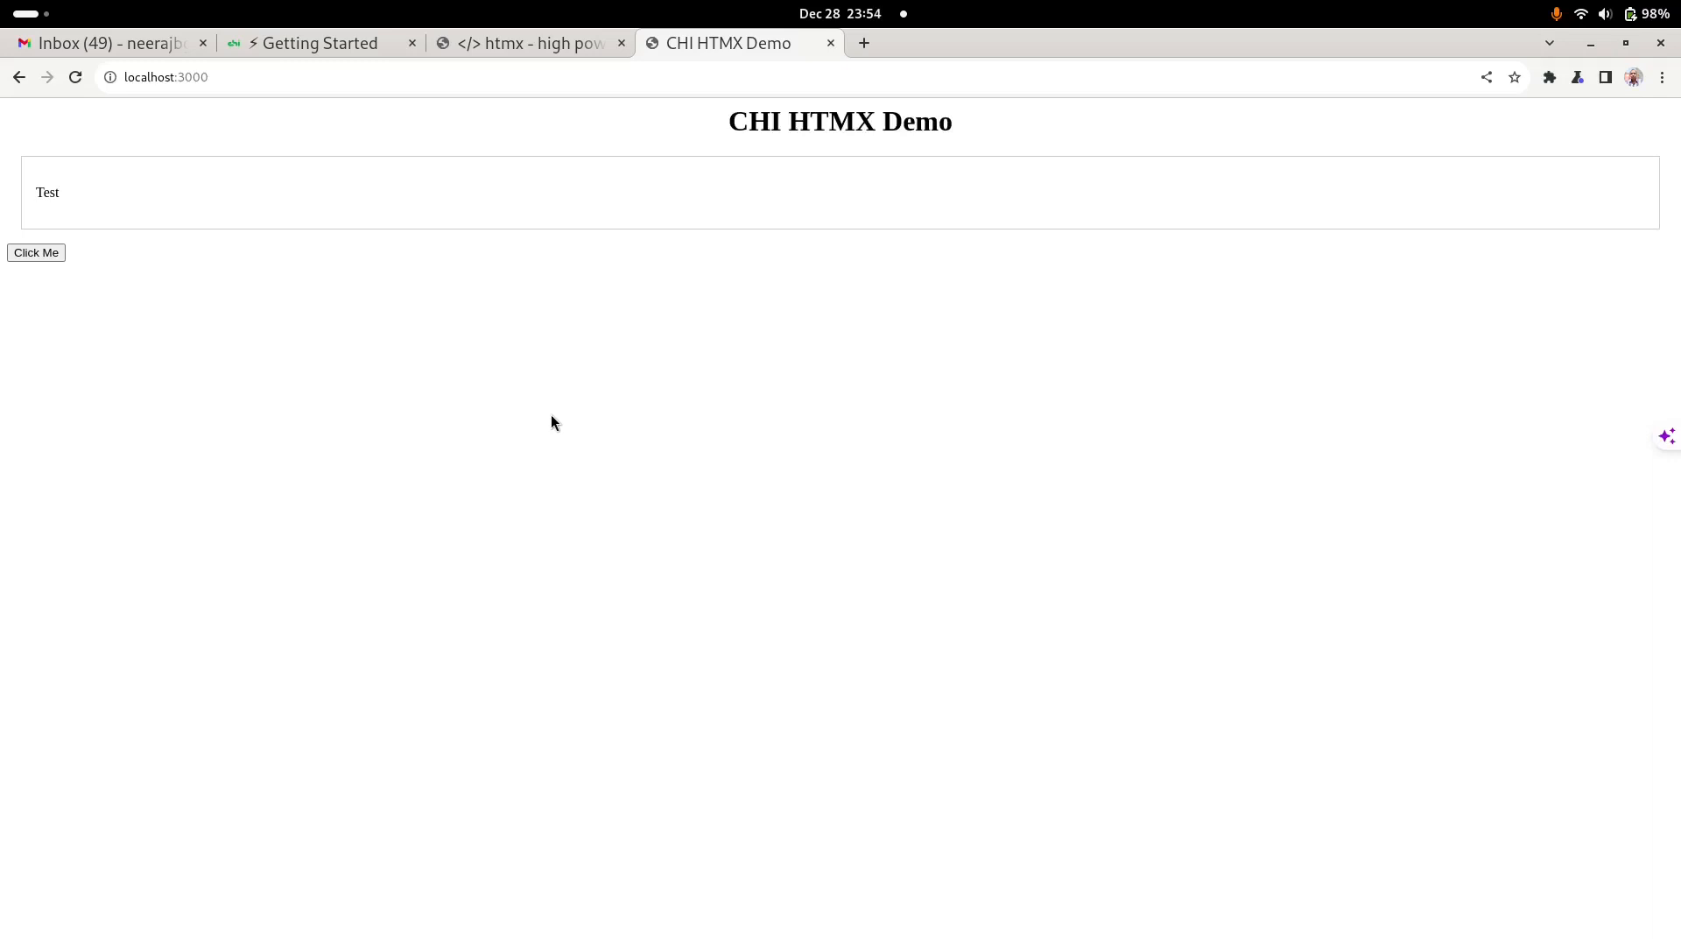
{"action": "mouse_move", "coordinate": [401, 182]}
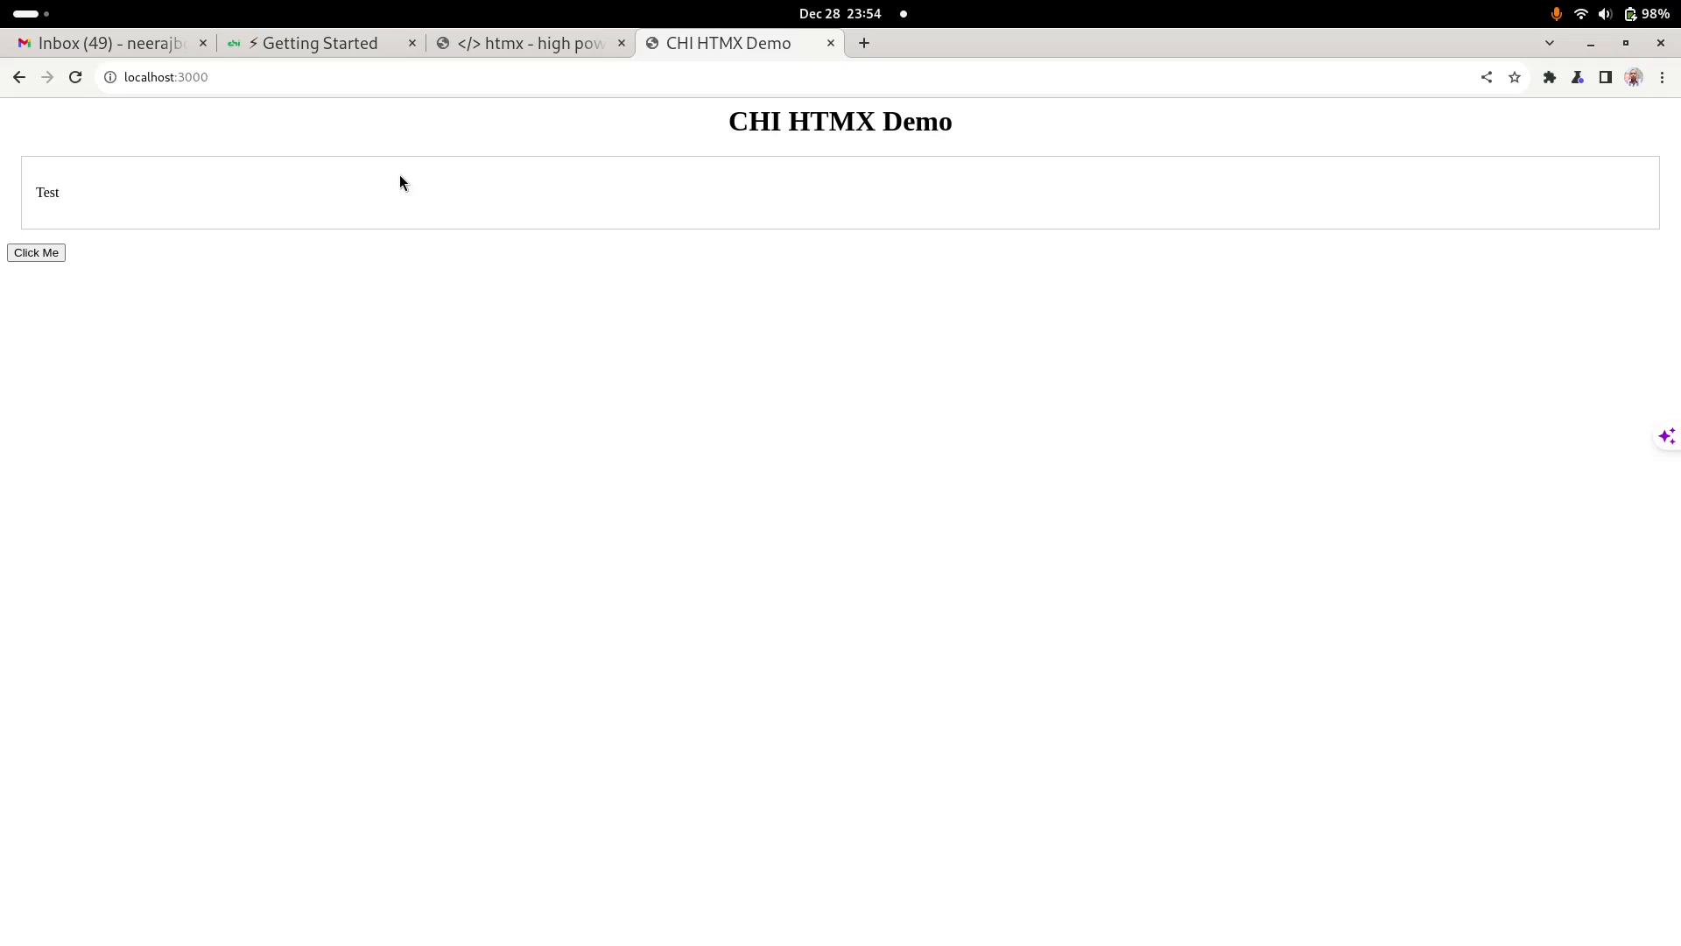
{"action": "mouse_move", "coordinate": [104, 143]}
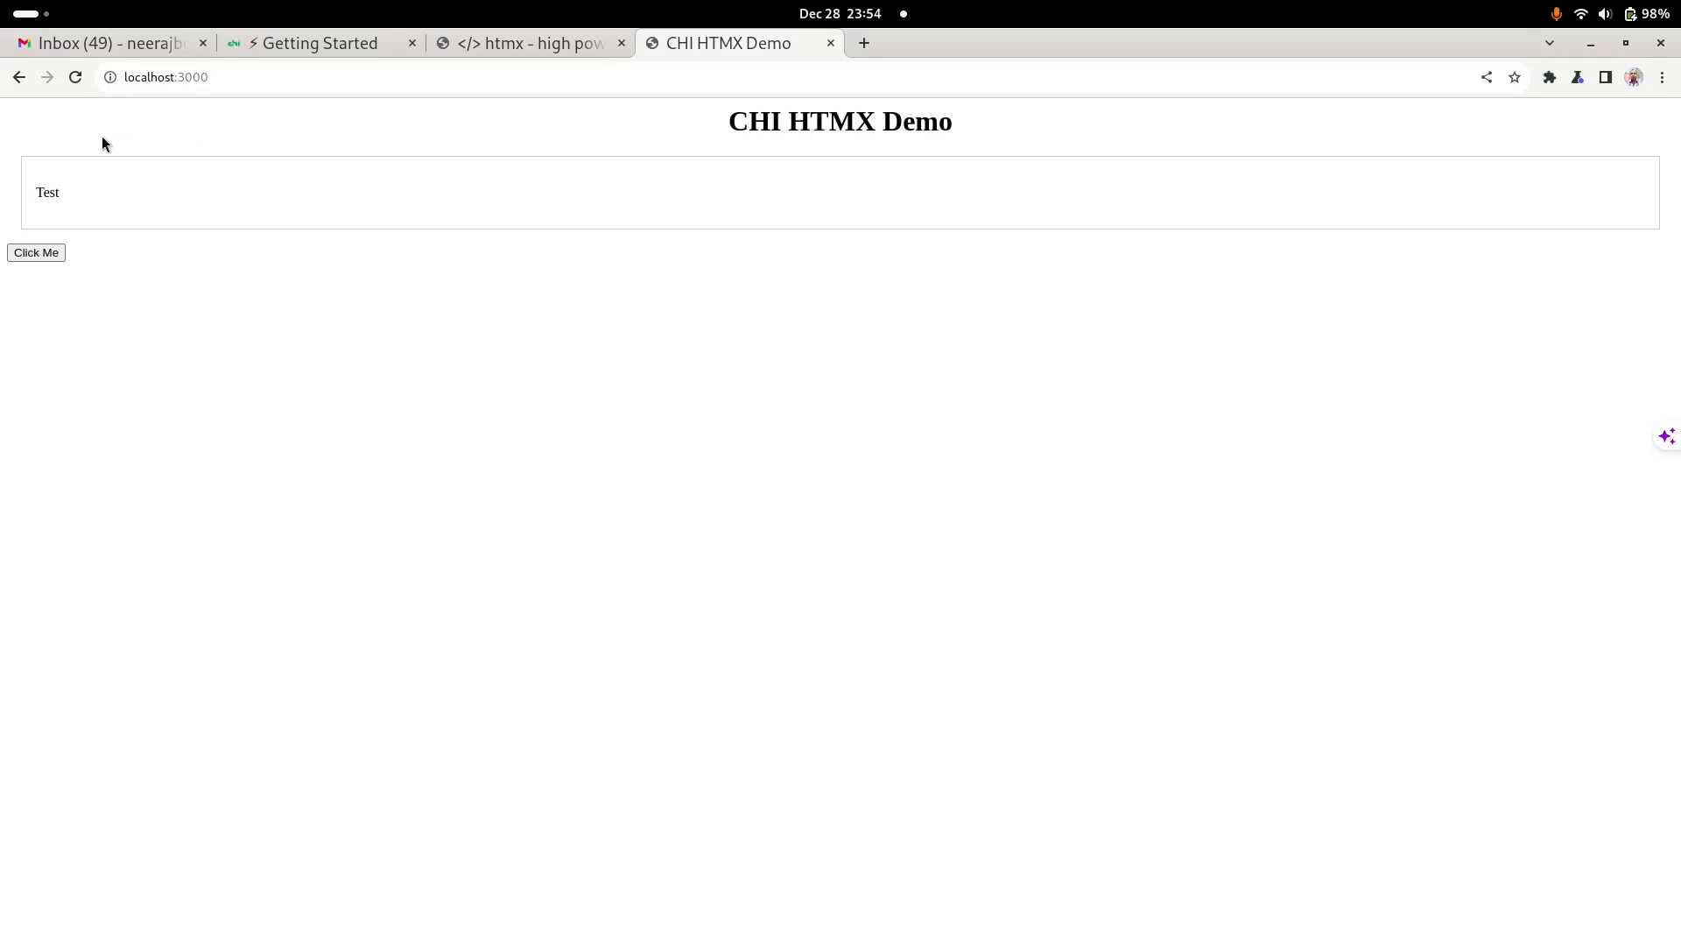
{"action": "mouse_move", "coordinate": [368, 138]}
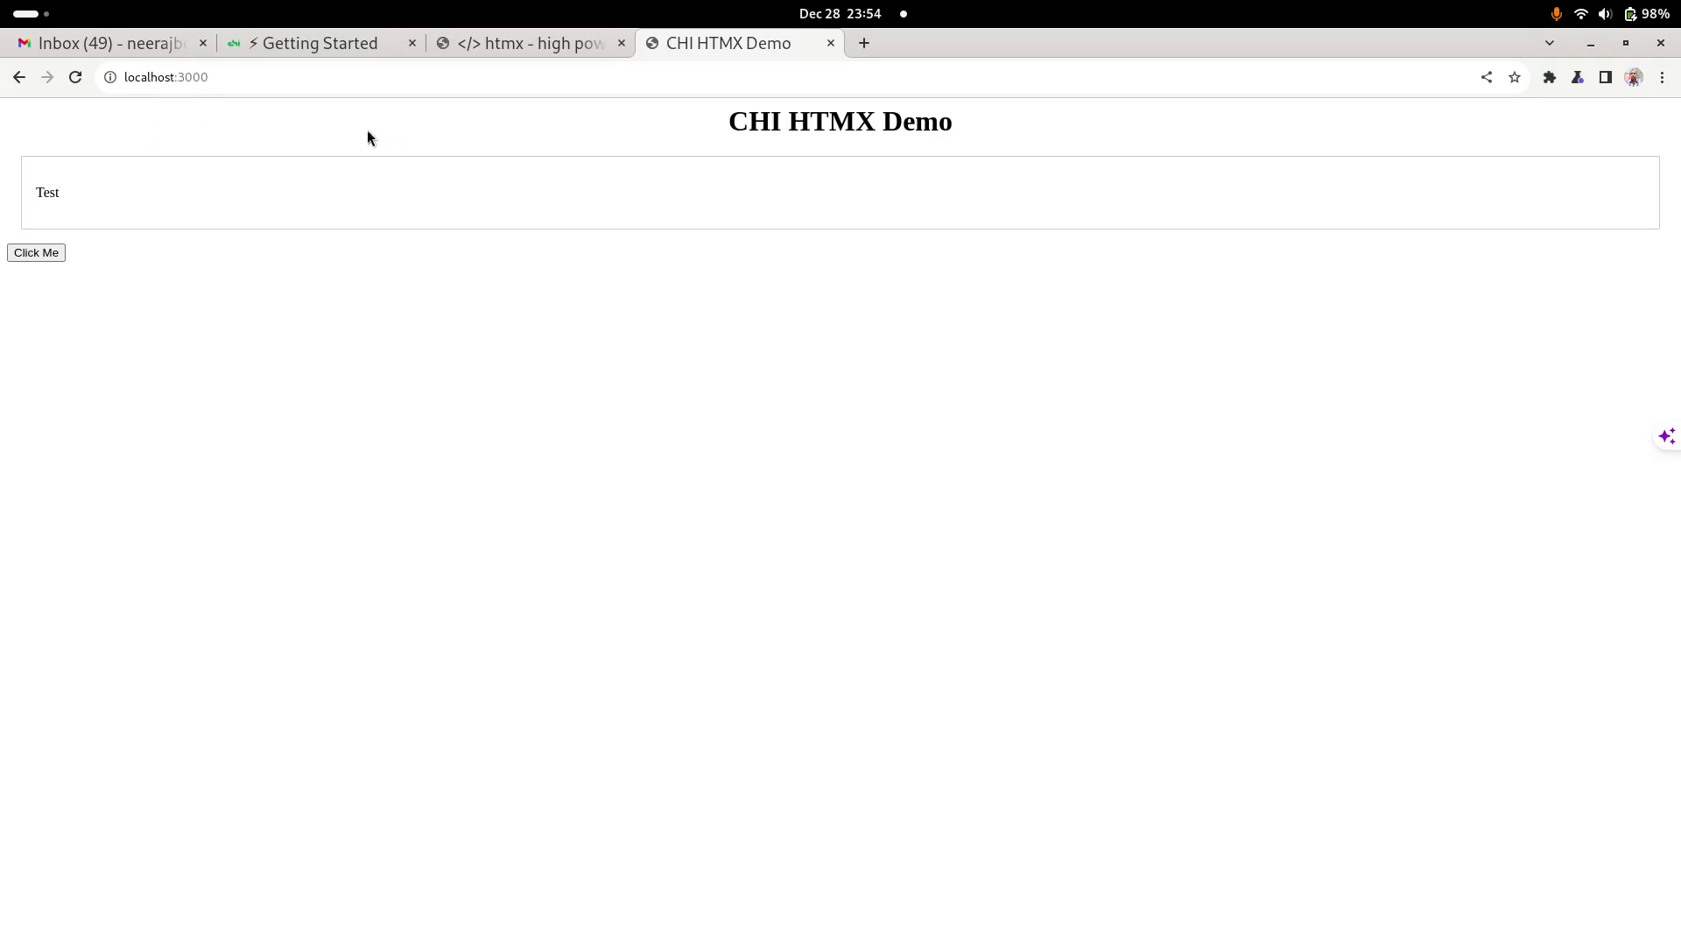
{"action": "mouse_move", "coordinate": [113, 144]}
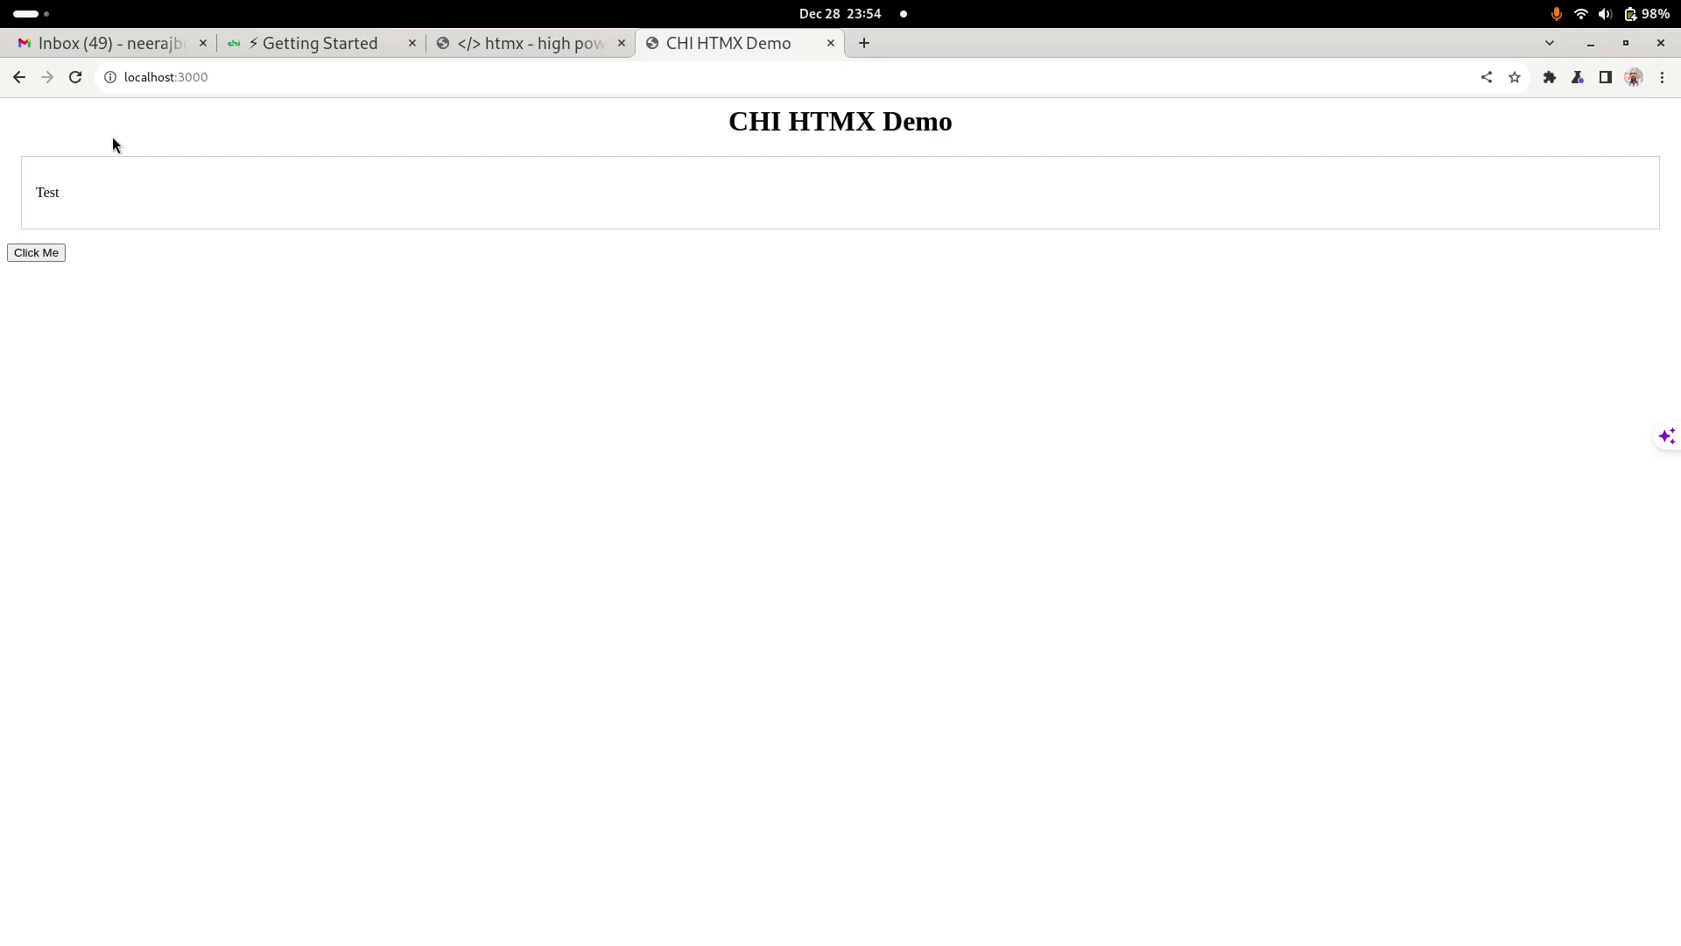
{"action": "mouse_move", "coordinate": [256, 157]}
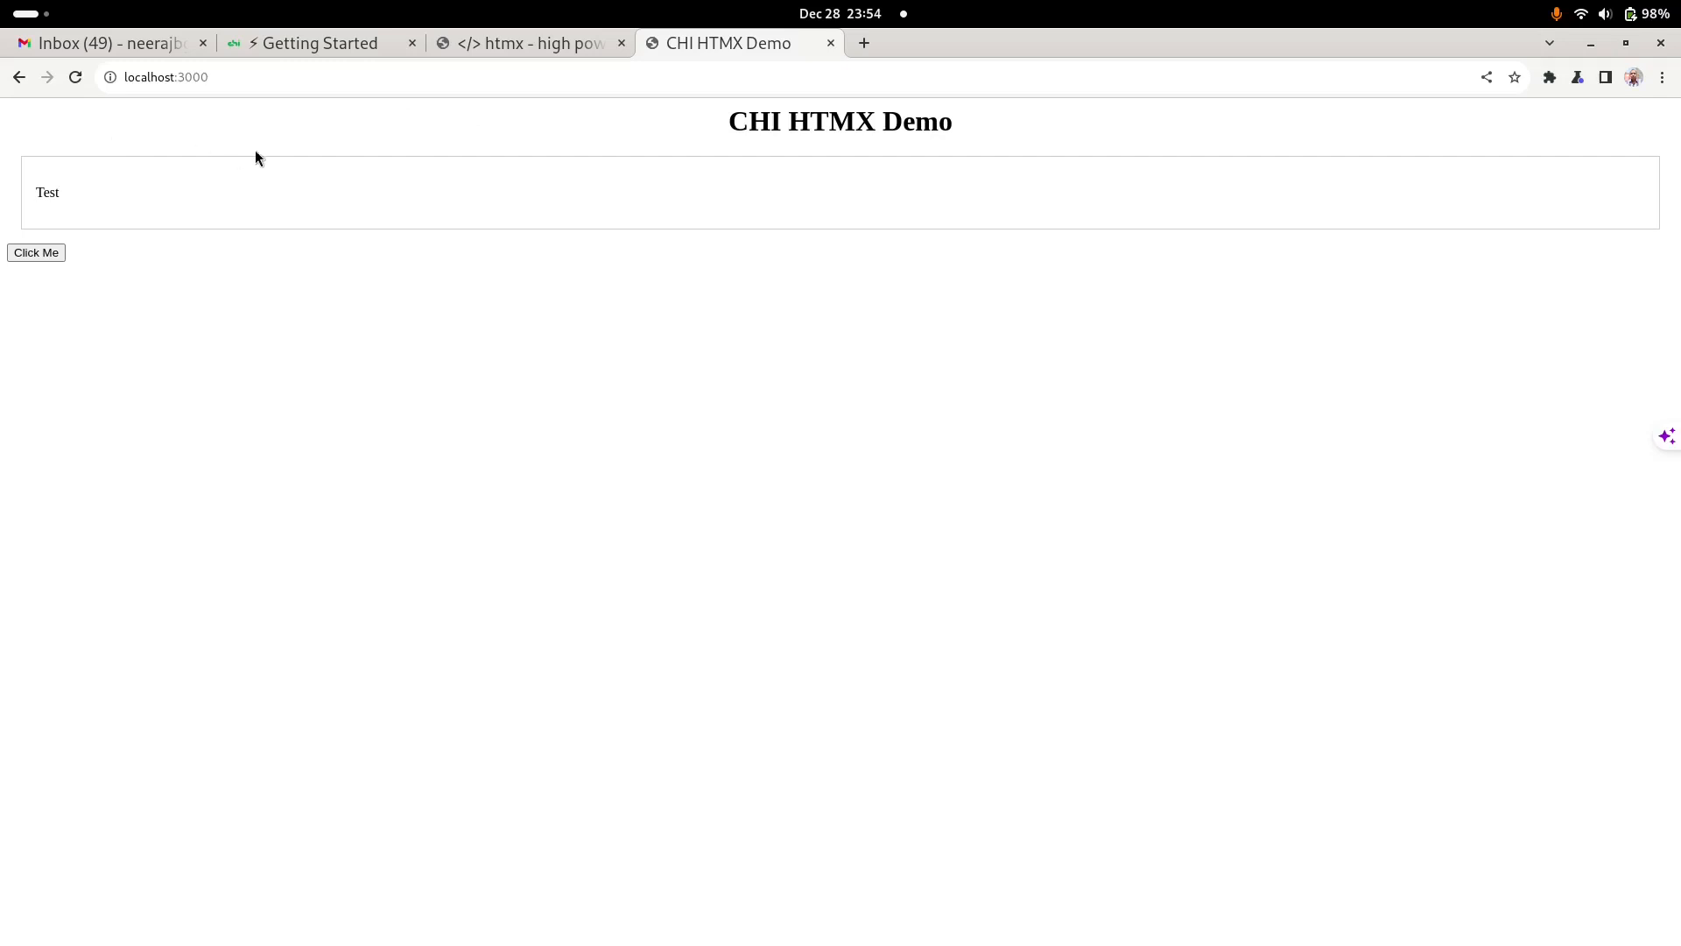
{"action": "mouse_move", "coordinate": [554, 153]}
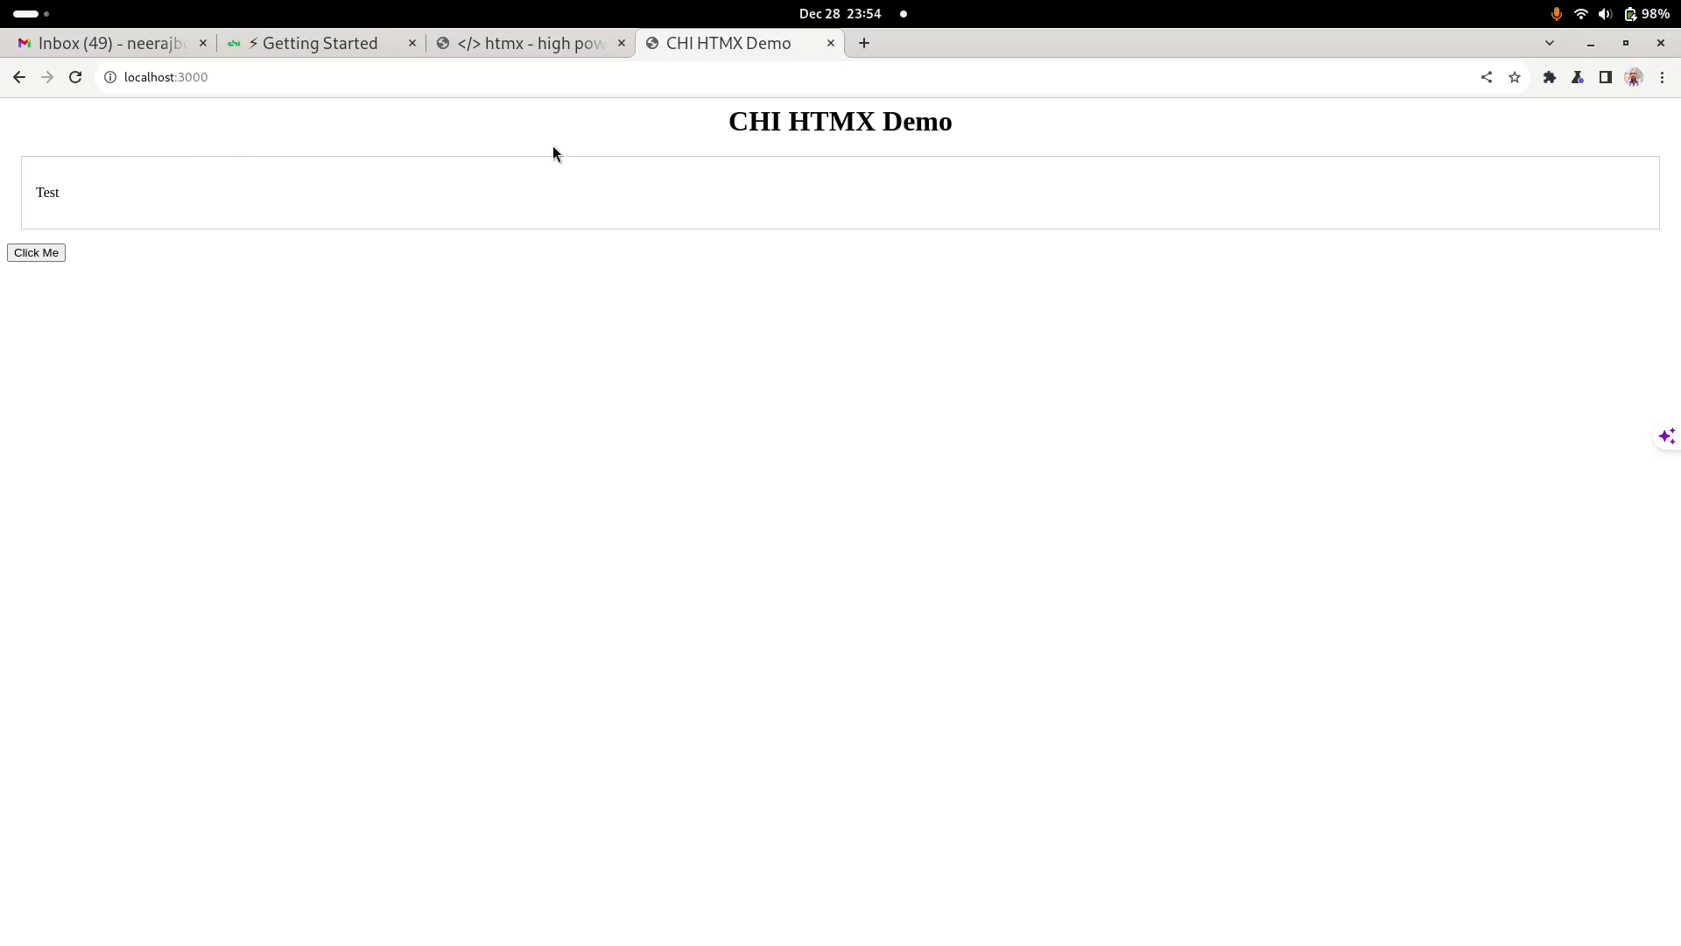
{"action": "mouse_move", "coordinate": [110, 142]}
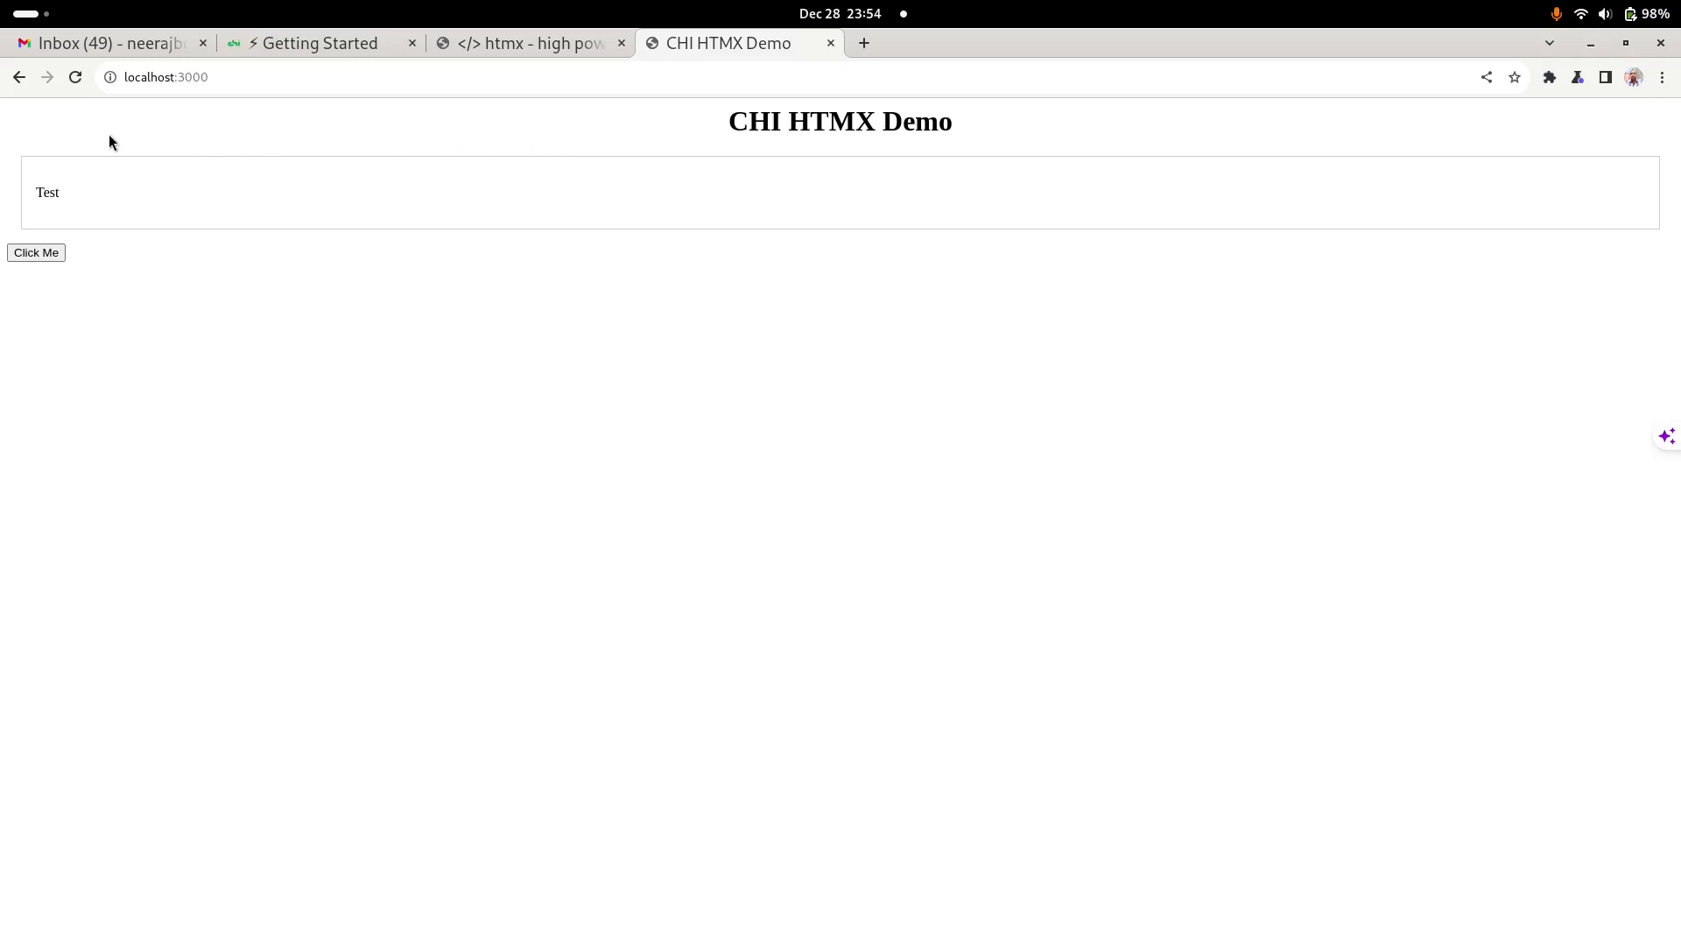
{"action": "mouse_move", "coordinate": [152, 167]}
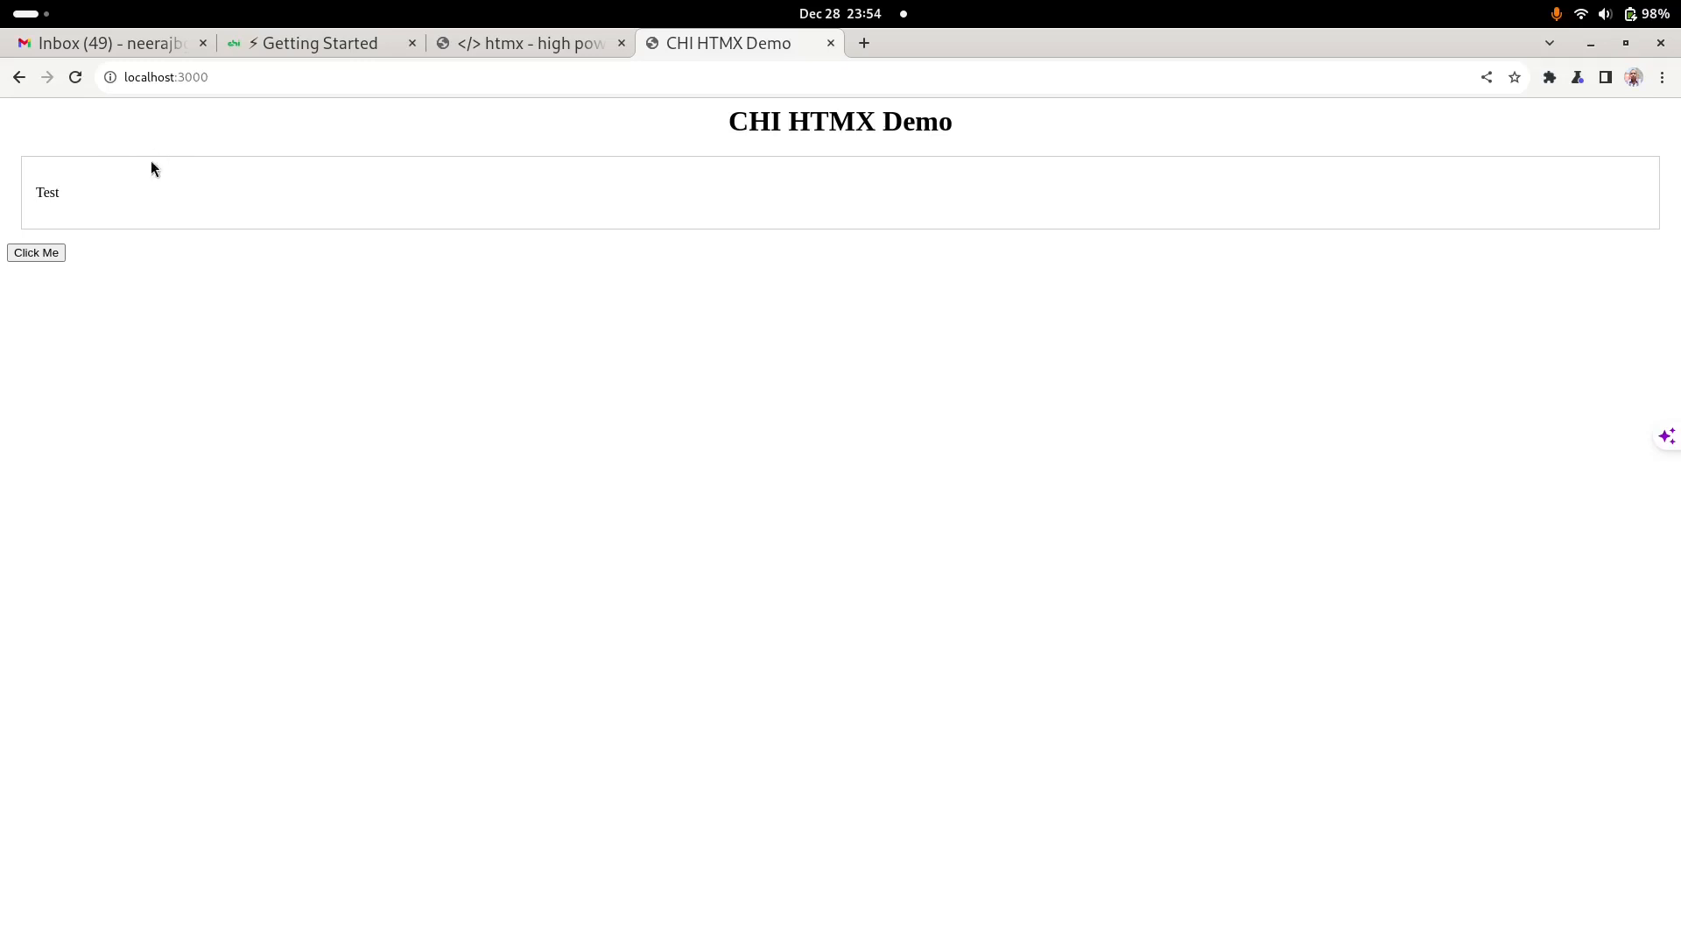
{"action": "mouse_move", "coordinate": [44, 172]}
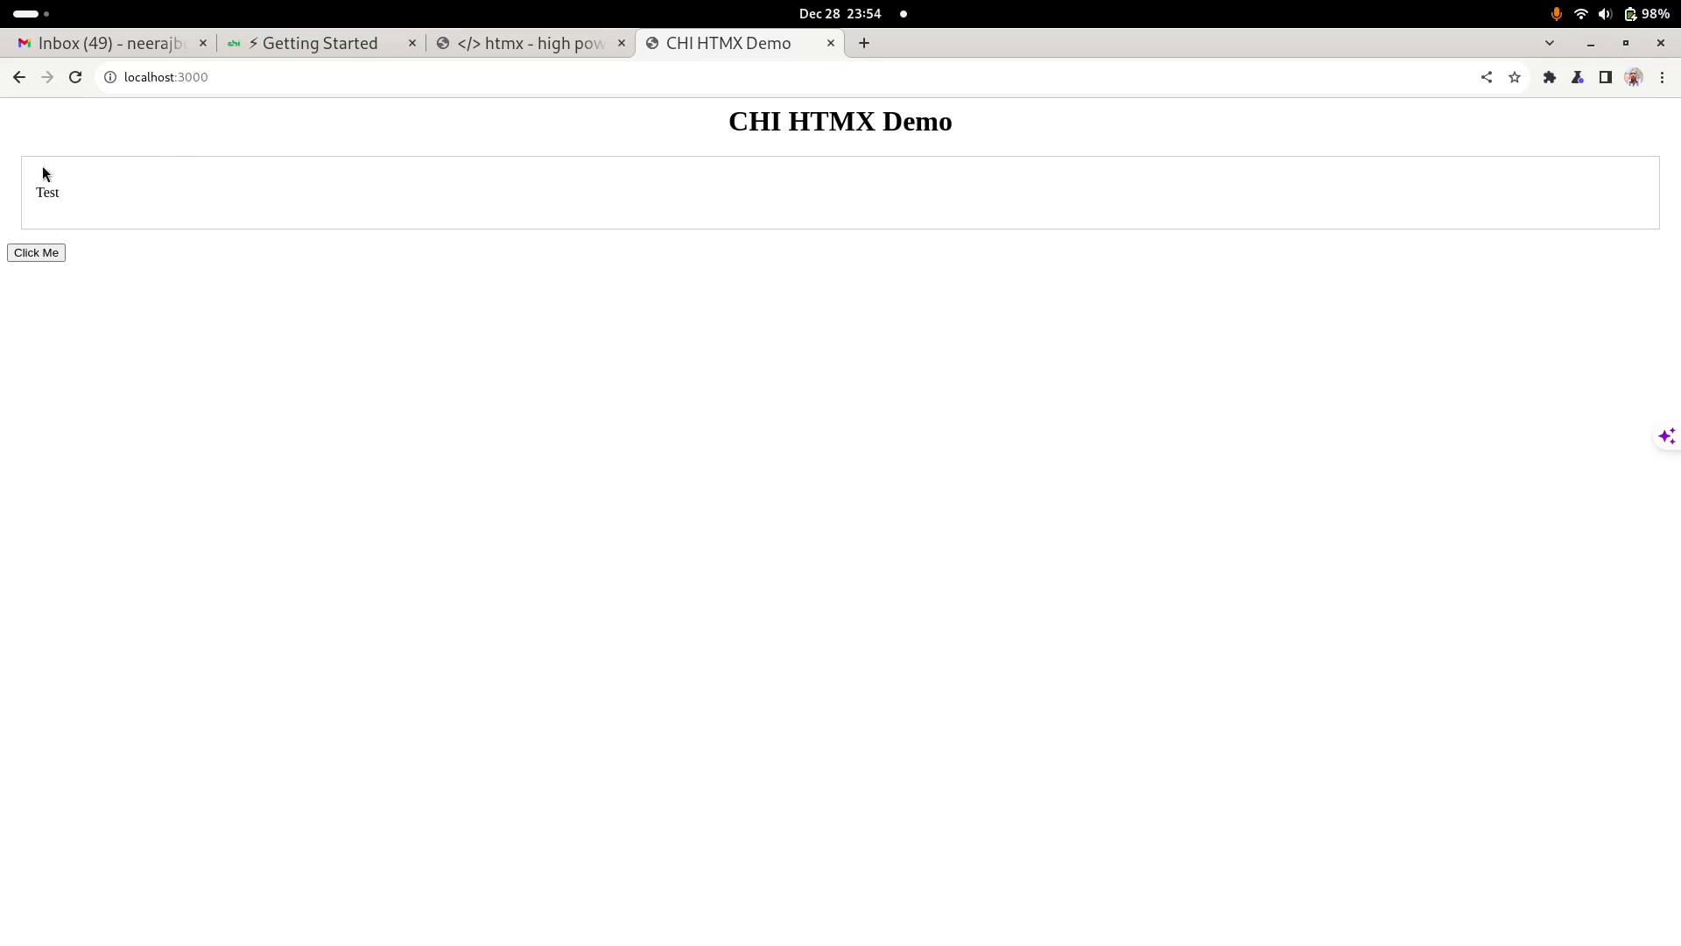
{"action": "mouse_move", "coordinate": [598, 177]}
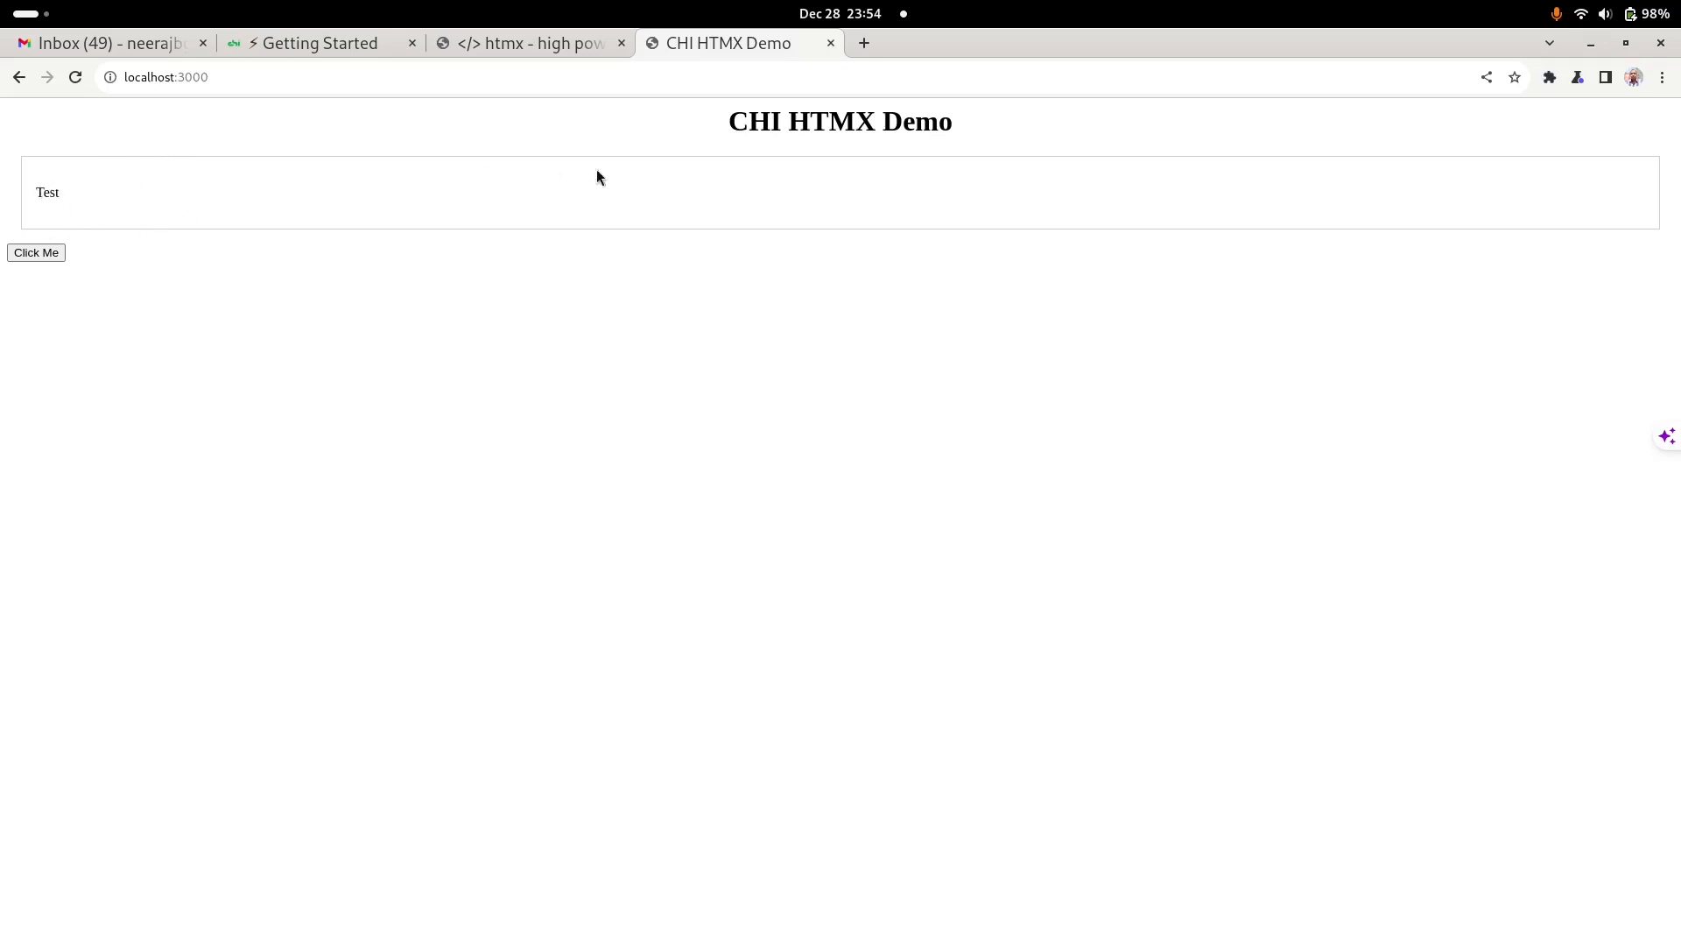
{"action": "mouse_move", "coordinate": [818, 150]}
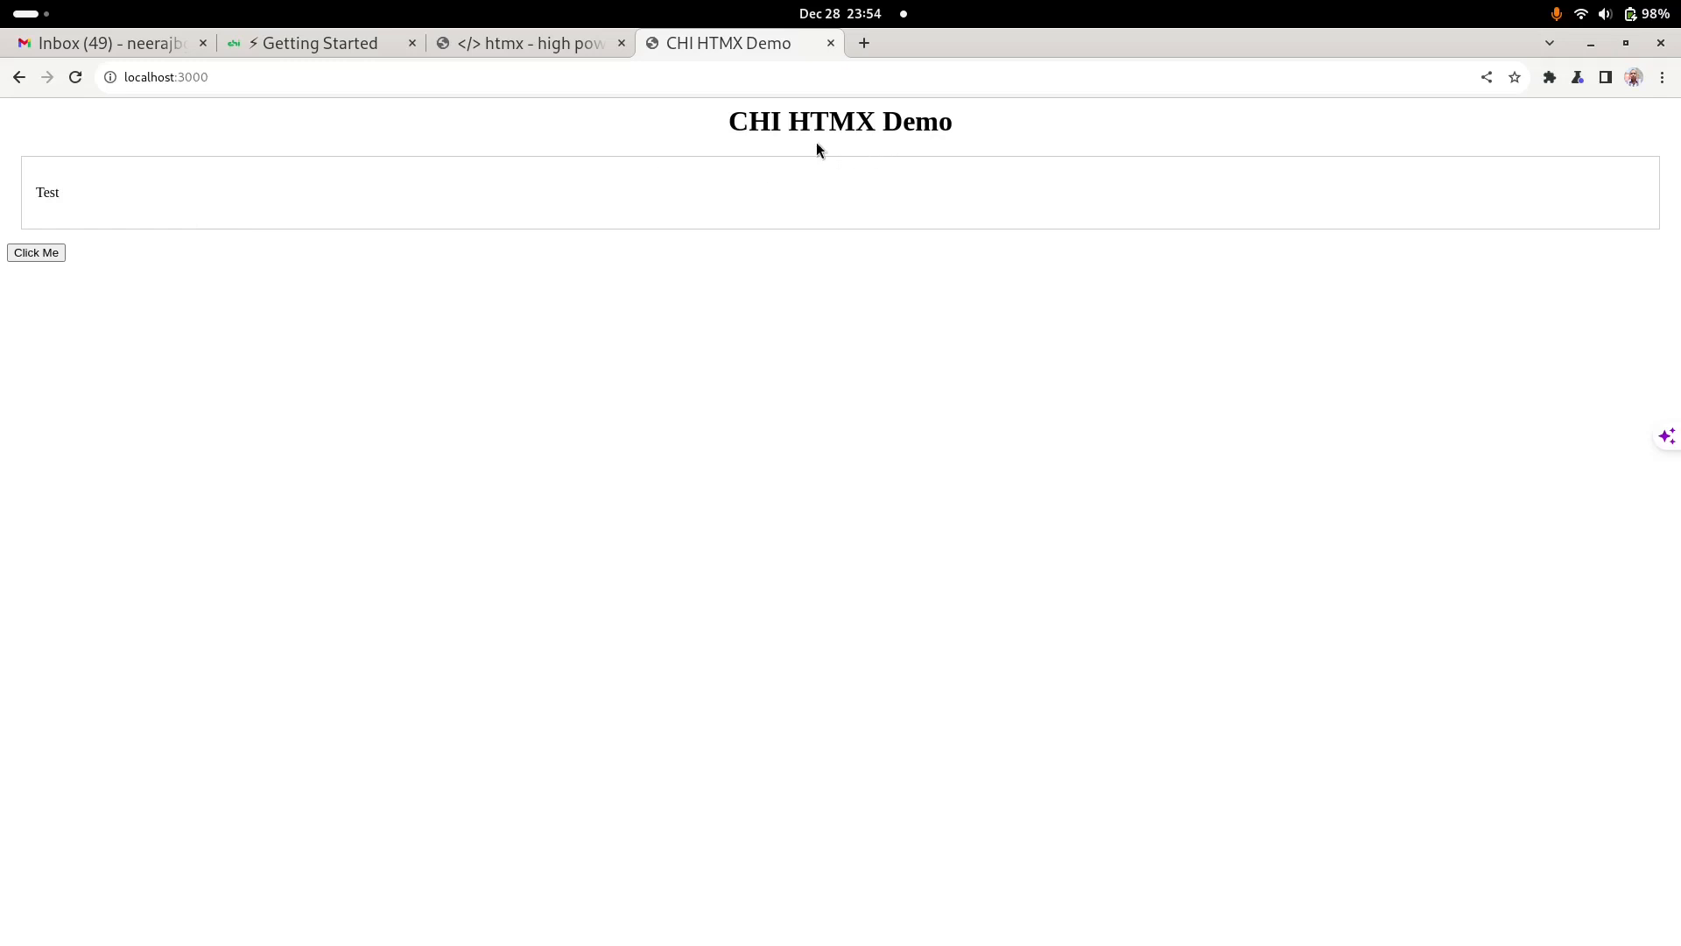
{"action": "mouse_move", "coordinate": [67, 178]}
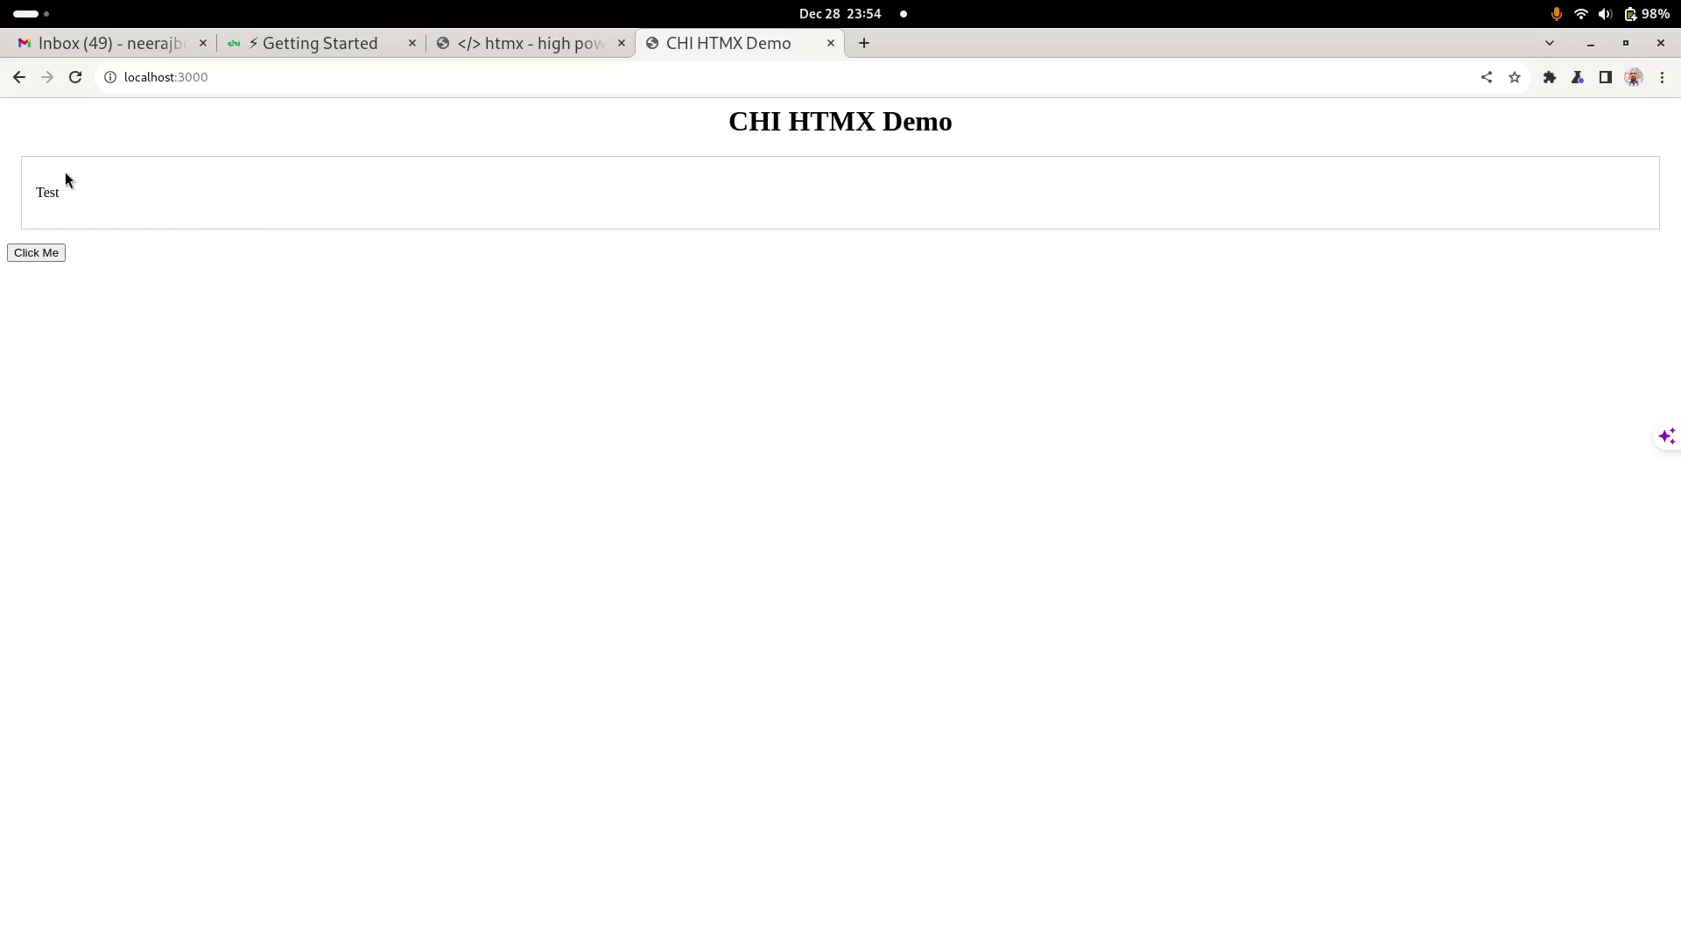
{"action": "mouse_move", "coordinate": [240, 215]}
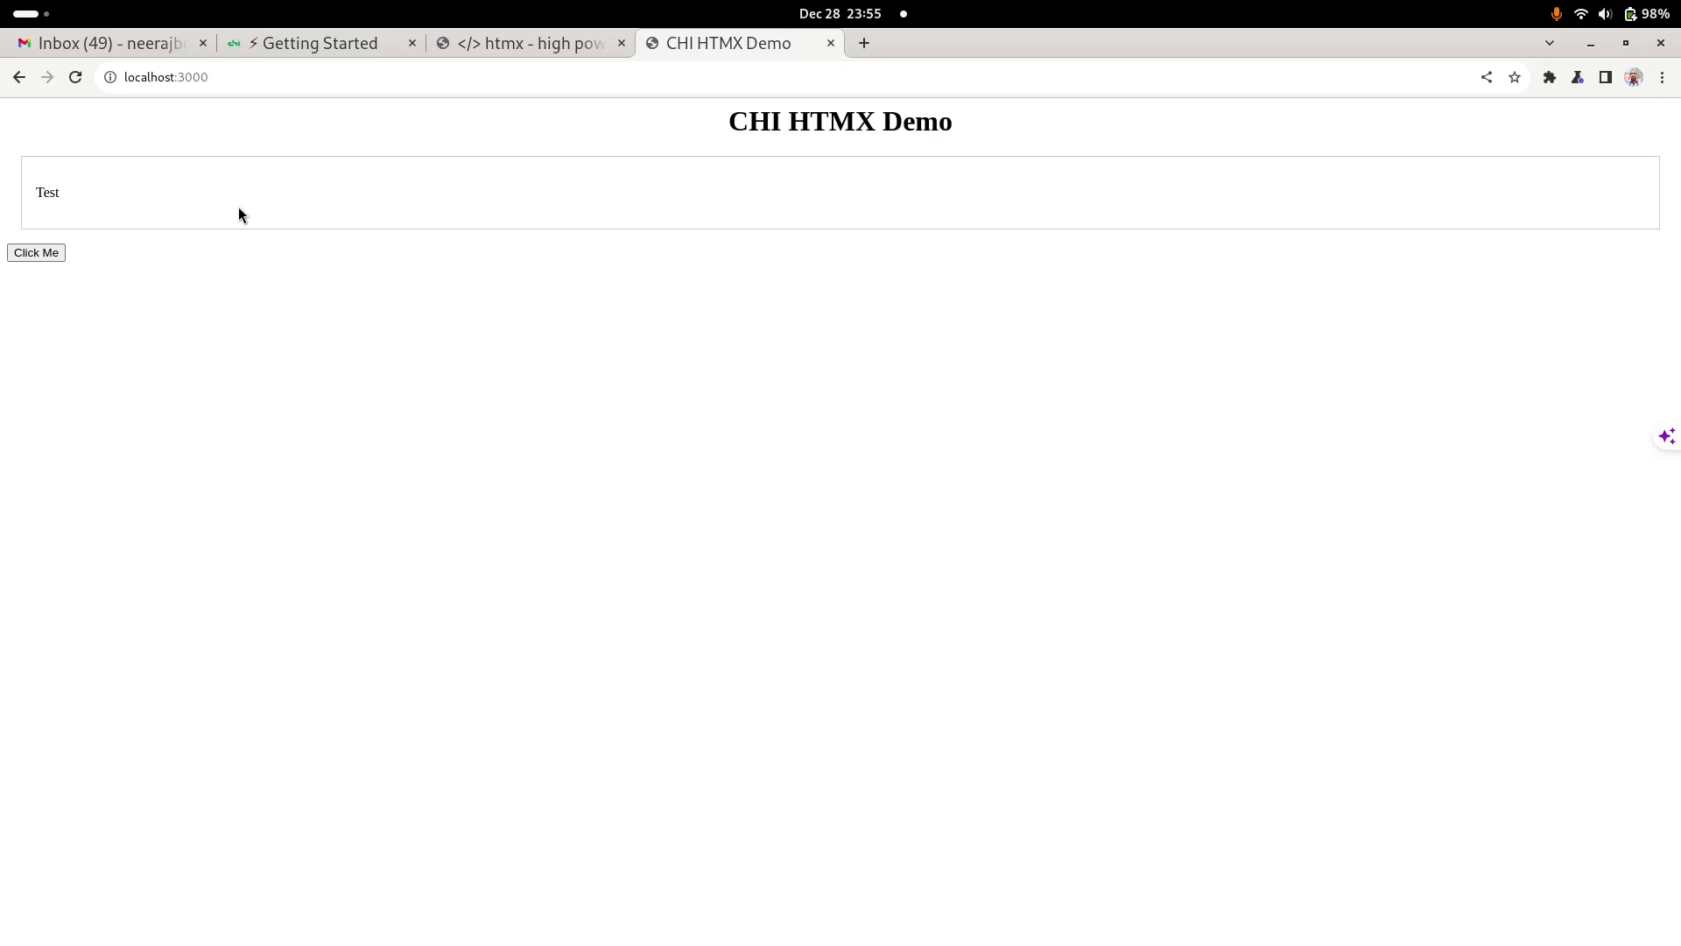
{"action": "mouse_move", "coordinate": [362, 192]}
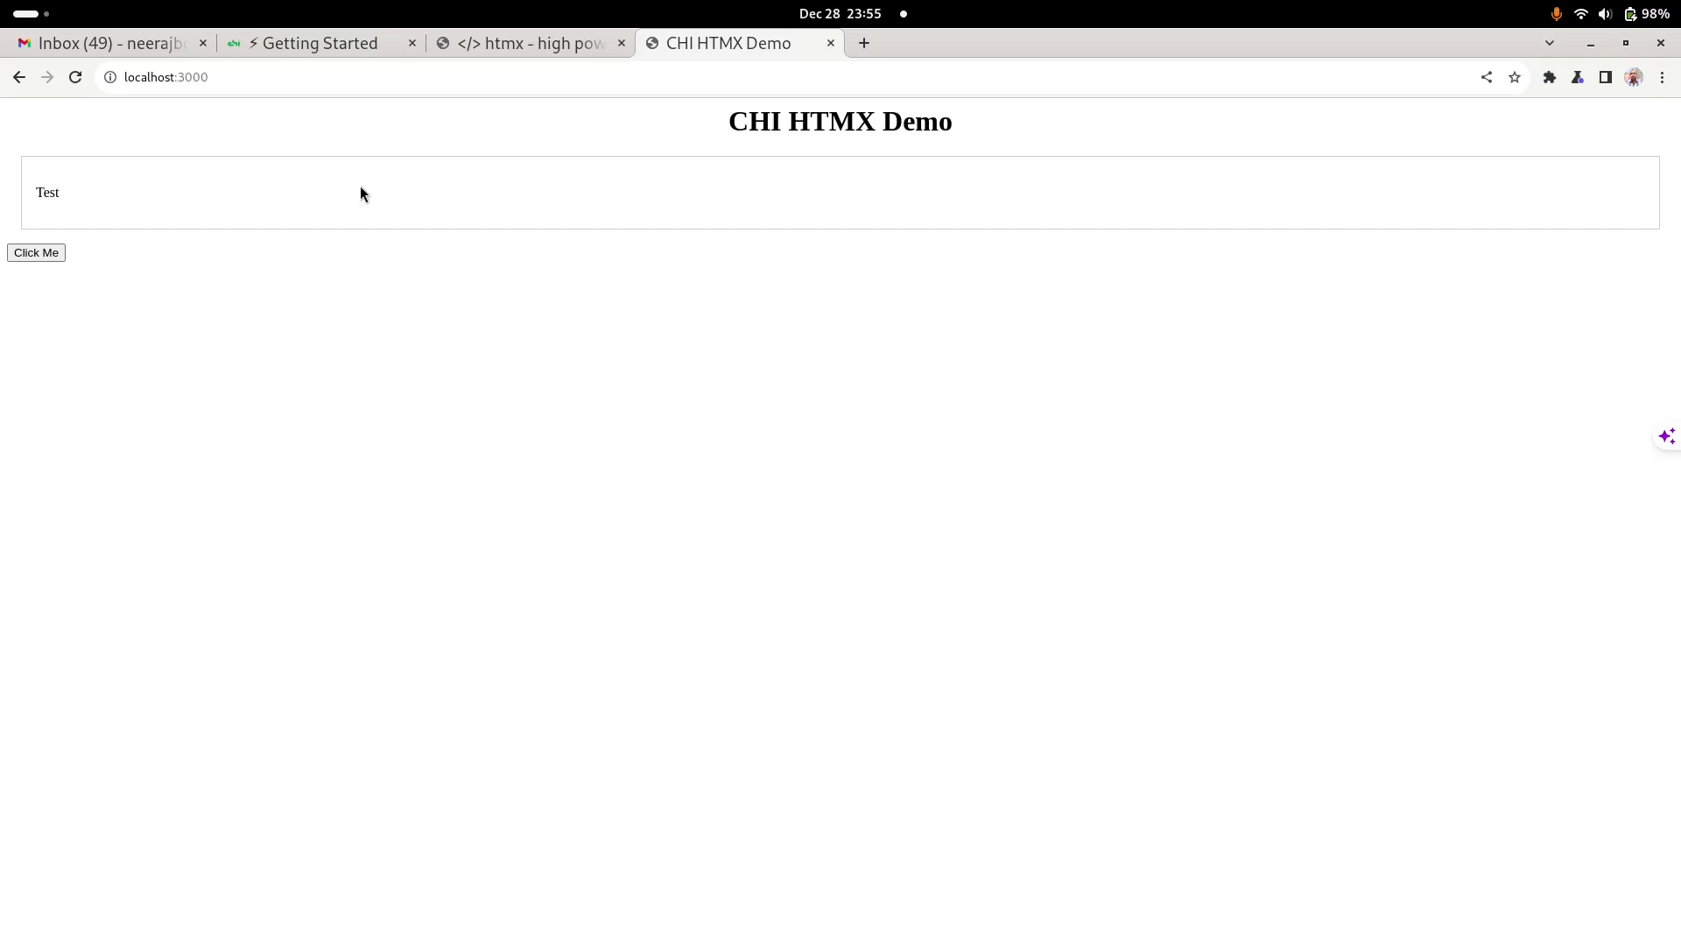
{"action": "mouse_move", "coordinate": [138, 168]}
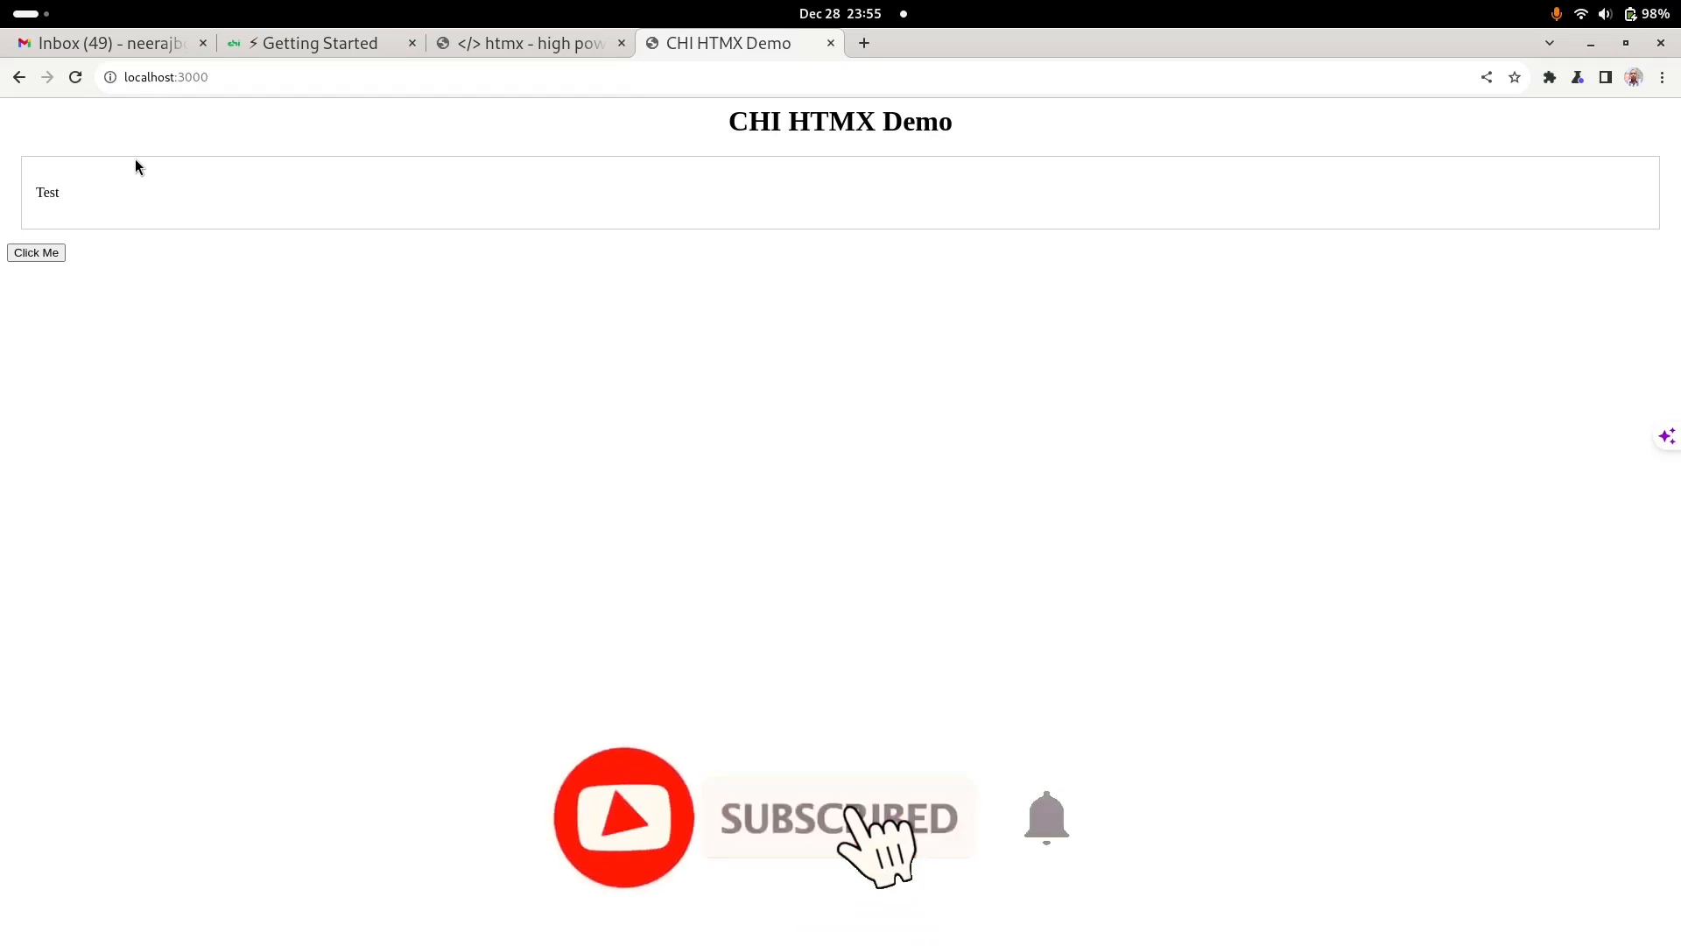
{"action": "mouse_move", "coordinate": [1131, 219]}
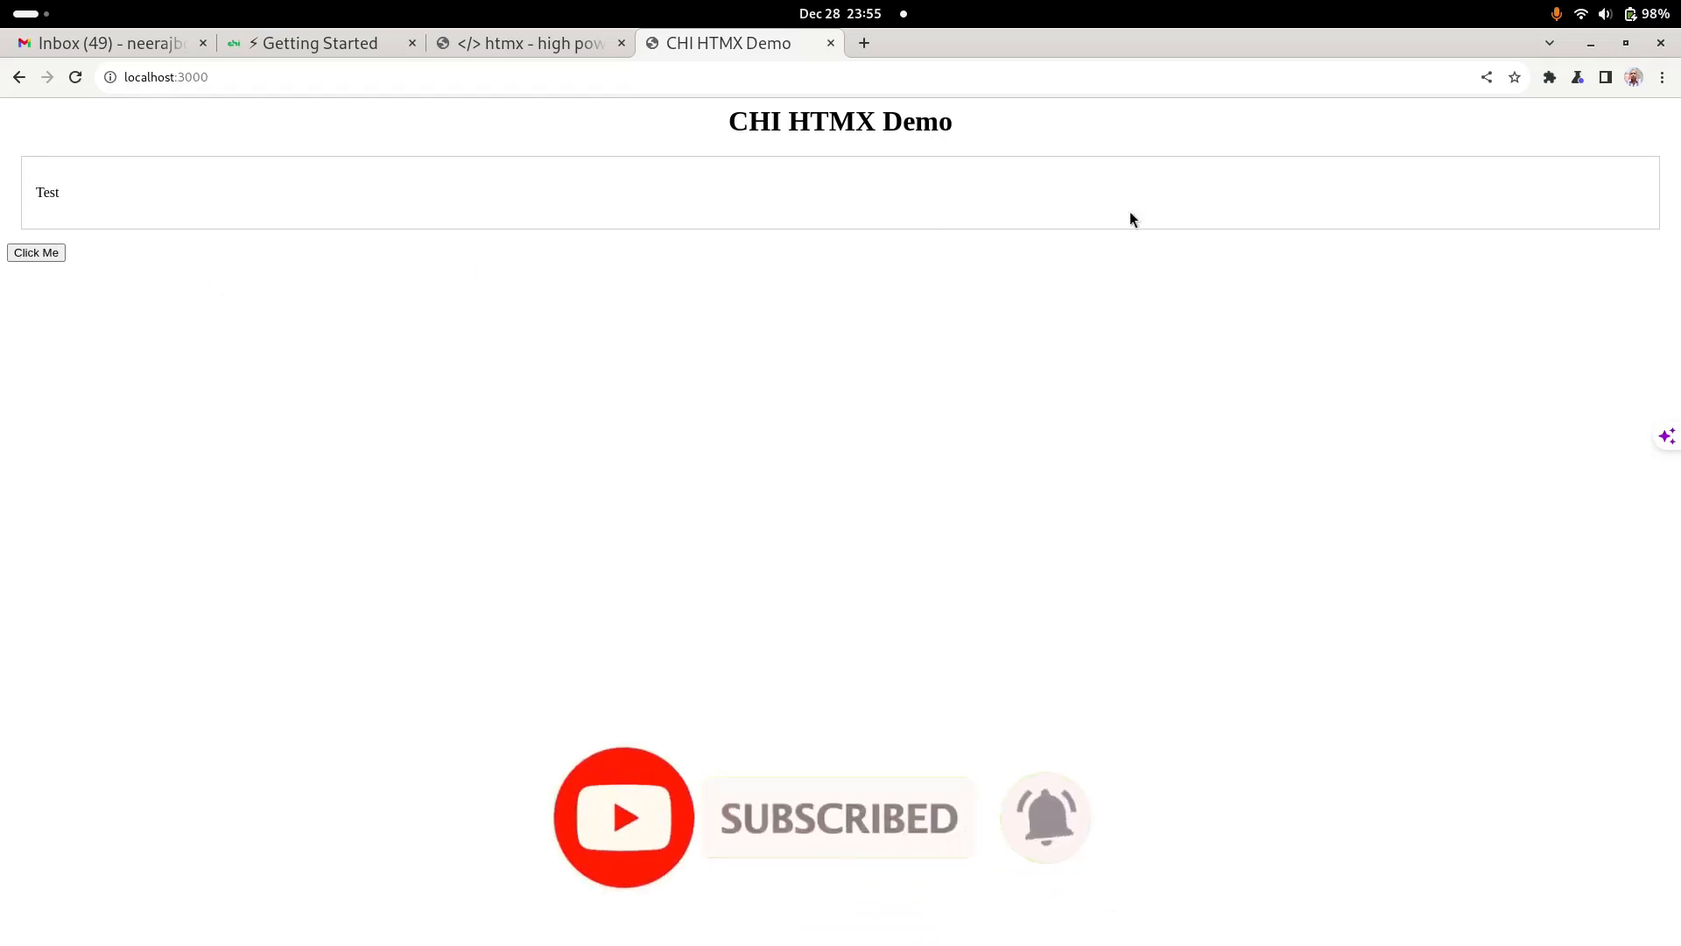
{"action": "mouse_move", "coordinate": [736, 216]}
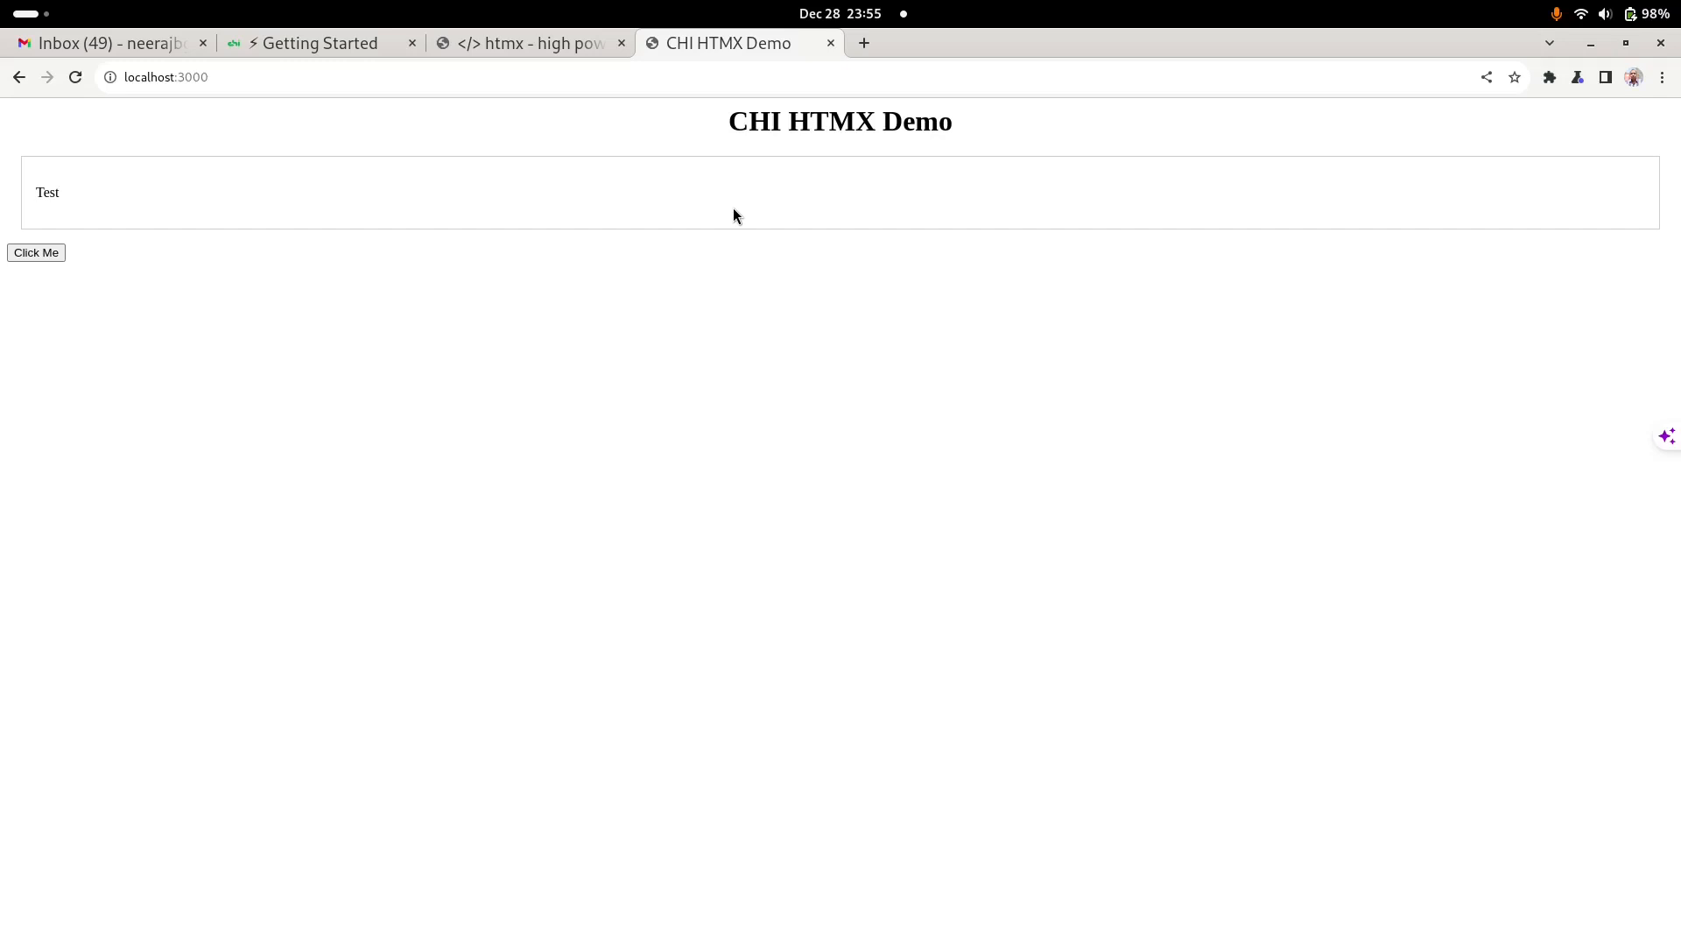
{"action": "mouse_move", "coordinate": [741, 375]}
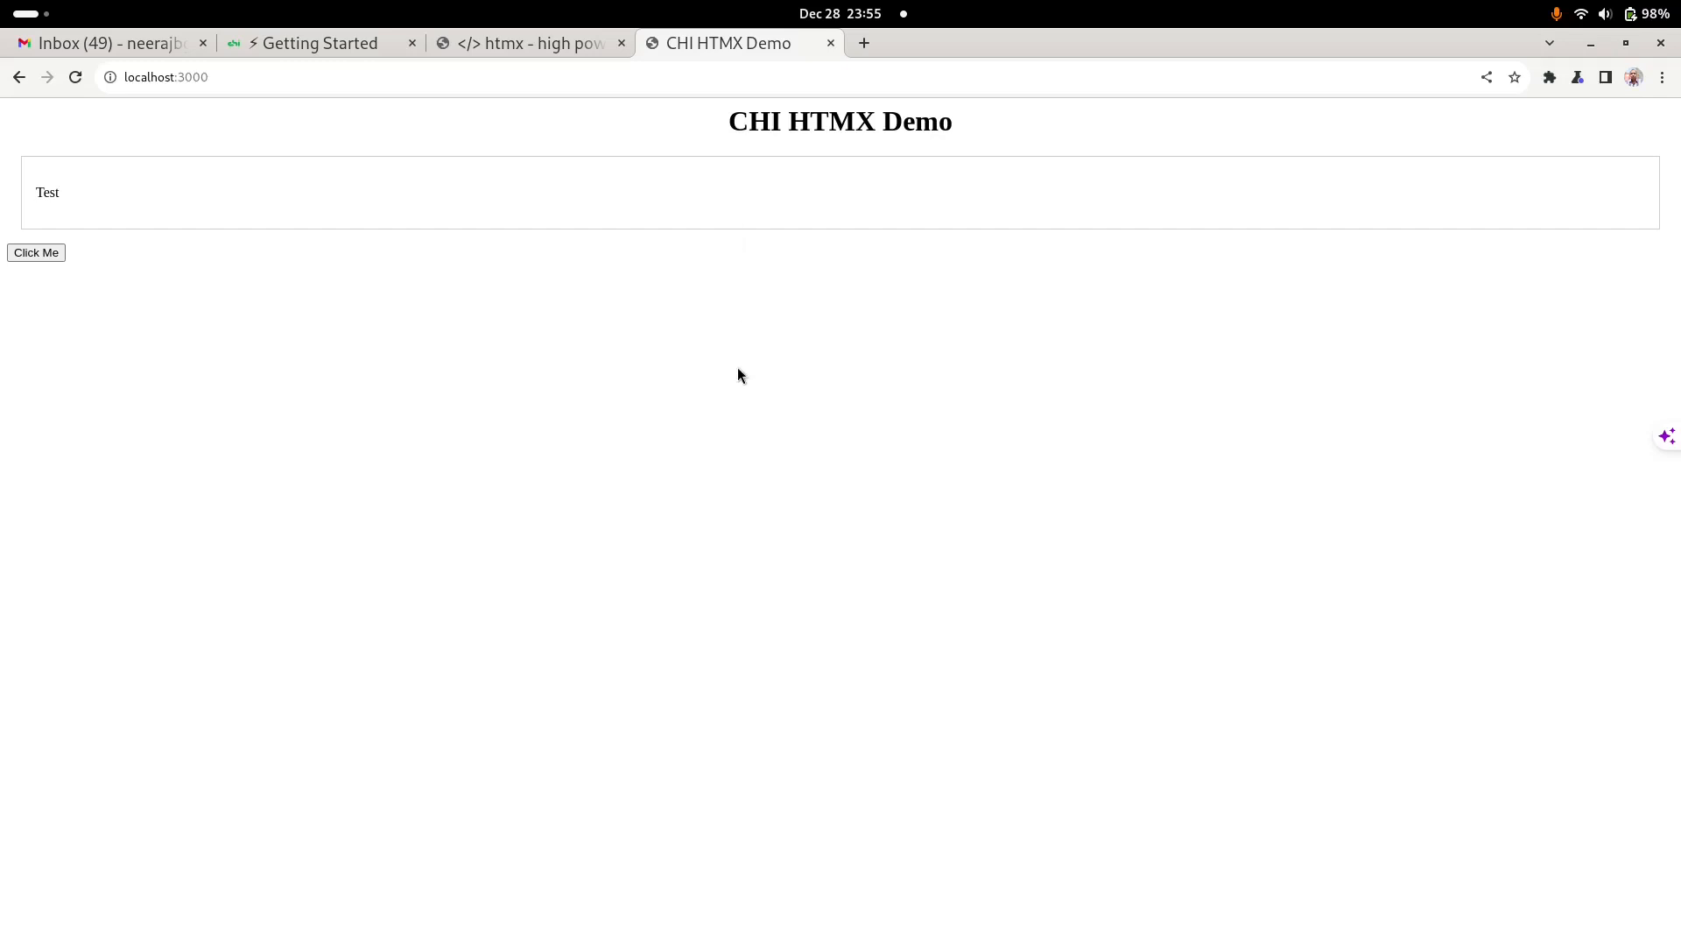